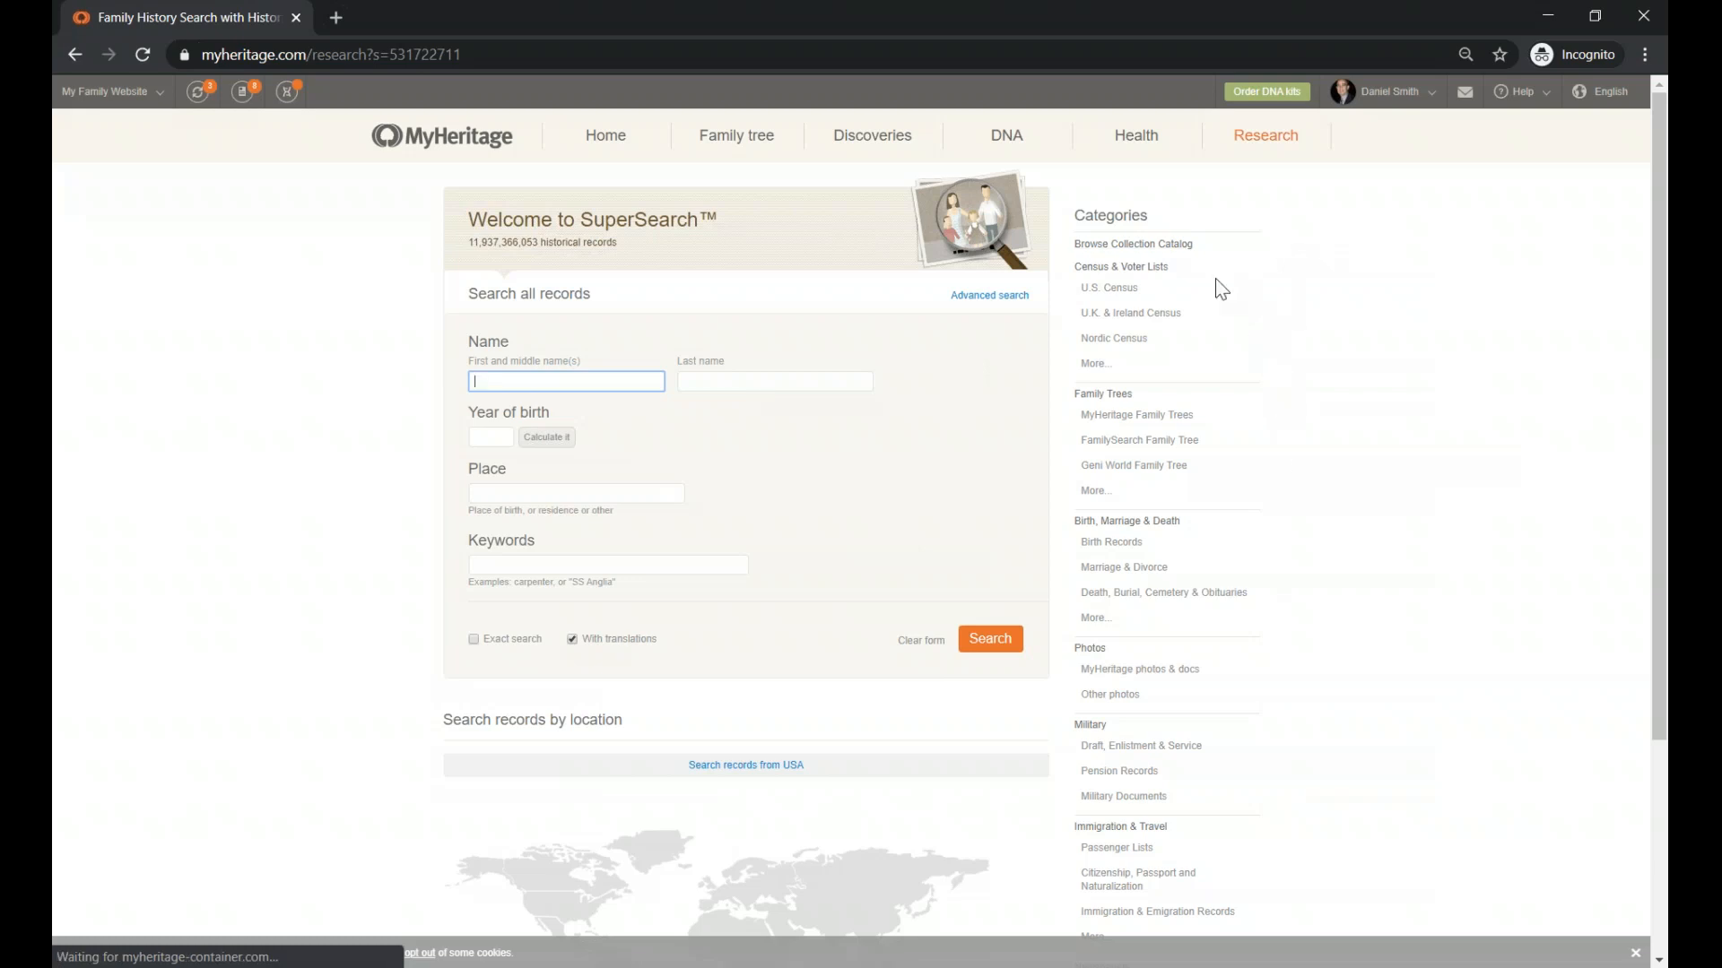
mouse_move(1075, 278)
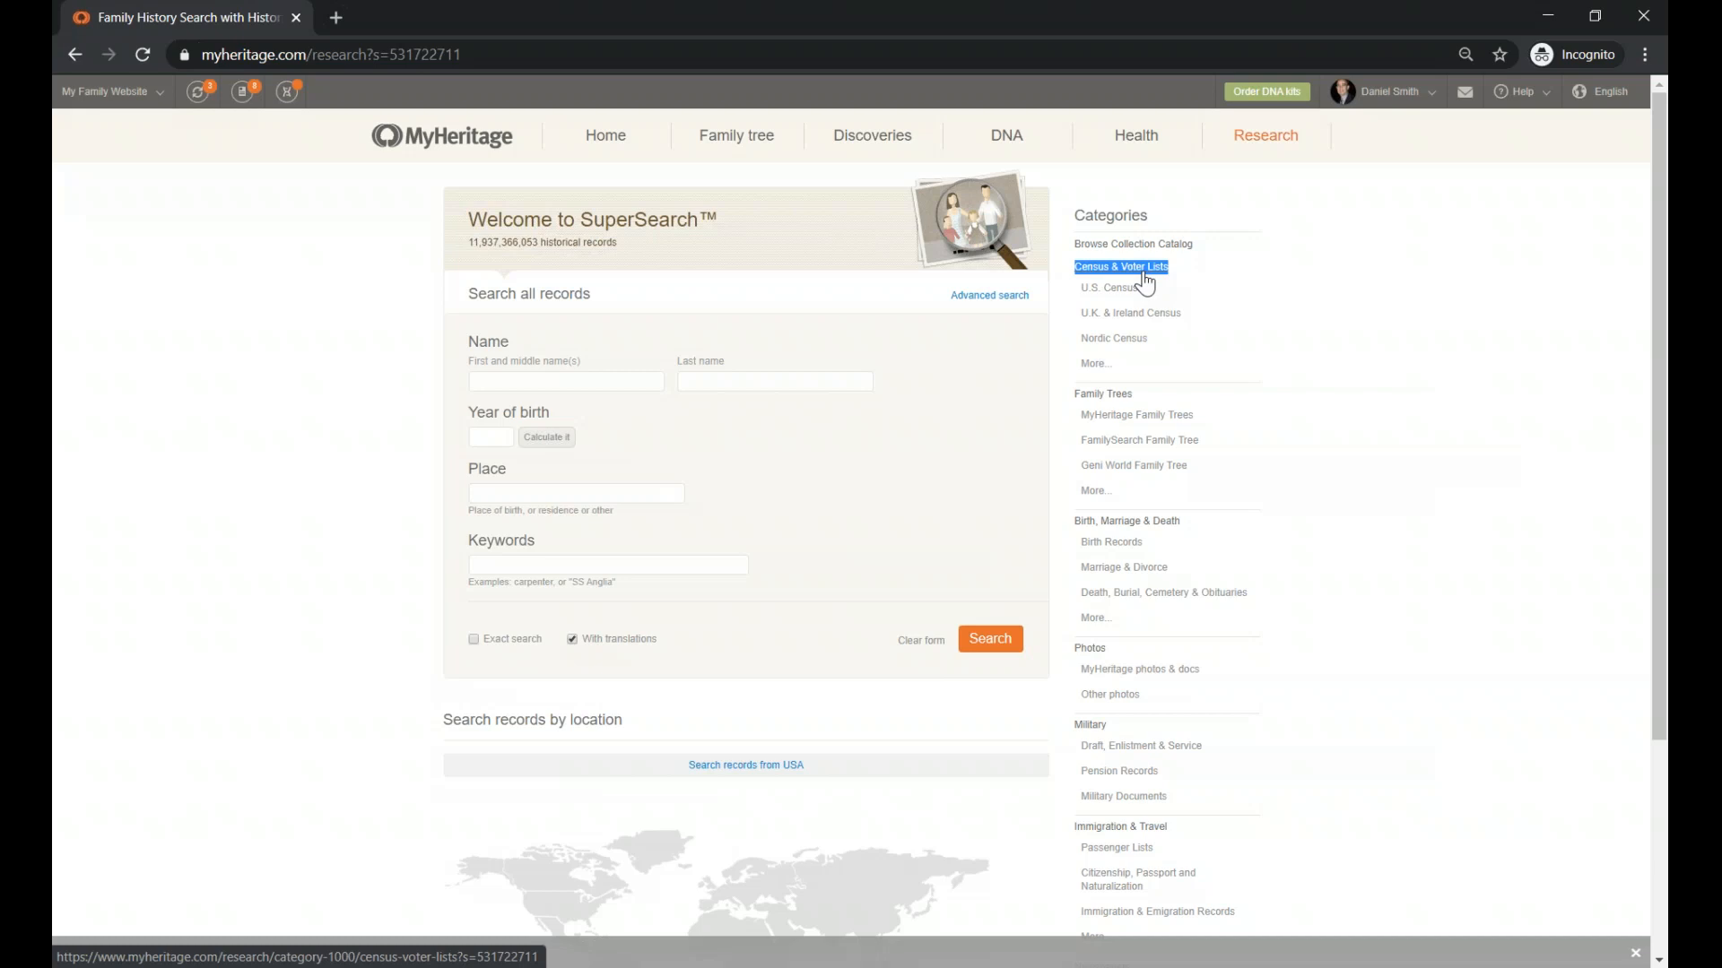
Open the Census & Voter Lists category from the SuperSearch sidebar and scroll its collections
click(1120, 267)
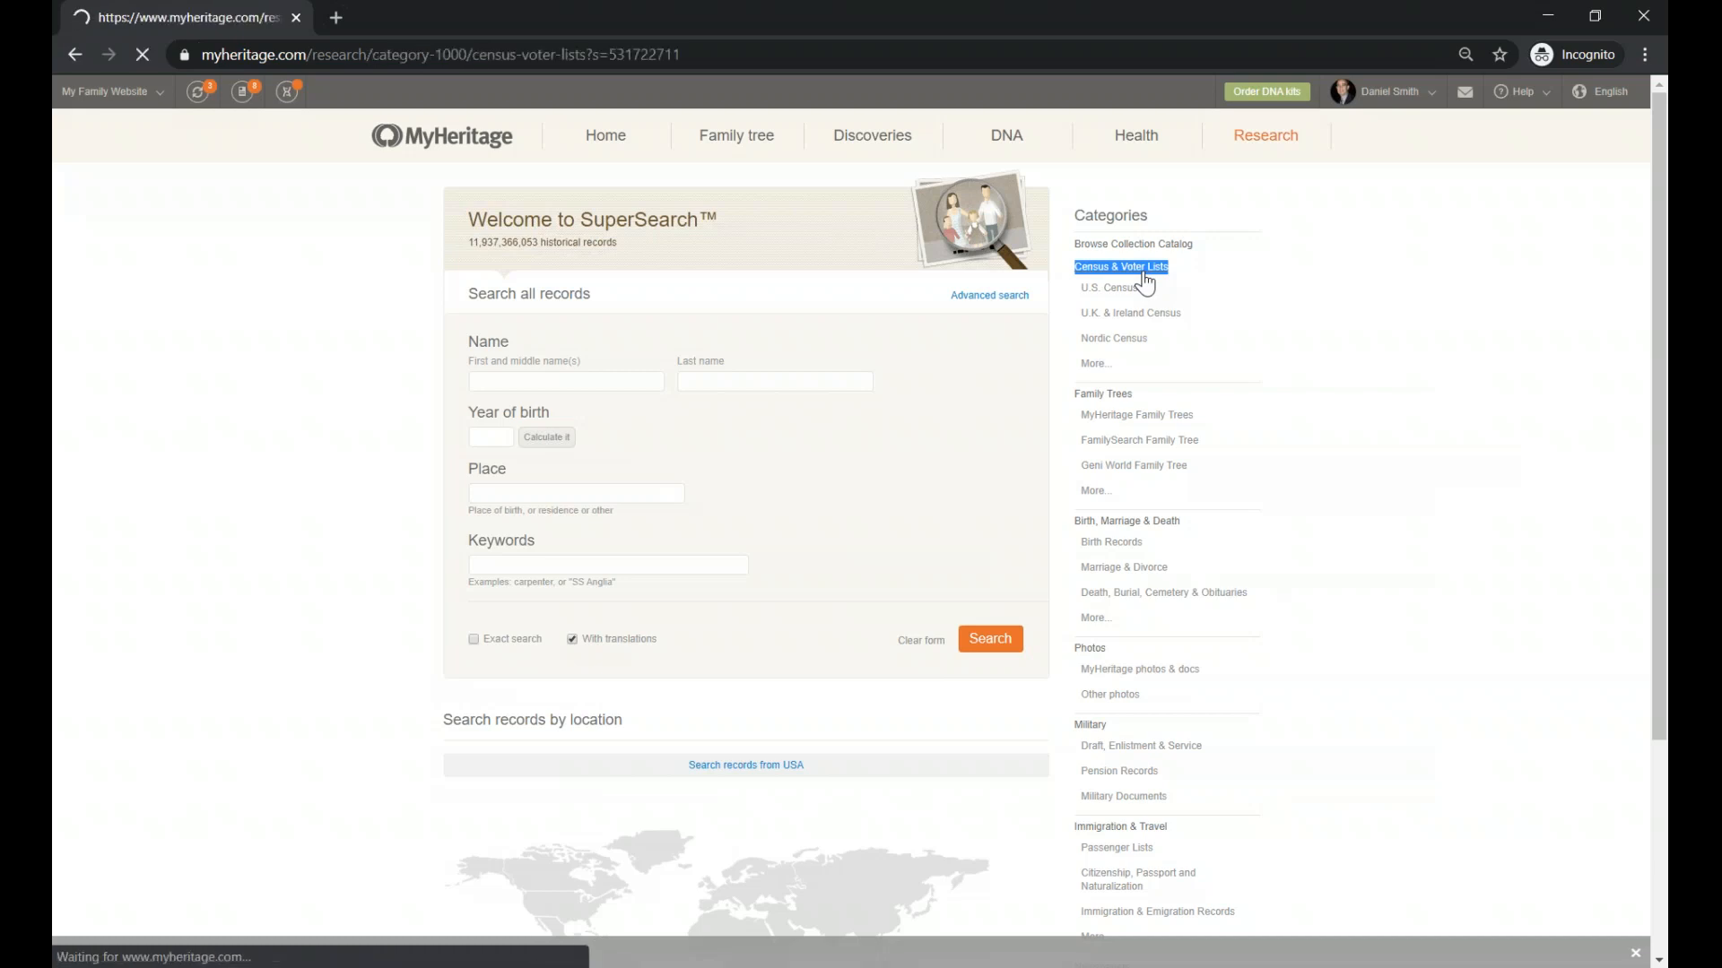
click(1120, 267)
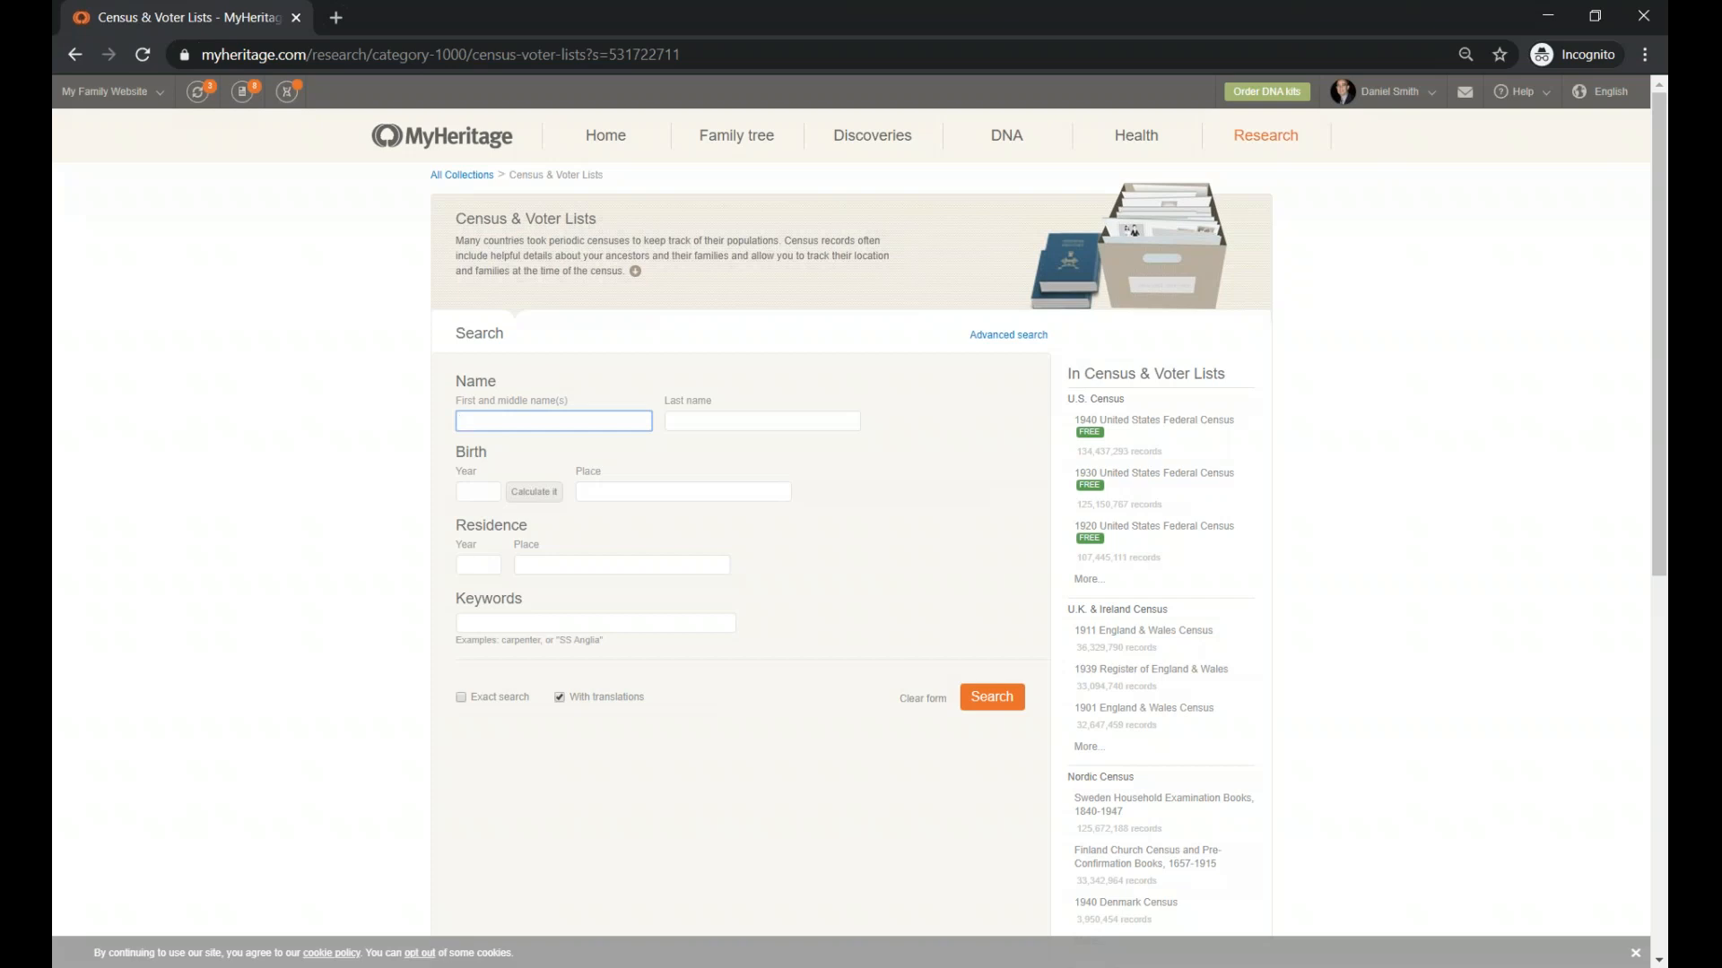
mouse_move(578, 397)
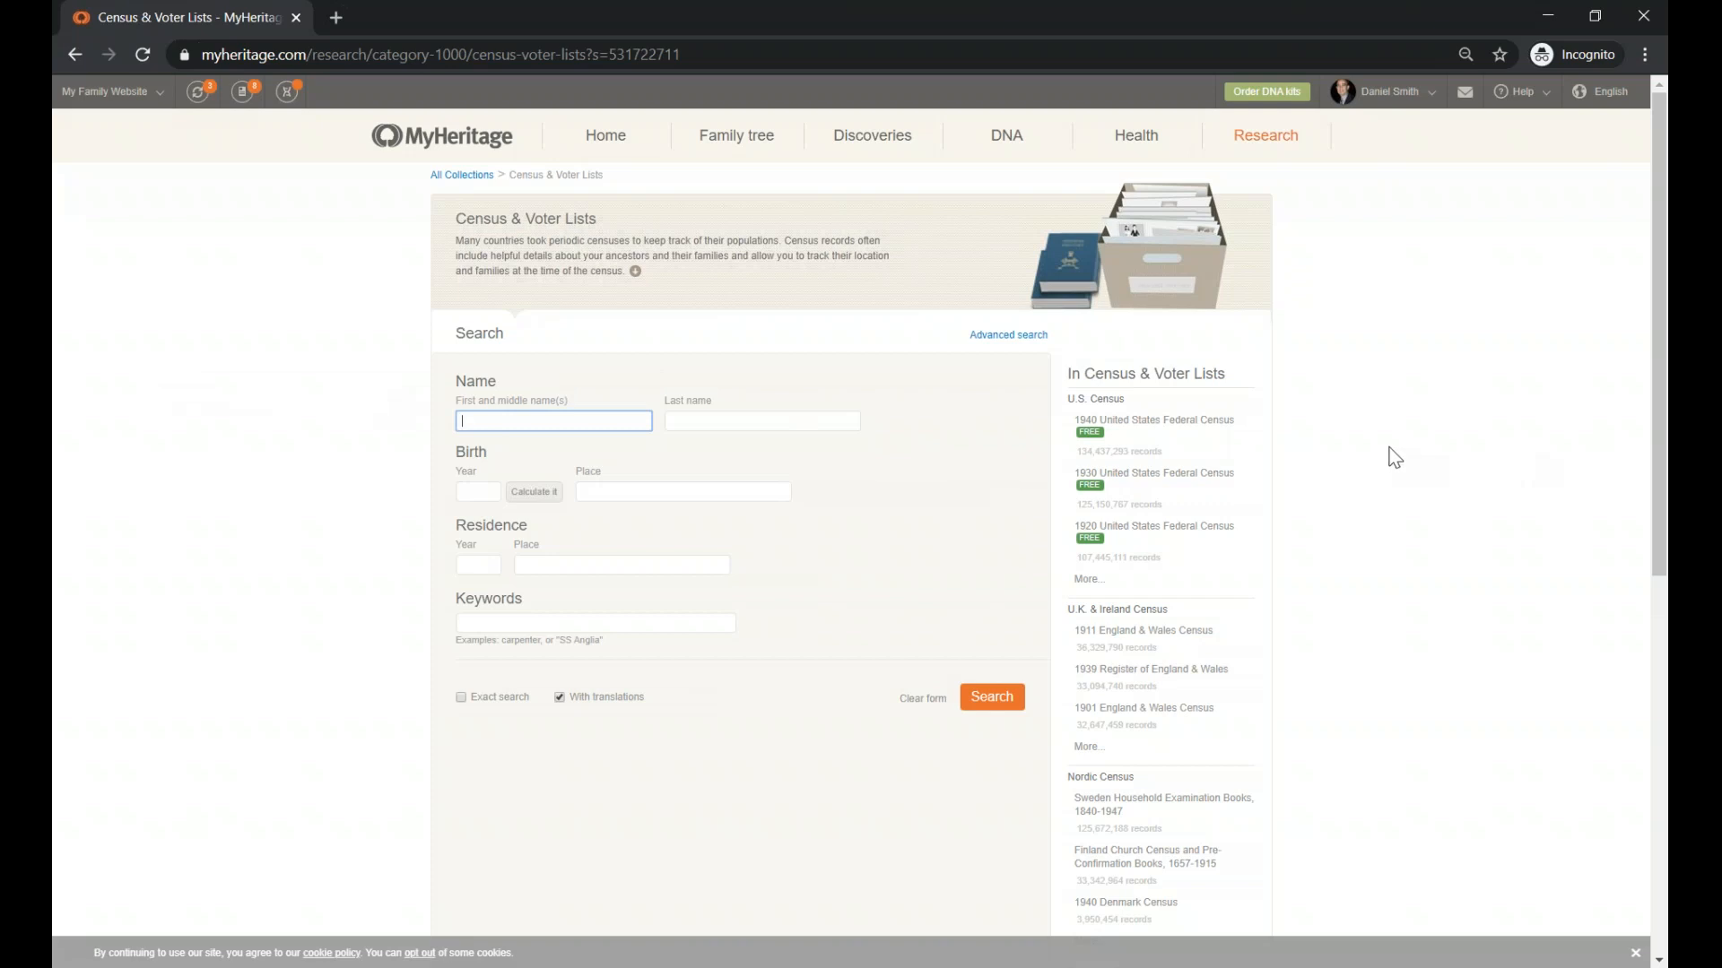
scroll(down, 3)
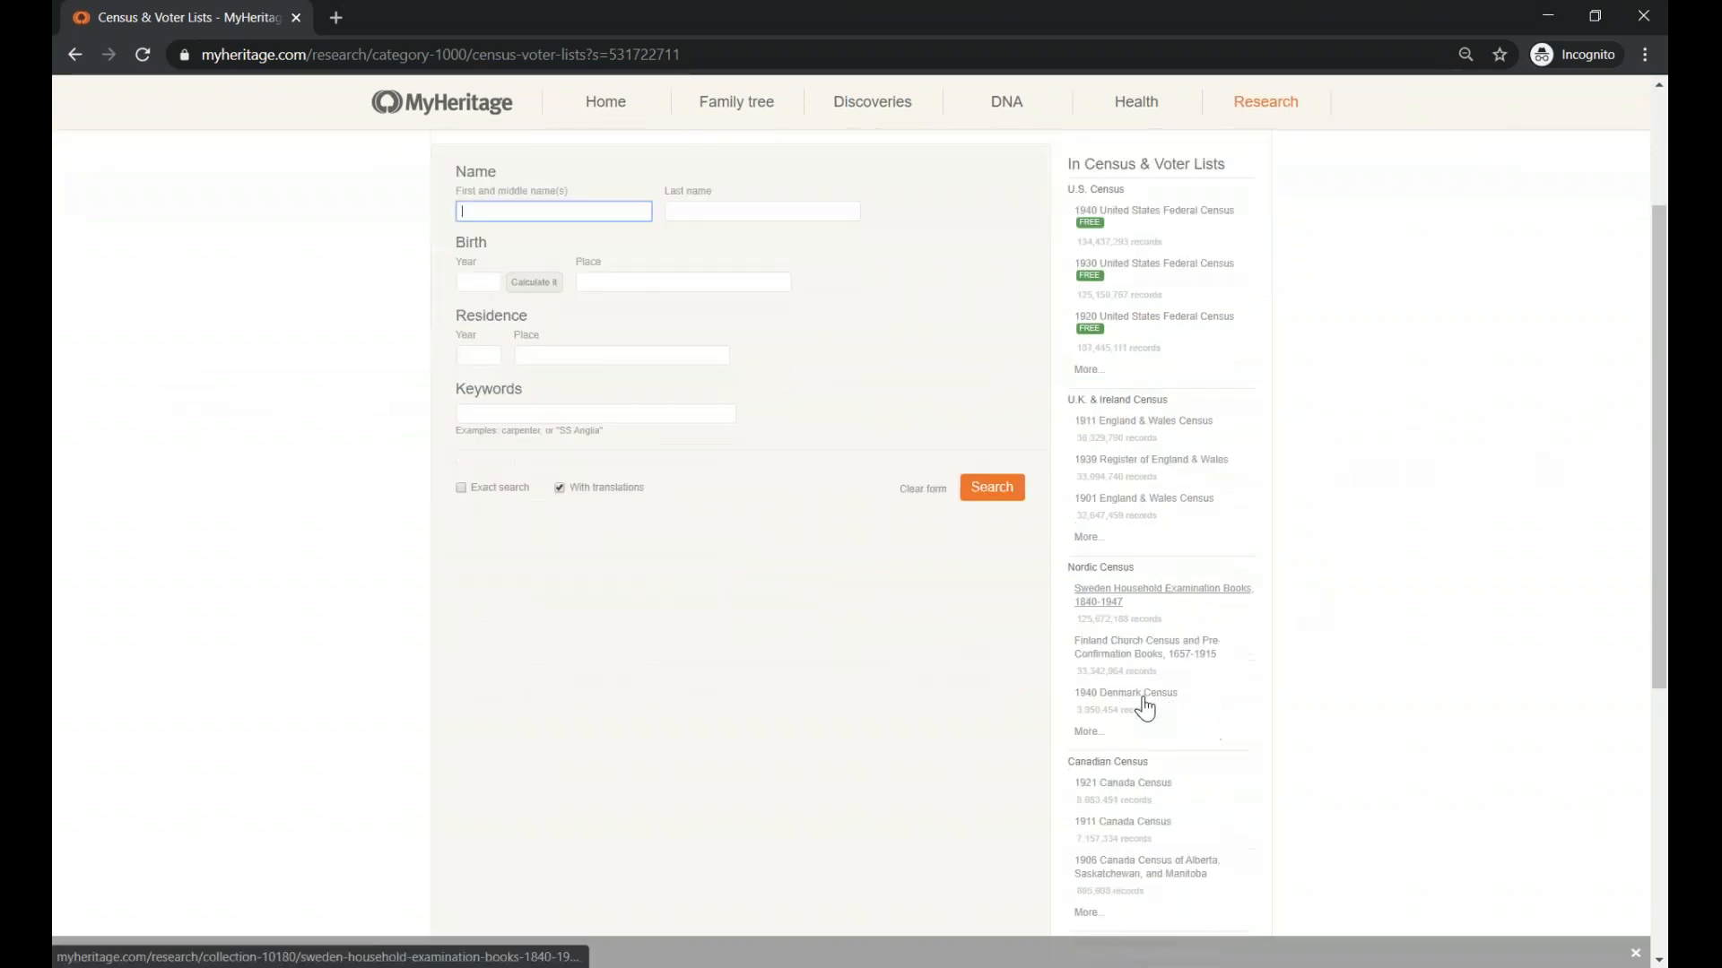
scroll(down, 3)
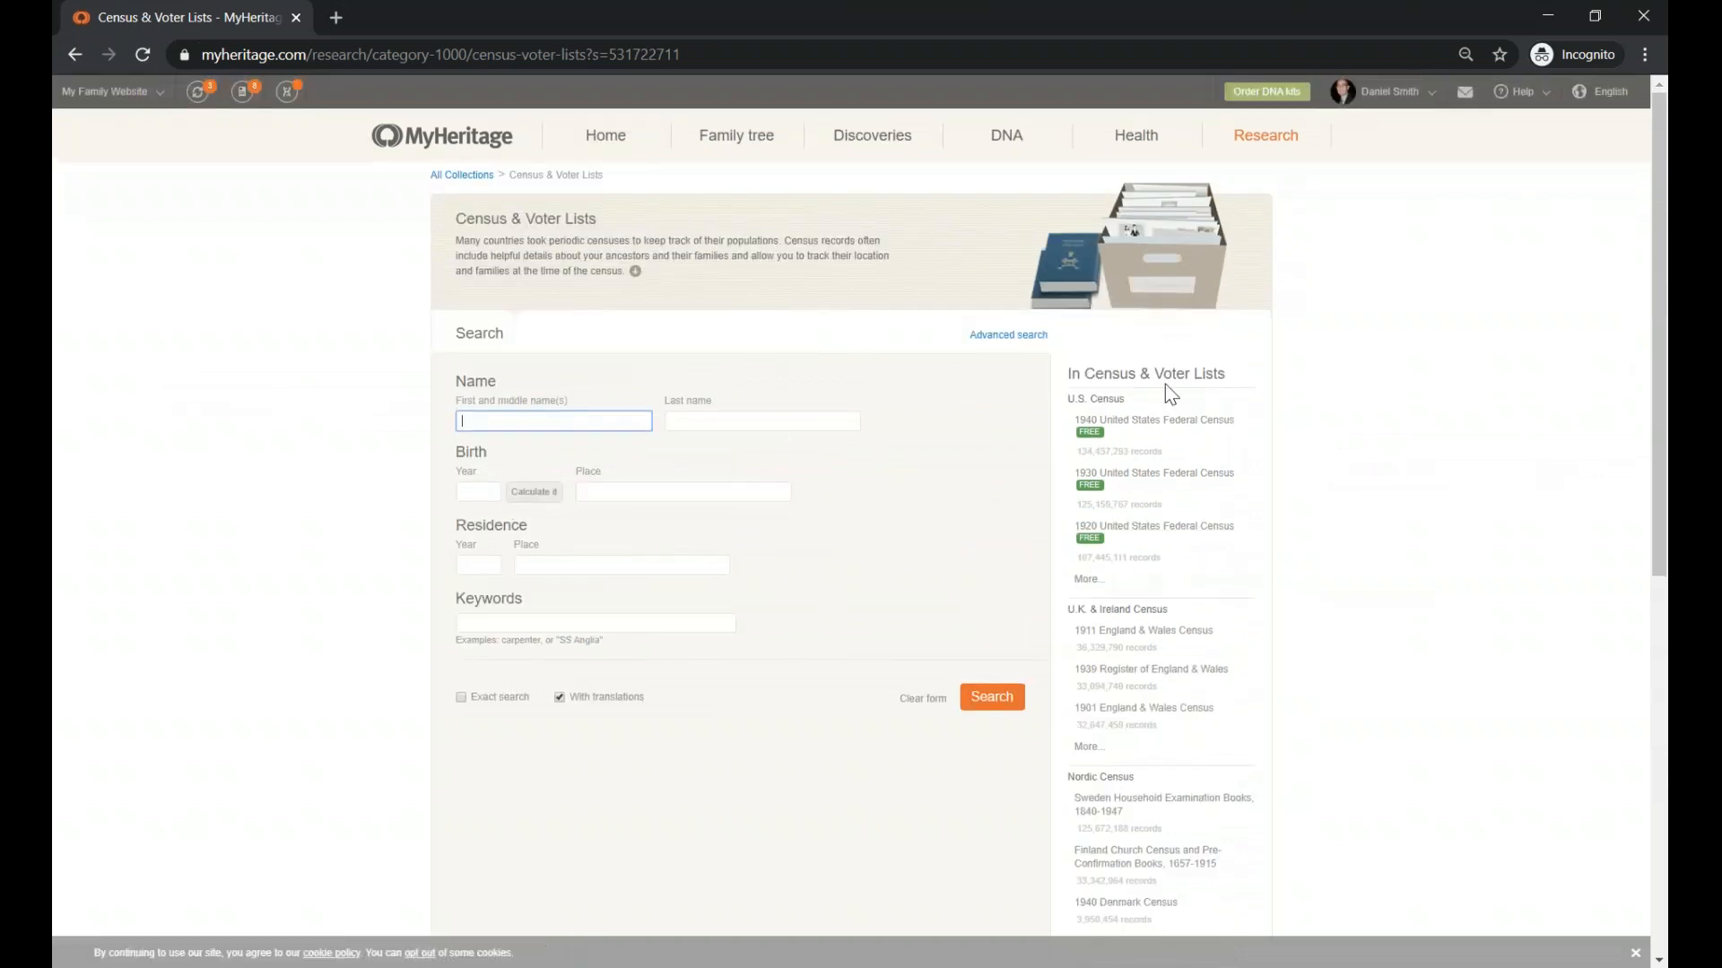
mouse_move(1144, 415)
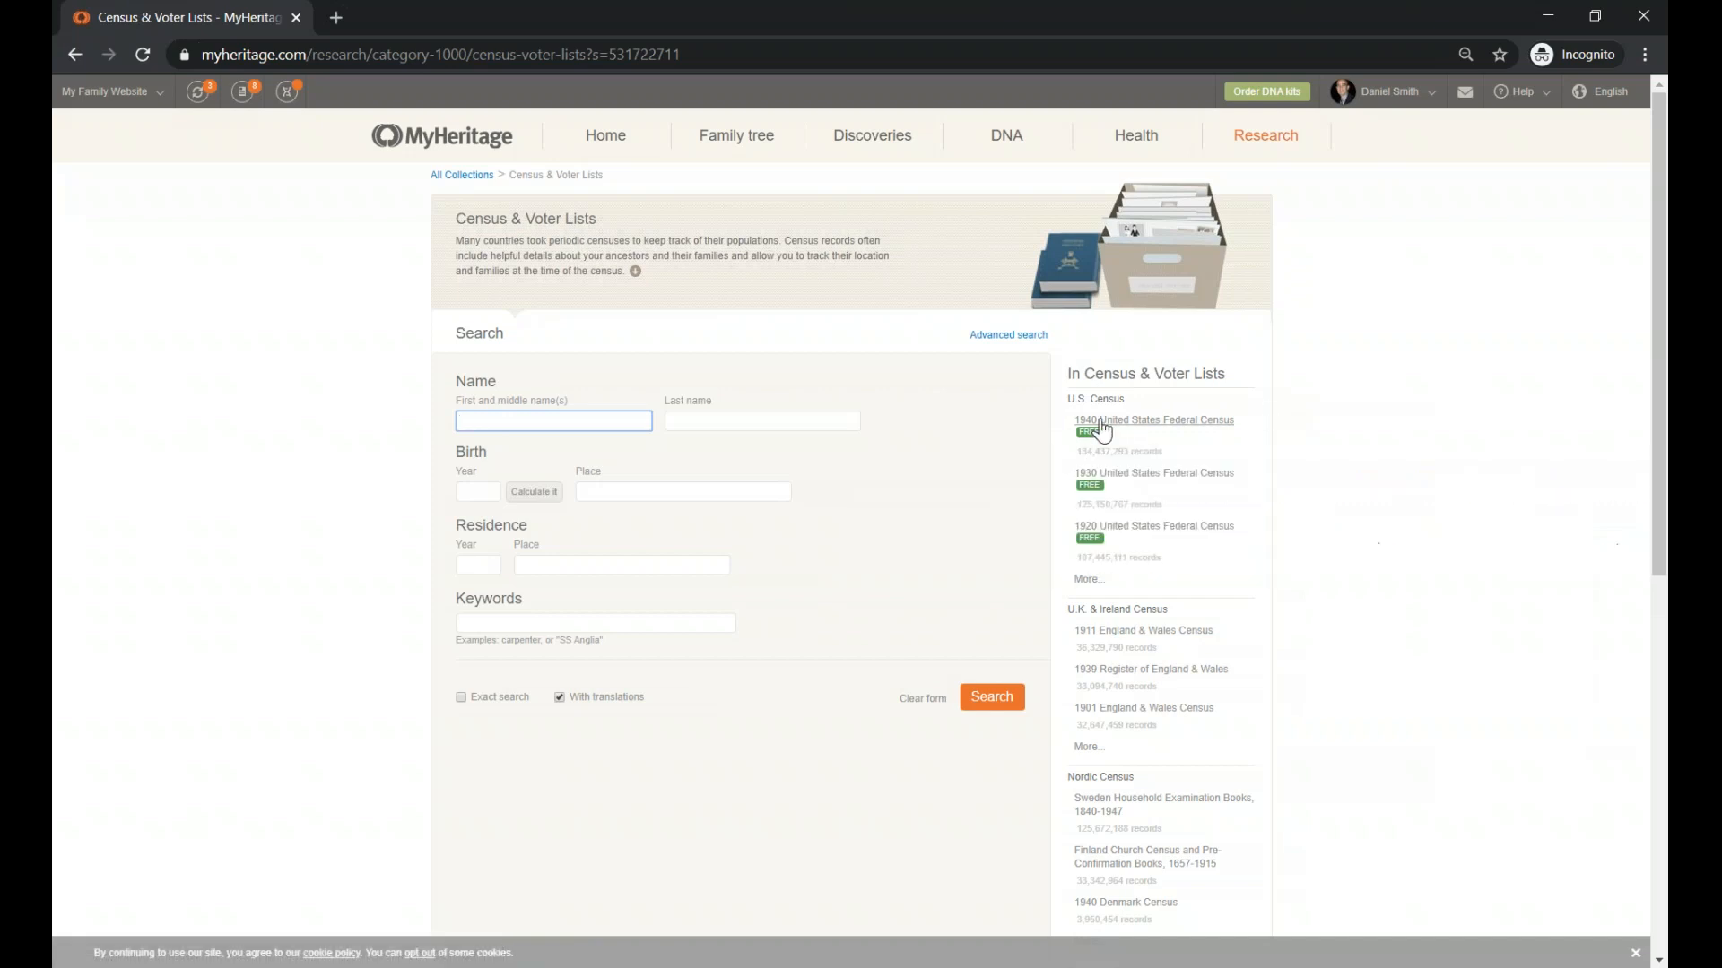
mouse_move(1096, 413)
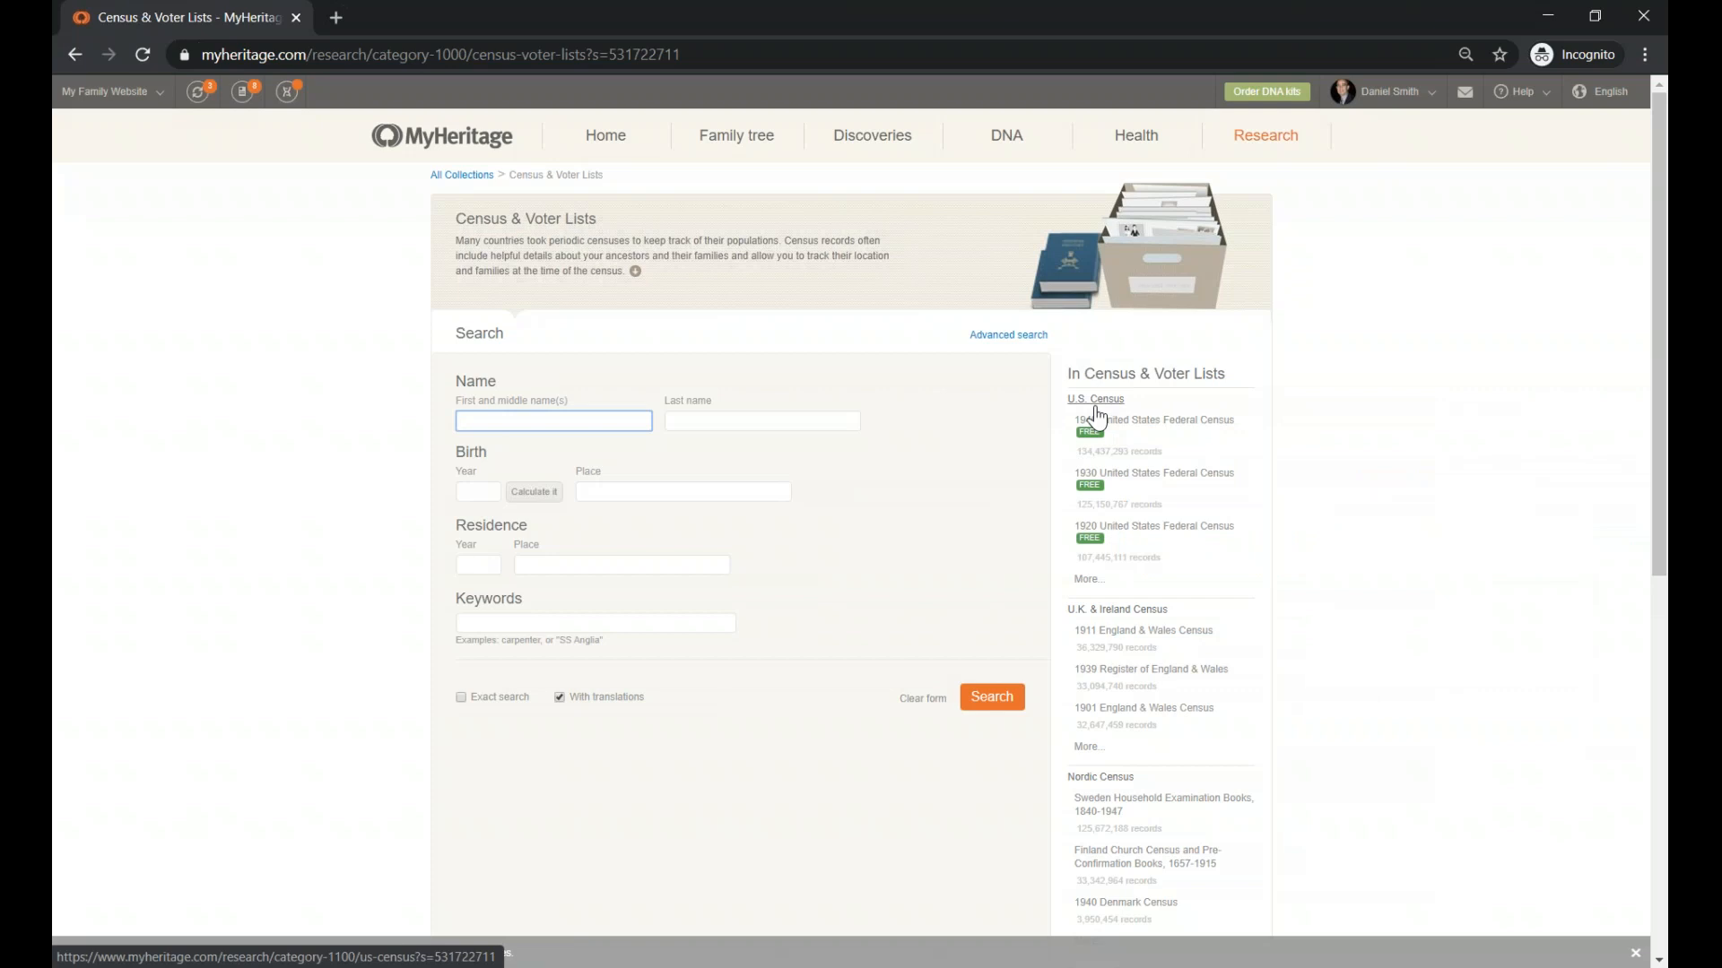
Open the U.S. Census collection covering federal censuses from 1940 back to 1850
click(553, 421)
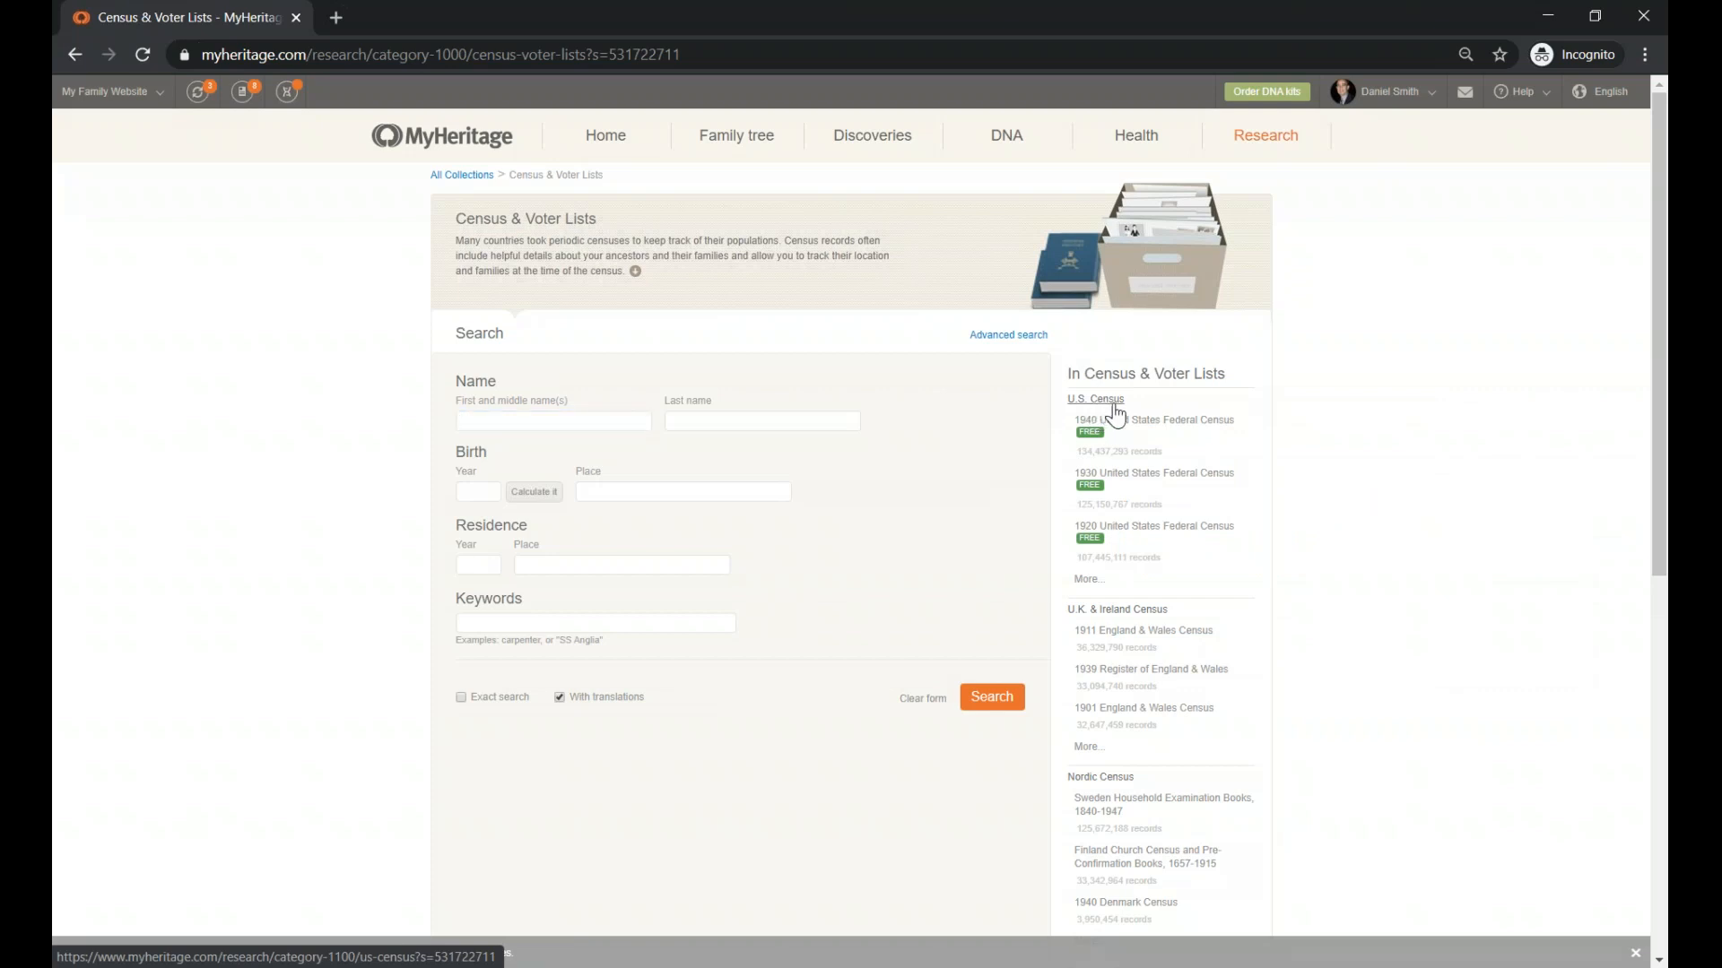
click(1094, 399)
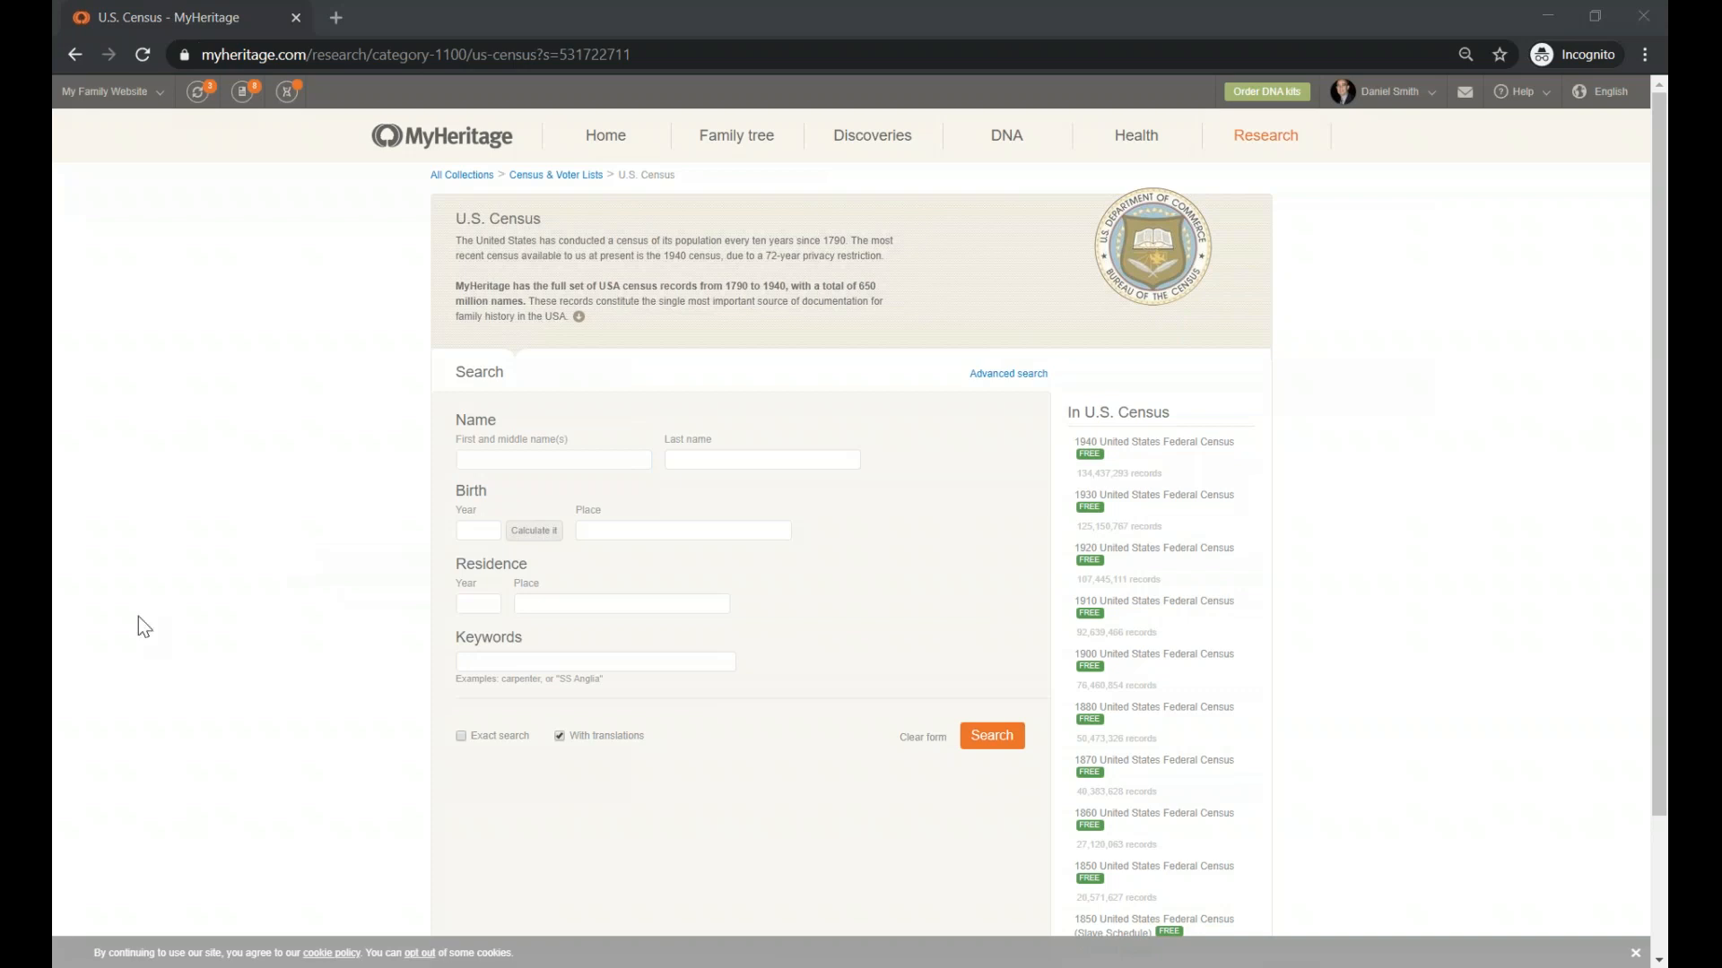
mouse_move(202, 597)
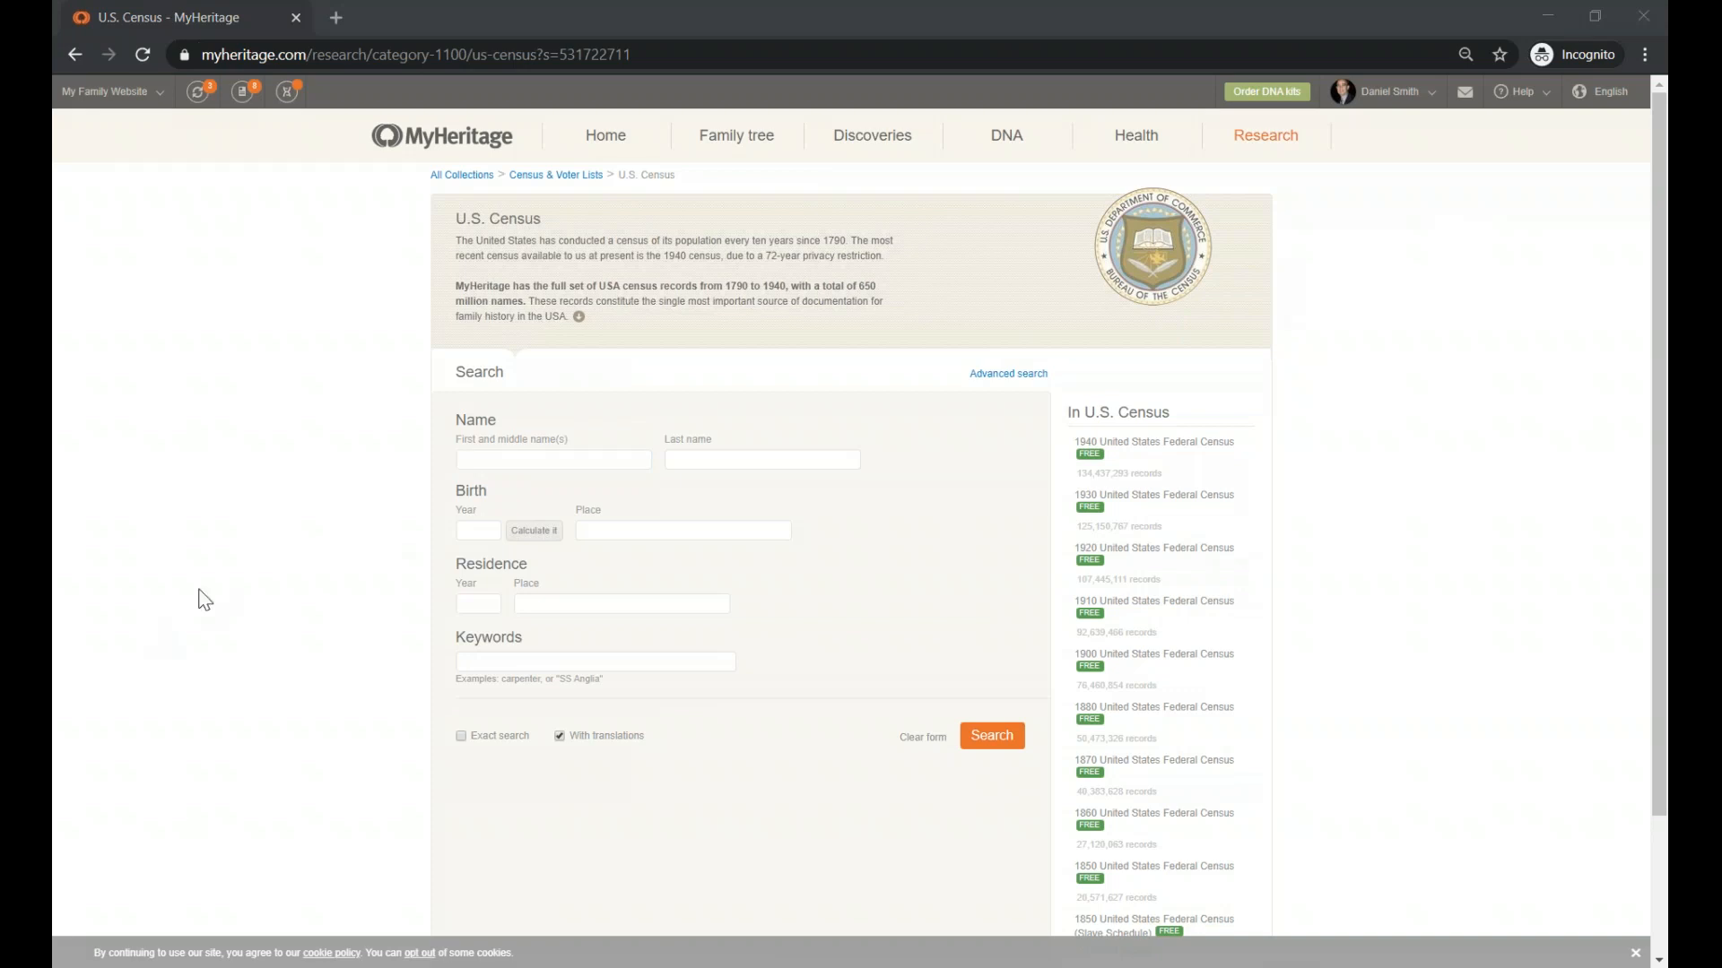
mouse_move(733, 516)
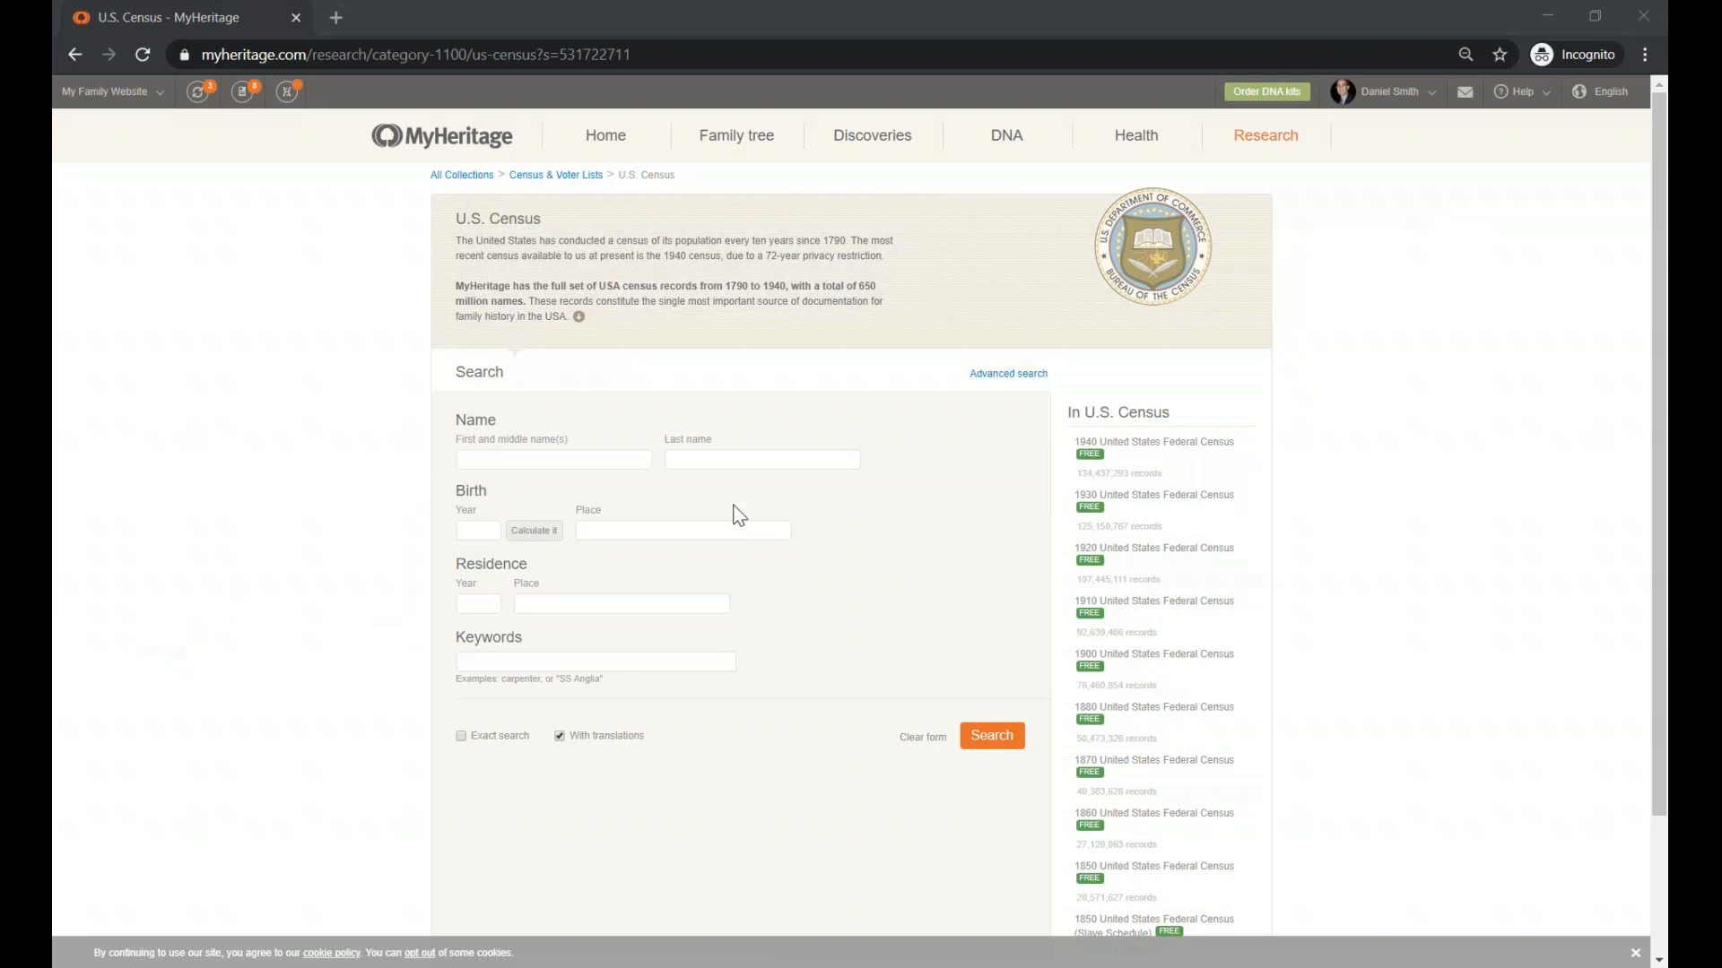
mouse_move(857, 549)
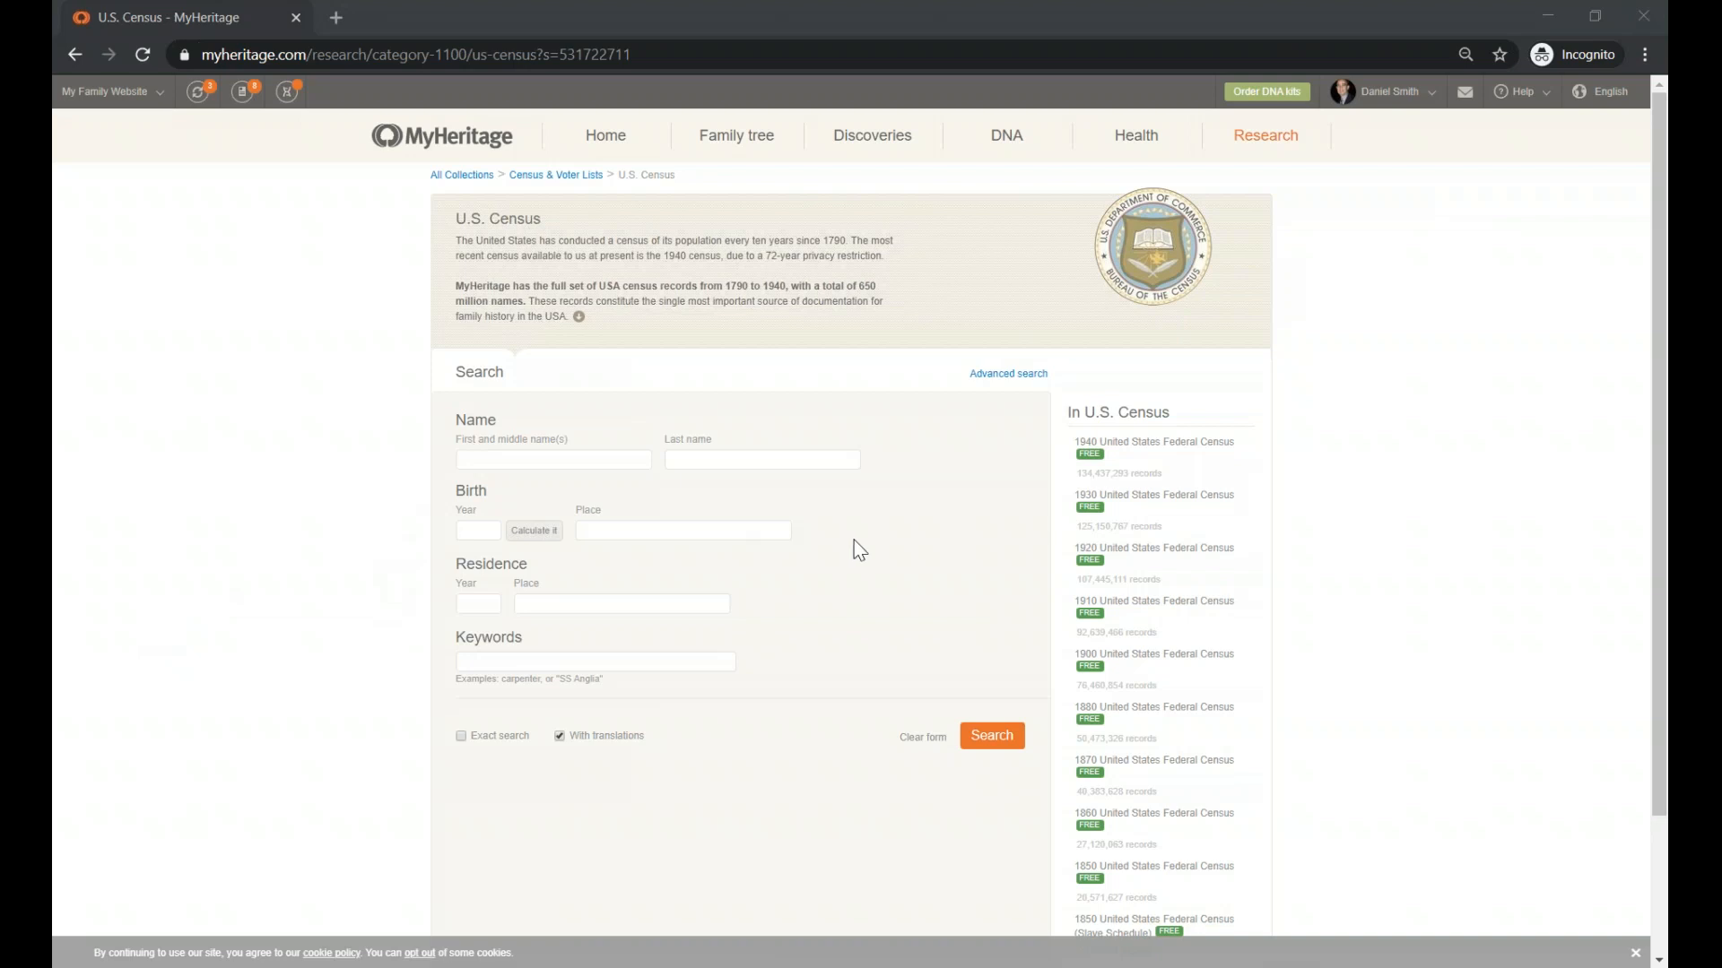
mouse_move(1002, 437)
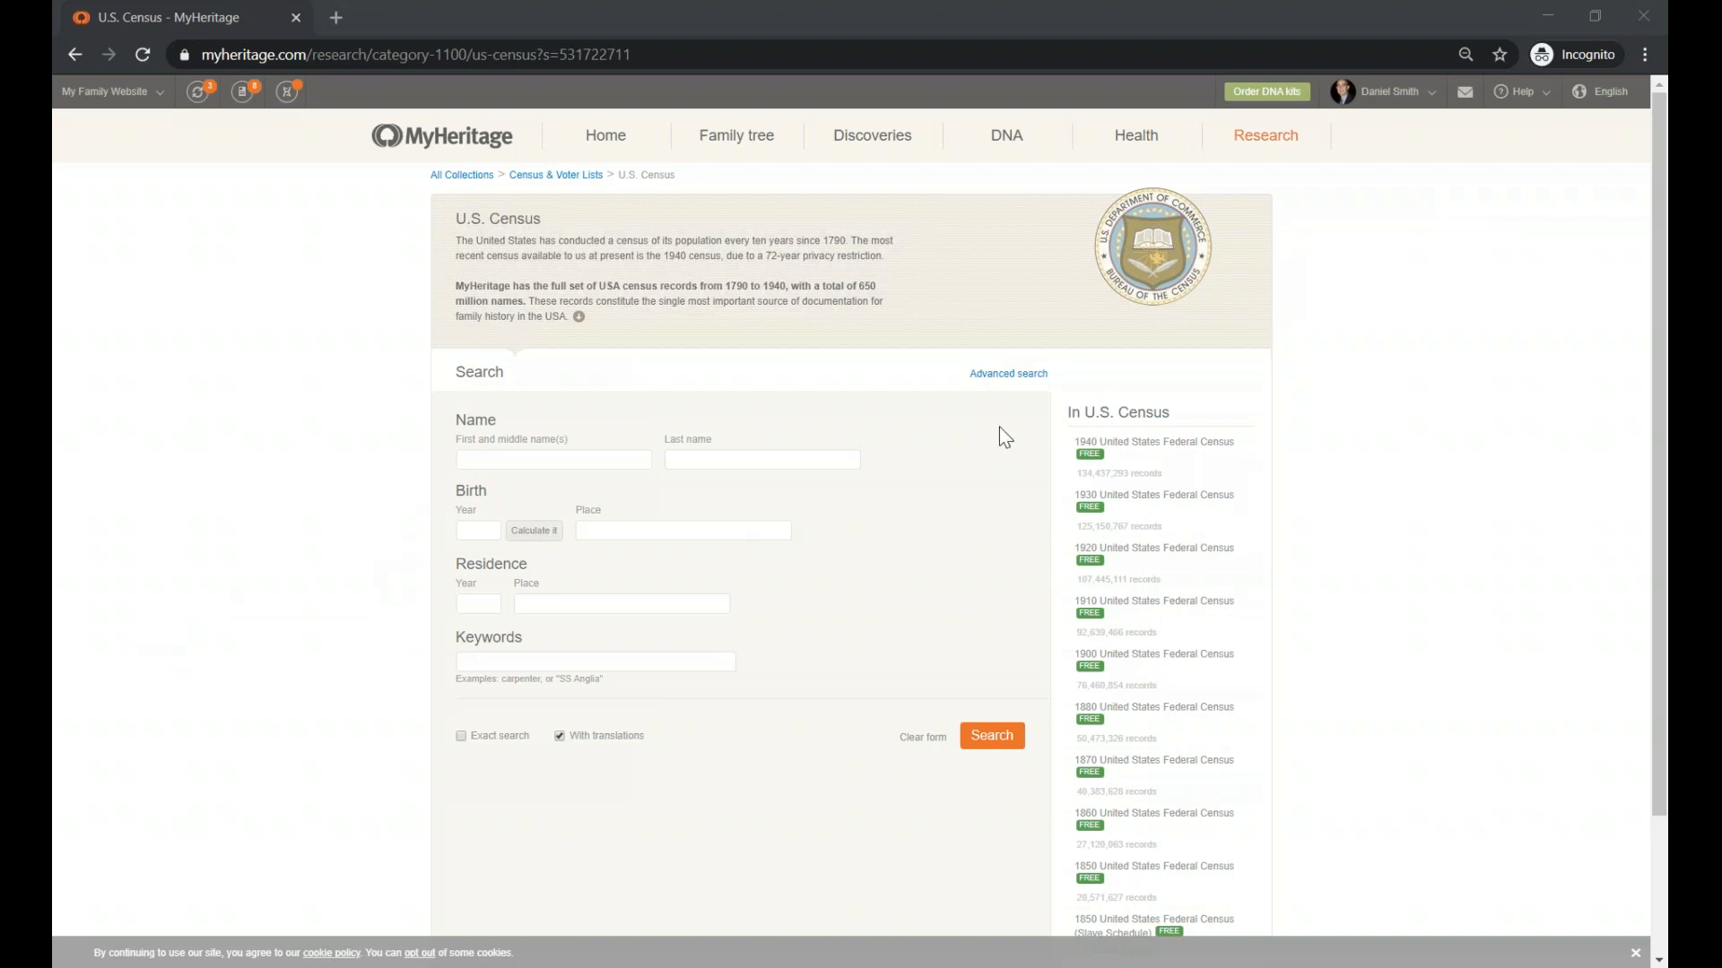
mouse_move(1008, 374)
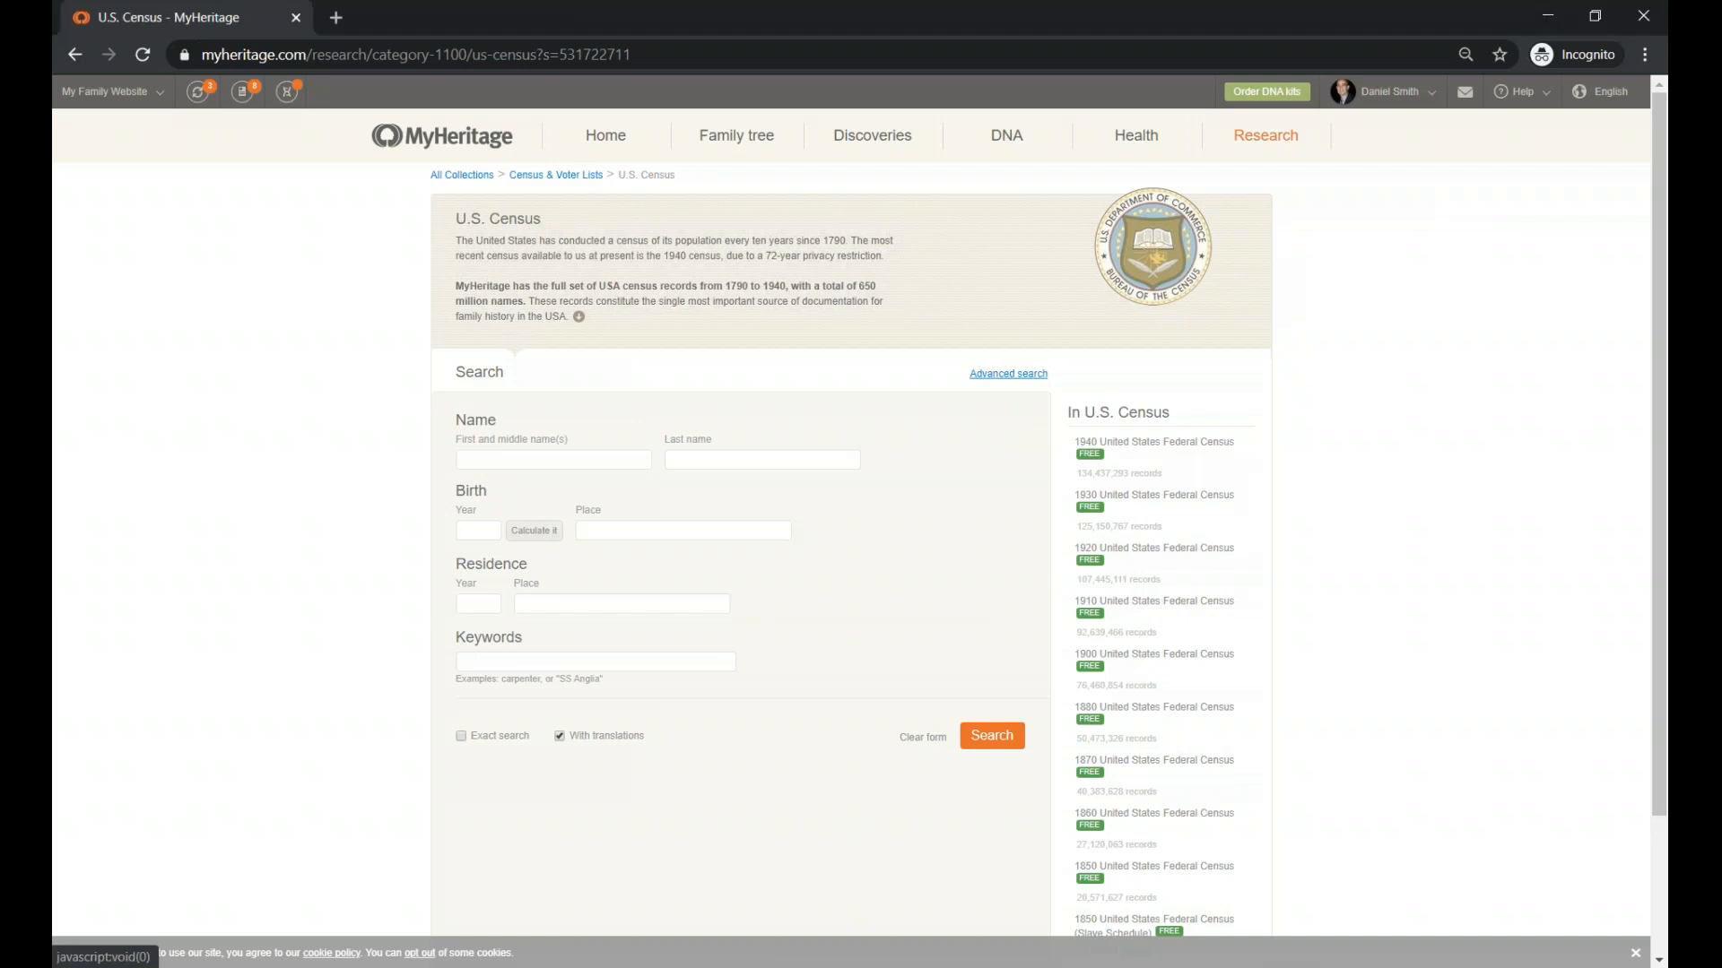
Switch to Advanced search, check the Relatives Type options, and select the Residence Place field
click(1008, 374)
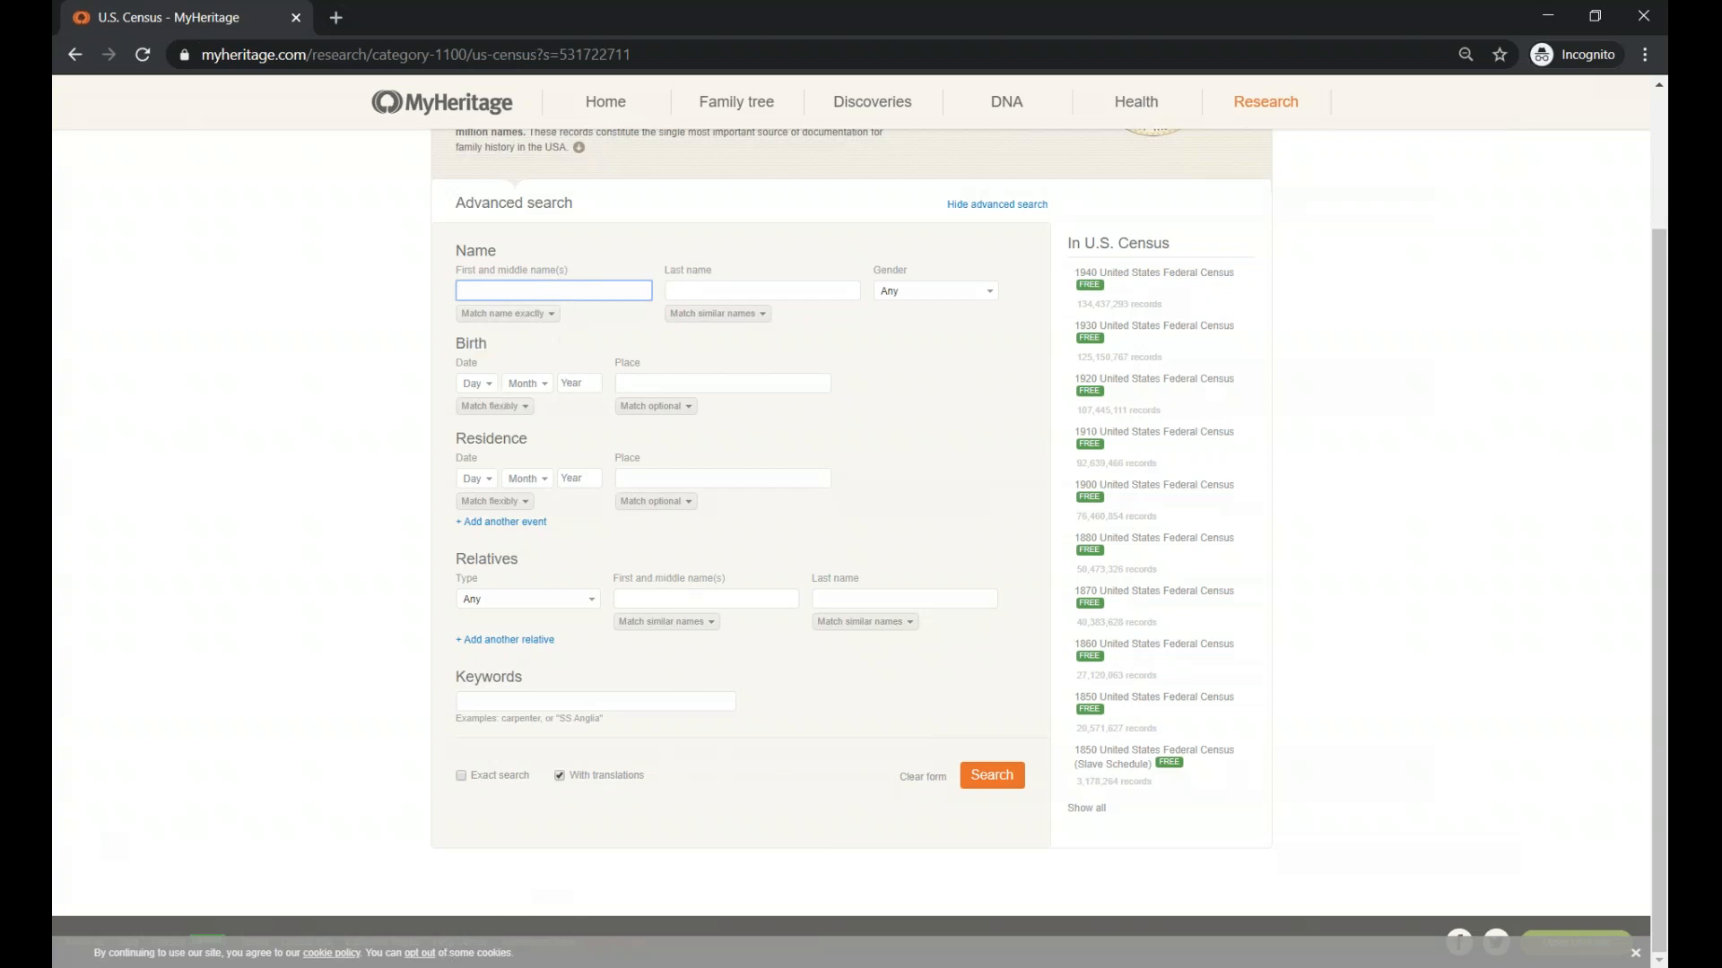
click(554, 290)
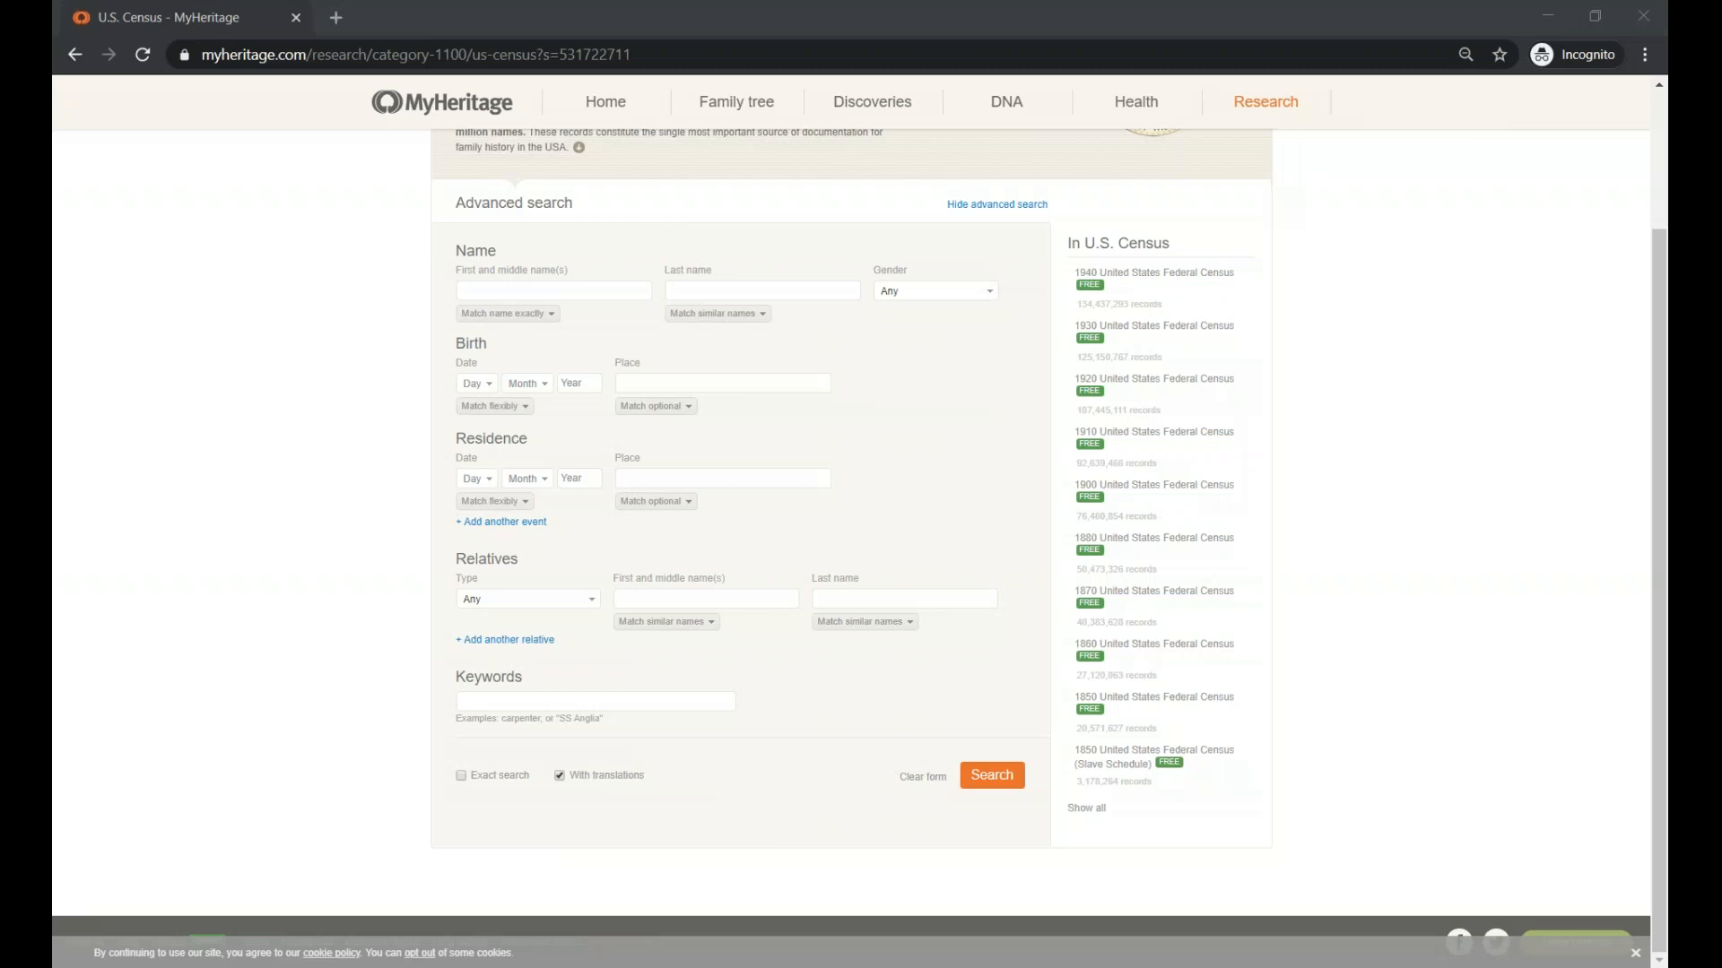
mouse_move(849, 761)
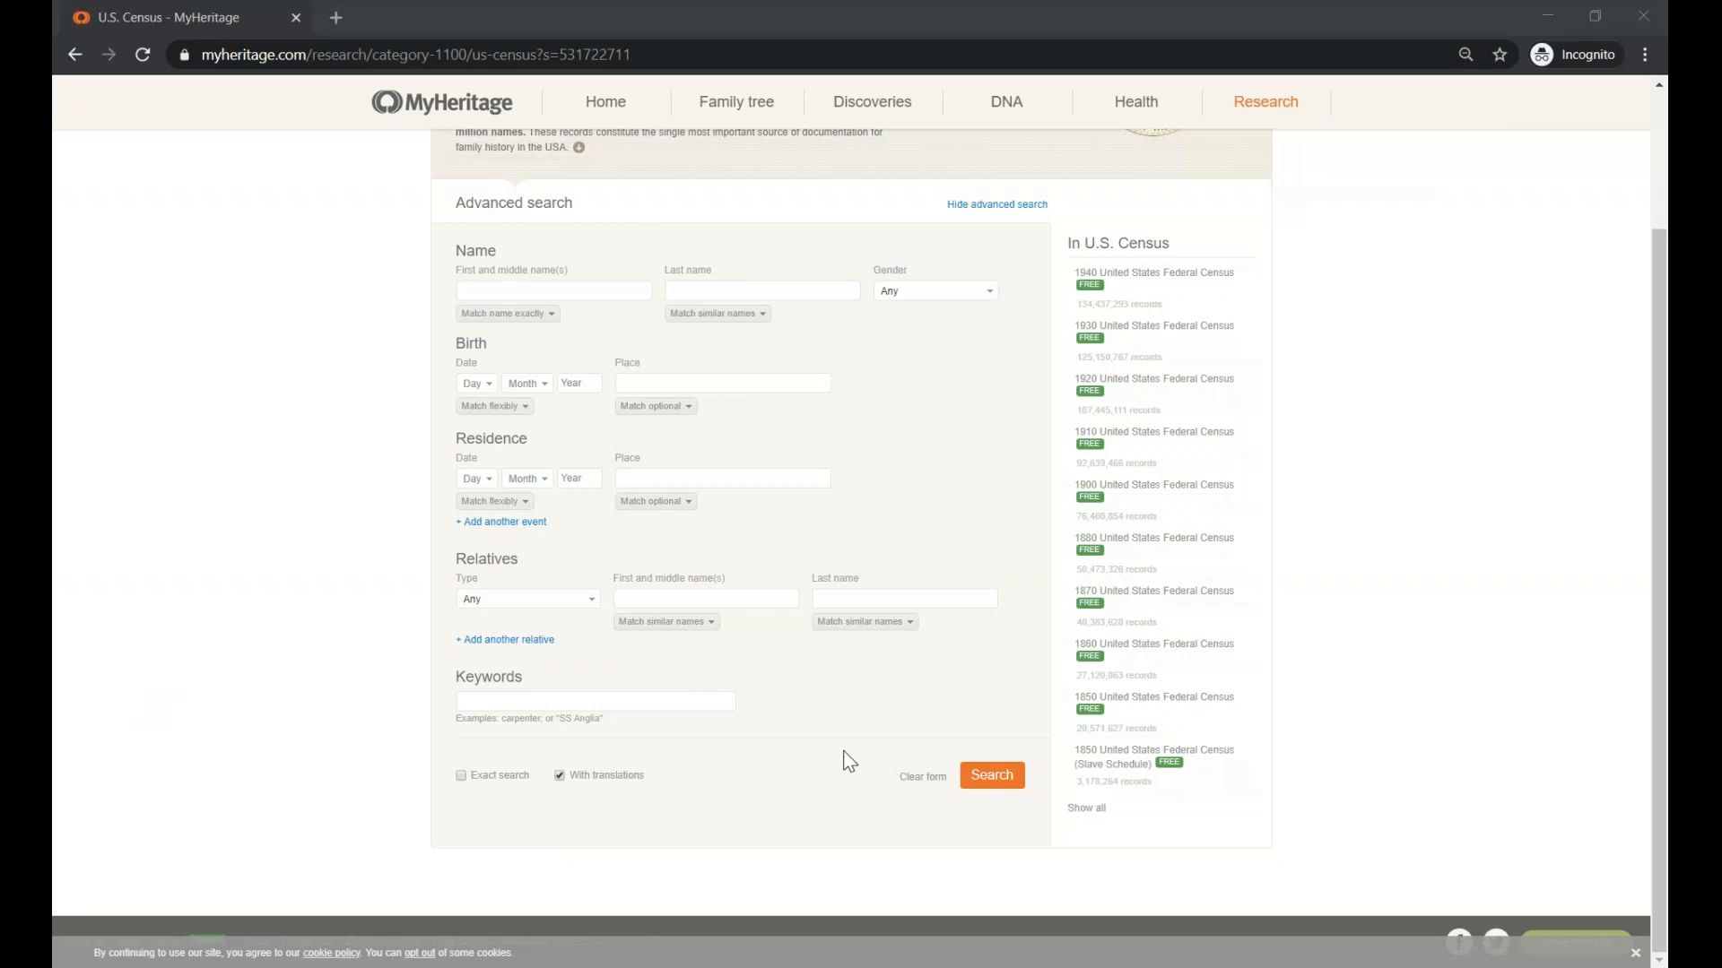
click(526, 599)
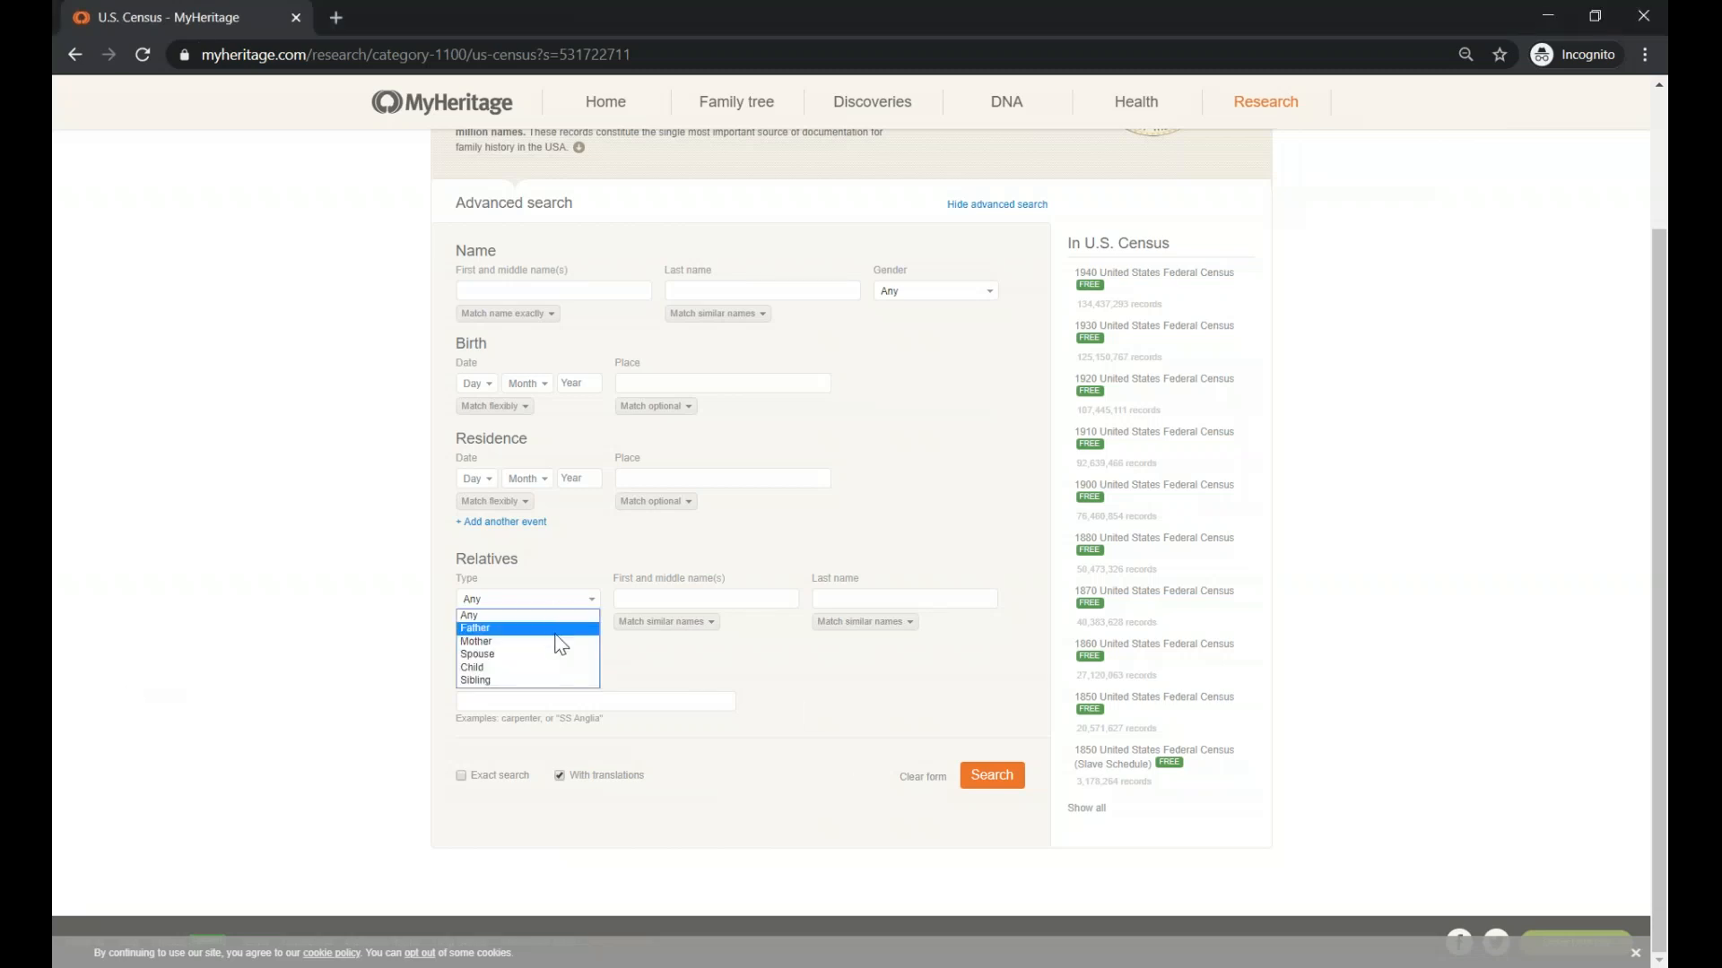
mouse_move(548, 687)
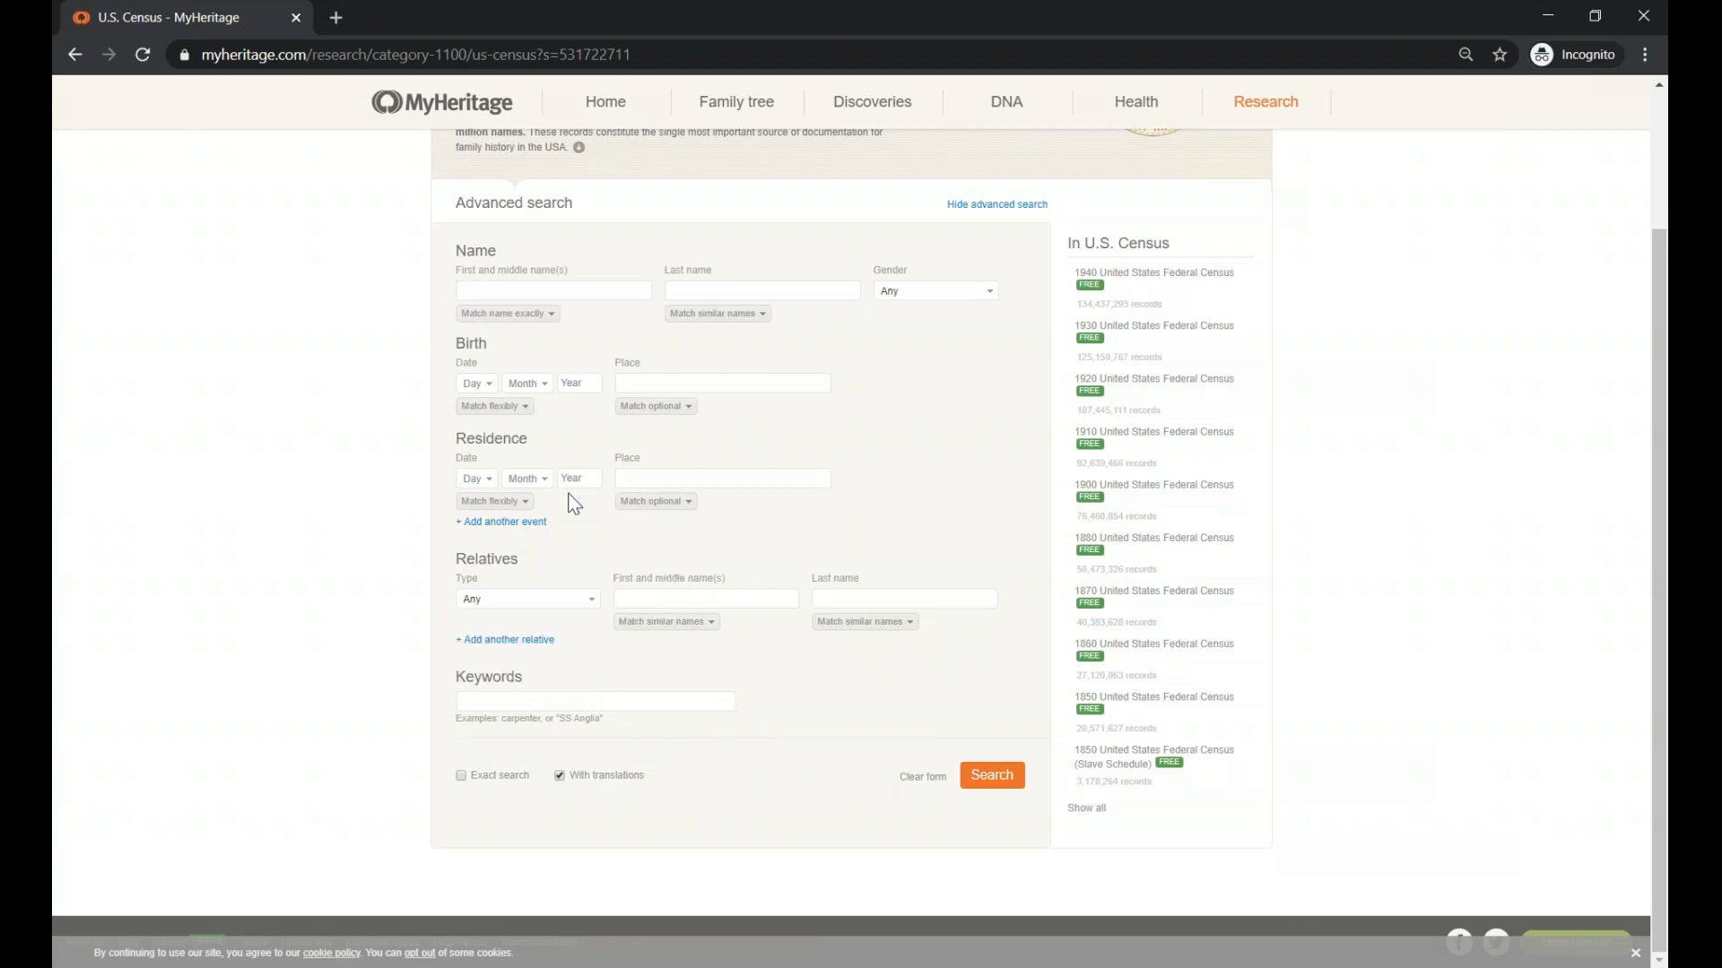
click(723, 478)
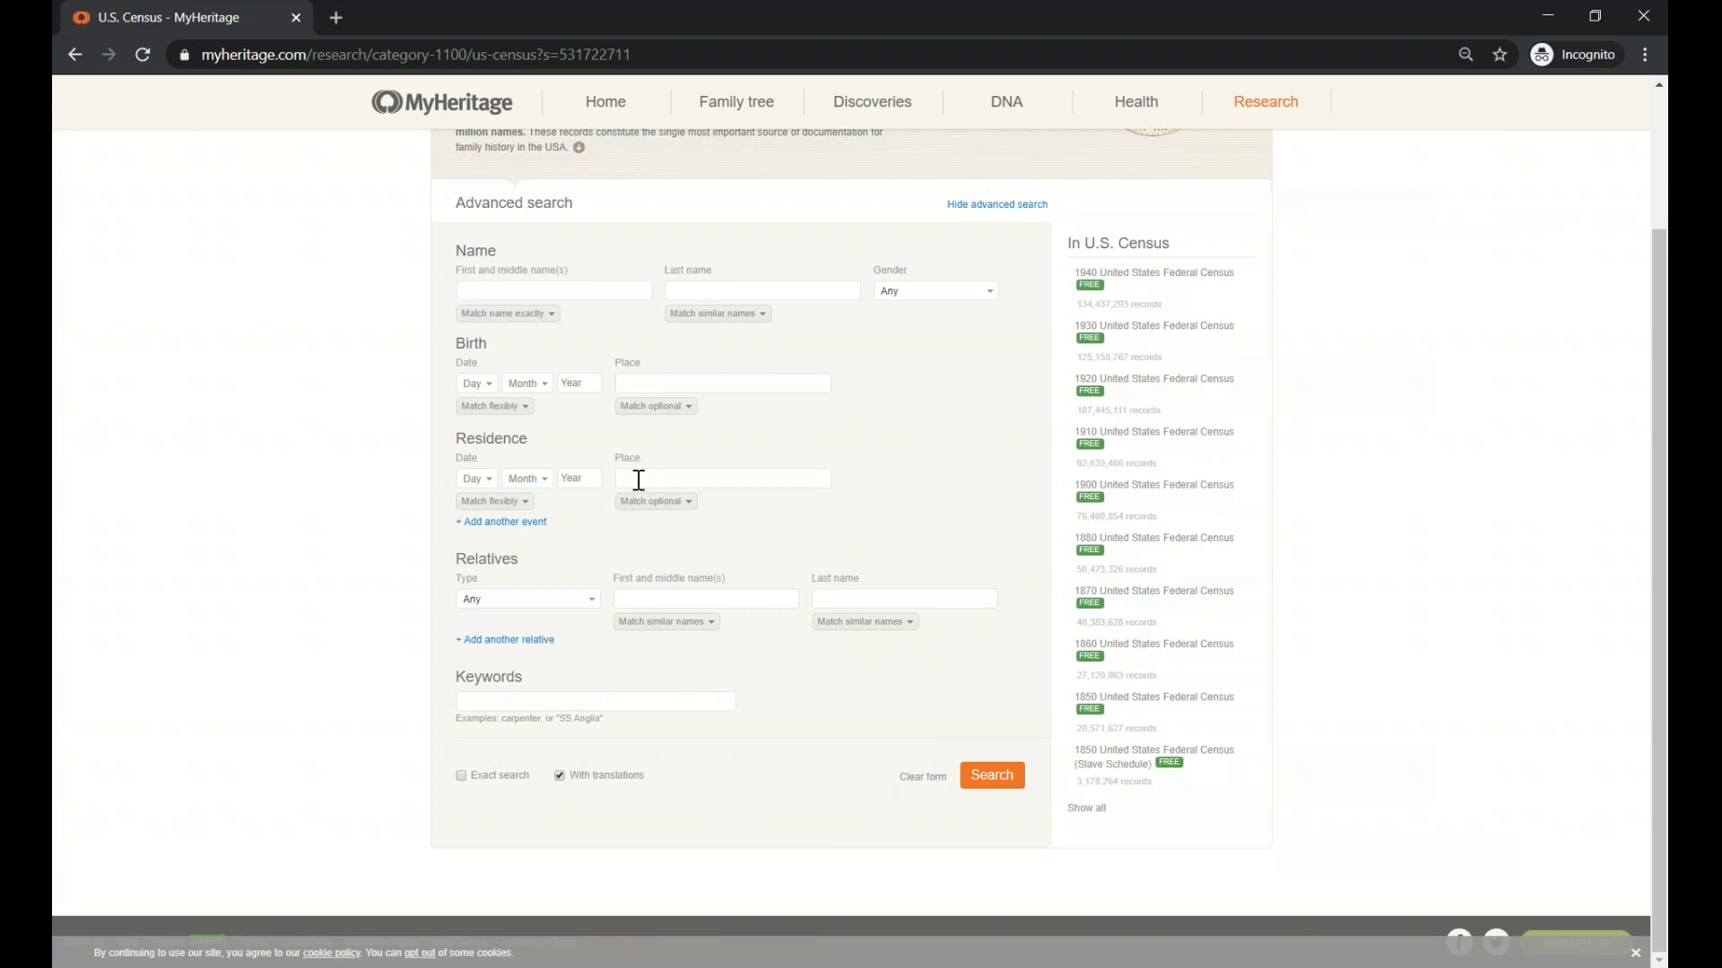
click(723, 478)
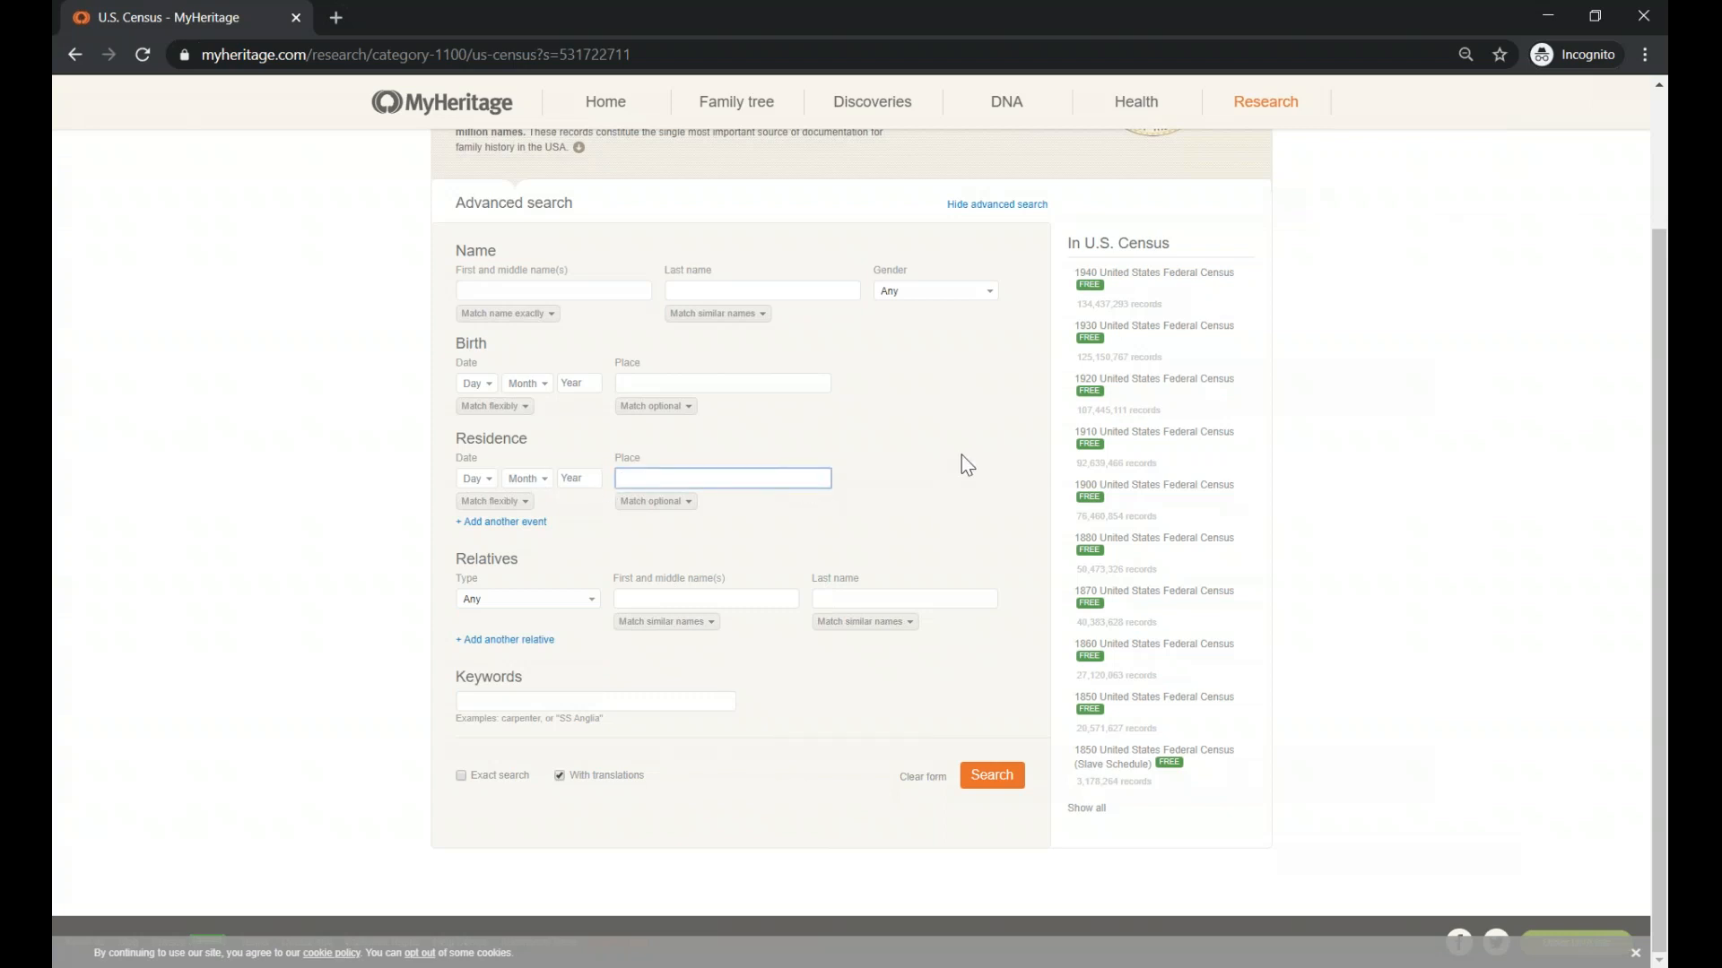
click(554, 290)
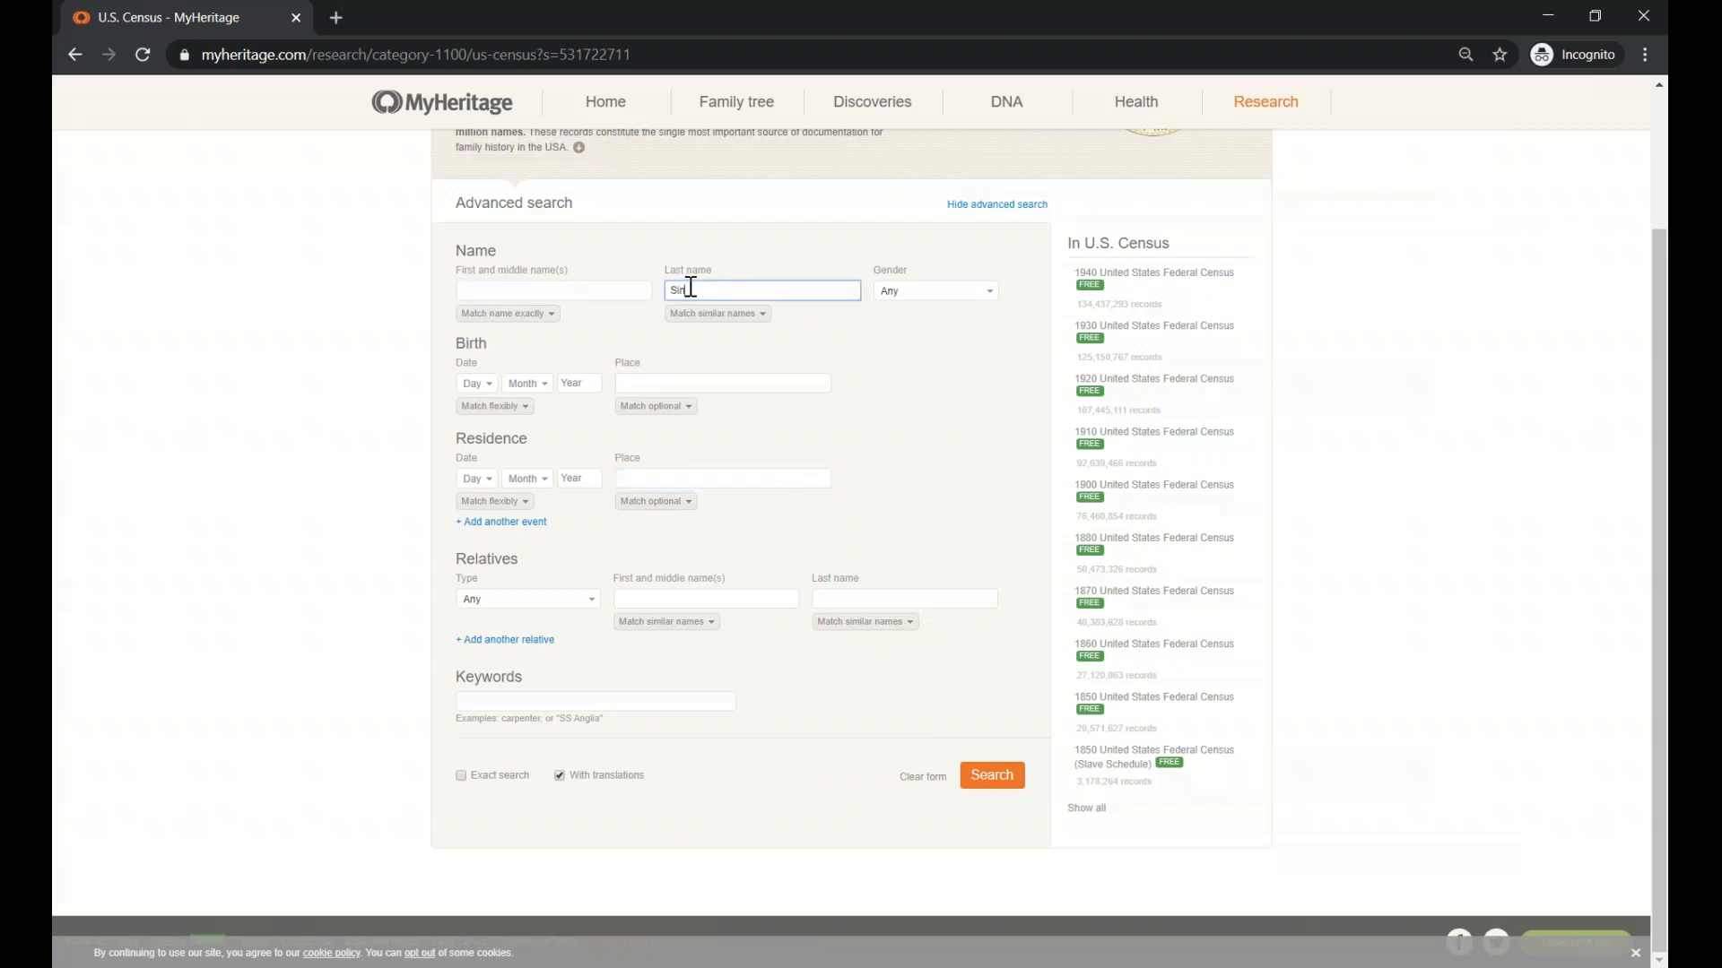
text(Singer)
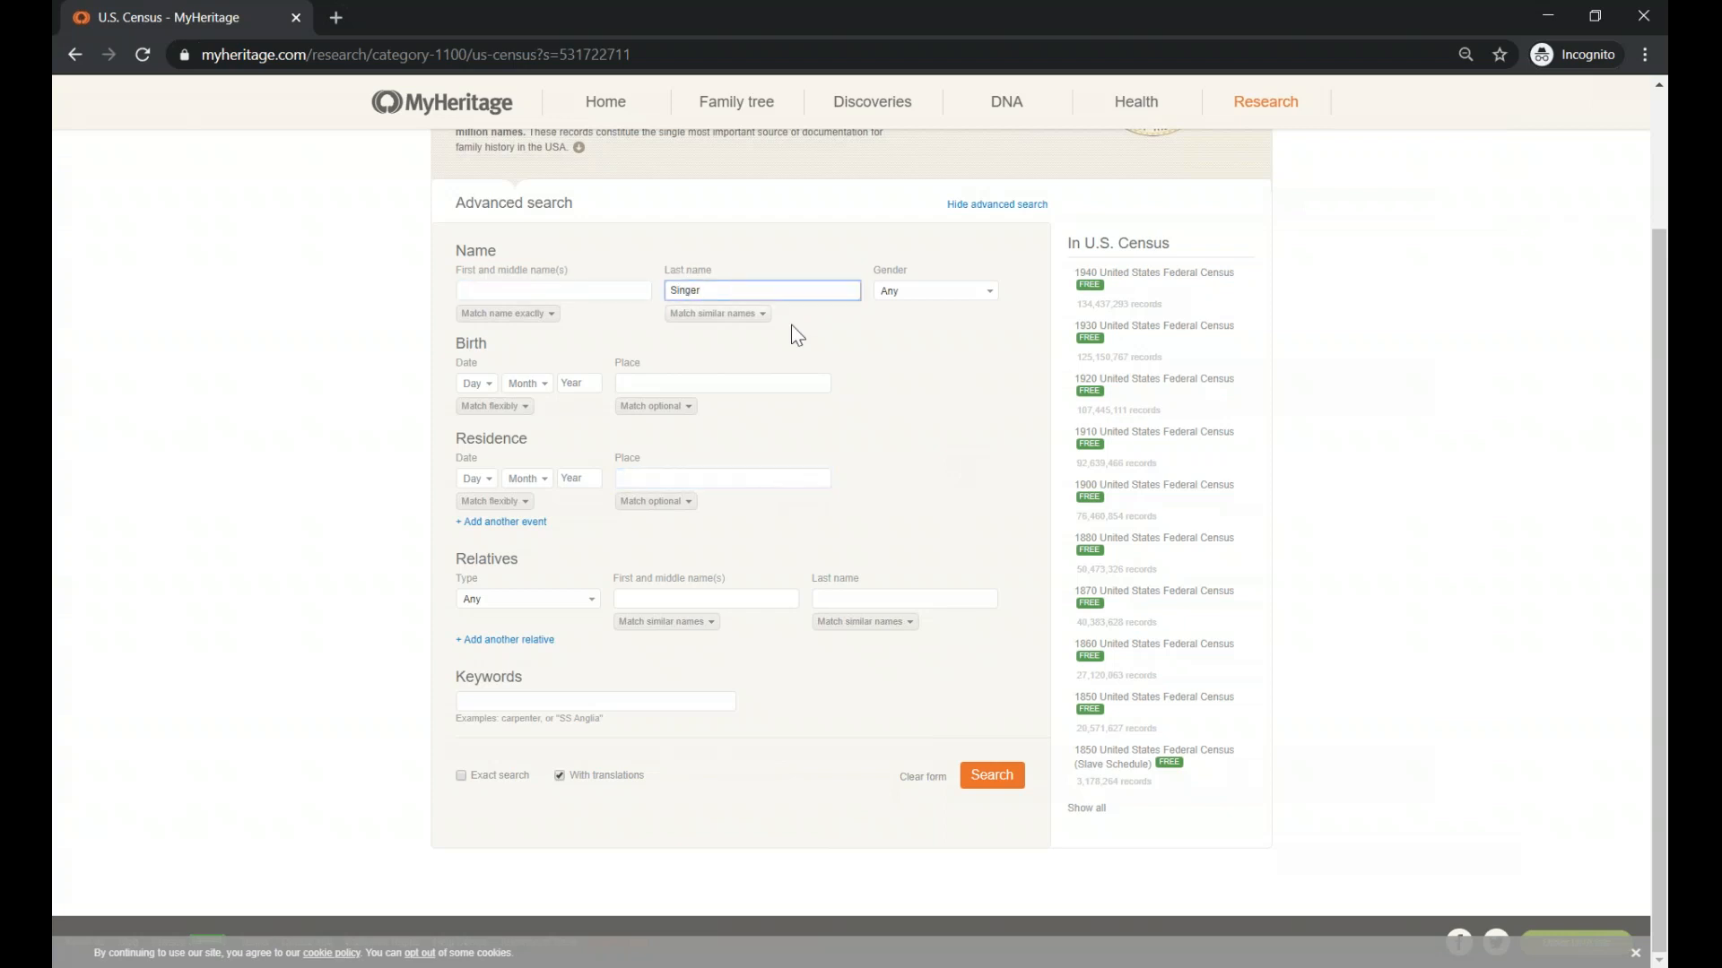
click(553, 290)
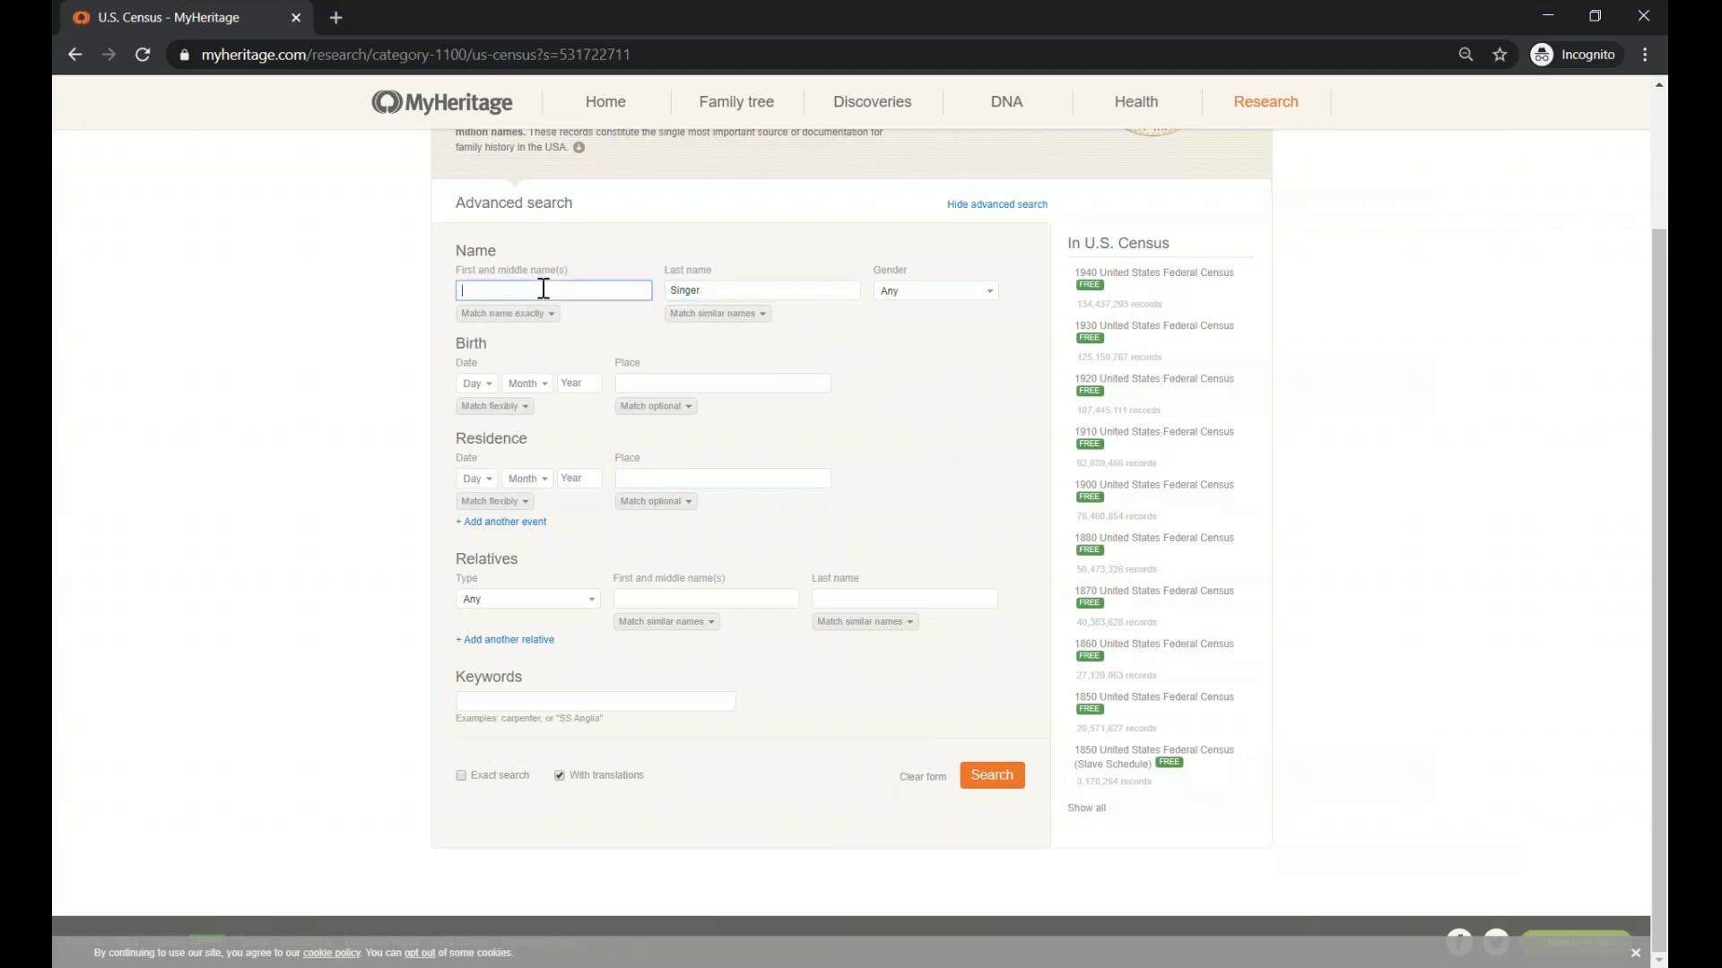
text(Michael)
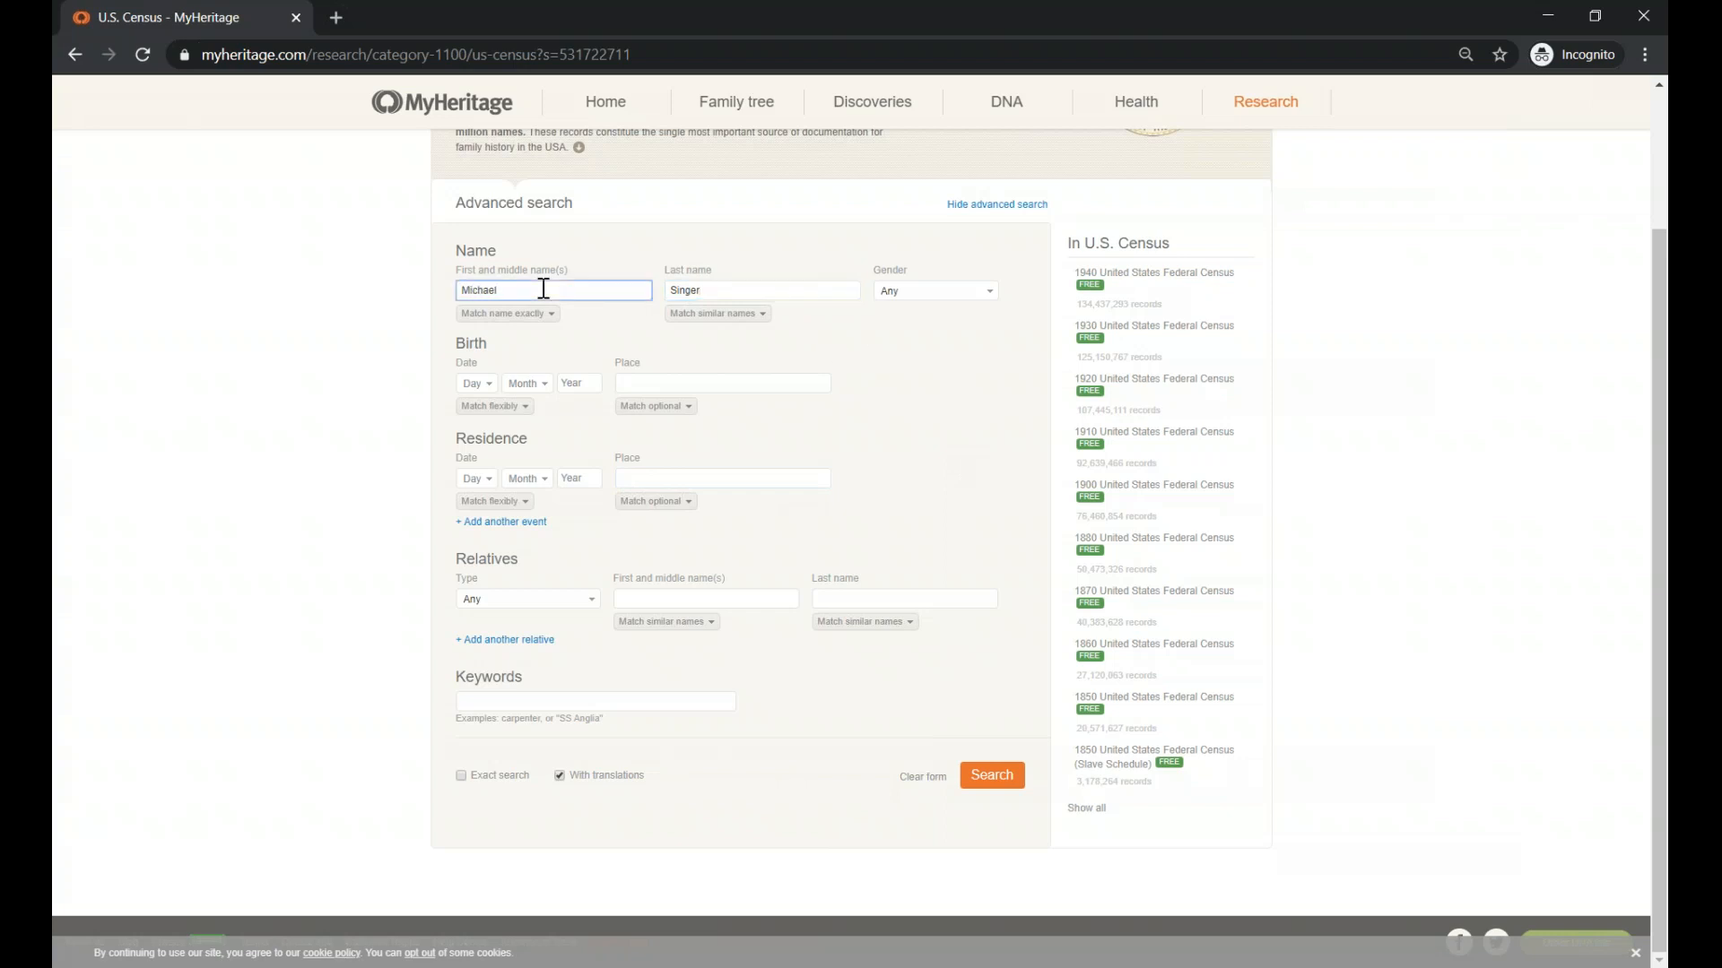
mouse_move(962, 381)
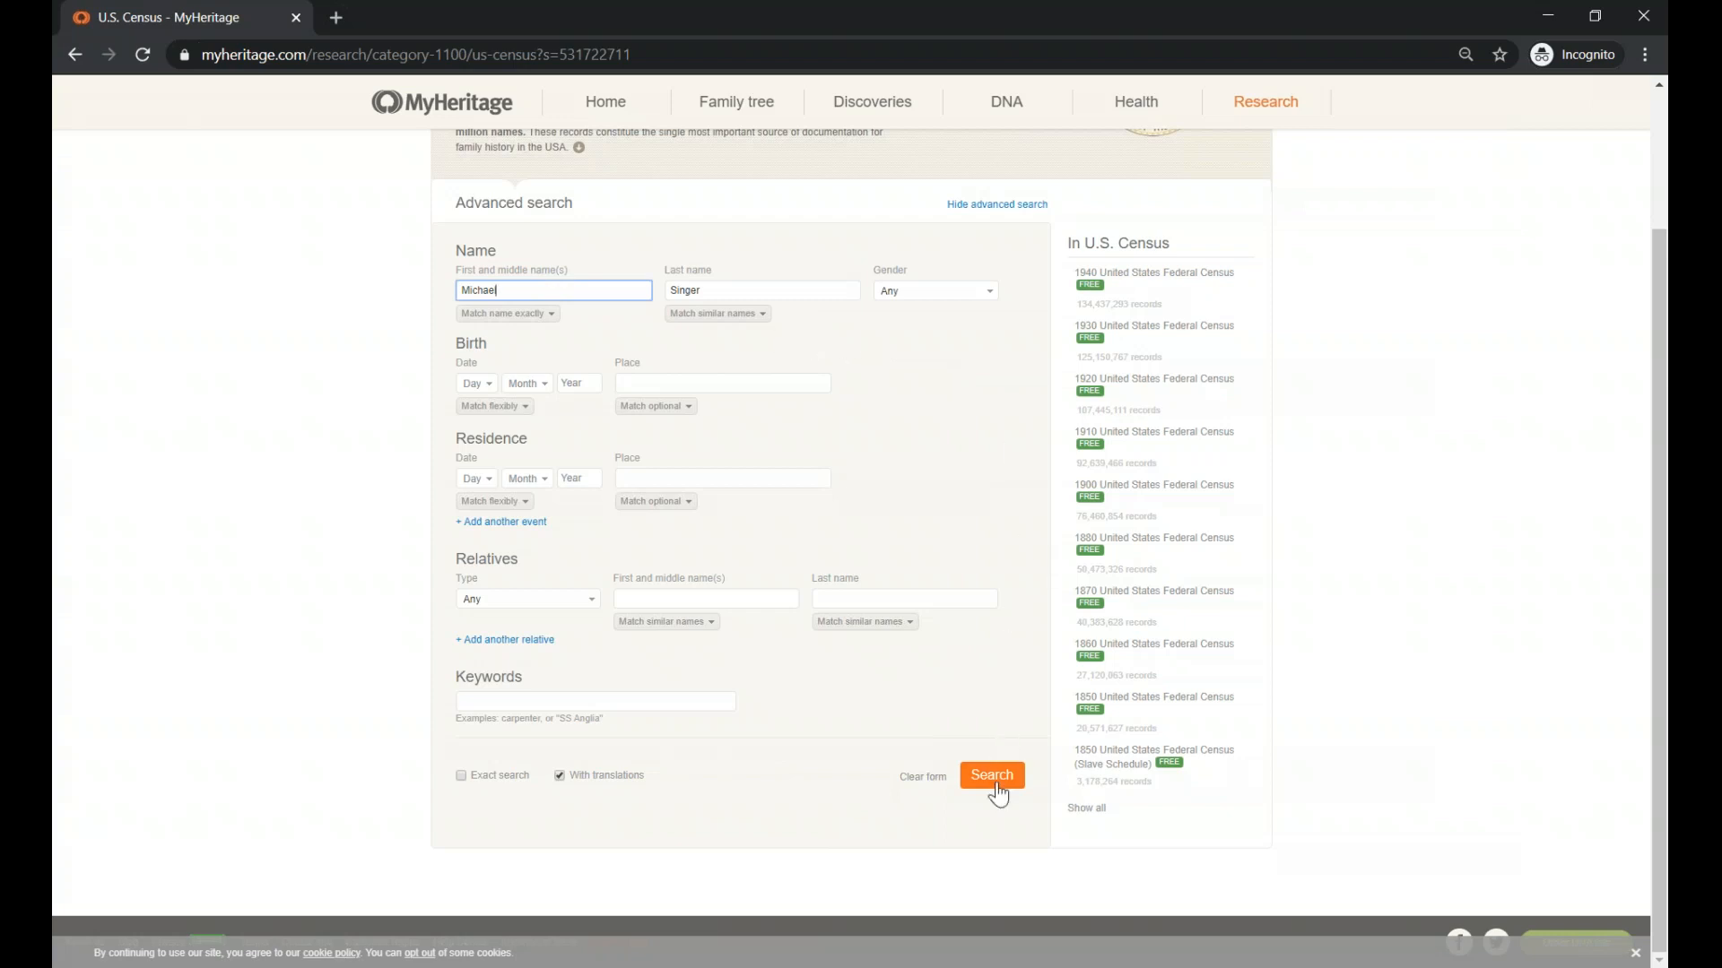
click(991, 774)
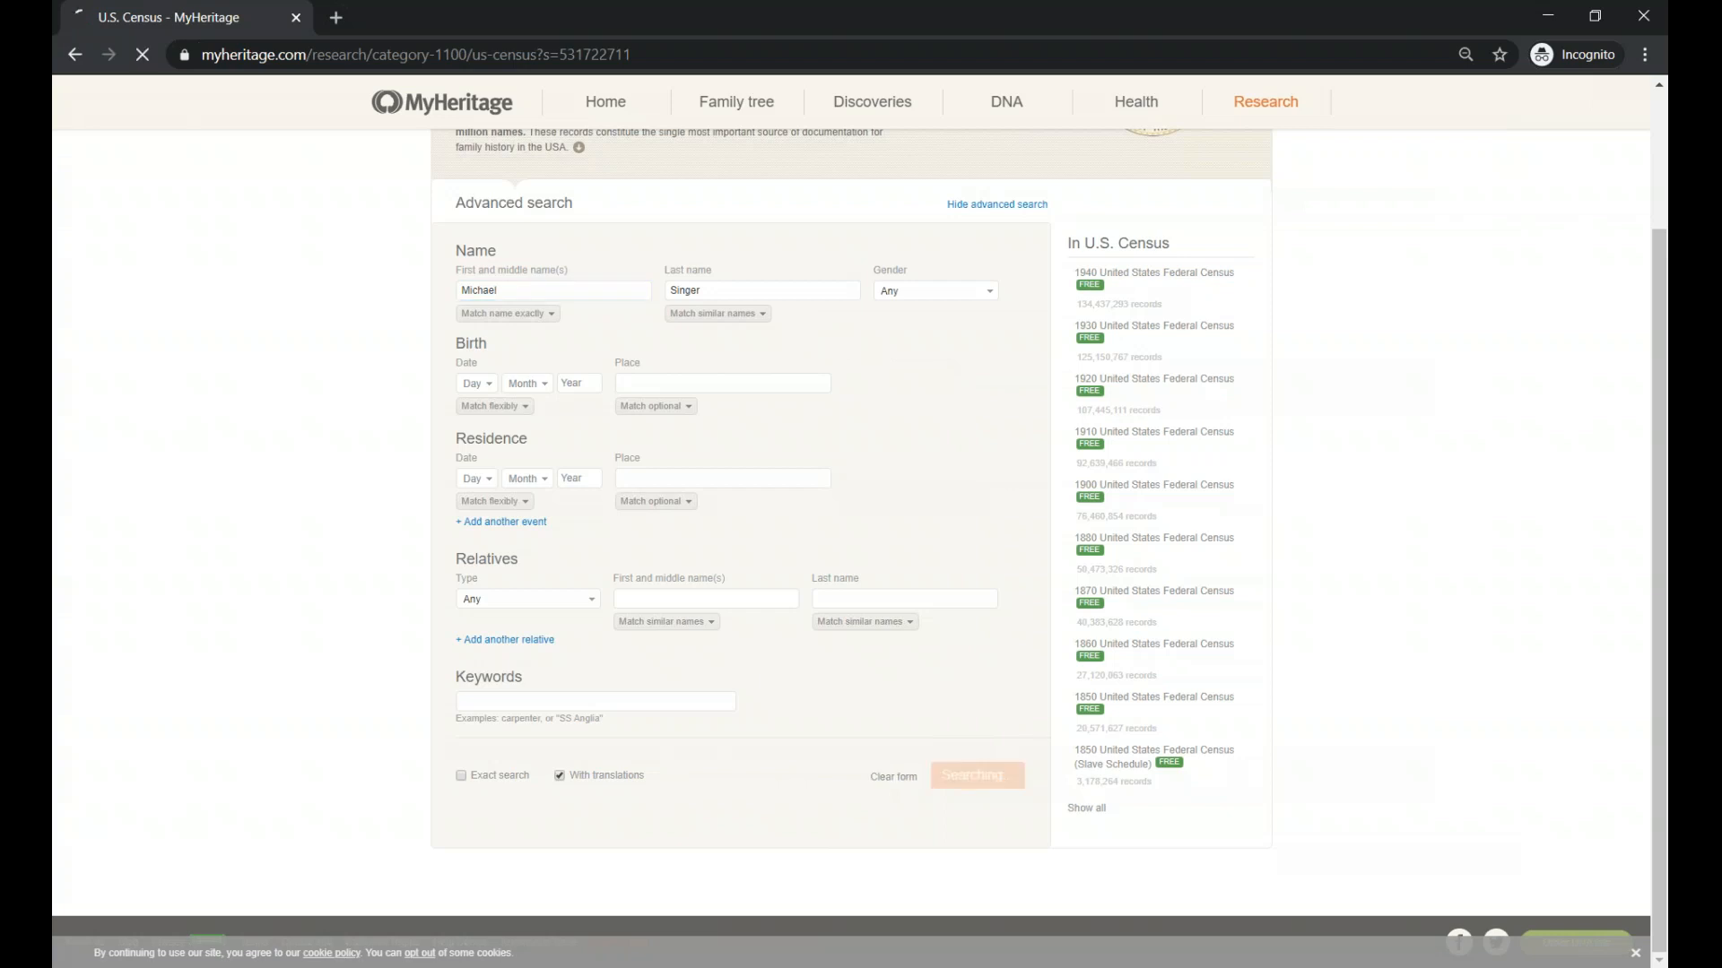
click(977, 775)
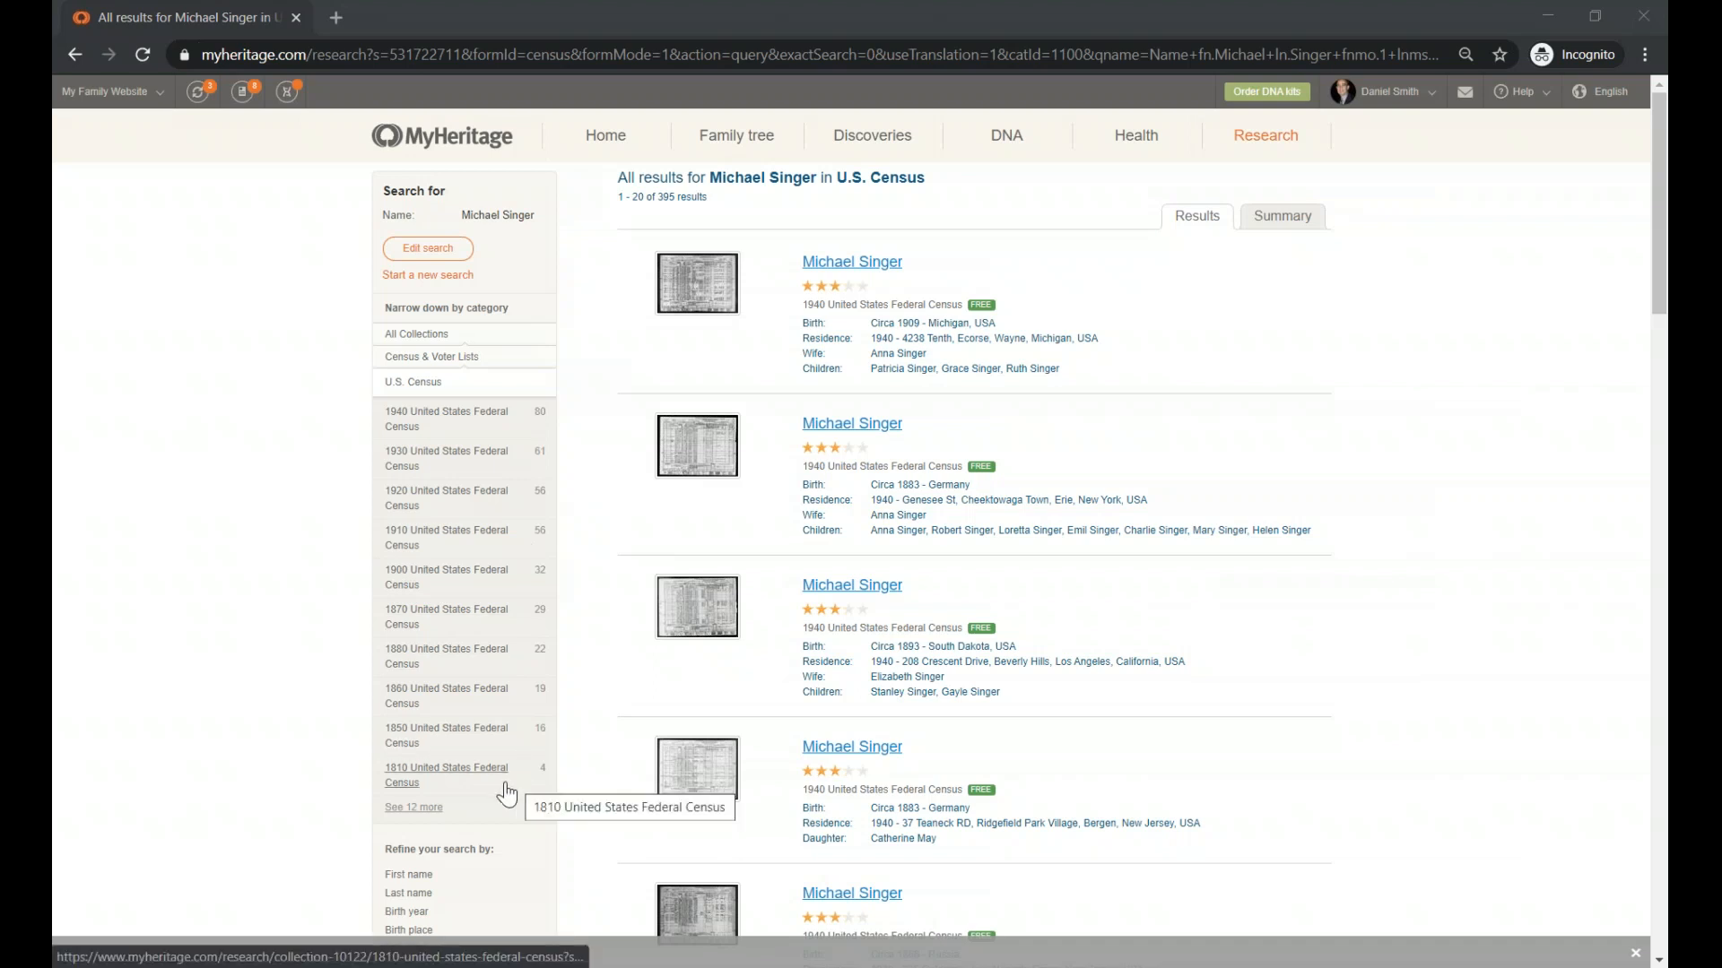
mouse_move(447, 502)
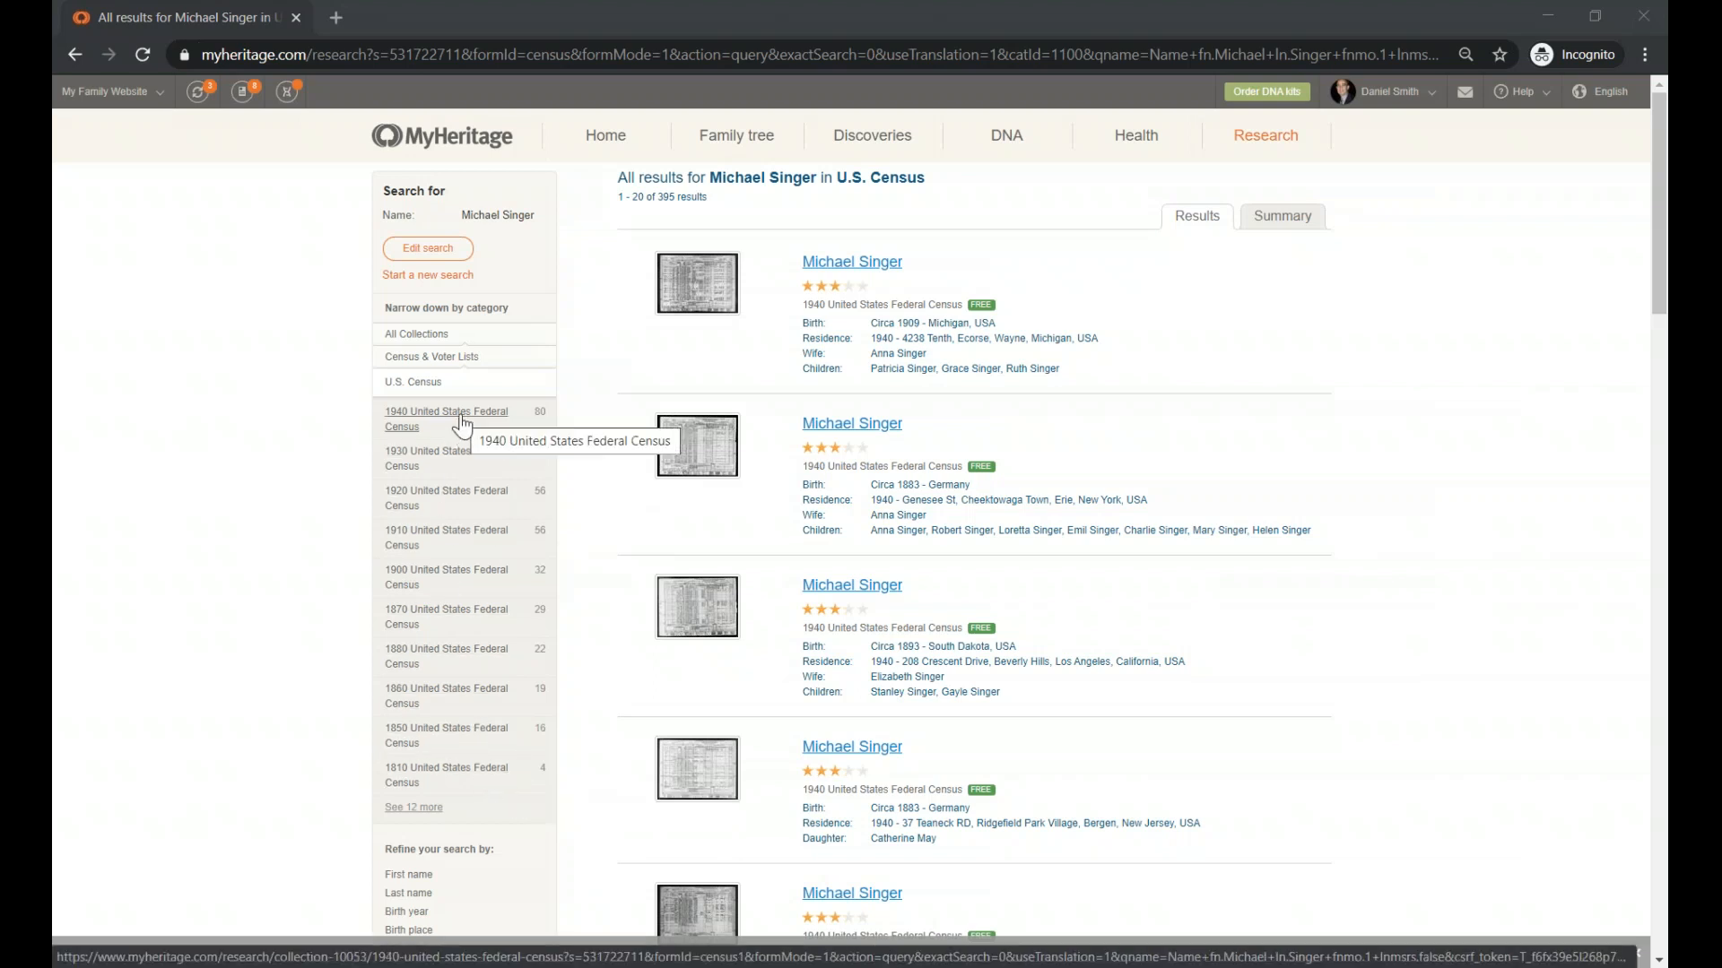
Filter to the 1940 United States Federal Census and browse the 80 matching records
click(445, 419)
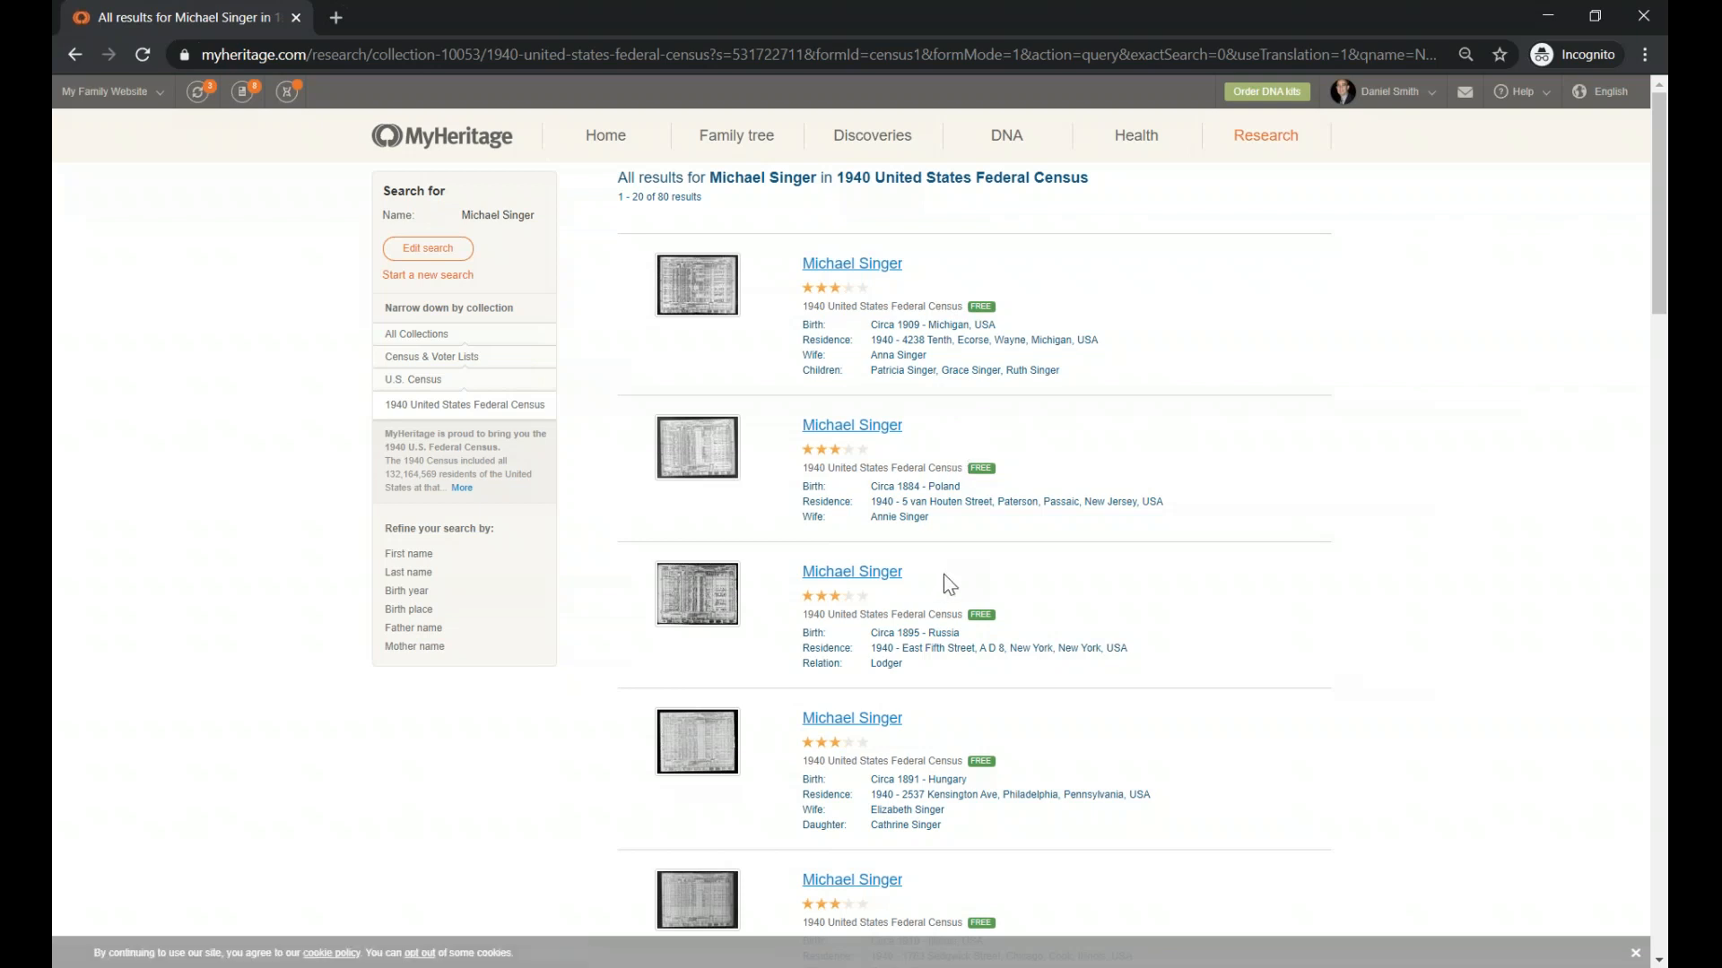
mouse_move(923, 437)
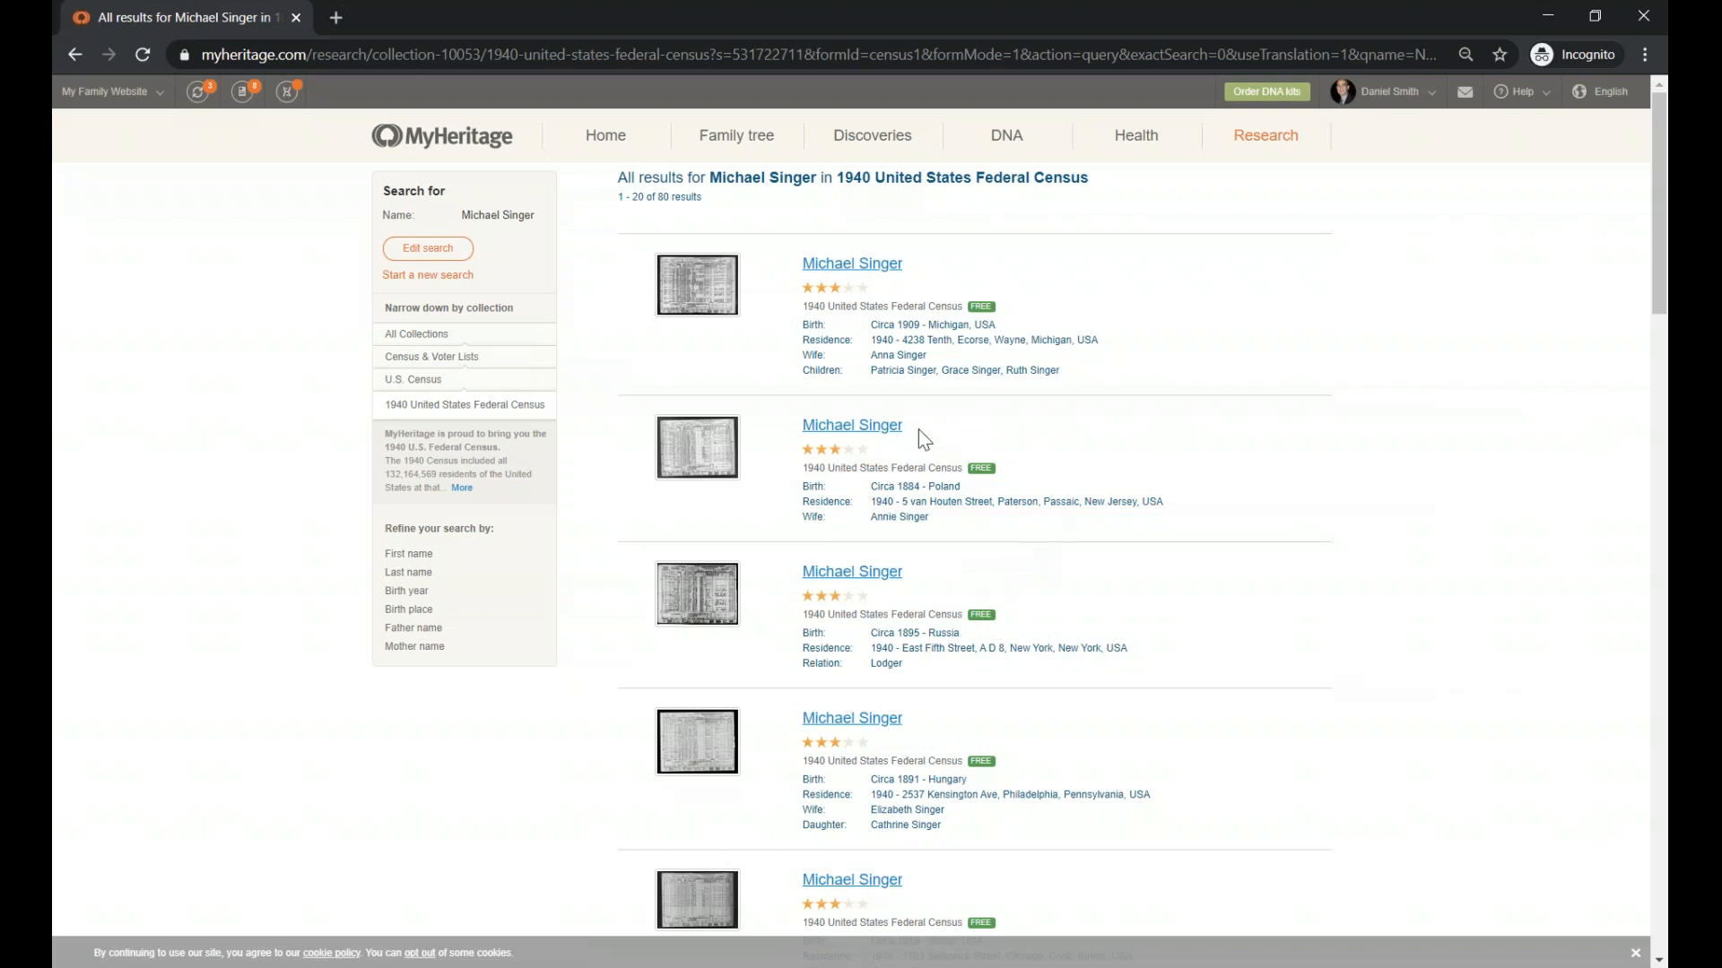
double_click(810, 486)
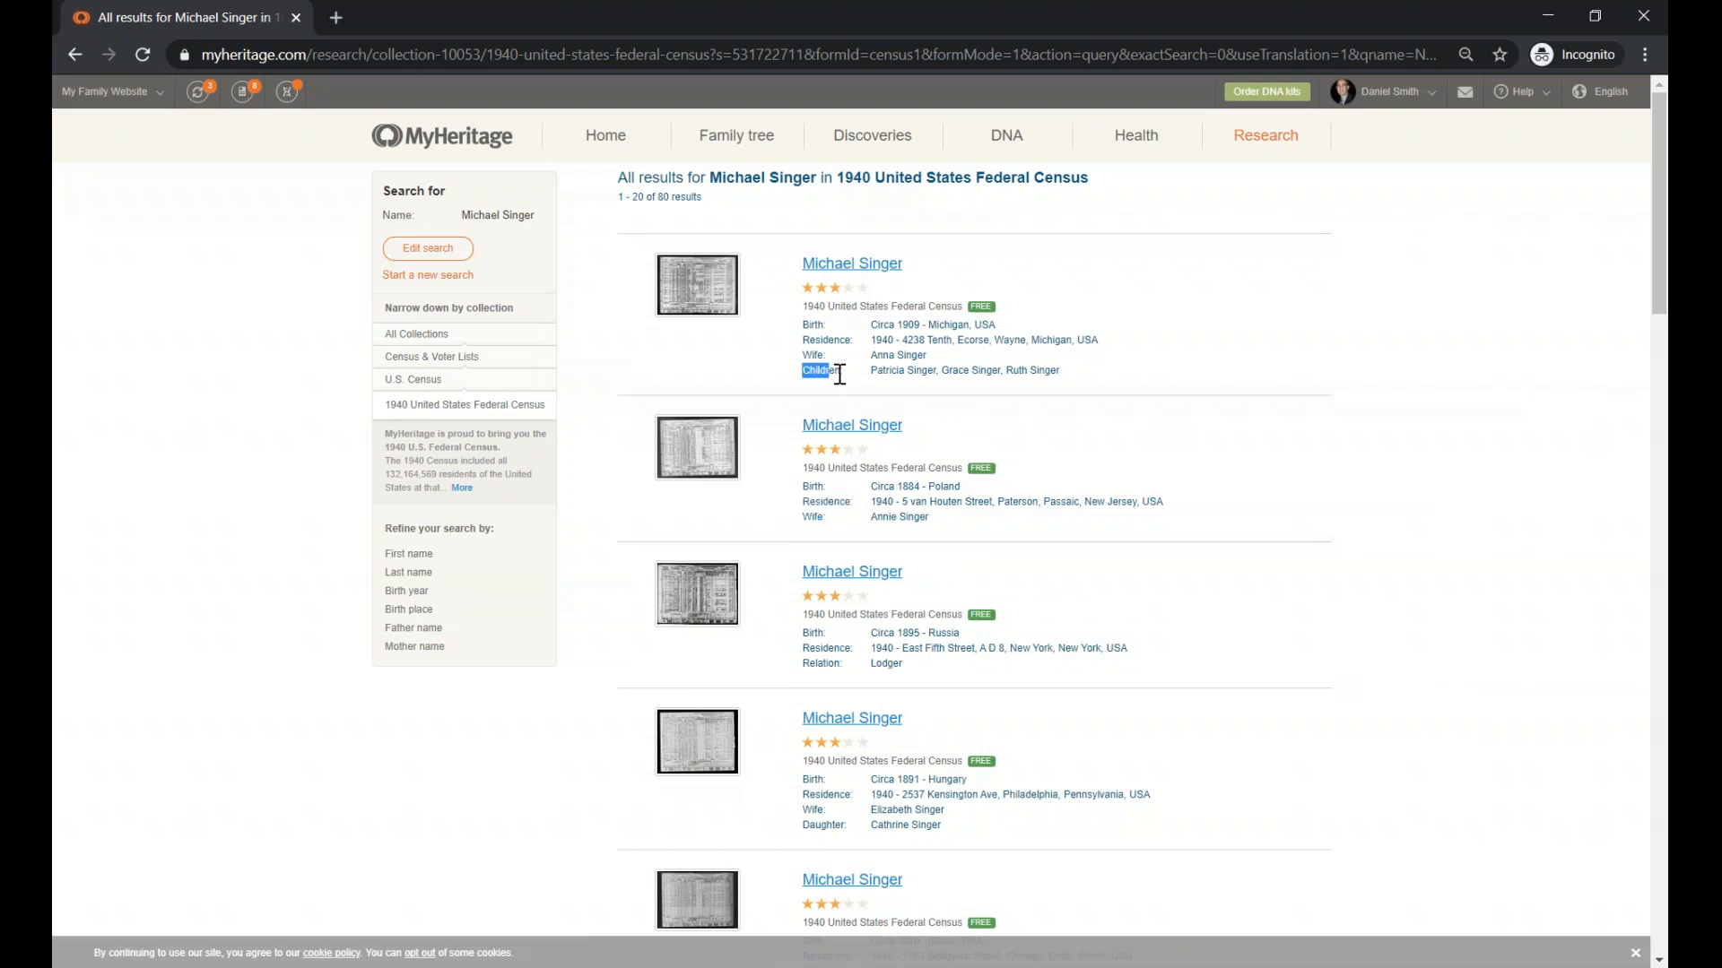
scroll(down, 3)
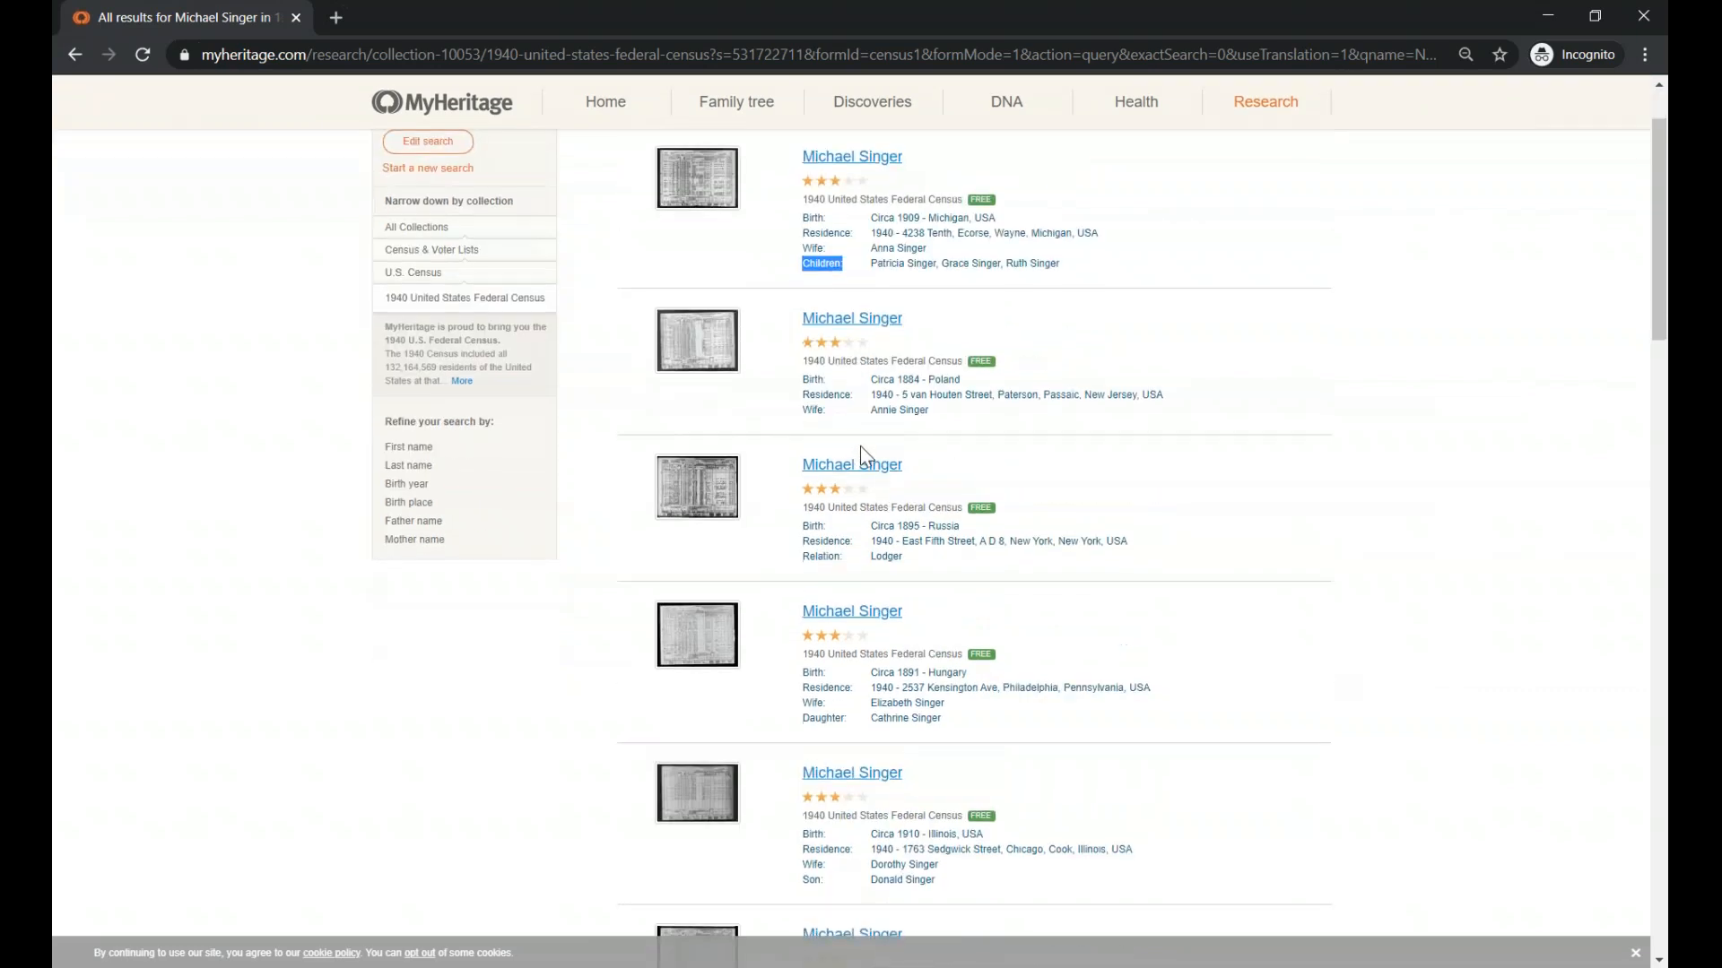
scroll(down, 3)
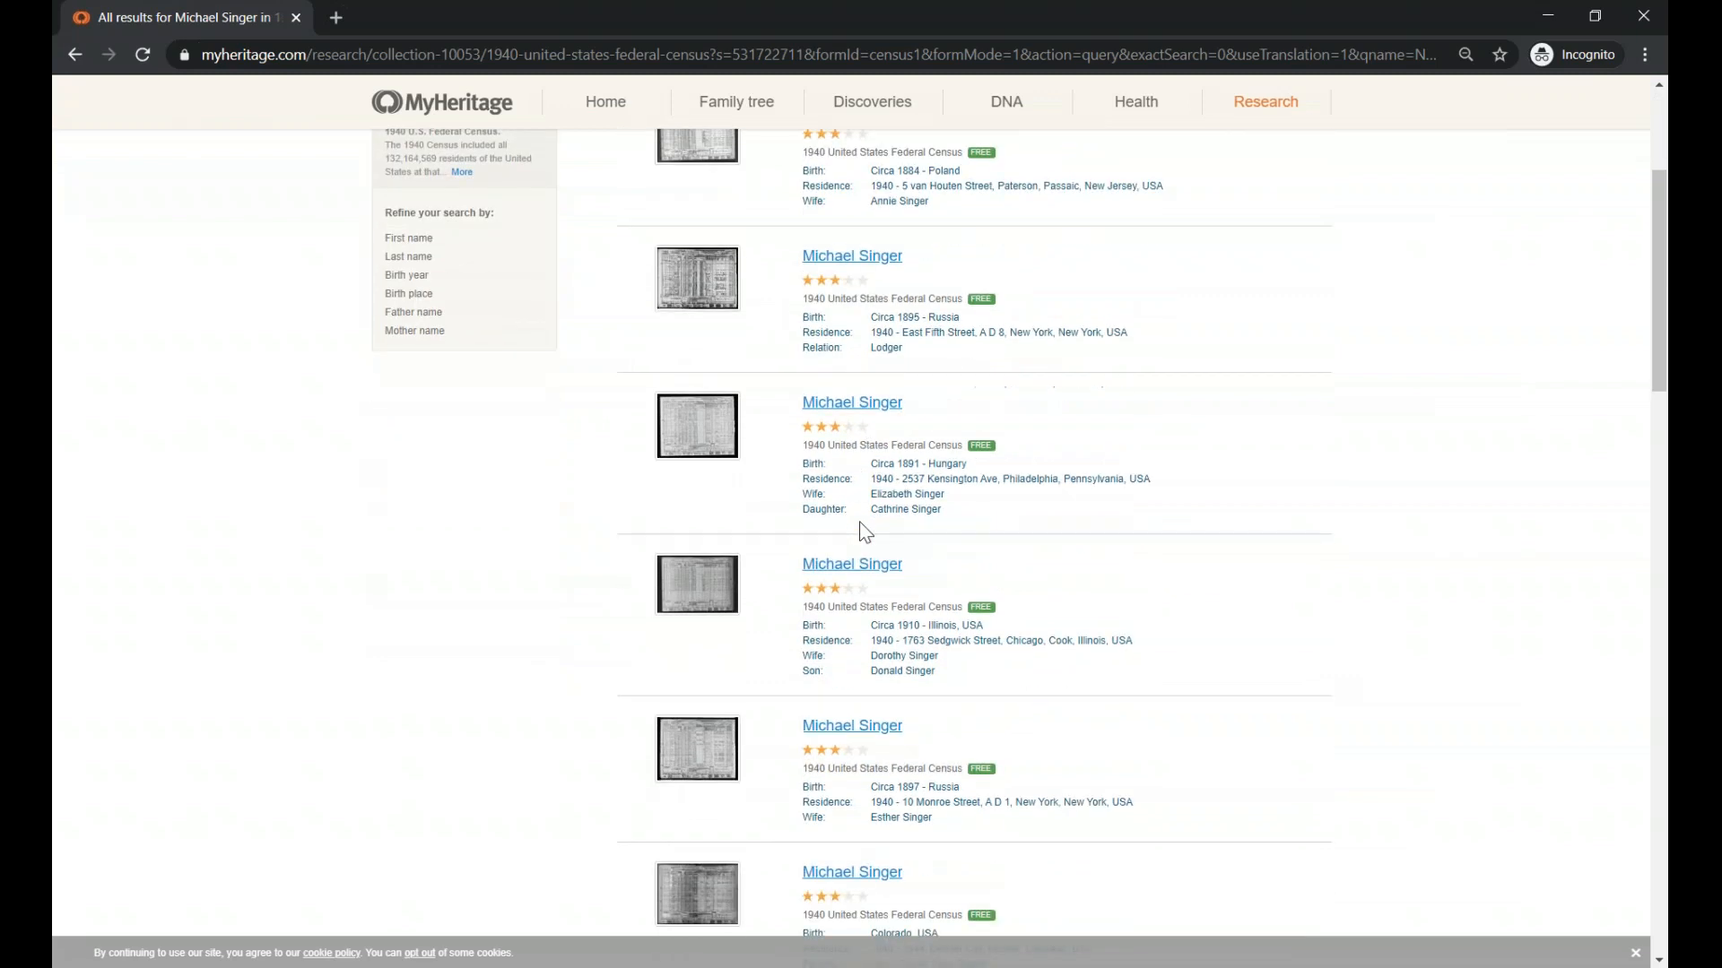
scroll(down, 3)
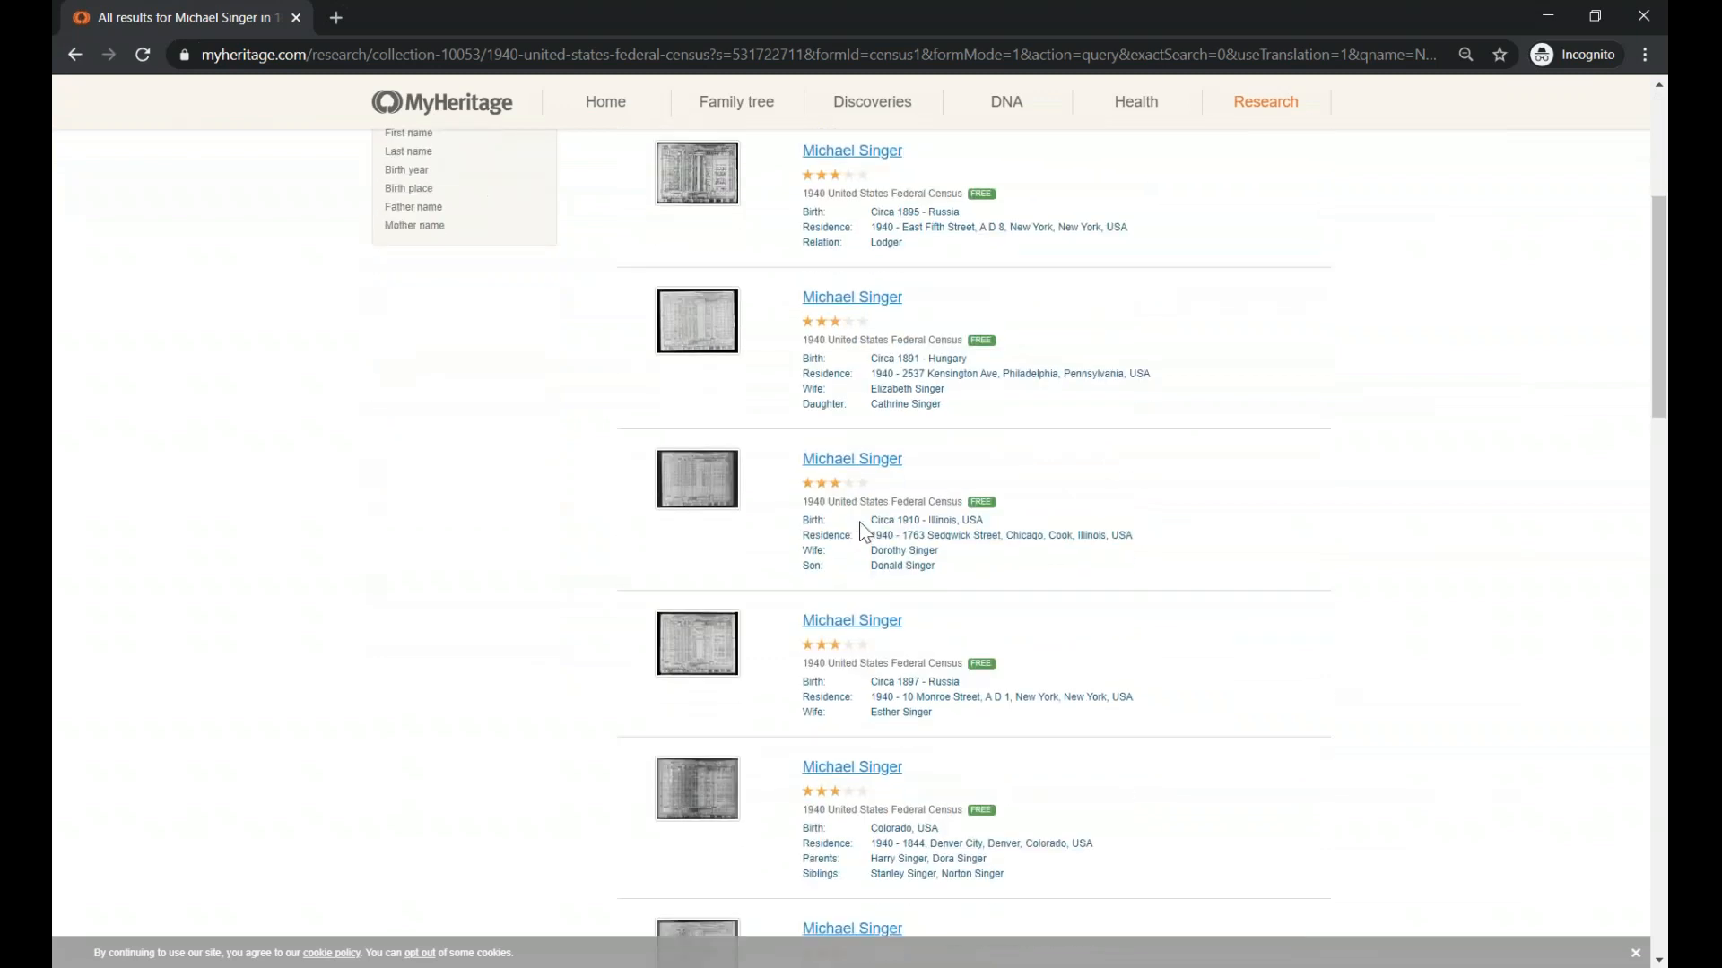
double_click(885, 566)
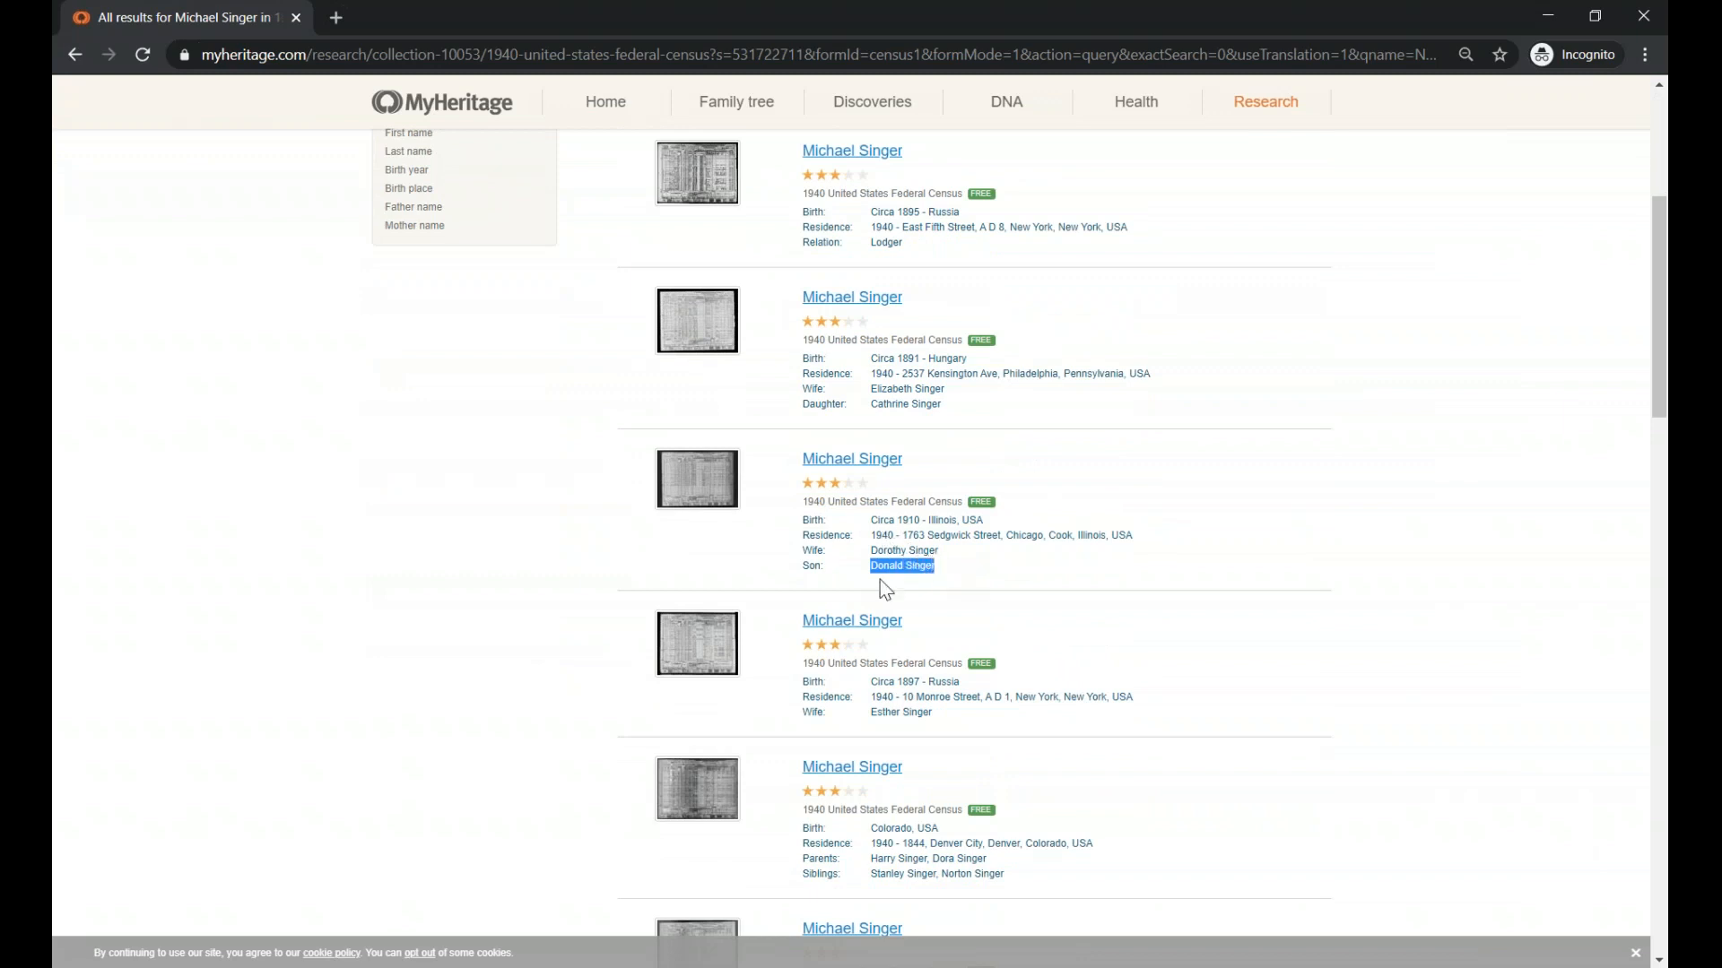
mouse_move(993, 535)
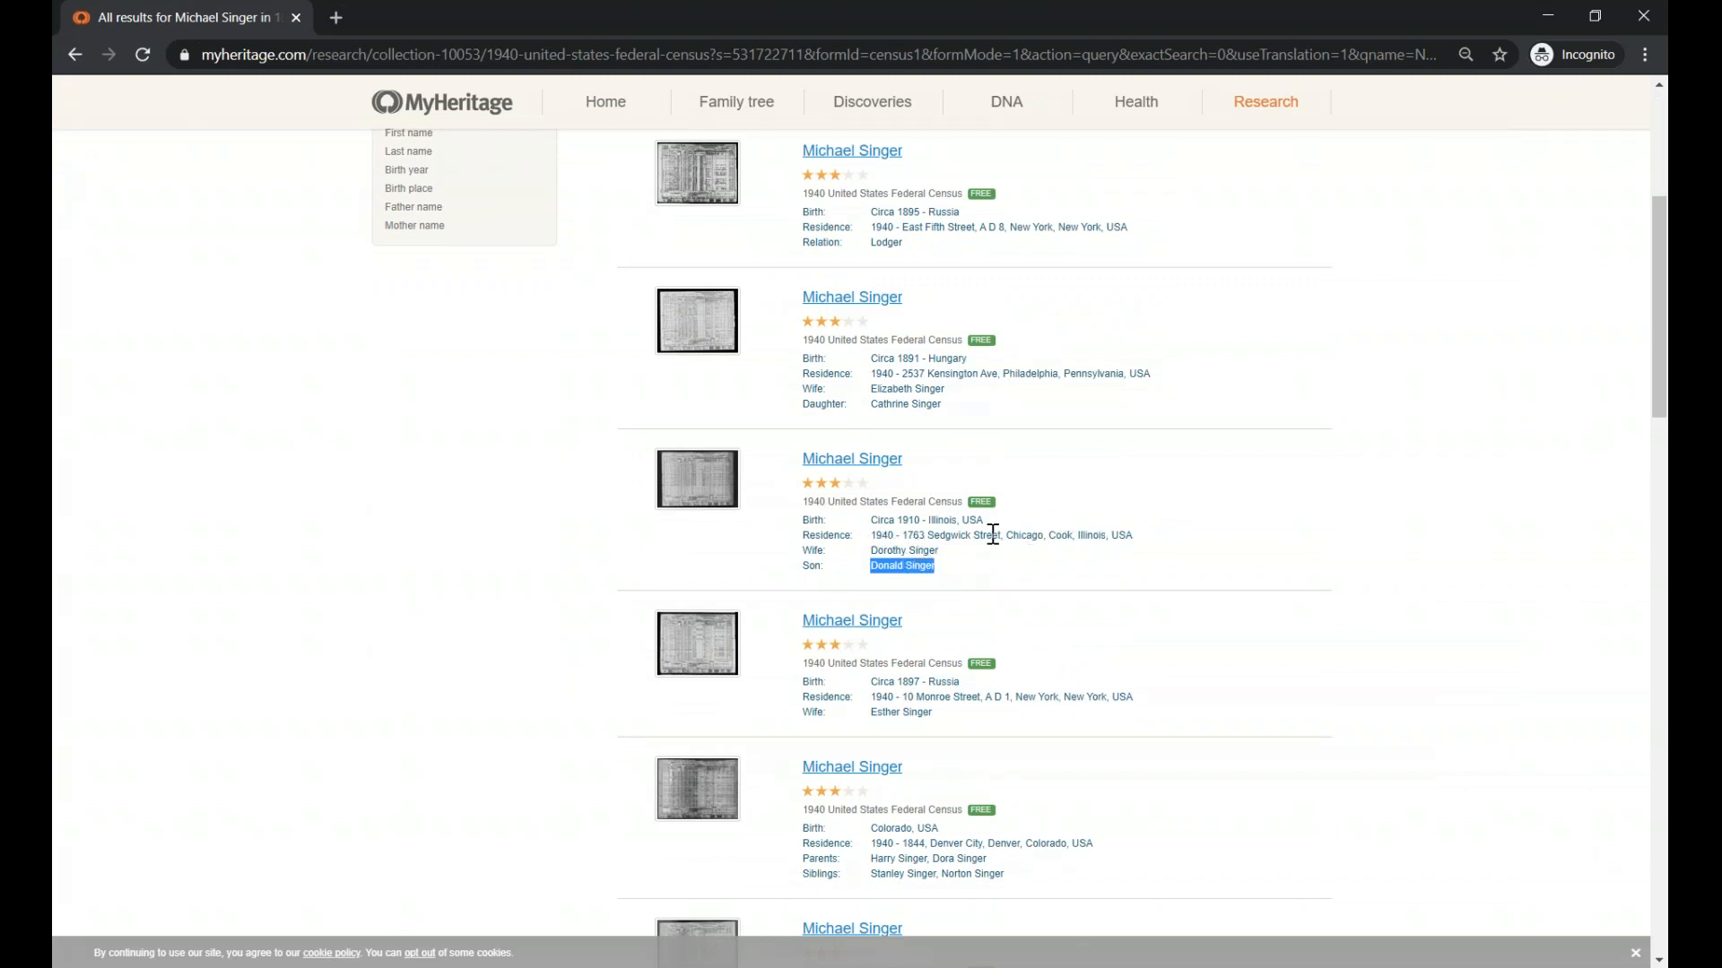
mouse_move(693, 492)
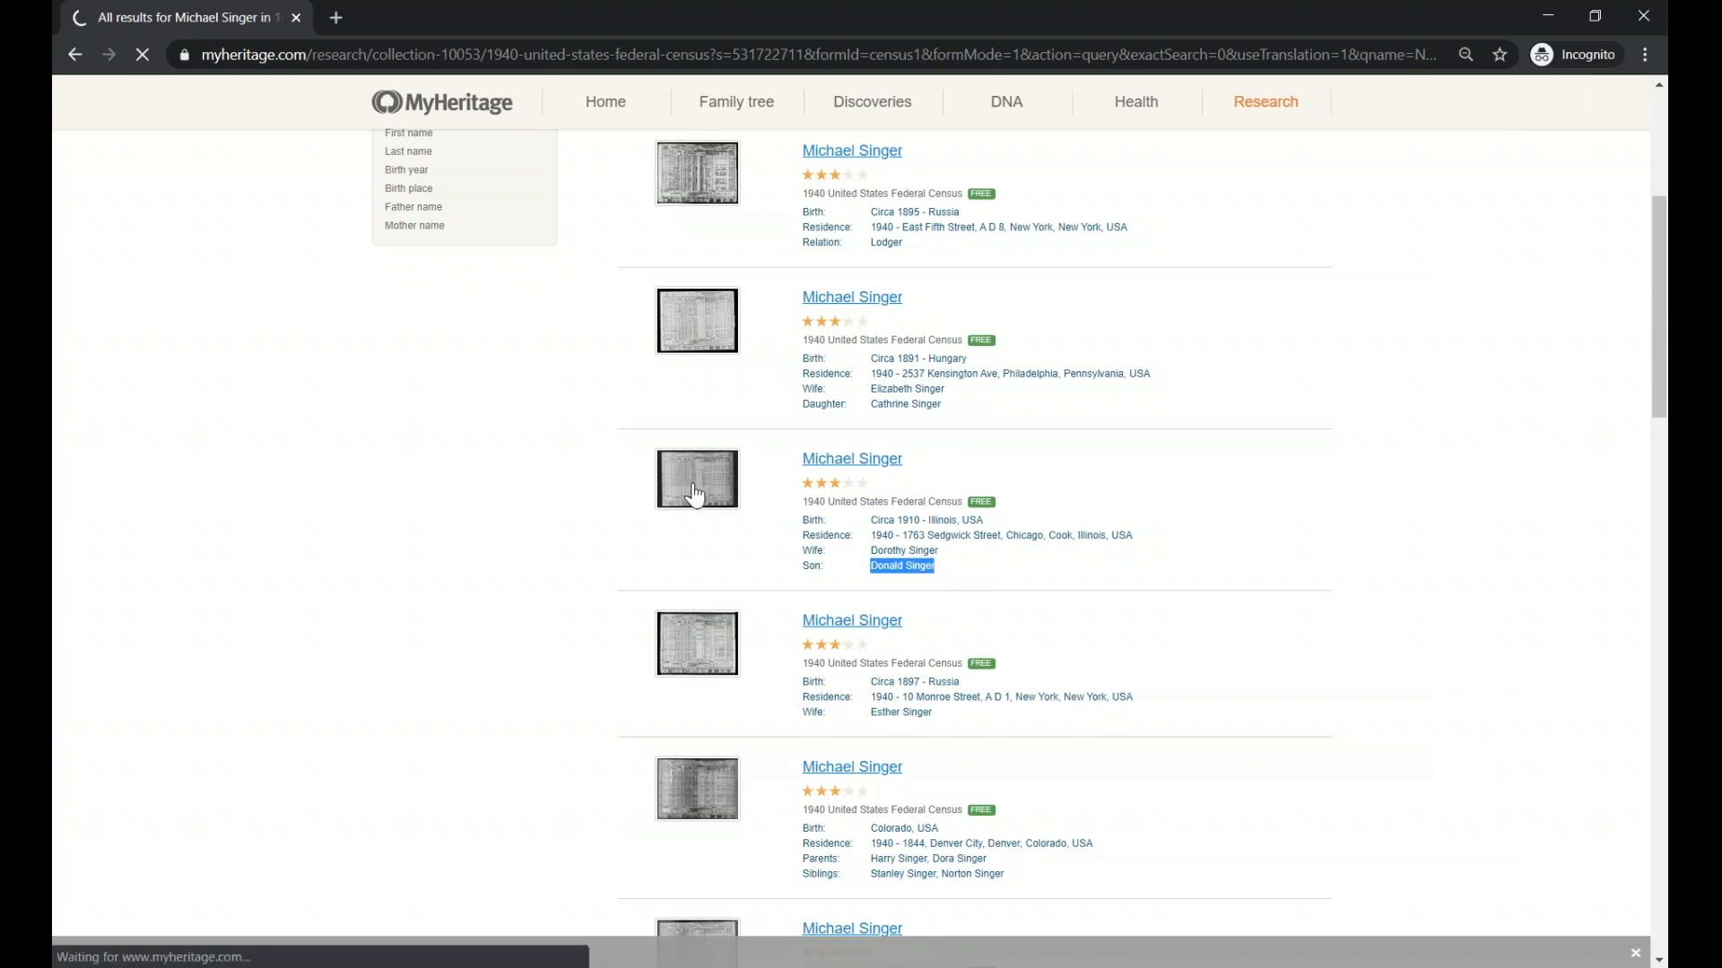
click(851, 458)
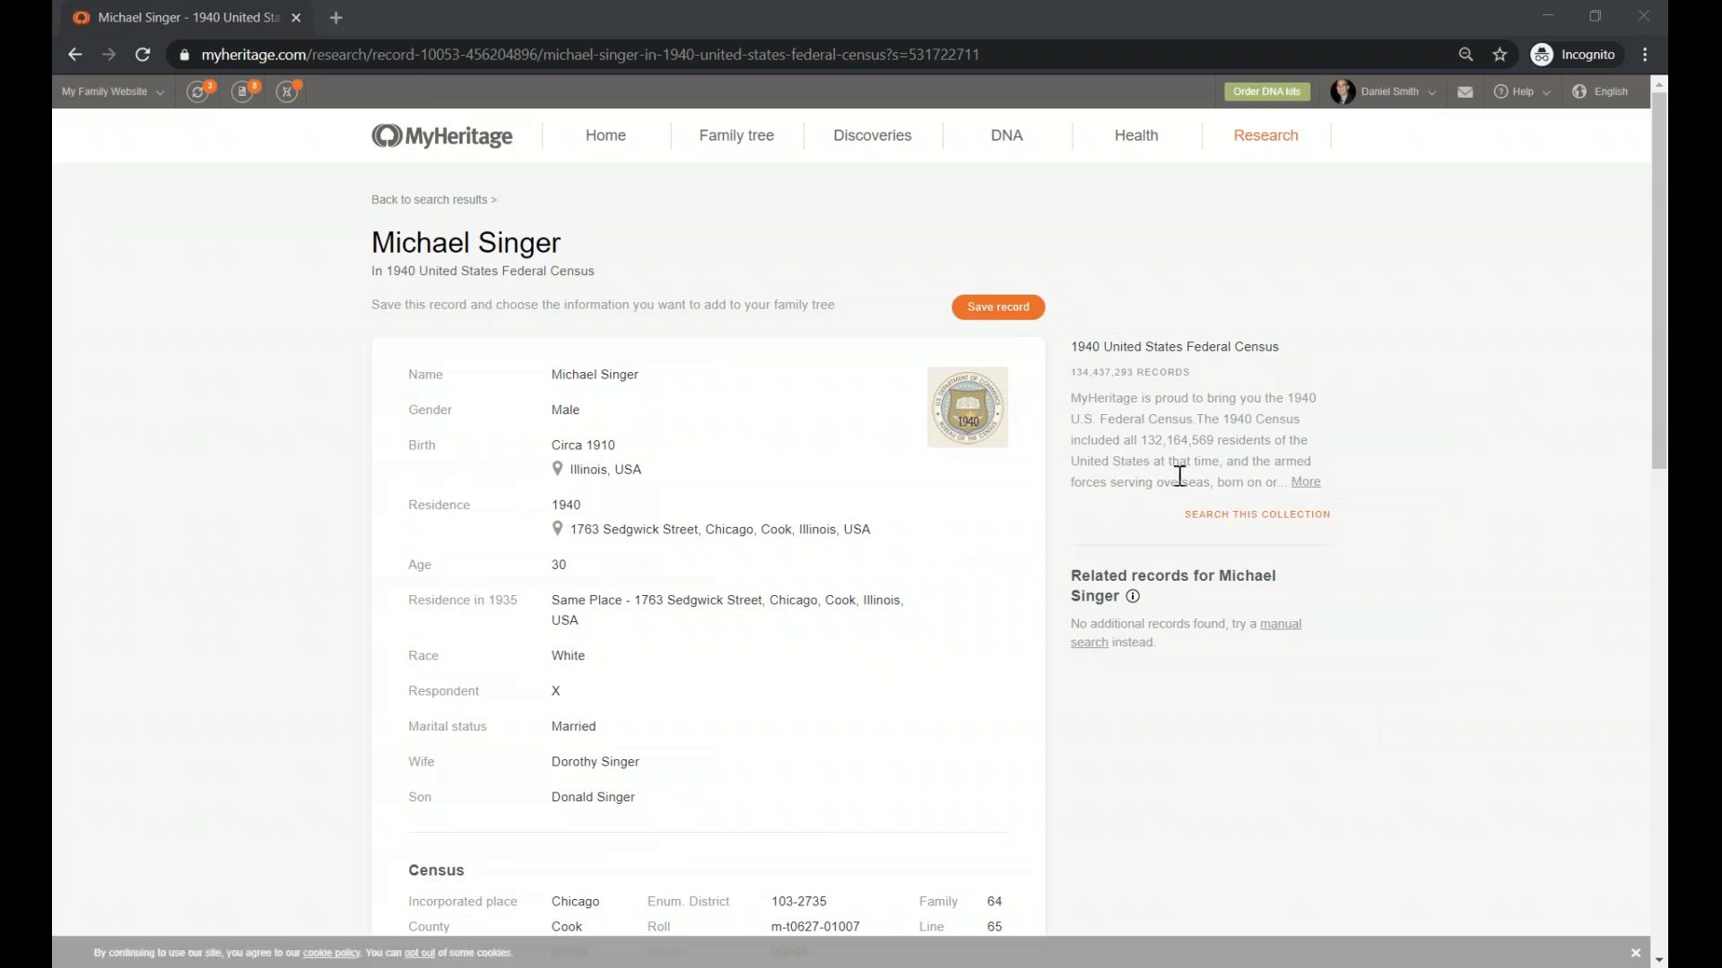
scroll(down, 3)
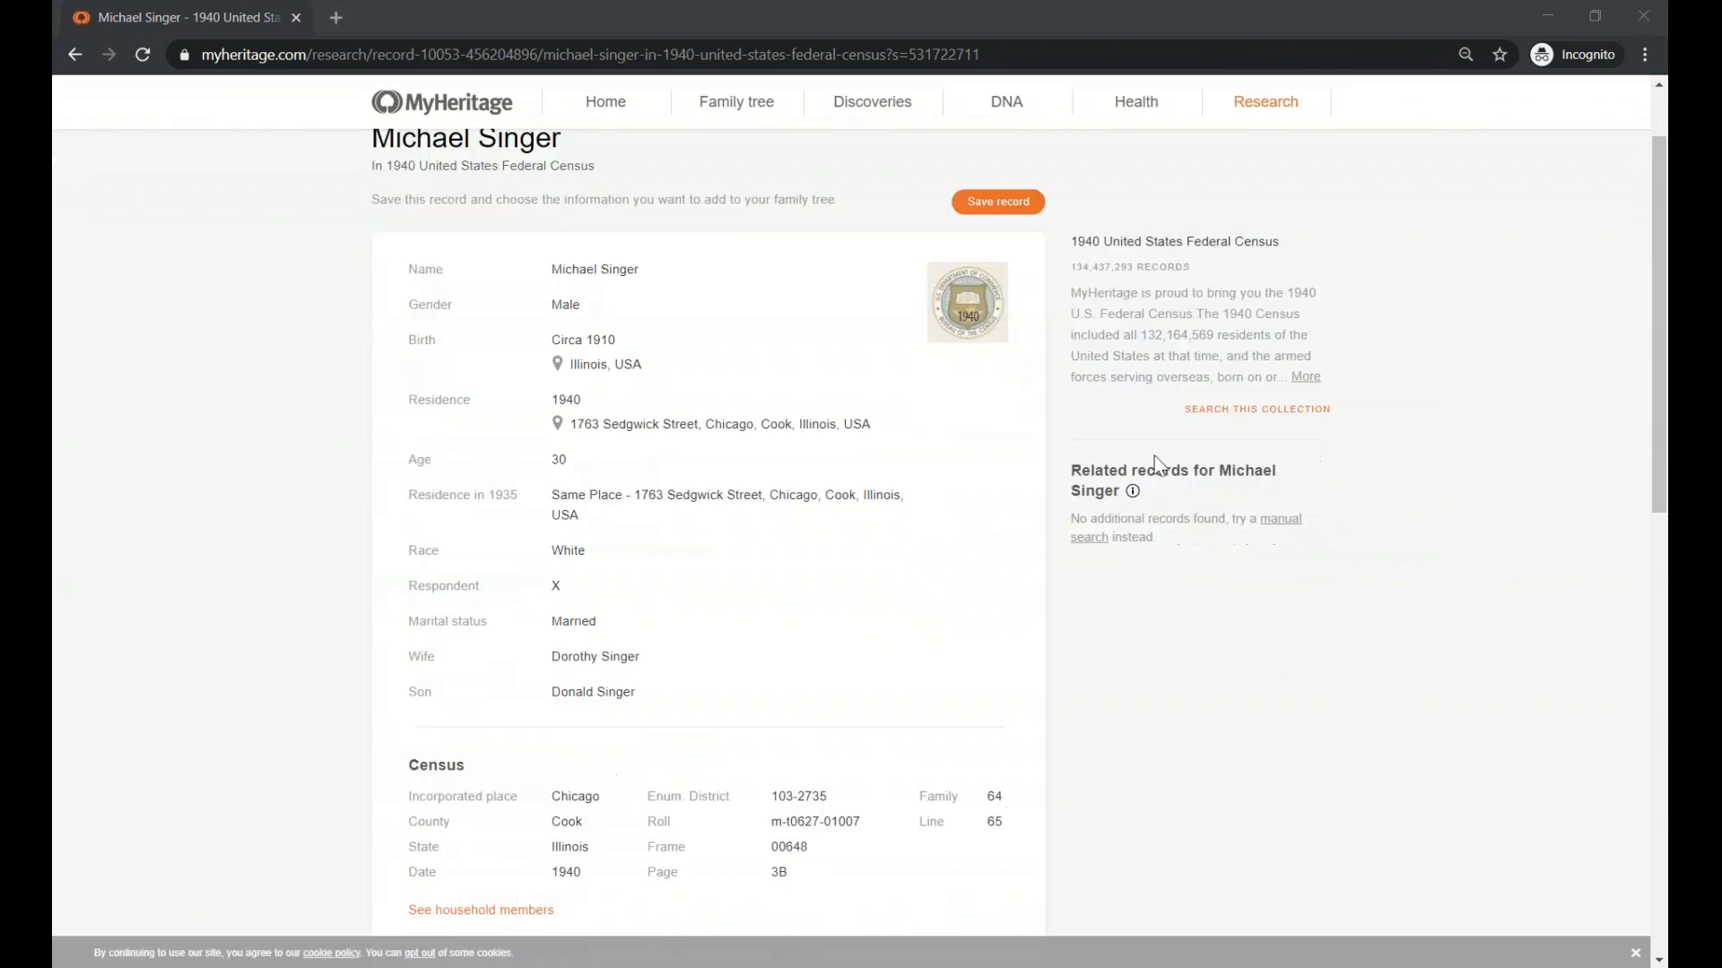
mouse_move(651, 483)
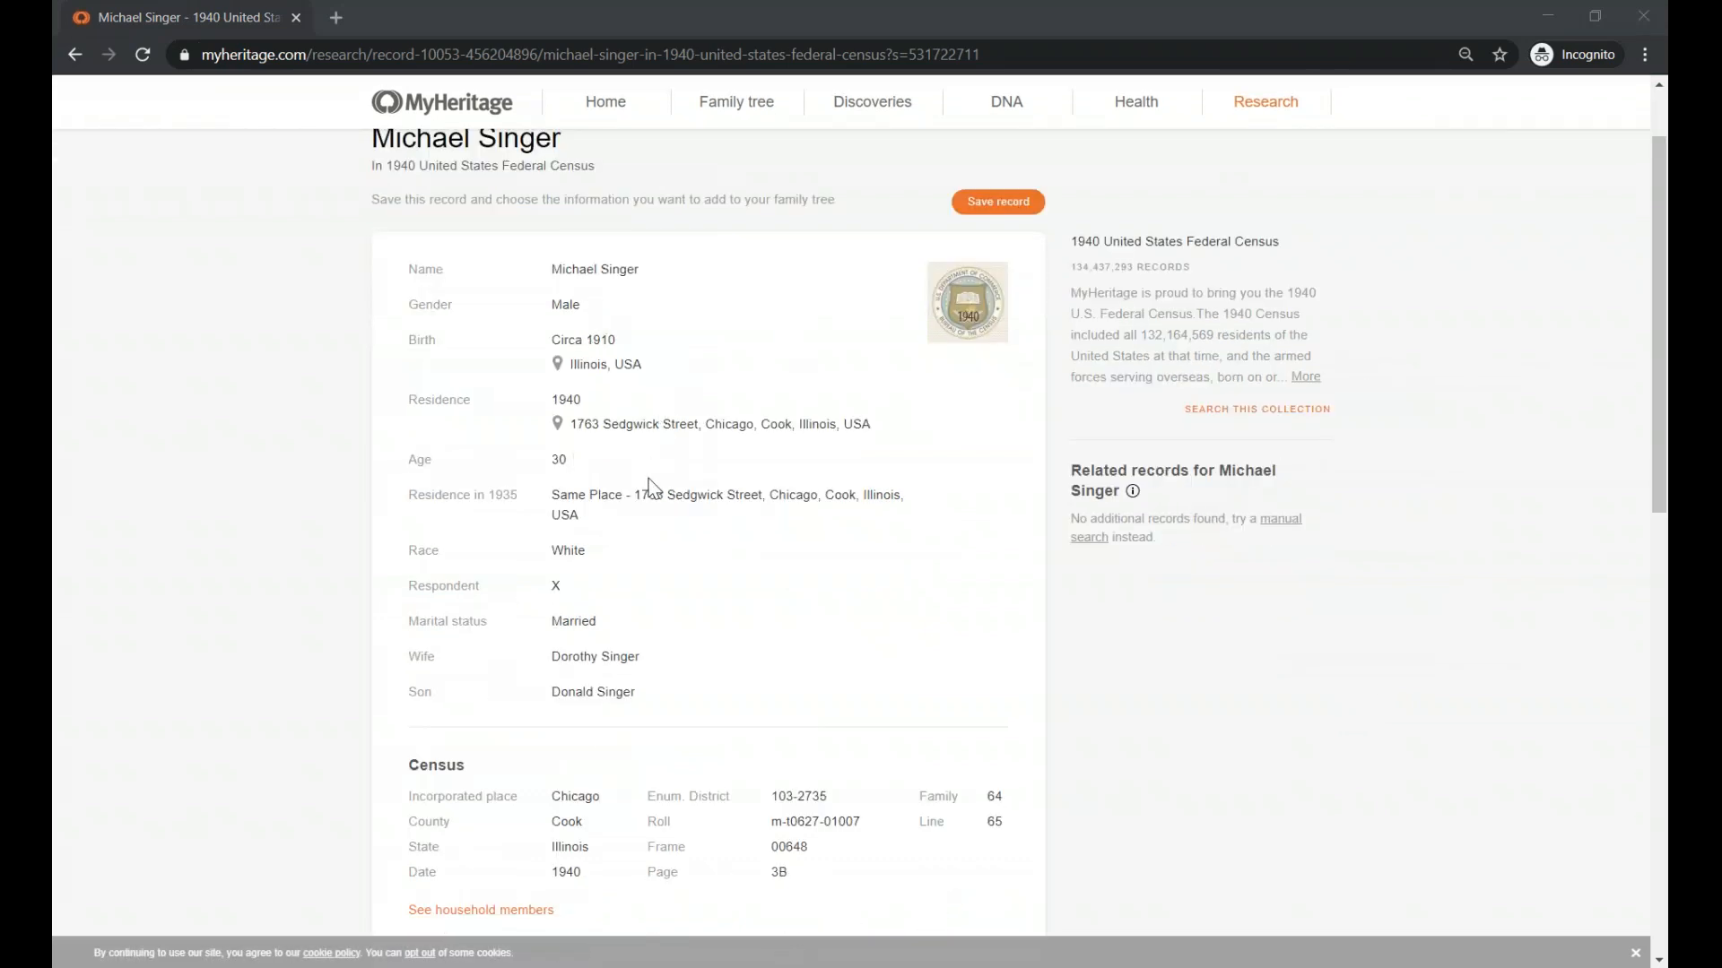
scroll(down, 3)
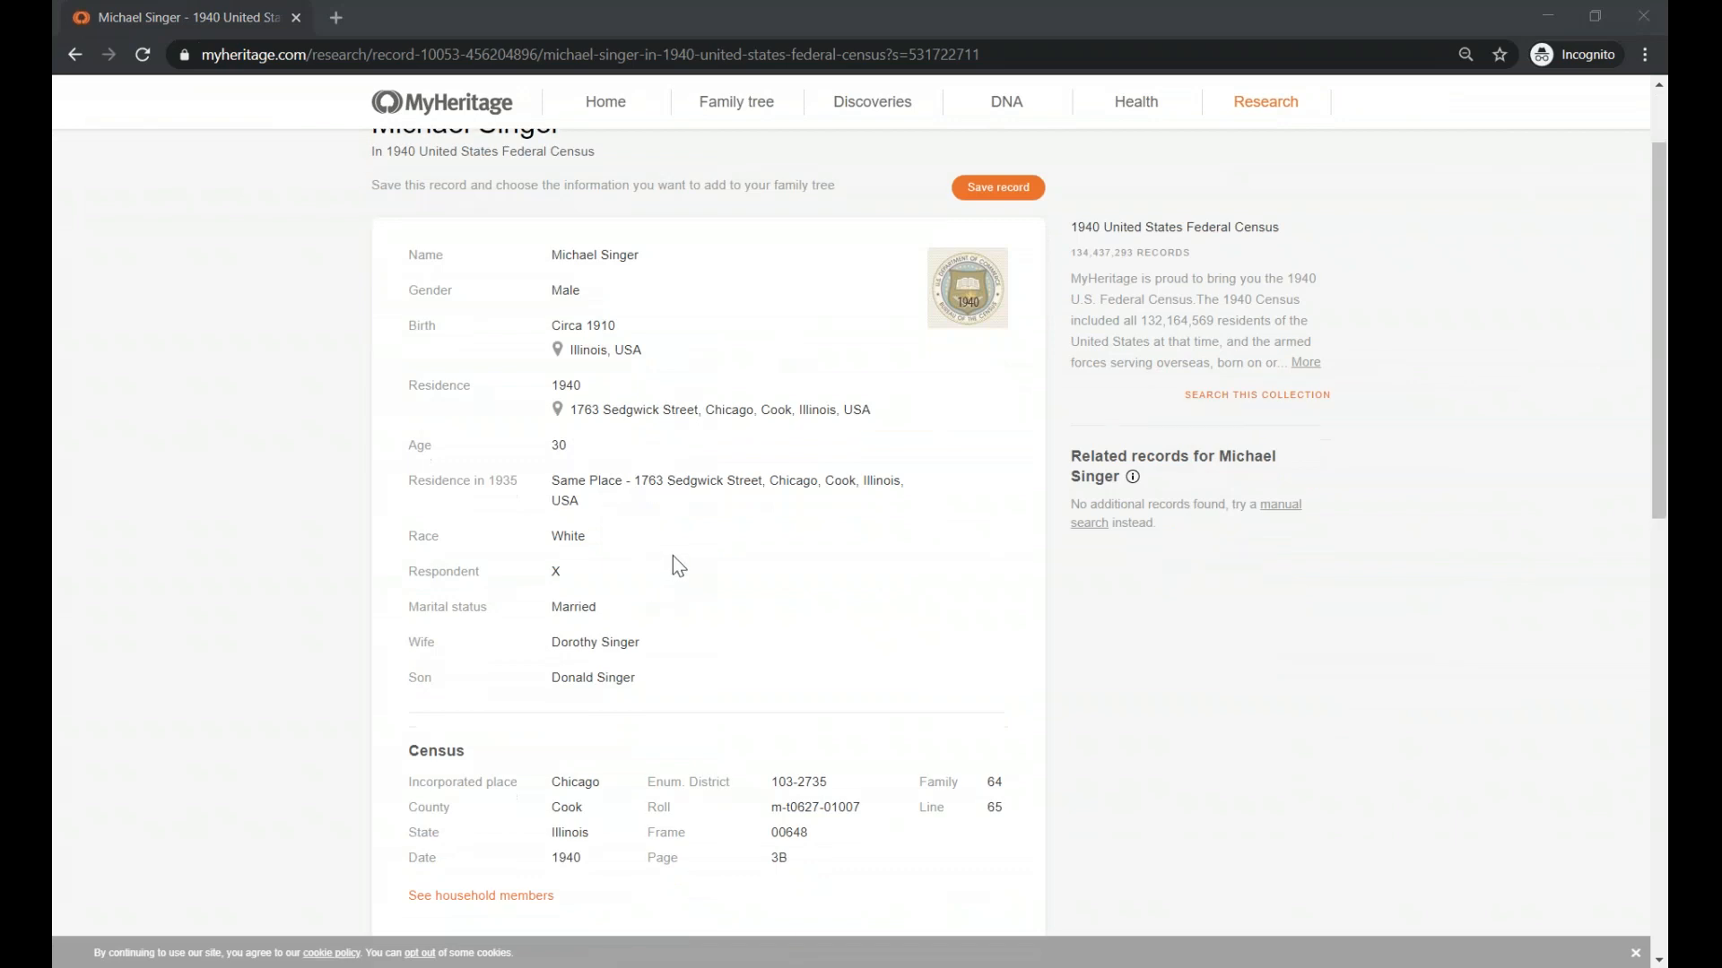
scroll(down, 3)
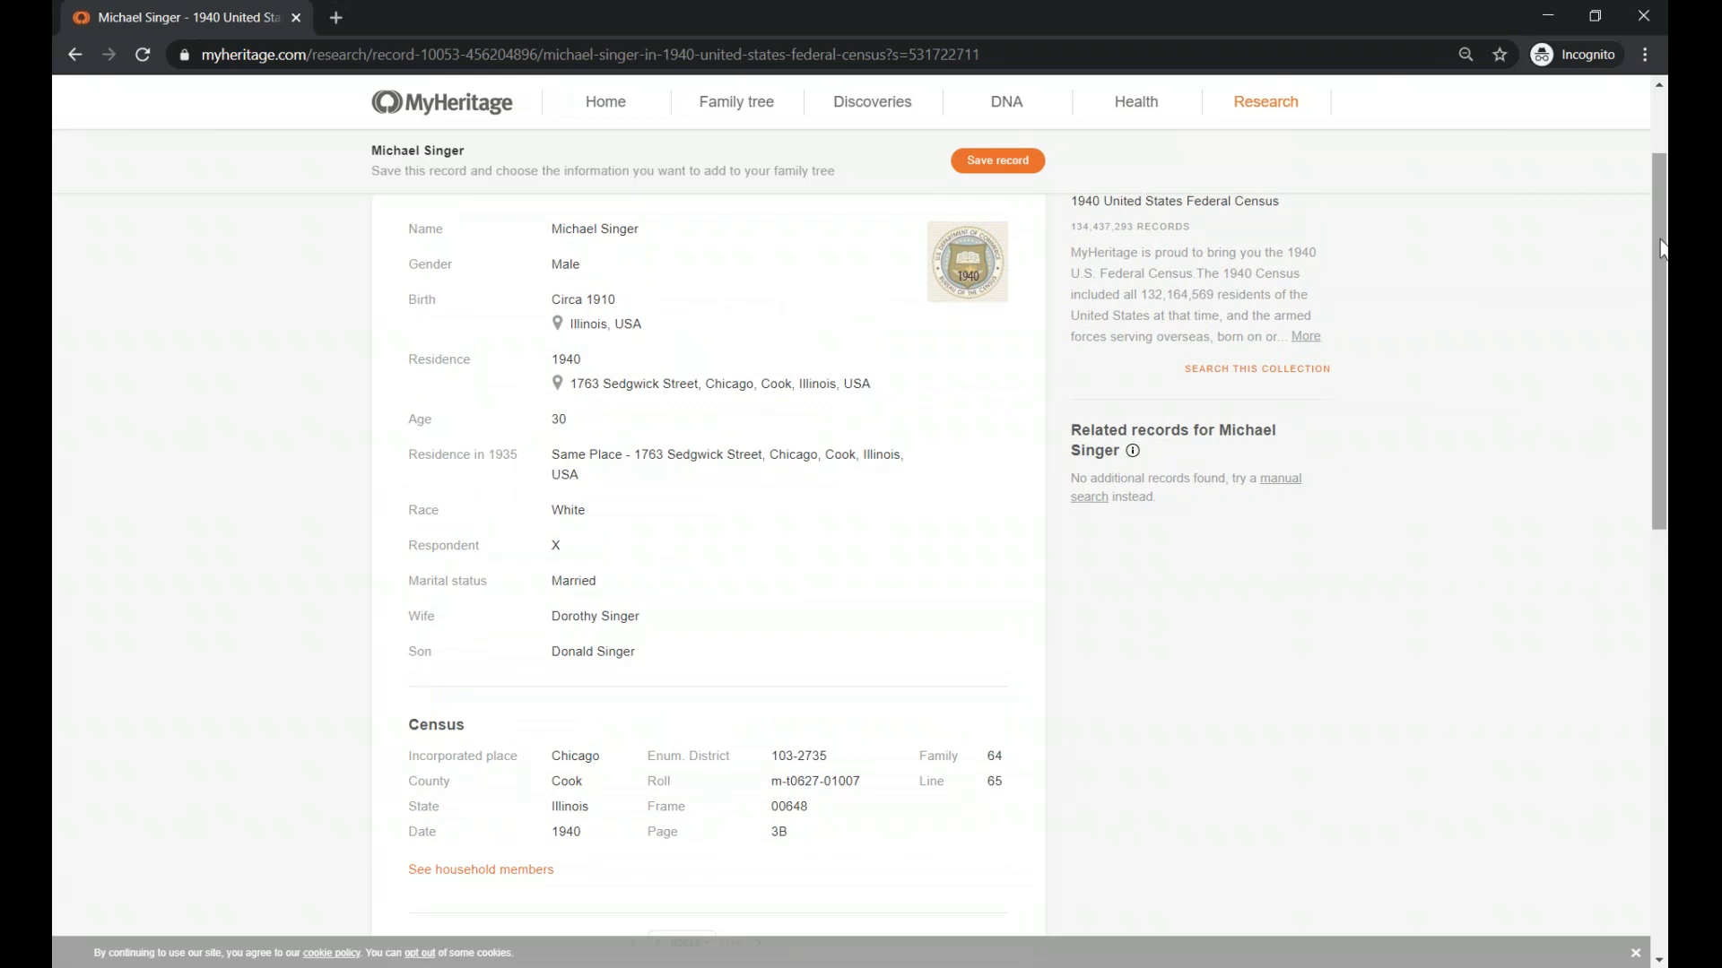
mouse_move(270, 142)
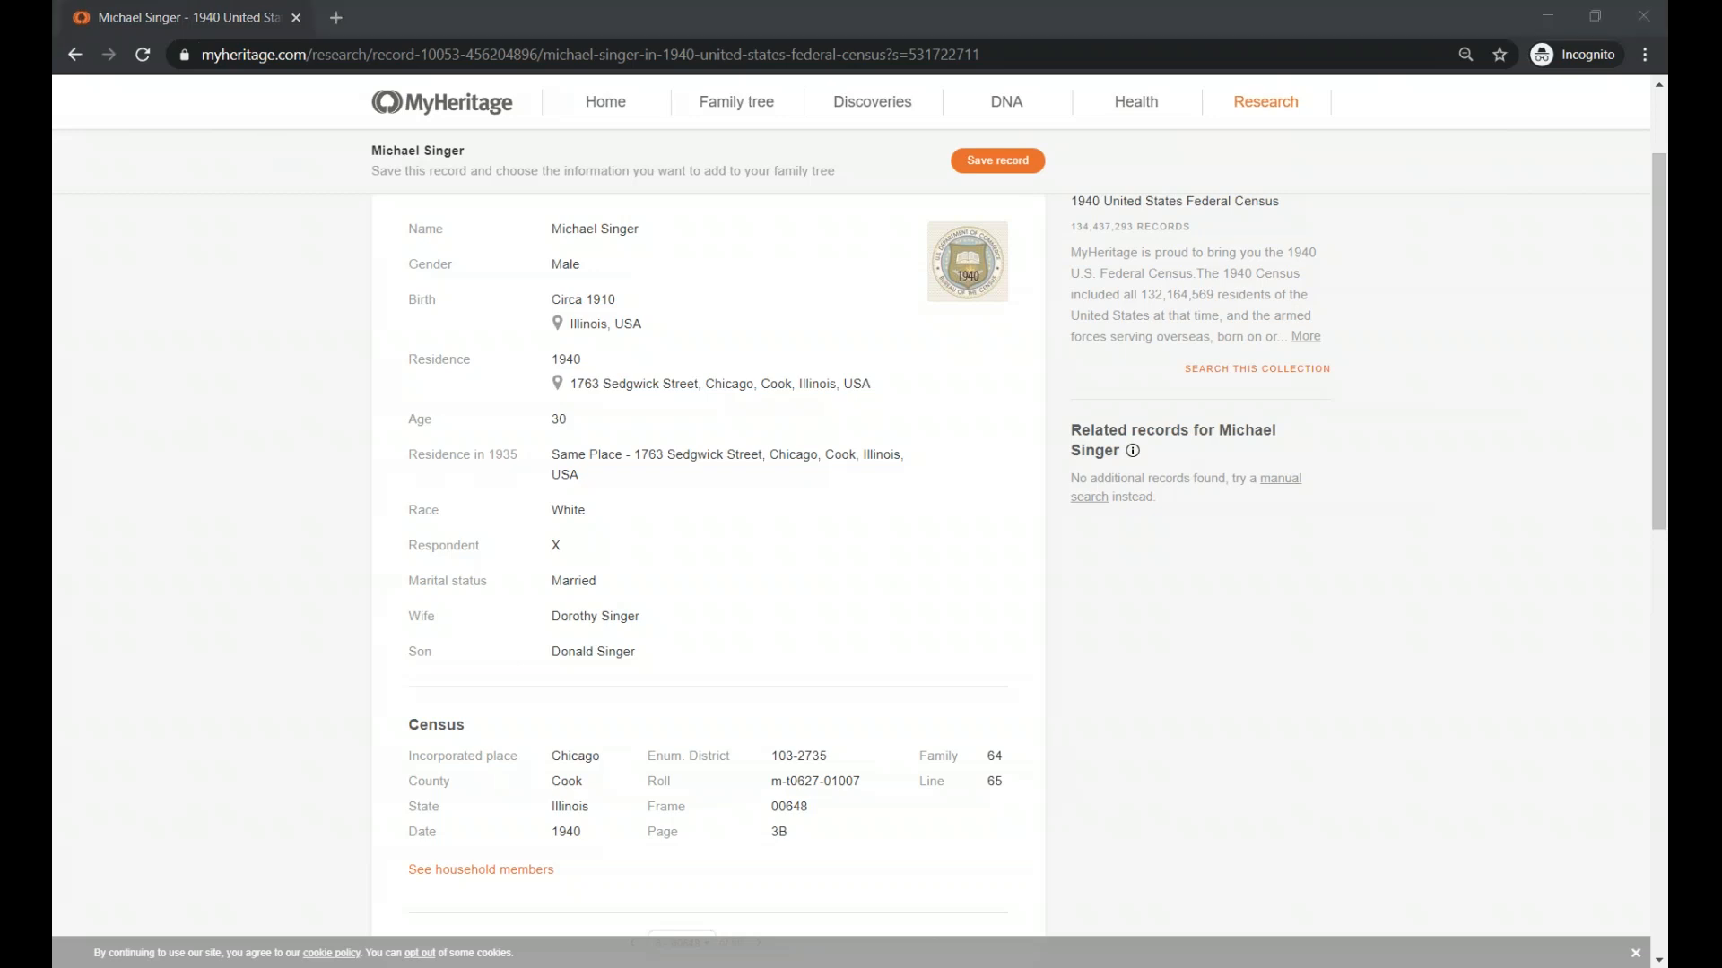
mouse_move(618, 507)
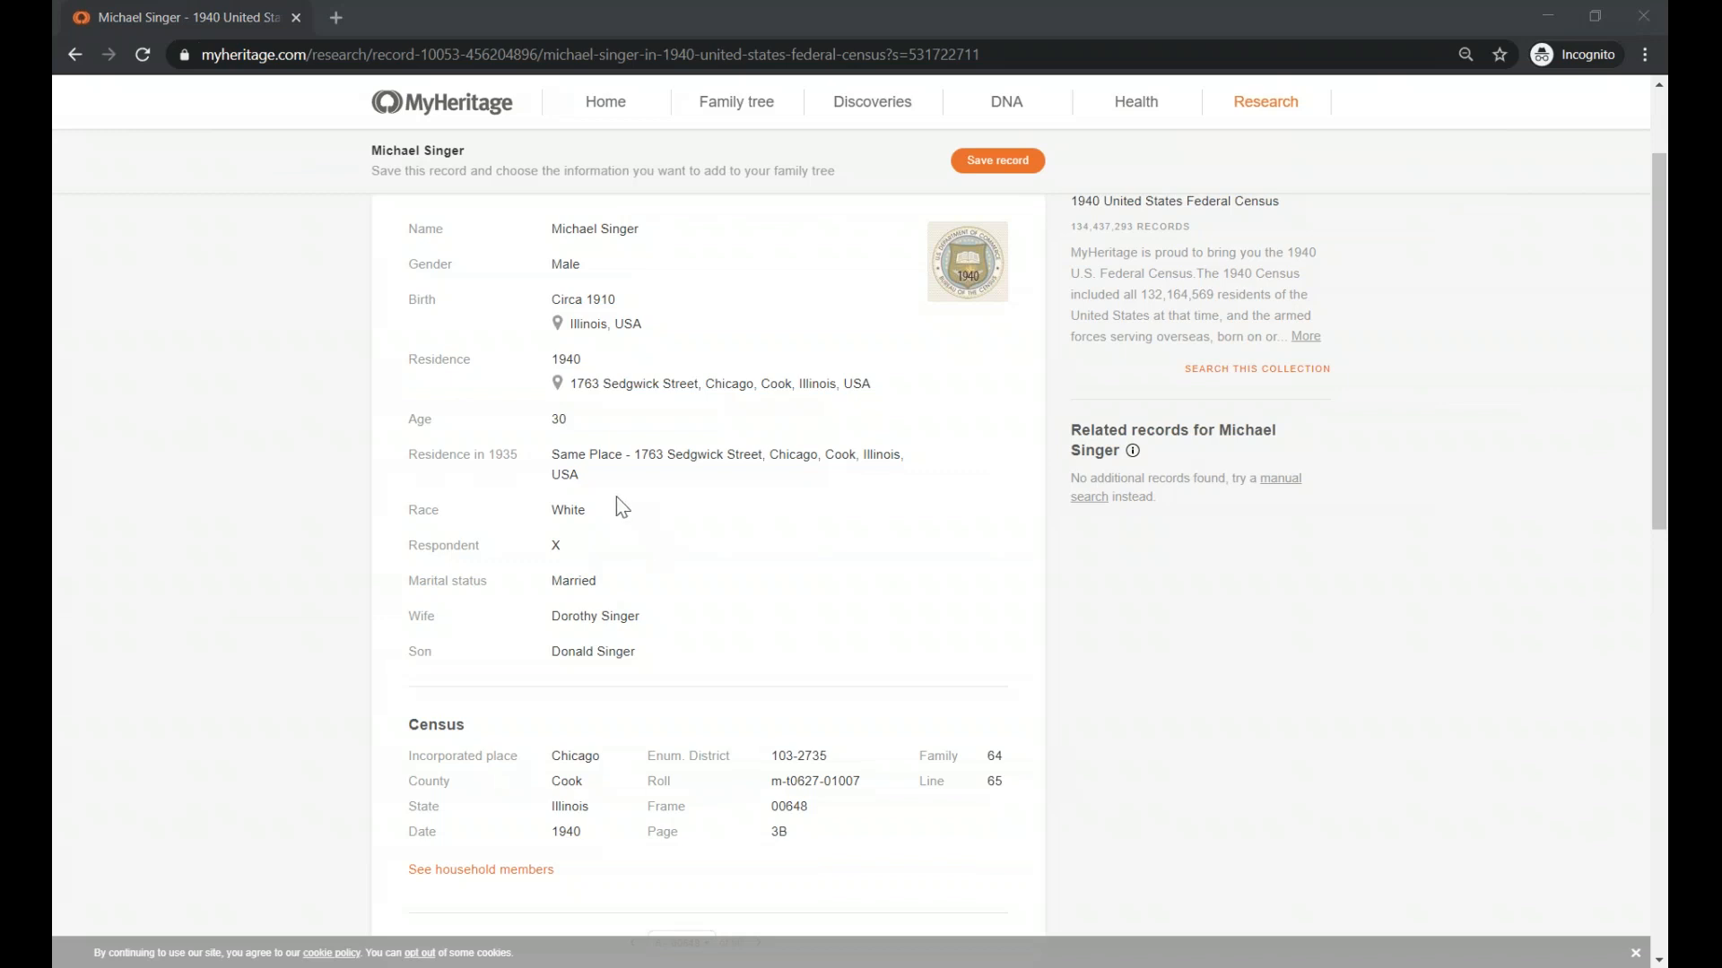
scroll(down, 3)
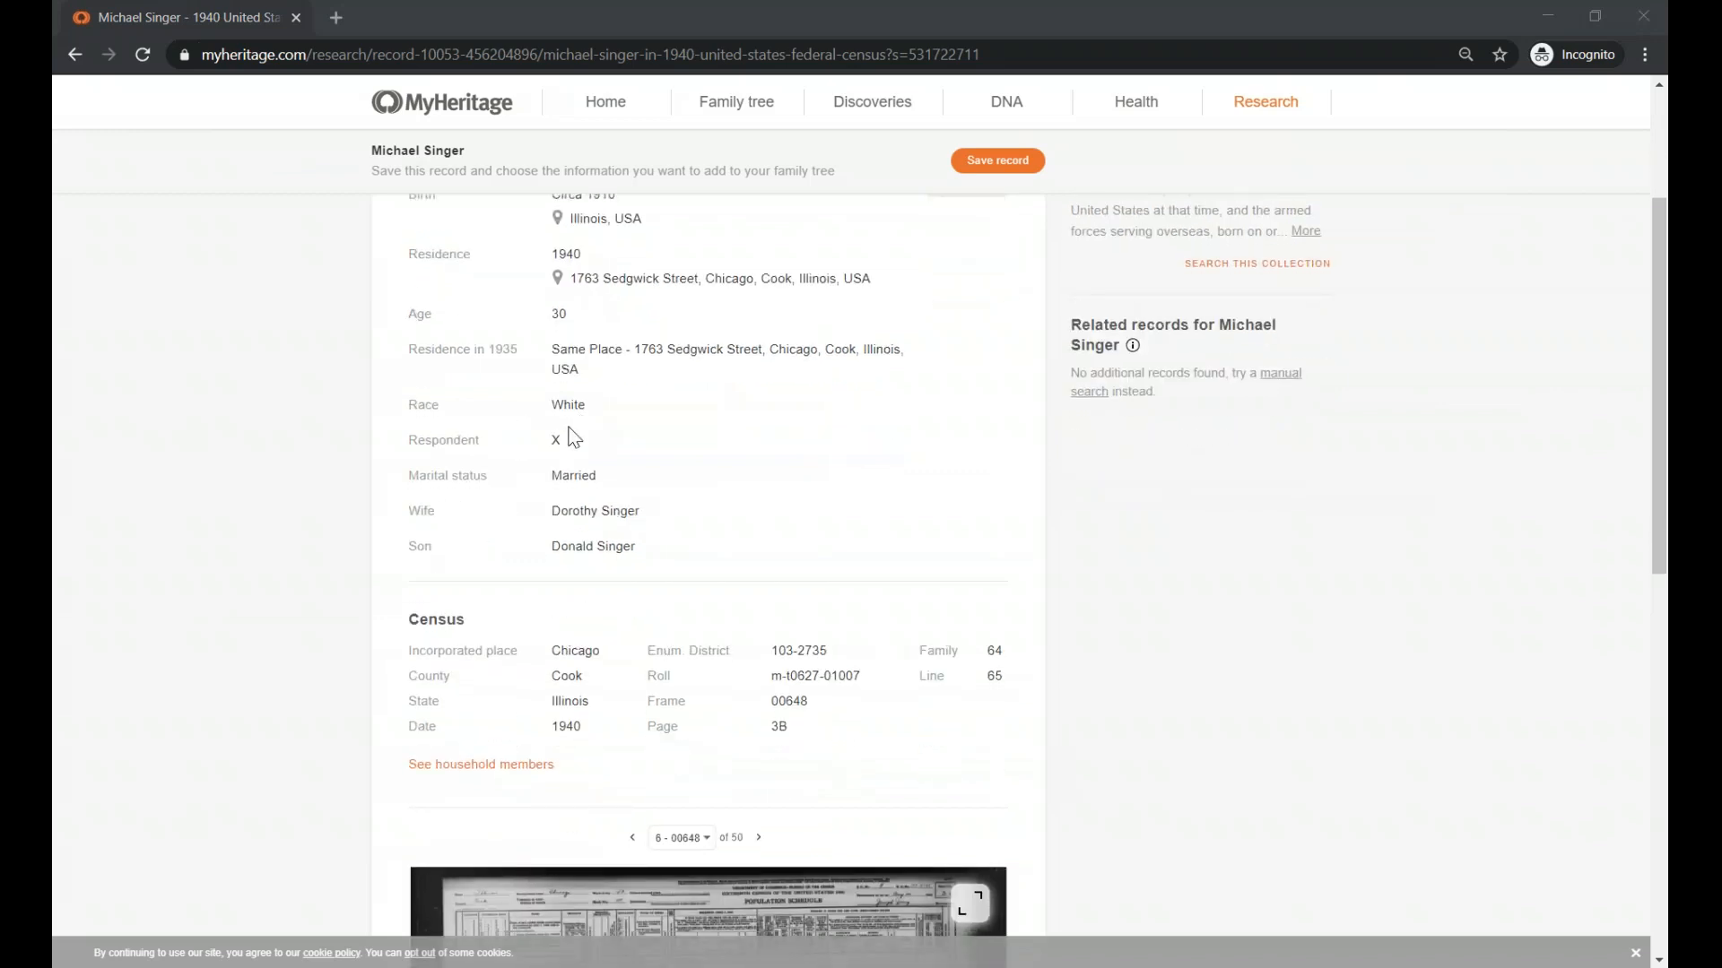
mouse_move(596, 449)
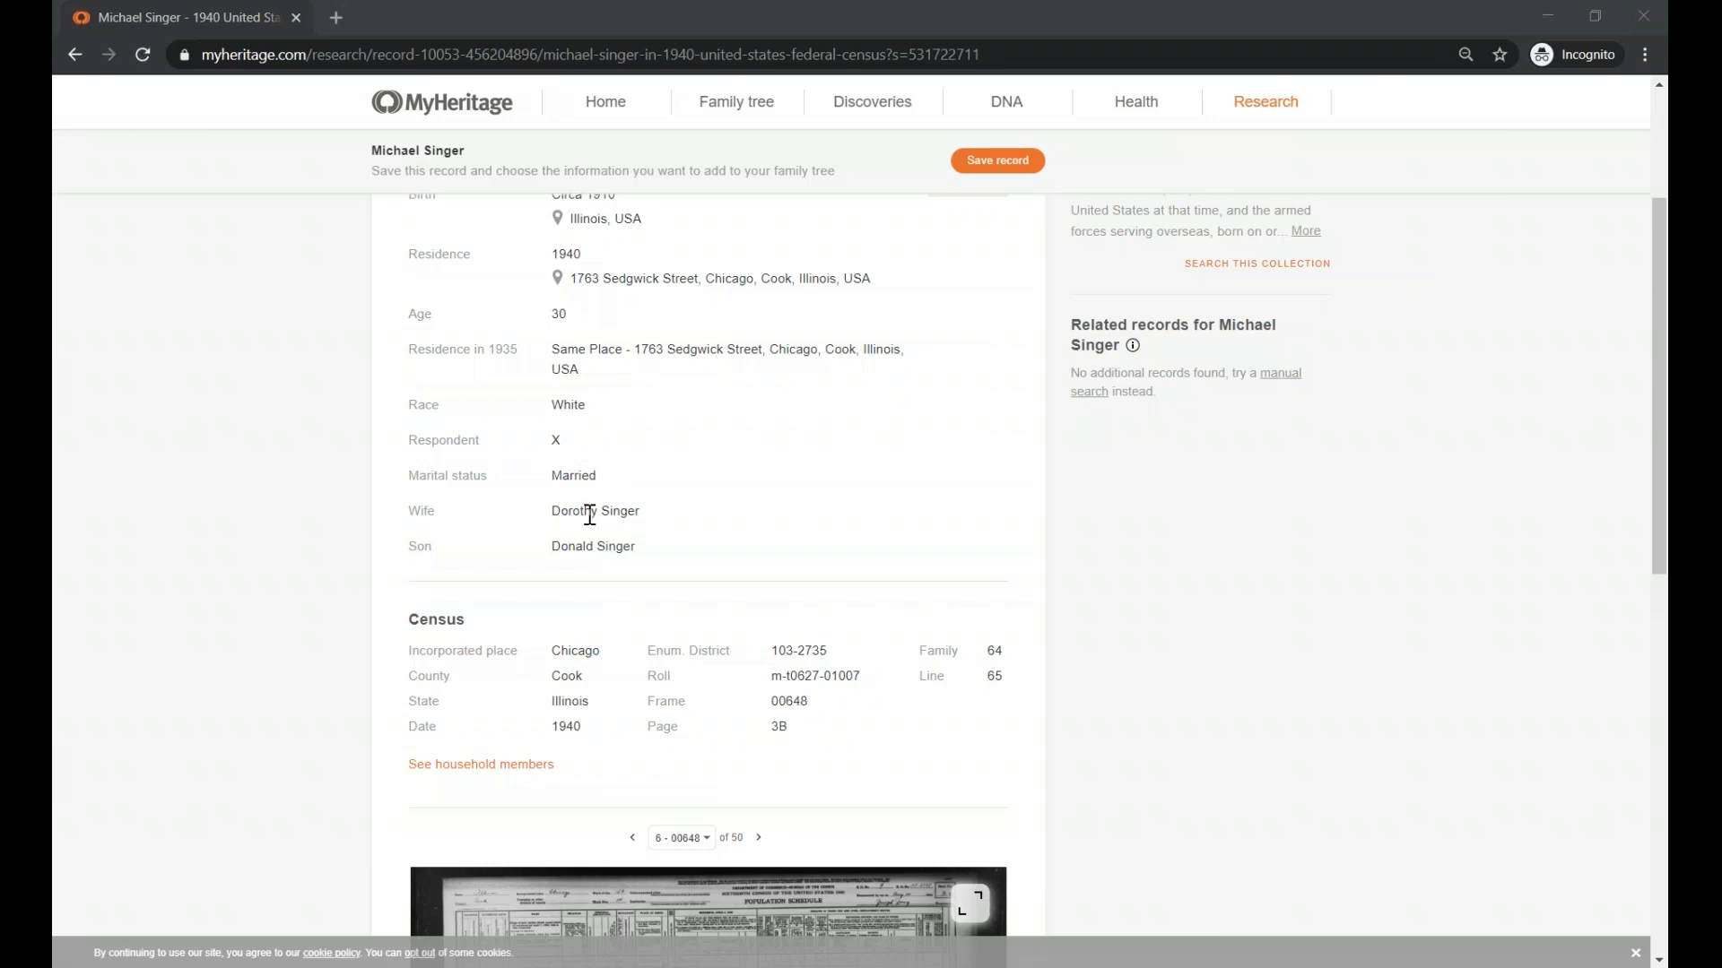
scroll(down, 3)
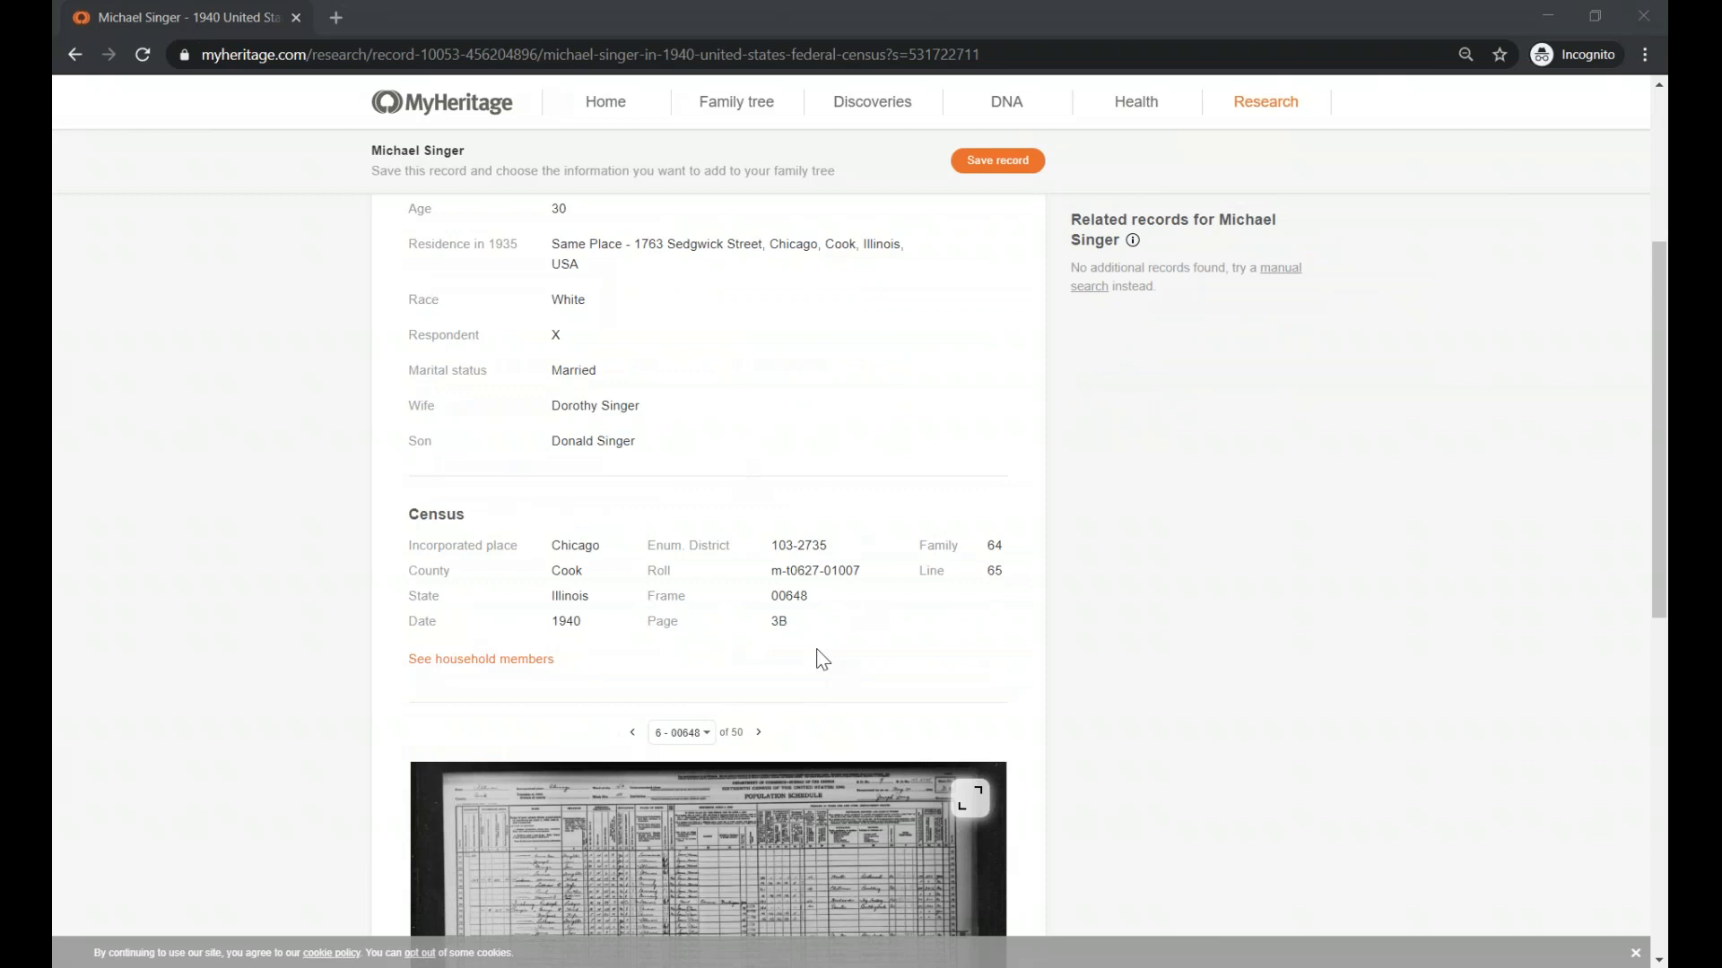
mouse_move(699, 545)
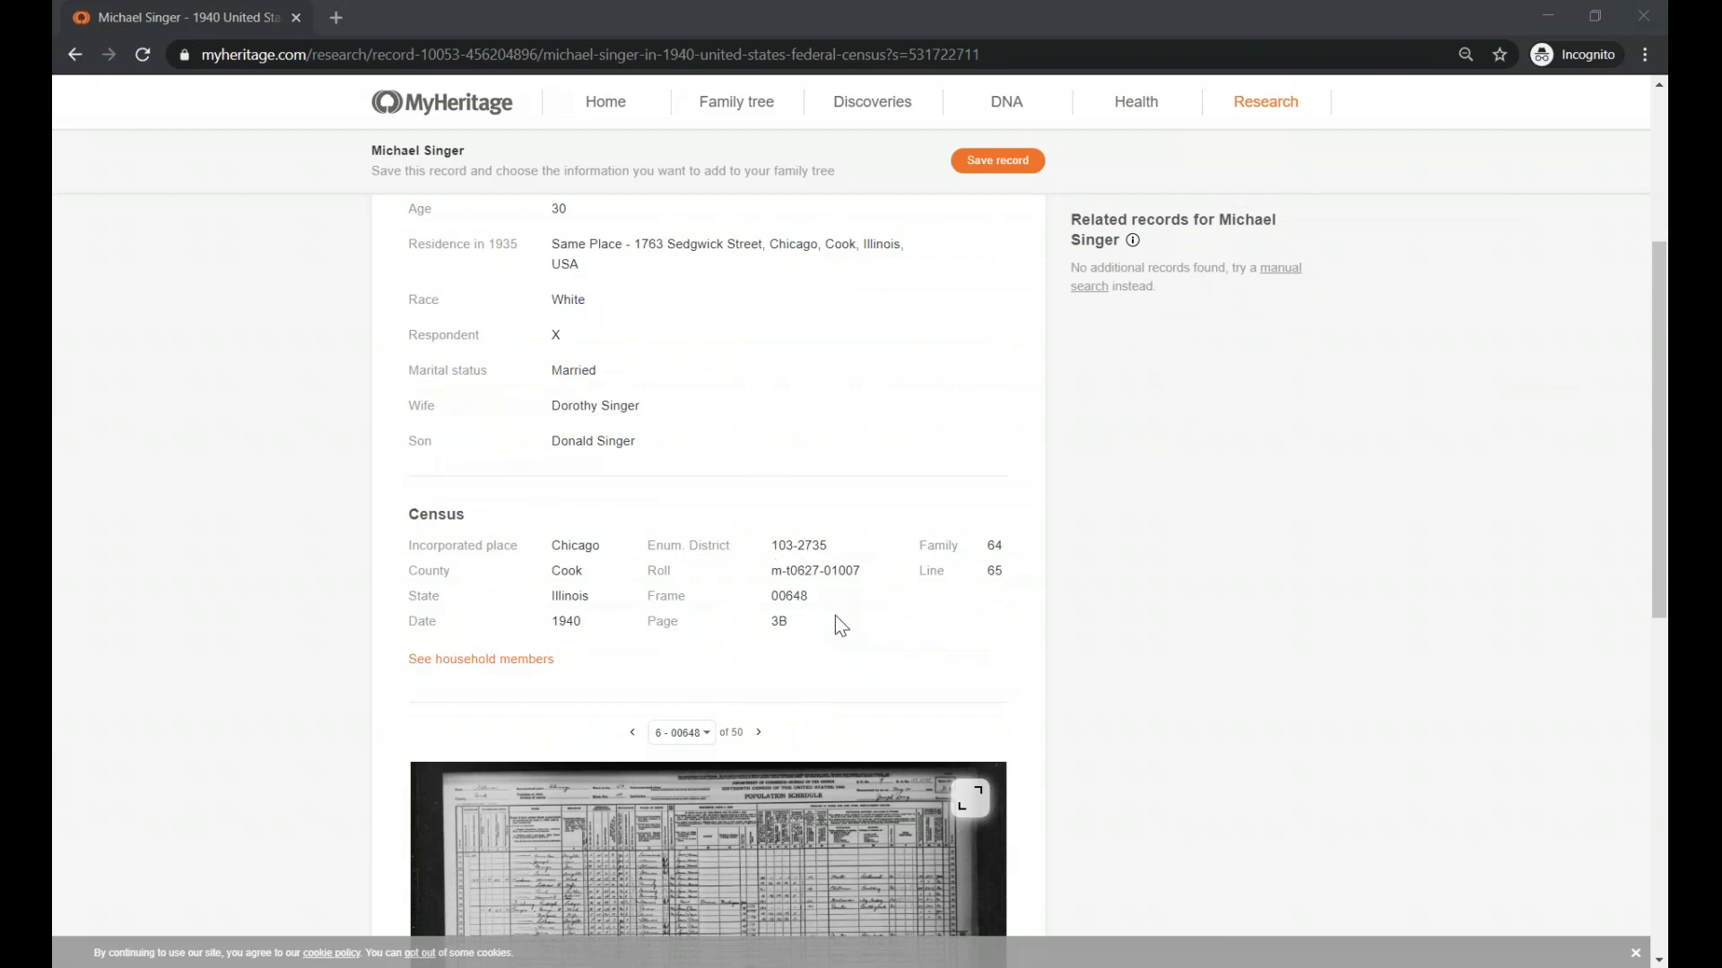
mouse_move(940, 628)
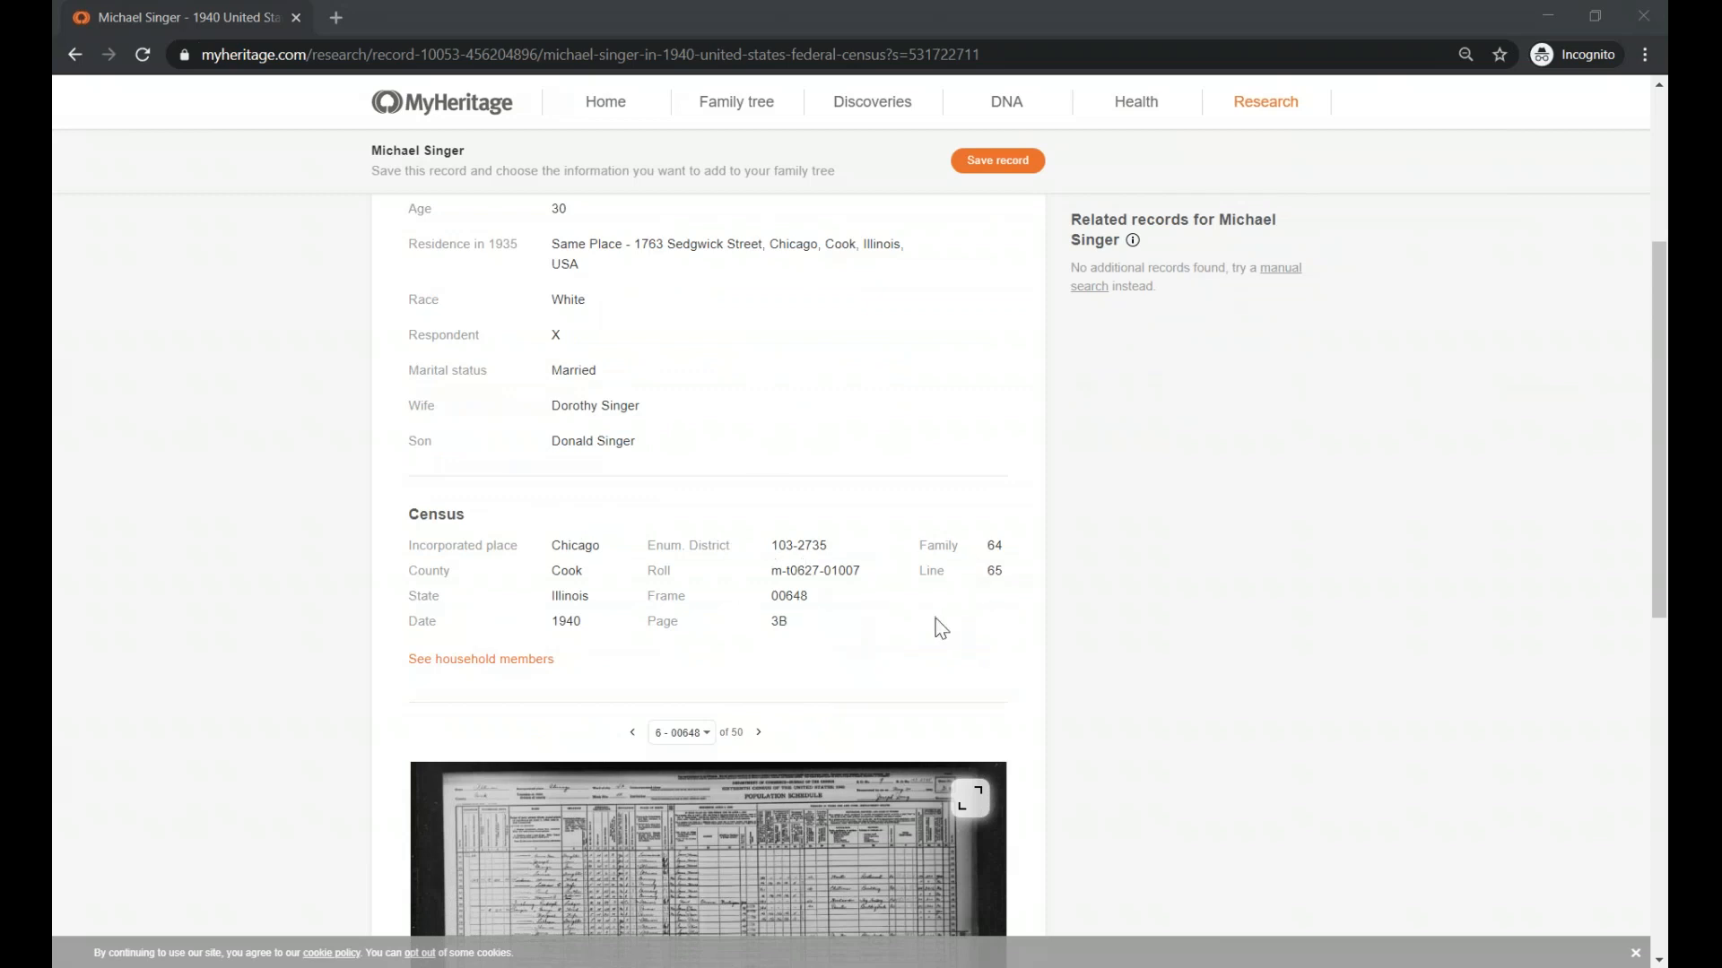
scroll(down, 3)
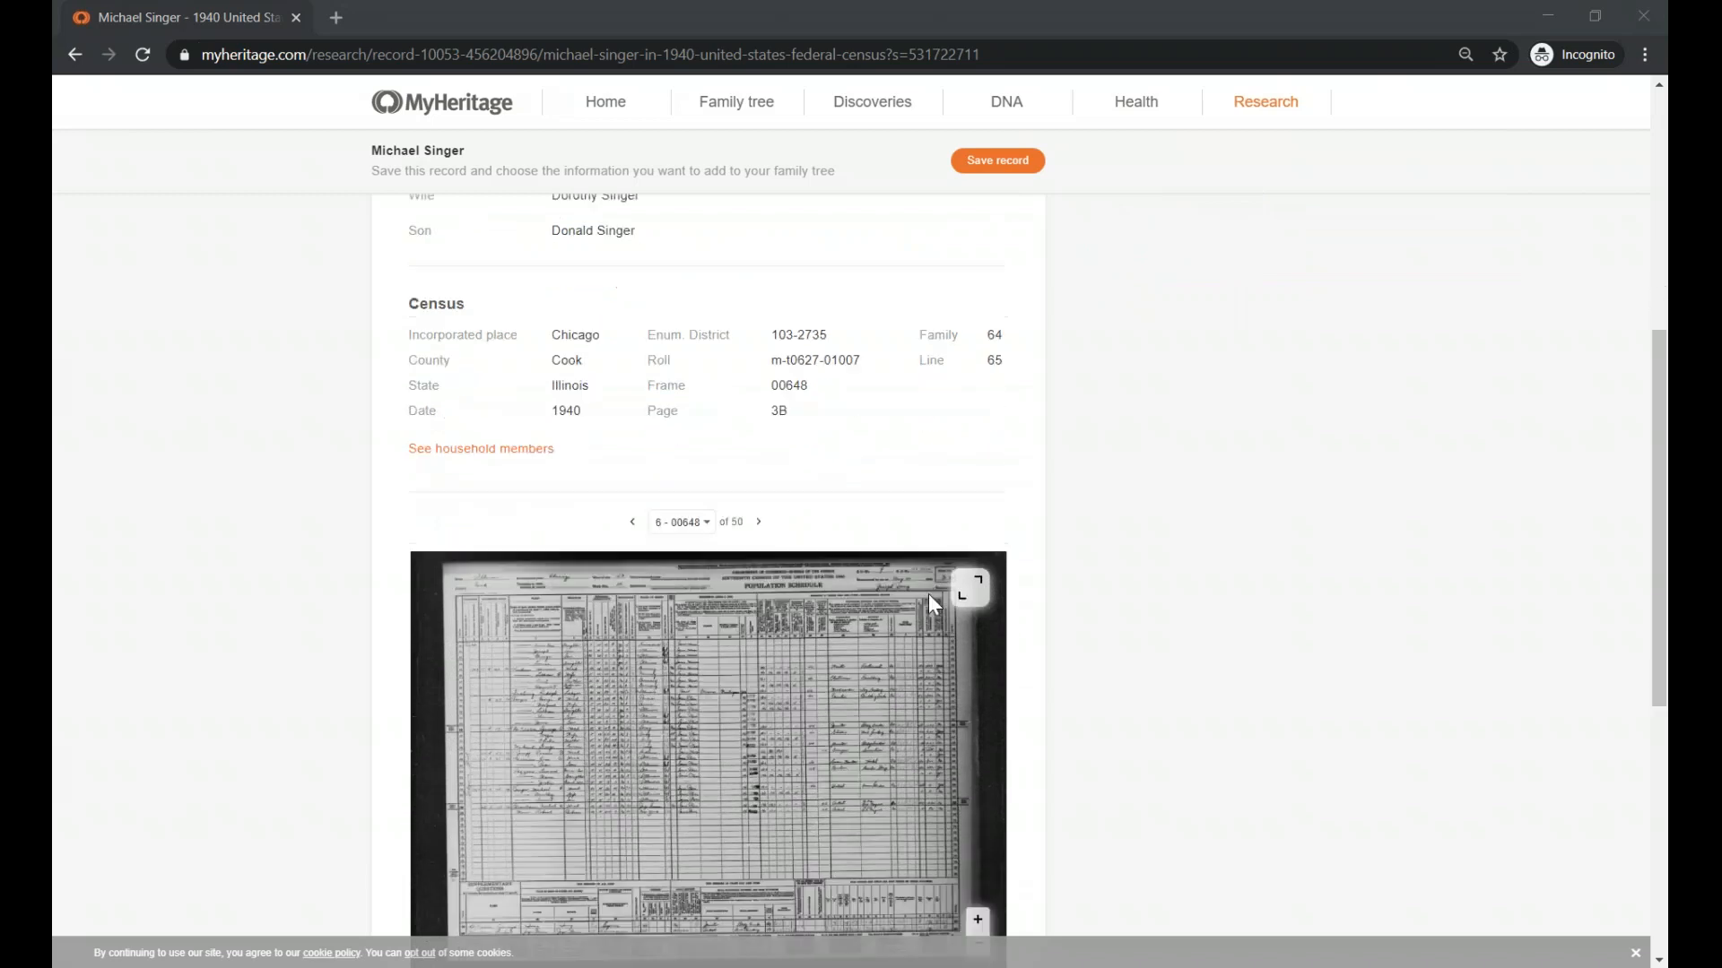
scroll(down, 3)
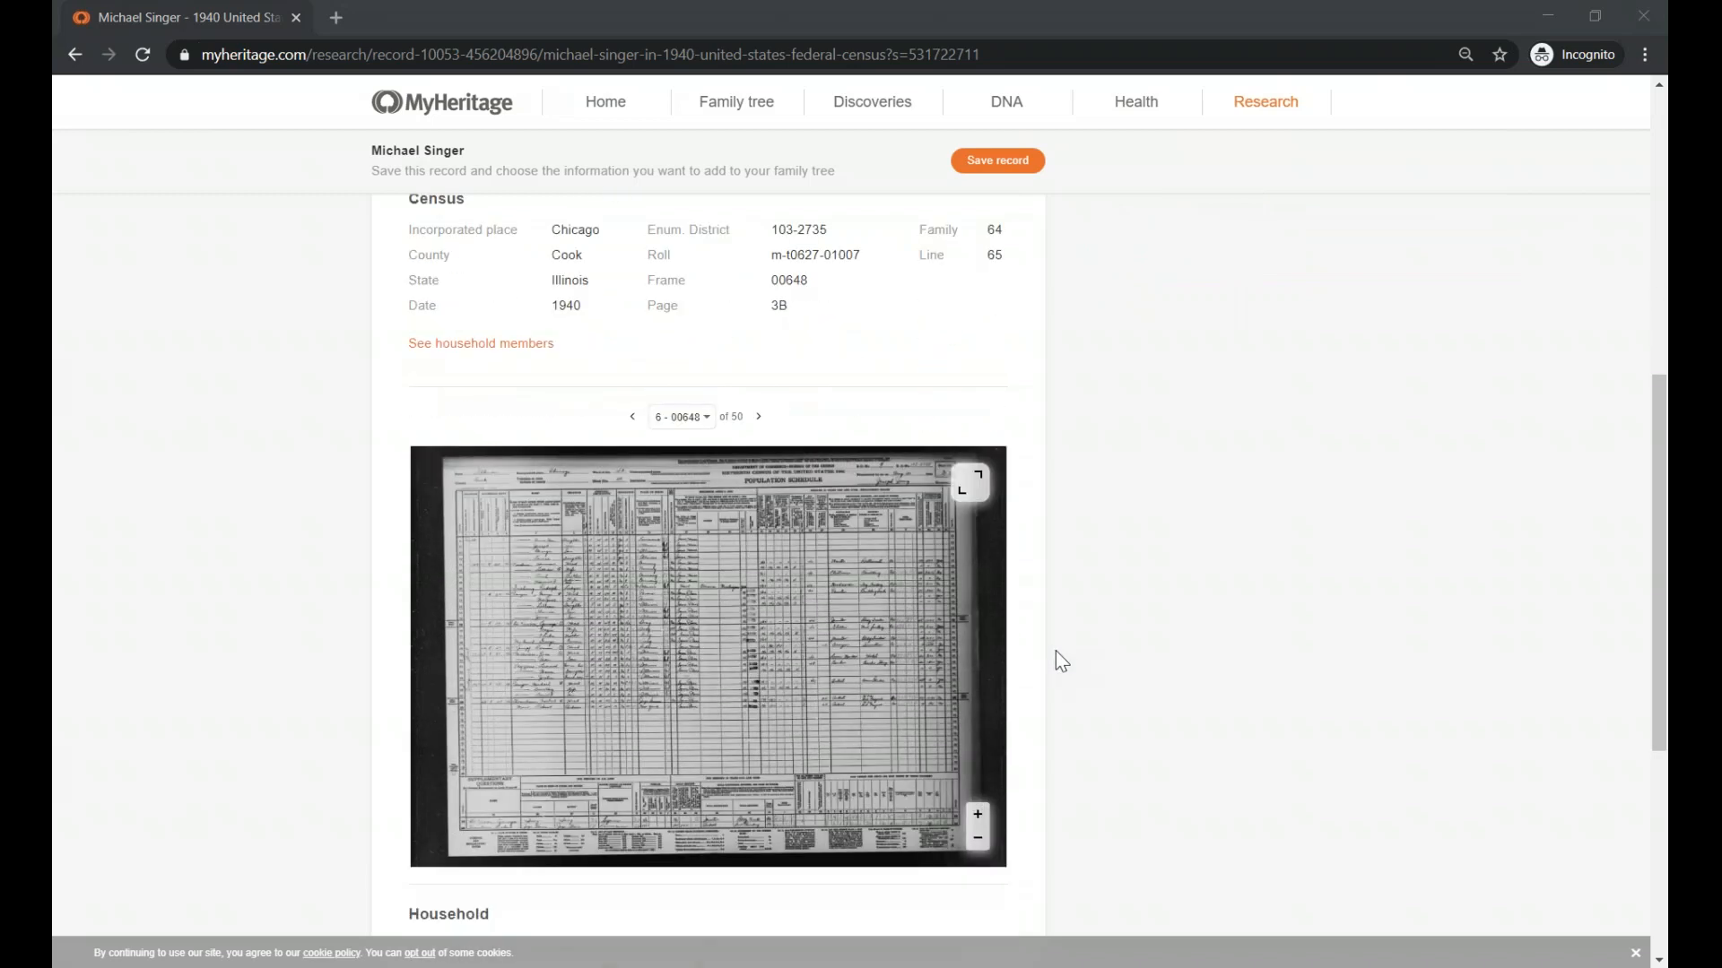
scroll(down, 3)
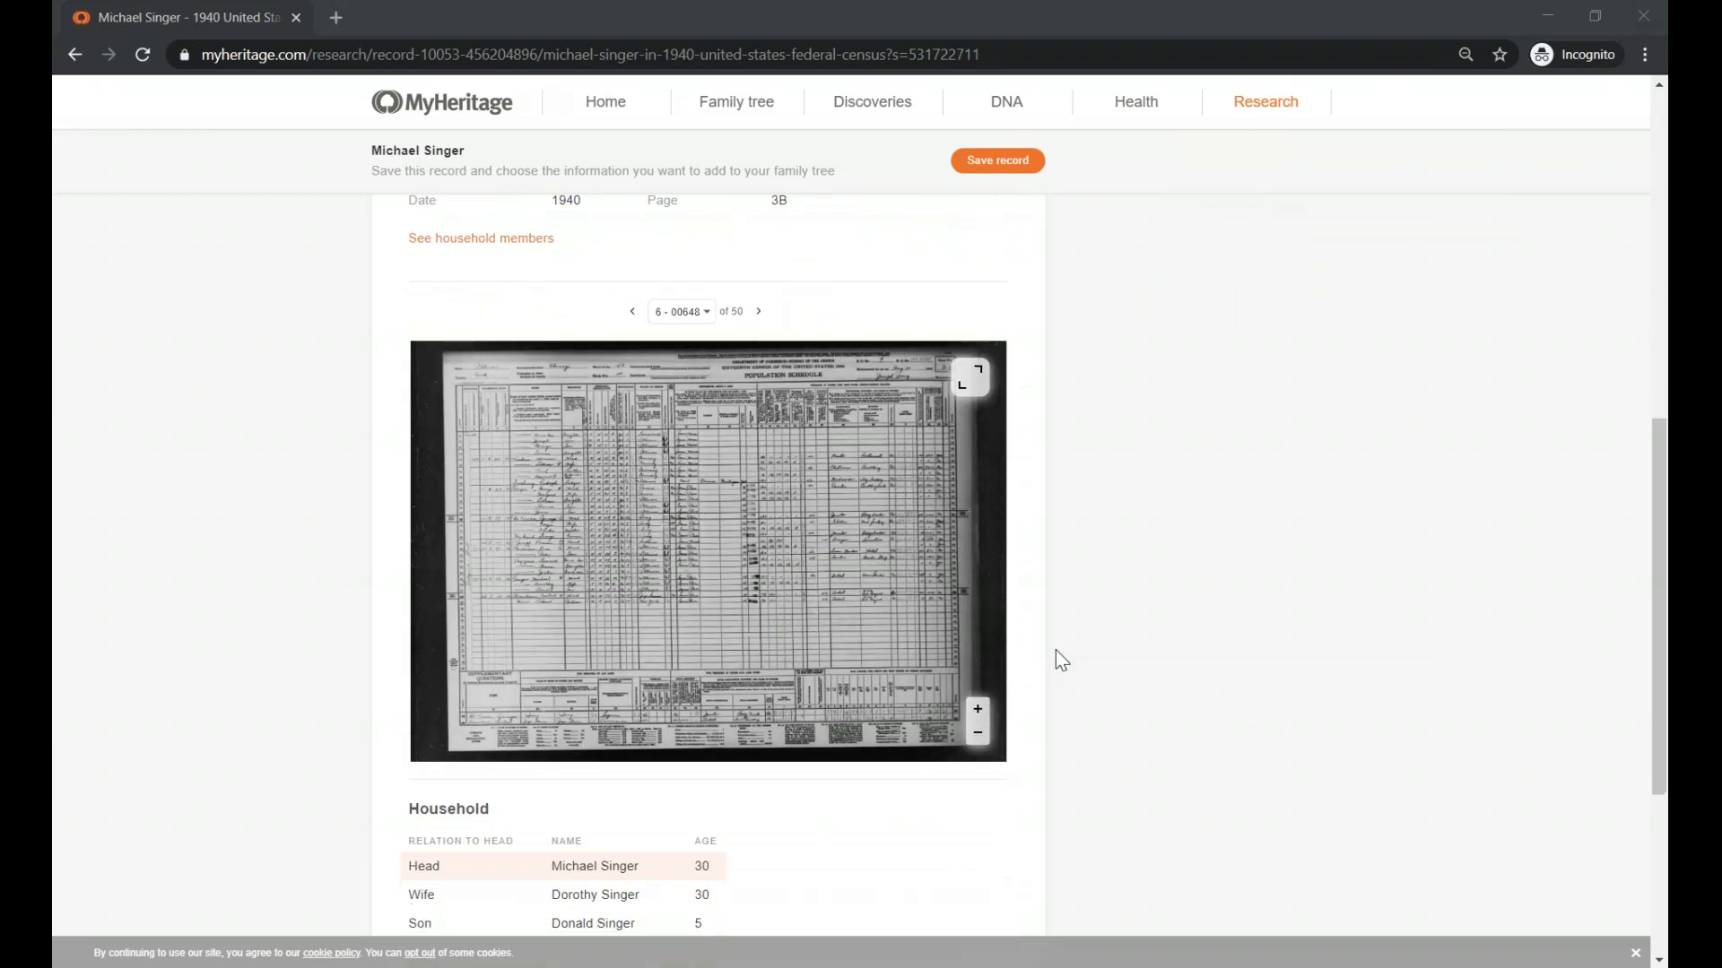
scroll(down, 3)
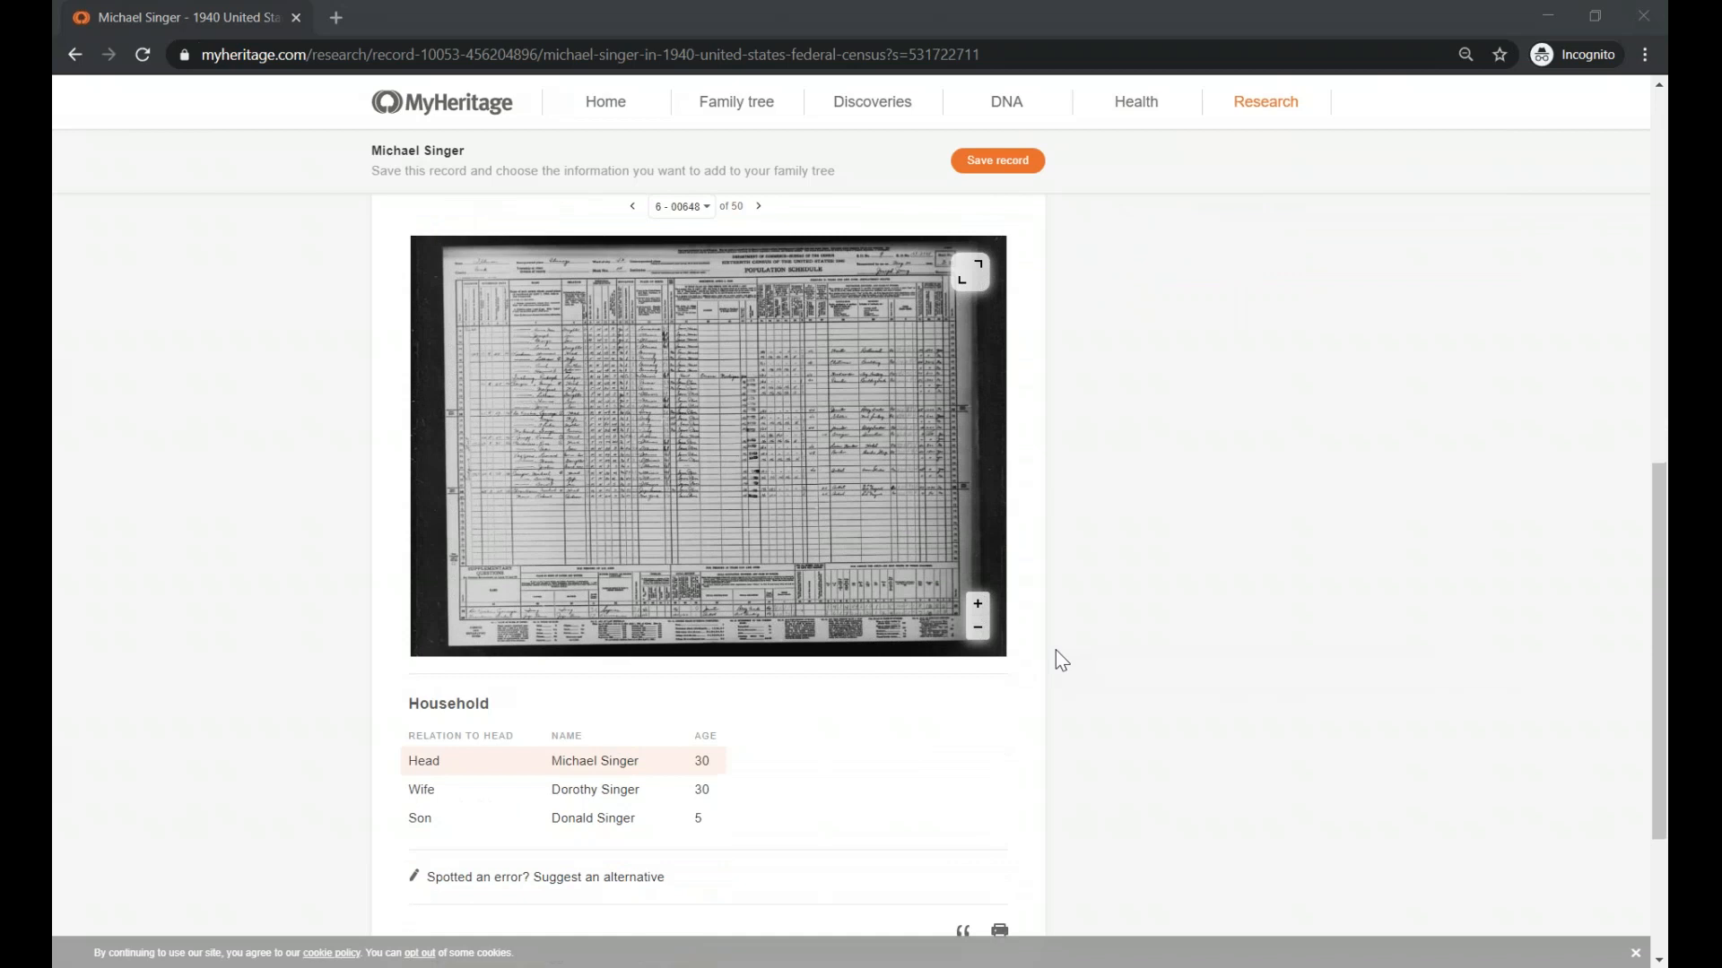
mouse_move(587, 649)
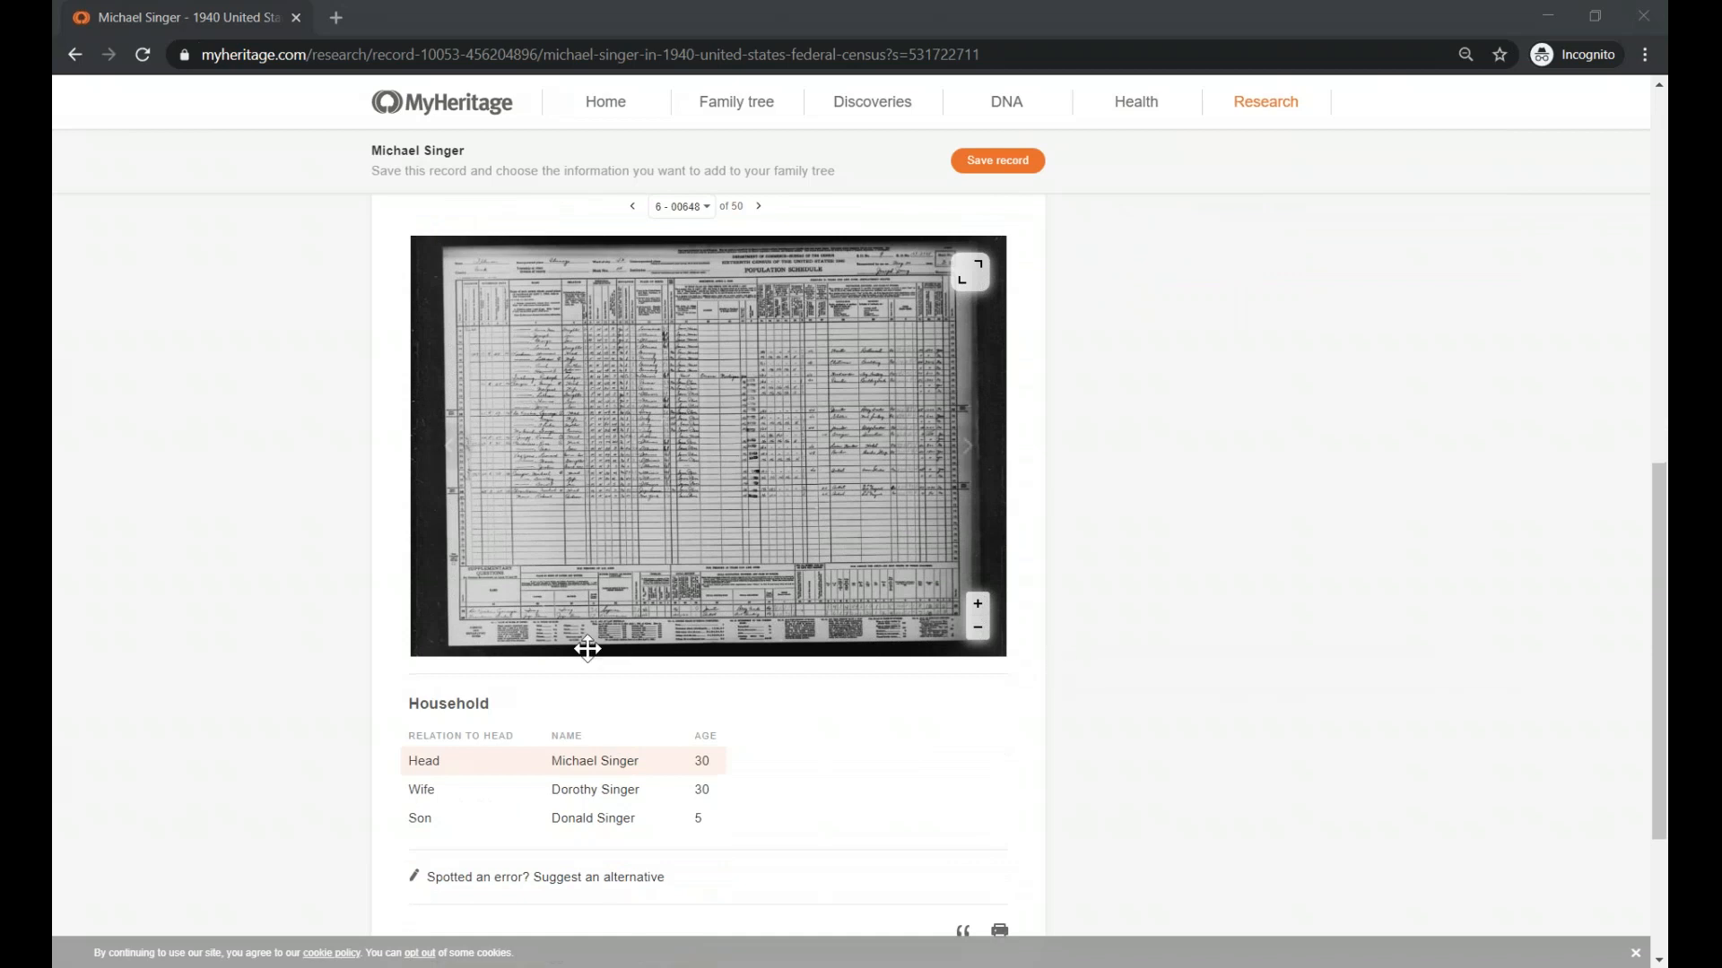
mouse_move(550, 741)
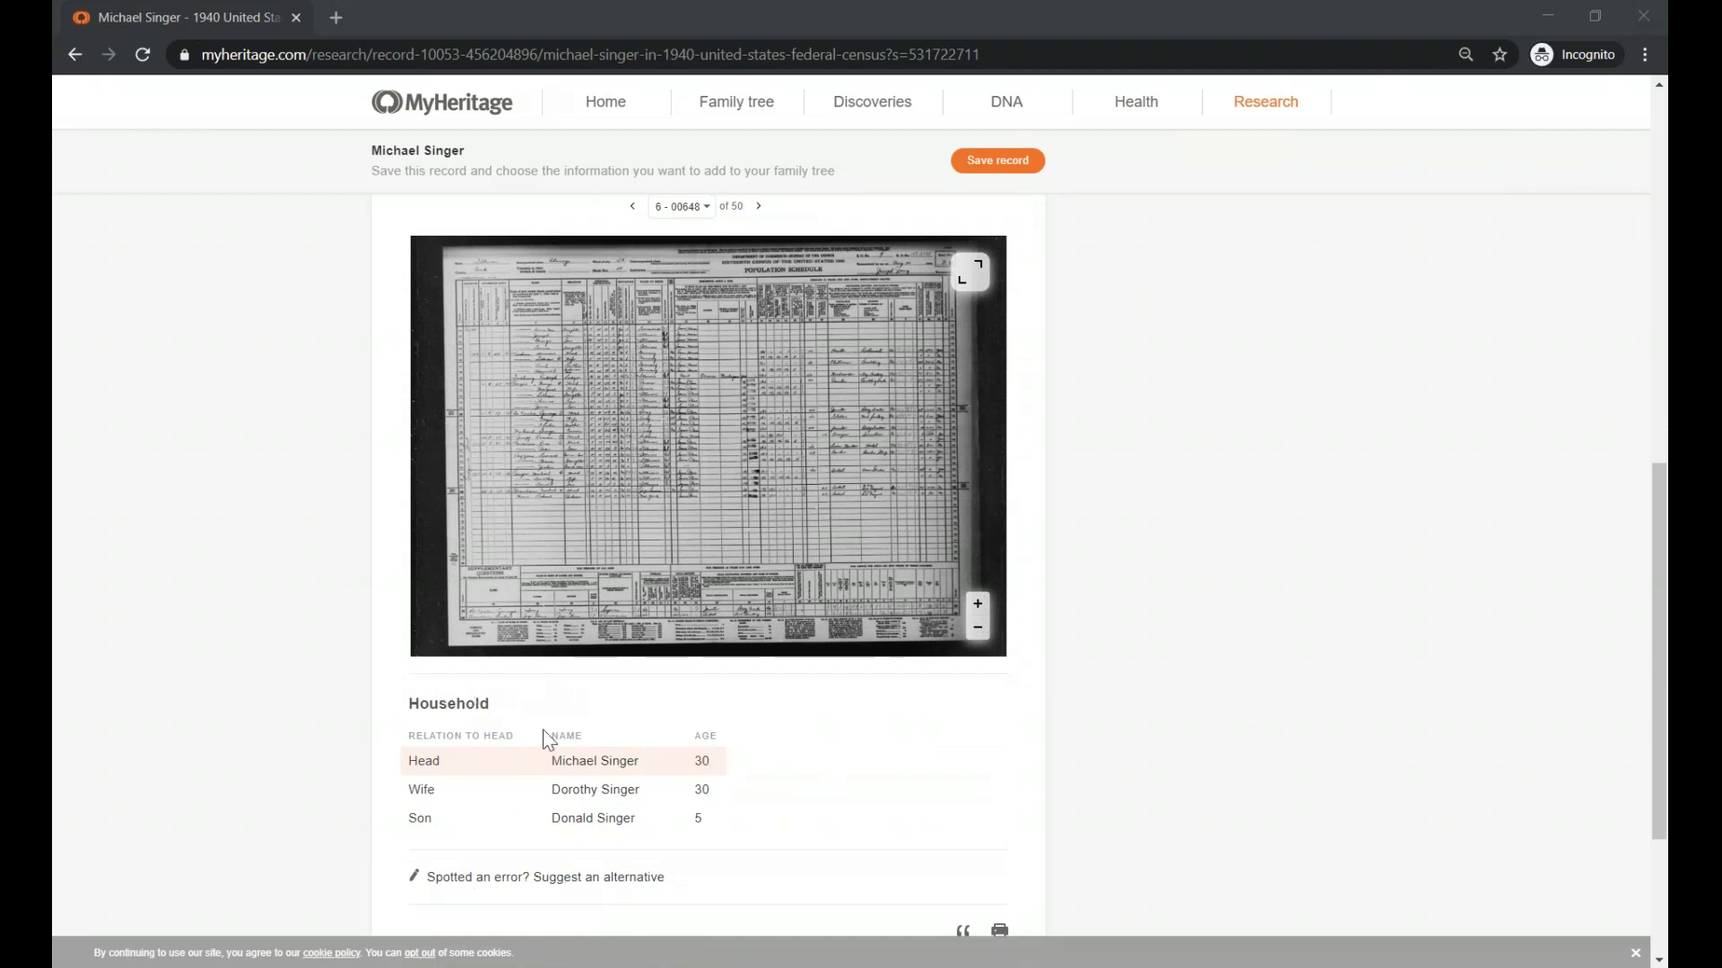
mouse_move(1288, 755)
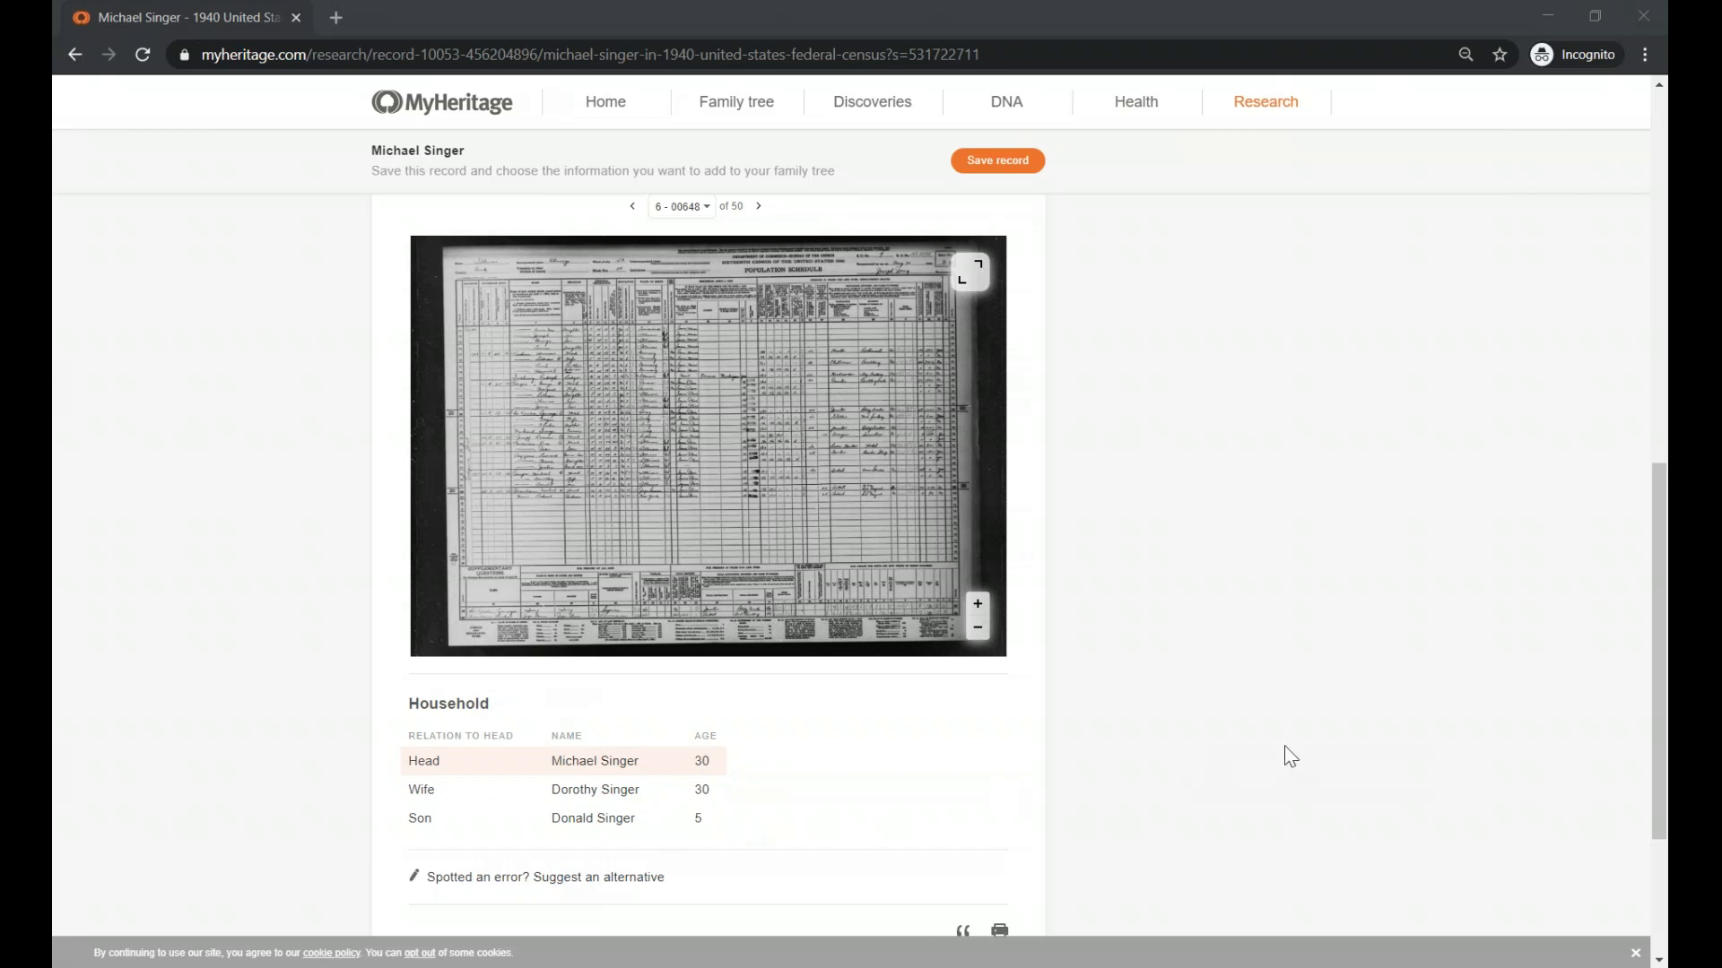
mouse_move(617, 410)
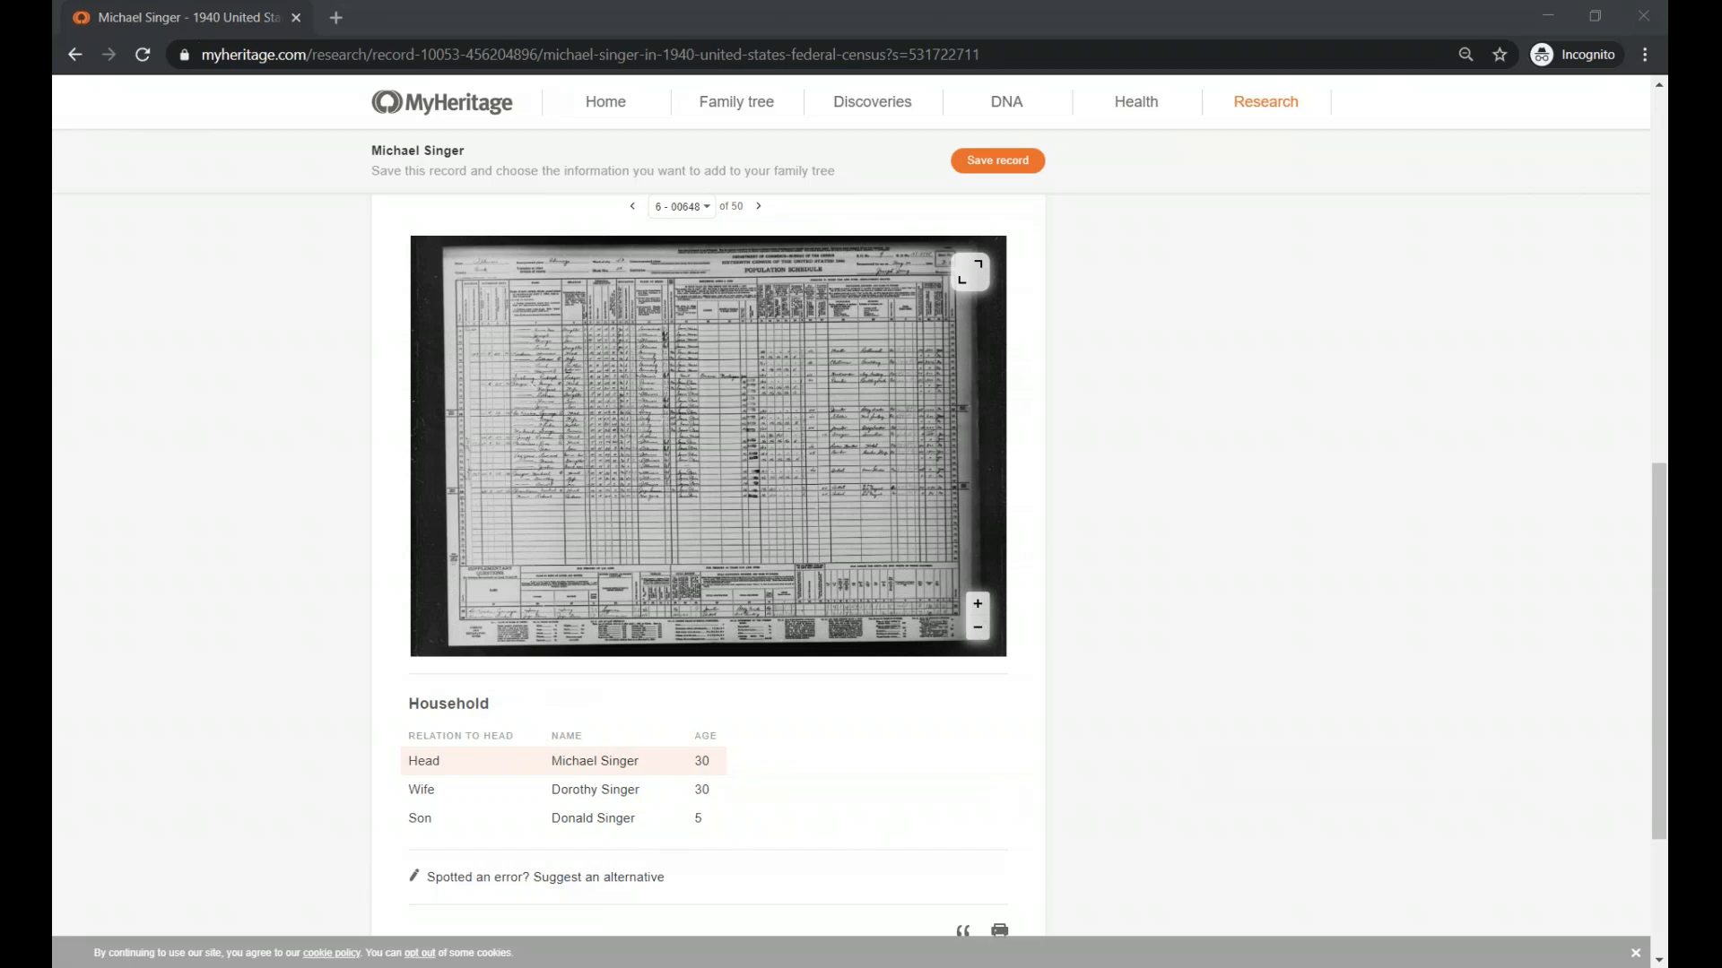
mouse_move(1346, 742)
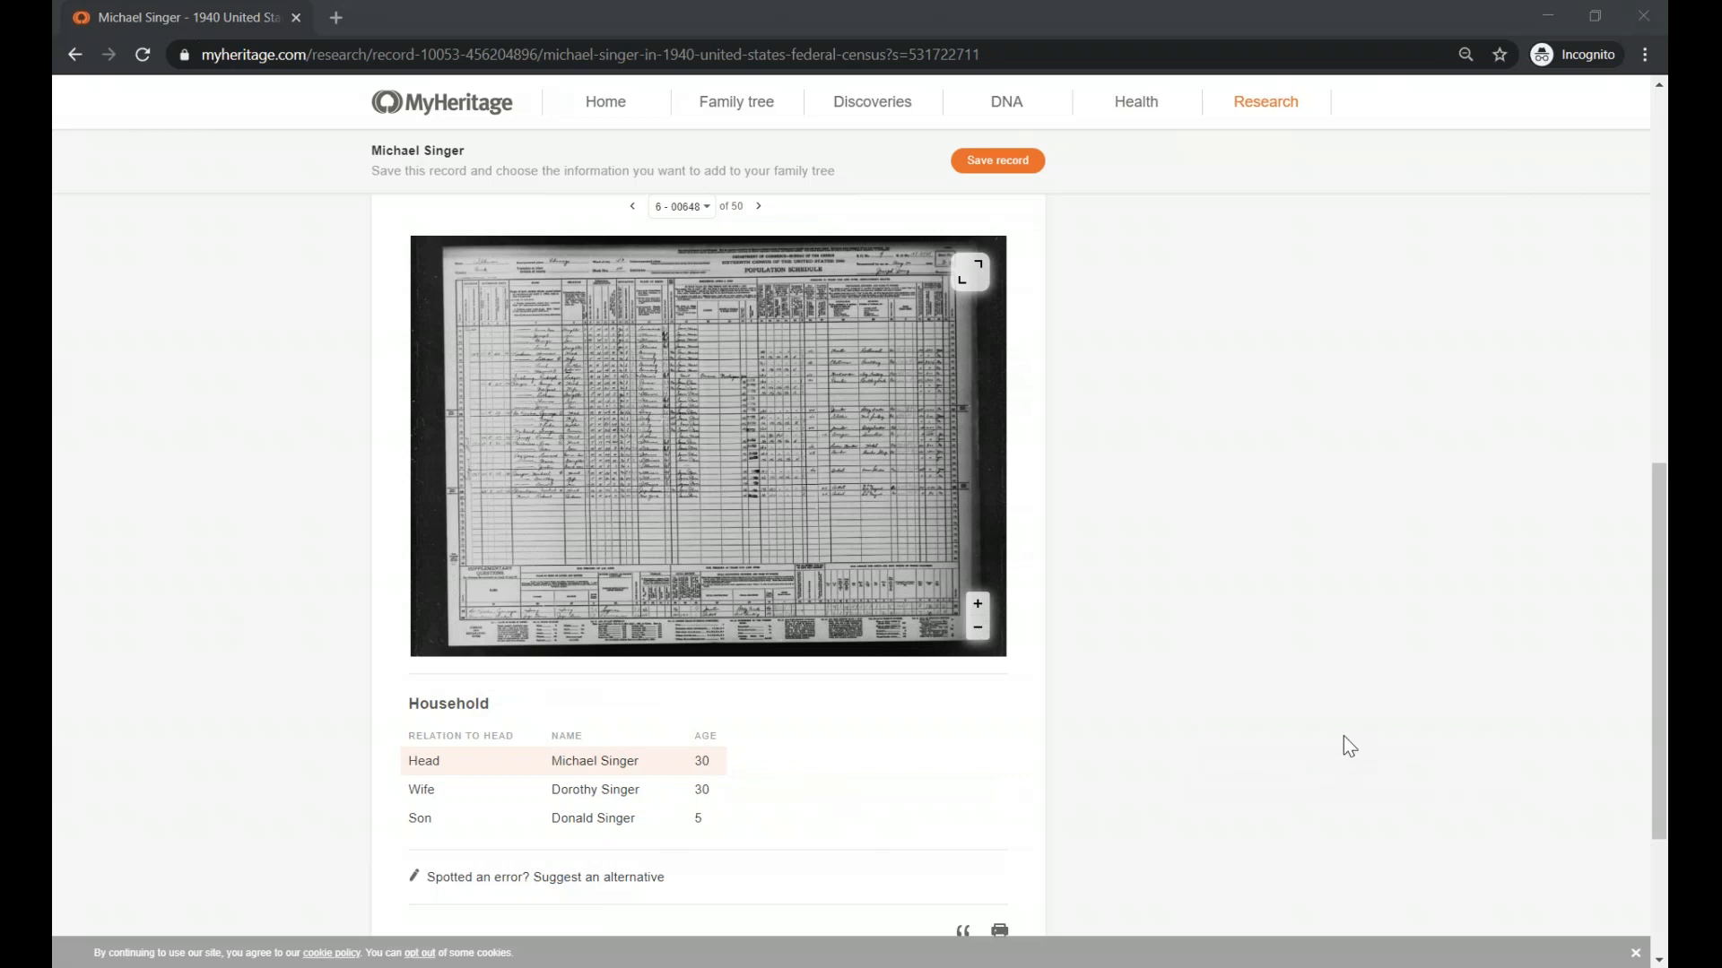
mouse_move(1305, 545)
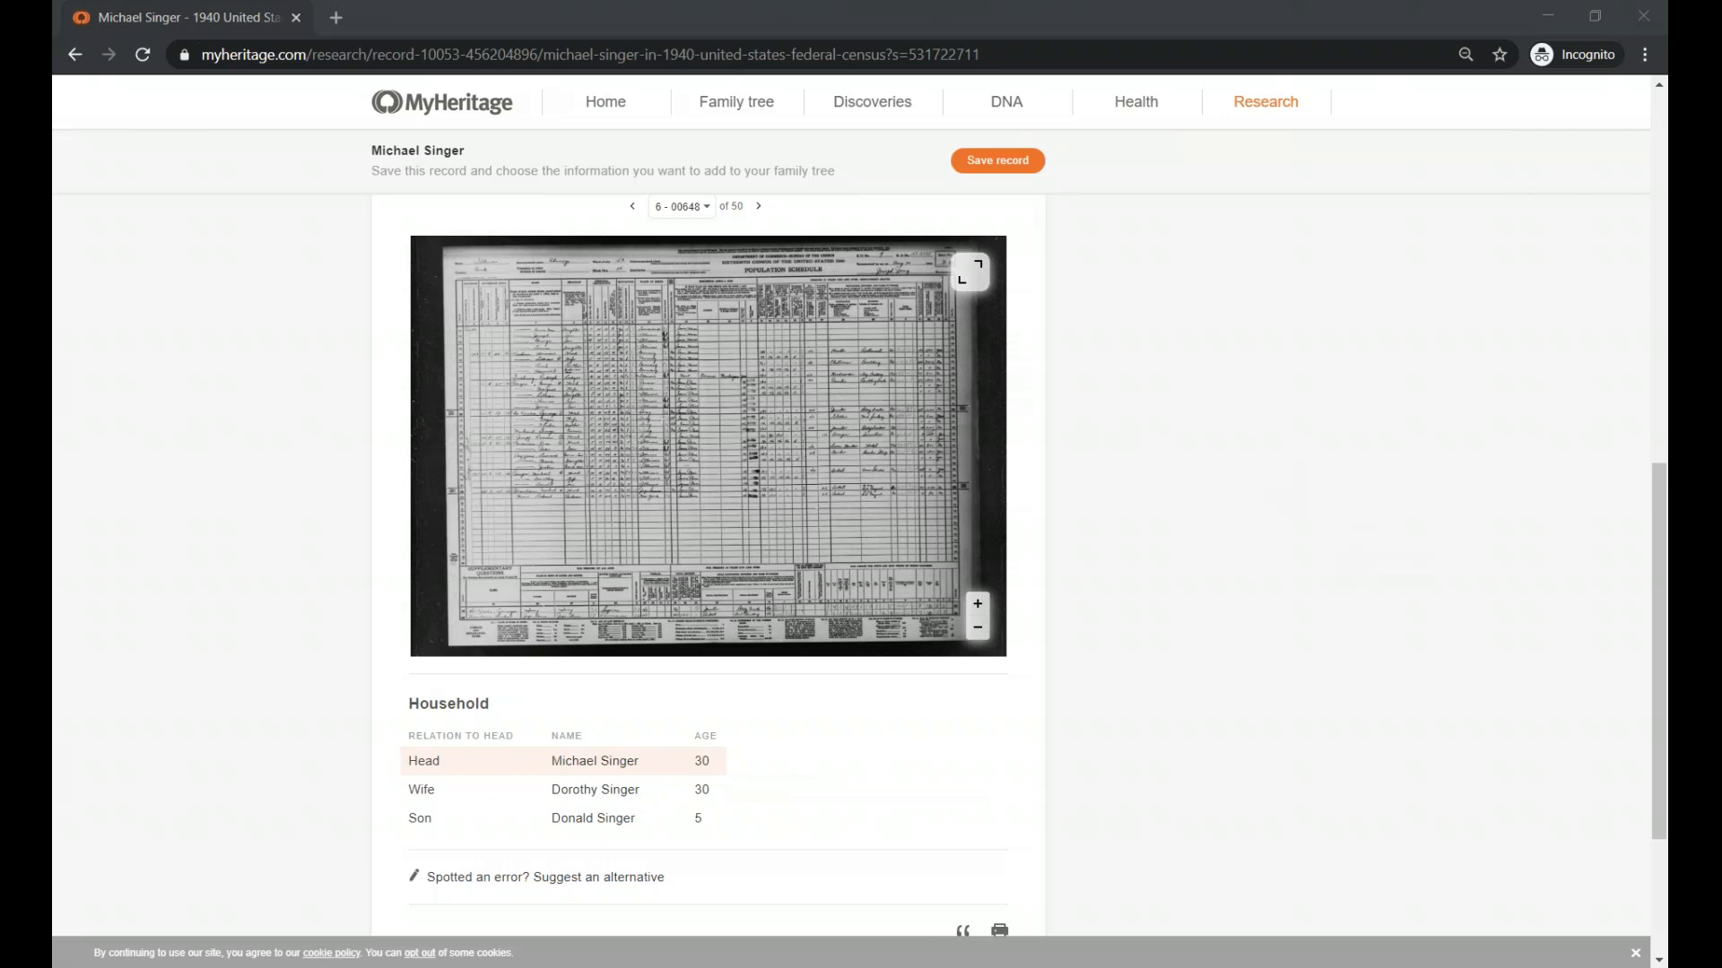
mouse_move(1053, 311)
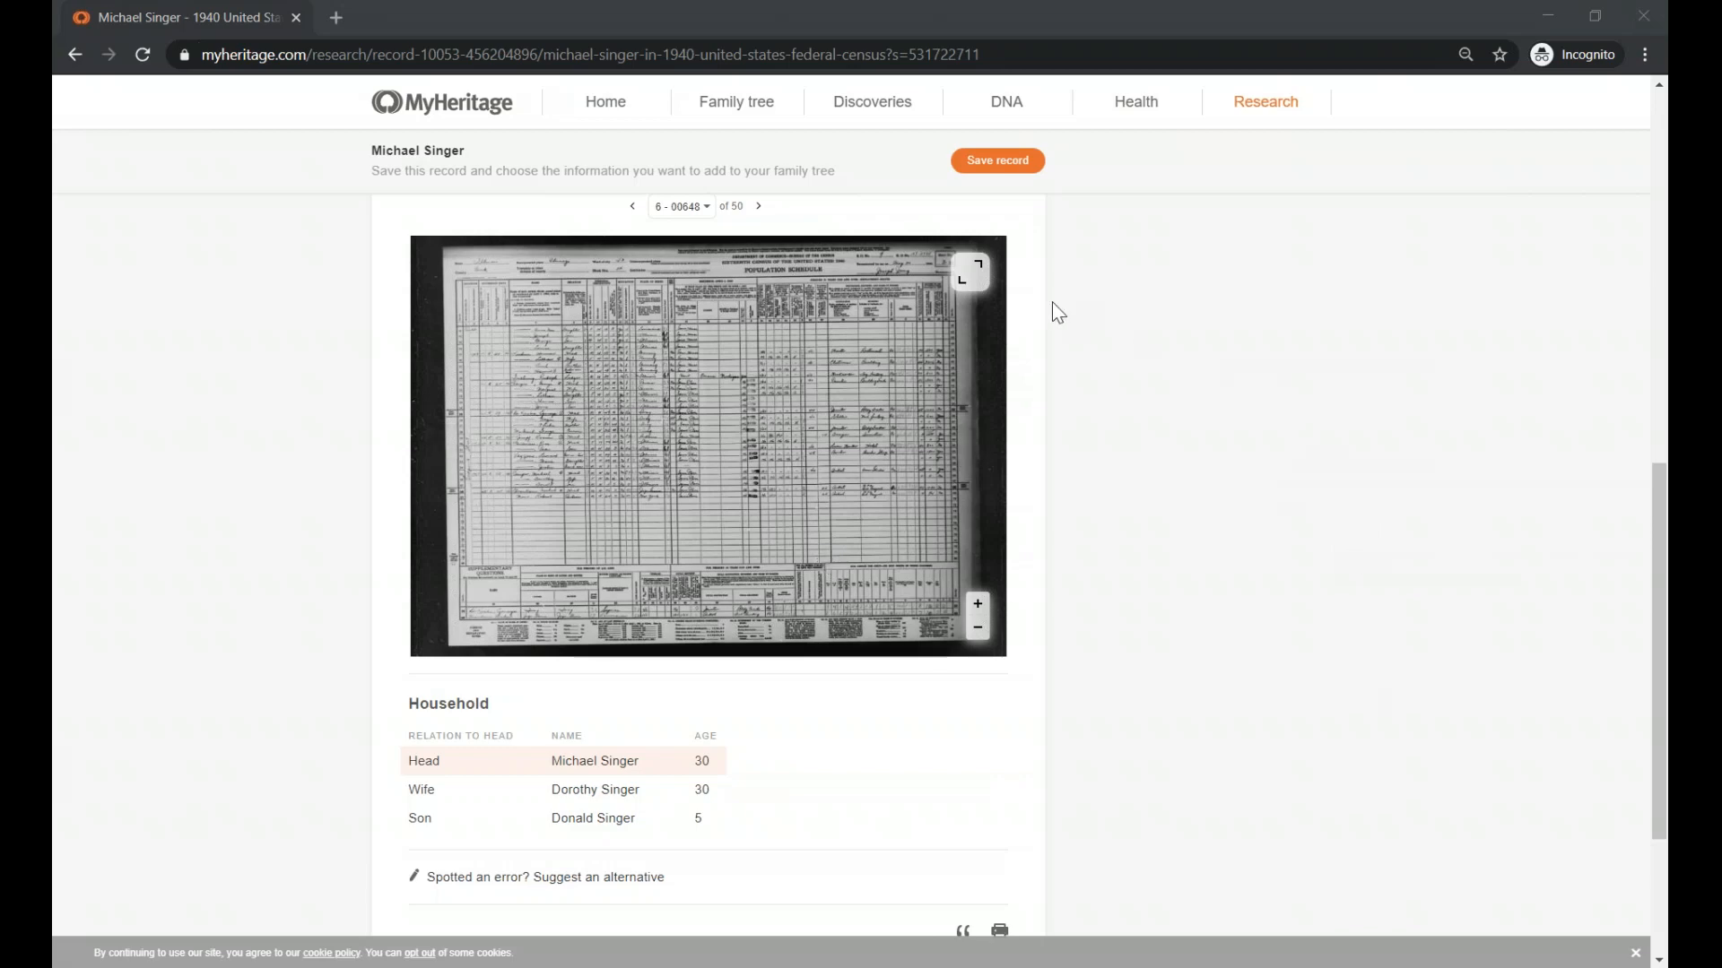
mouse_move(976, 285)
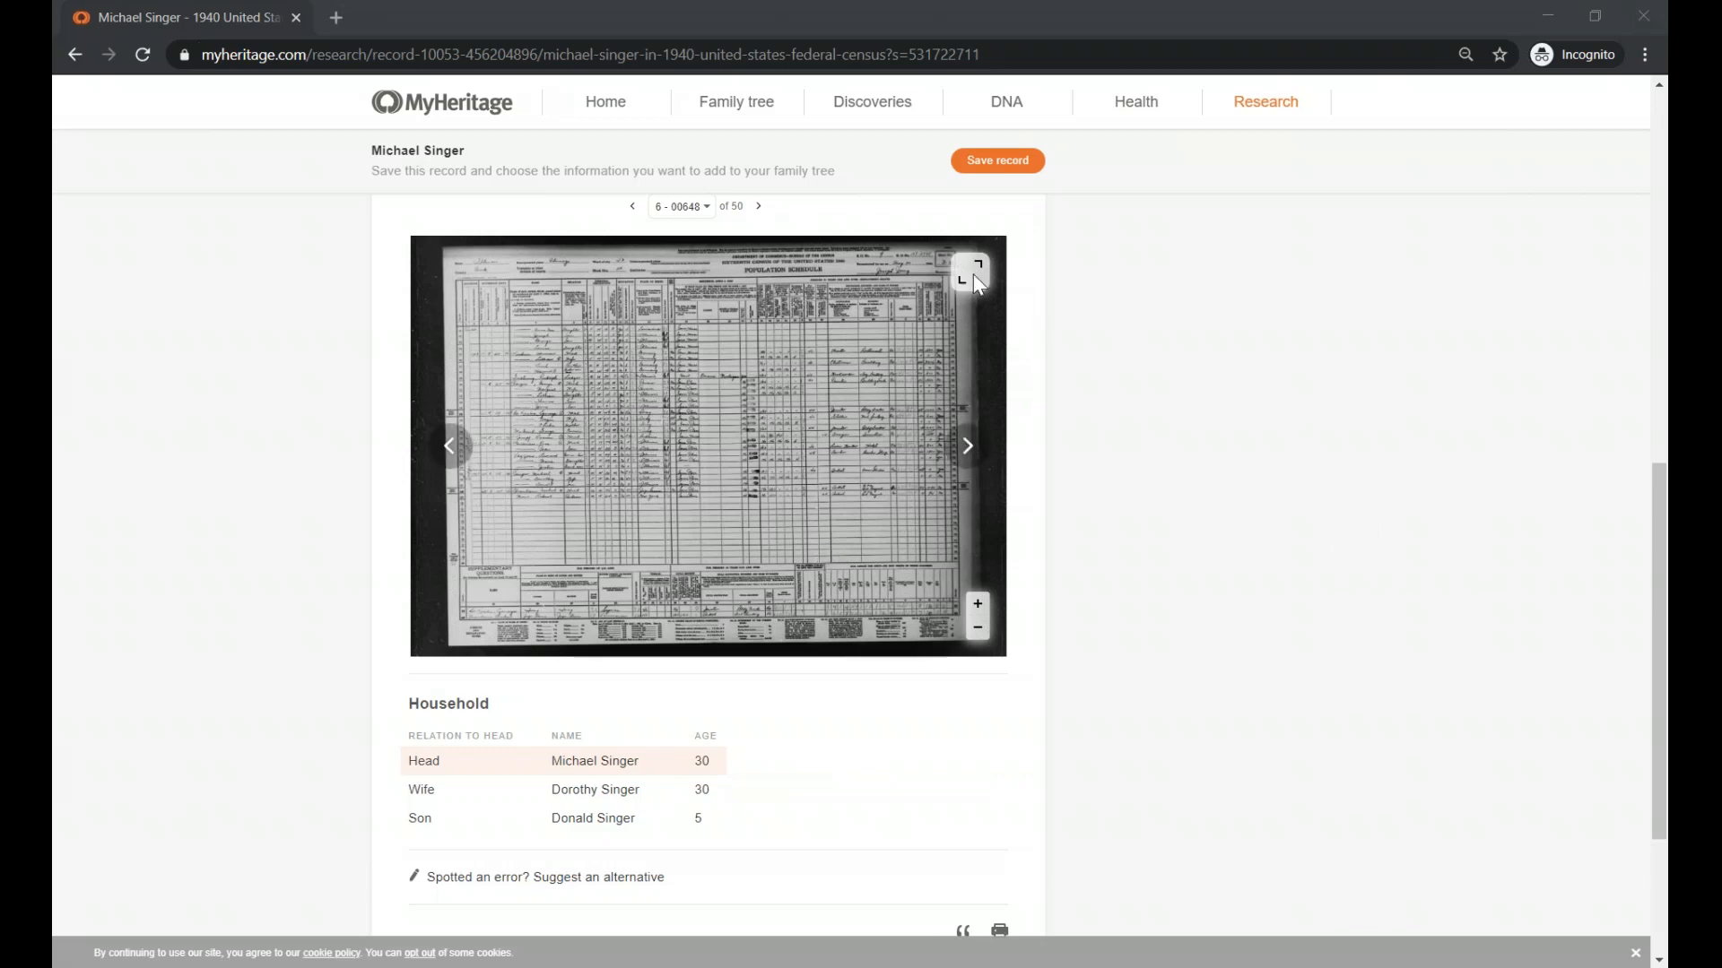
View the census image full screen and zoom toward the Singer entries on lines 65–67
click(973, 270)
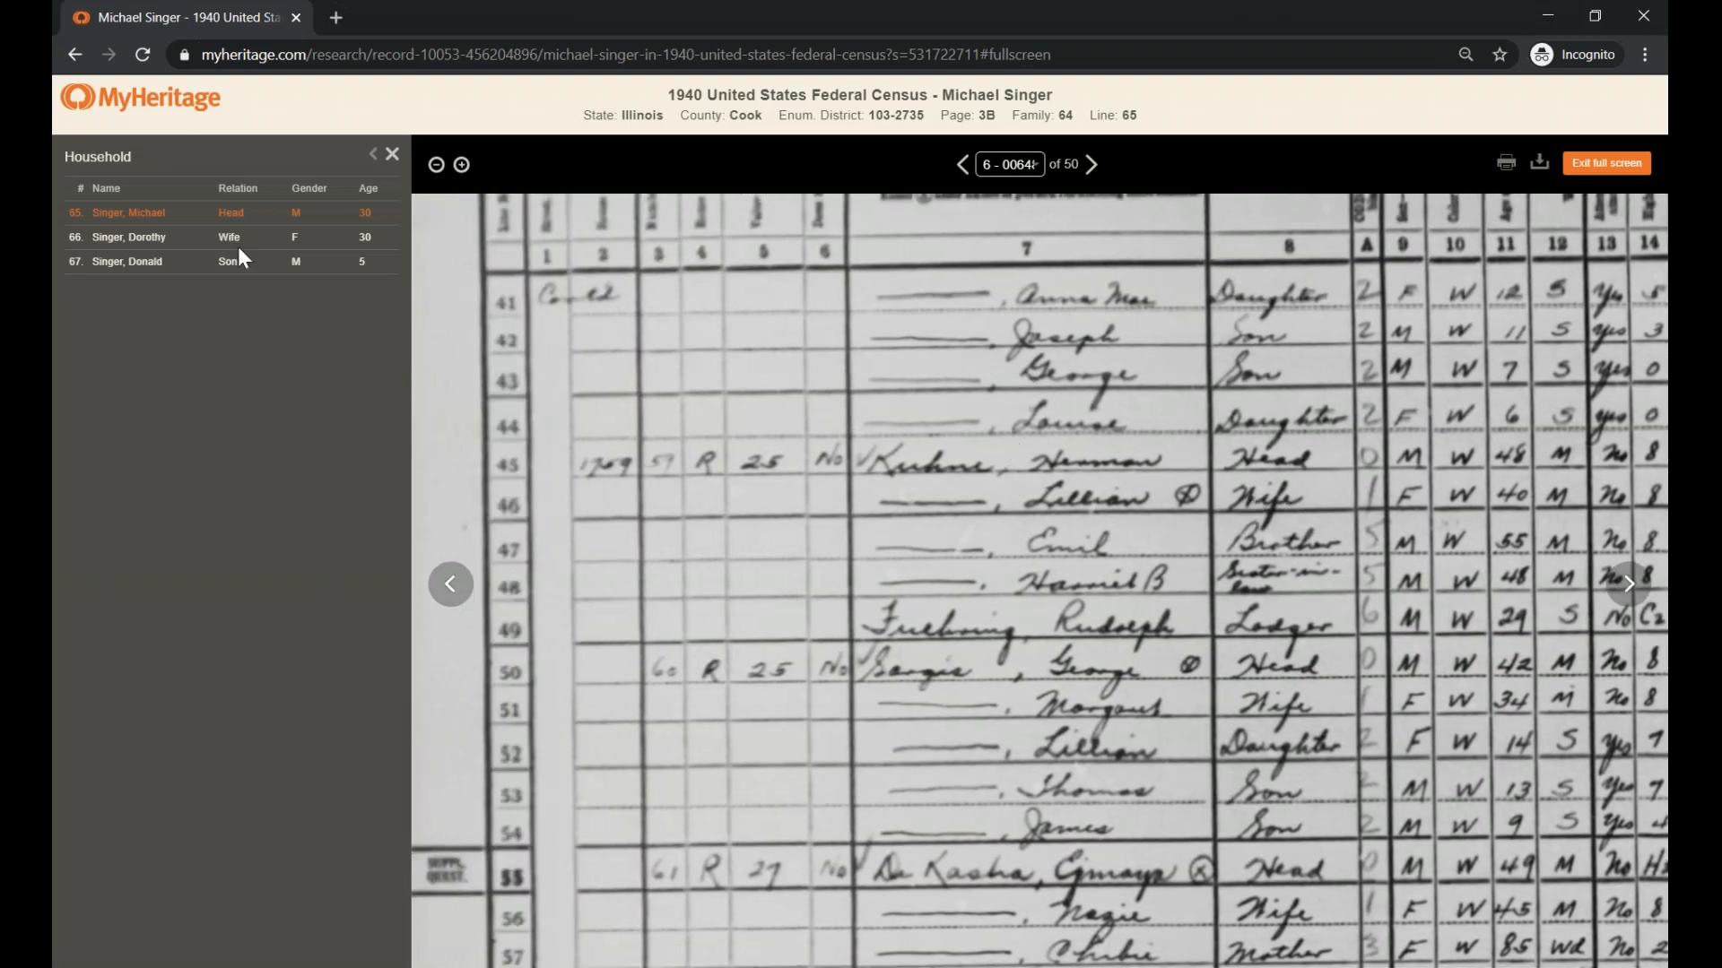
mouse_move(201, 280)
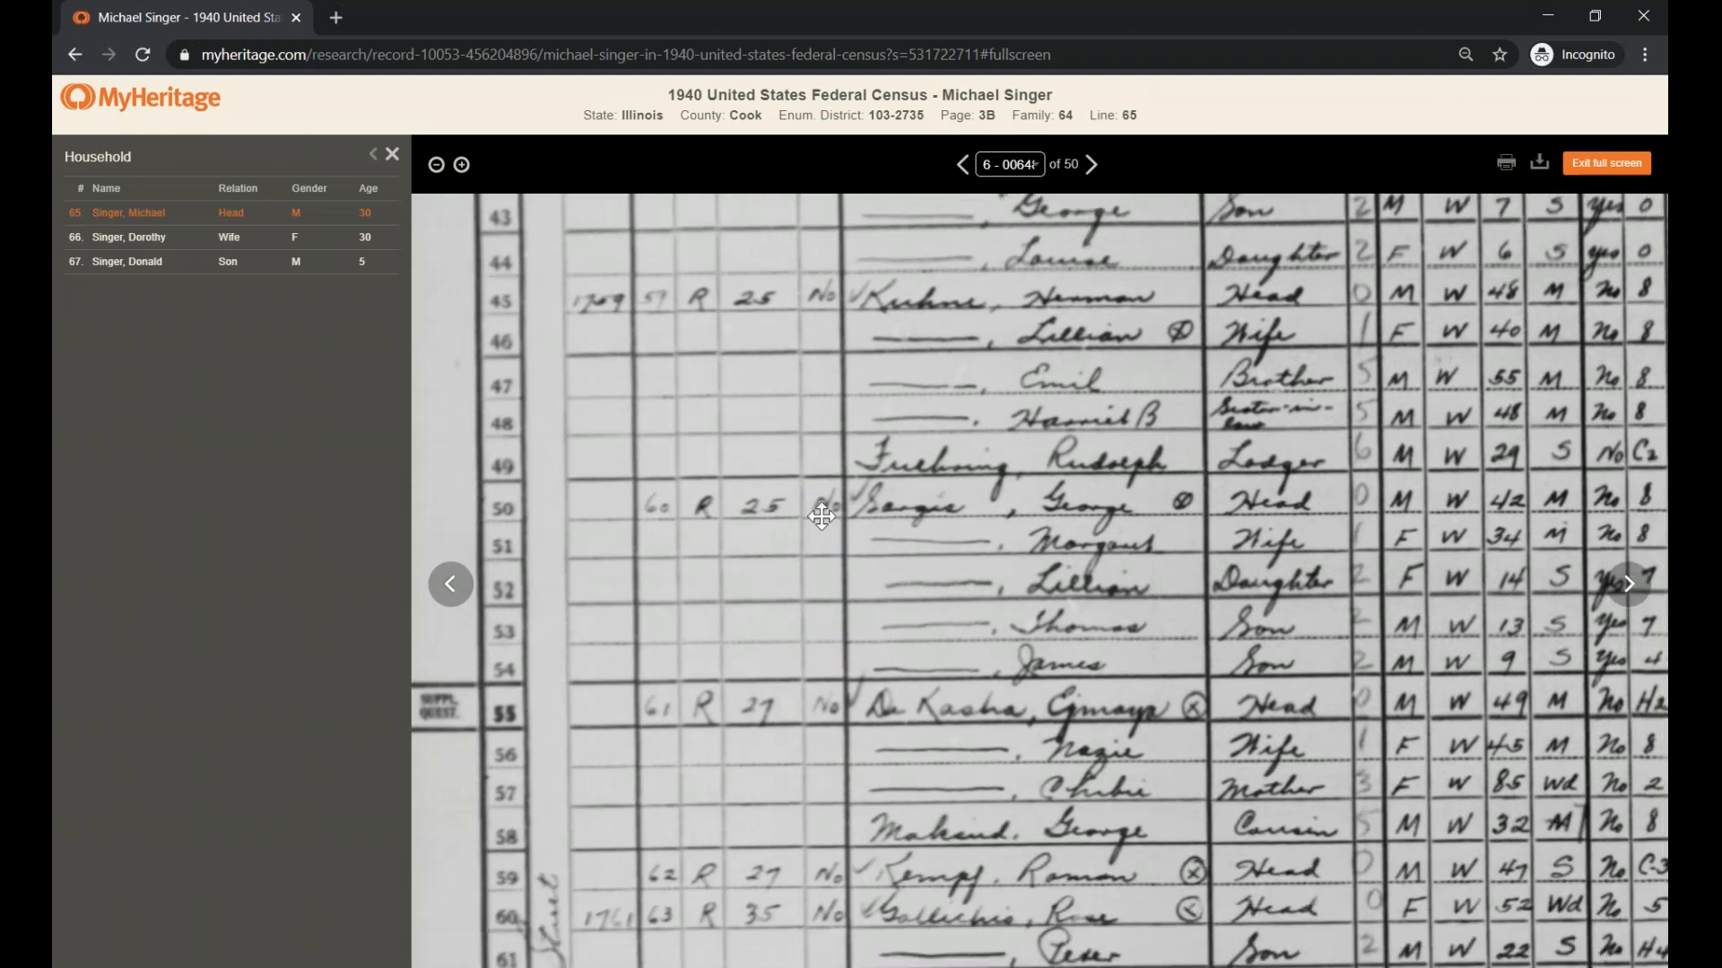
scroll(down, 3)
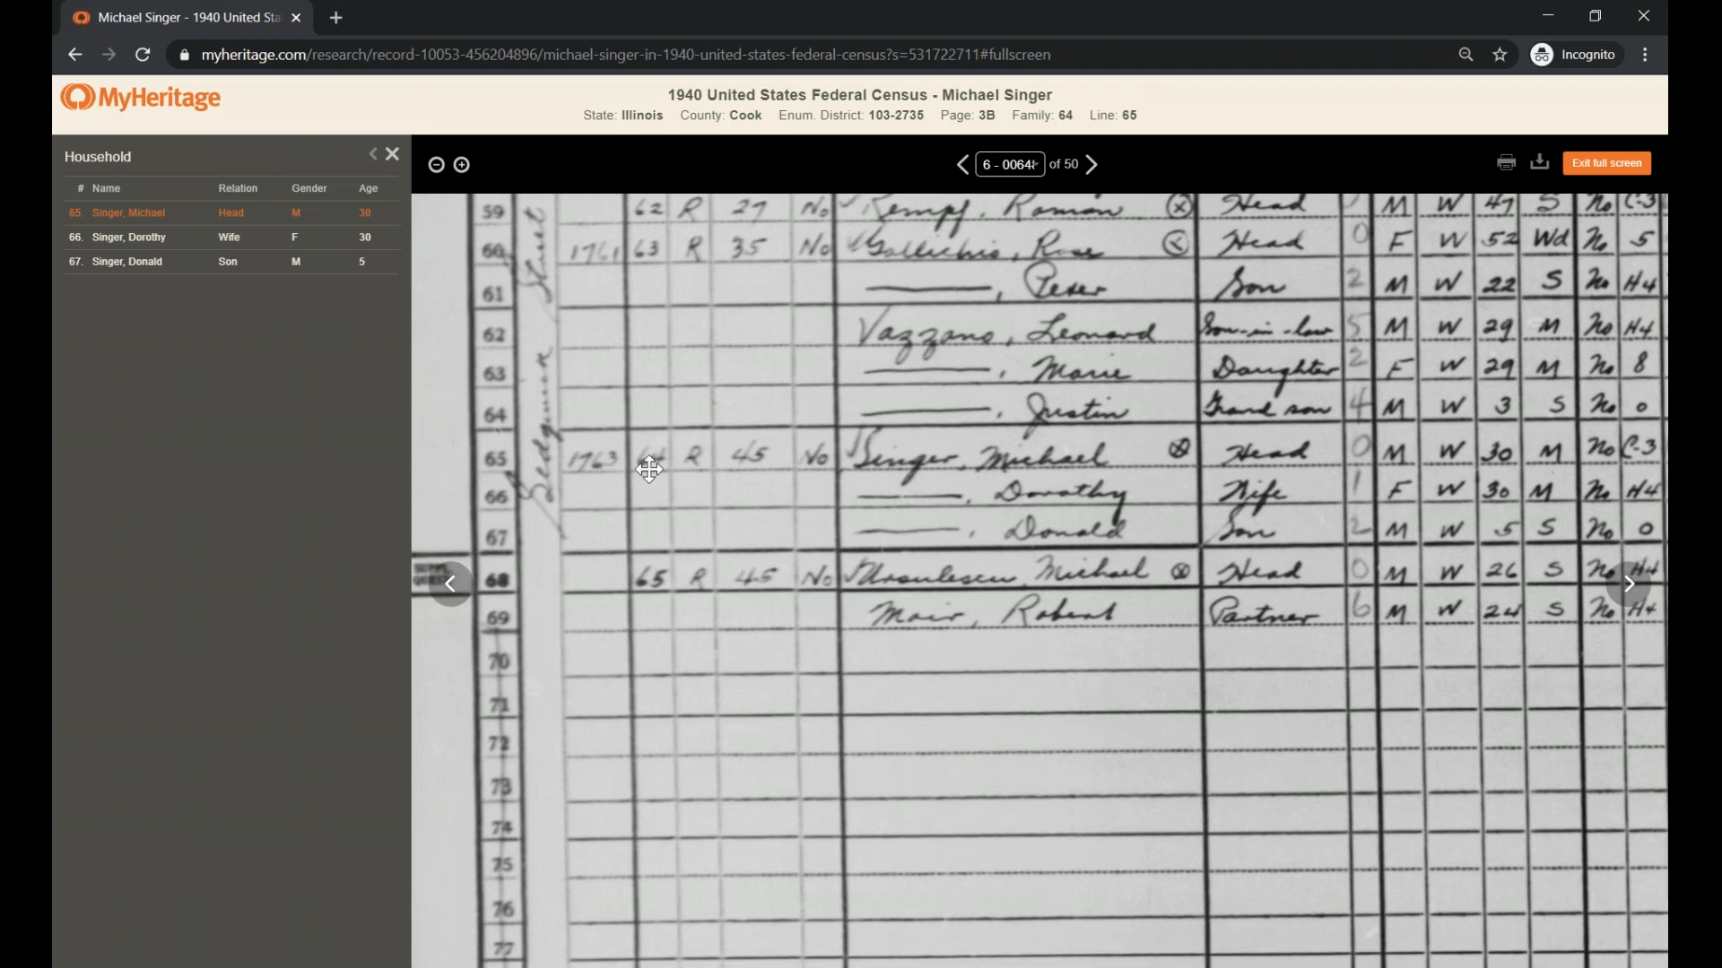
mouse_move(1071, 459)
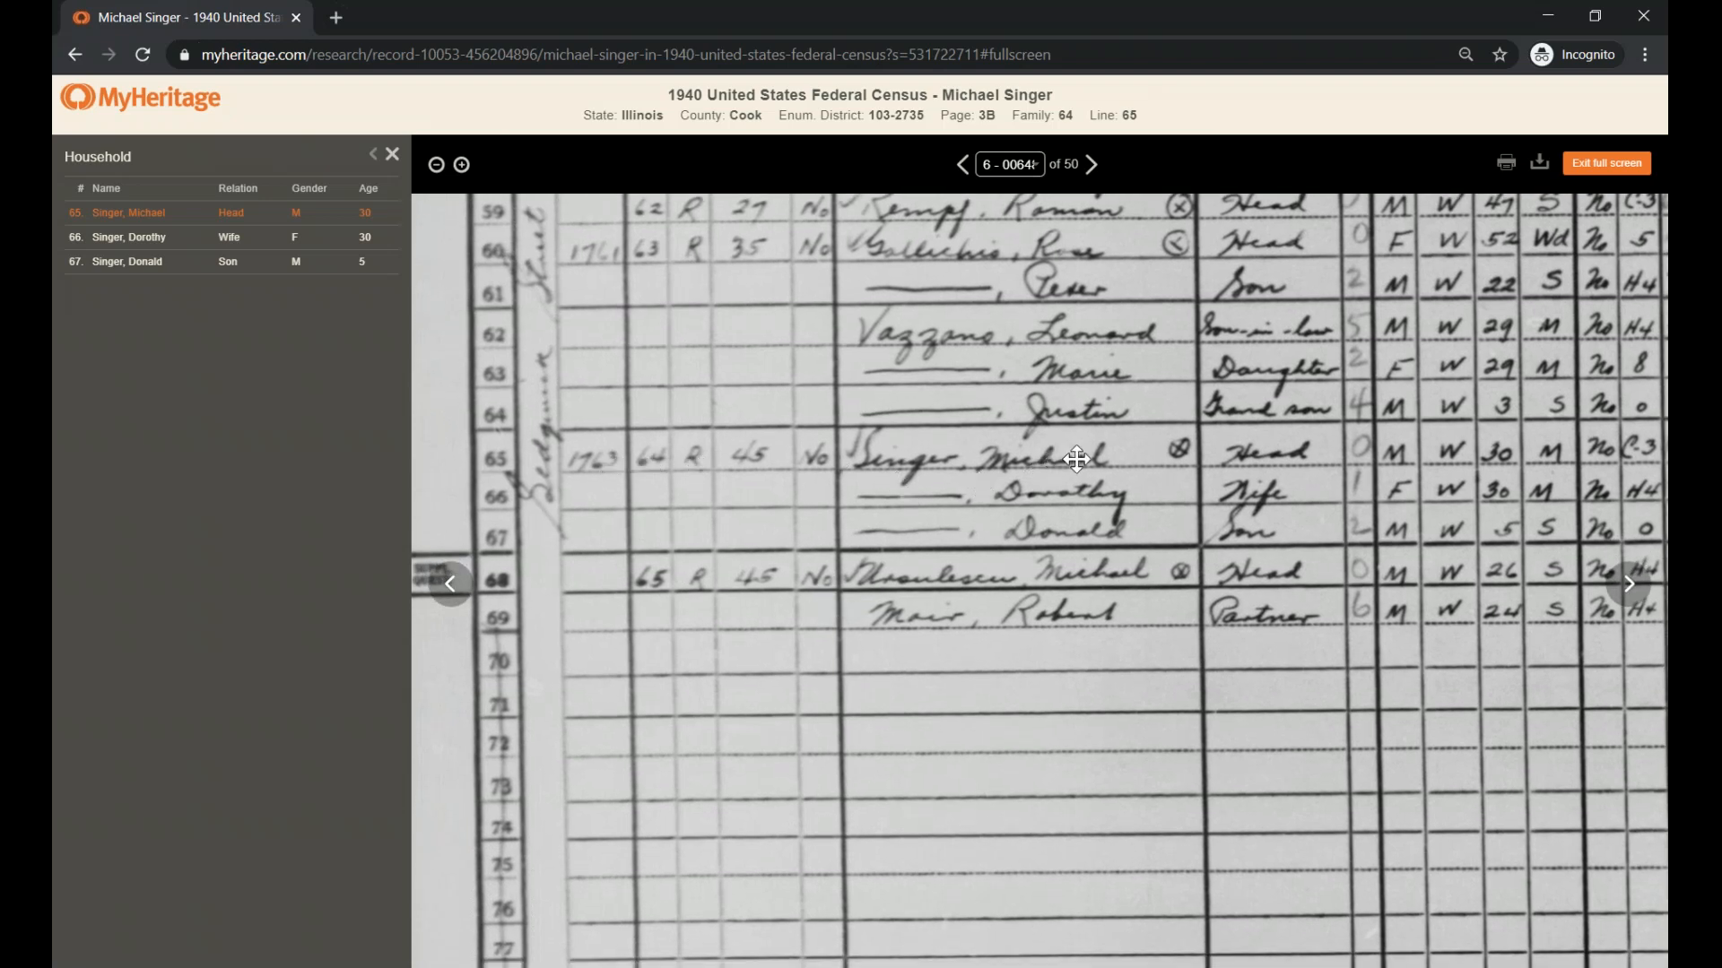
mouse_move(1114, 450)
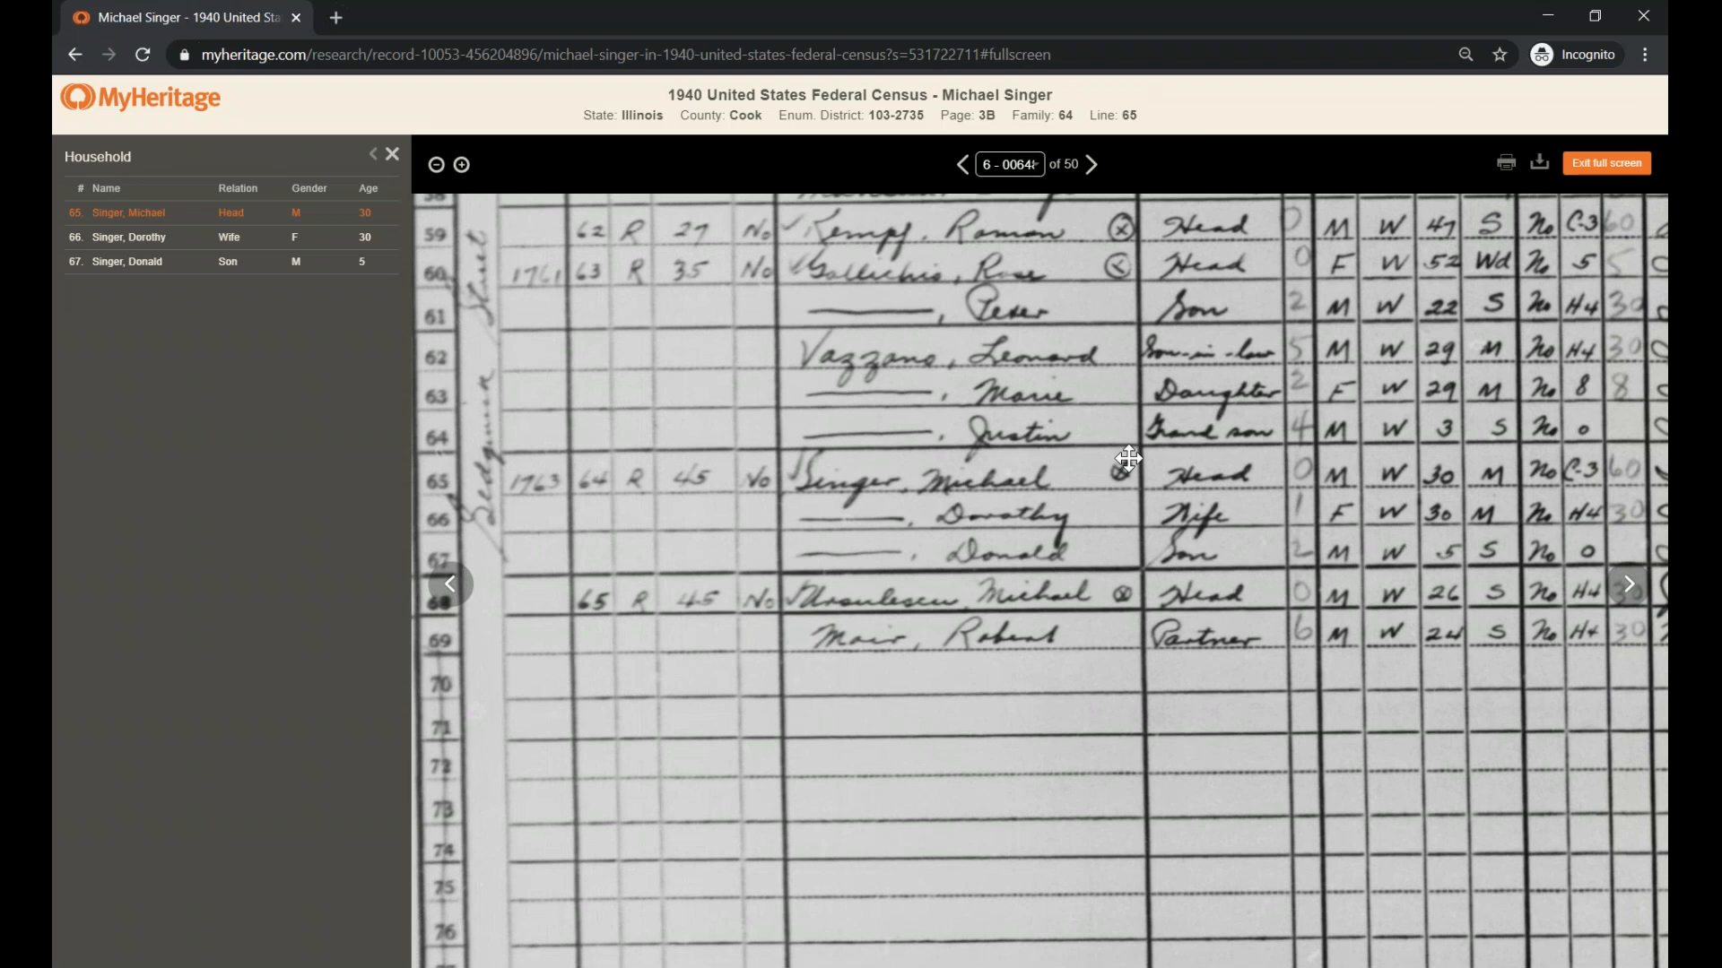
mouse_move(1148, 484)
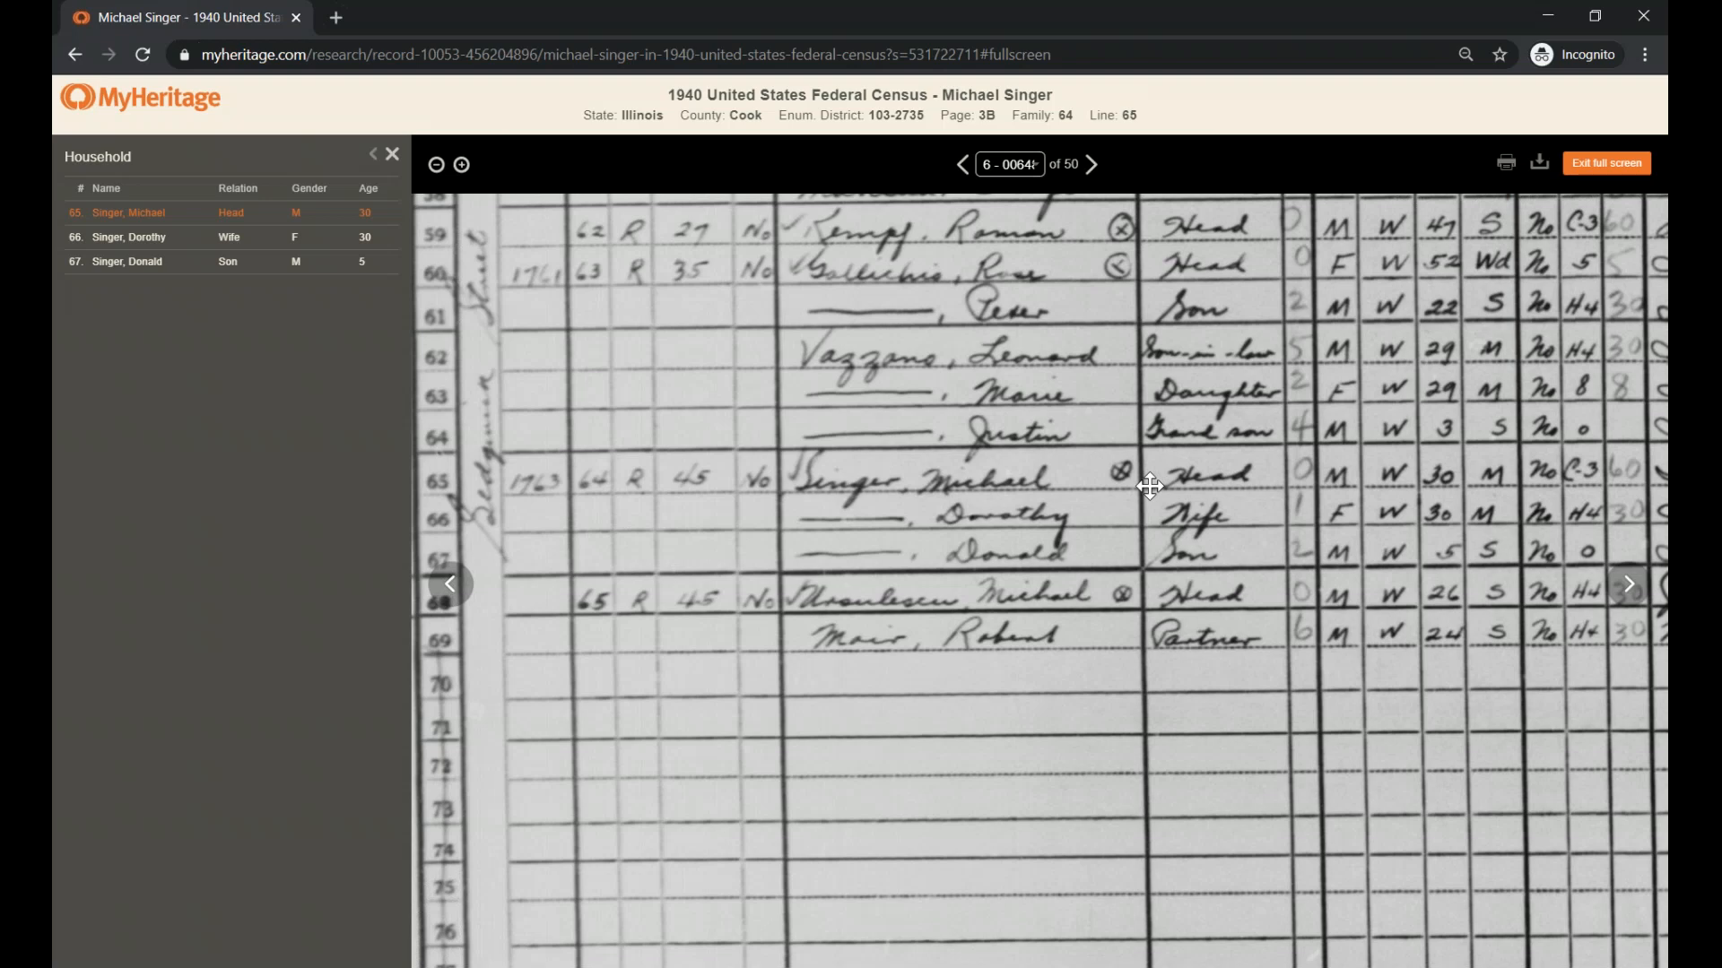
mouse_move(1116, 474)
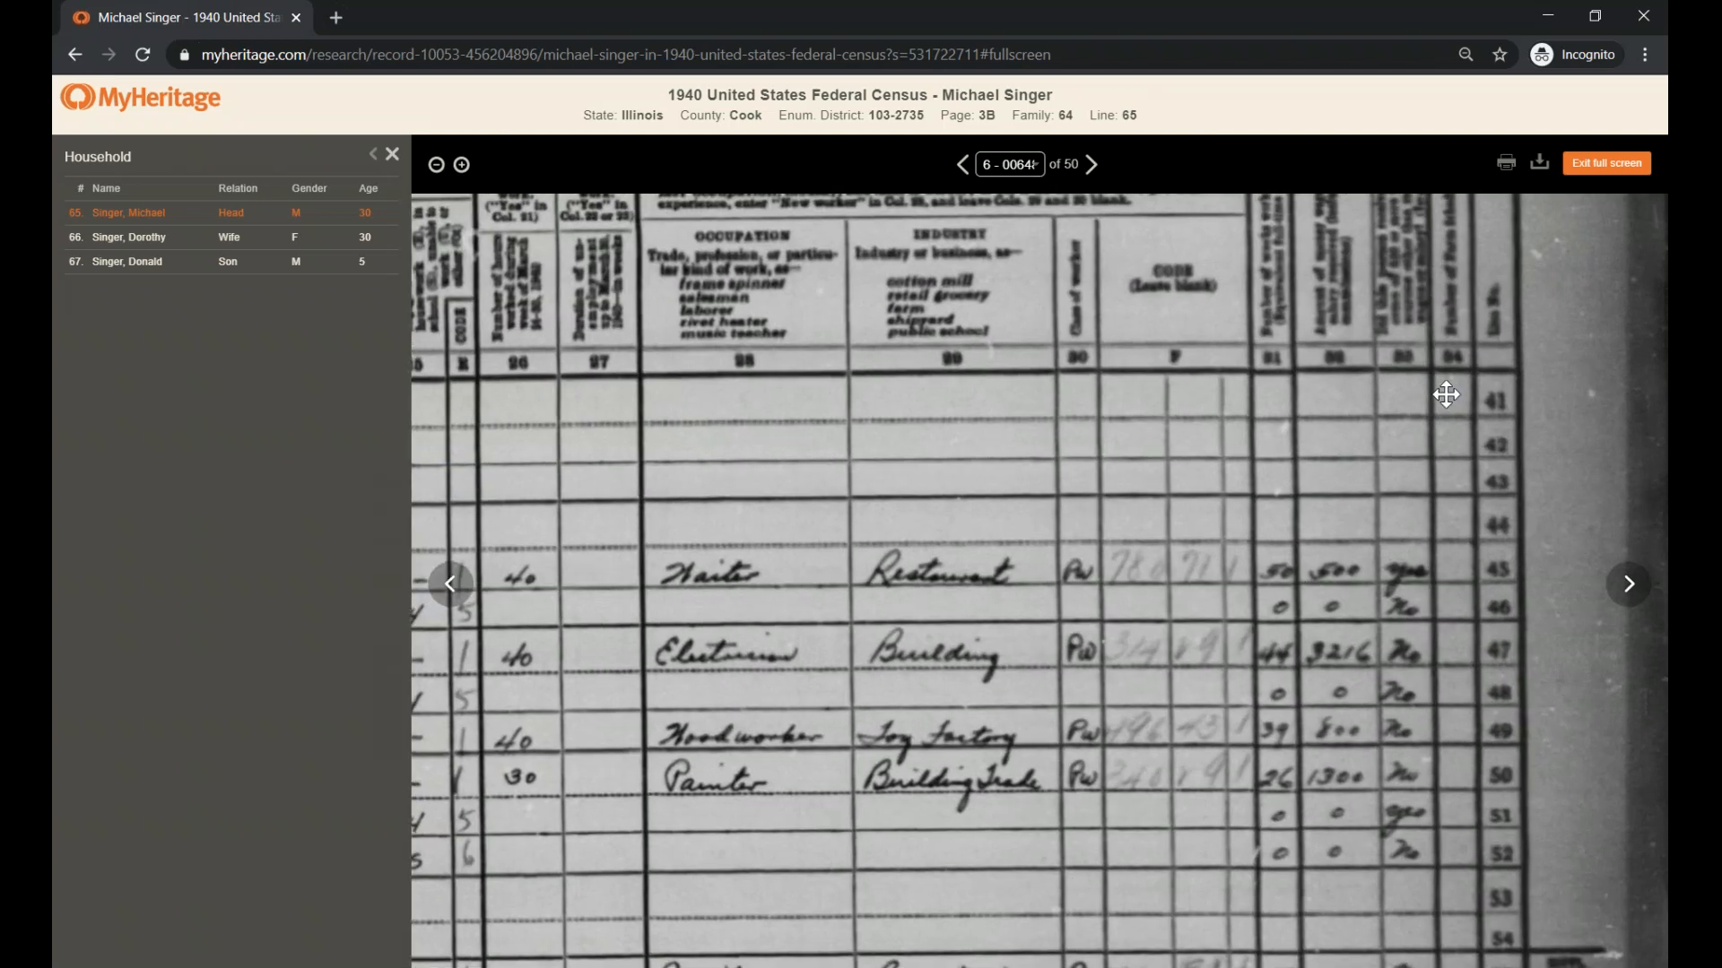
mouse_move(1024, 594)
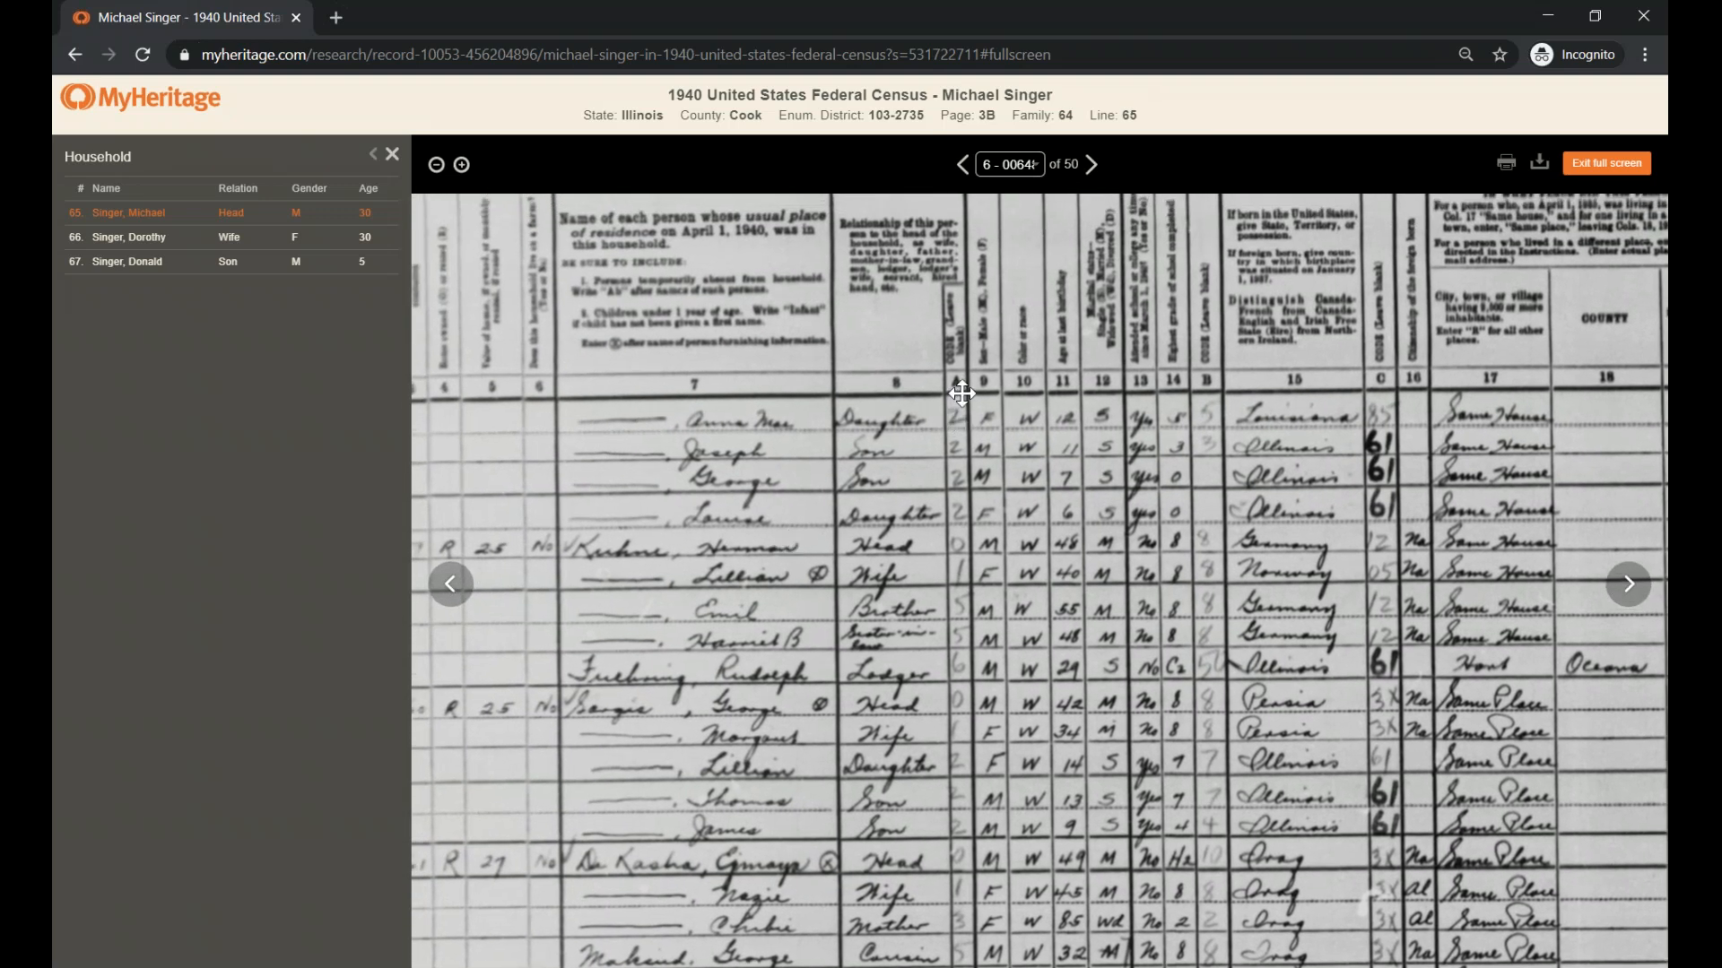
mouse_move(998, 488)
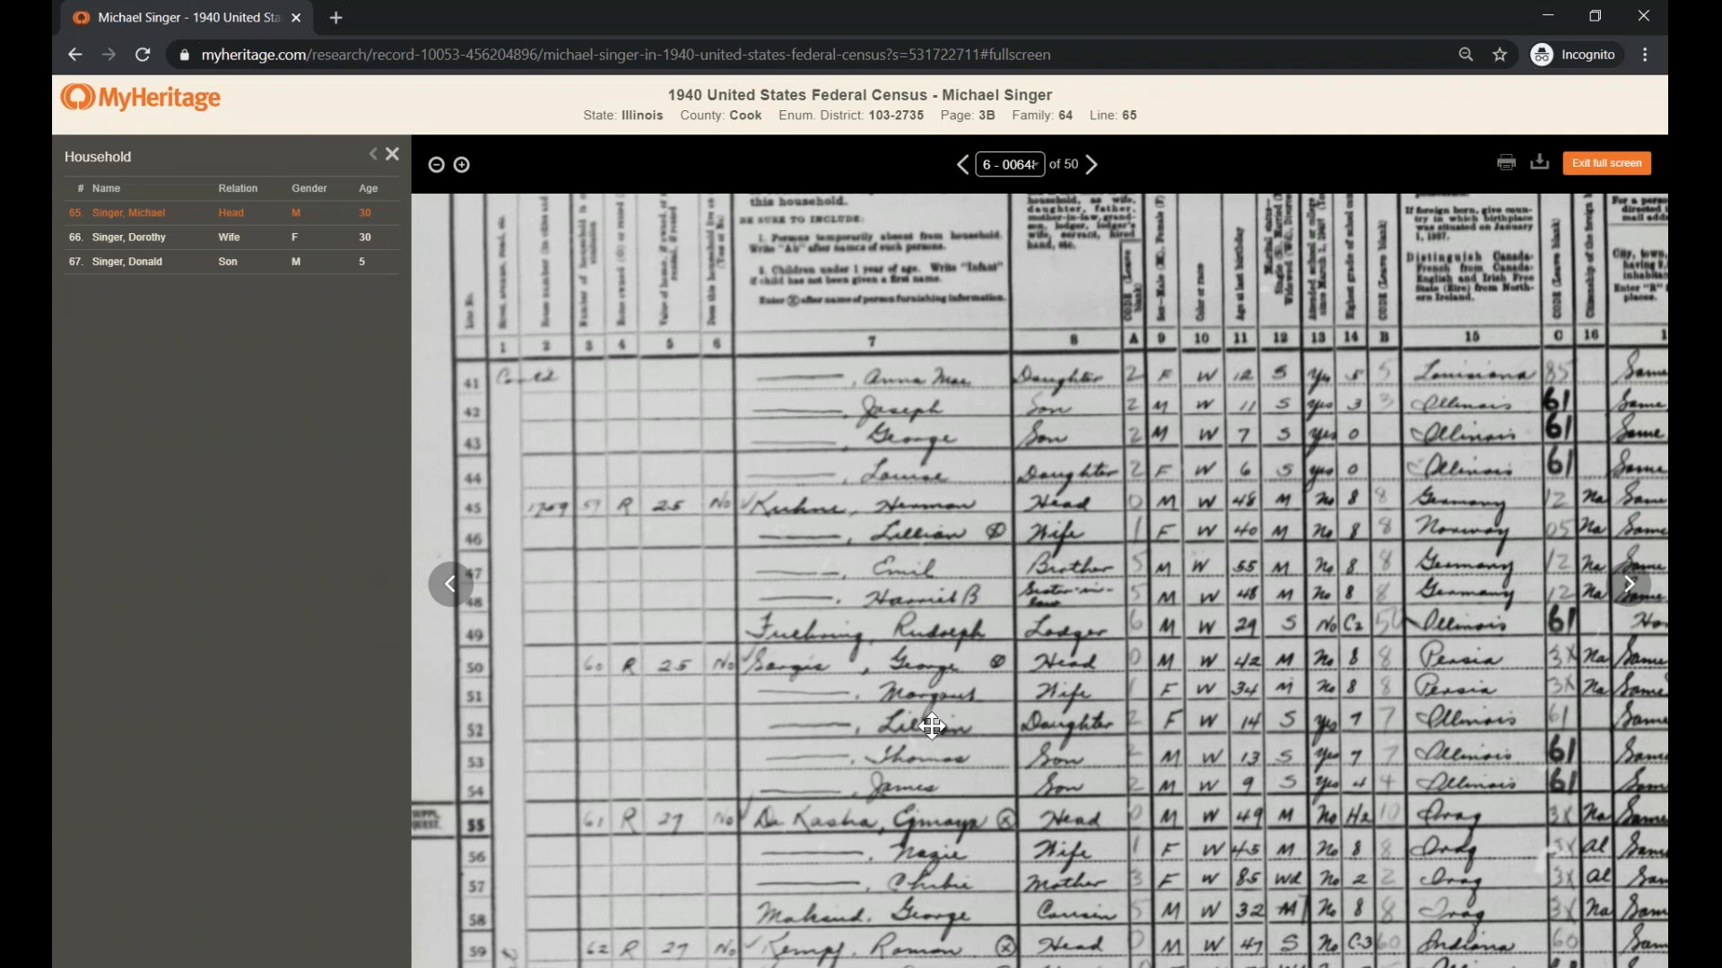
mouse_move(967, 804)
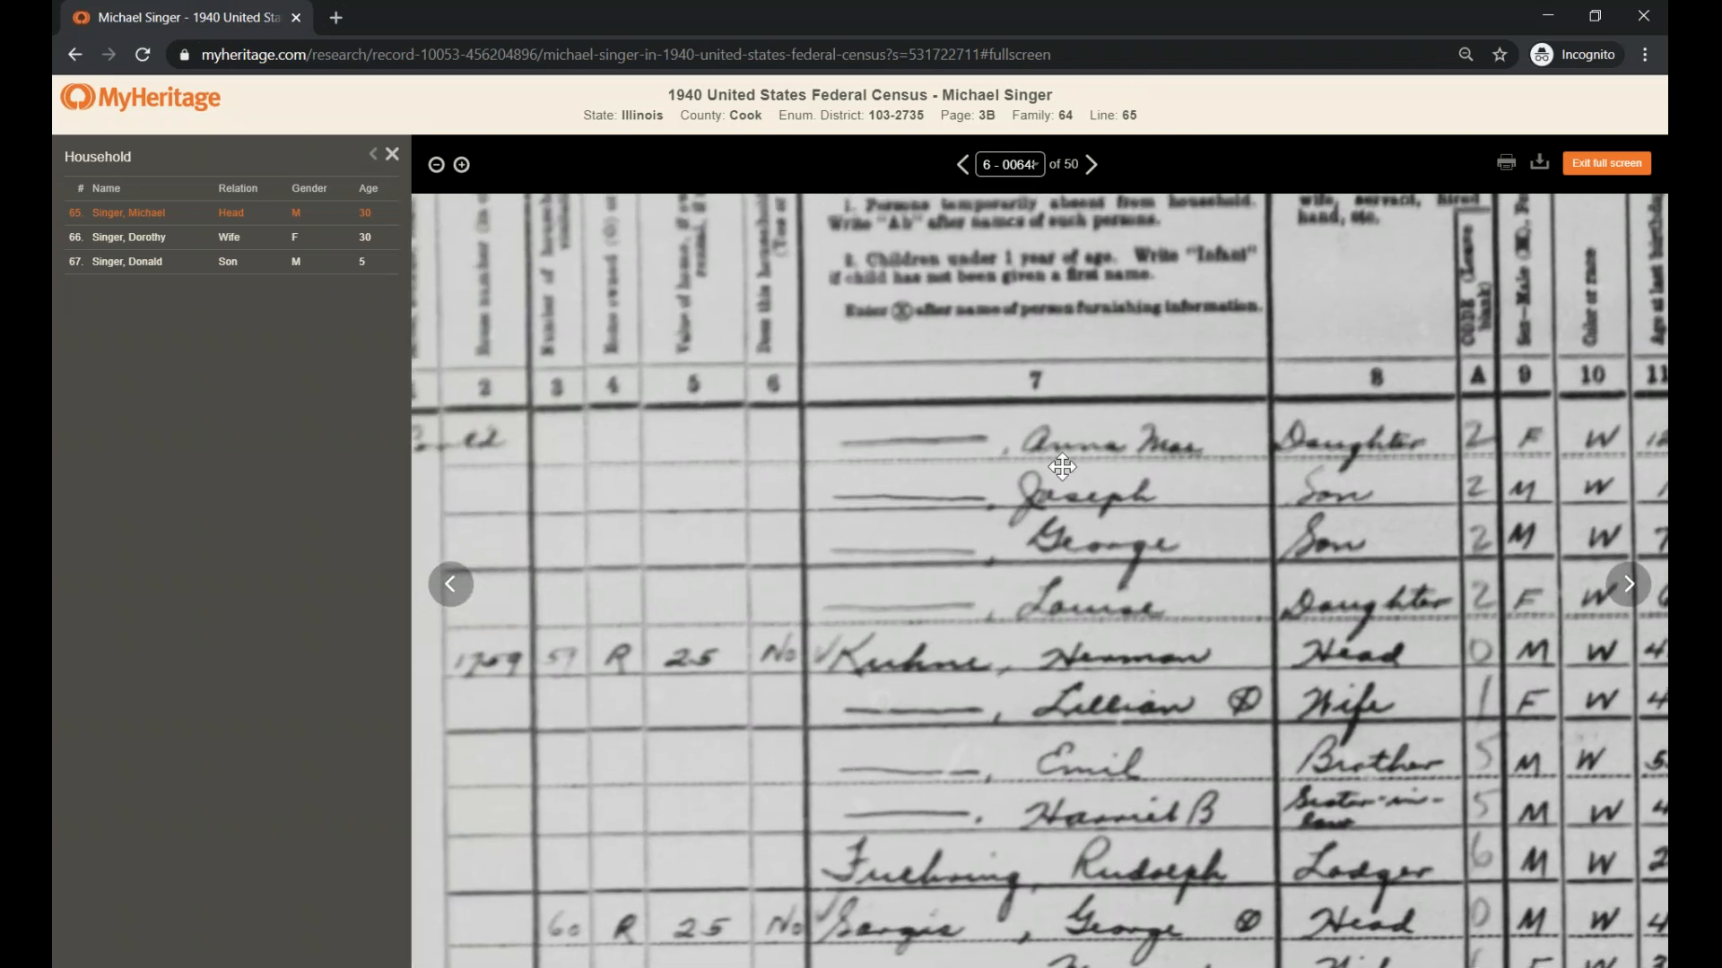
mouse_move(1138, 450)
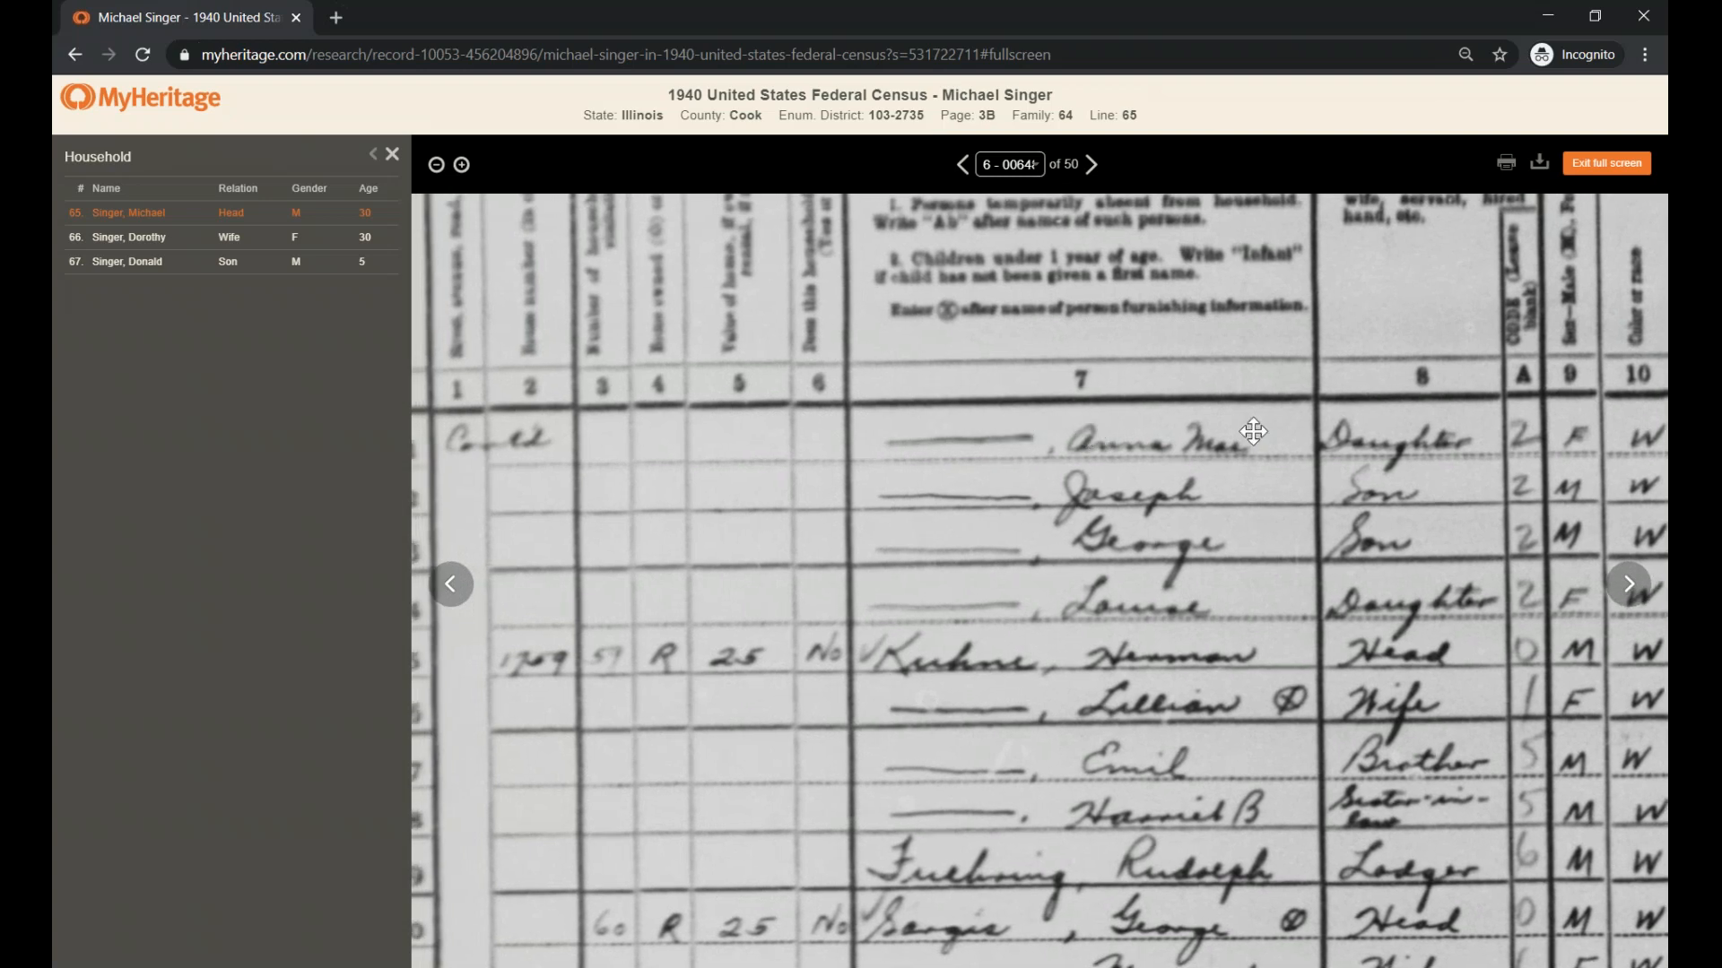
mouse_move(1350, 476)
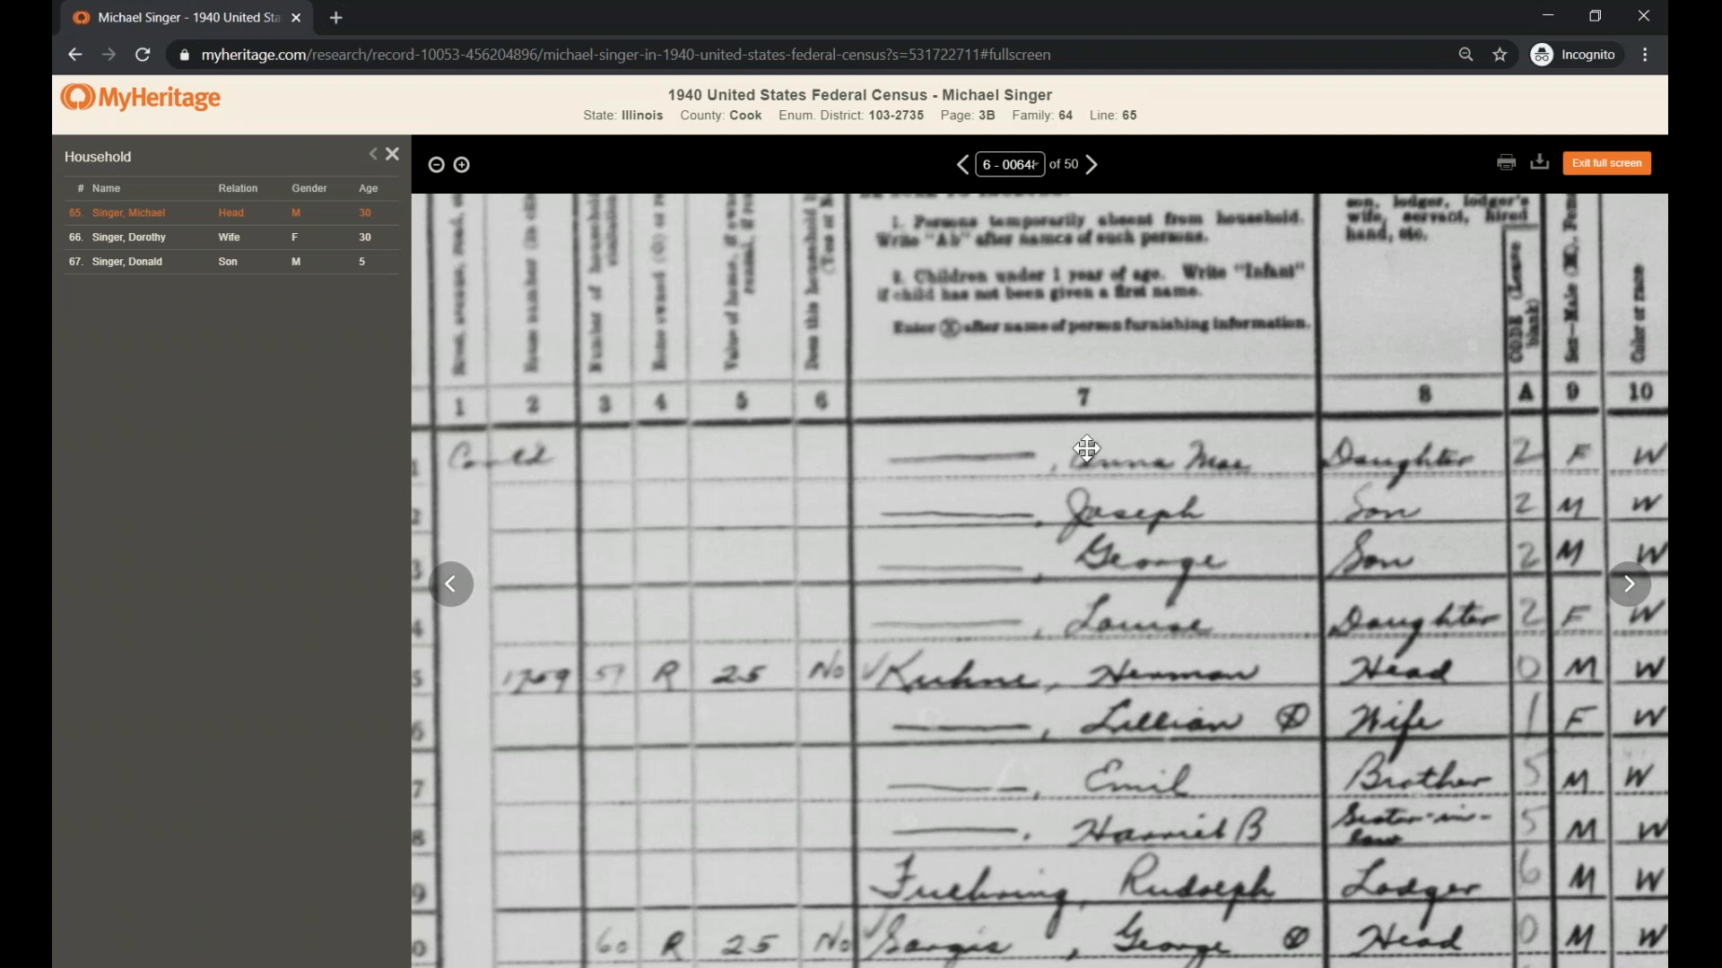
mouse_move(1076, 604)
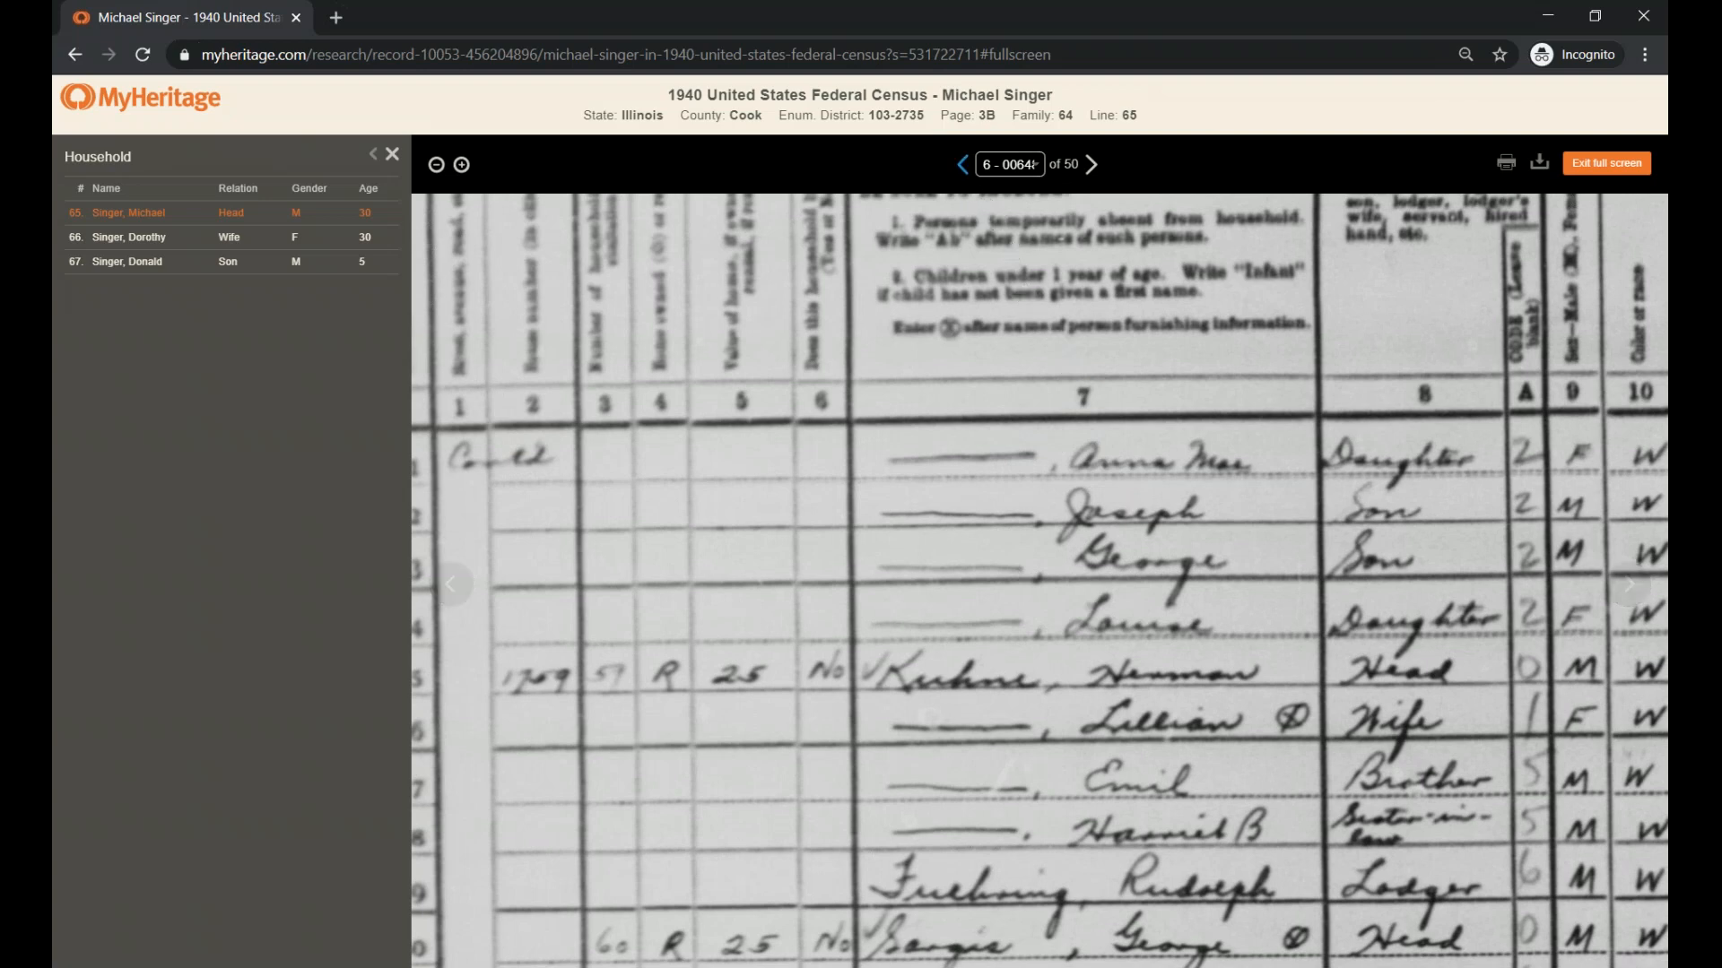
Step back to census image 5 of 50 in the full-screen viewer
click(1009, 163)
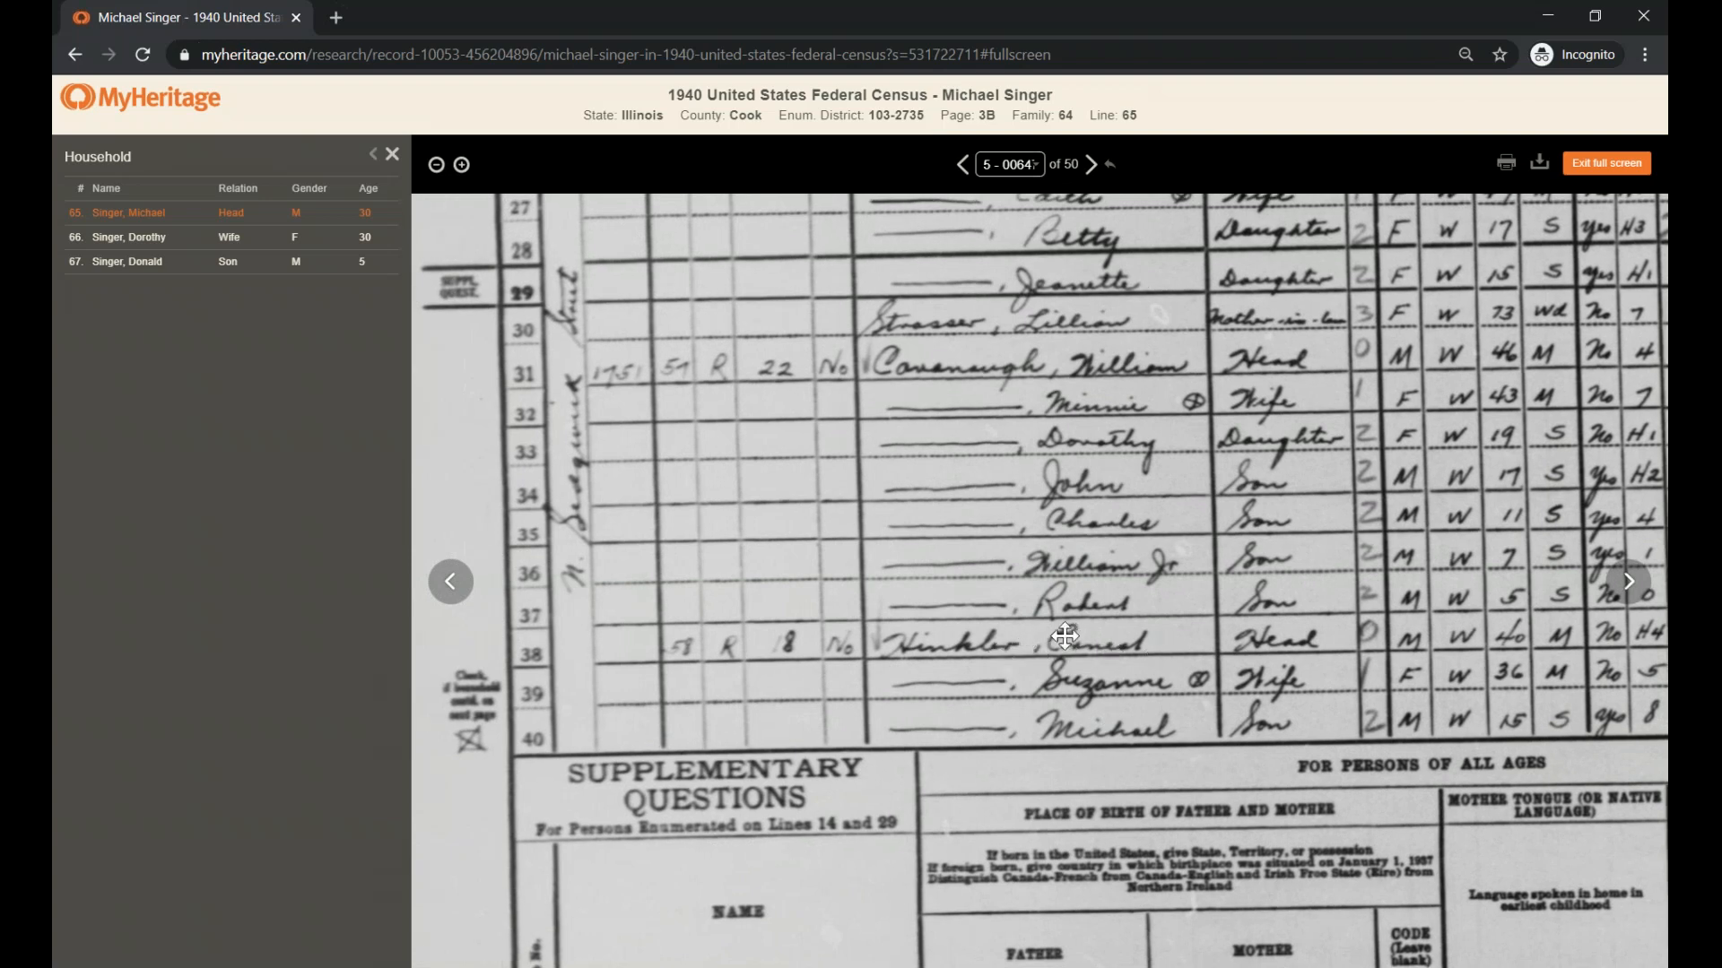
mouse_move(1197, 669)
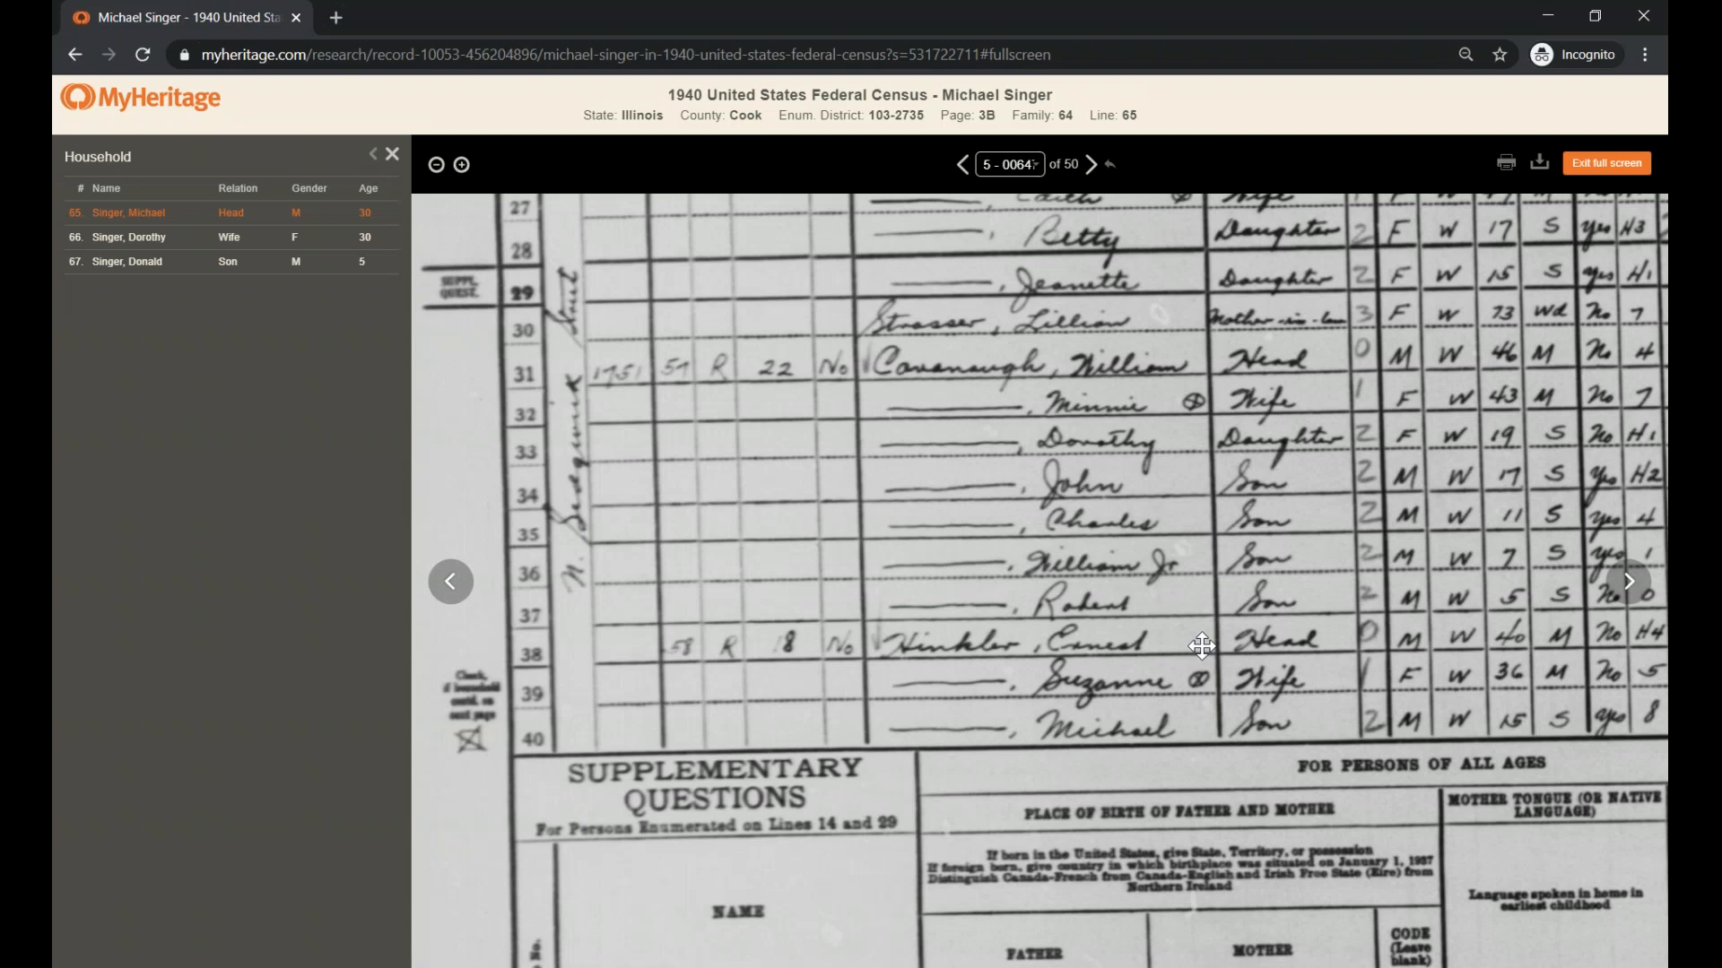
mouse_move(541, 448)
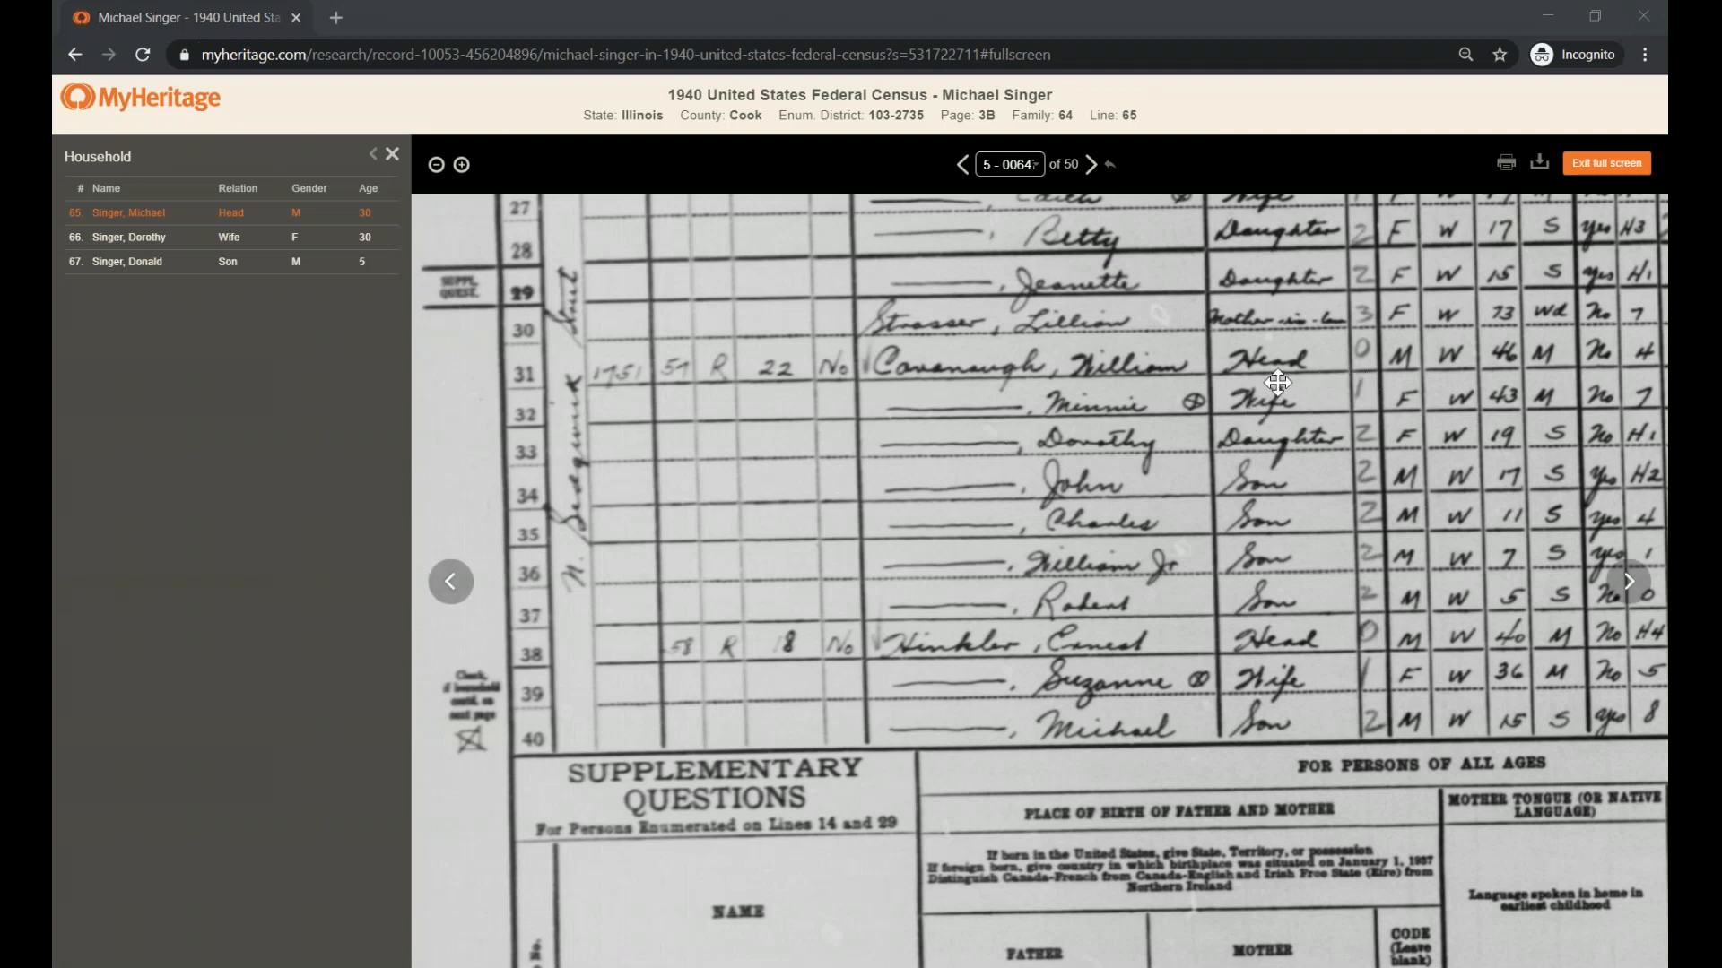
mouse_move(1538, 162)
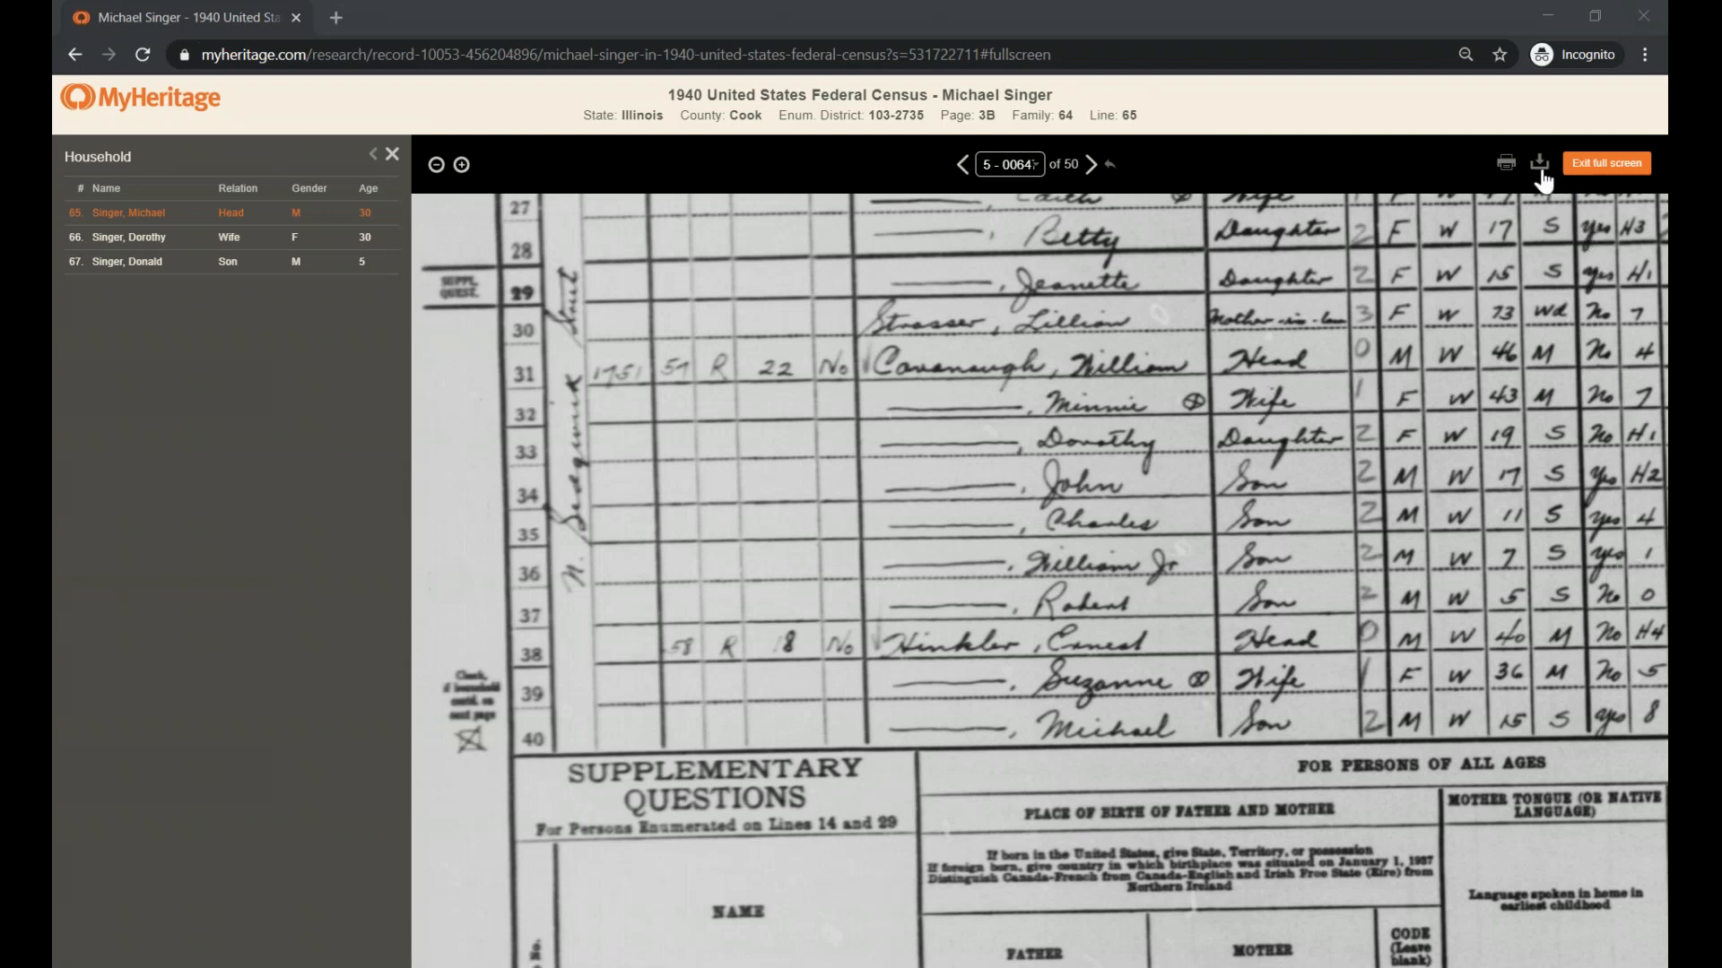
mouse_move(1540, 162)
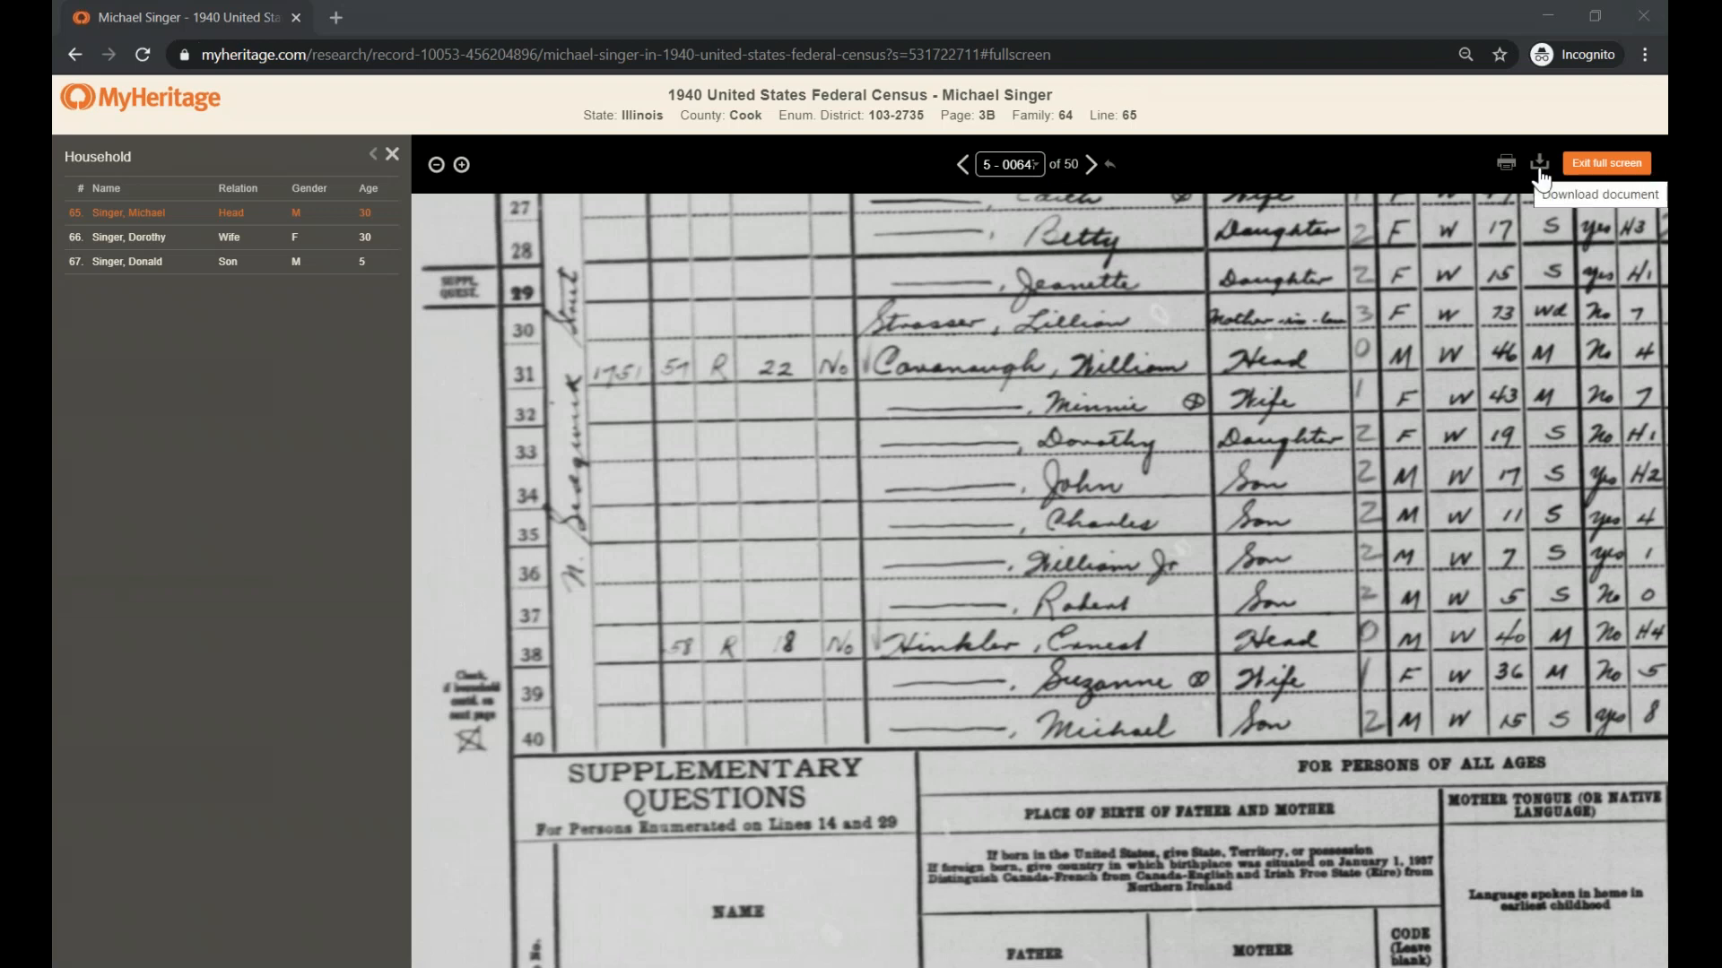
mouse_move(1540, 180)
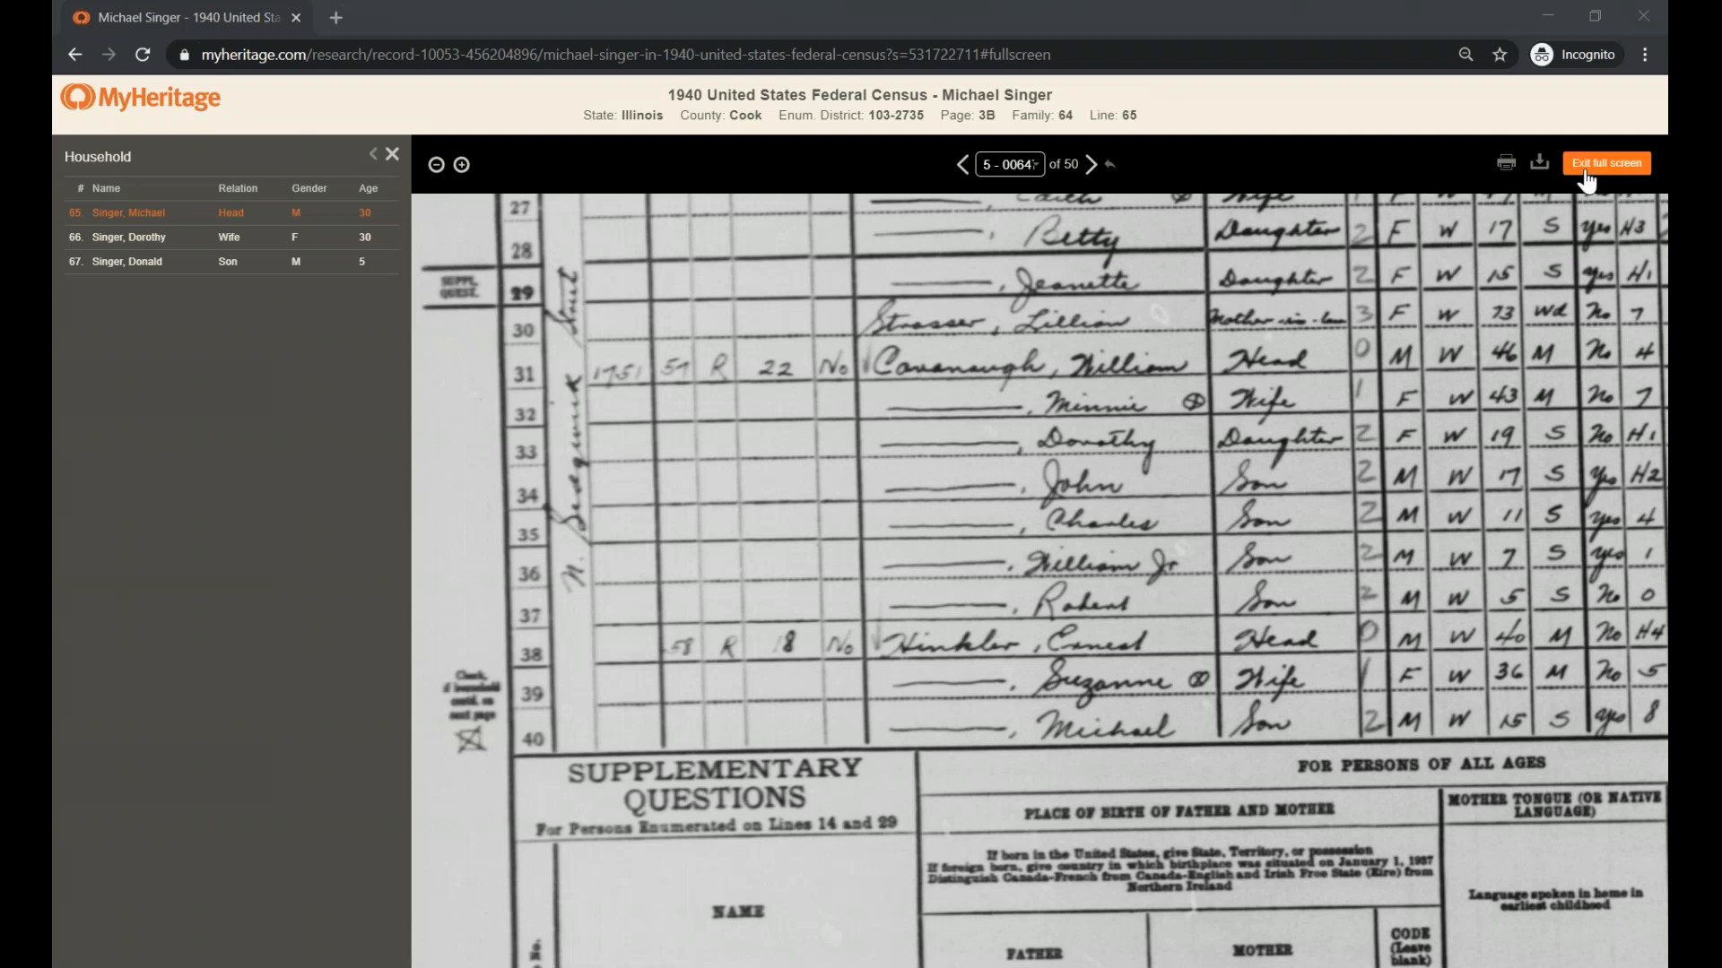
Select the census title and location text: Cook County, Illinois, page 3B, line 65
drag(660, 94, 1004, 116)
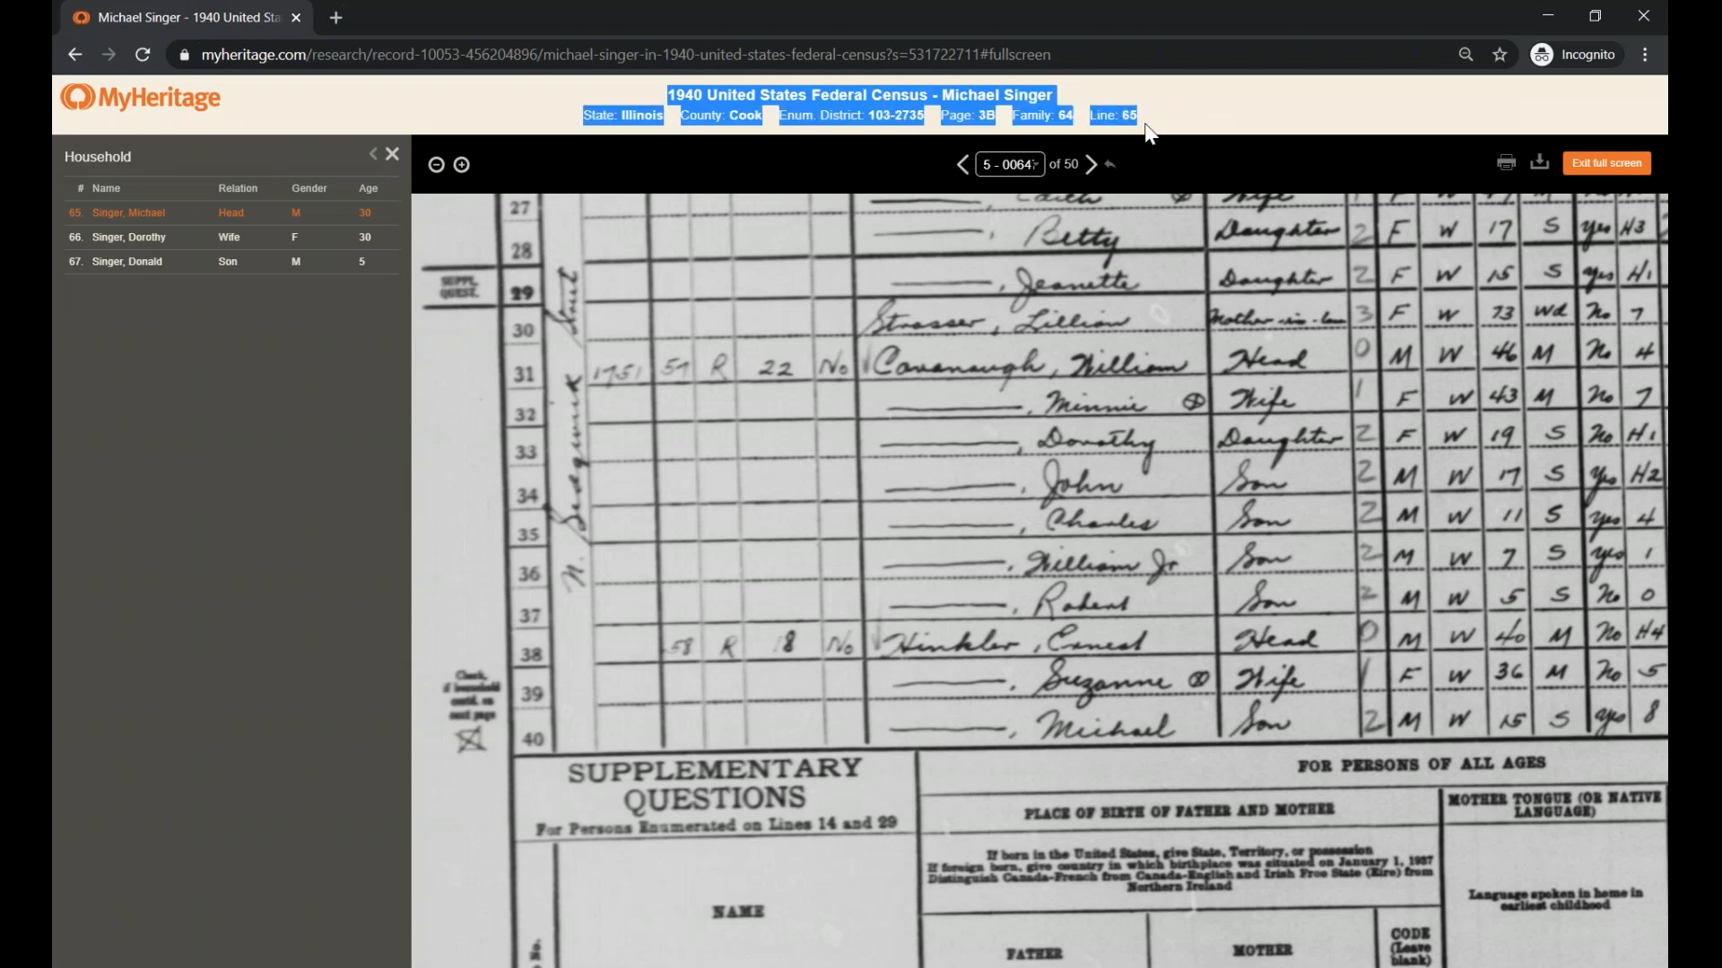
mouse_move(797, 99)
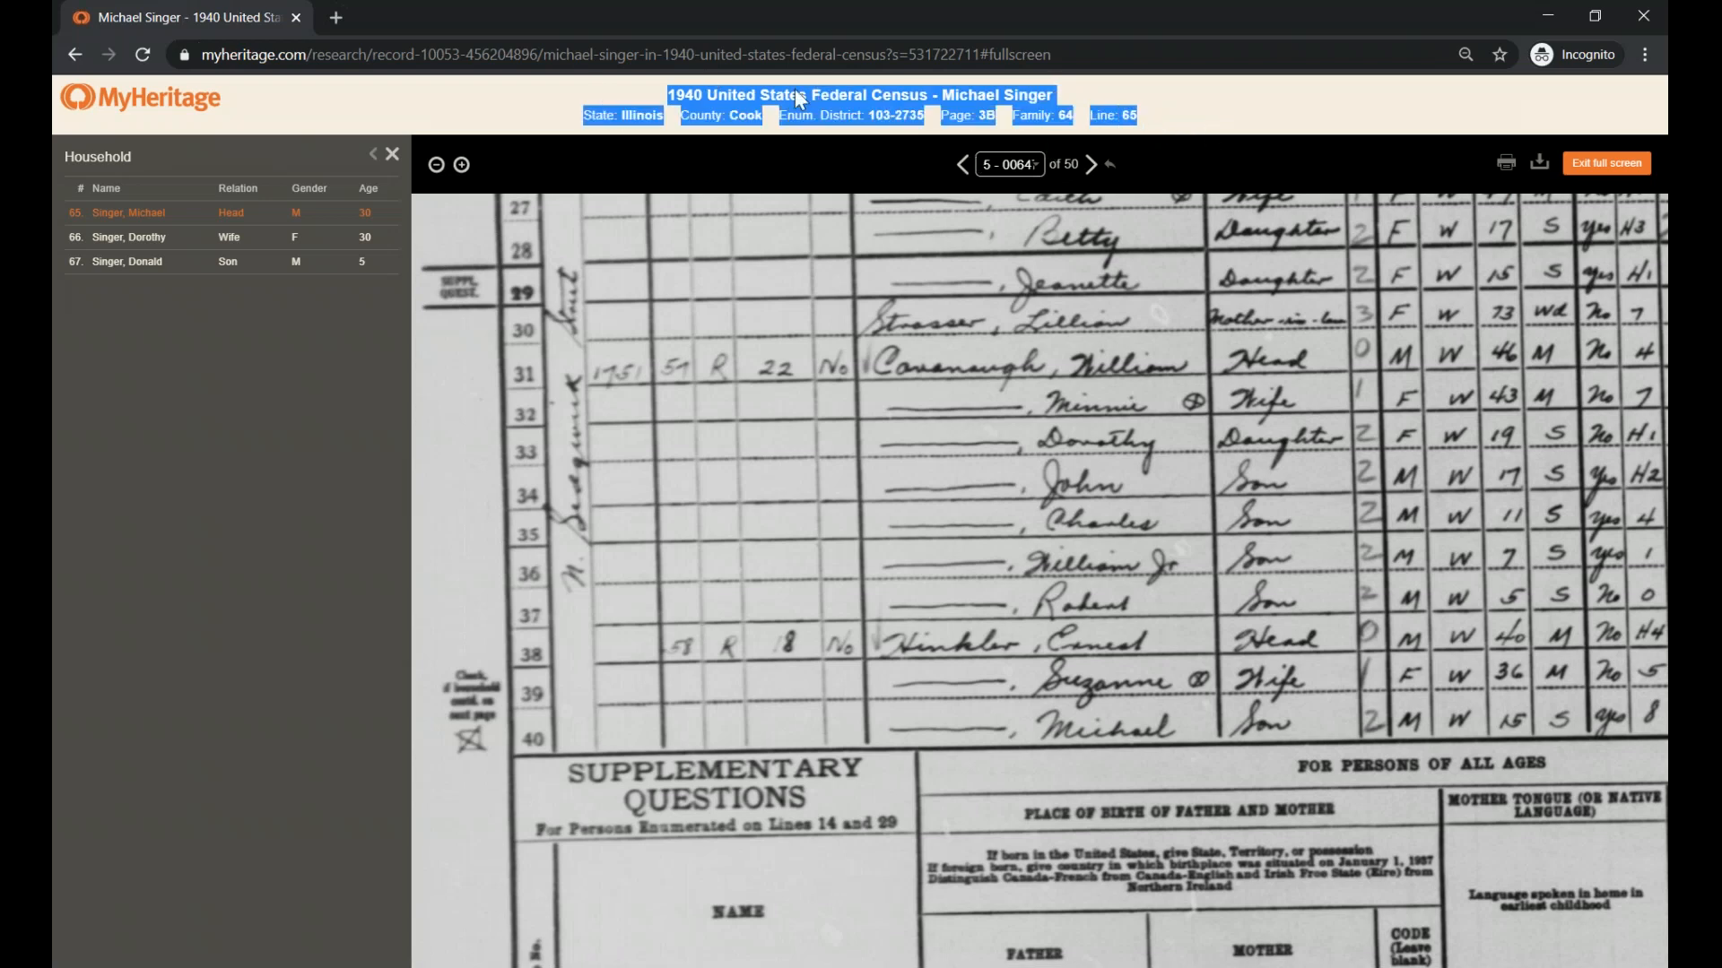
mouse_move(1611, 208)
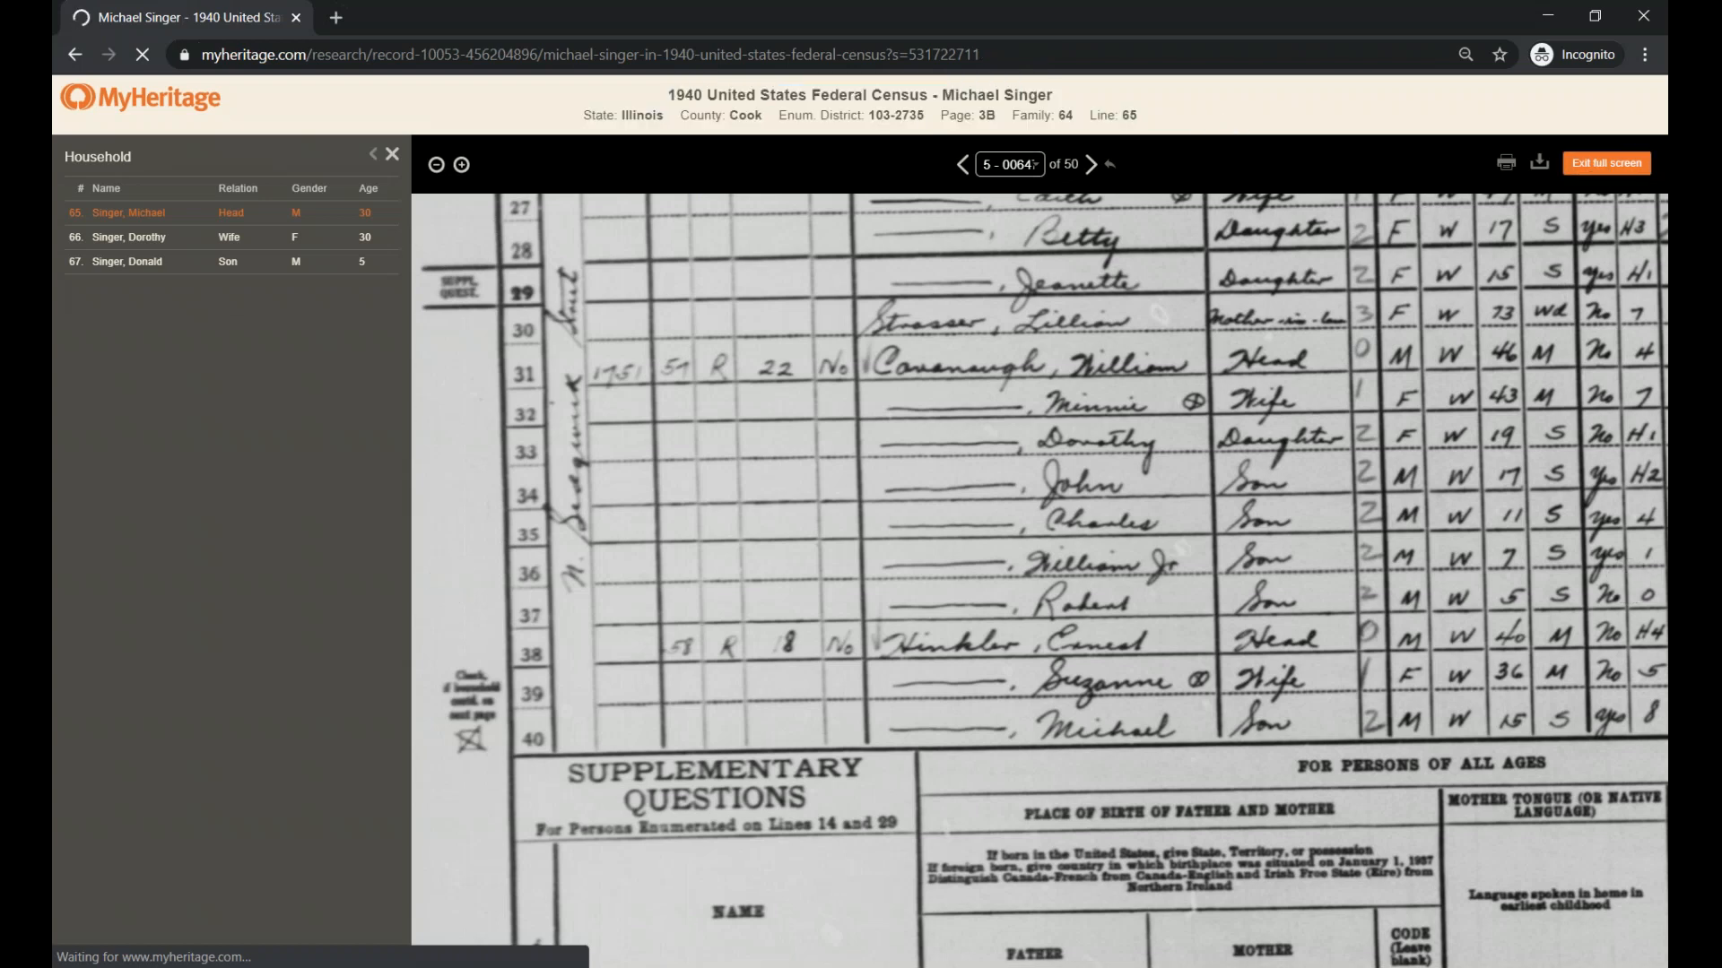
click(1605, 162)
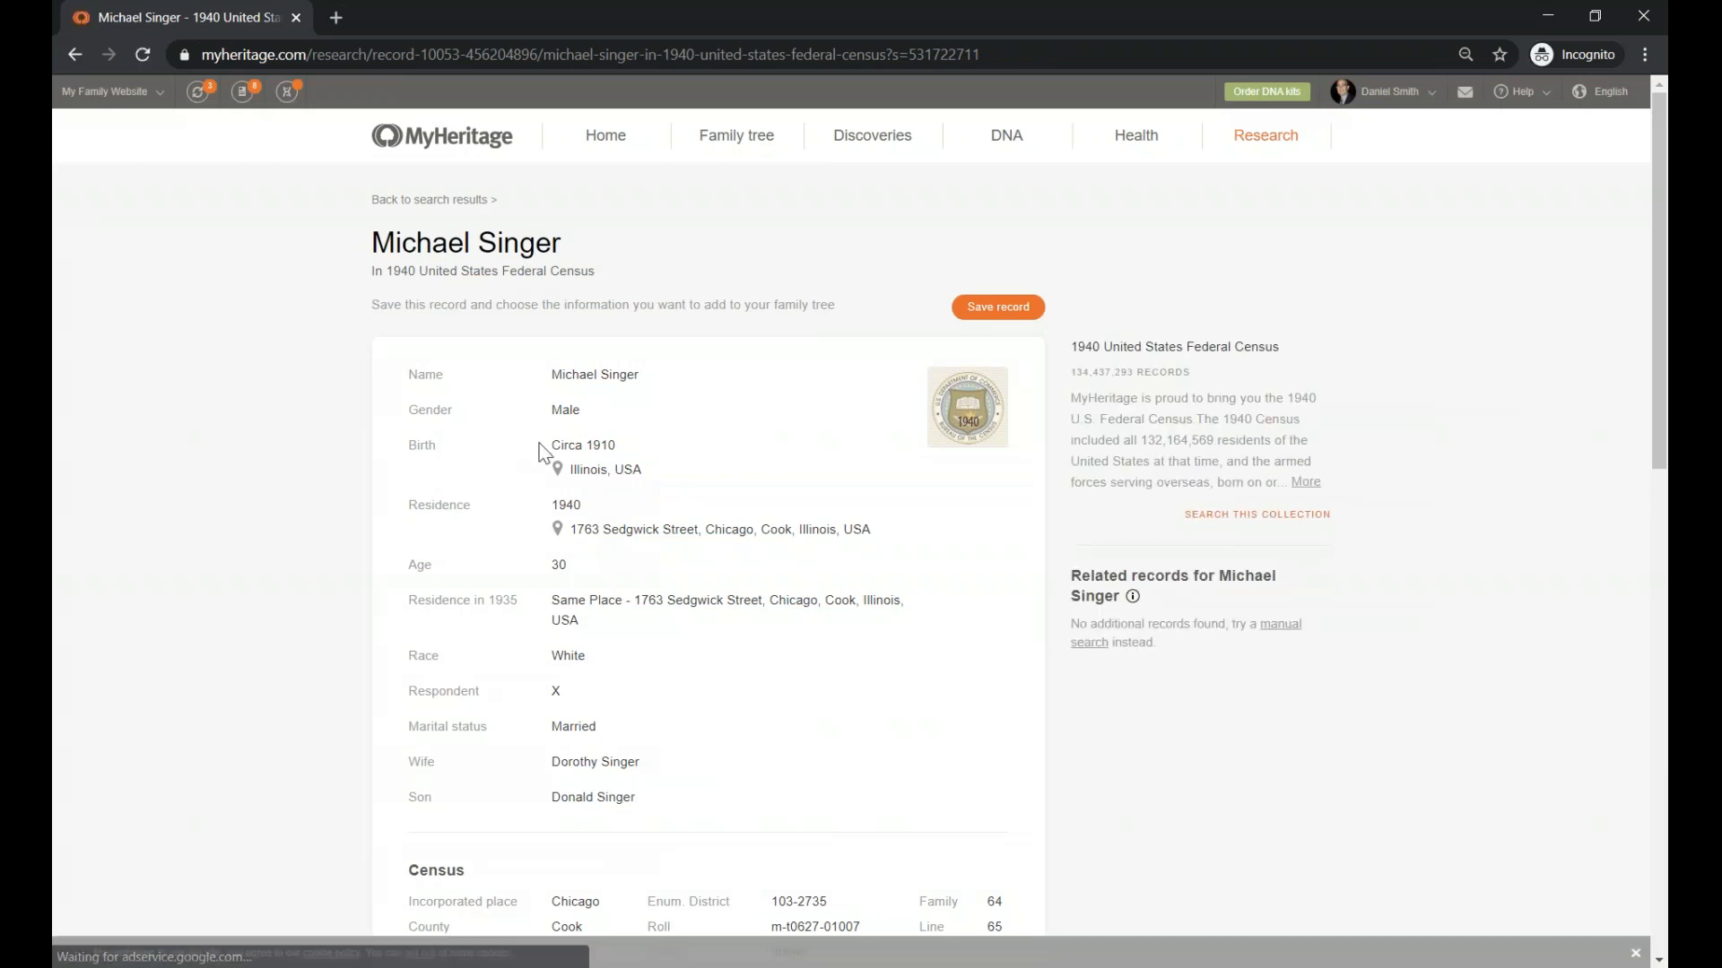
scroll(down, 3)
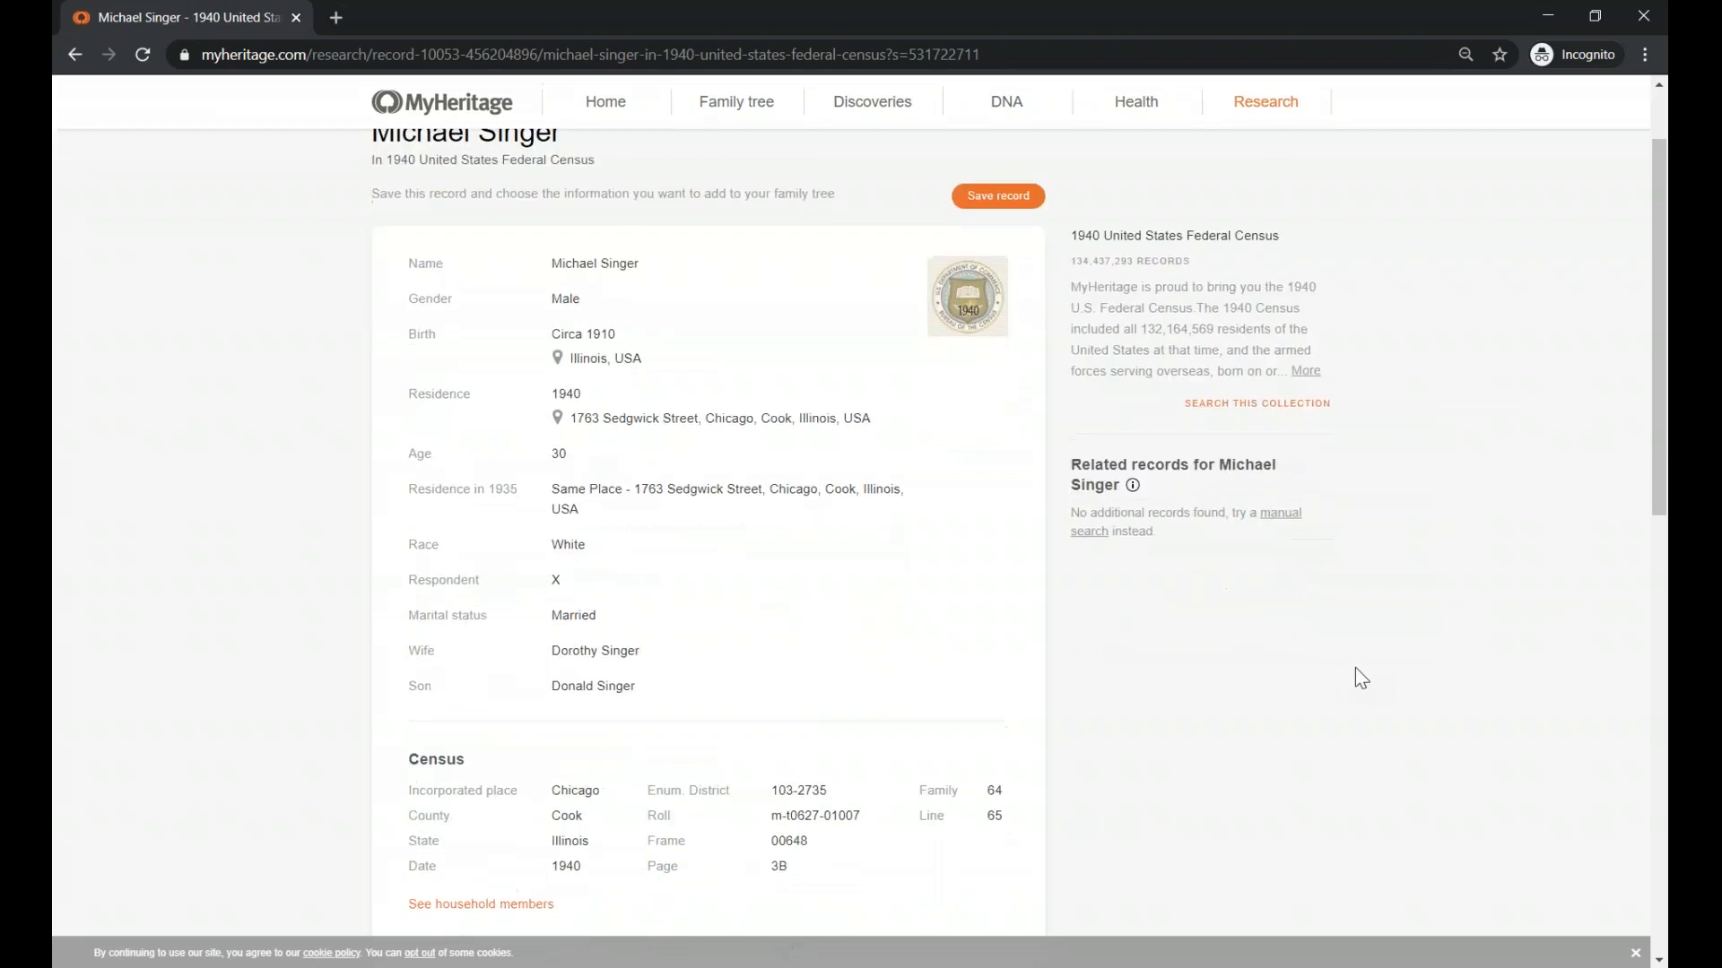
scroll(down, 3)
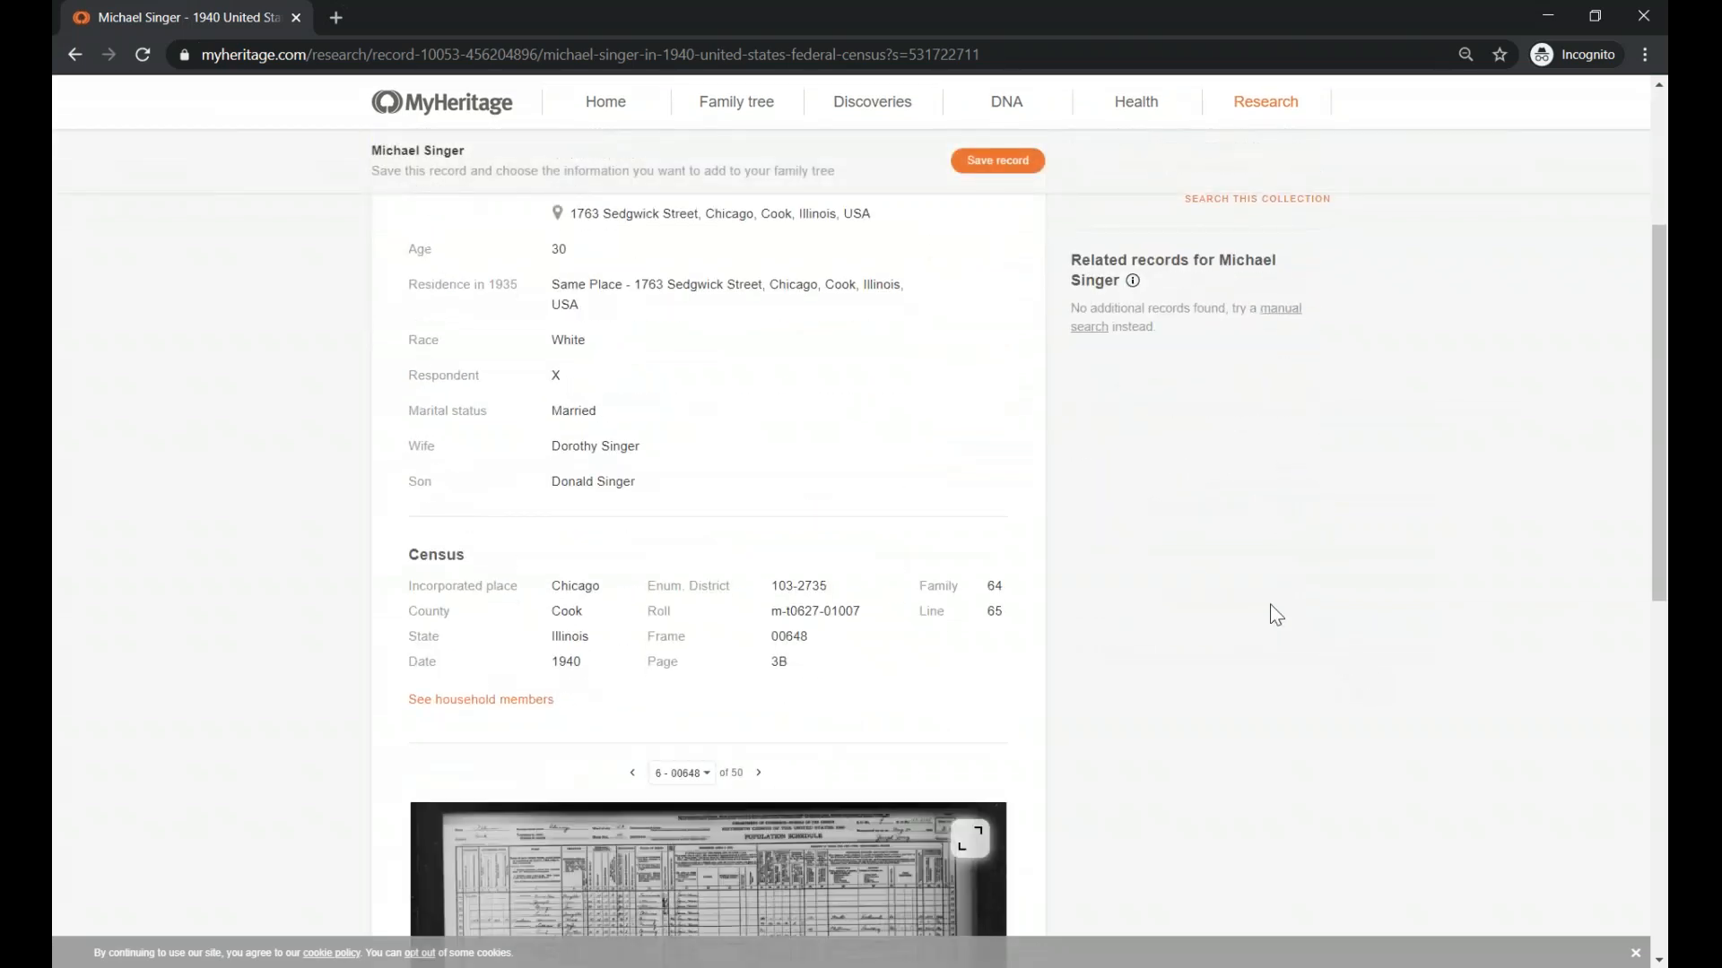
scroll(down, 3)
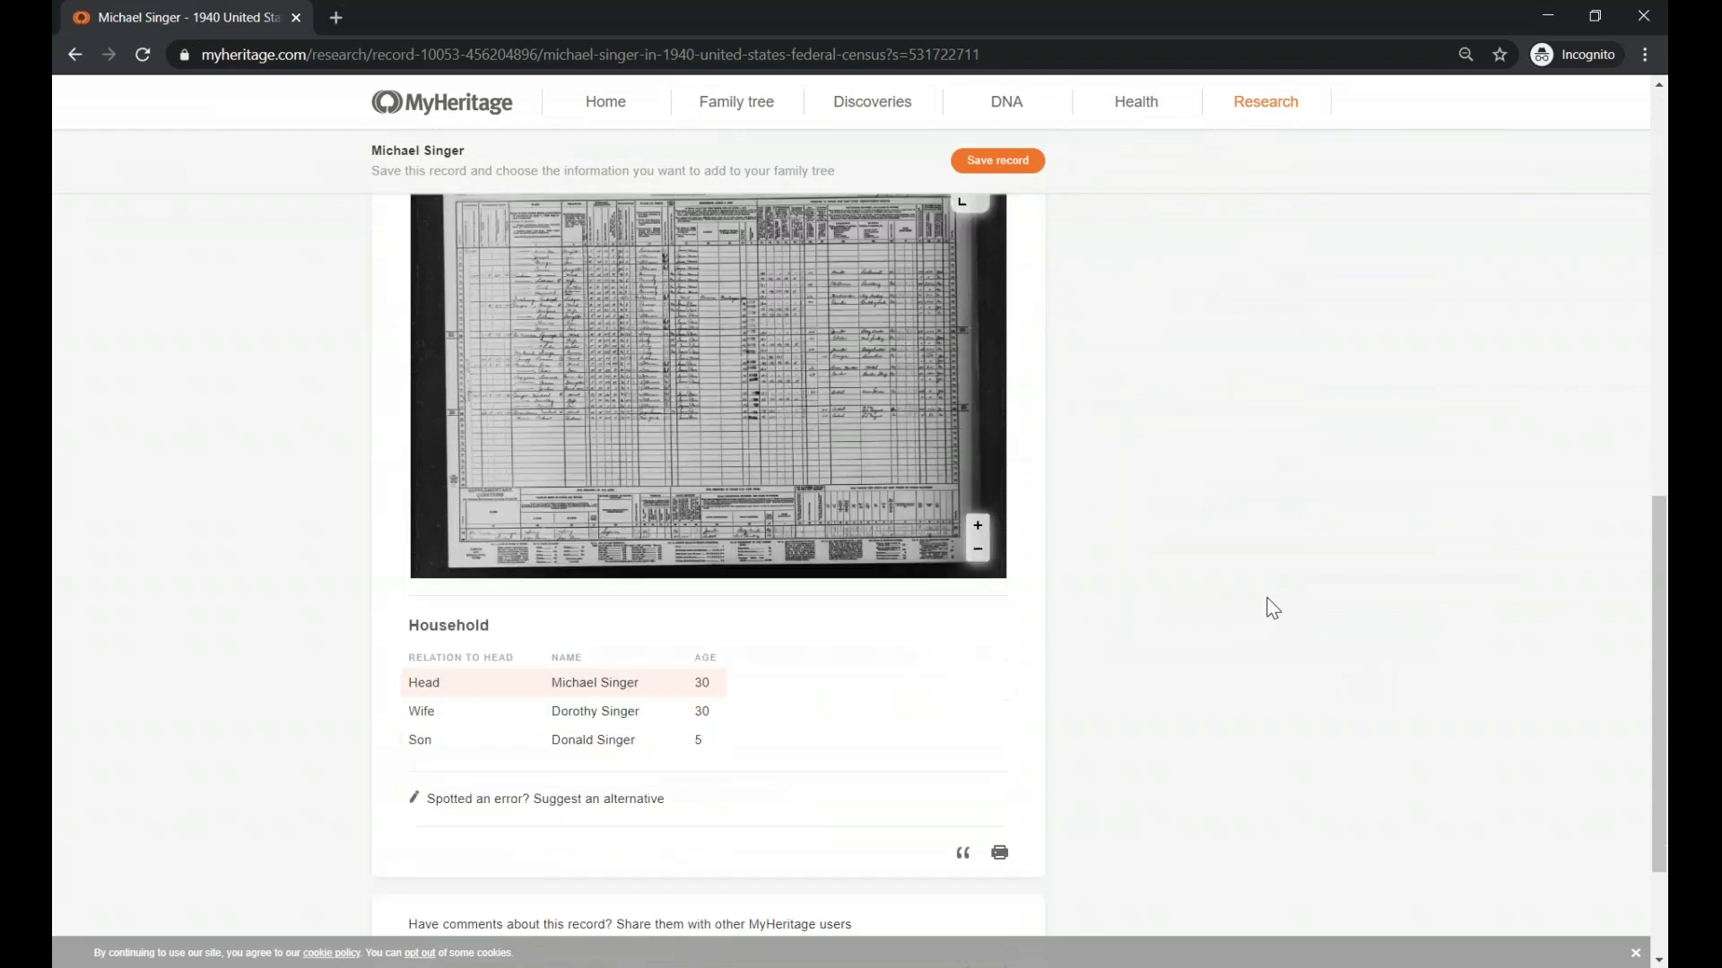
scroll(down, 3)
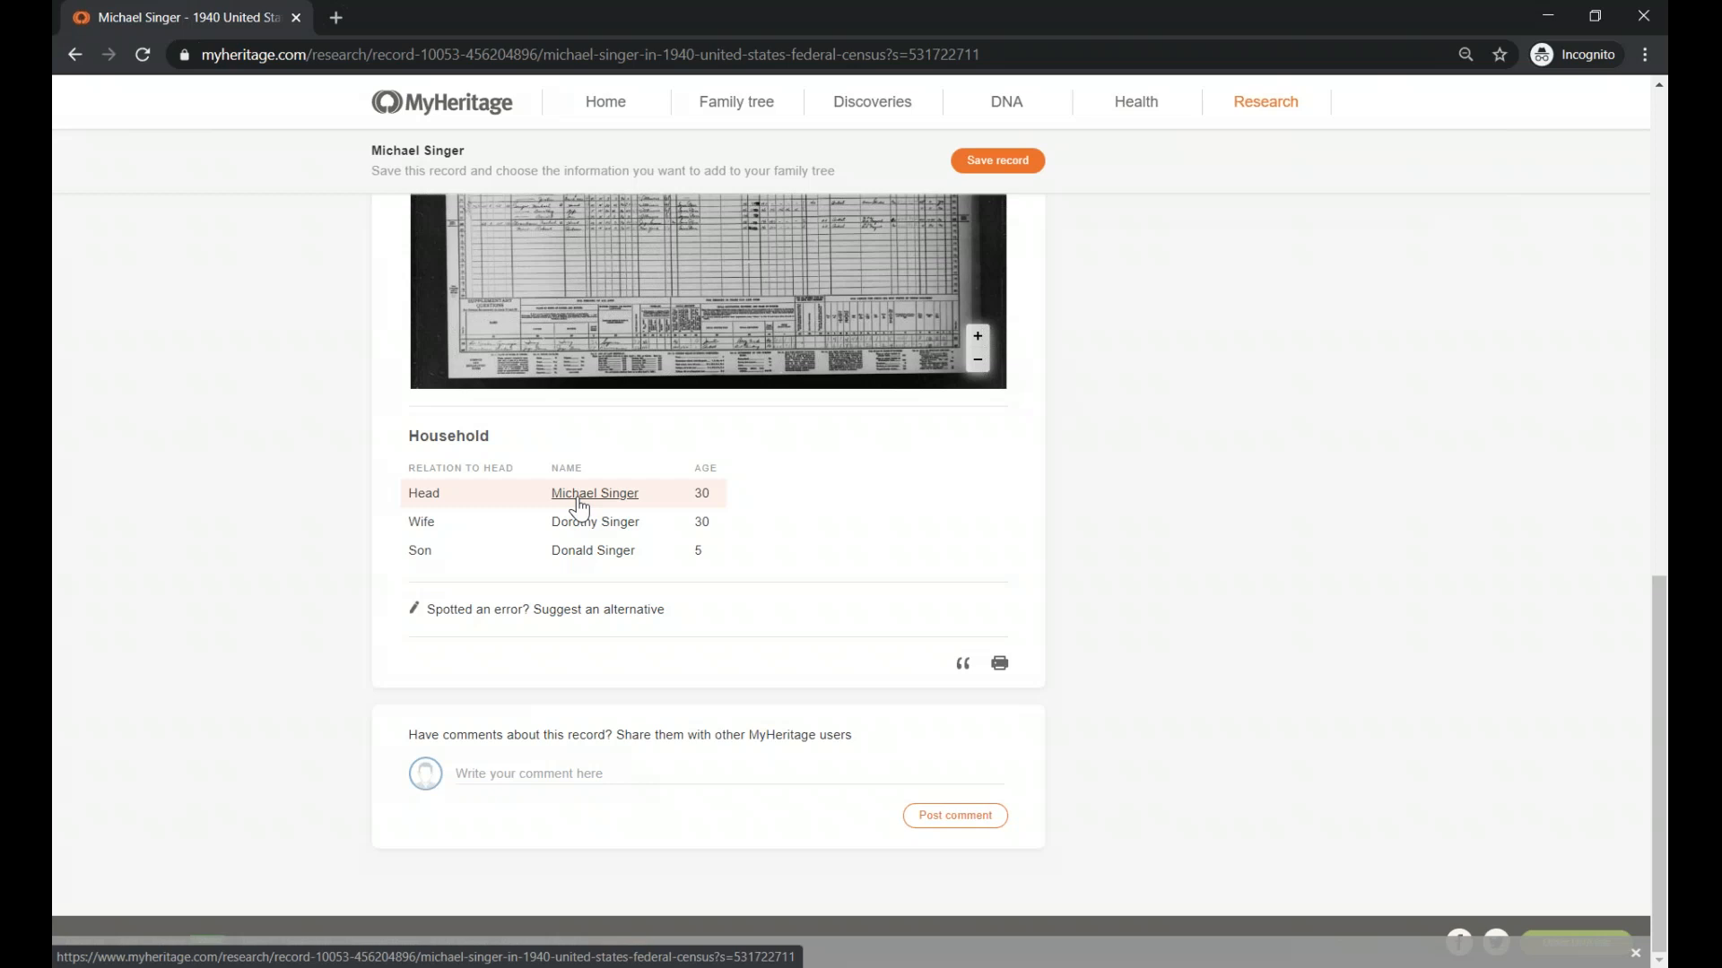
mouse_move(643, 619)
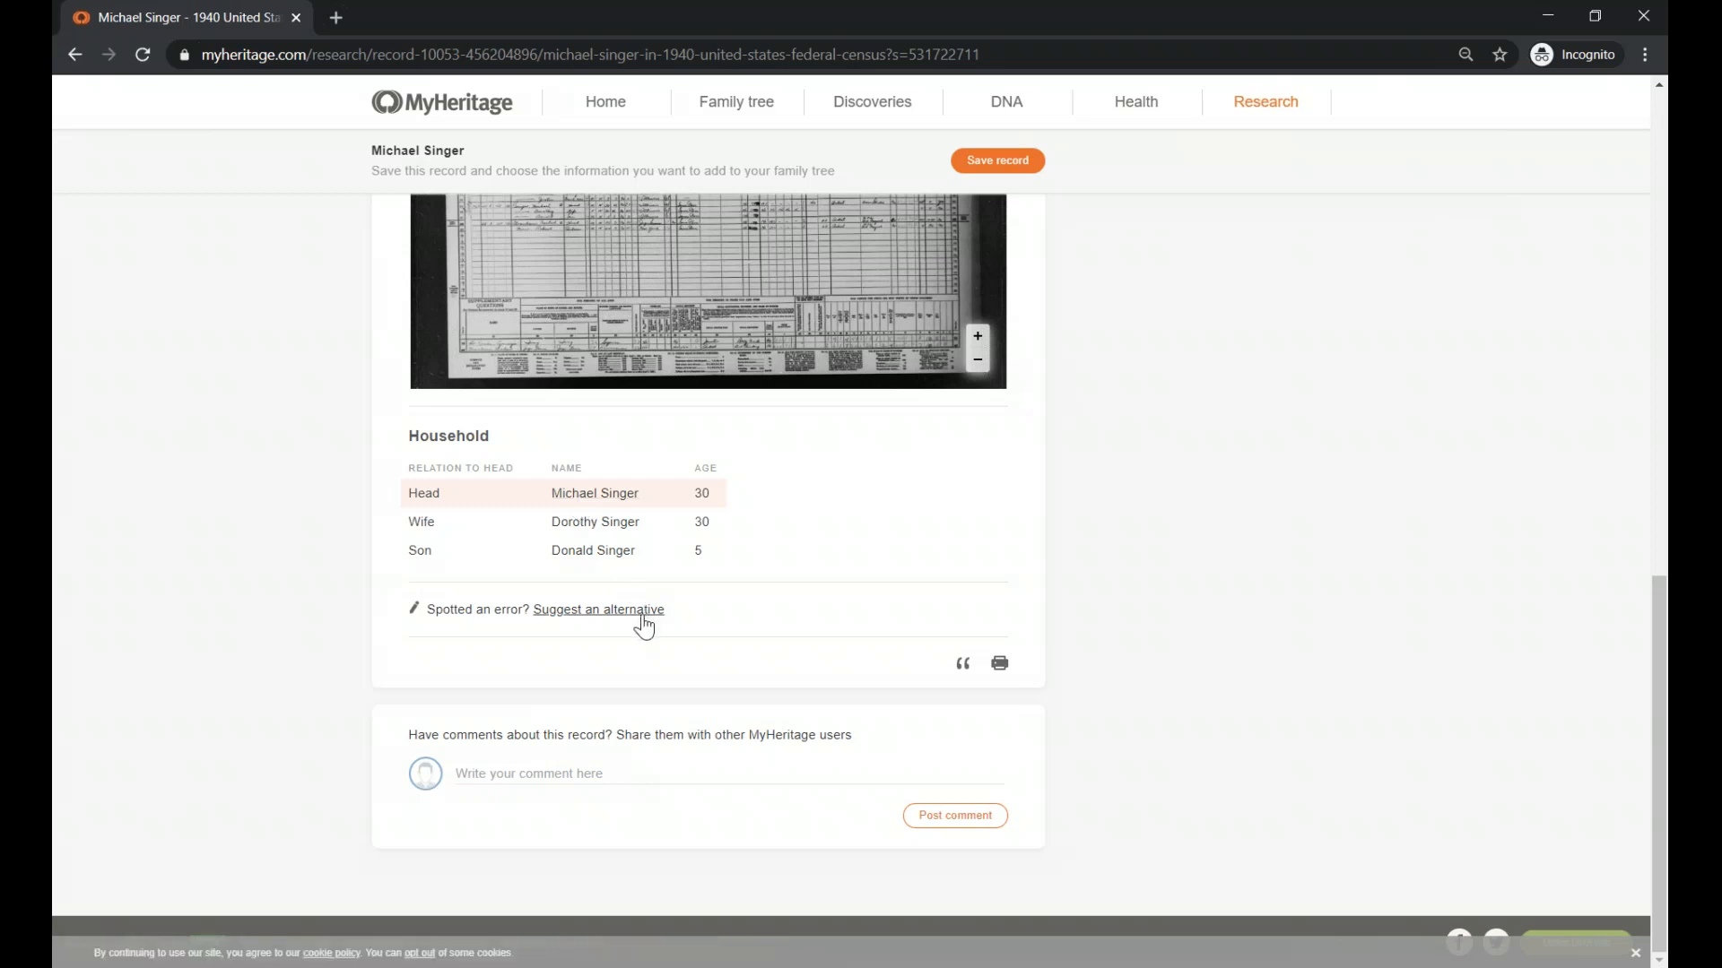
mouse_move(637, 625)
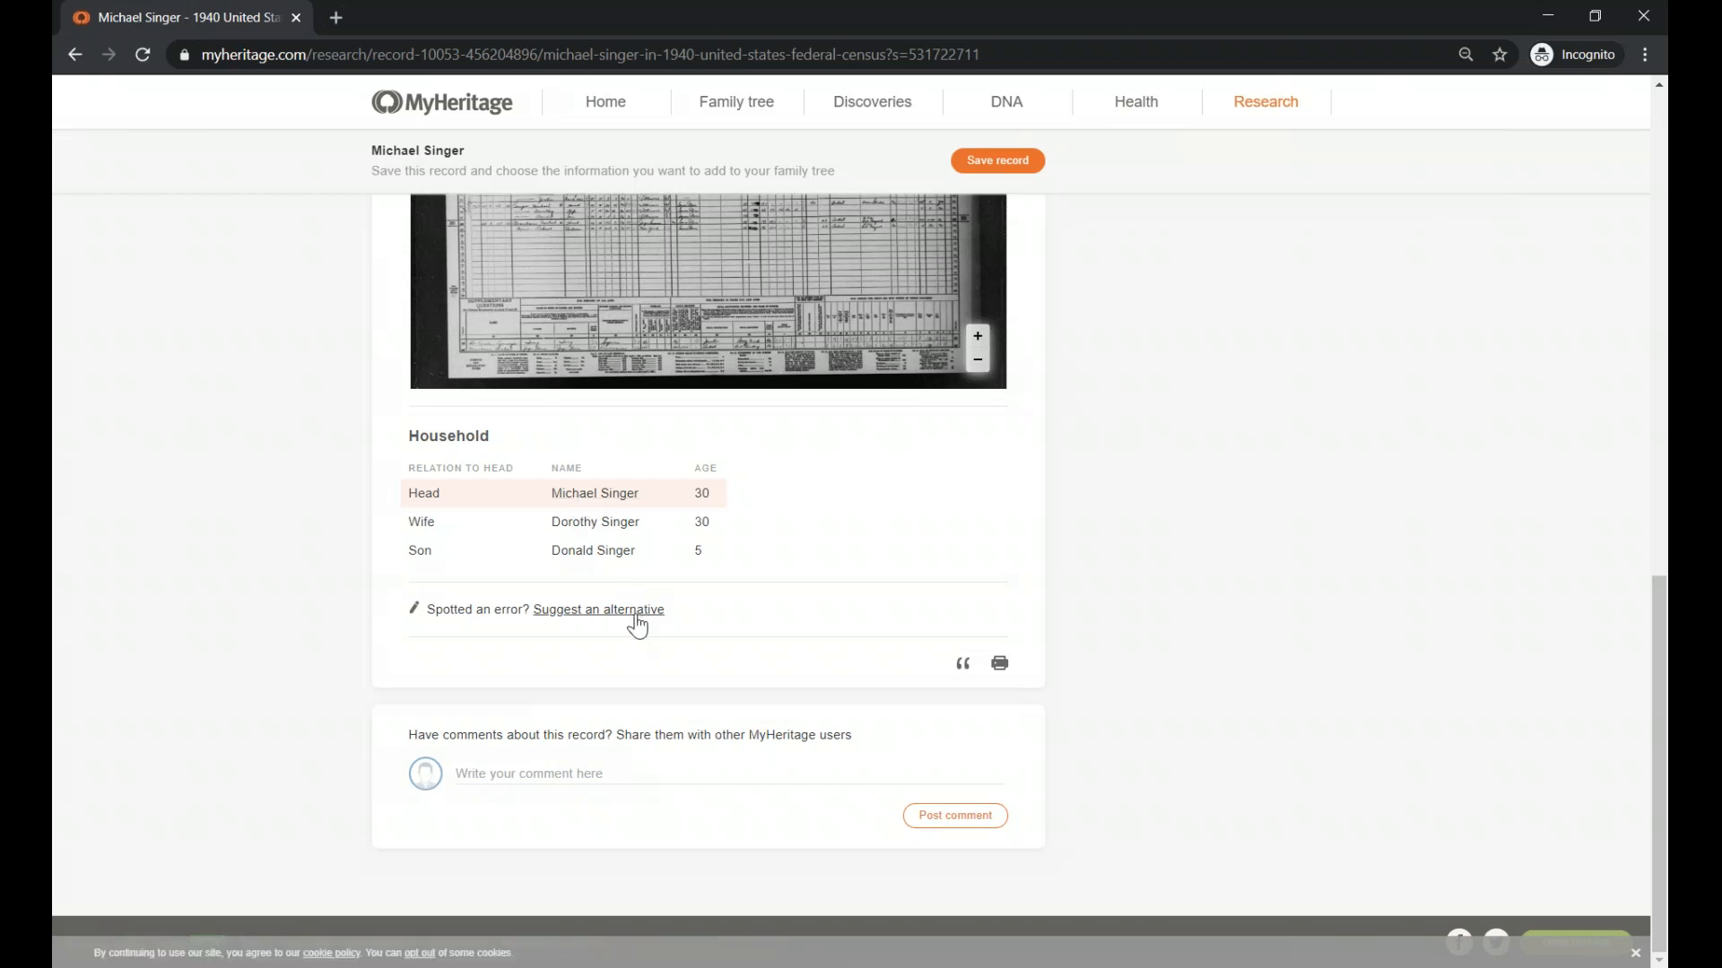
click(599, 609)
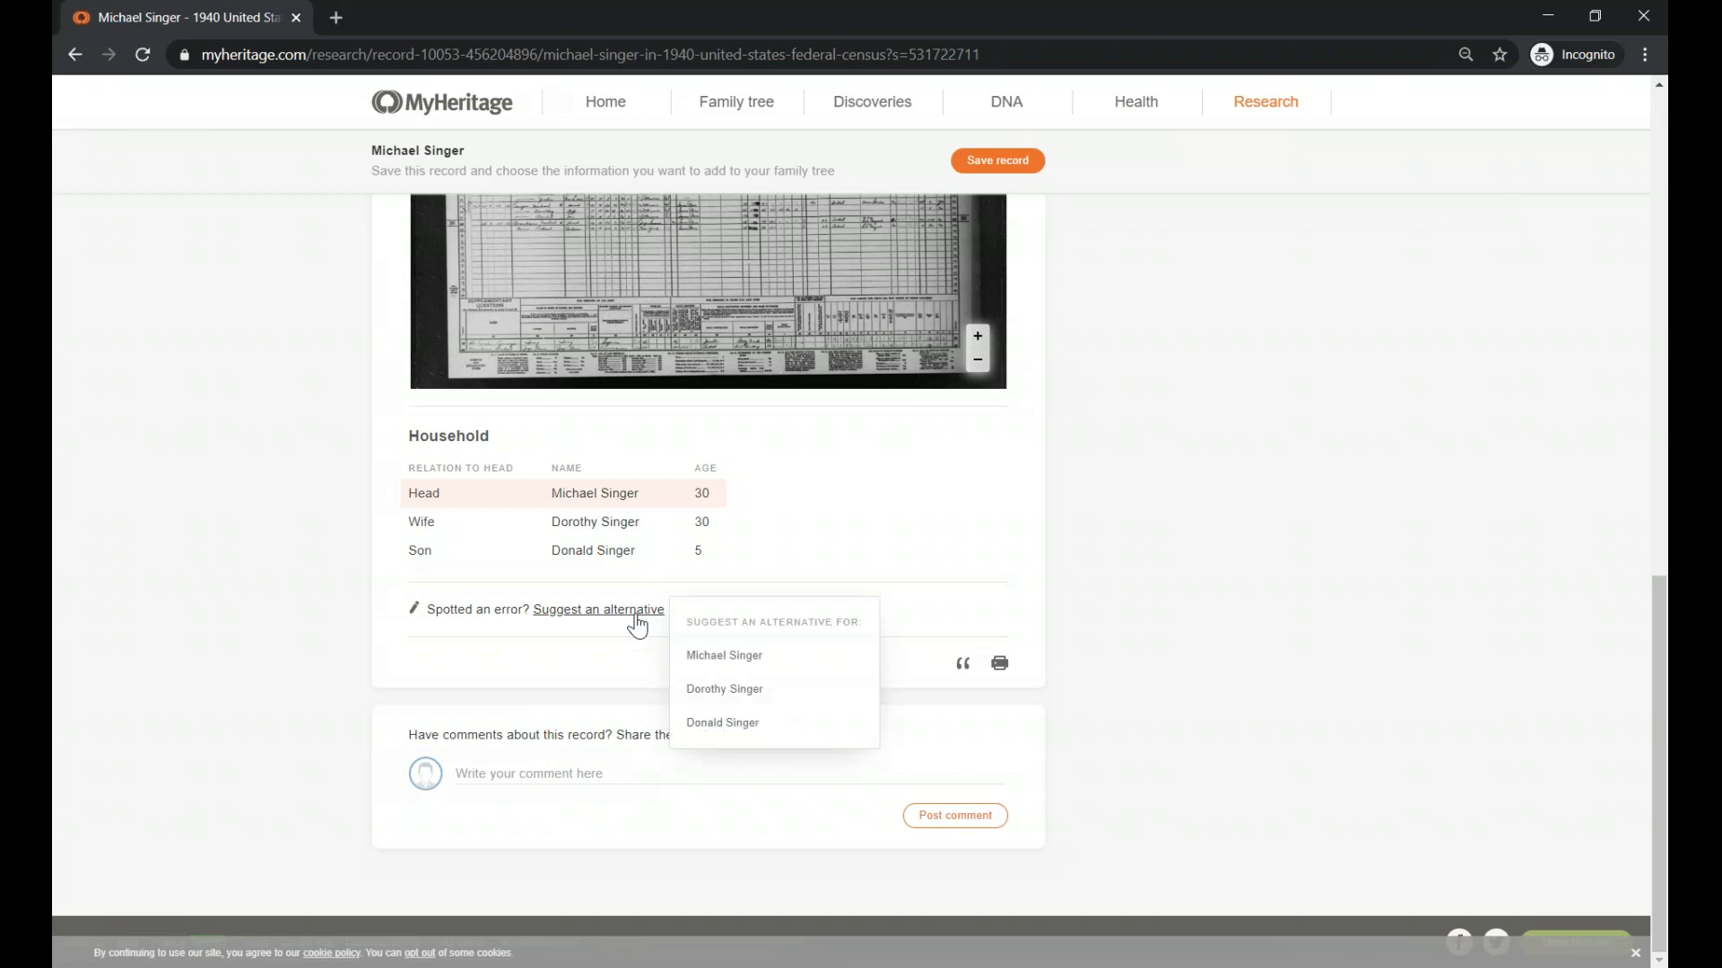
mouse_move(712, 728)
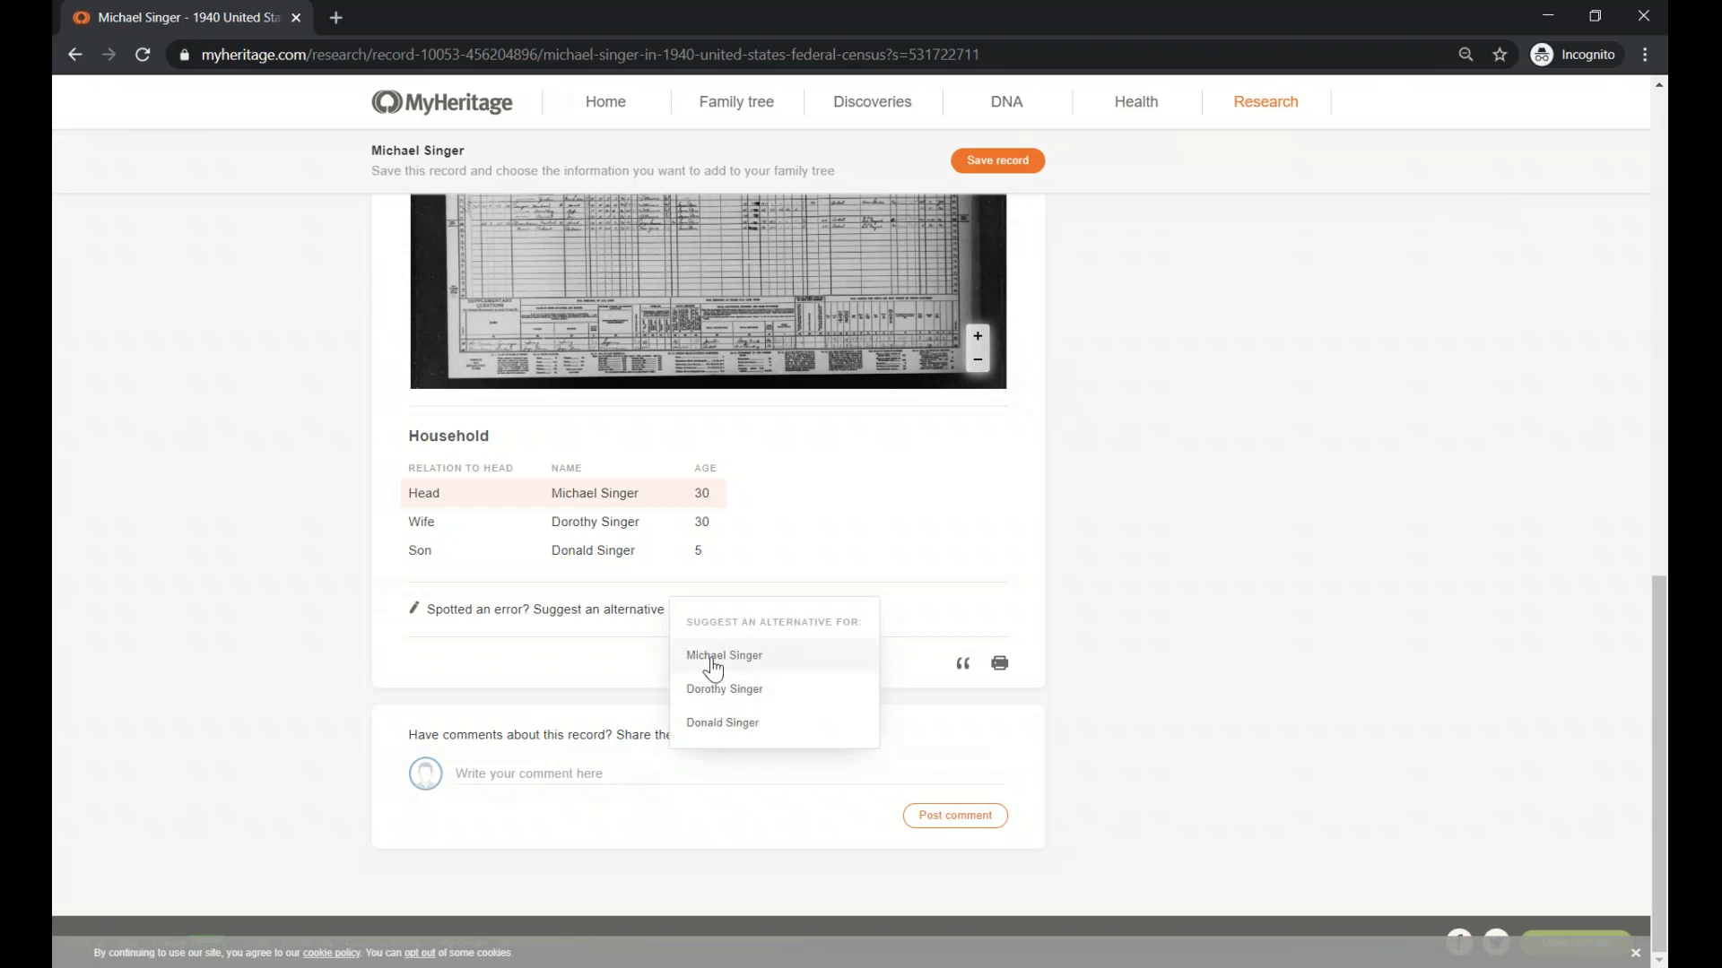
click(724, 656)
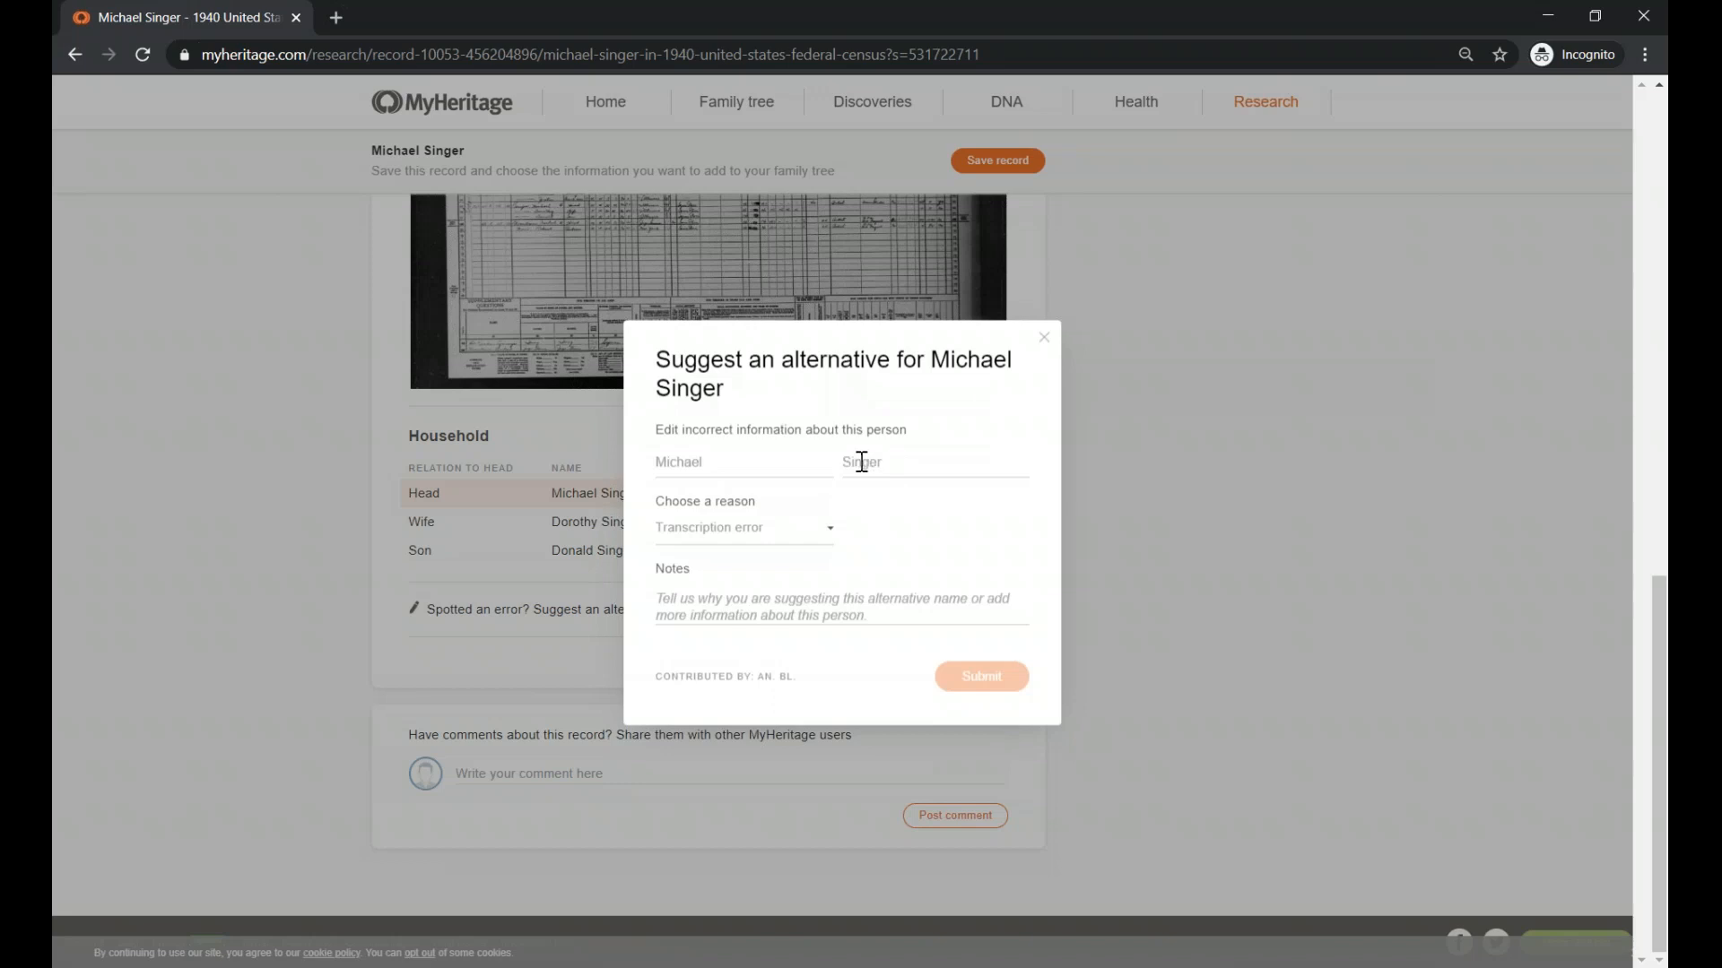
text(Sinnger)
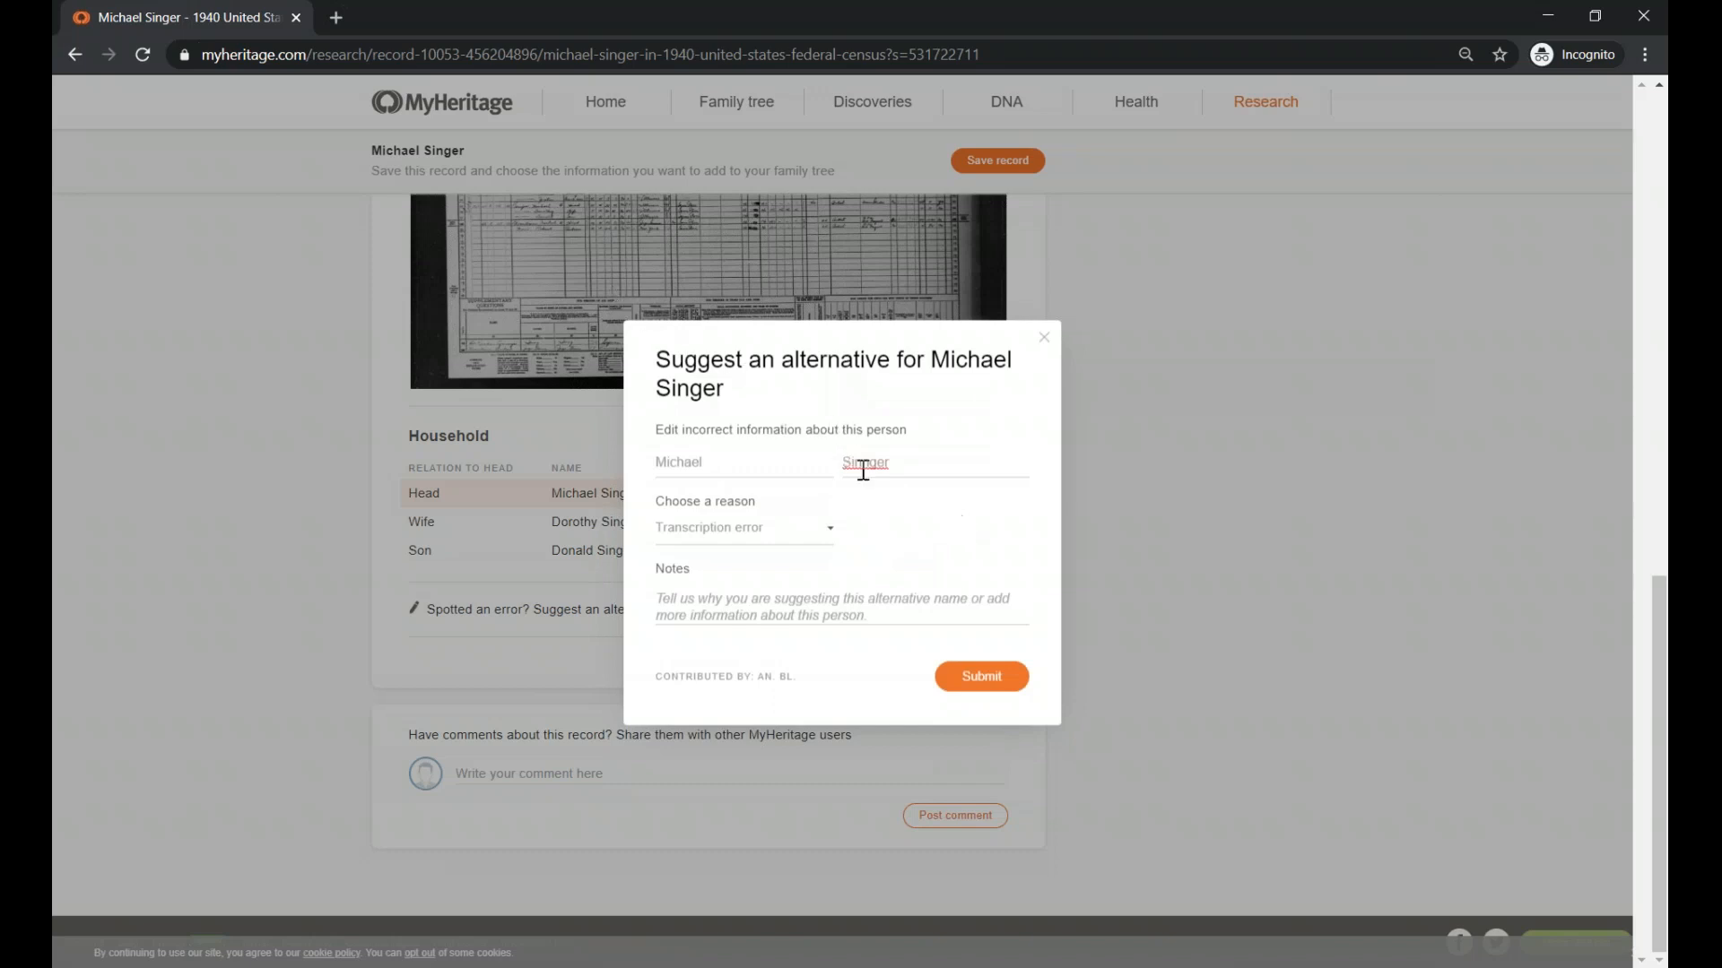
text(n)
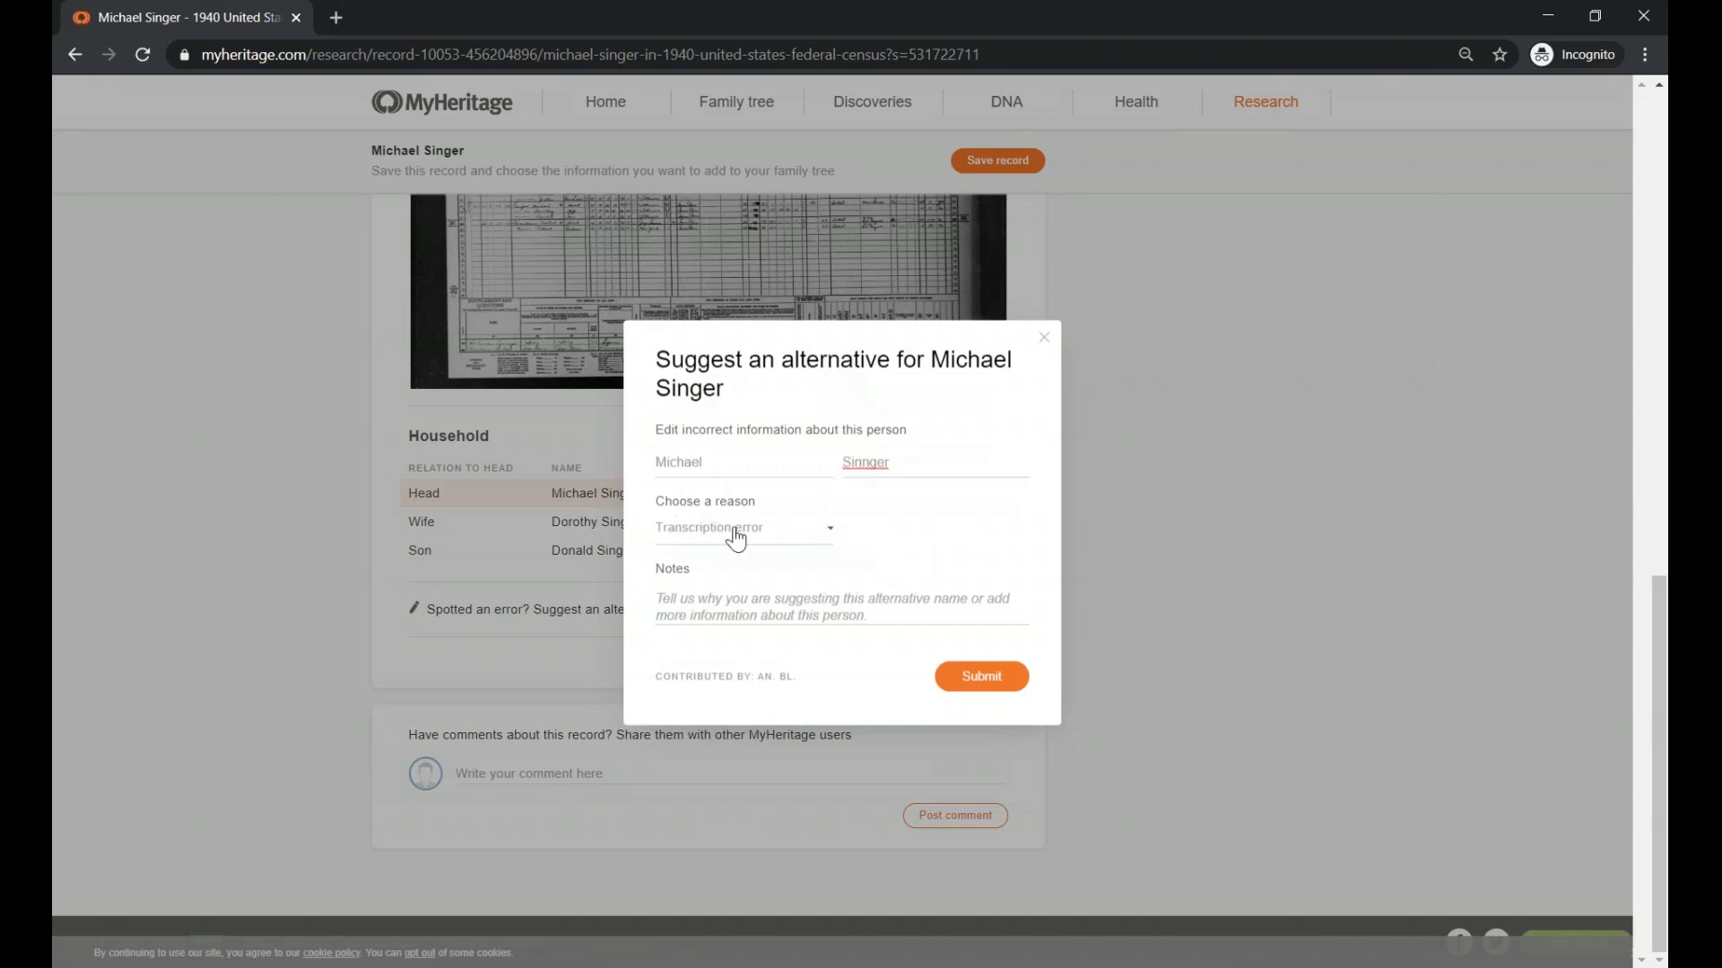
click(744, 527)
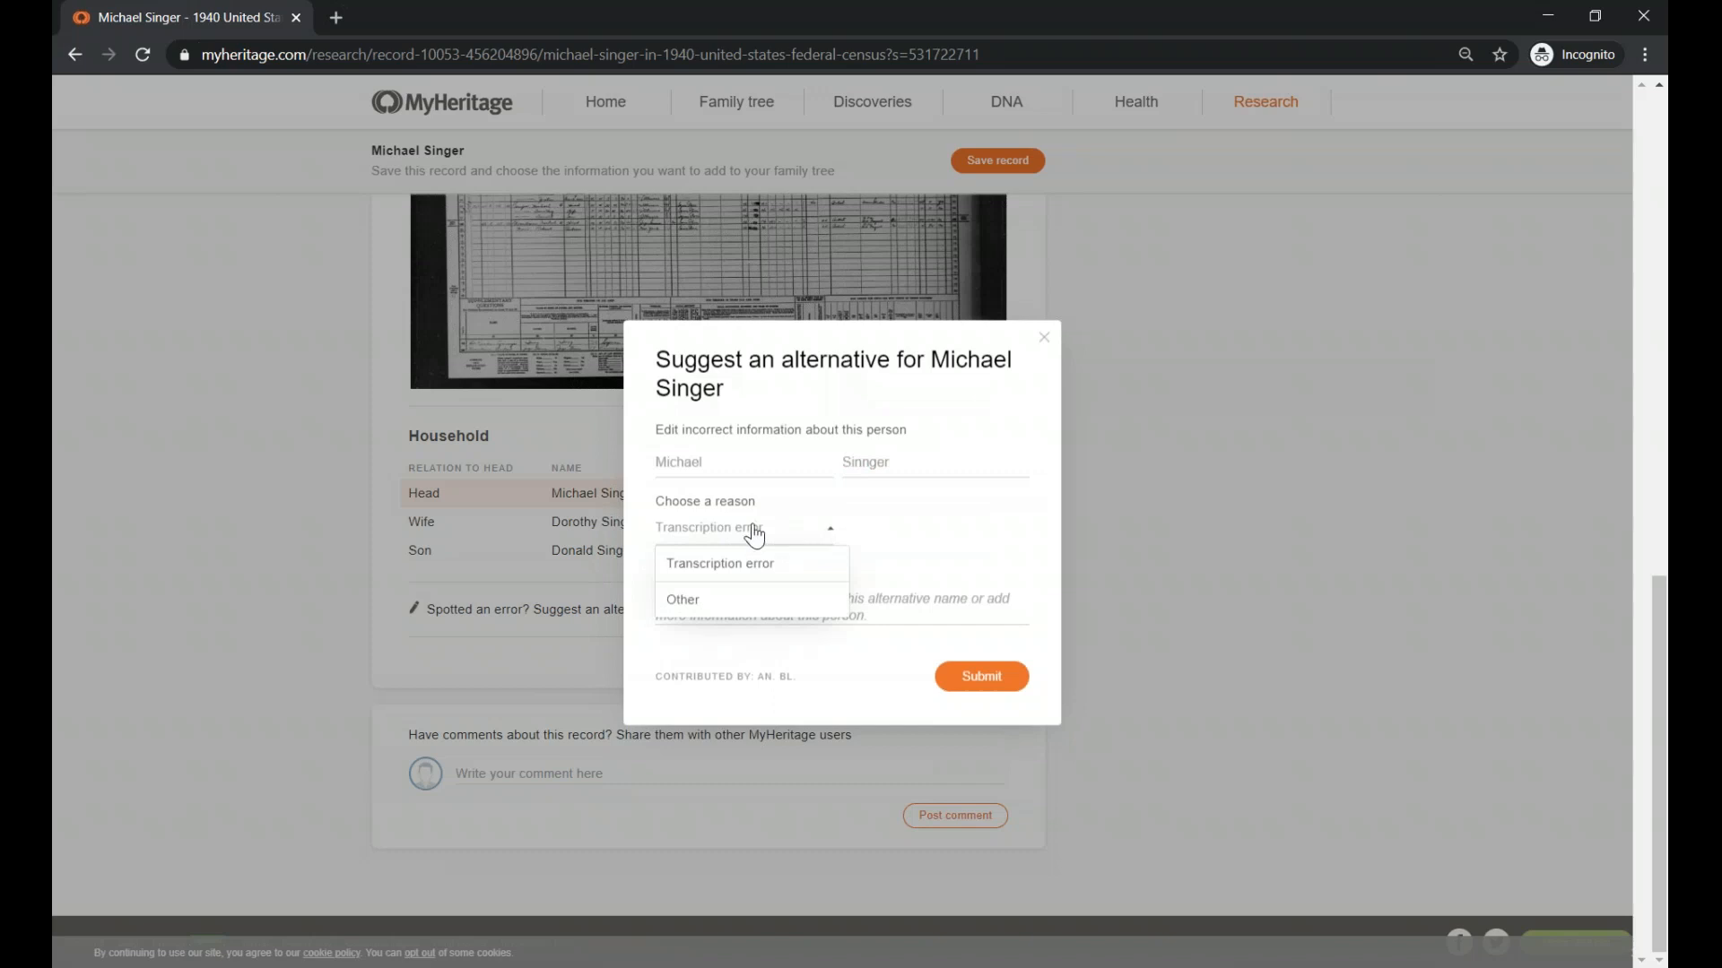
click(719, 563)
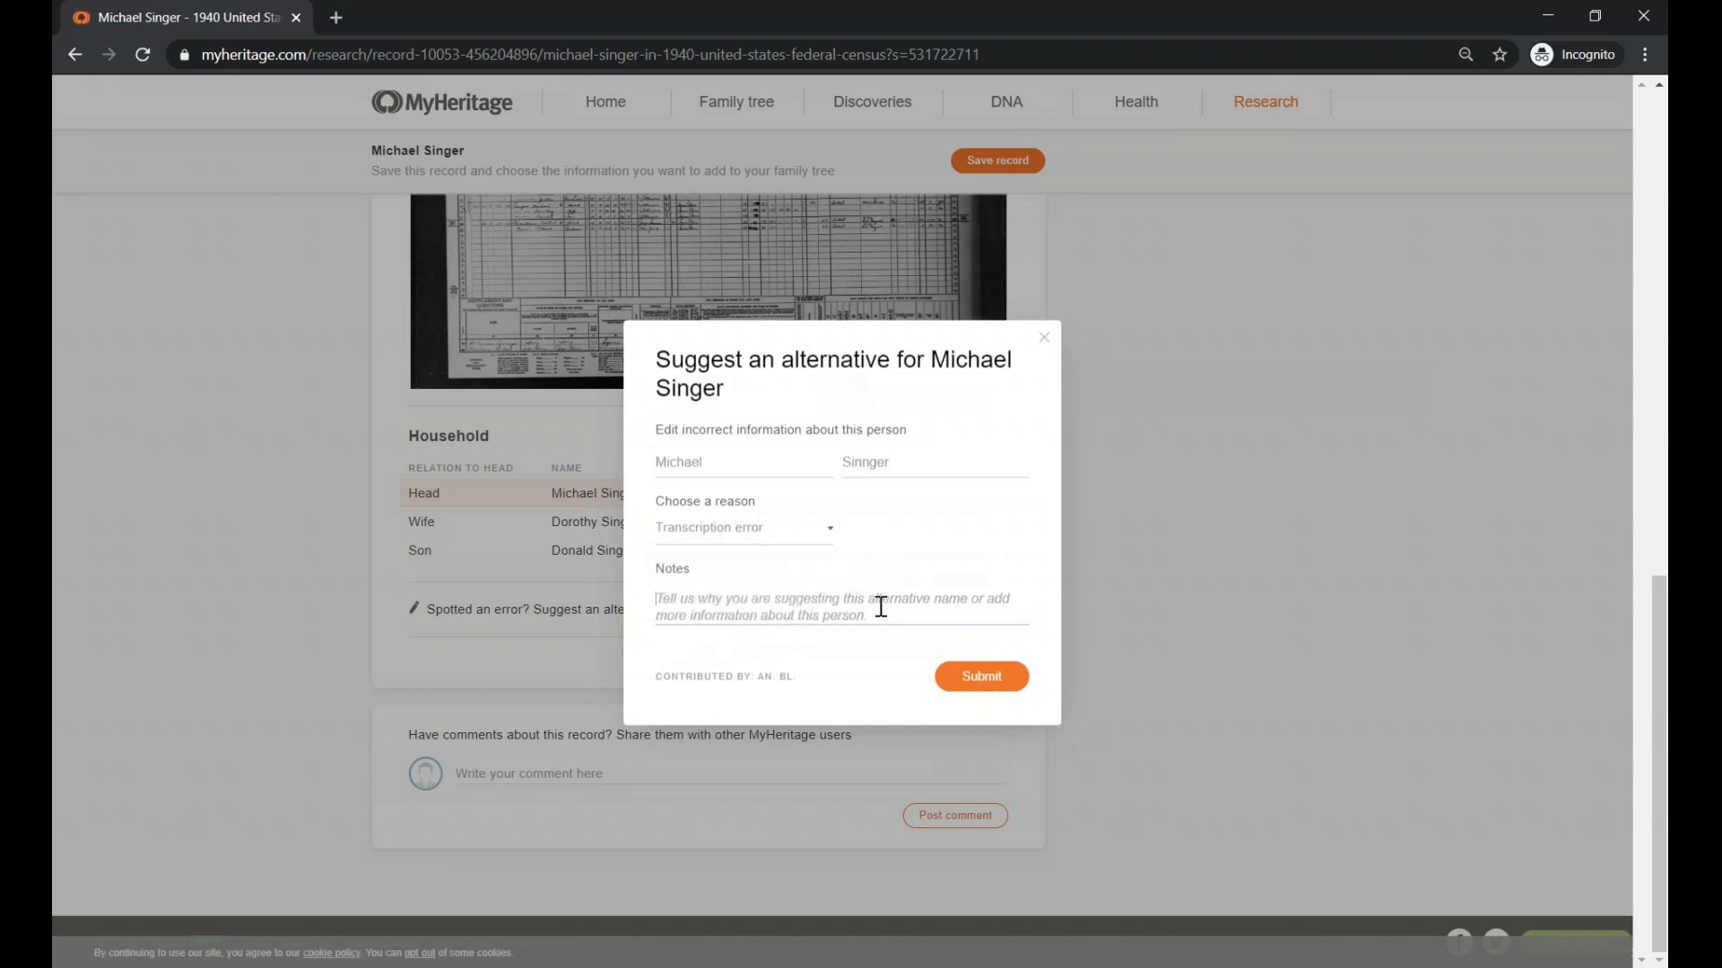
mouse_move(690, 604)
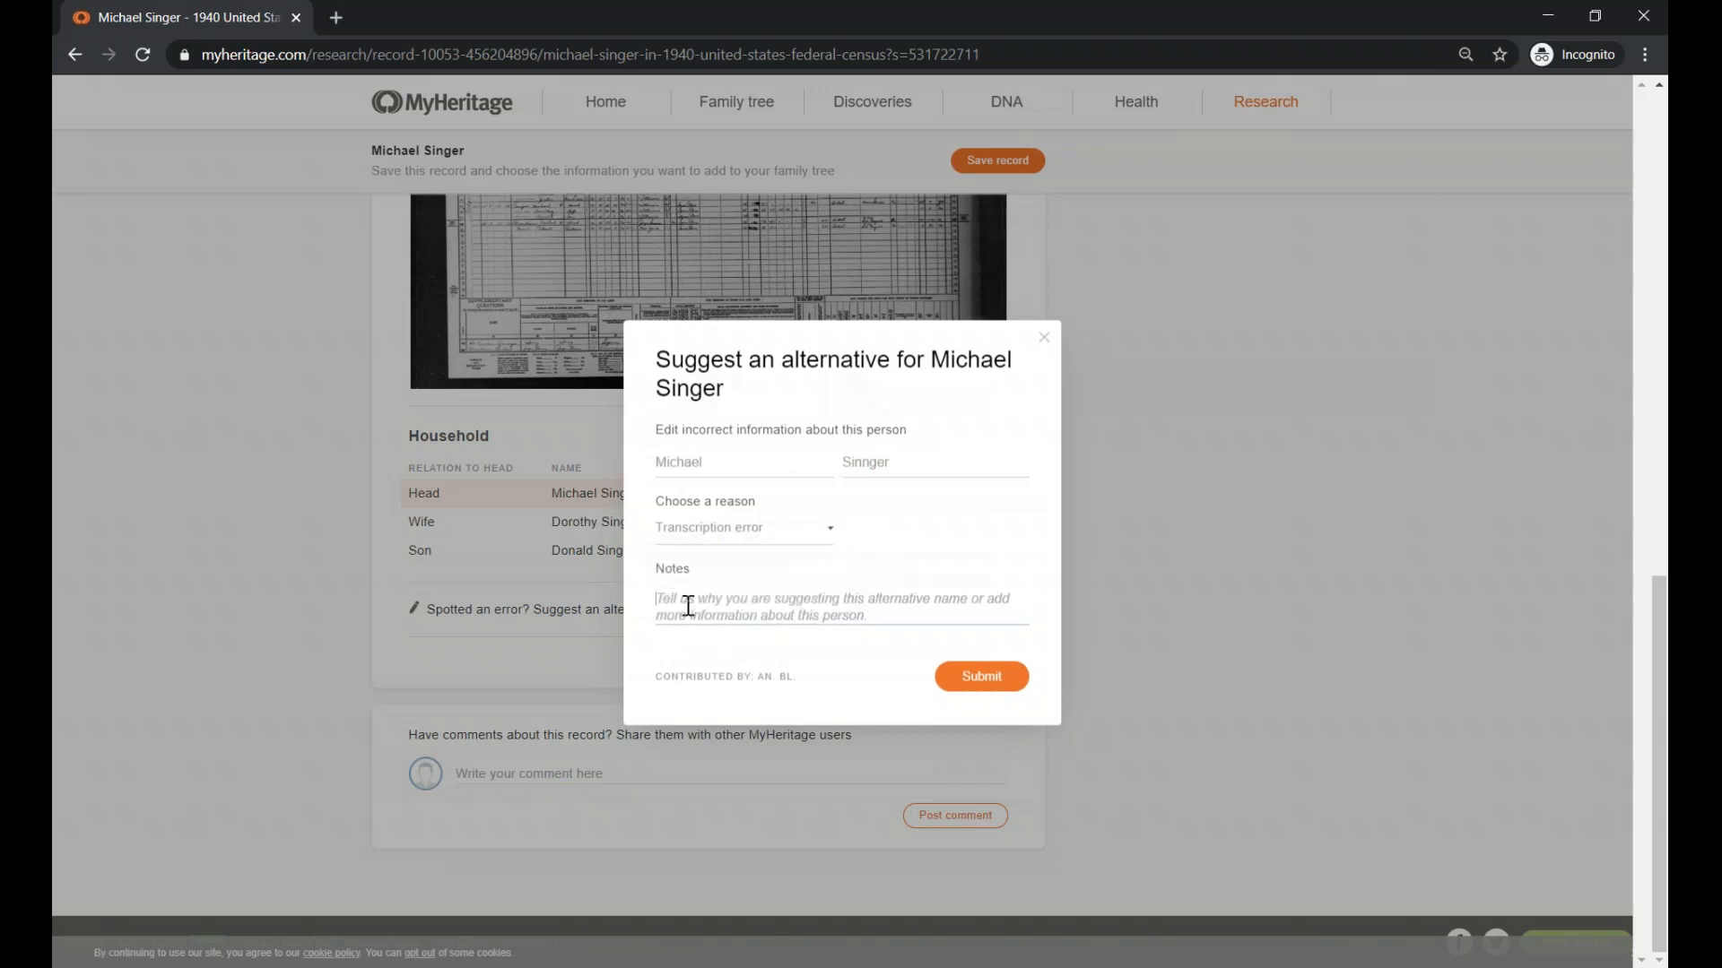
text(This is w)
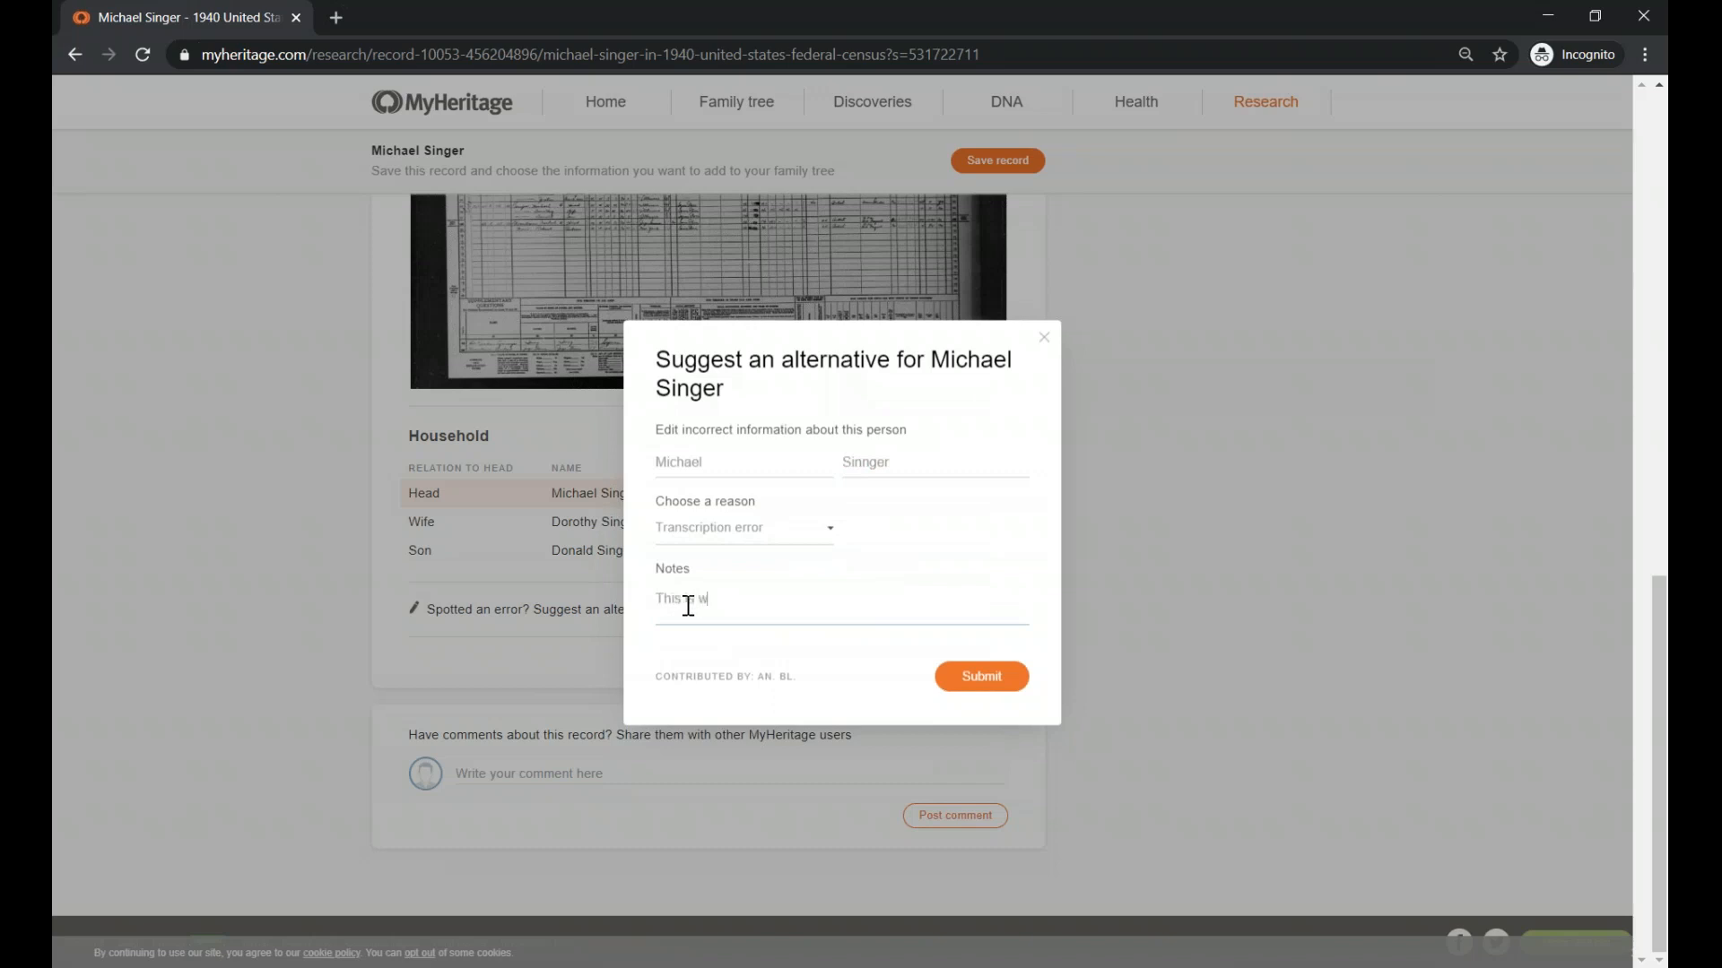
text(hat the record reflect.)
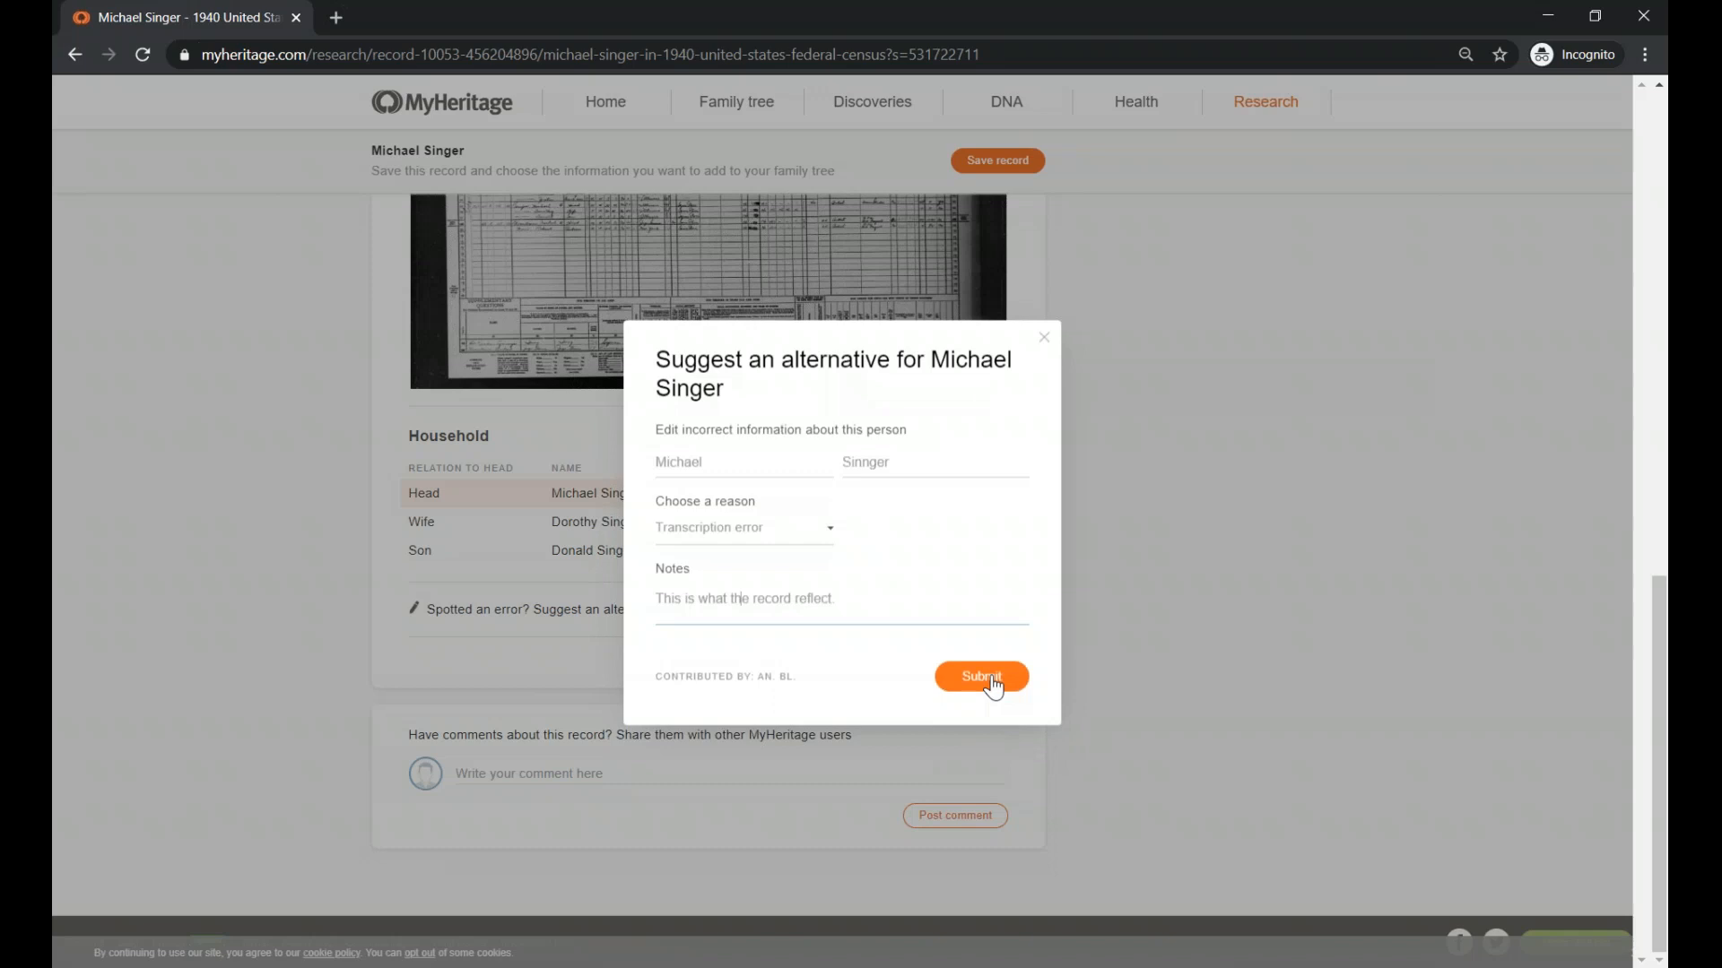
click(981, 676)
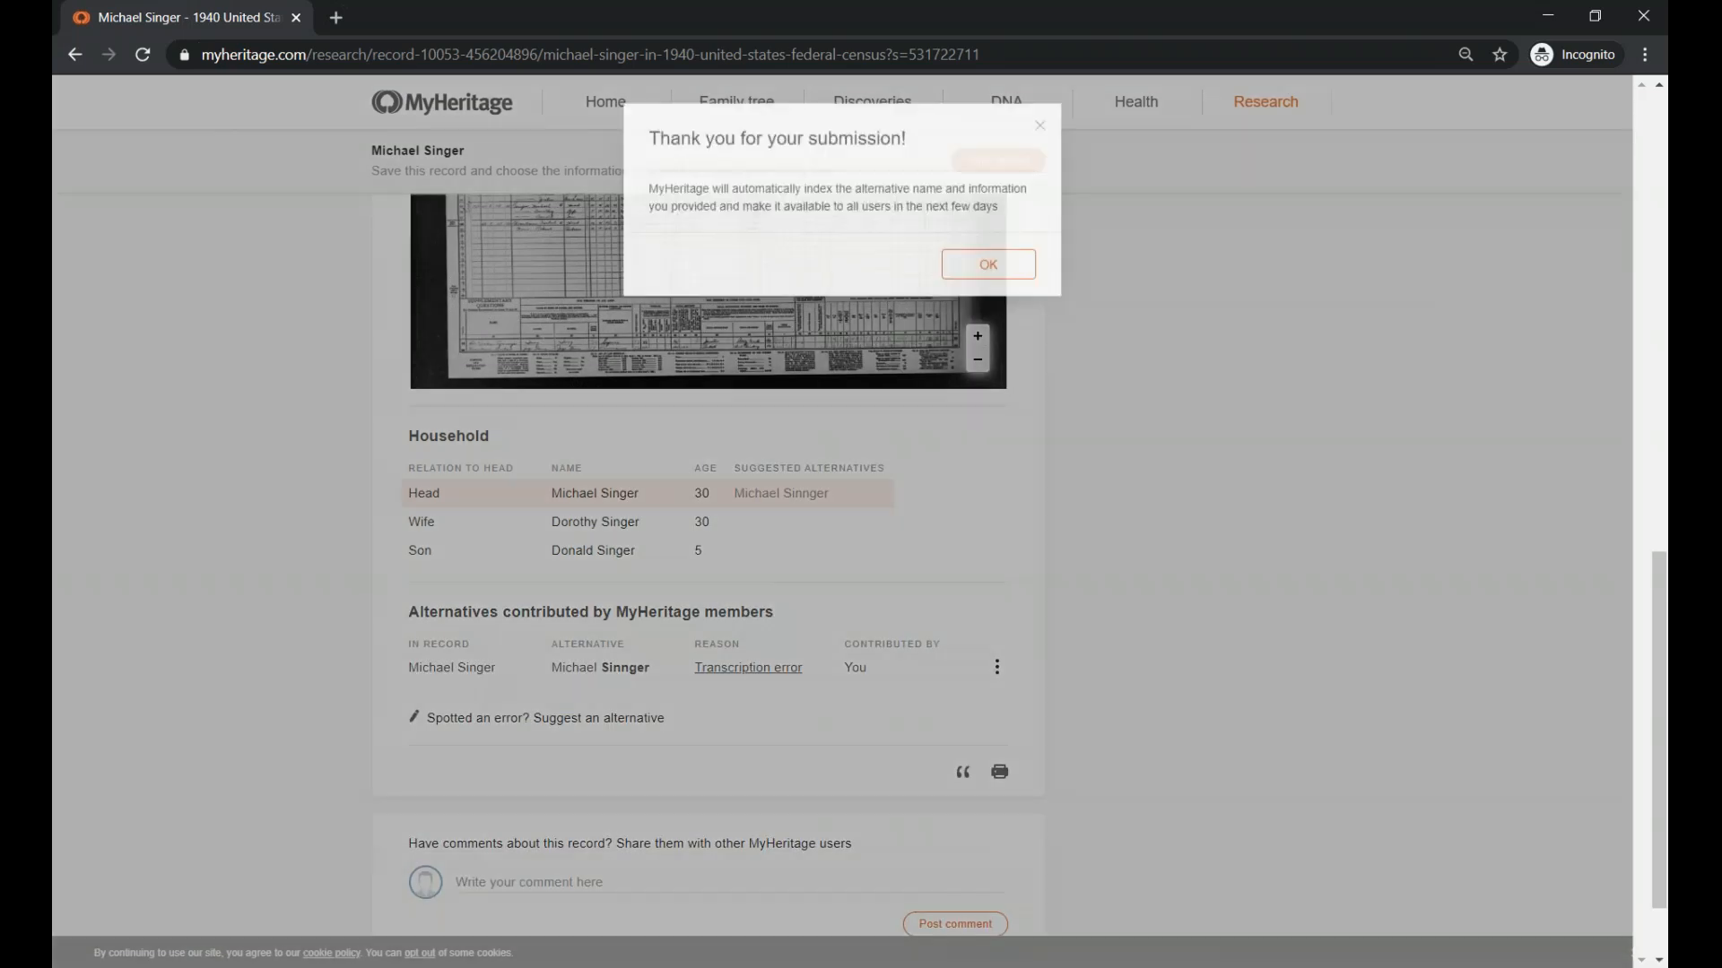
click(987, 264)
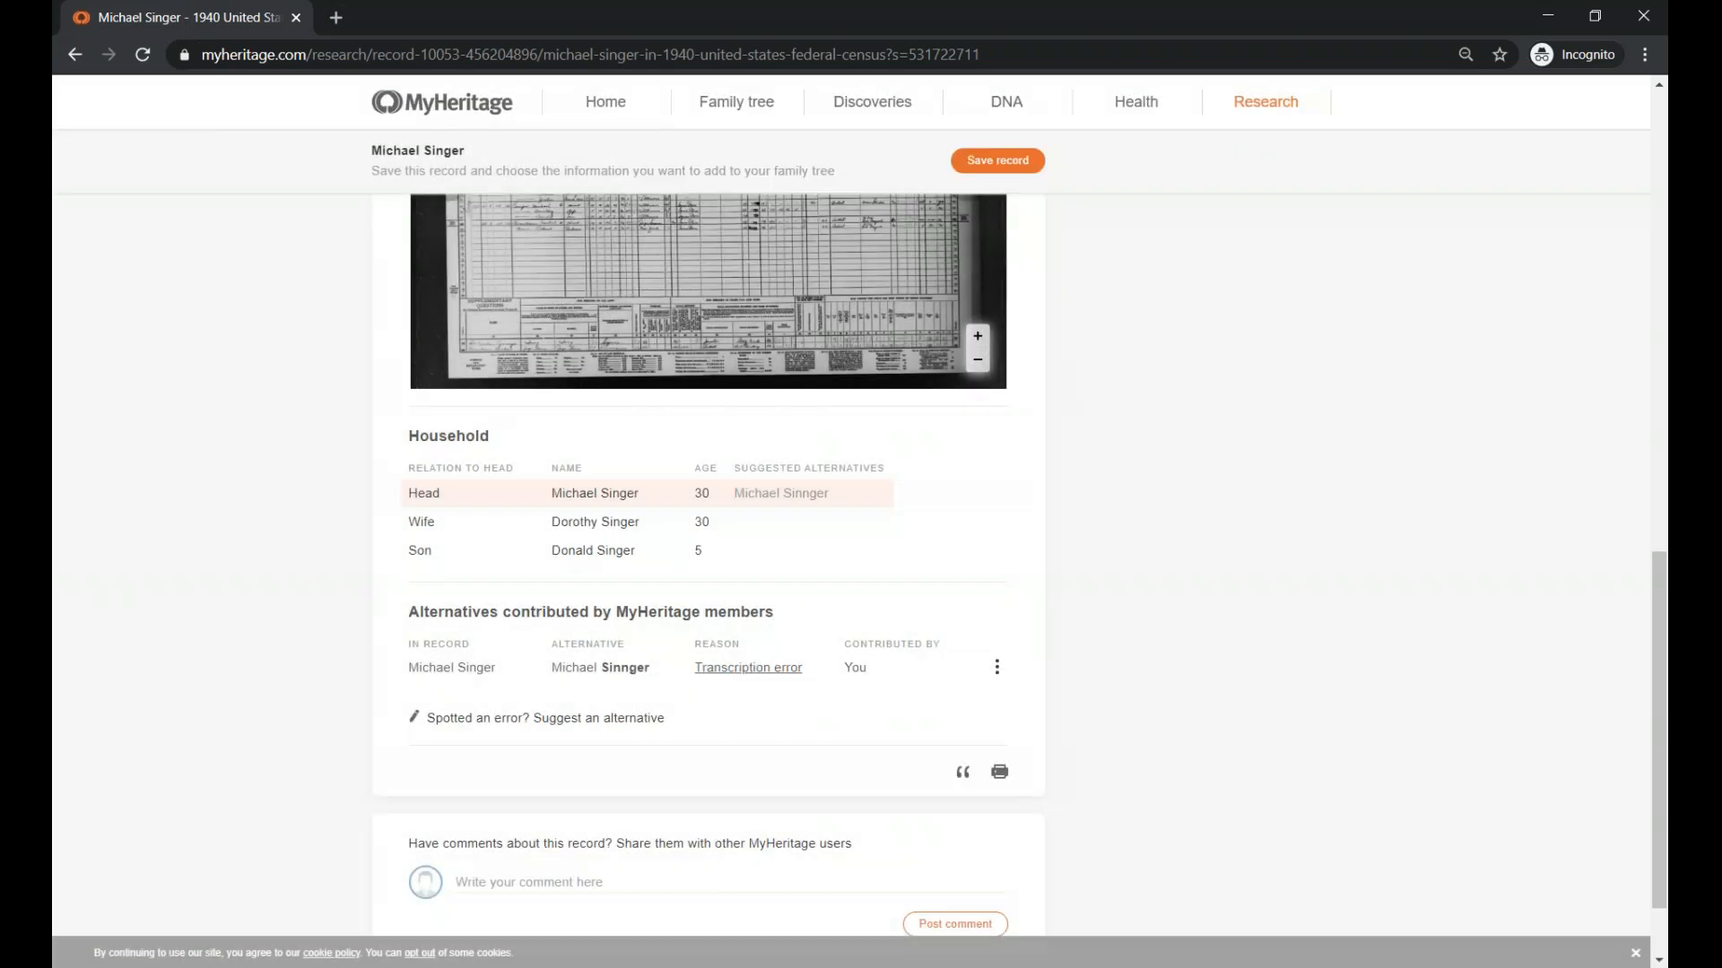
mouse_move(839, 680)
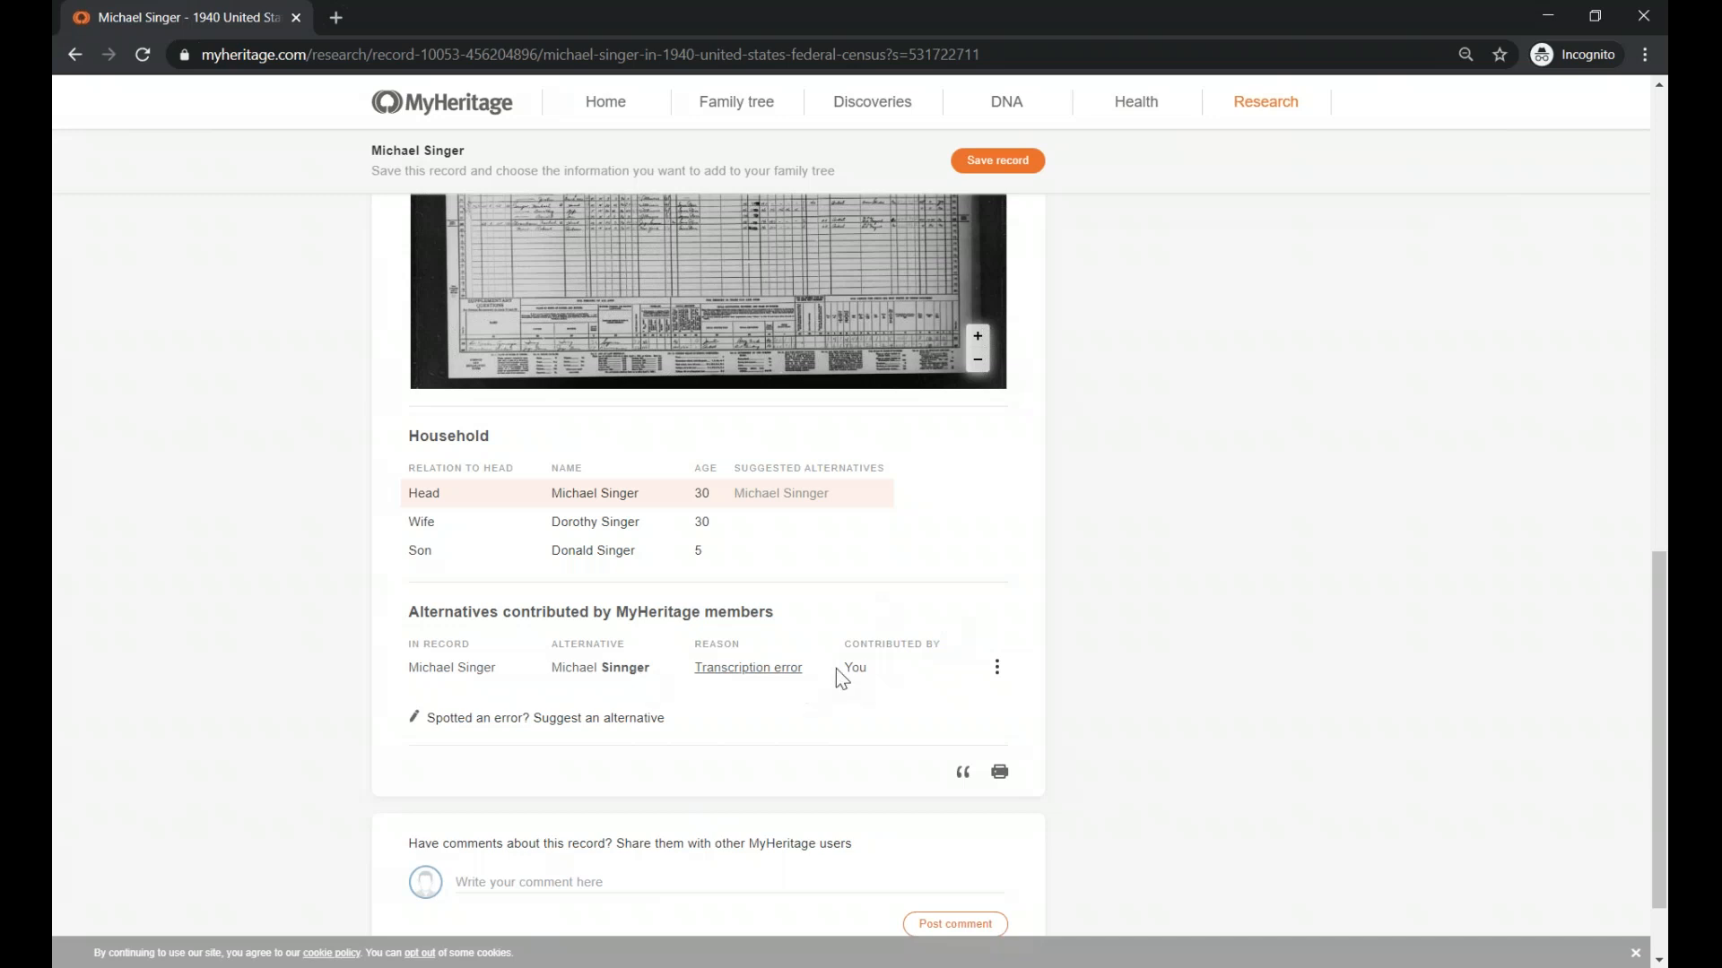
mouse_move(841, 422)
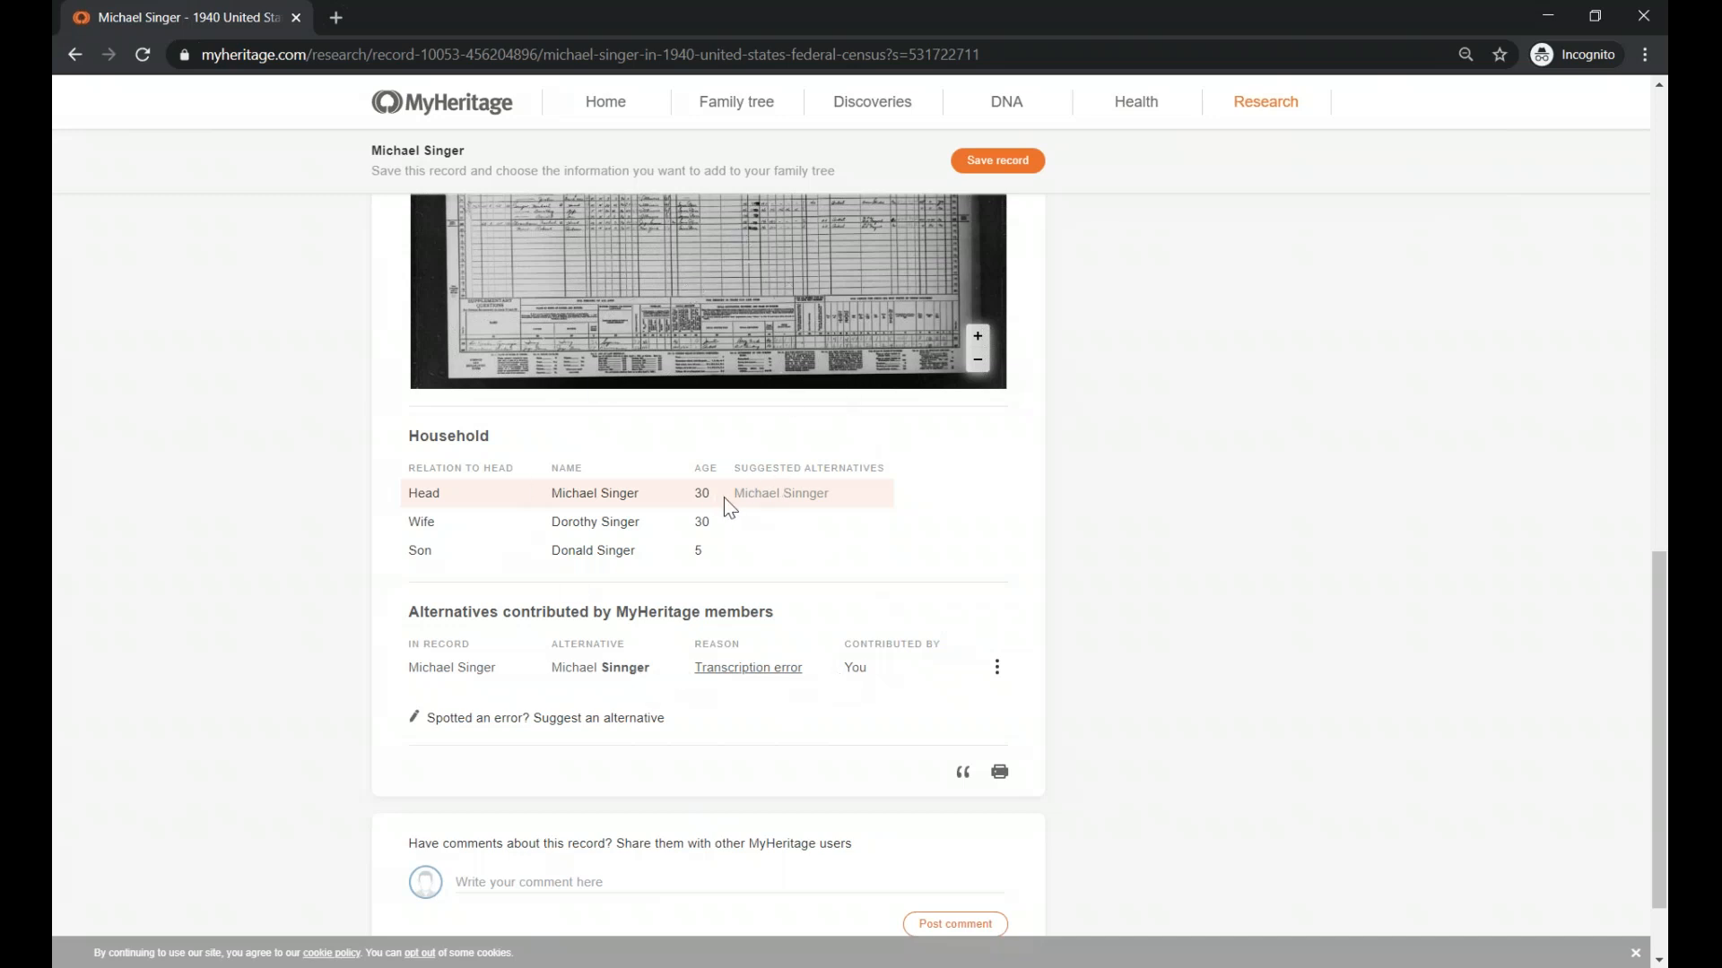
double_click(780, 493)
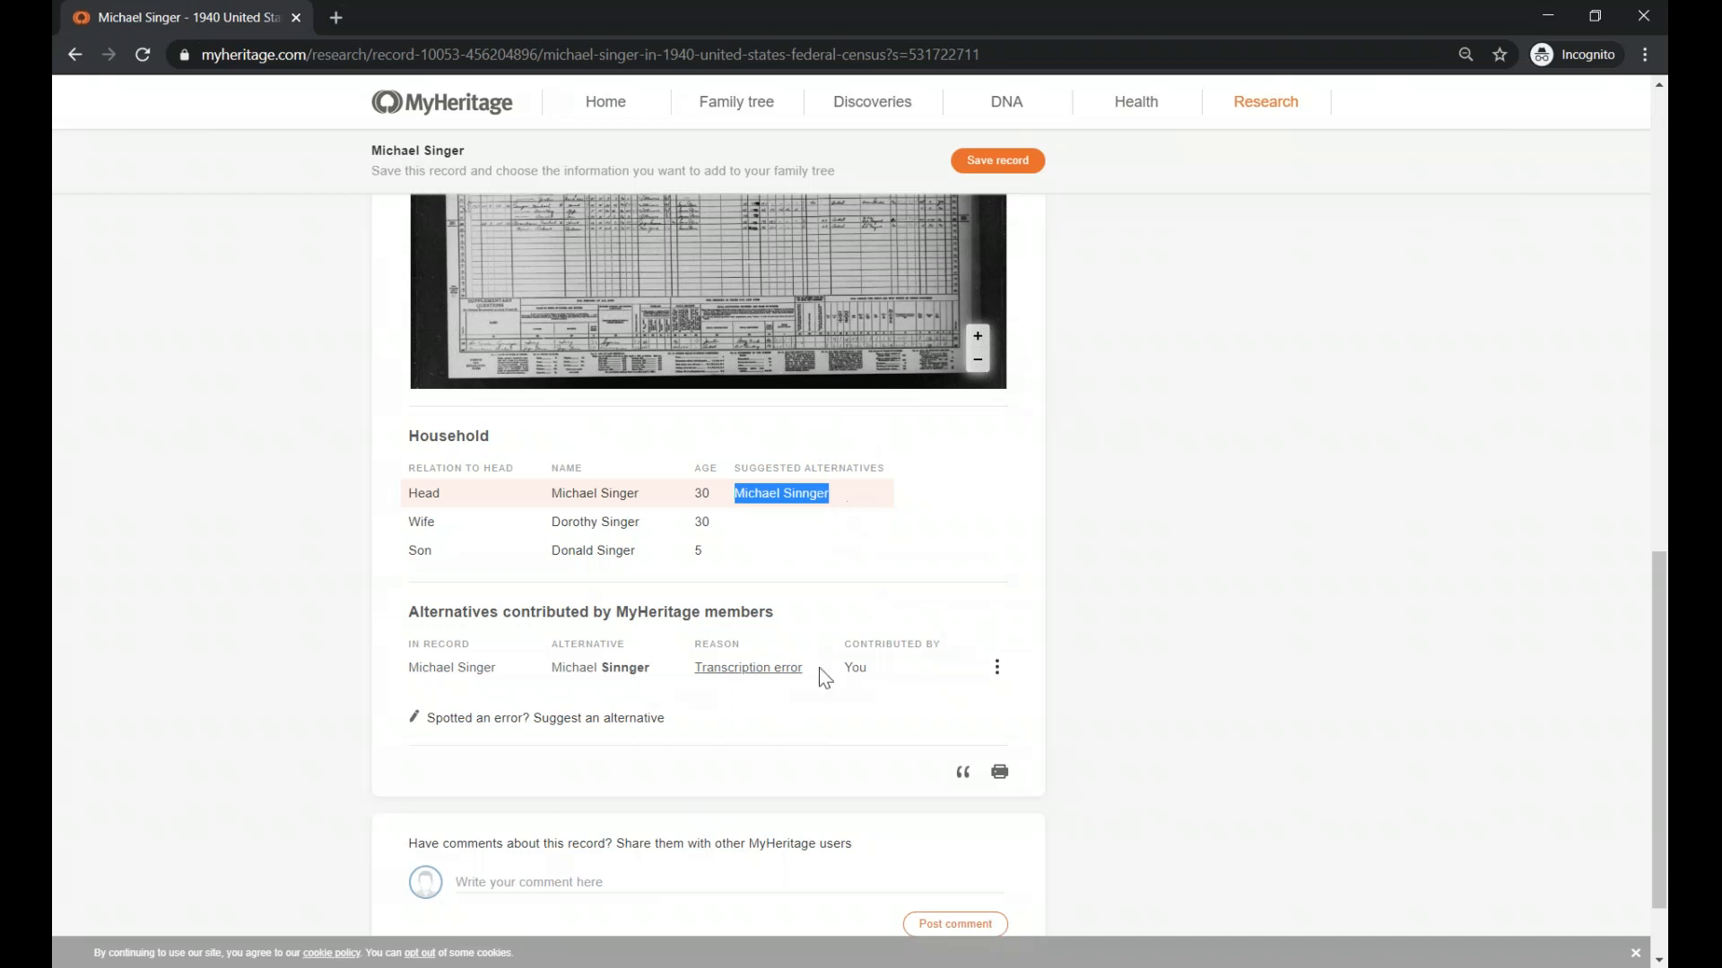
mouse_move(857, 673)
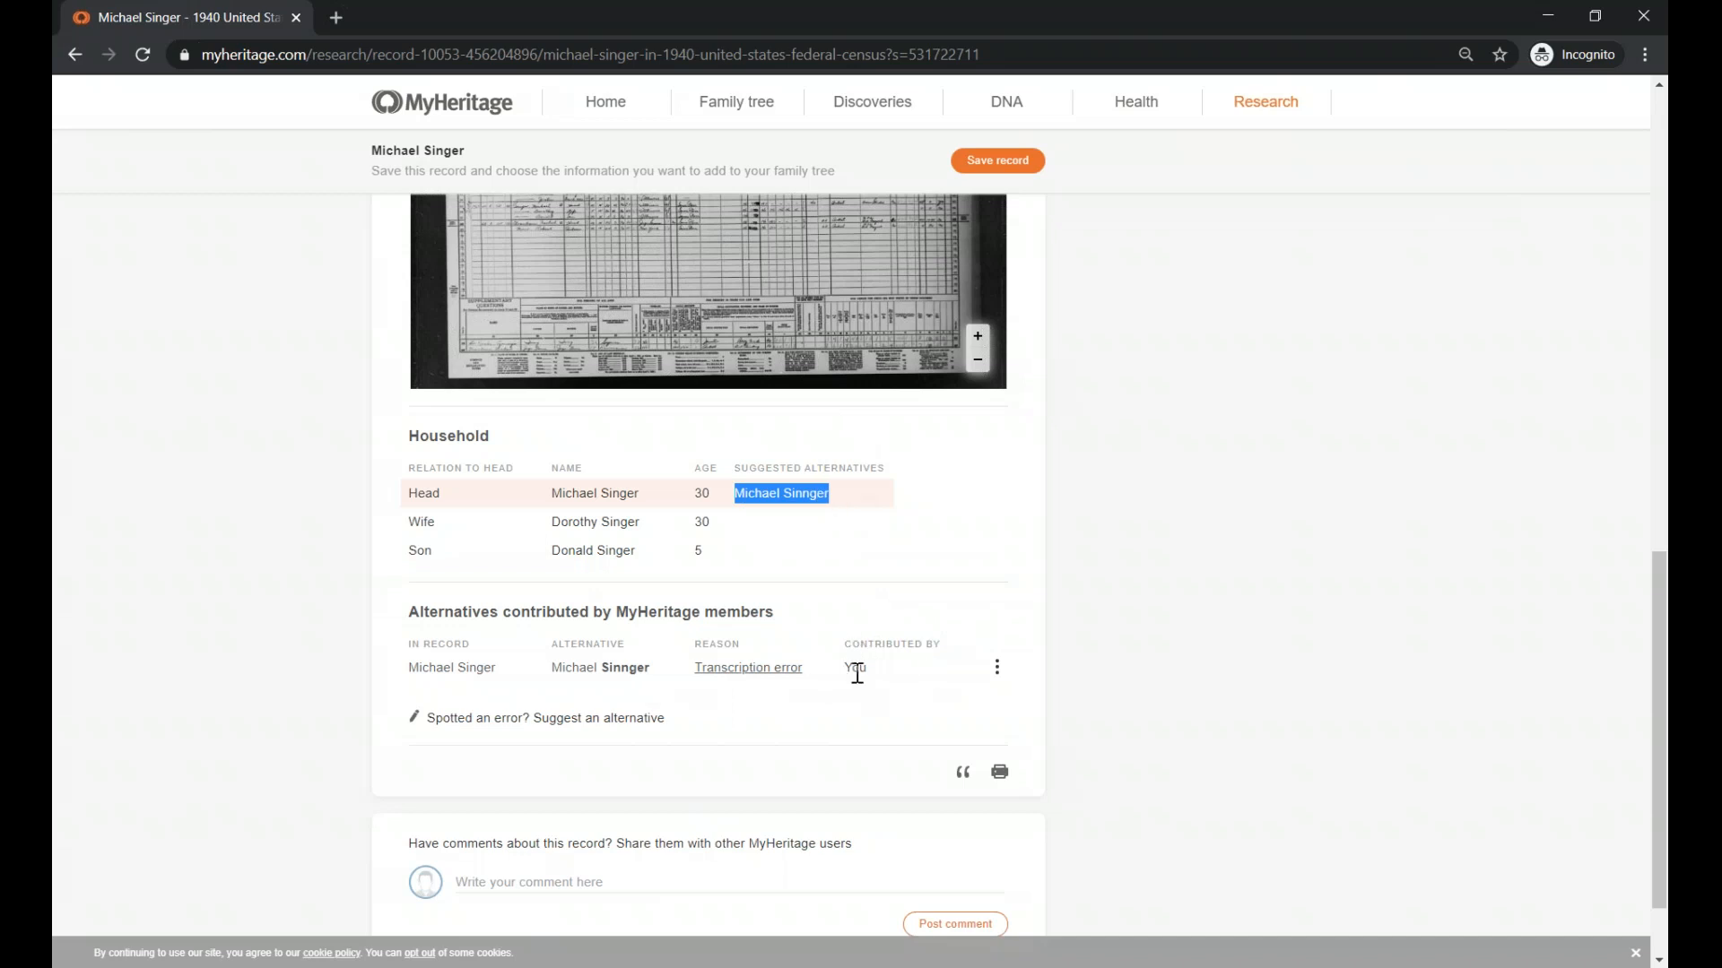
scroll(down, 3)
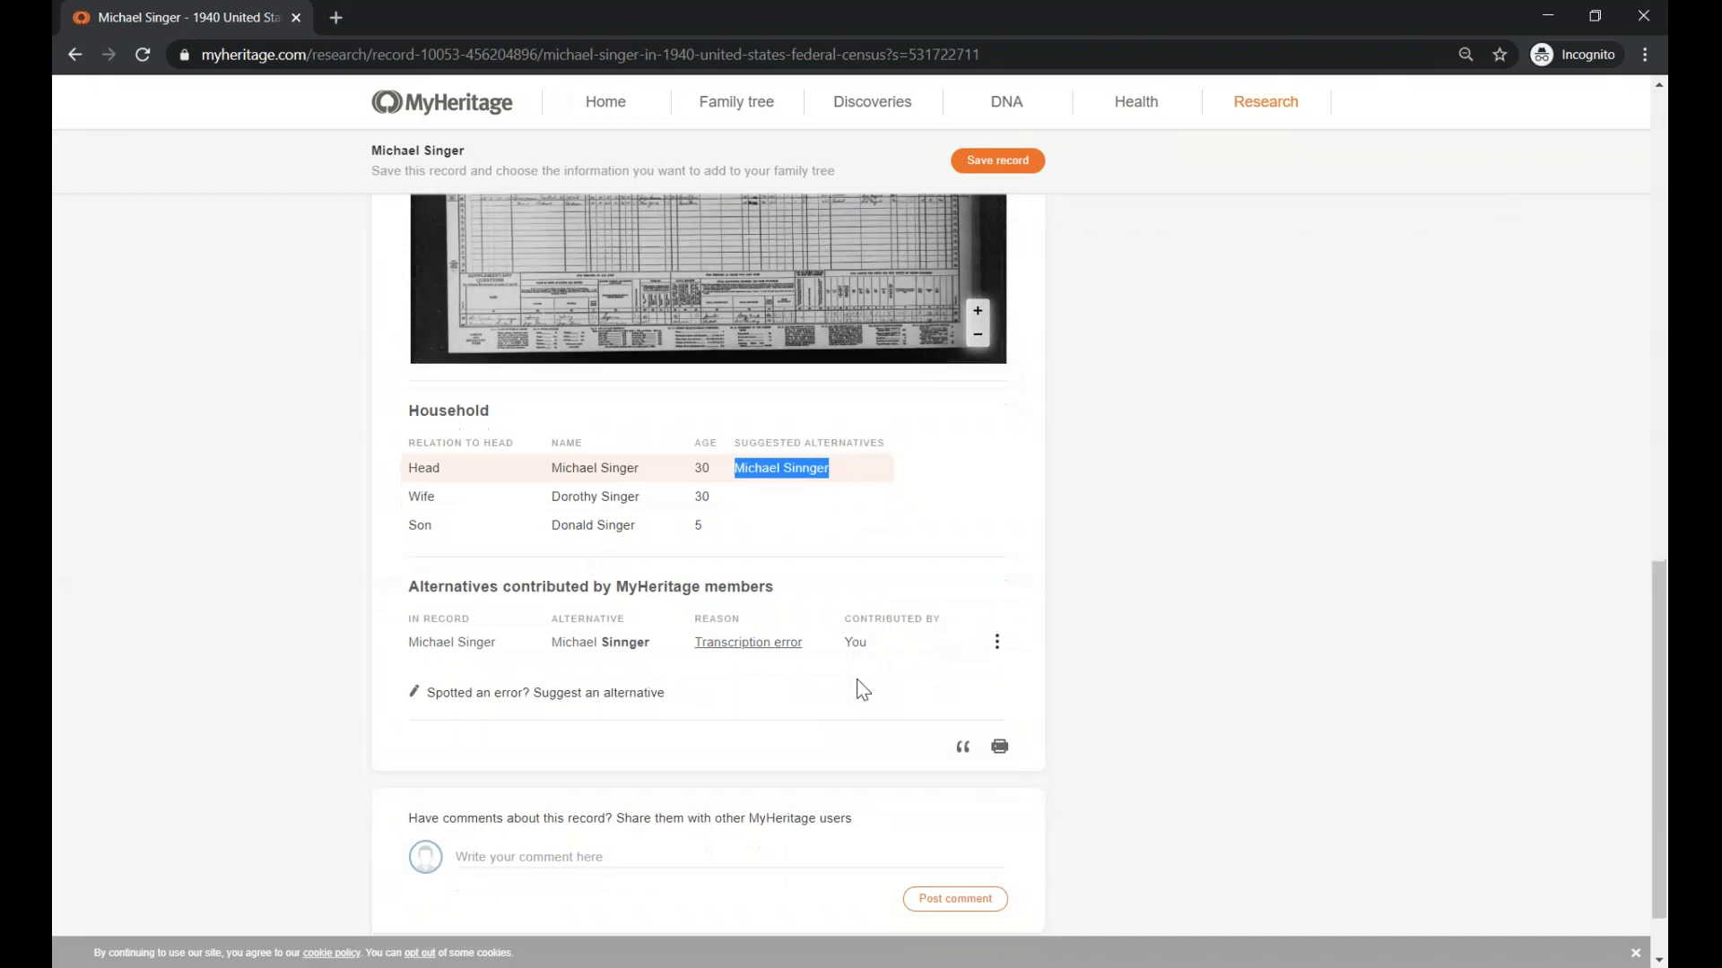
scroll(down, 3)
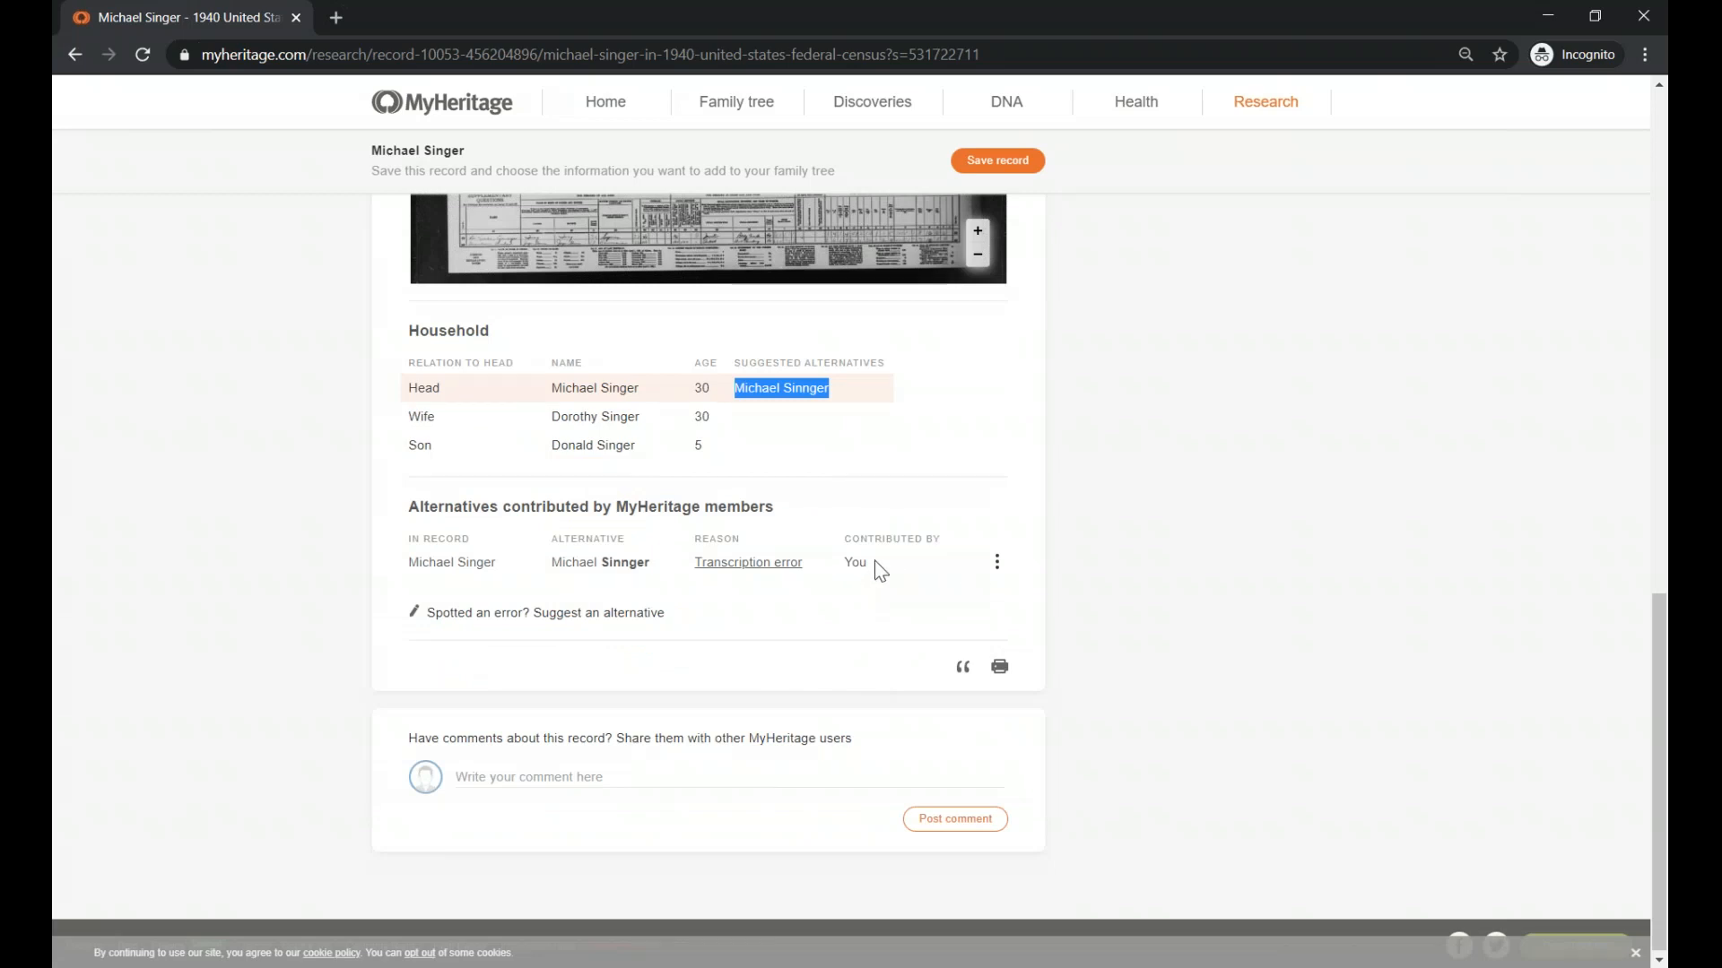
mouse_move(662, 745)
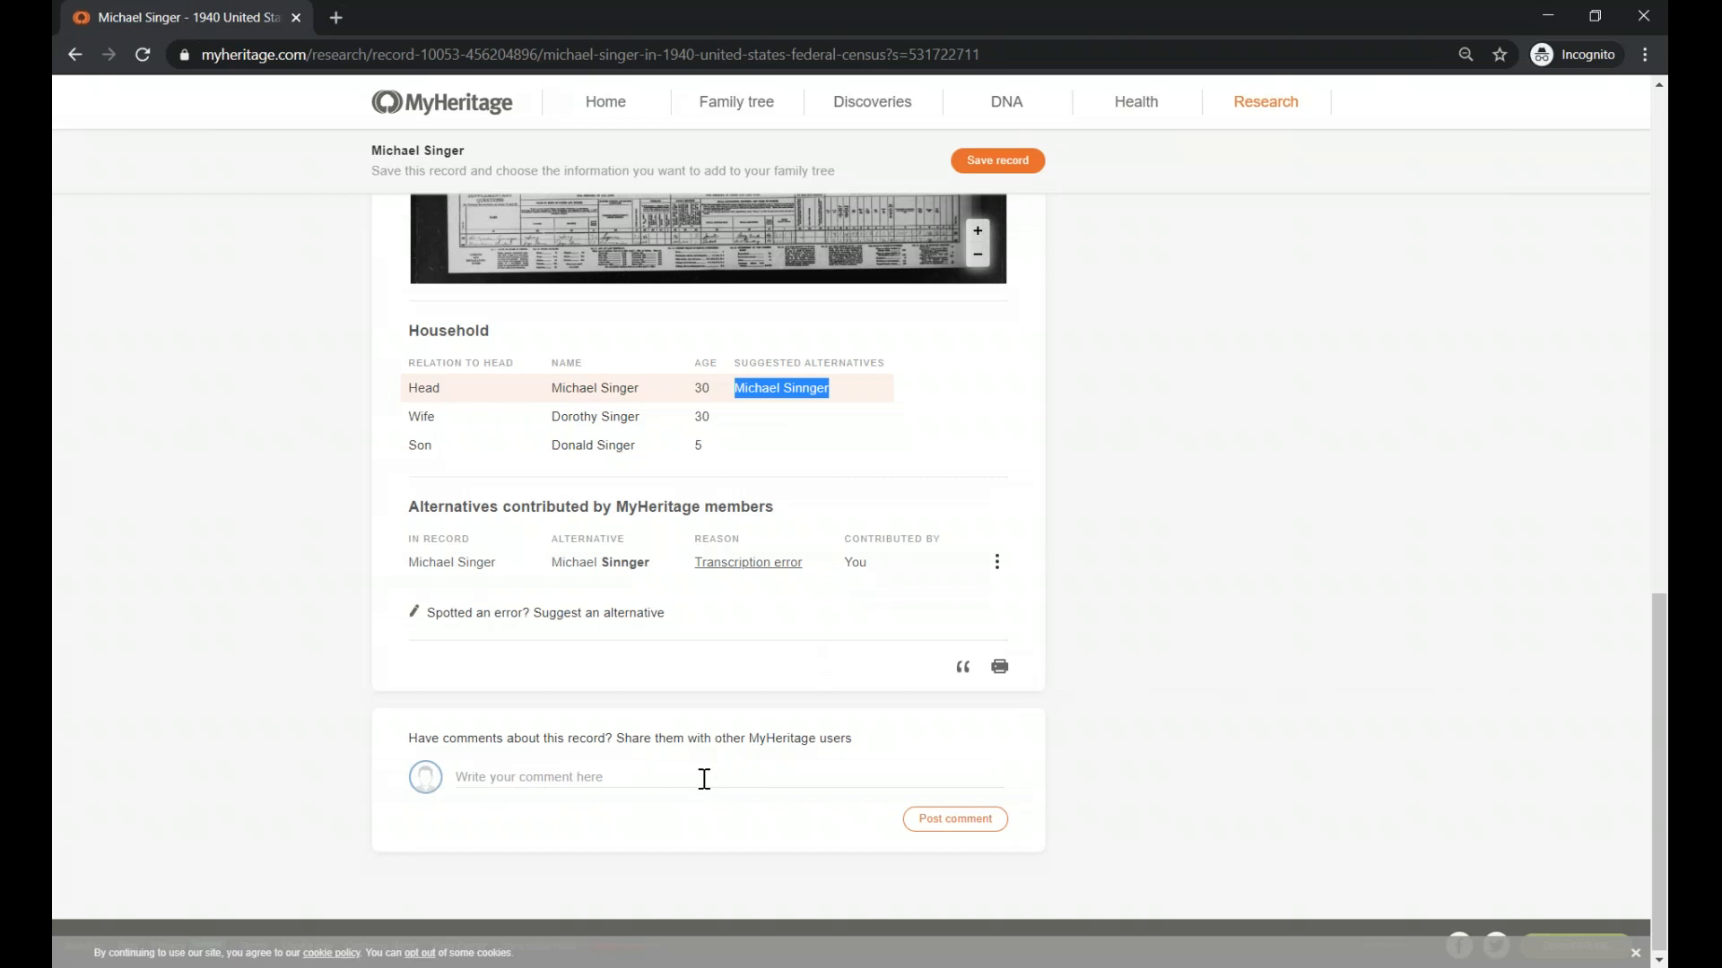
mouse_move(723, 772)
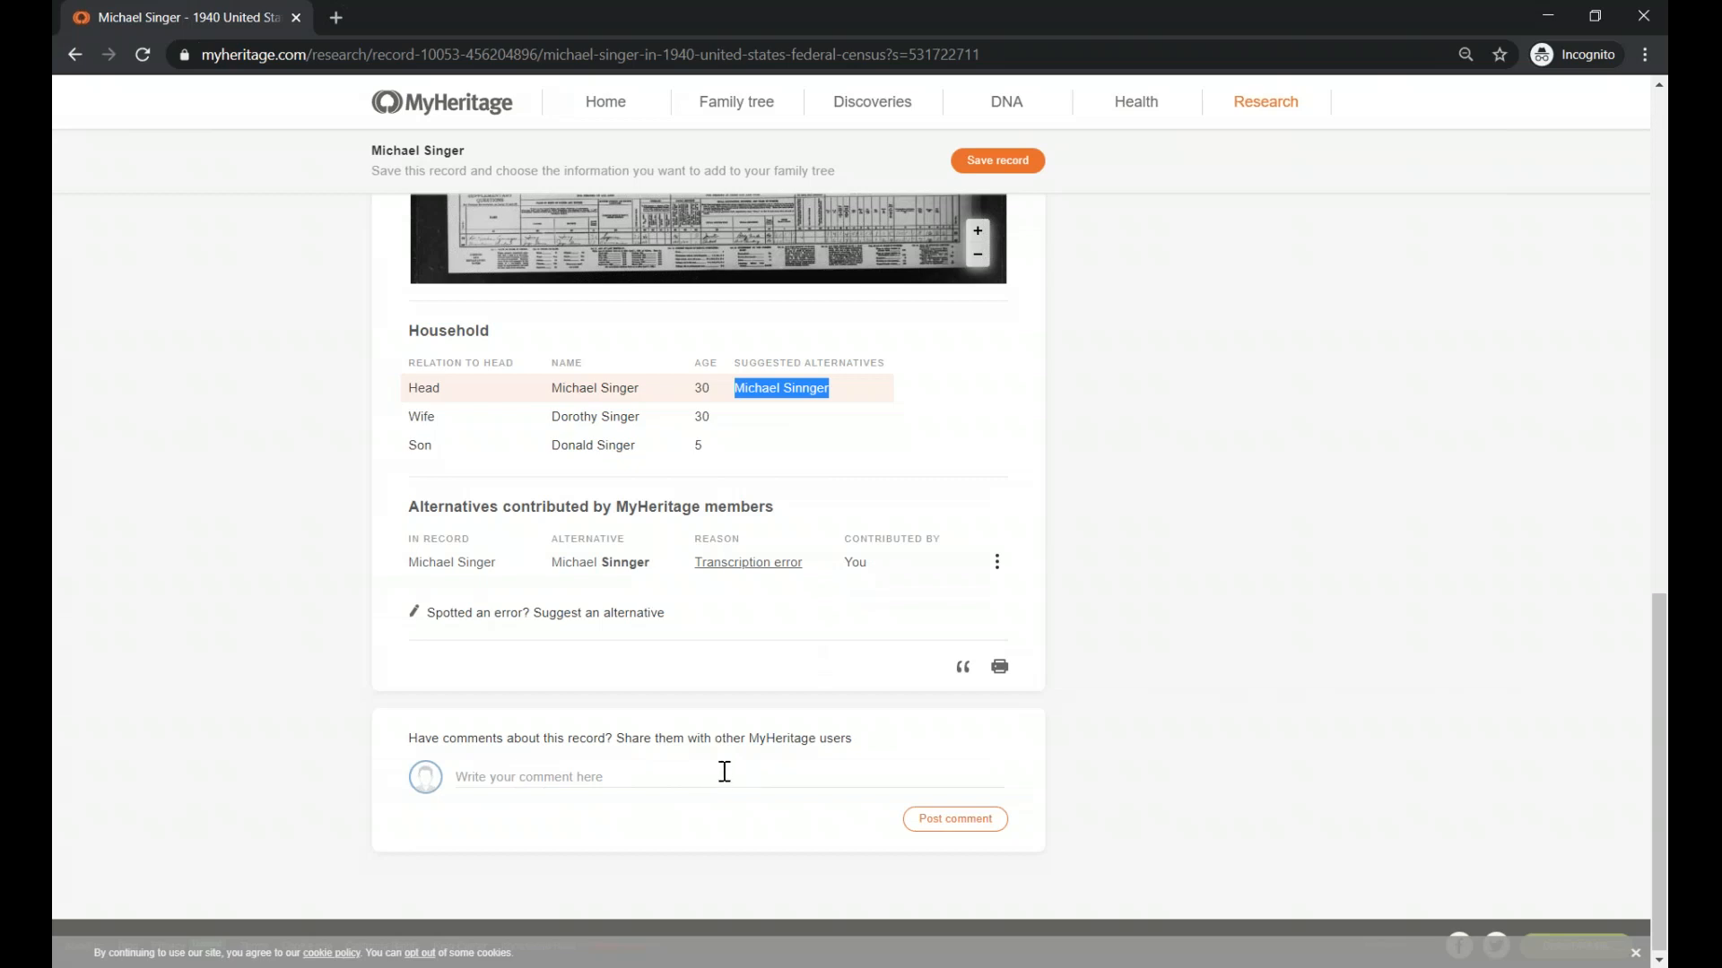
mouse_move(725, 766)
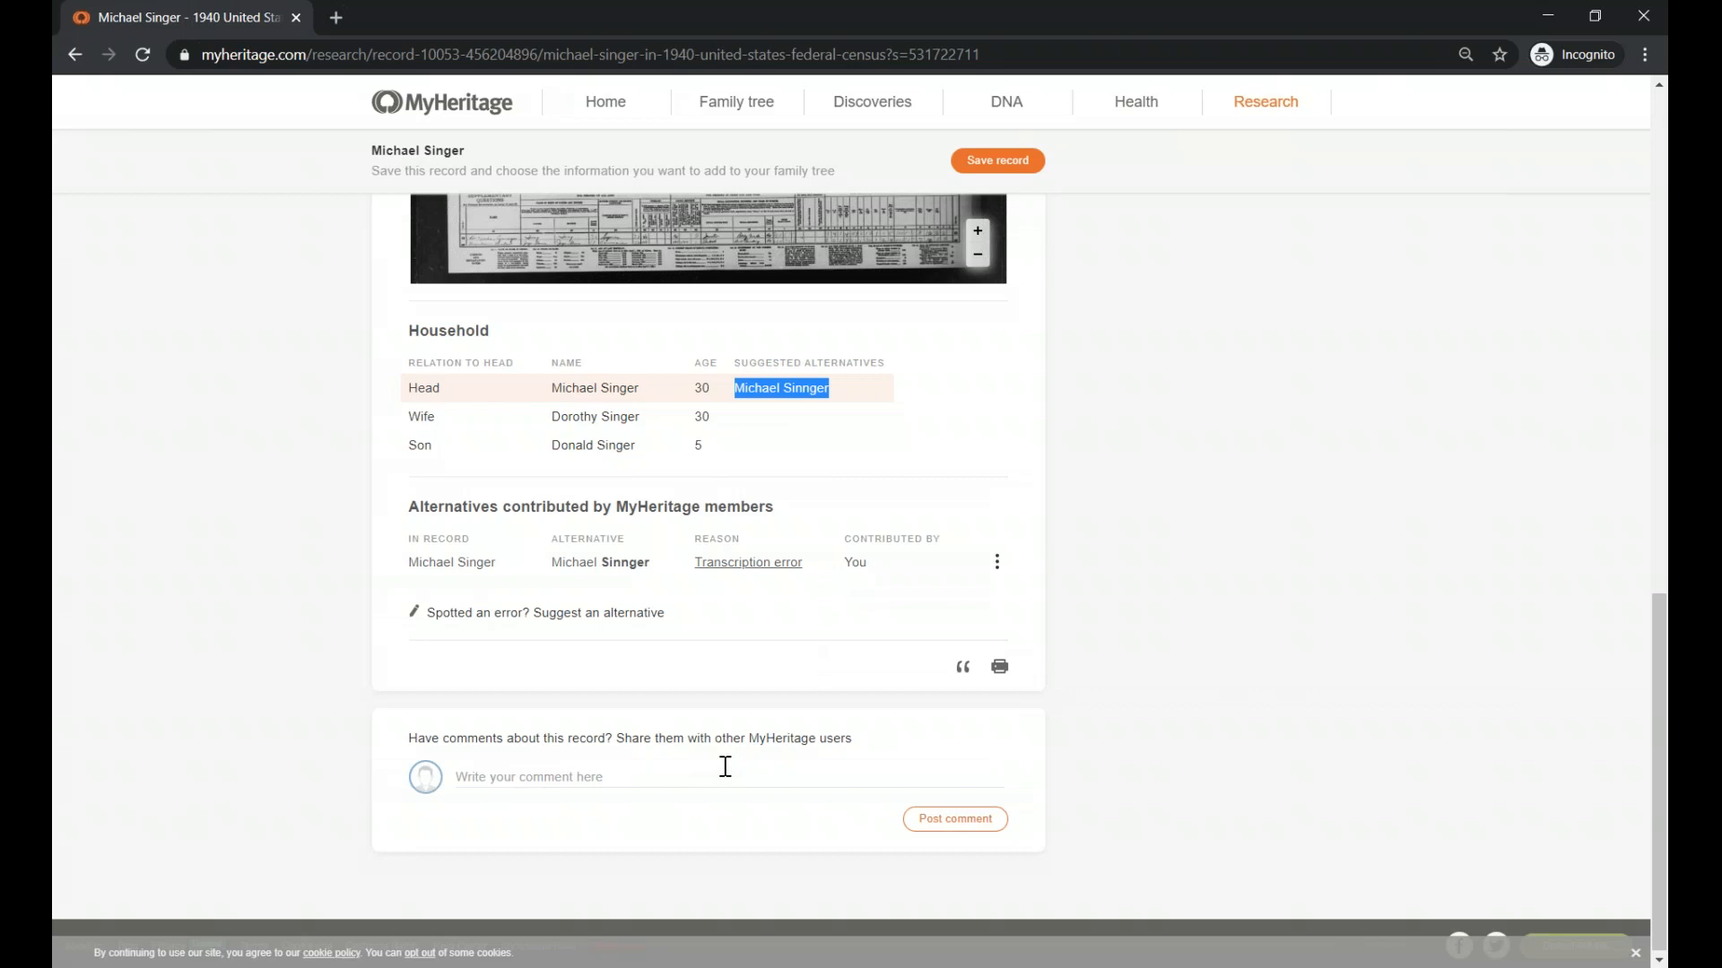
mouse_move(761, 779)
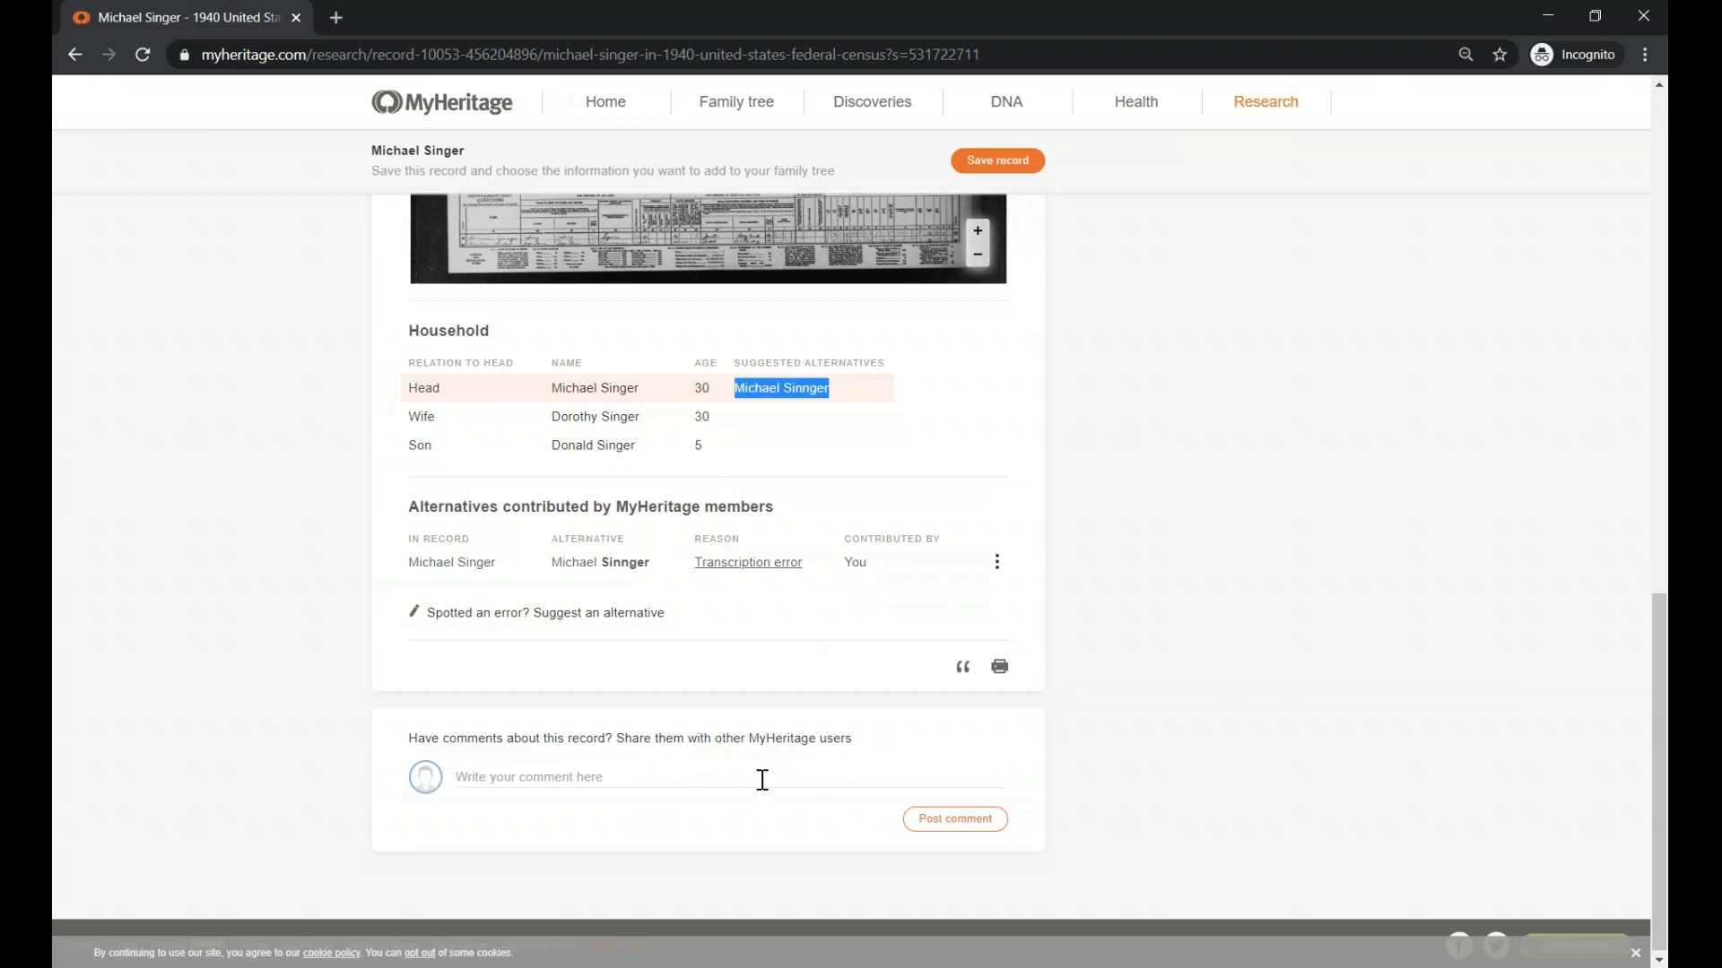
mouse_move(438, 809)
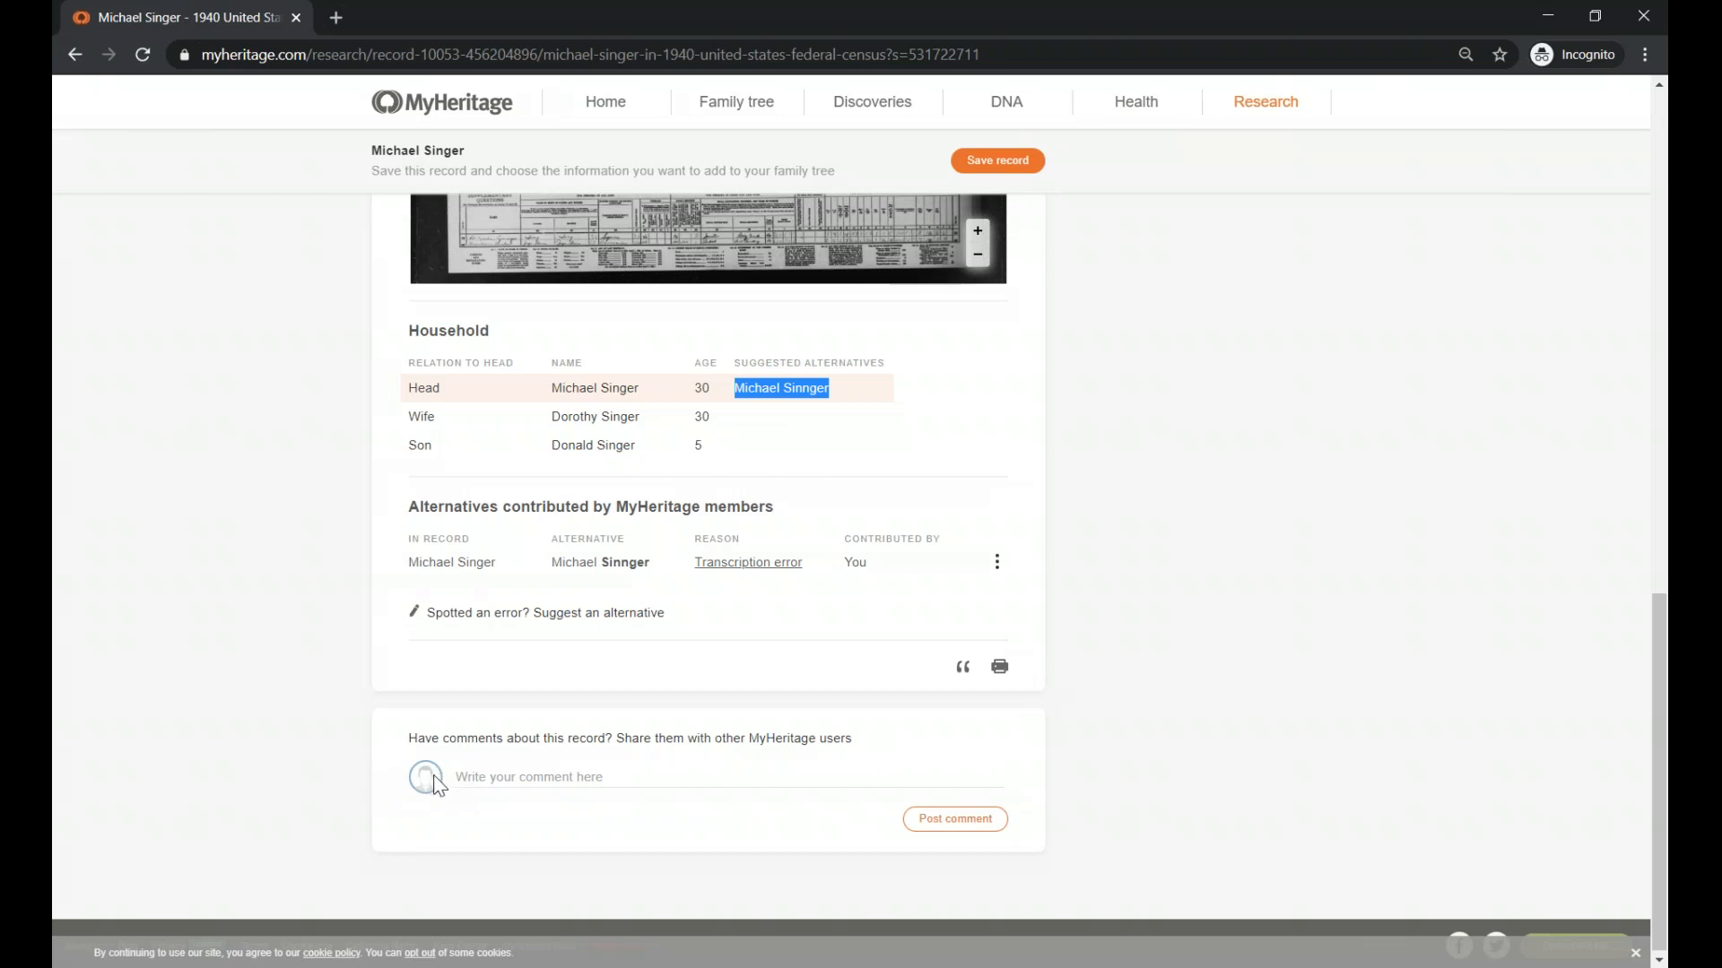
click(996, 561)
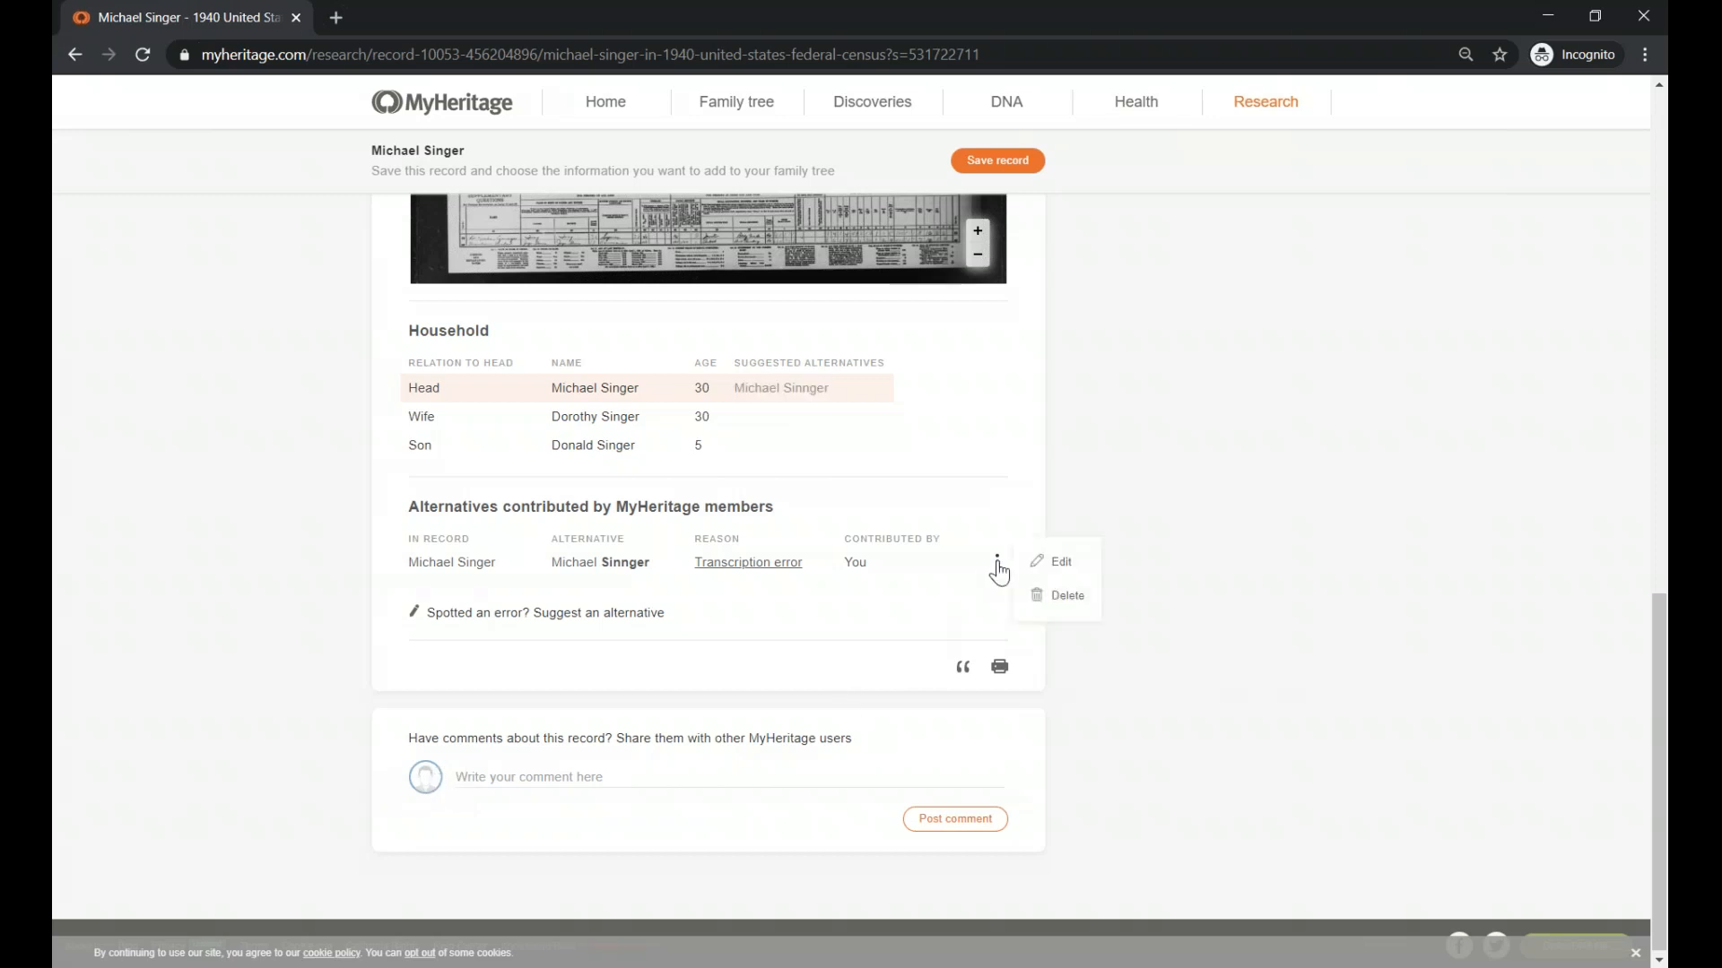
click(1067, 595)
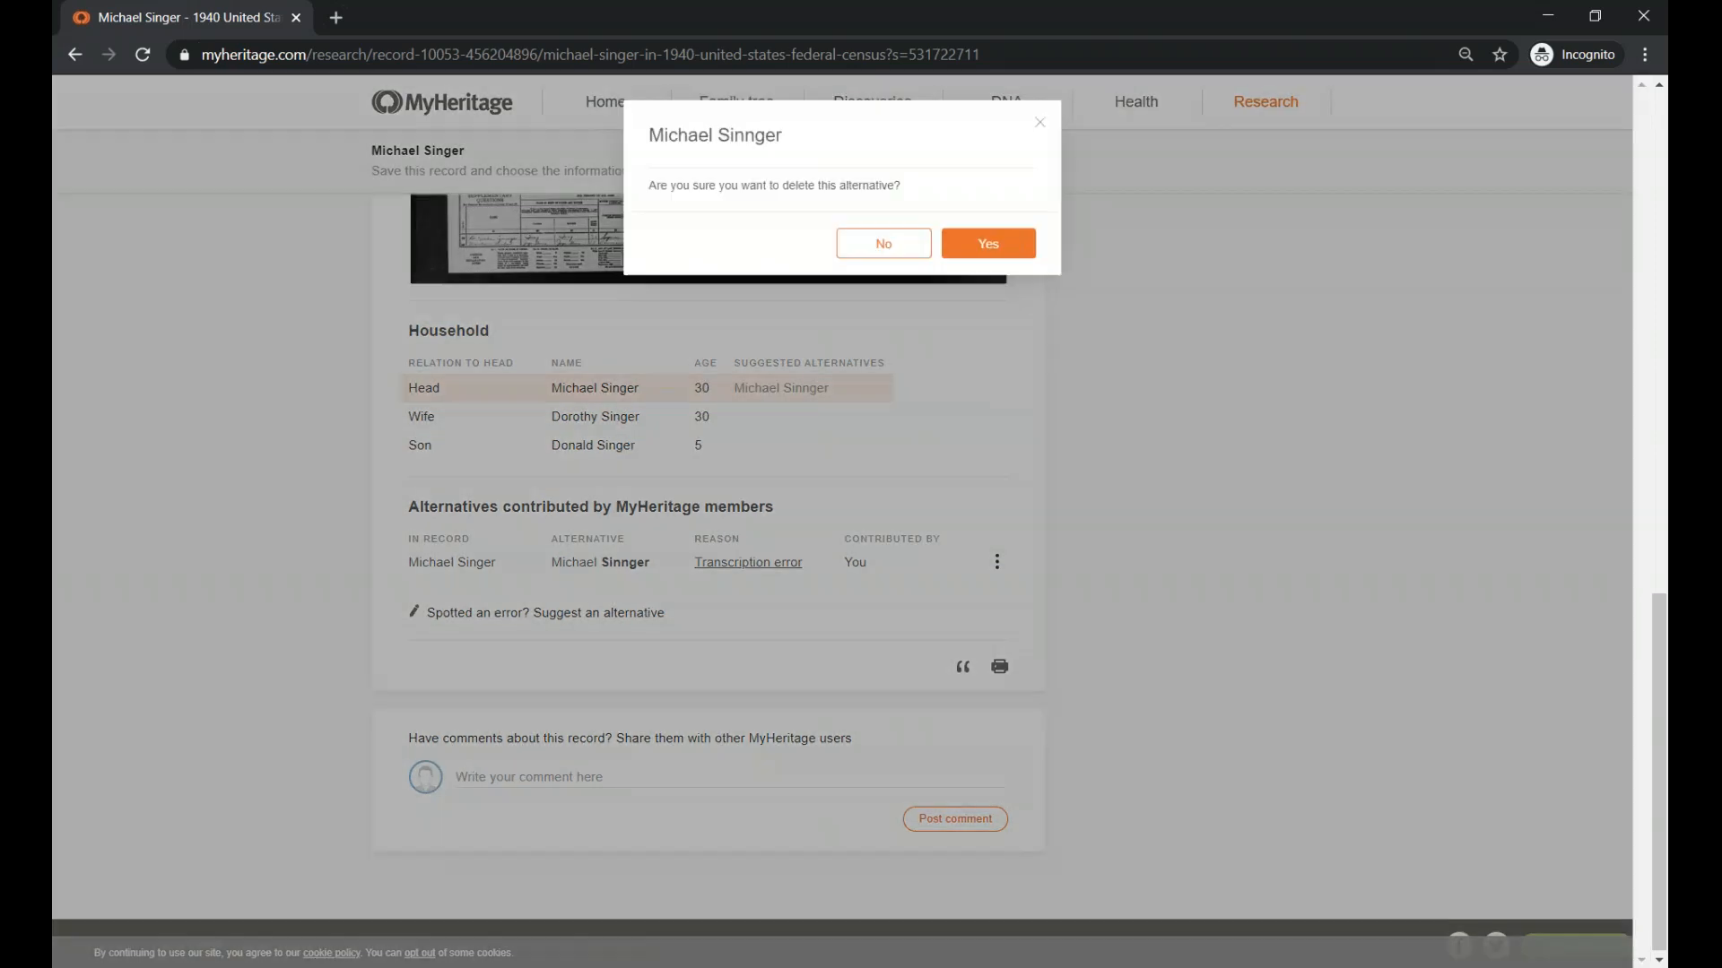
click(987, 243)
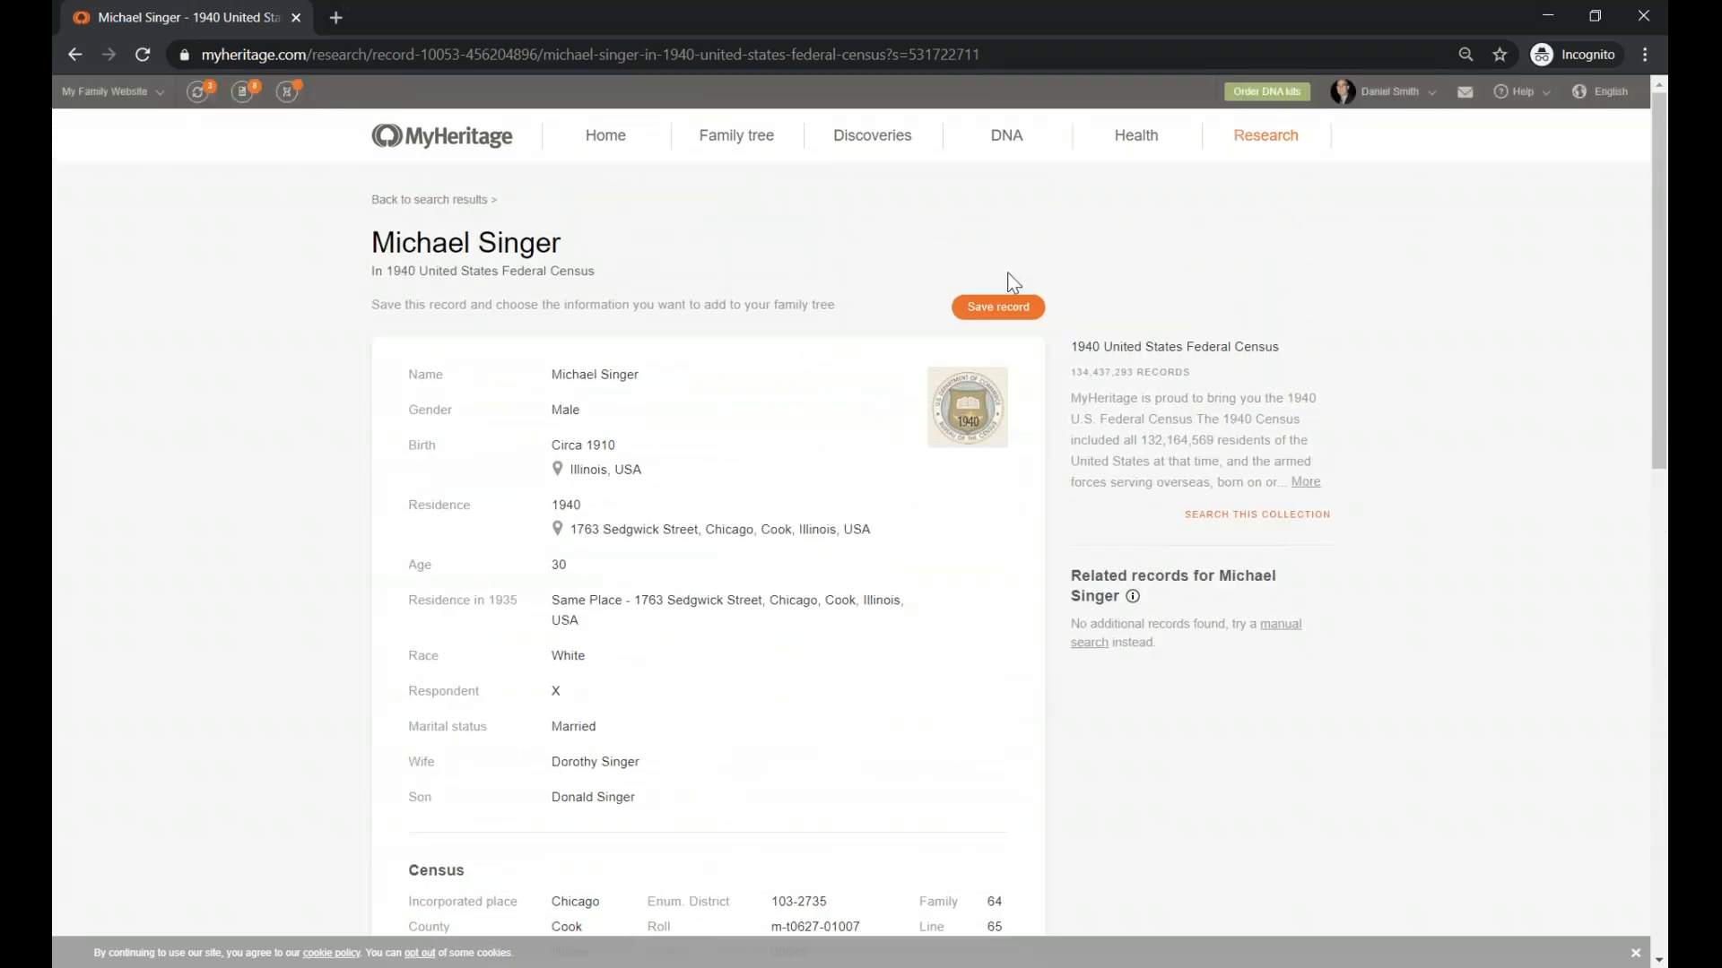
mouse_move(934, 229)
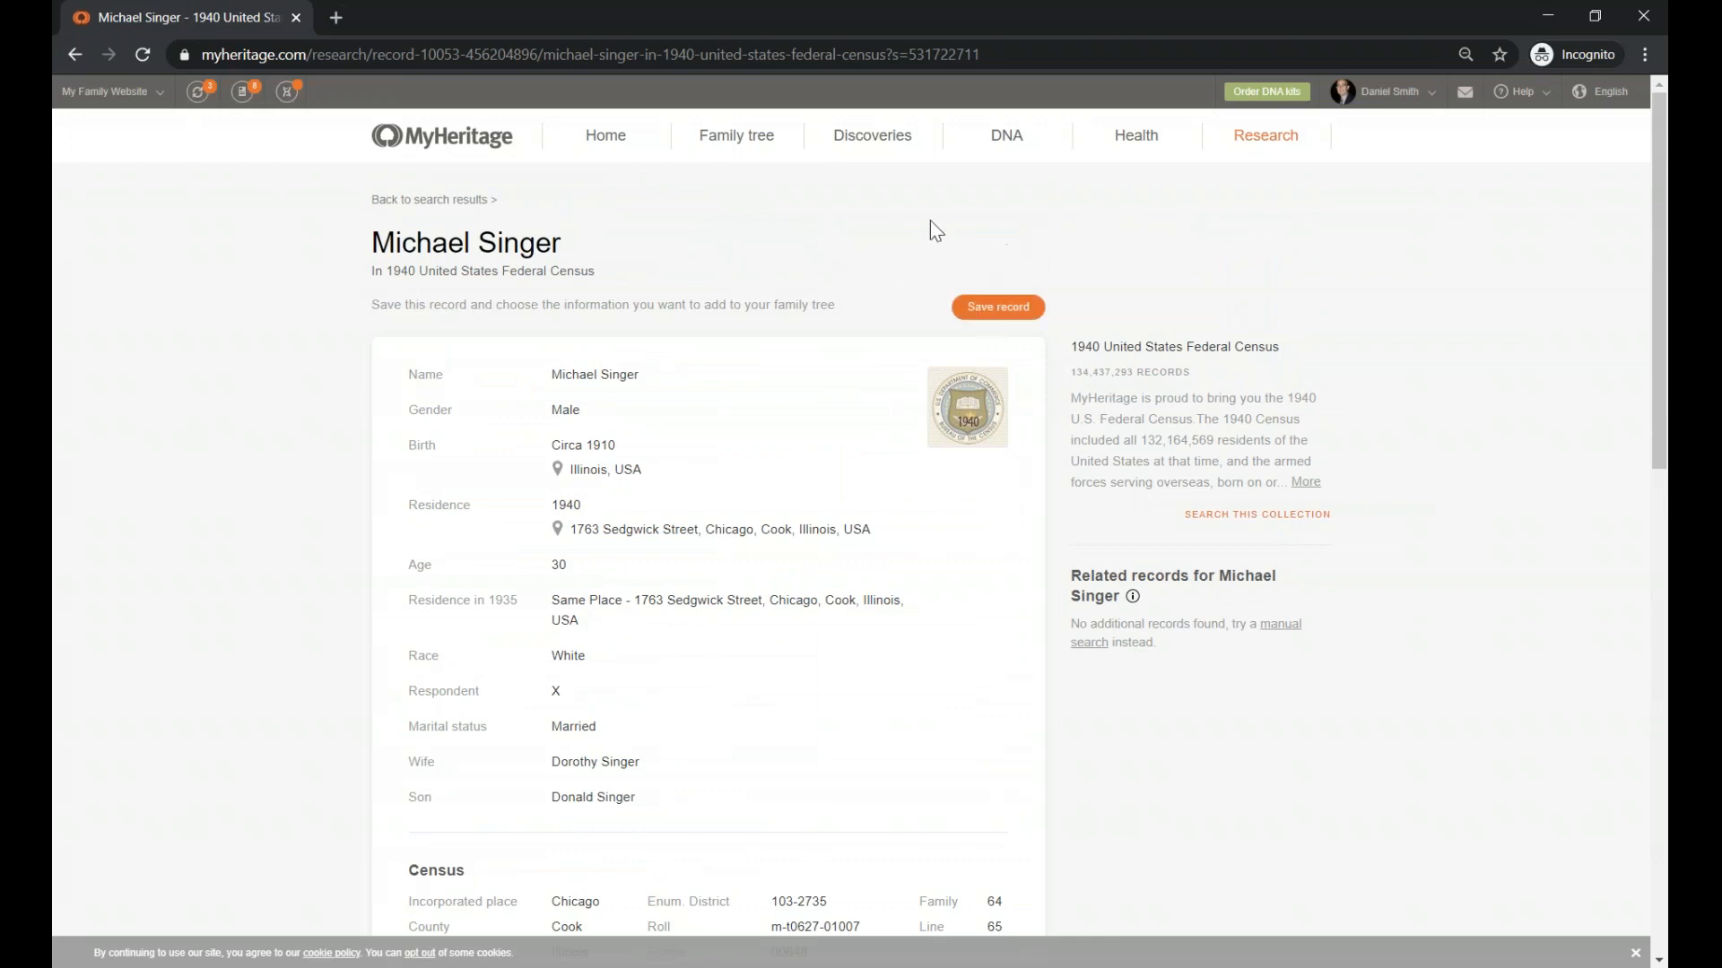
scroll(down, 3)
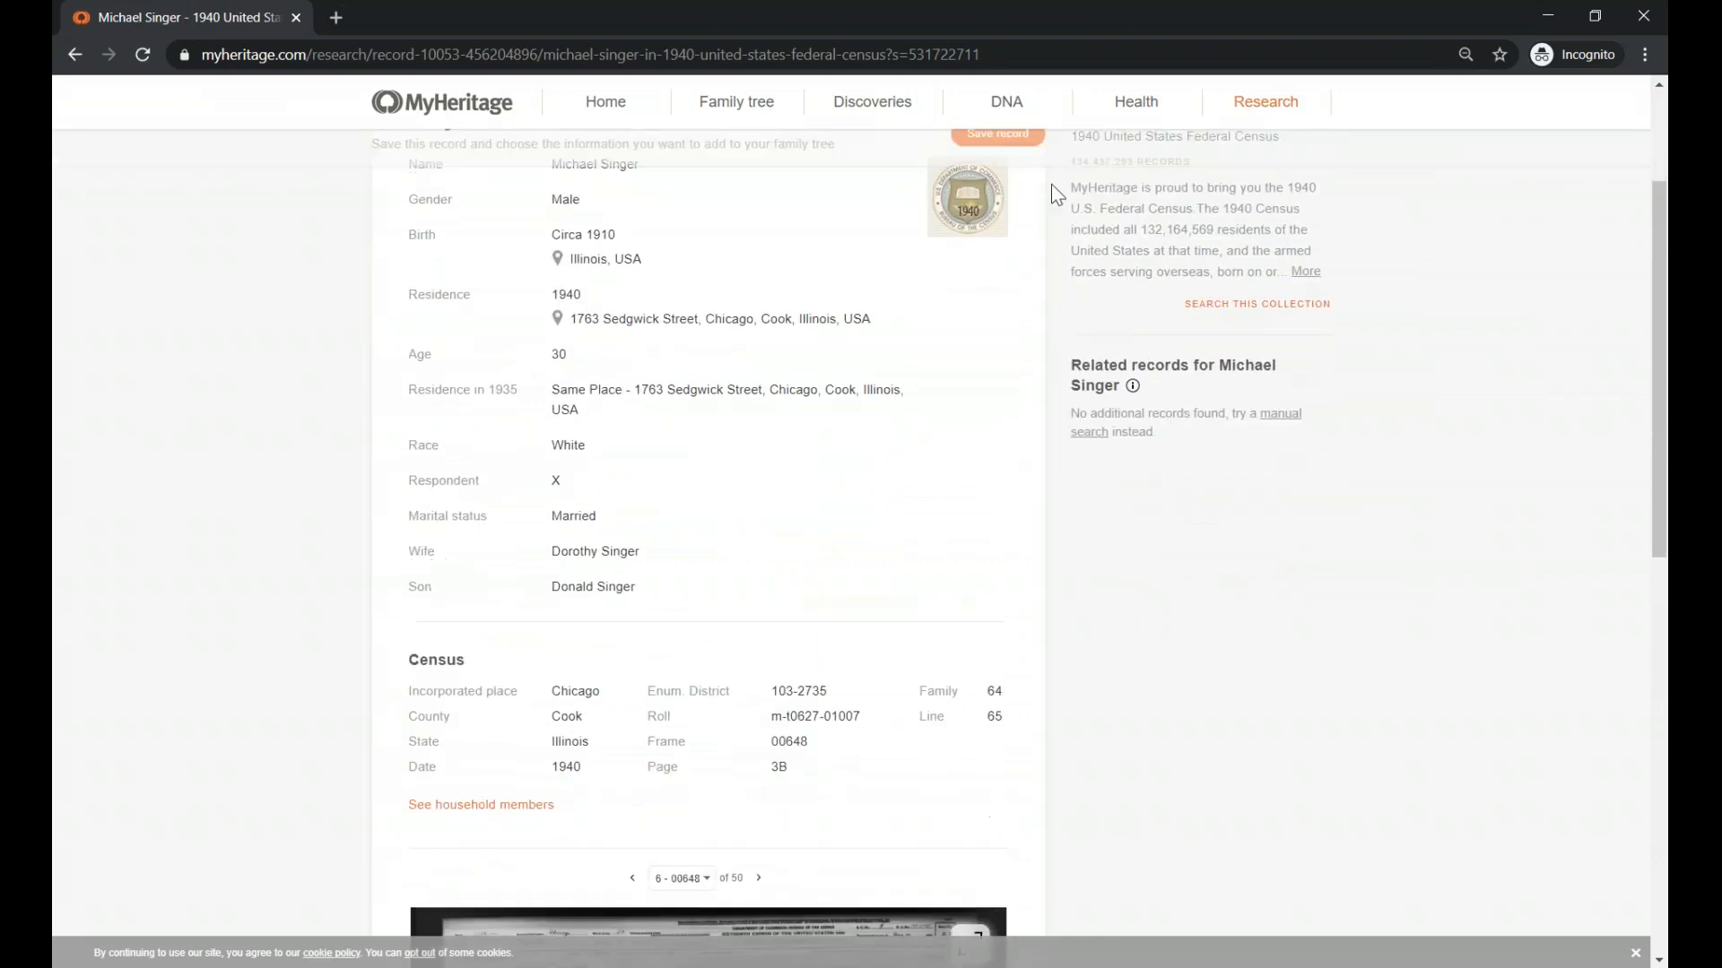
scroll(down, 3)
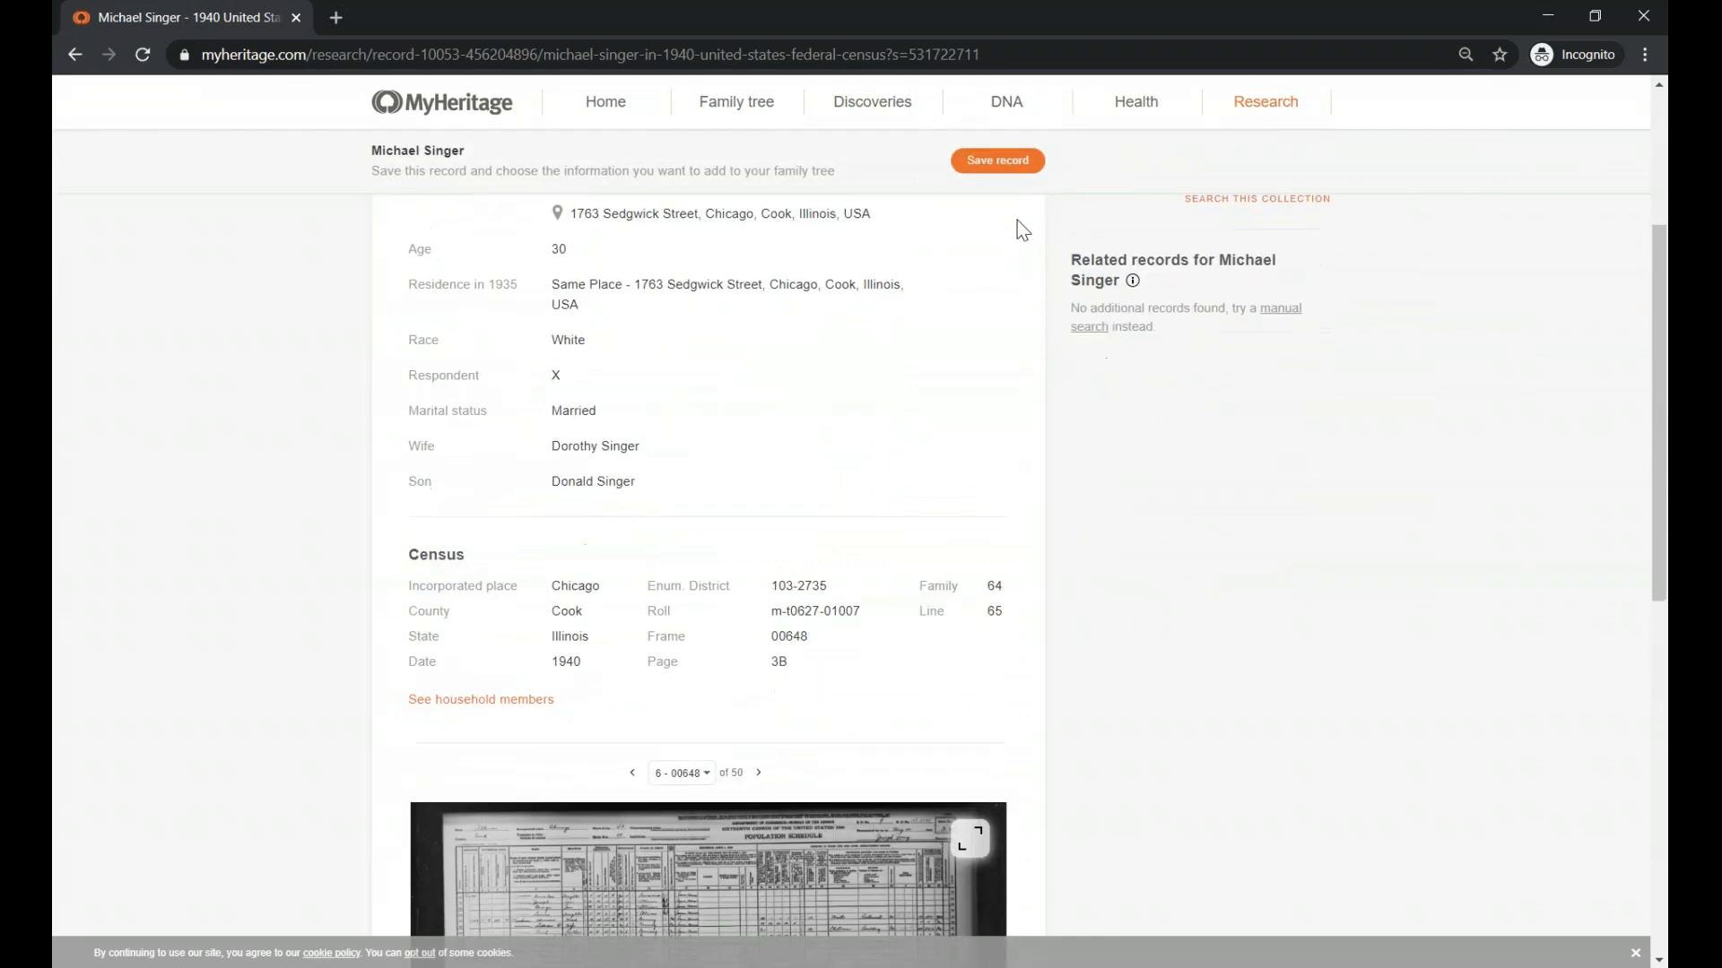
mouse_move(982, 163)
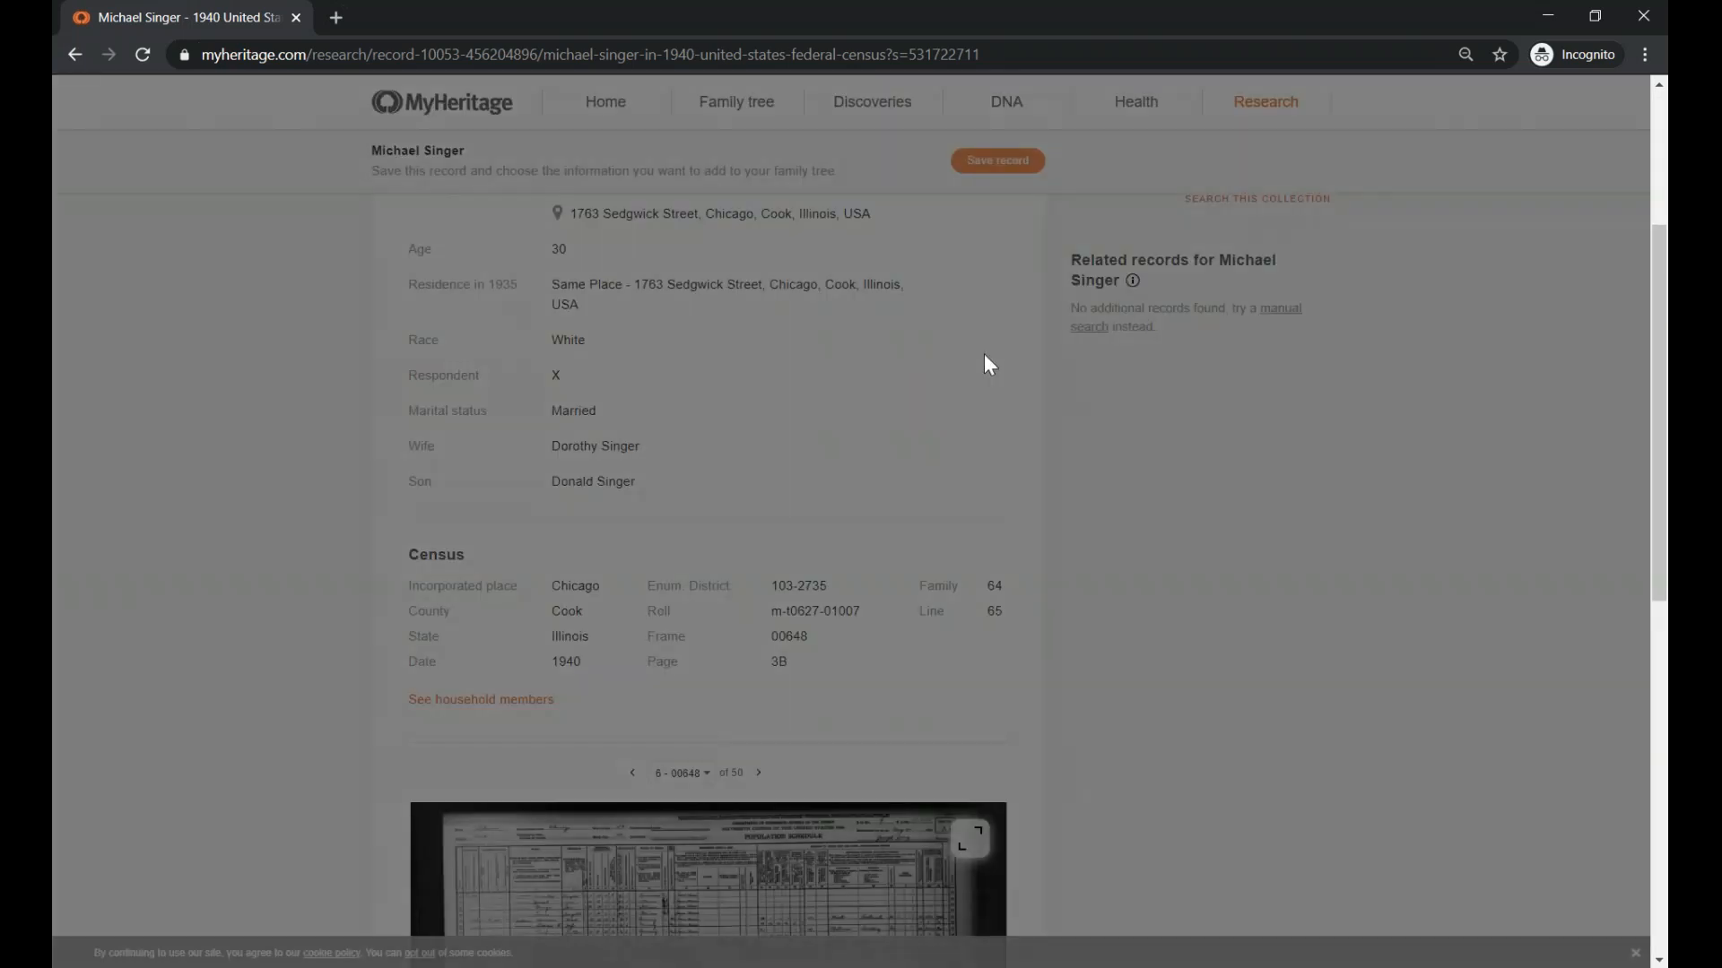
click(997, 160)
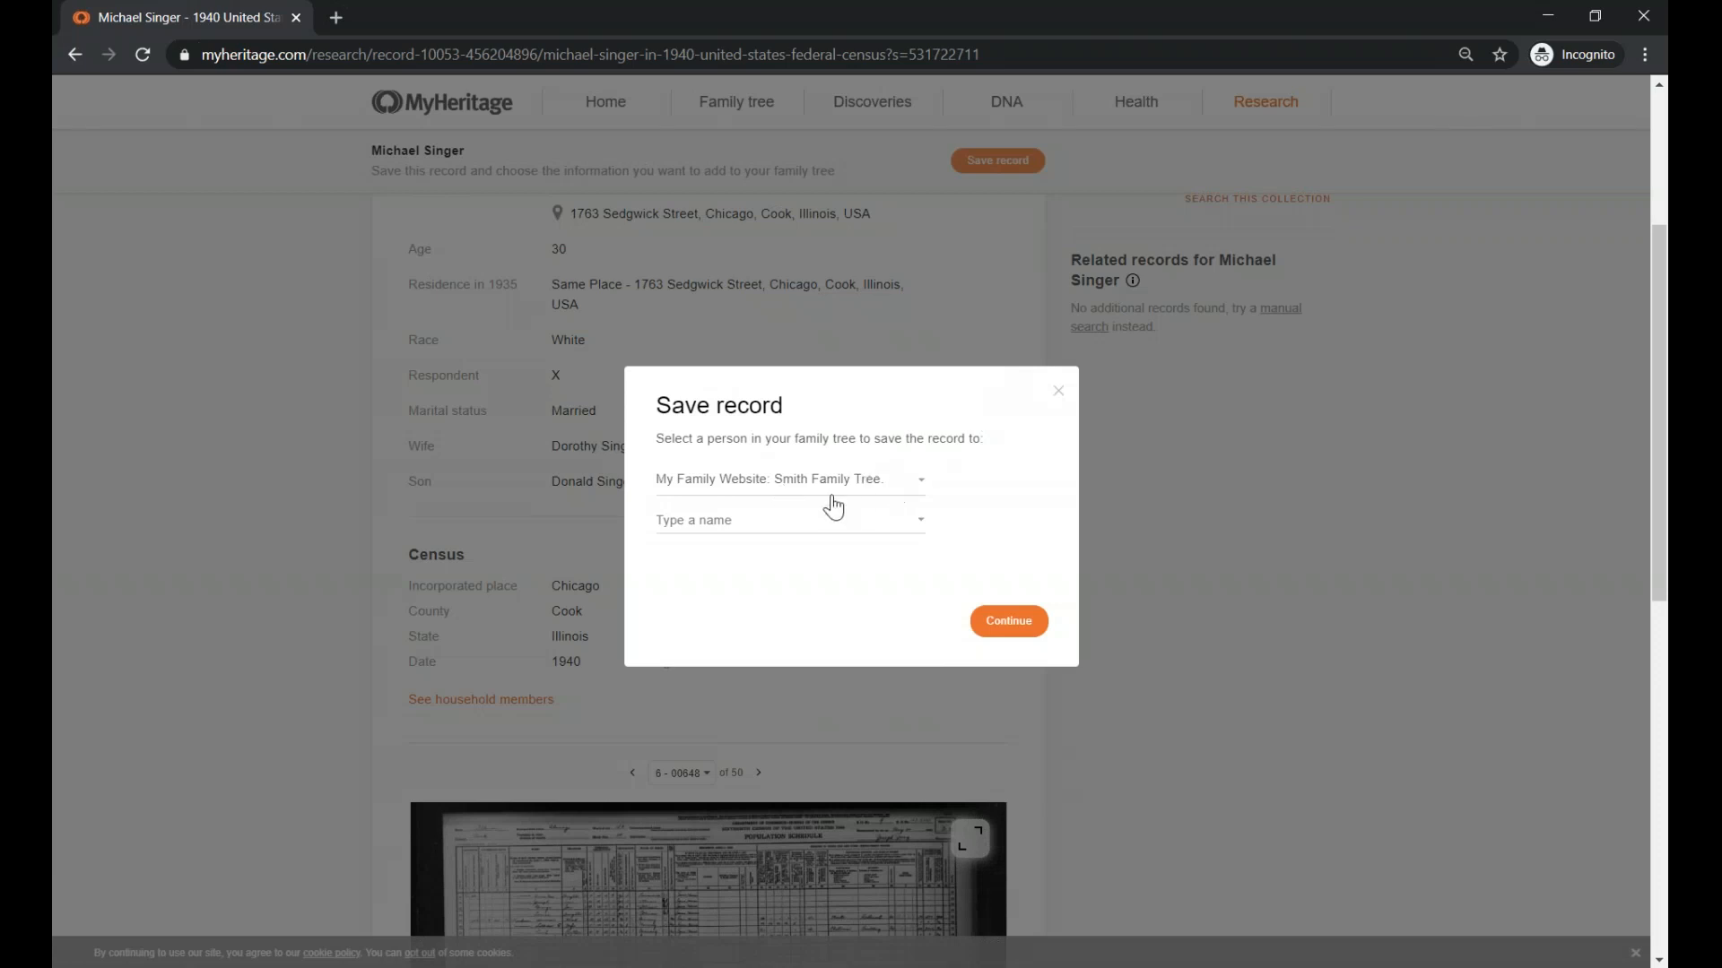
text(jan)
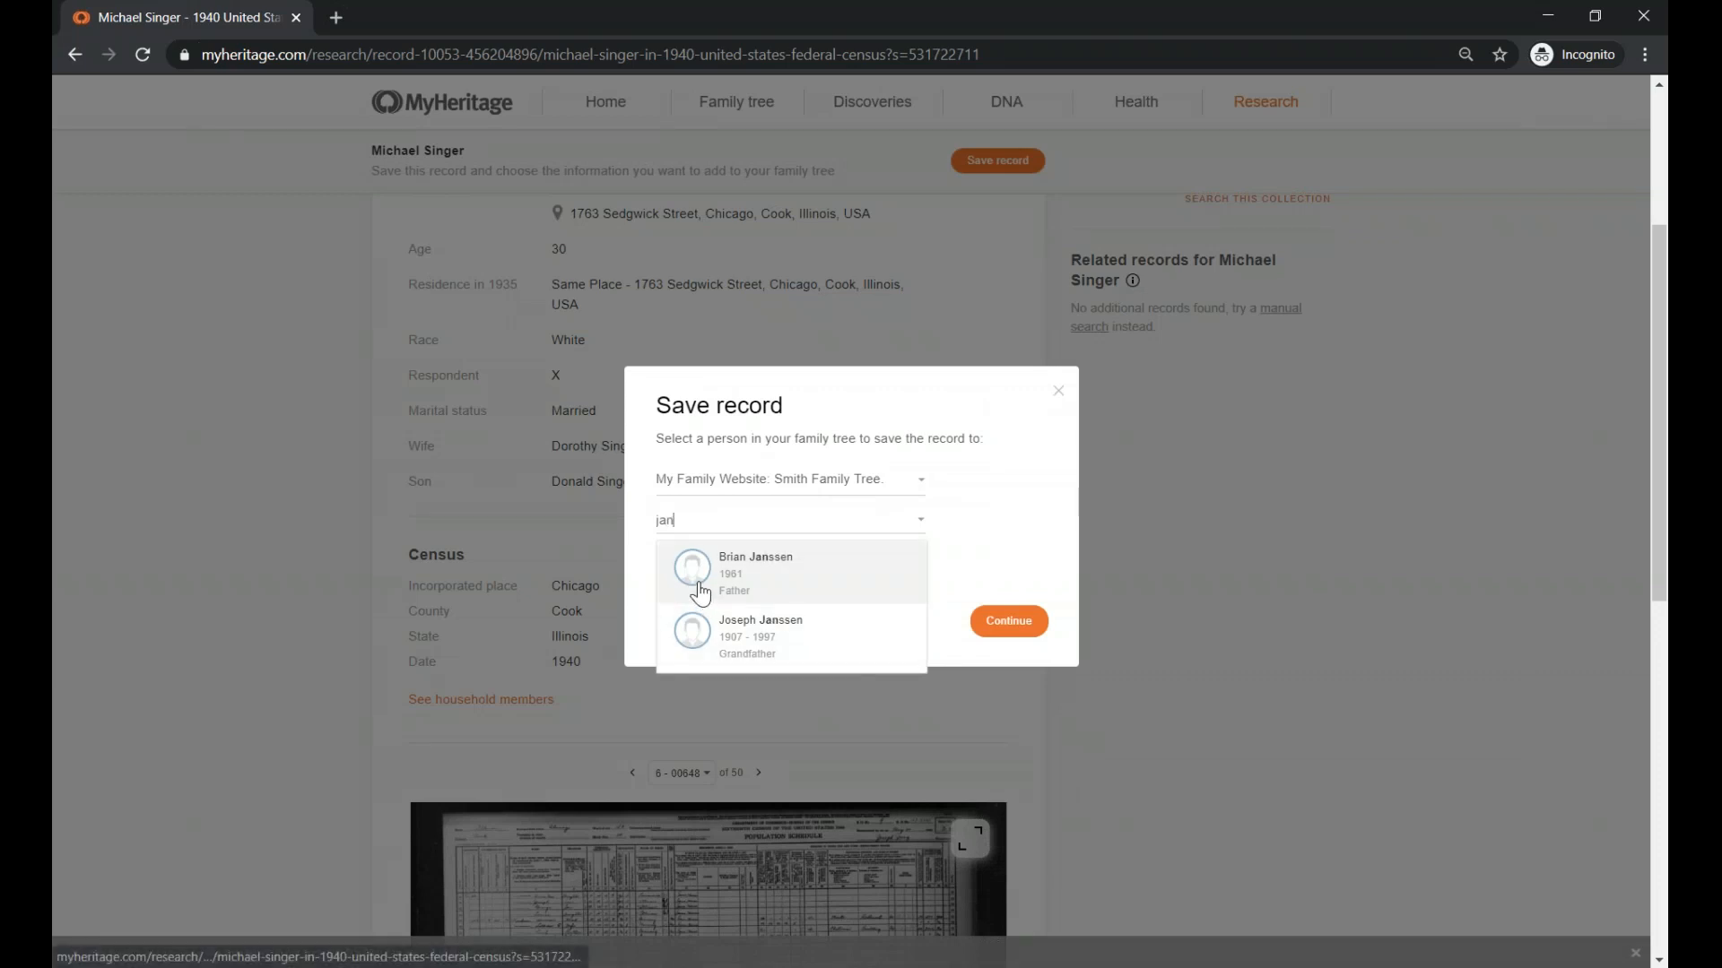
click(755, 573)
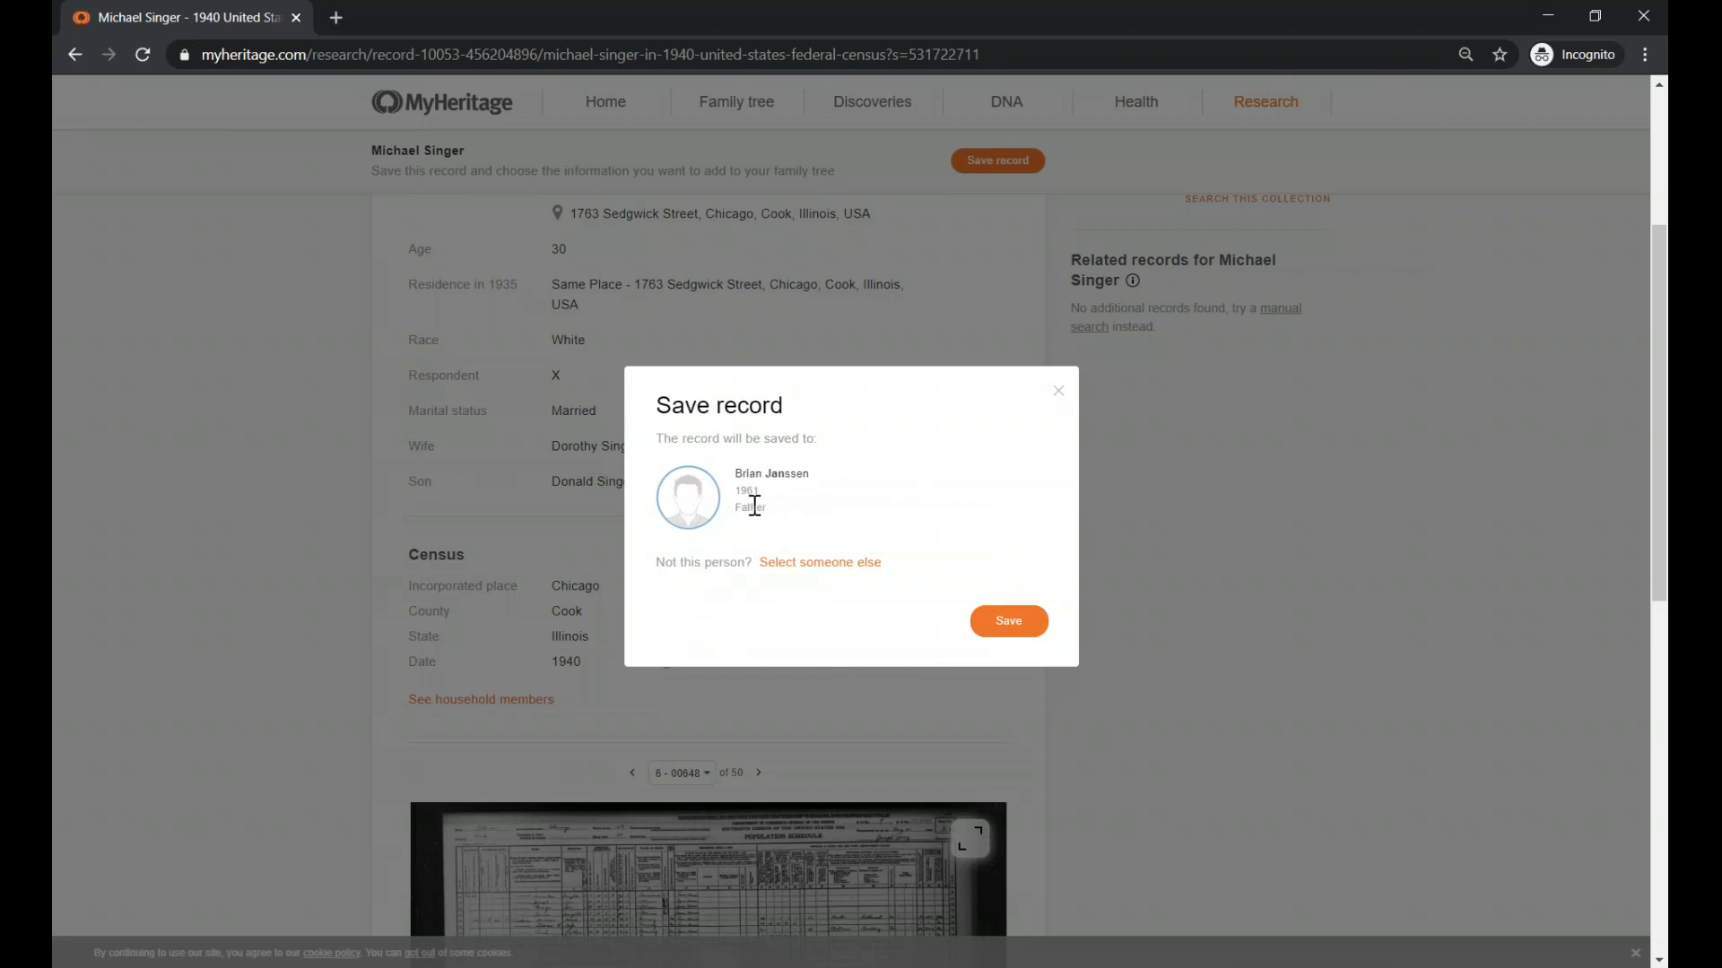
mouse_move(1009, 621)
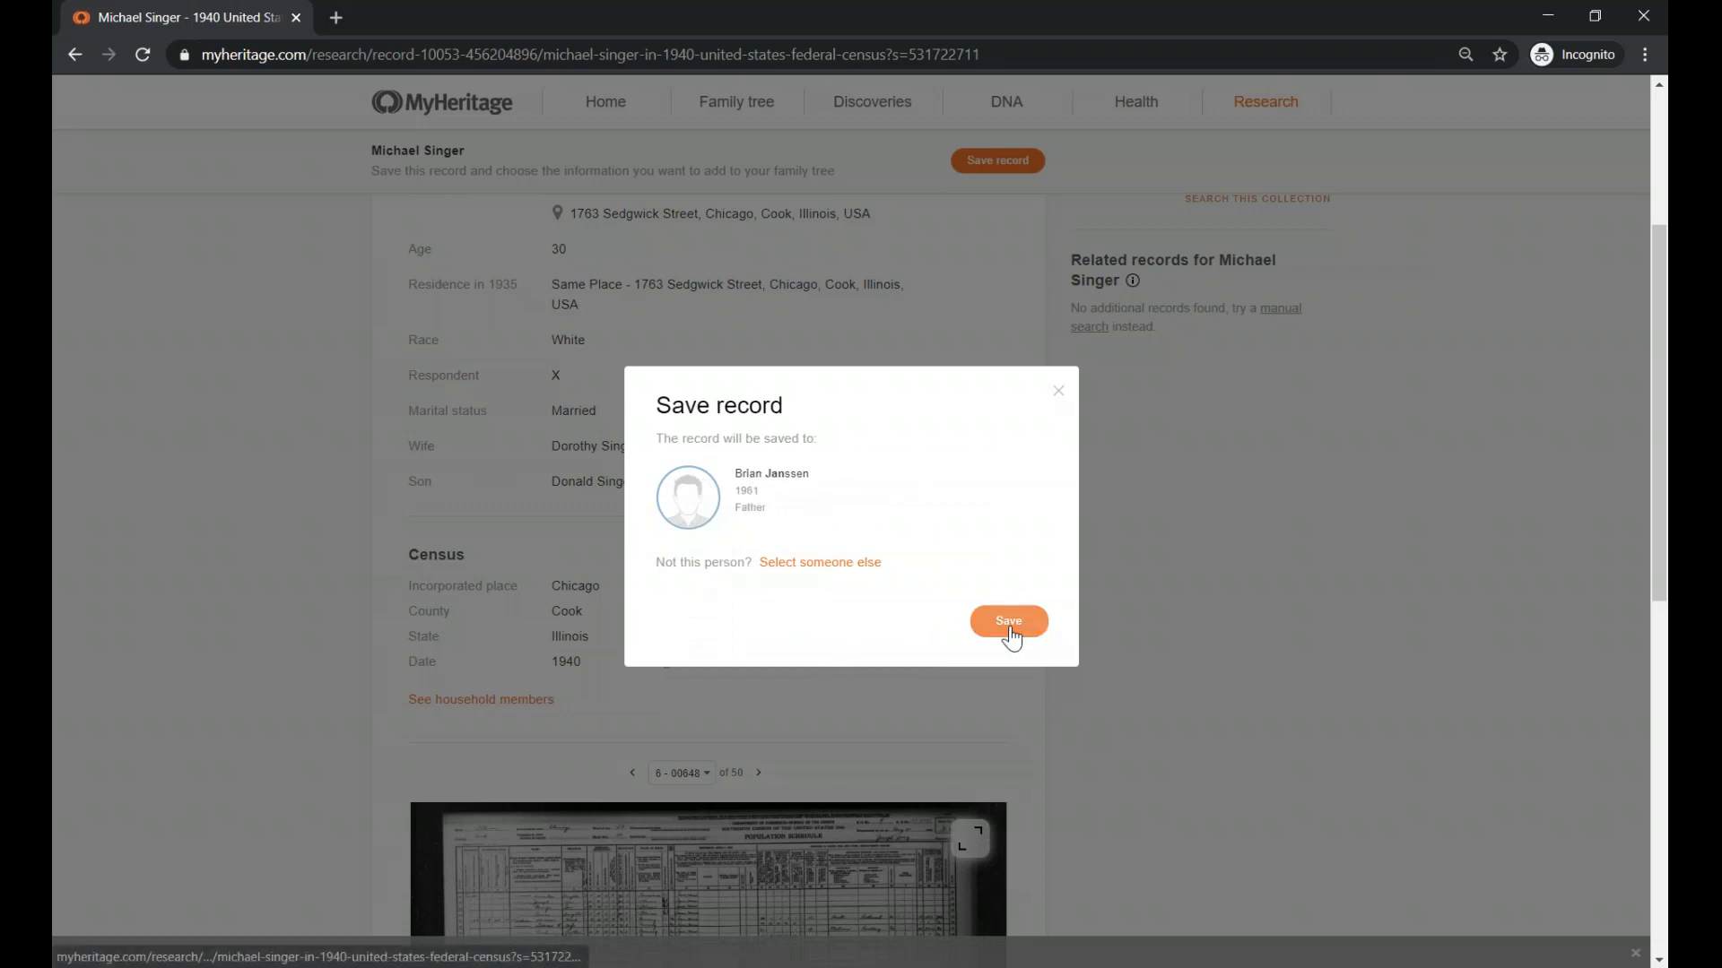
click(1008, 620)
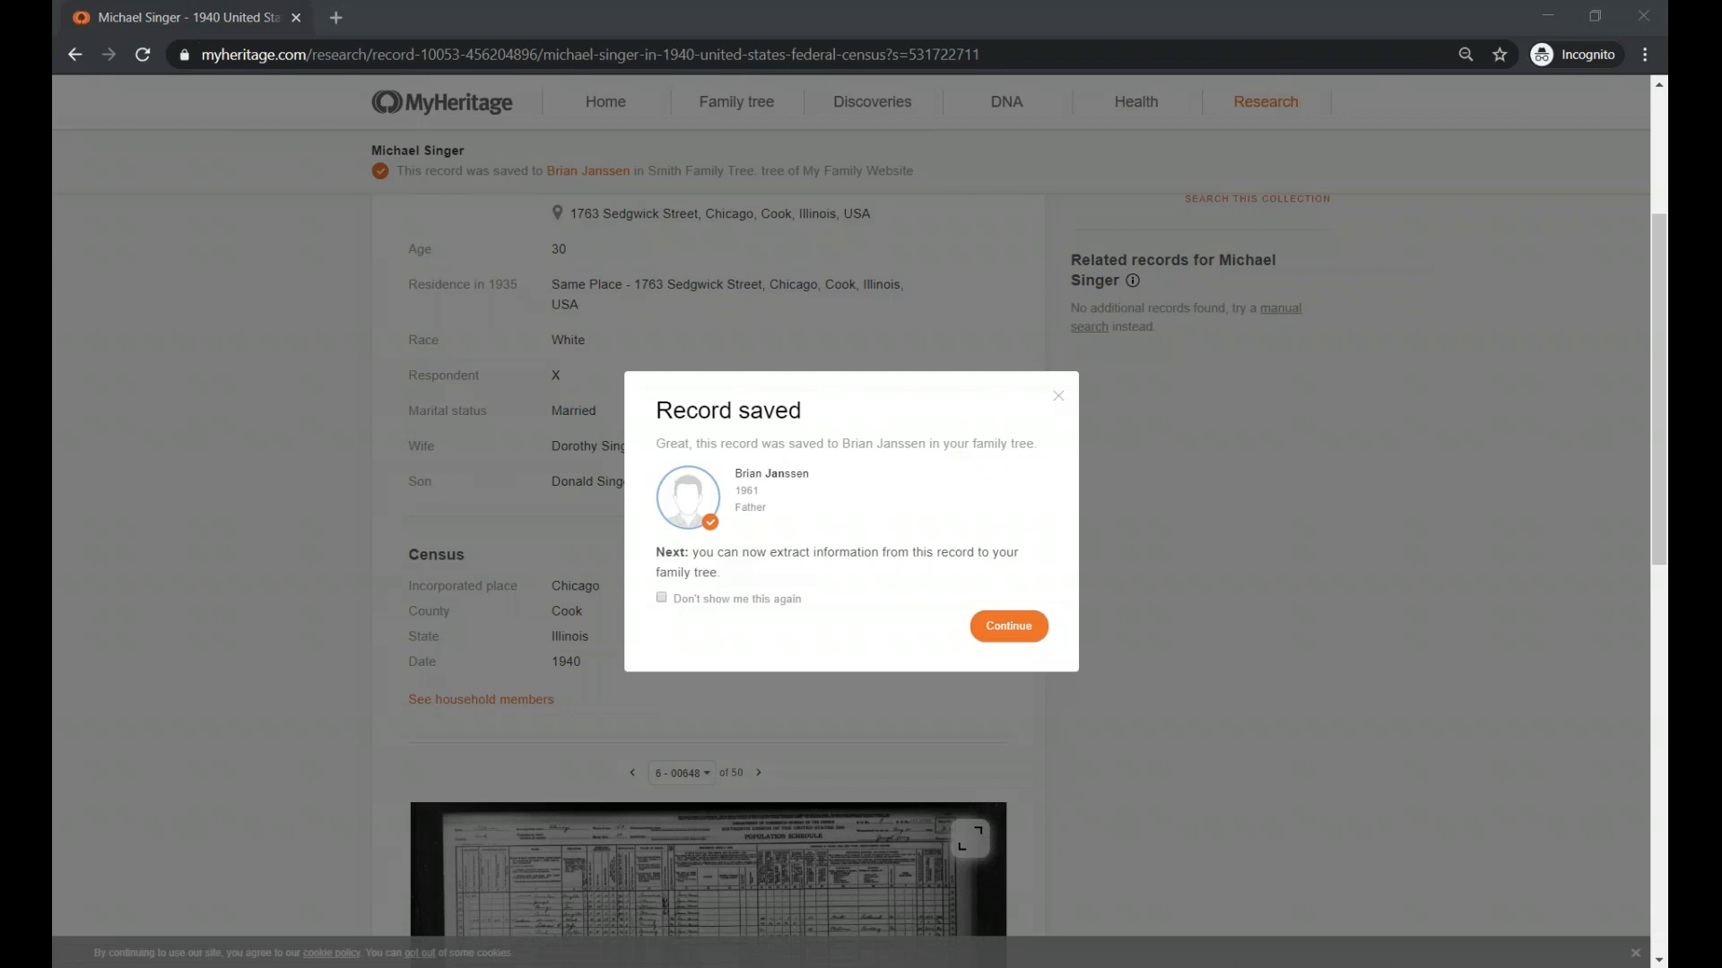
mouse_move(1365, 874)
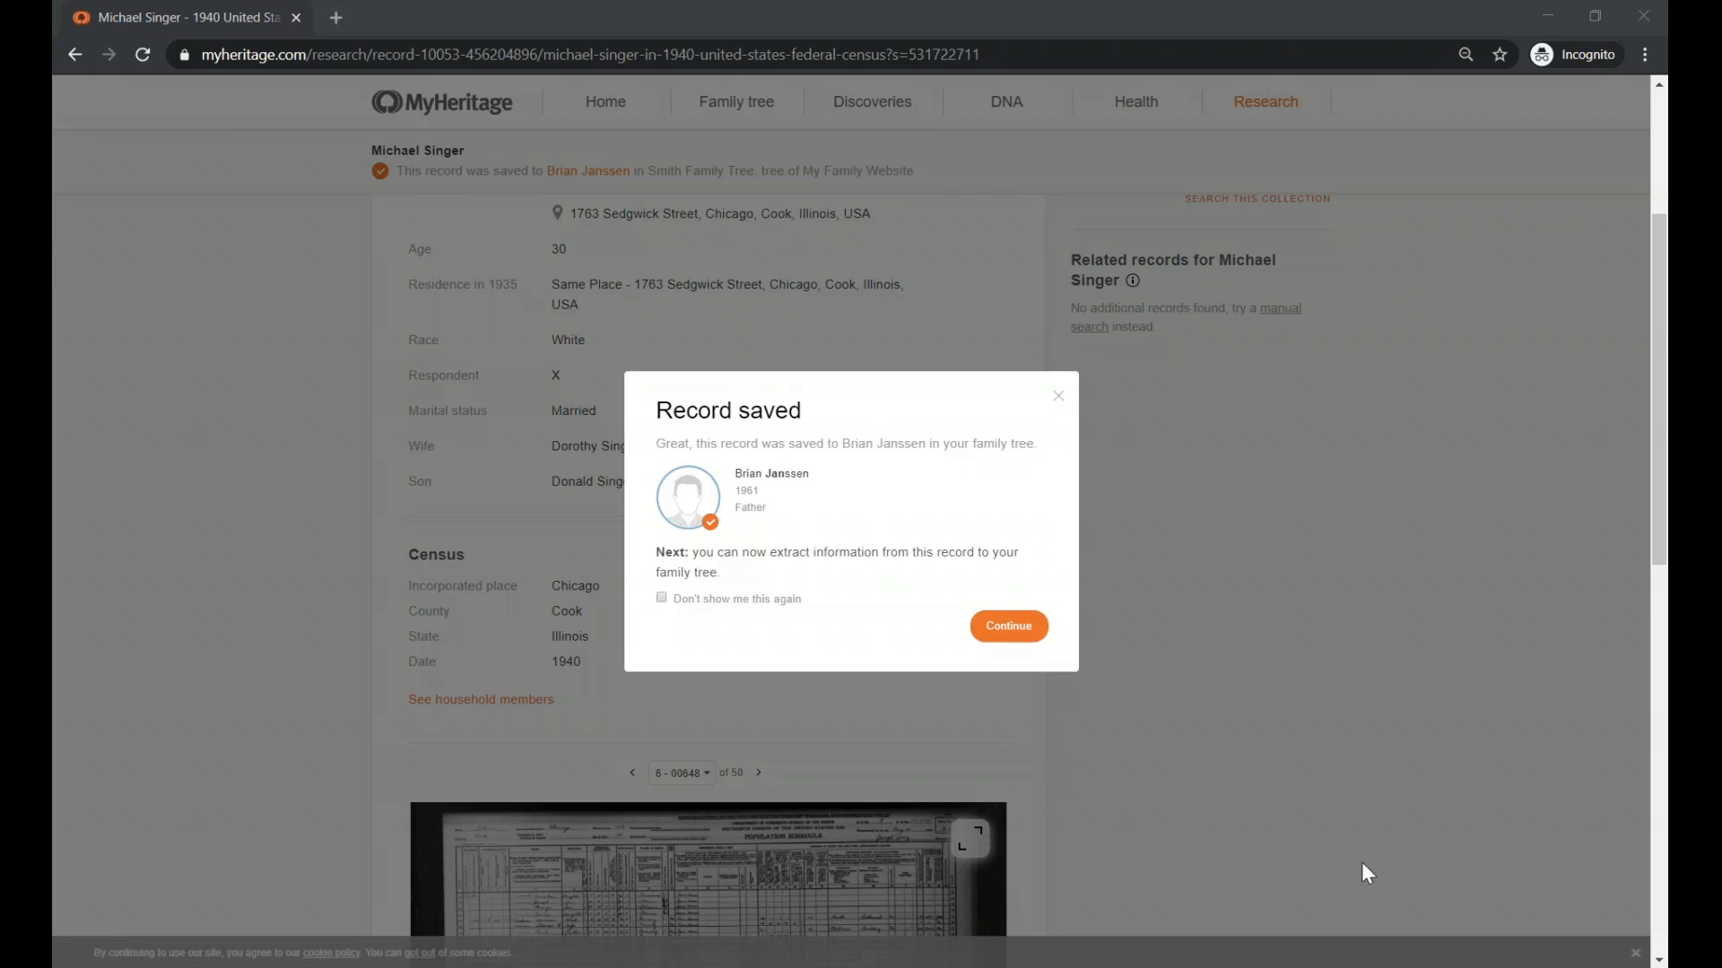
mouse_move(1008, 627)
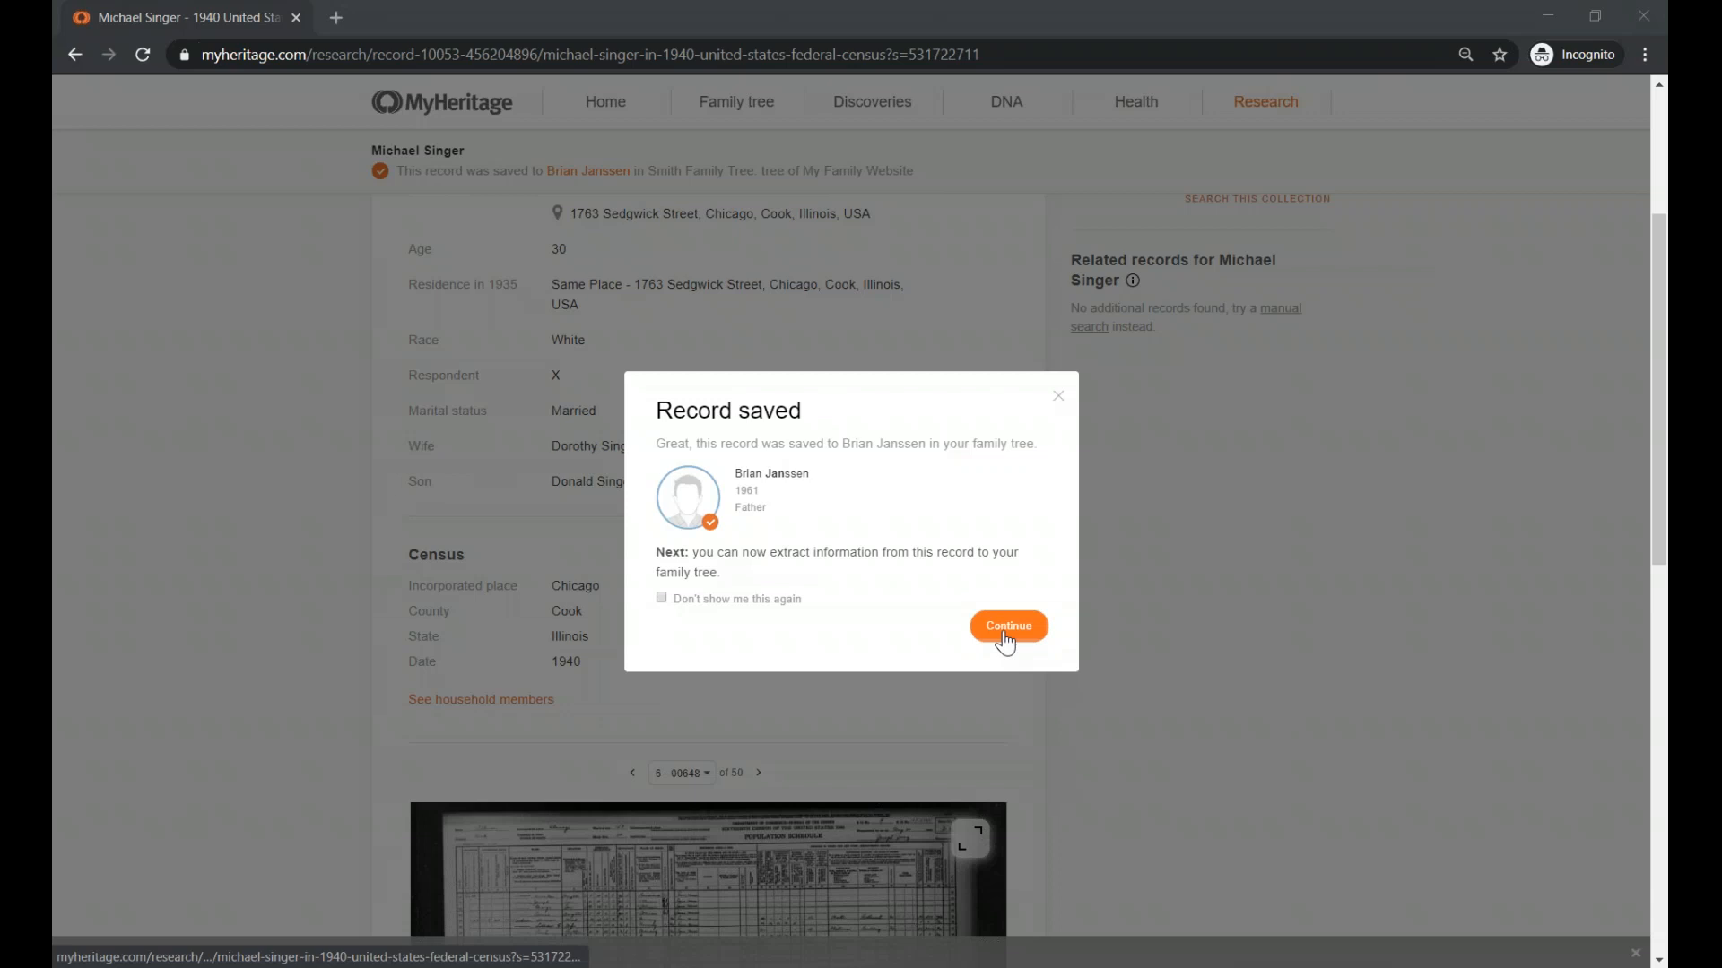
click(1007, 626)
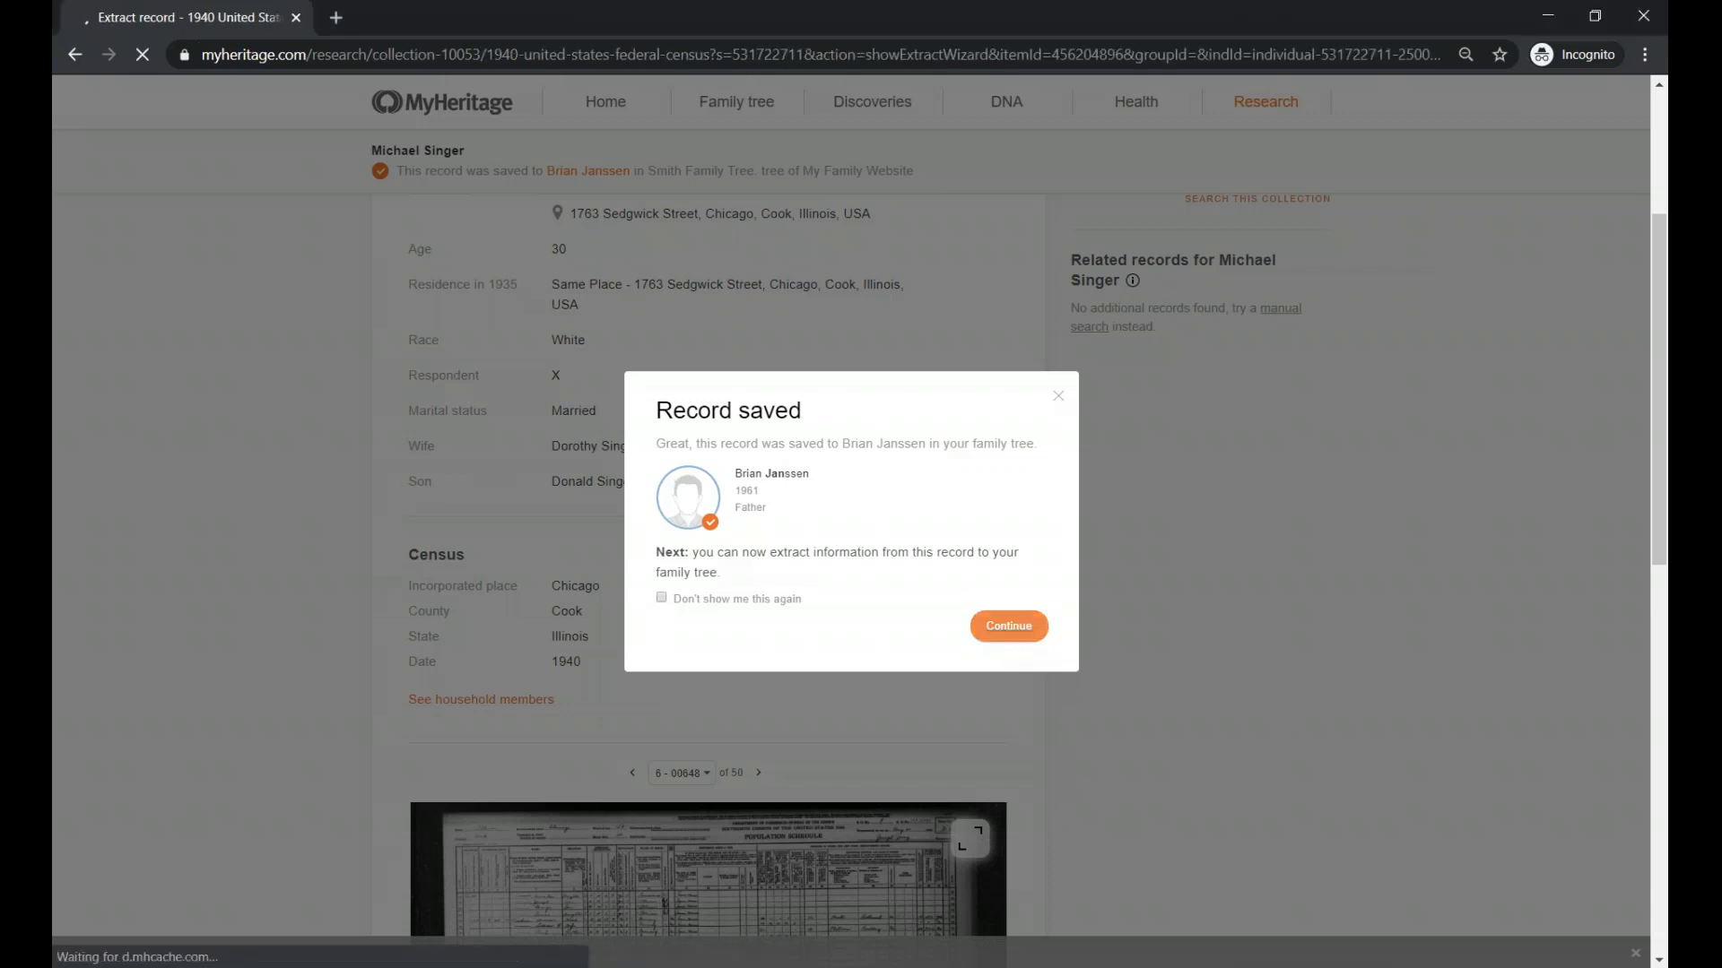
click(1008, 626)
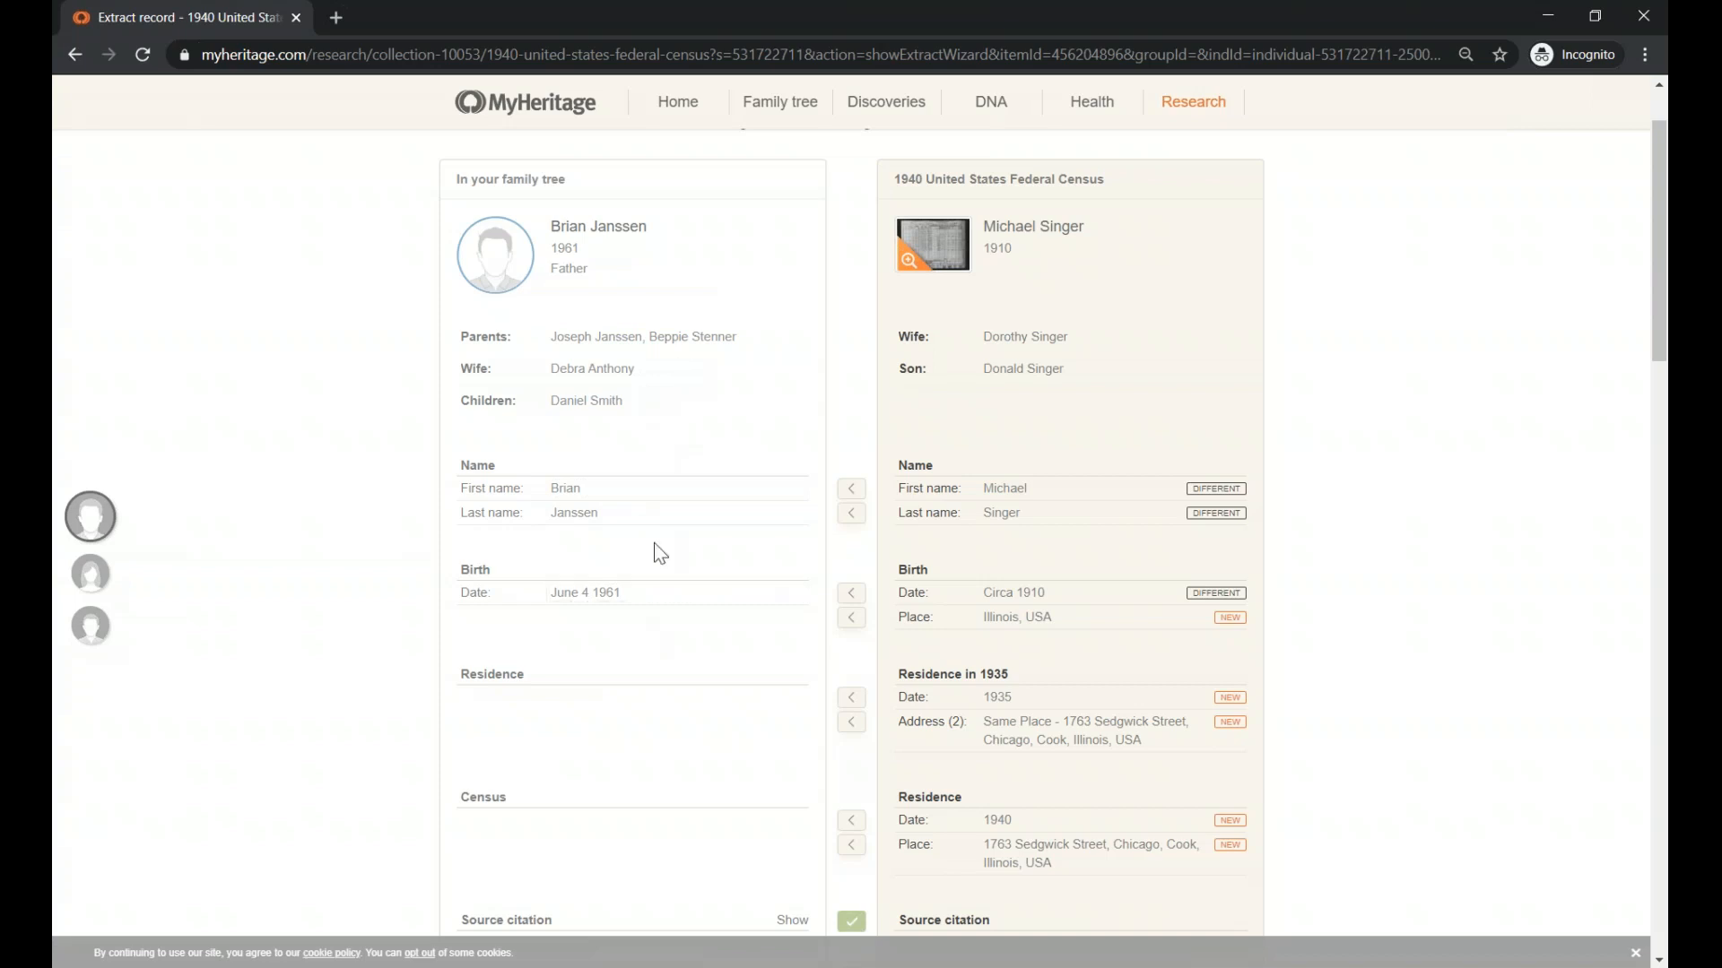
mouse_move(1121, 587)
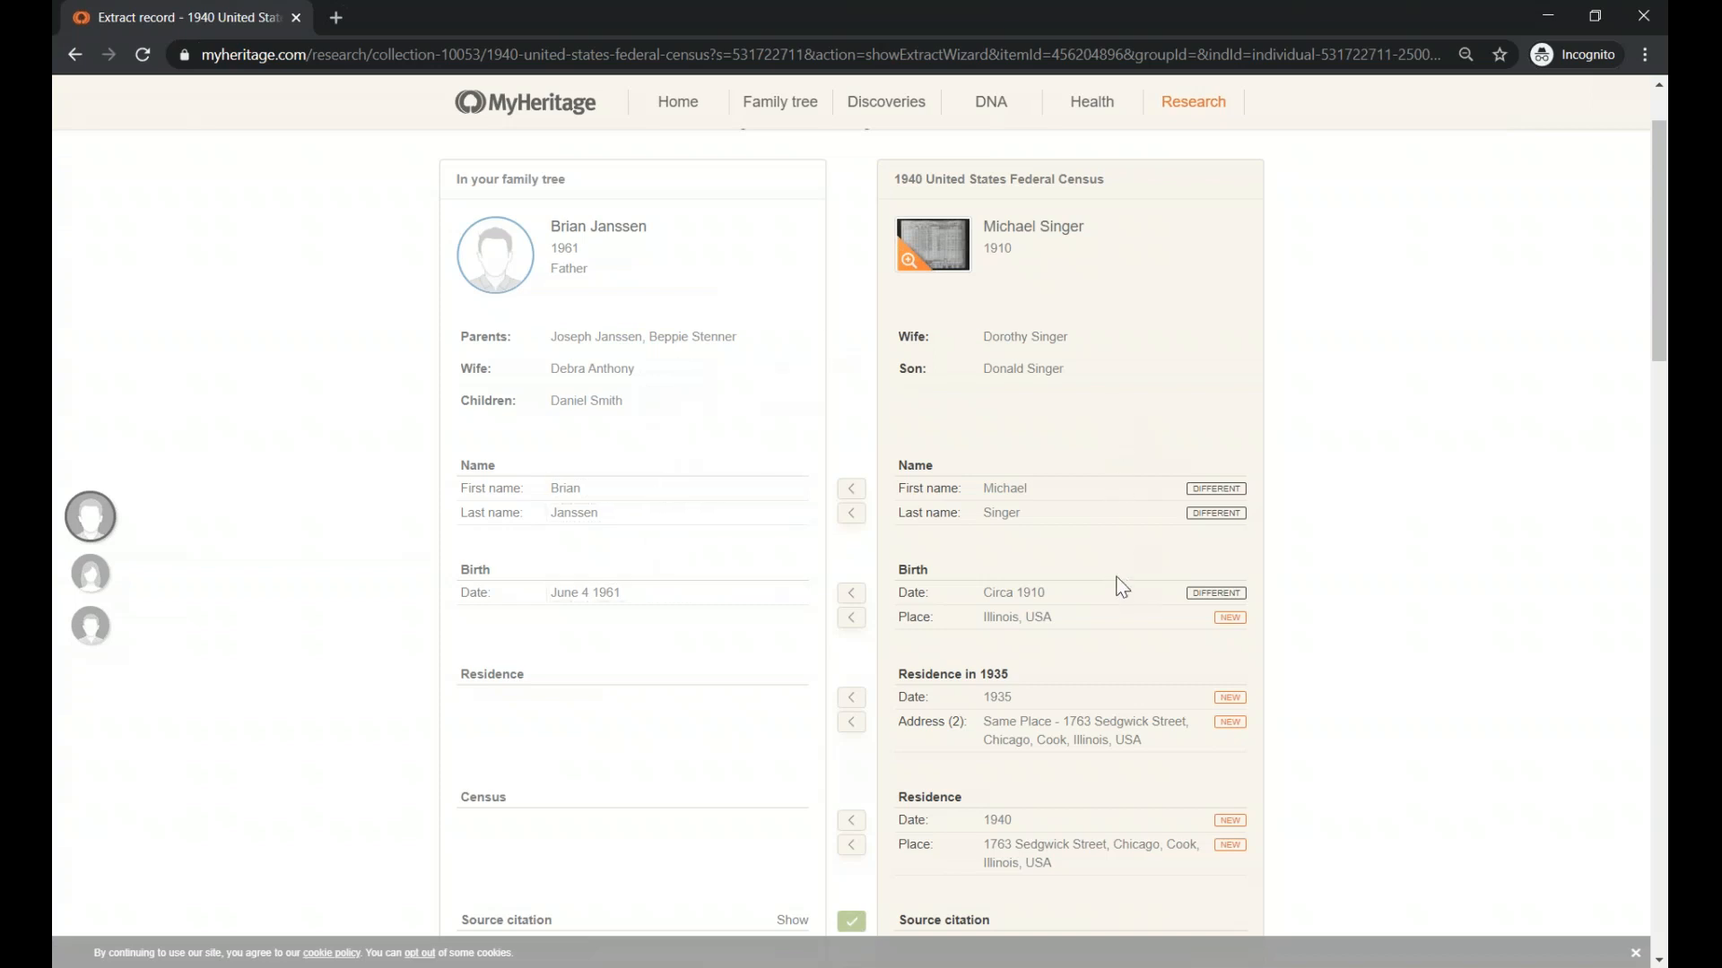
scroll(down, 3)
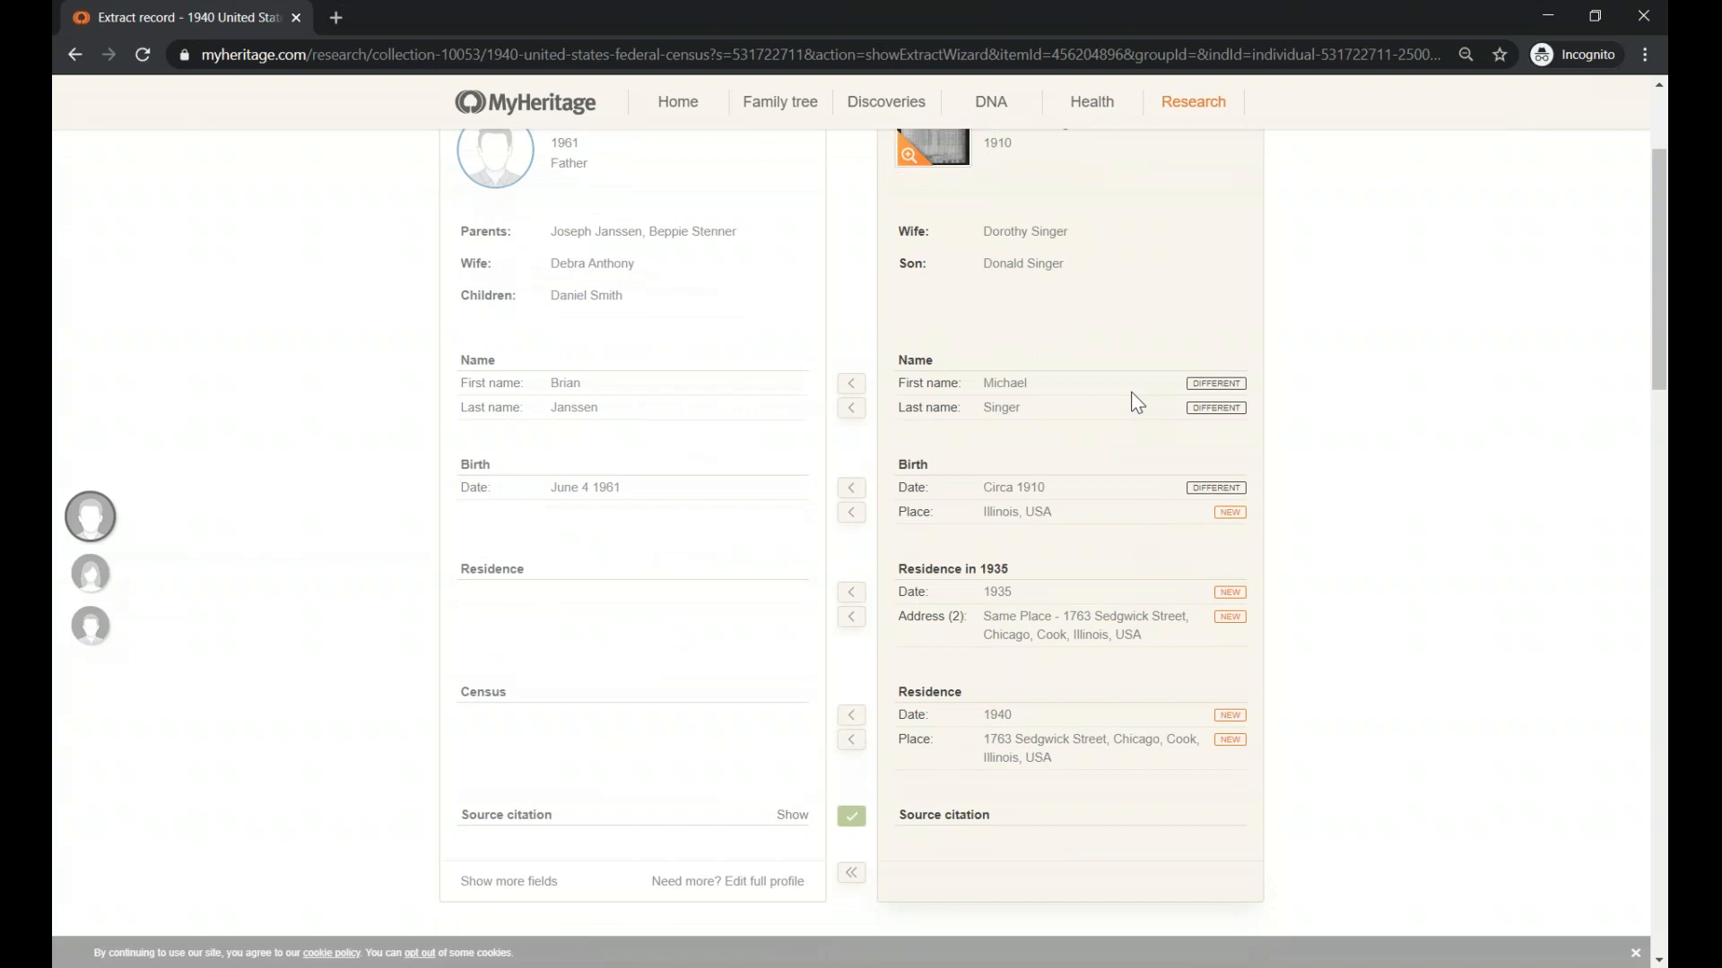
mouse_move(874, 555)
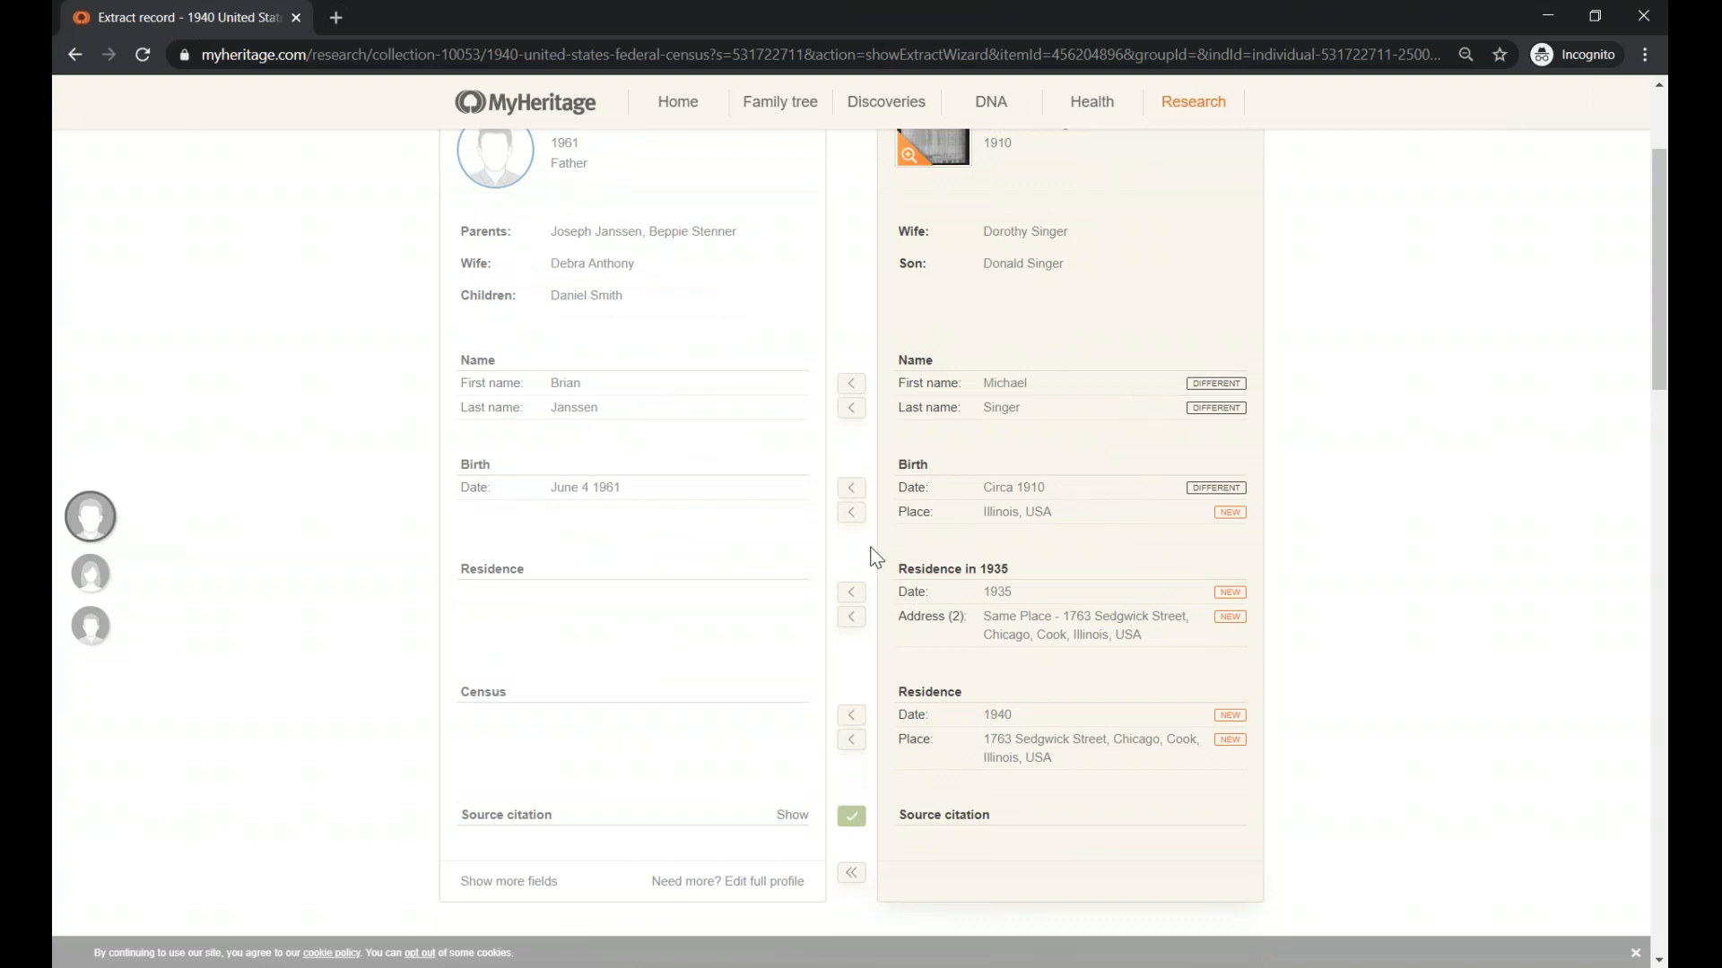
scroll(down, 3)
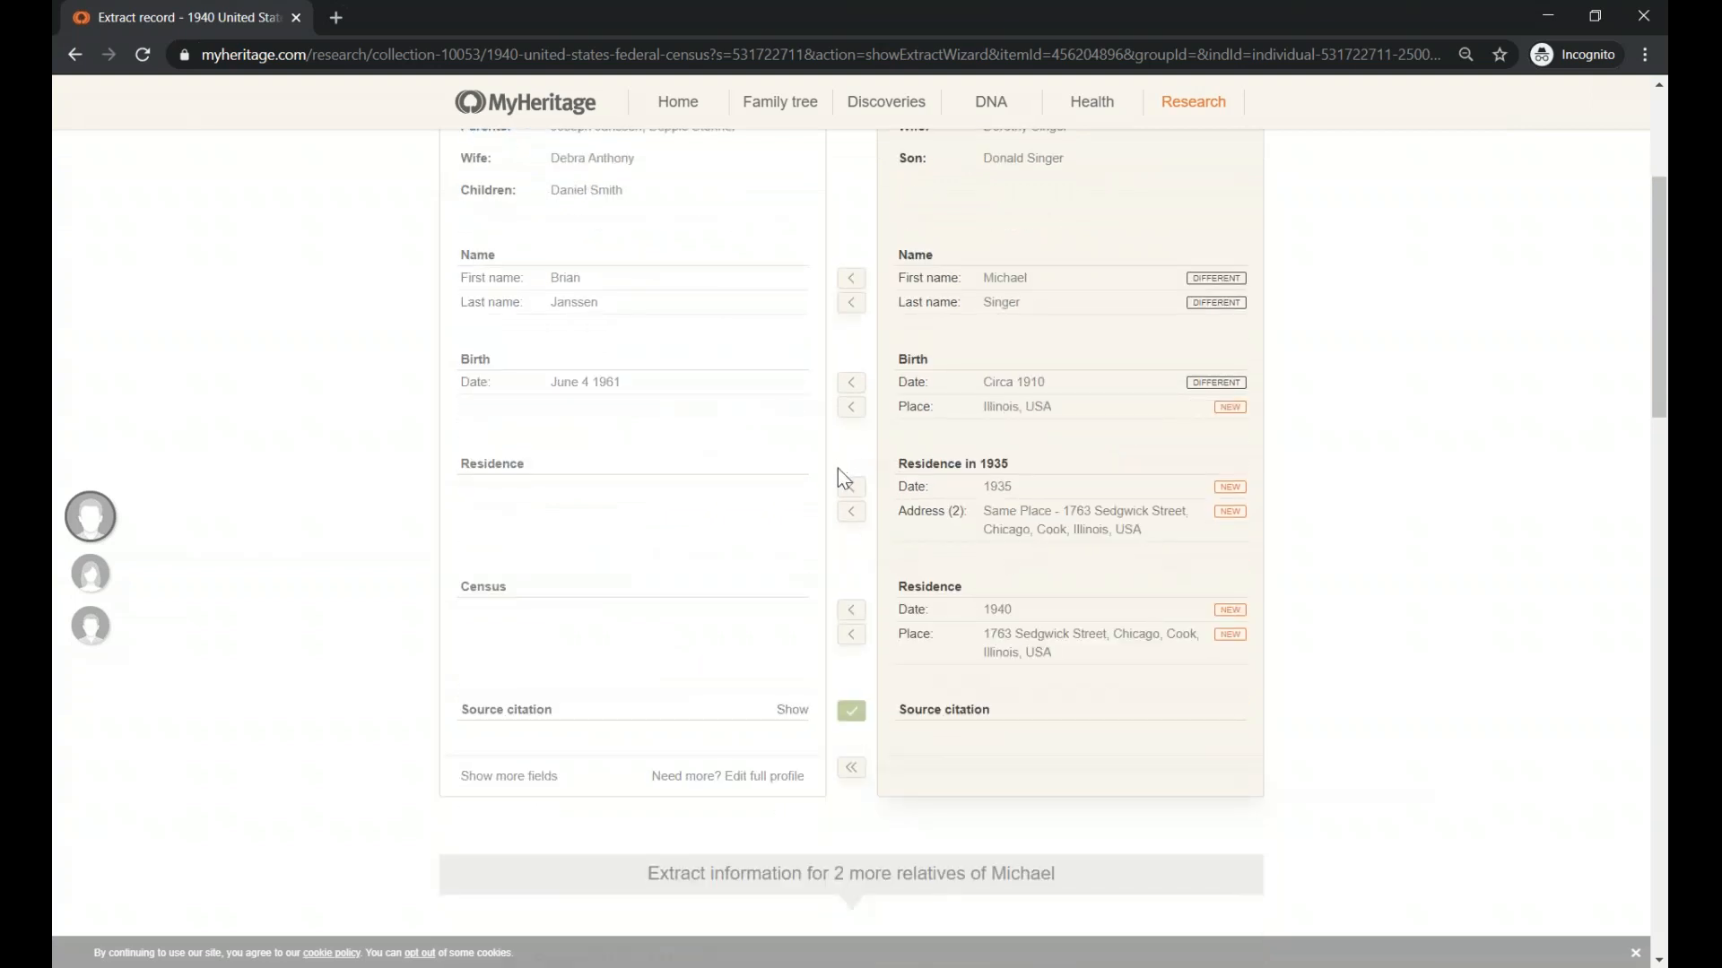
click(851, 486)
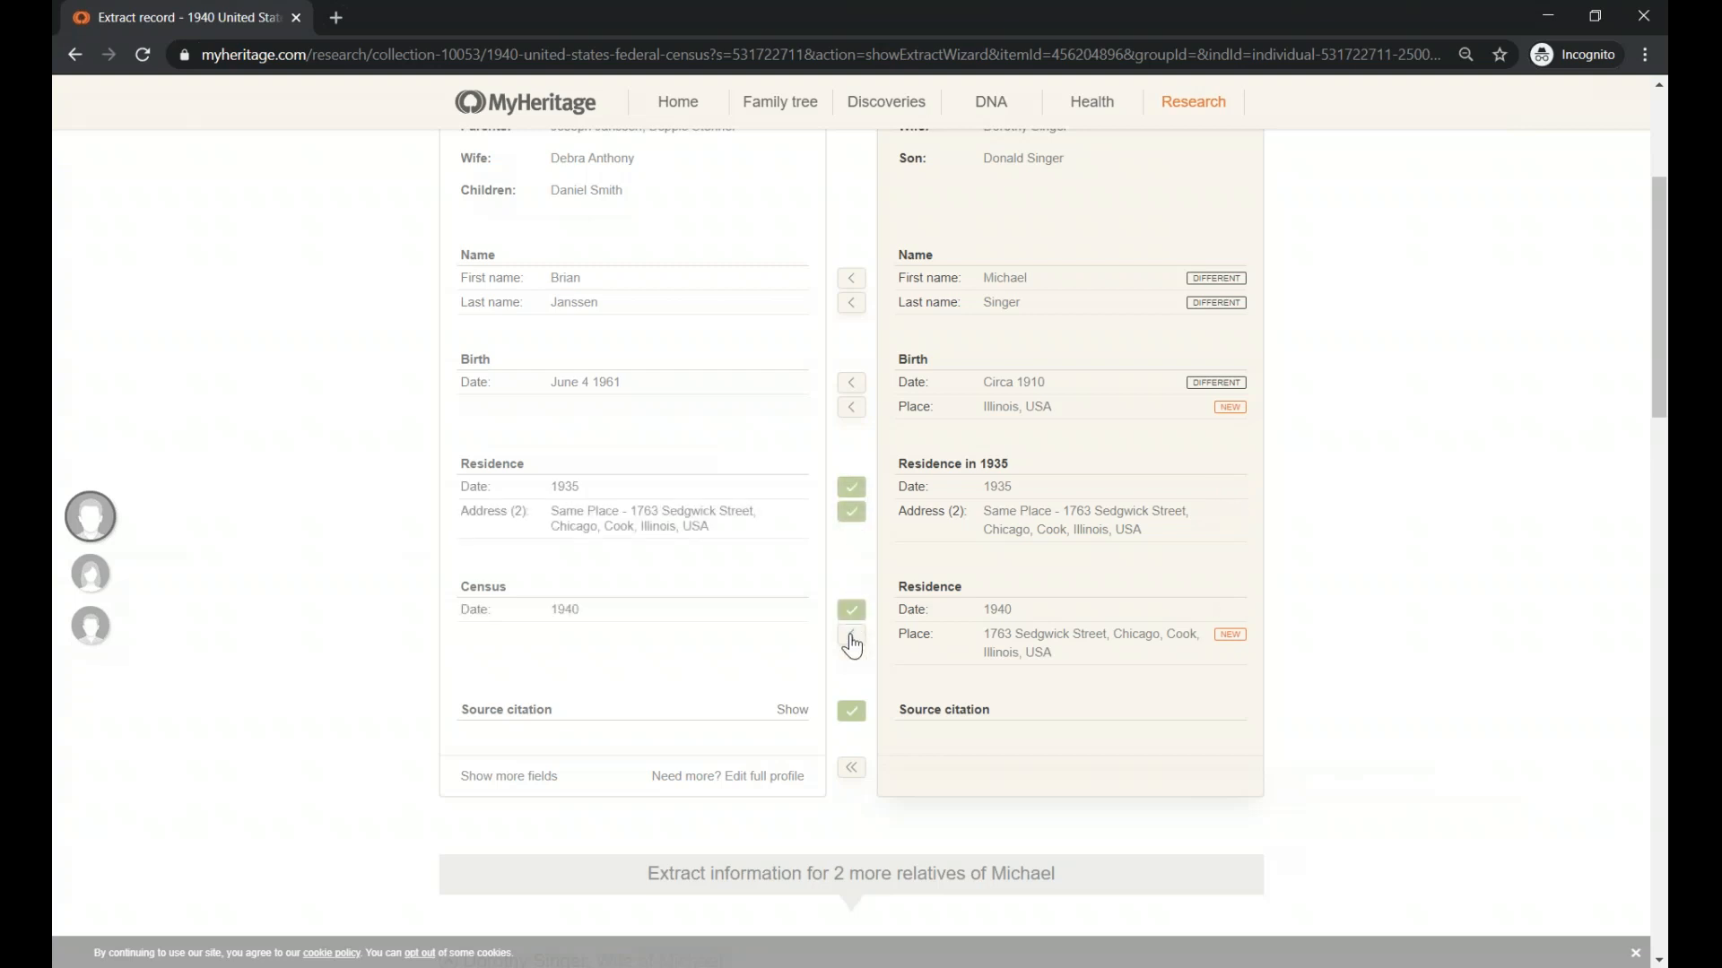
click(851, 641)
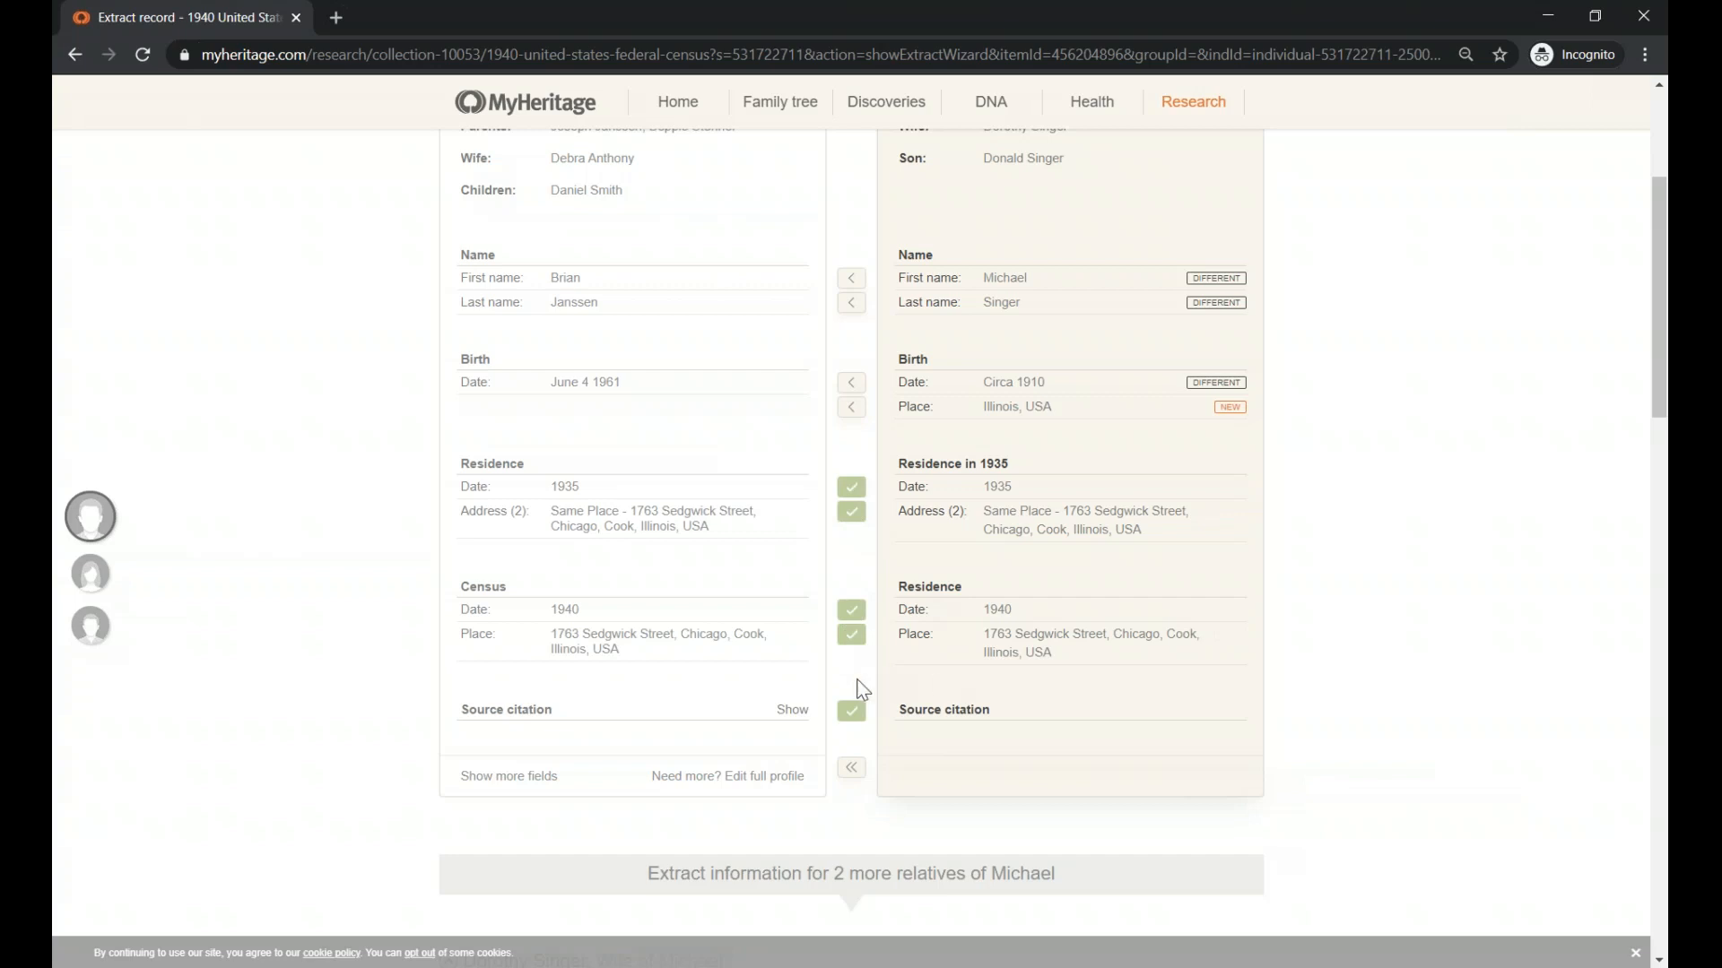
mouse_move(872, 730)
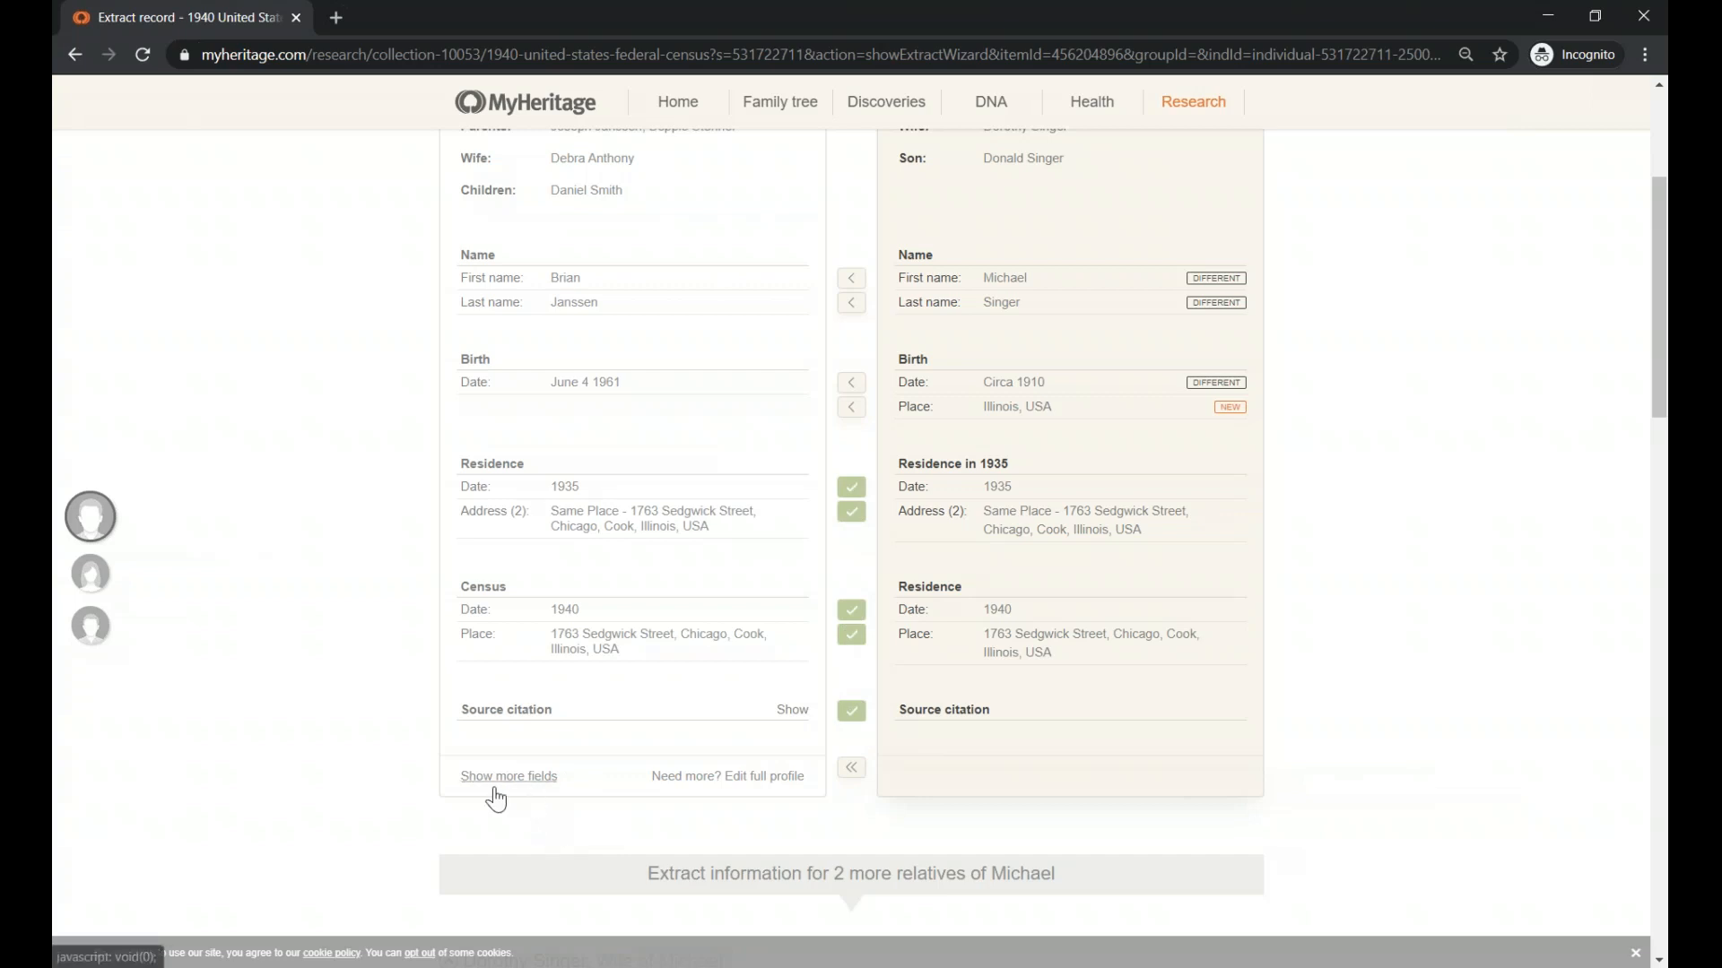
mouse_move(561, 800)
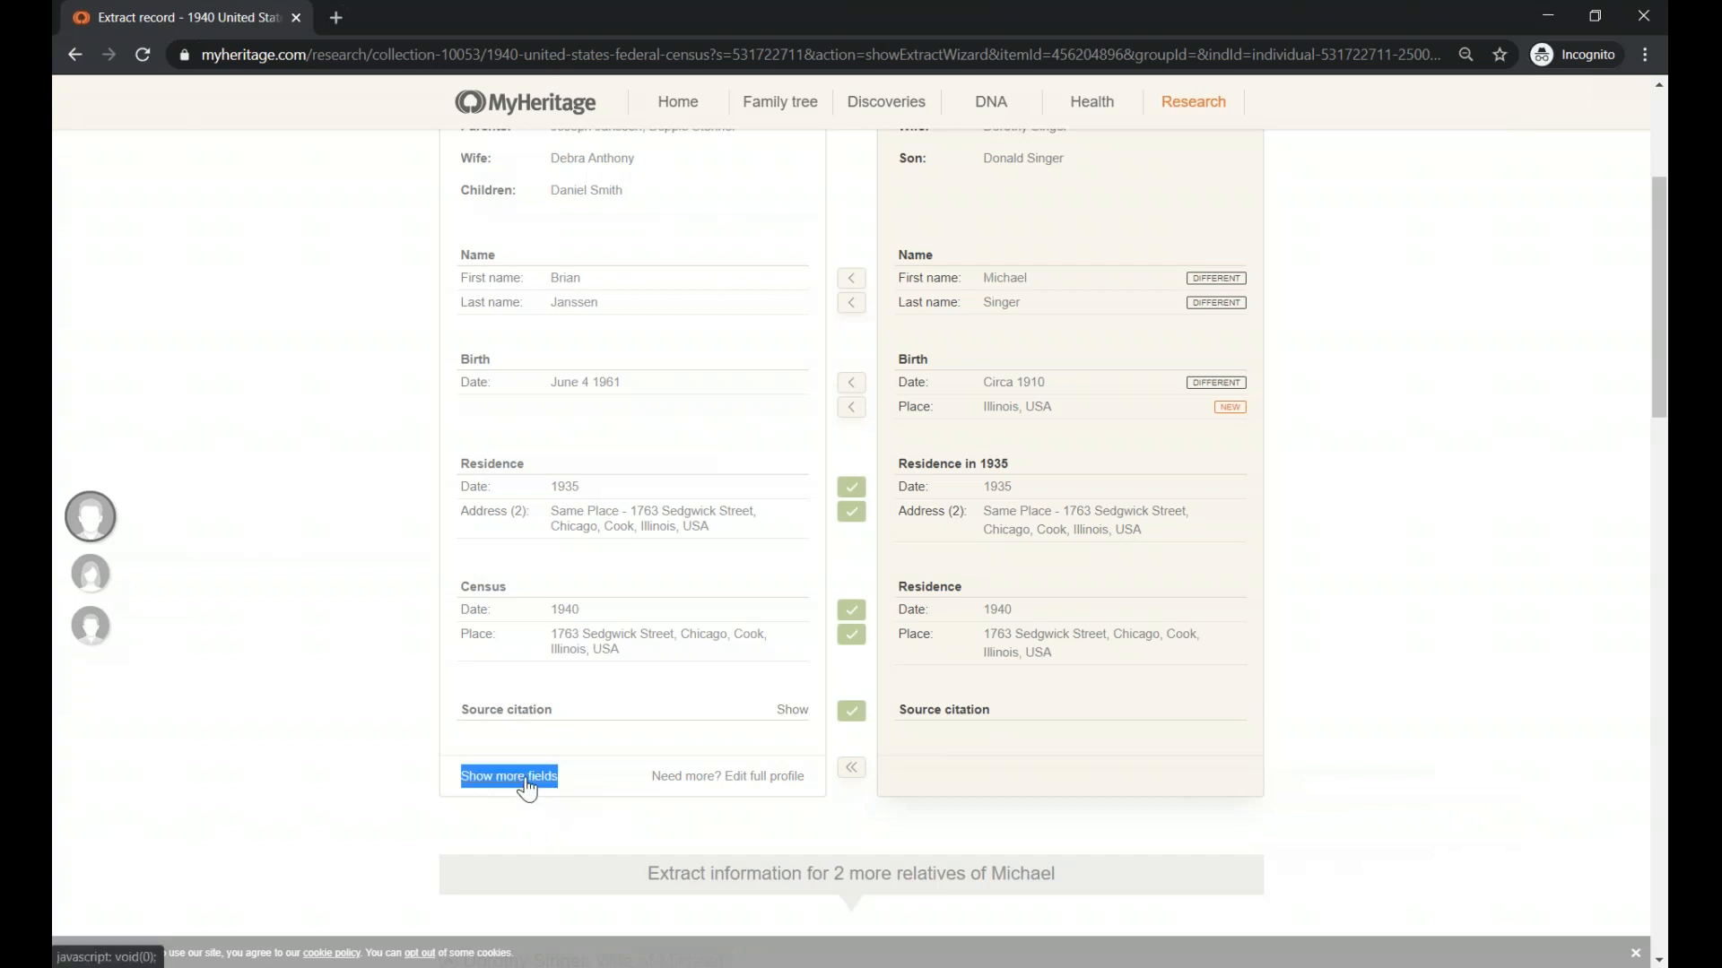
Add the census birth, circa 1910 in Illinois, USA, as an alternate birth
click(509, 777)
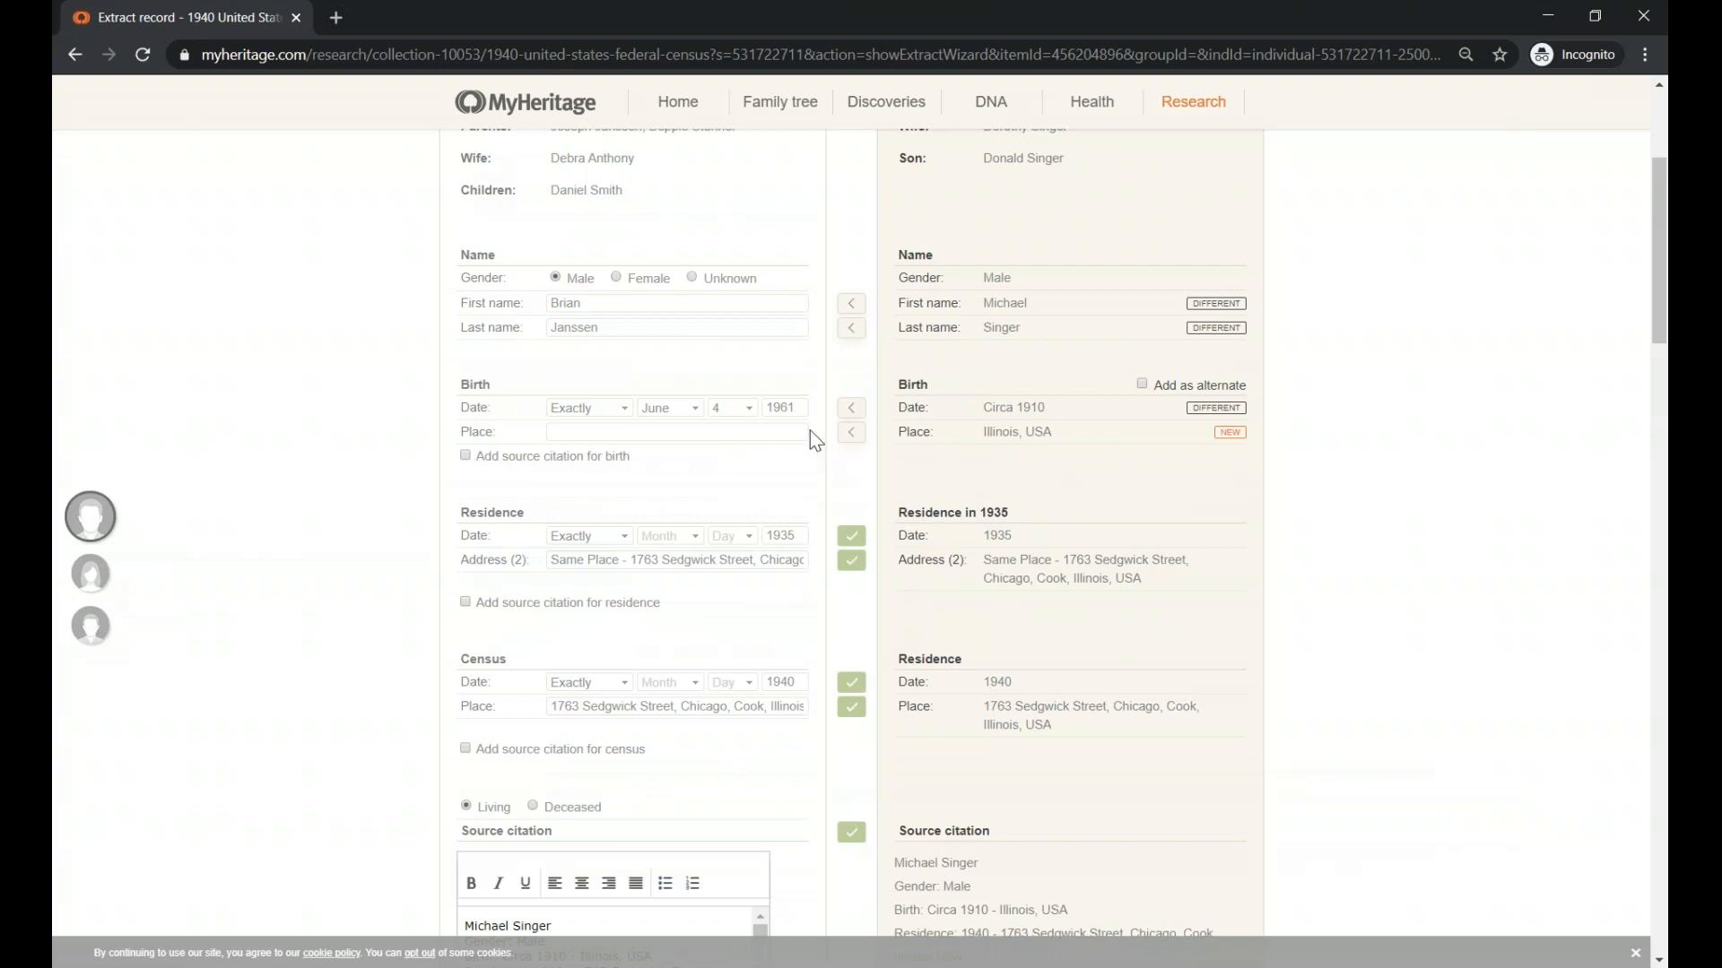
click(783, 407)
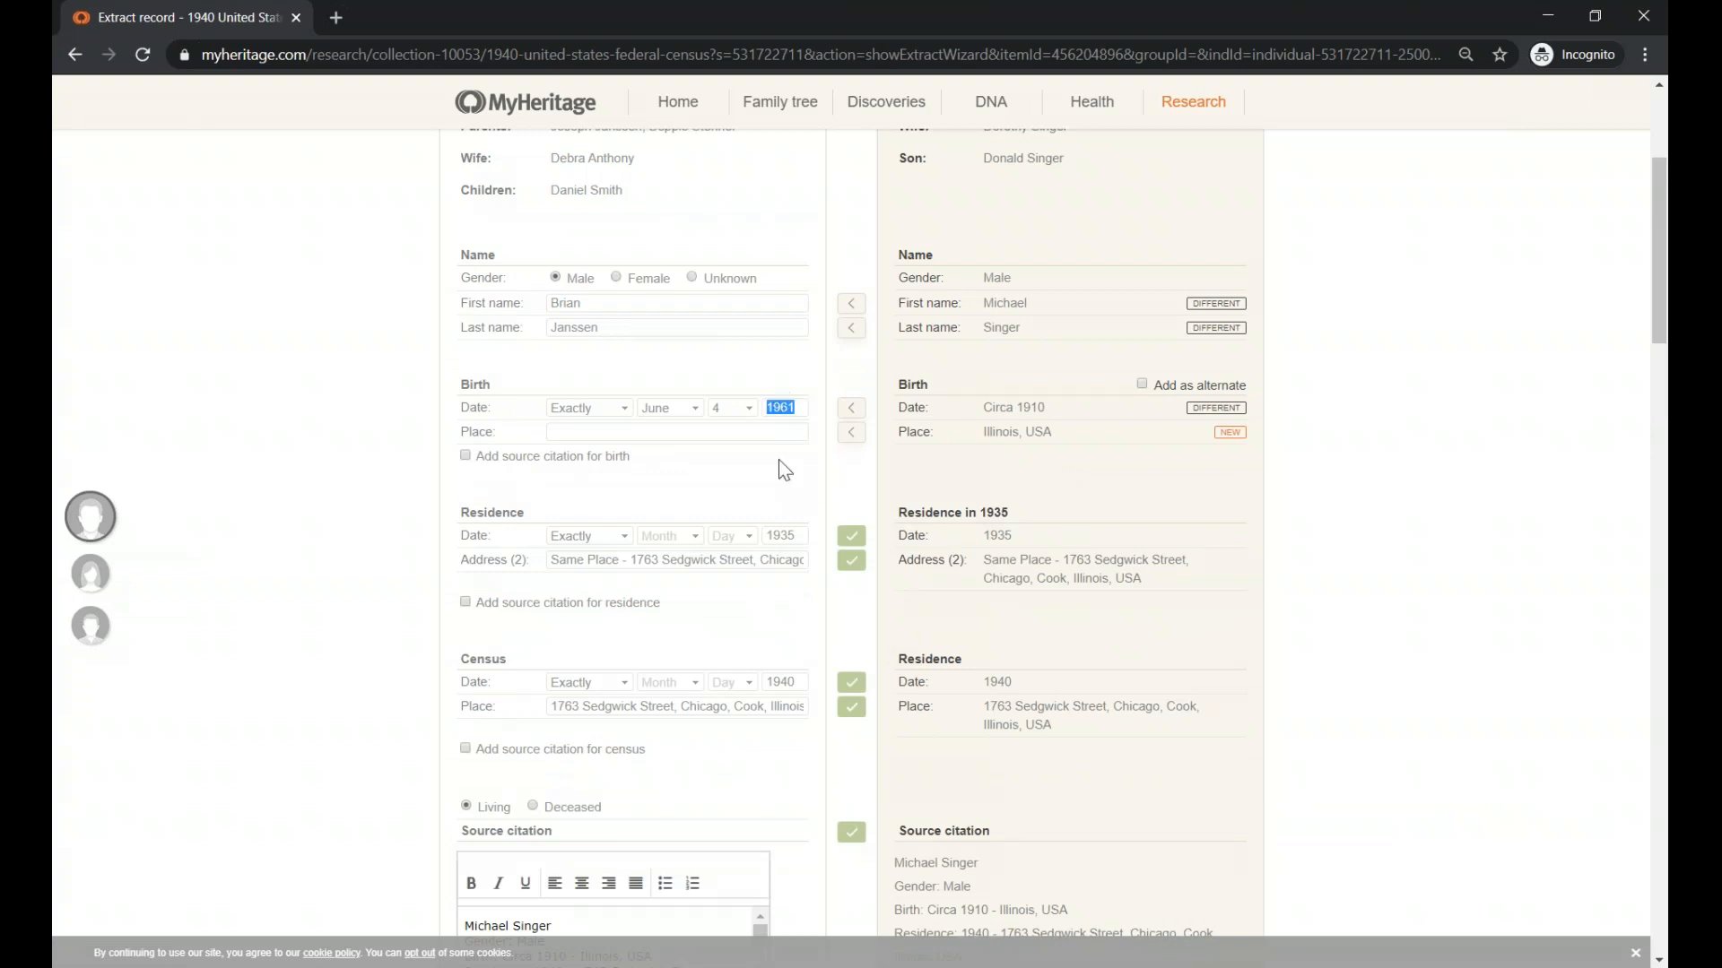
mouse_move(1067, 450)
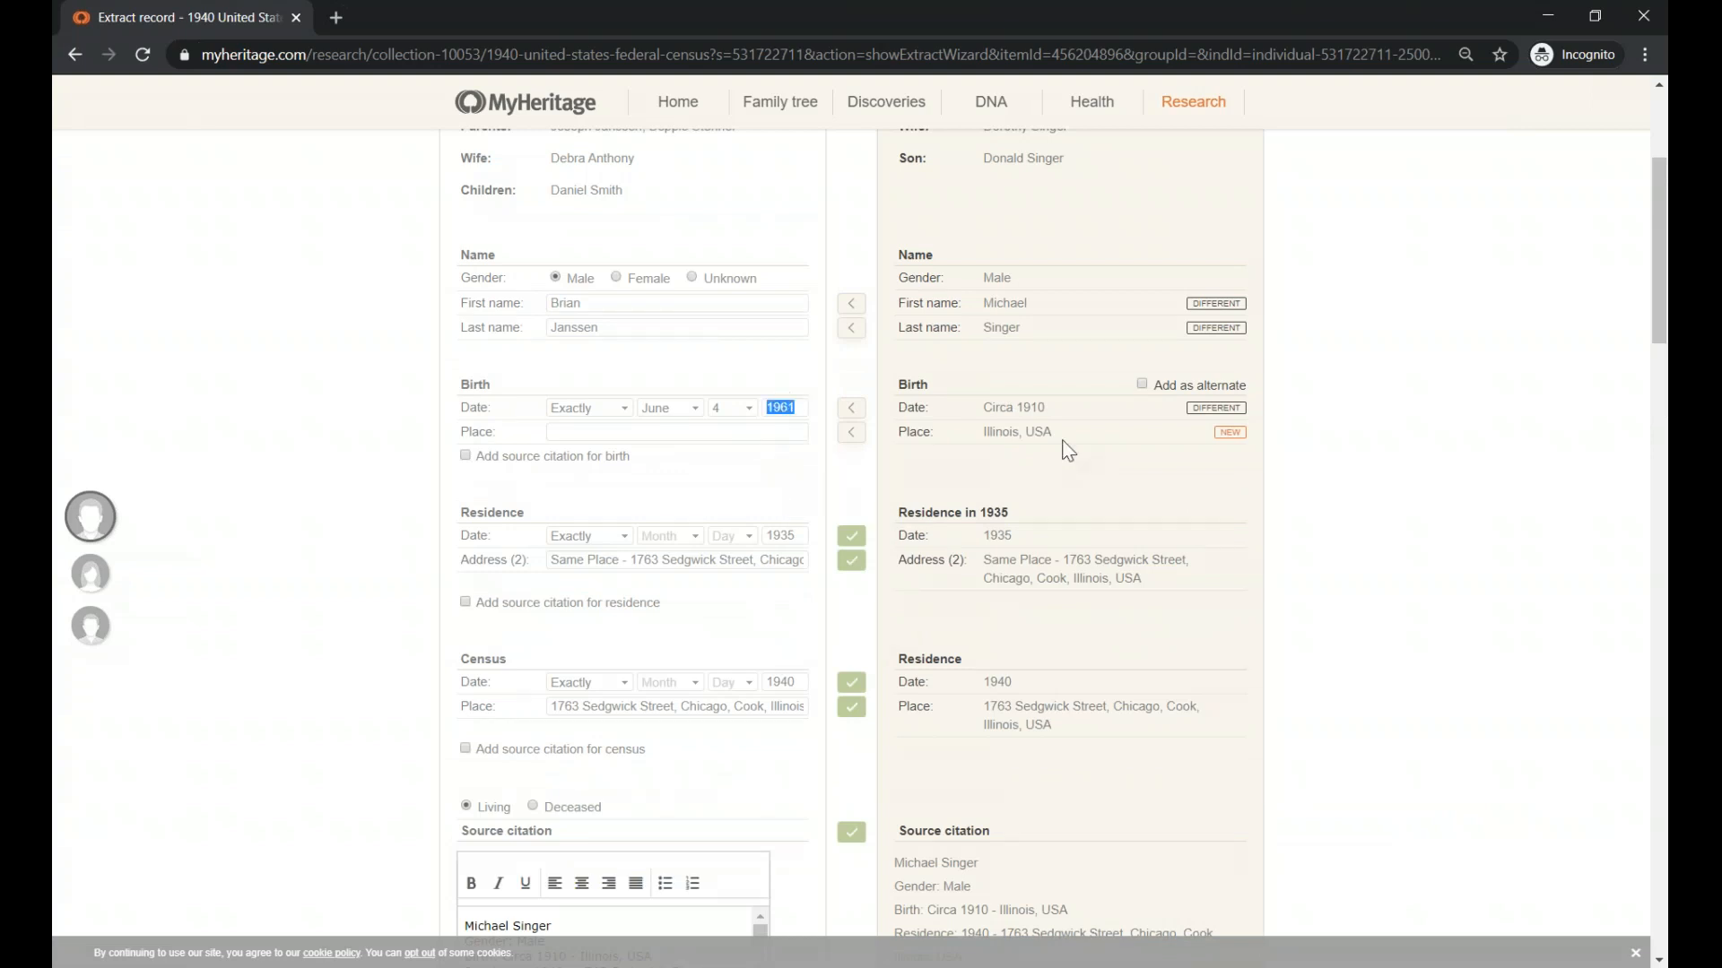
mouse_move(1023, 453)
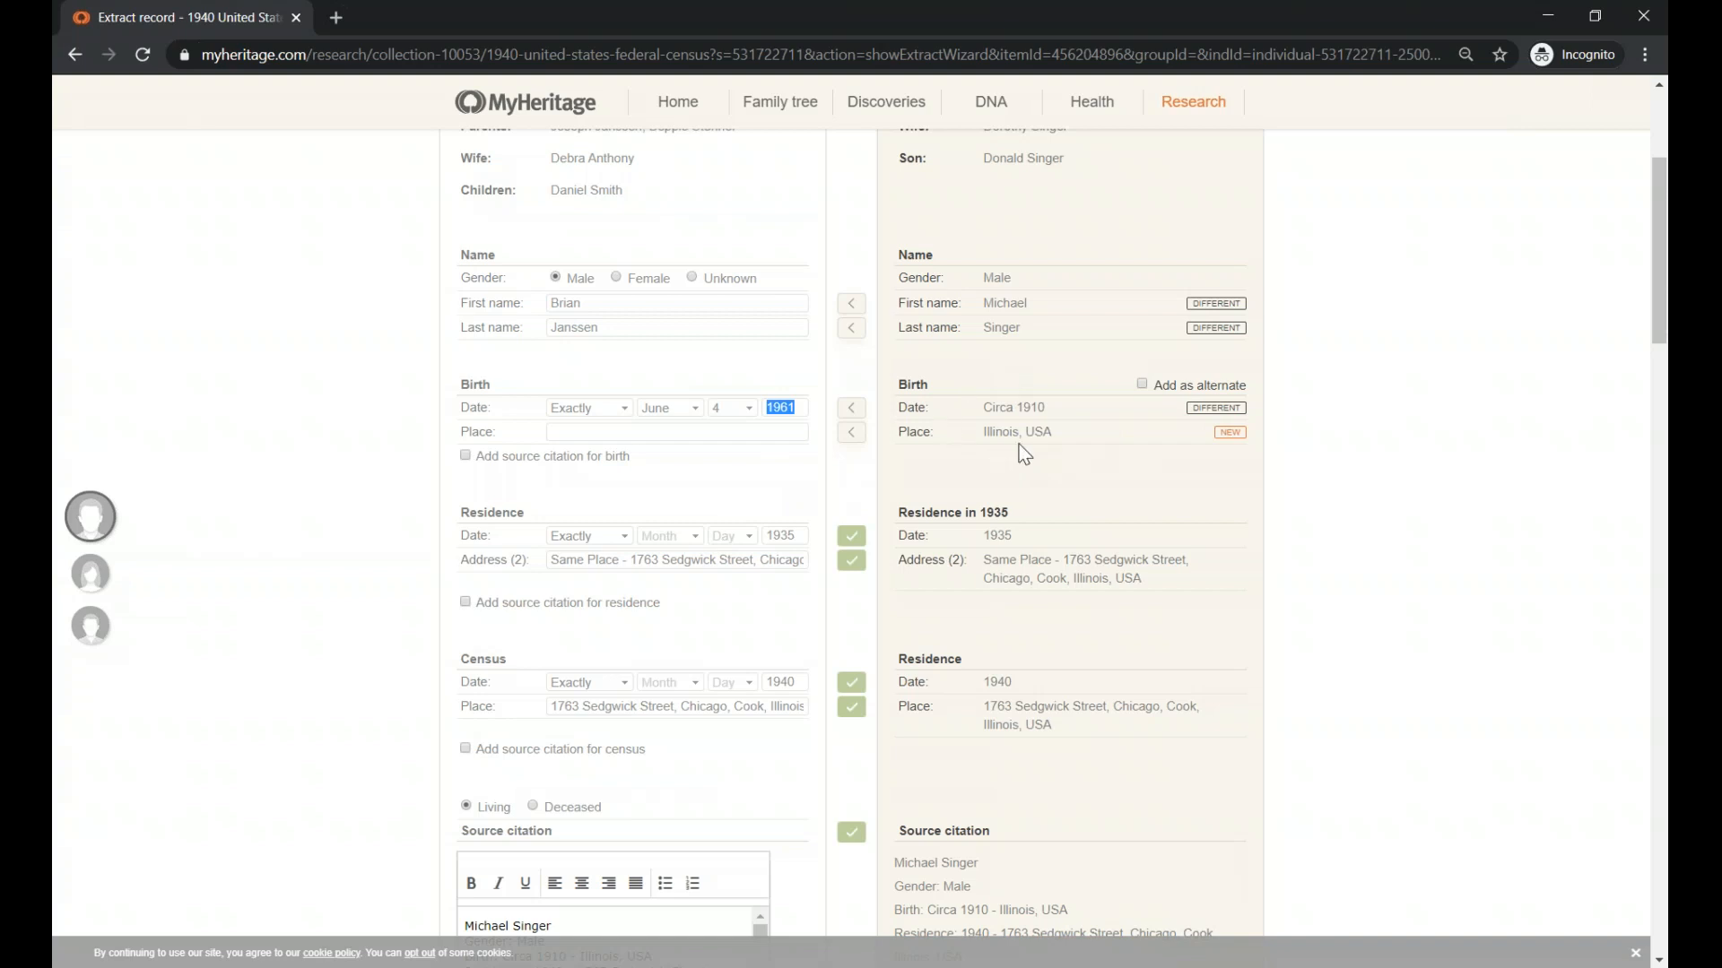
mouse_move(1150, 397)
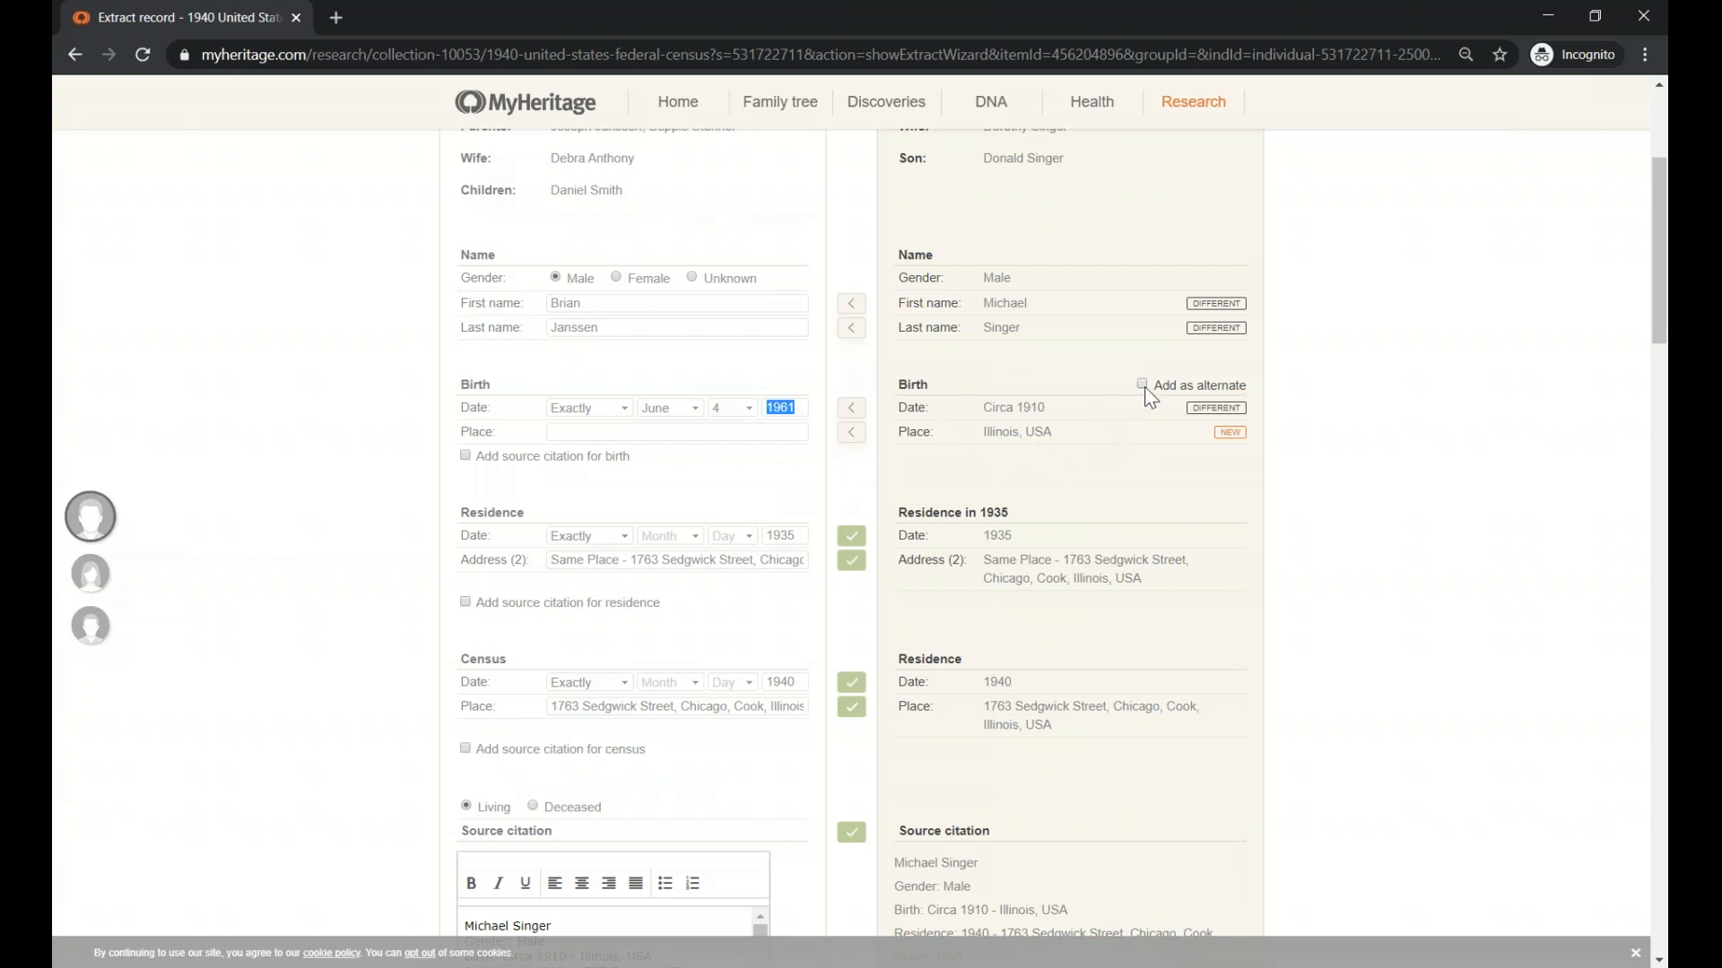
click(1142, 384)
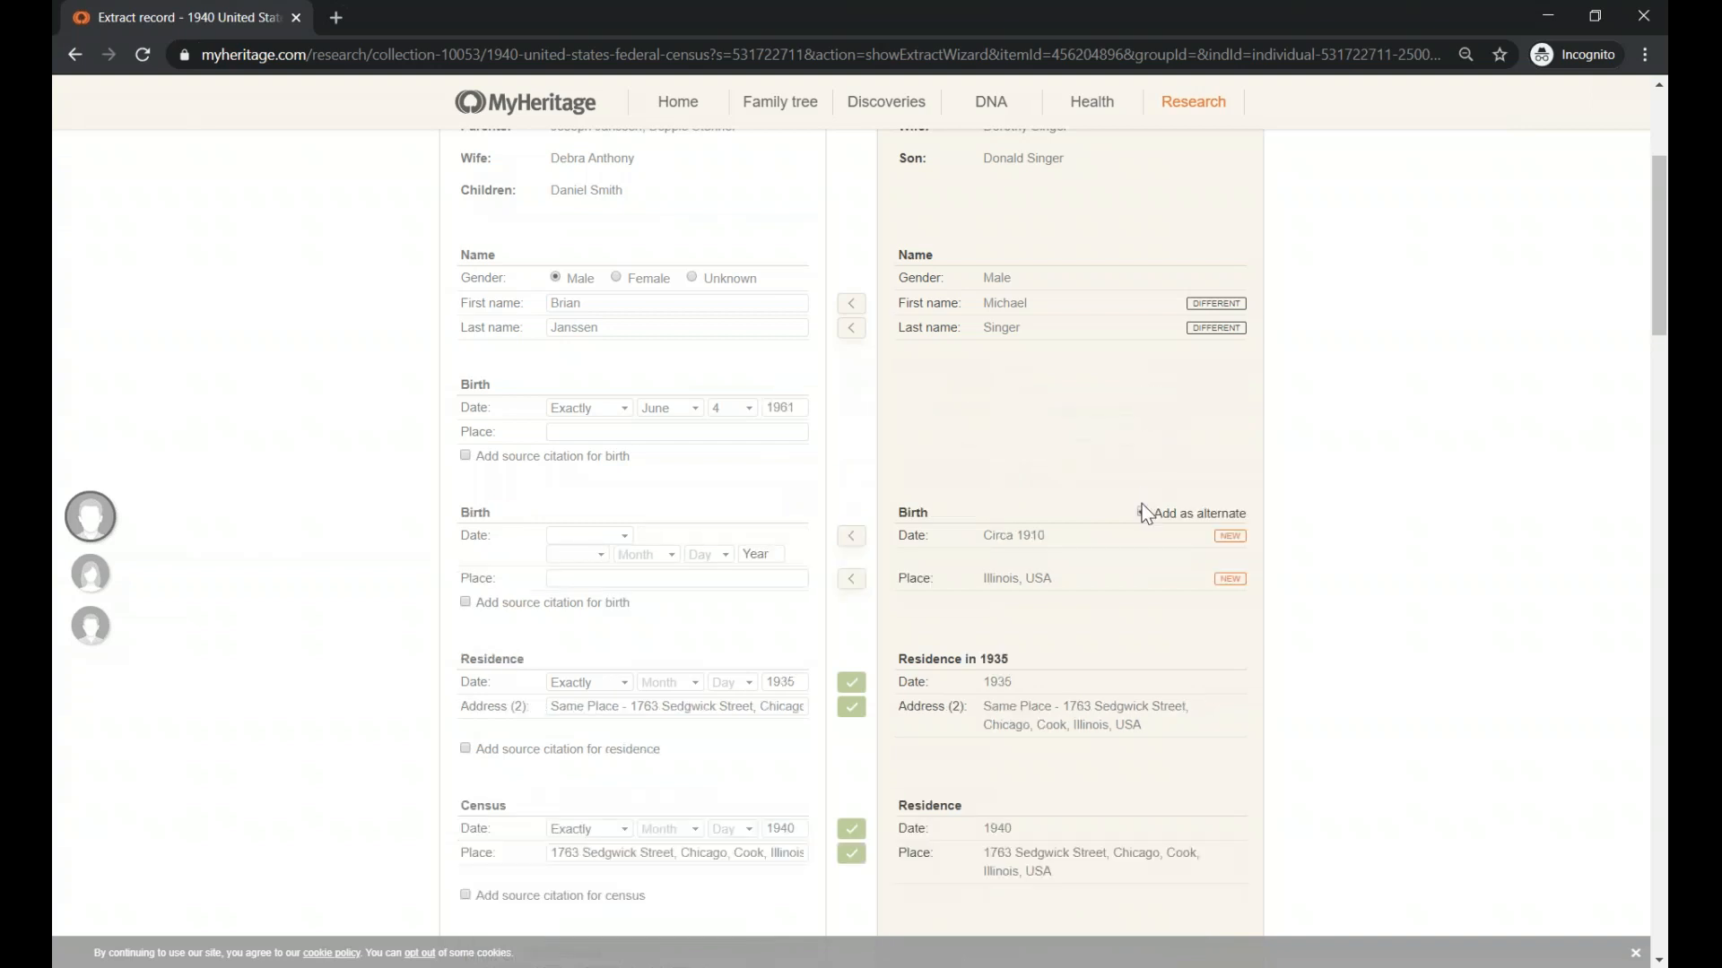
click(1142, 513)
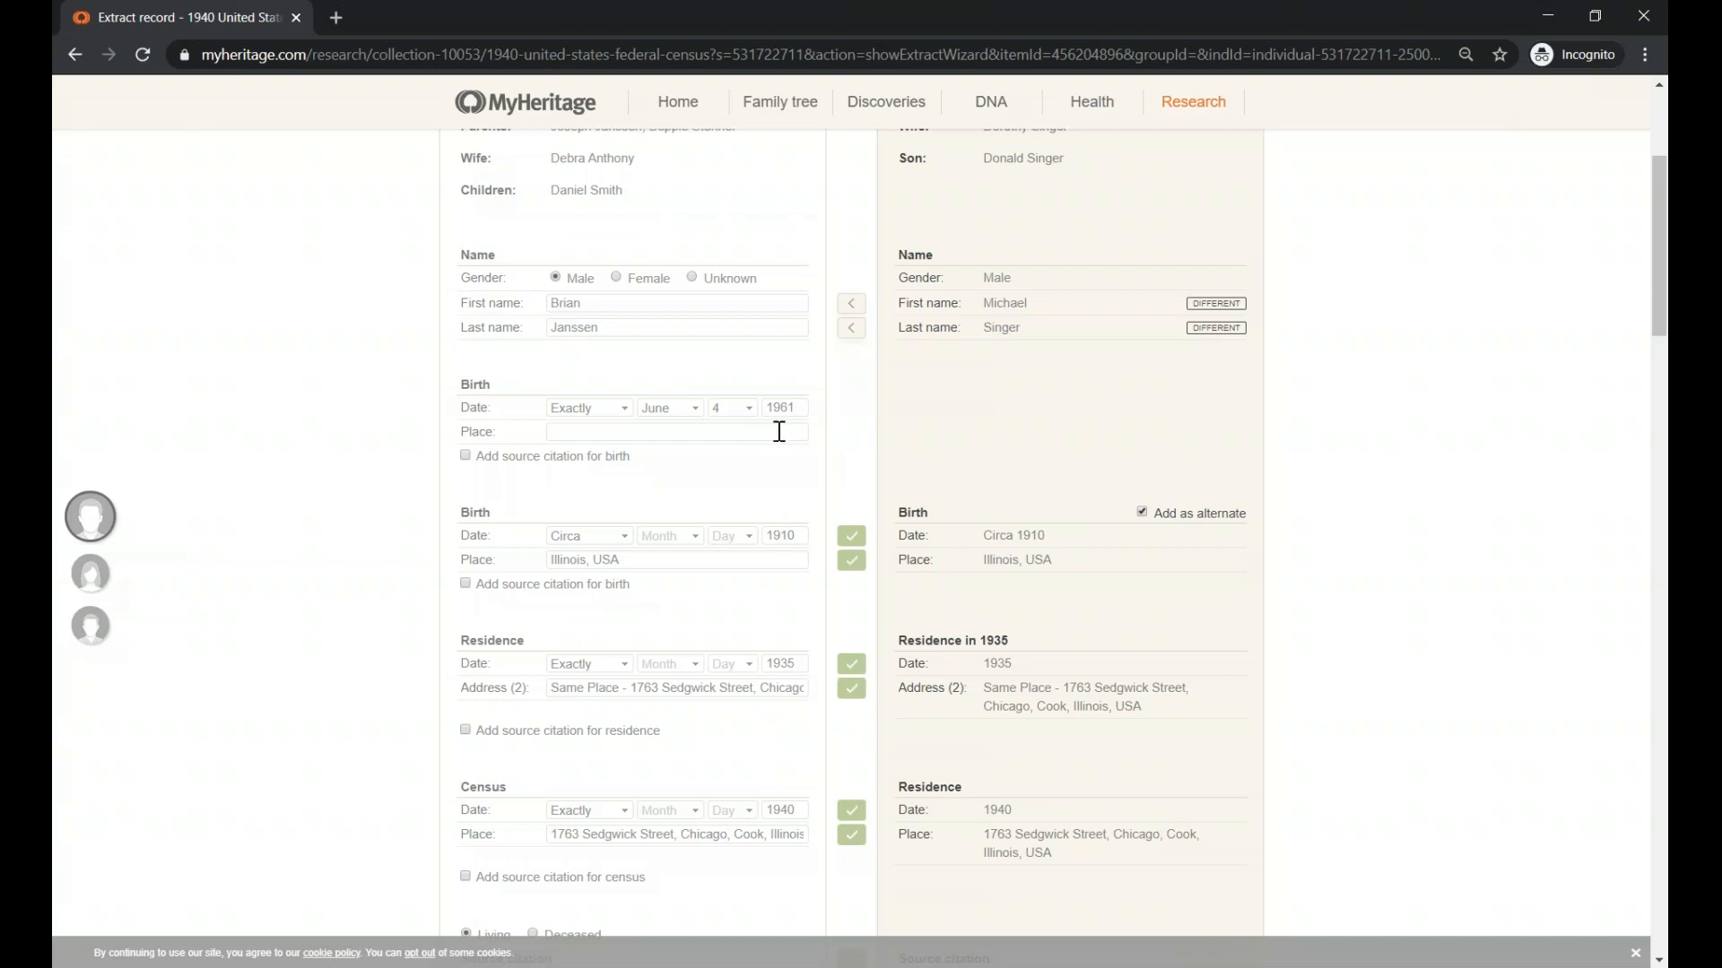
Attach a source citation to the alternate birth and scroll to the Biography note
scroll(down, 3)
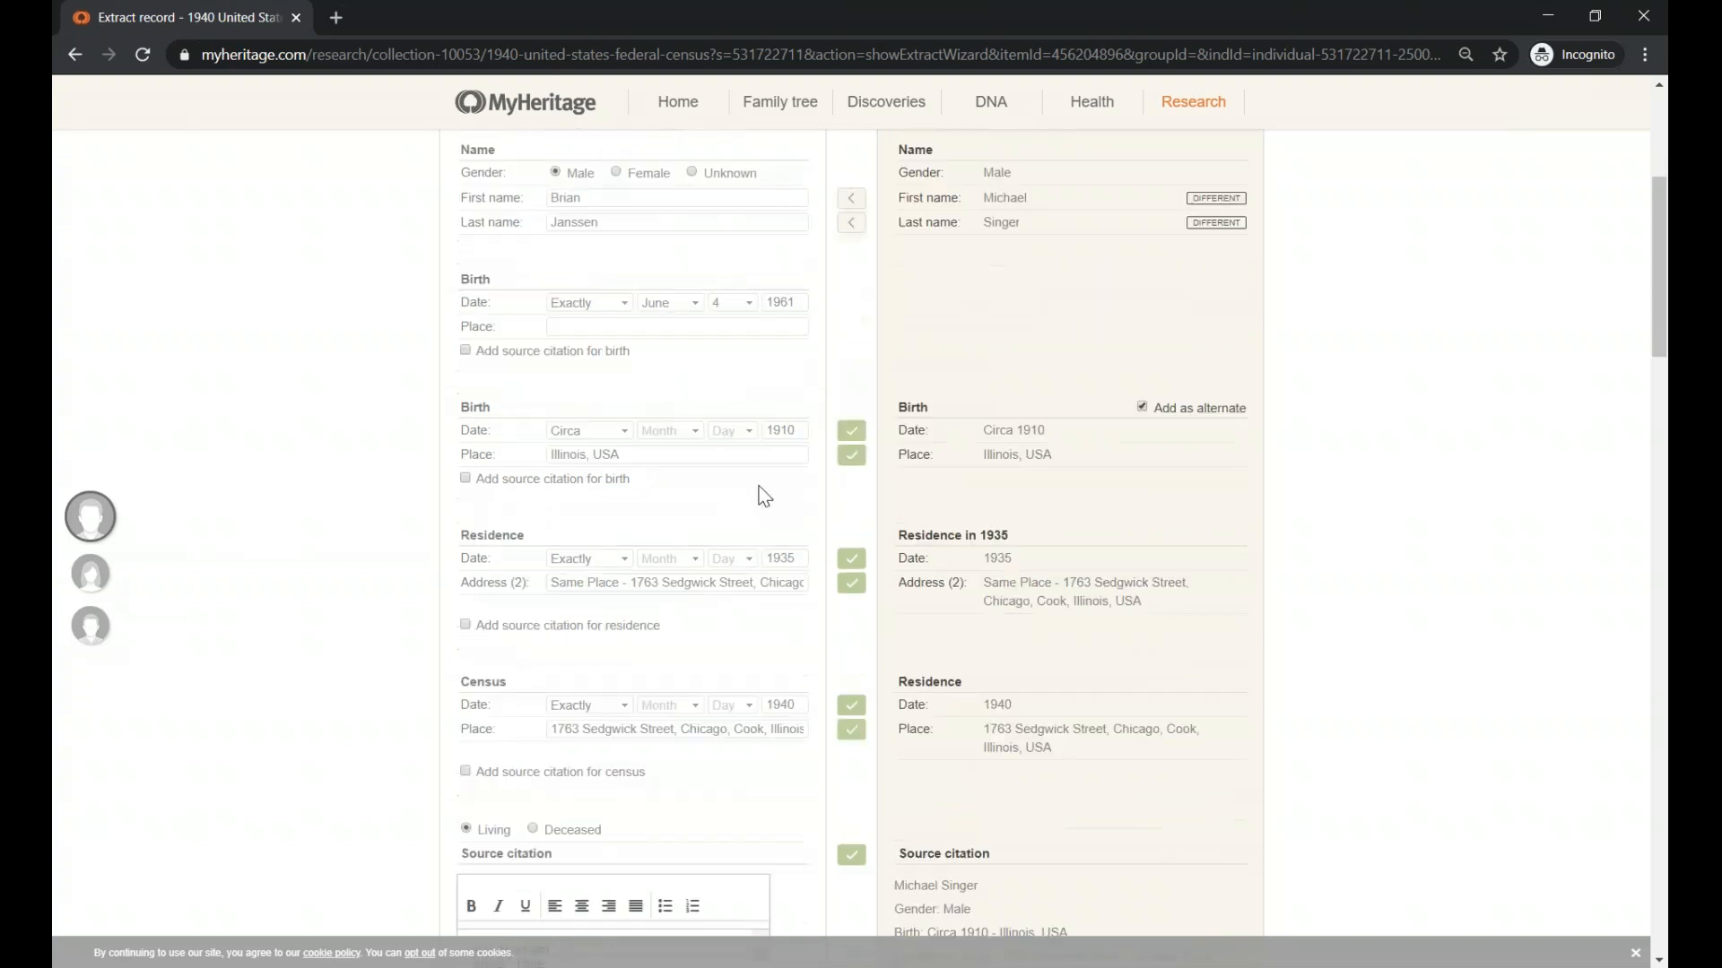
click(466, 374)
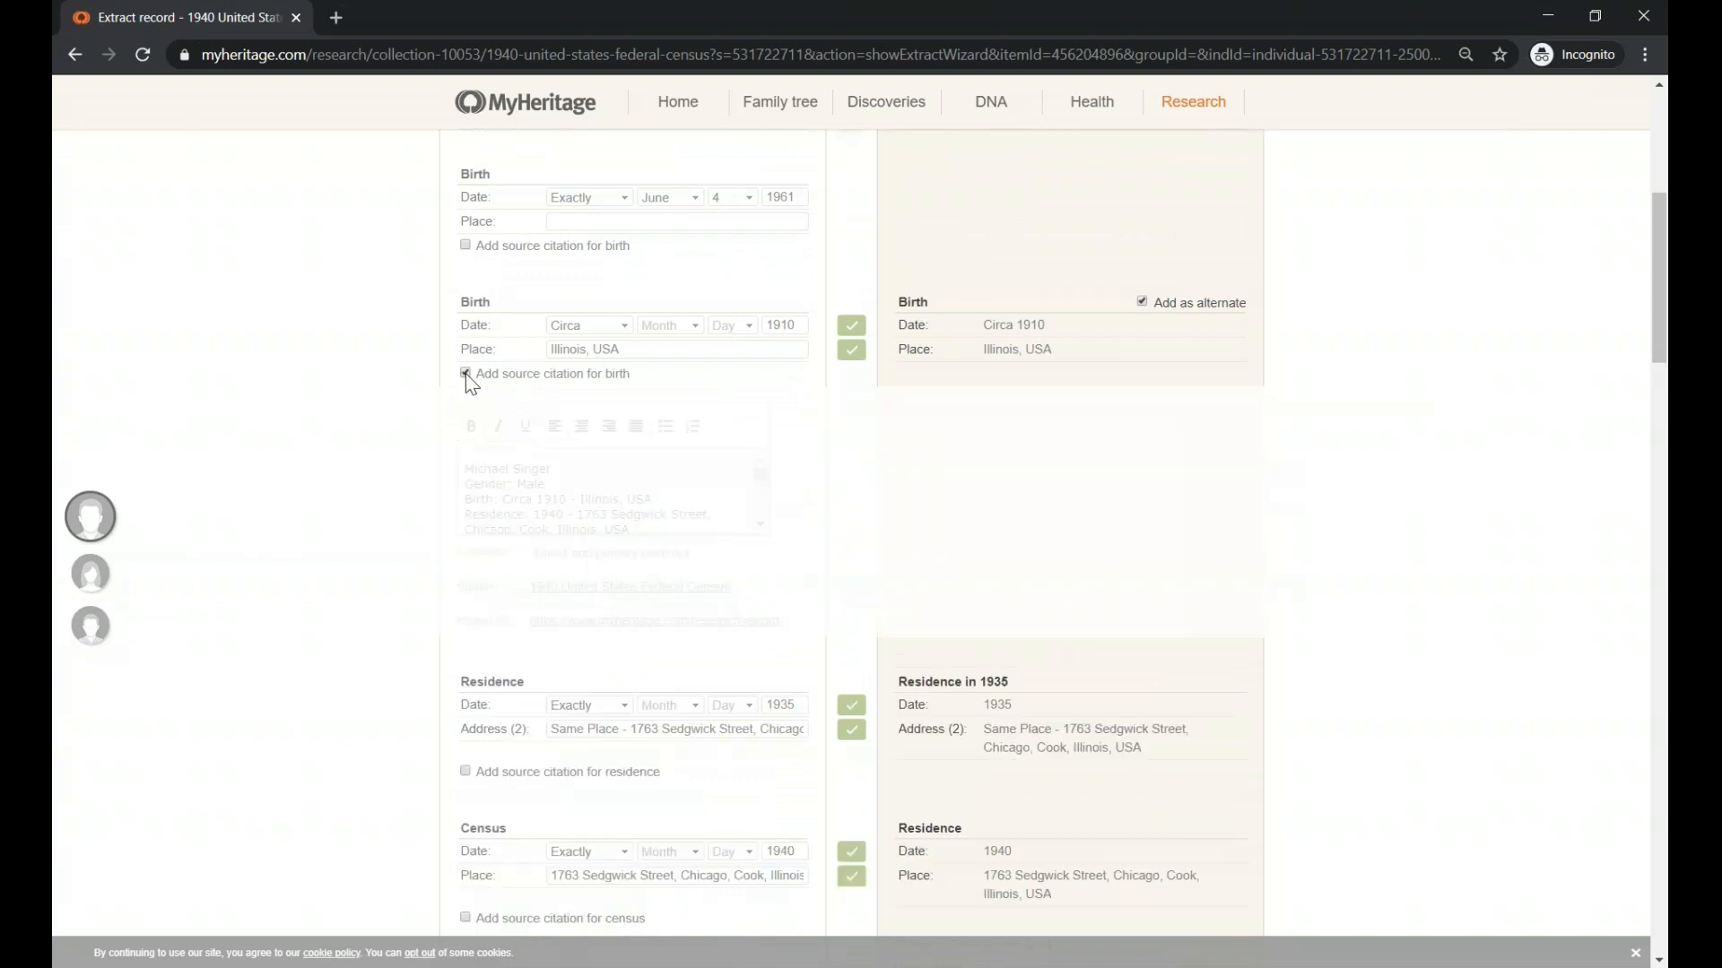
scroll(down, 3)
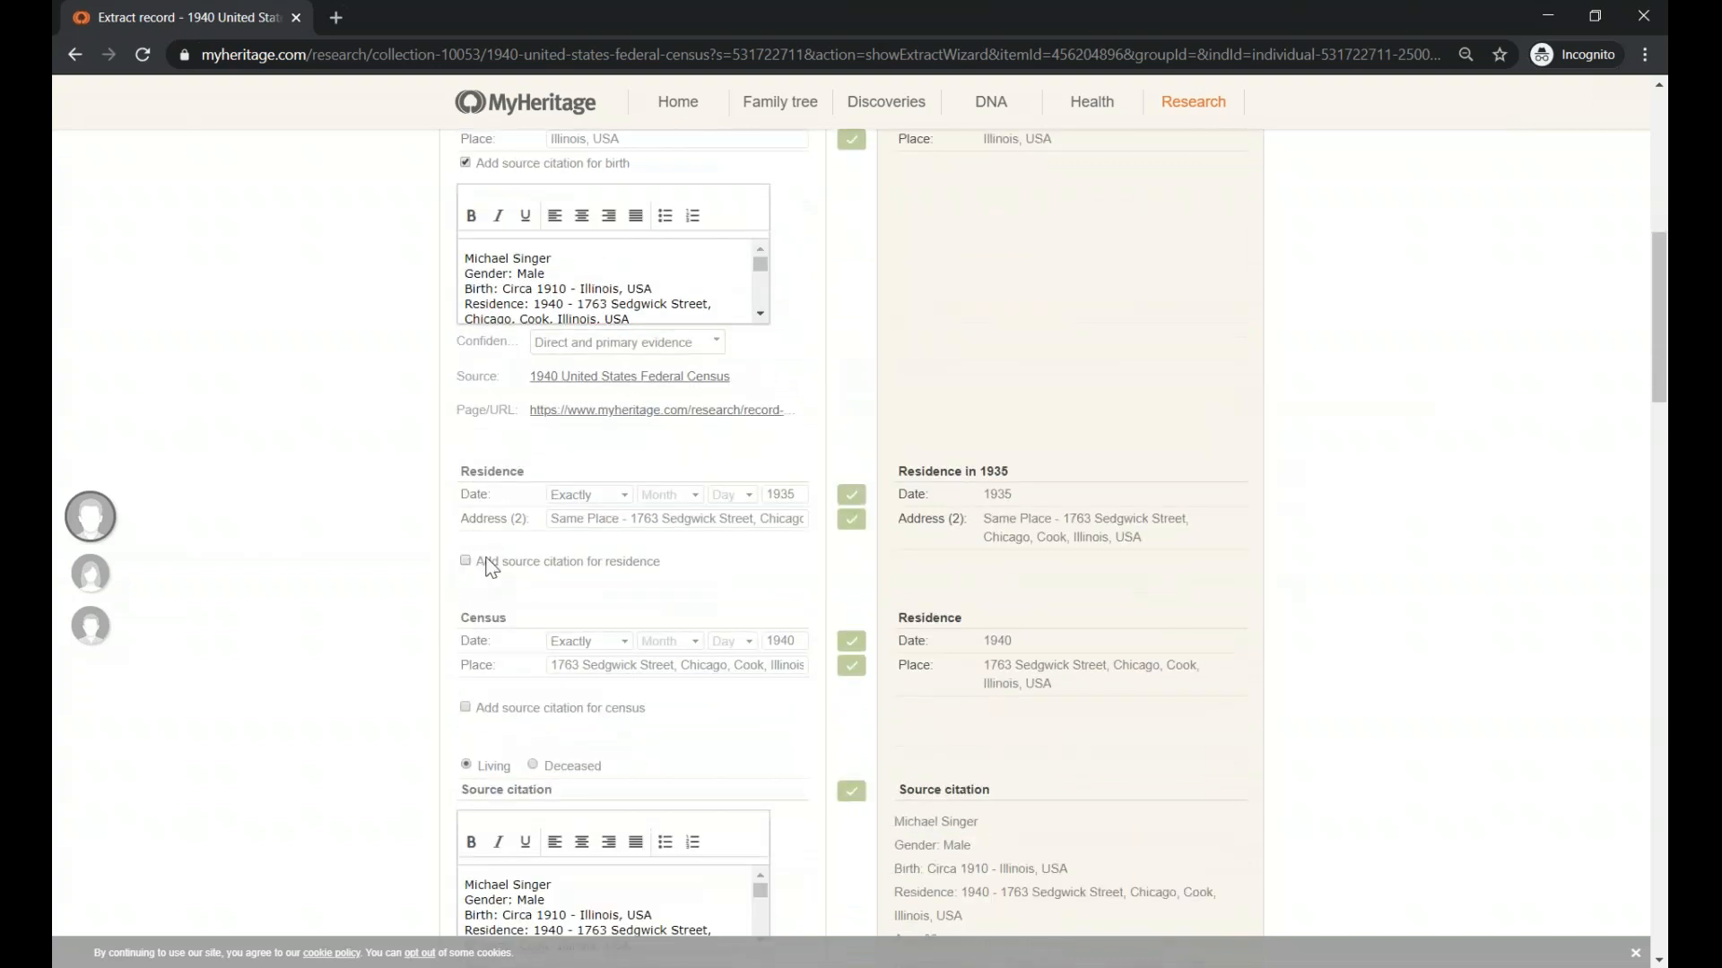
scroll(down, 3)
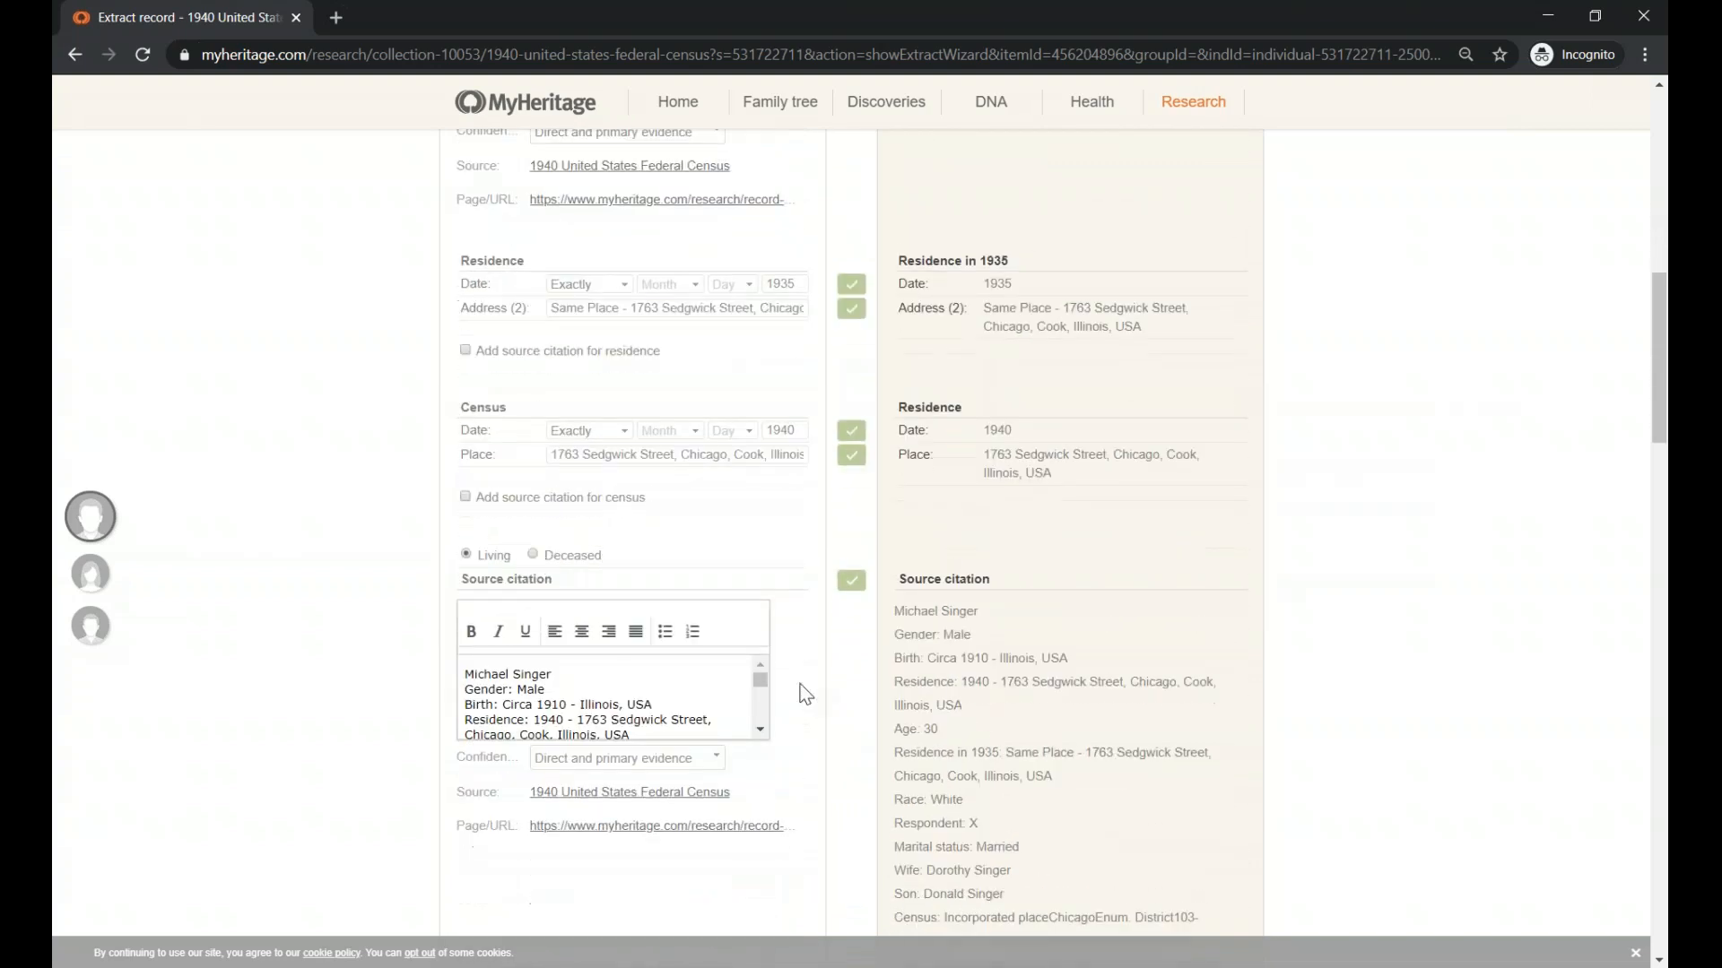
scroll(down, 3)
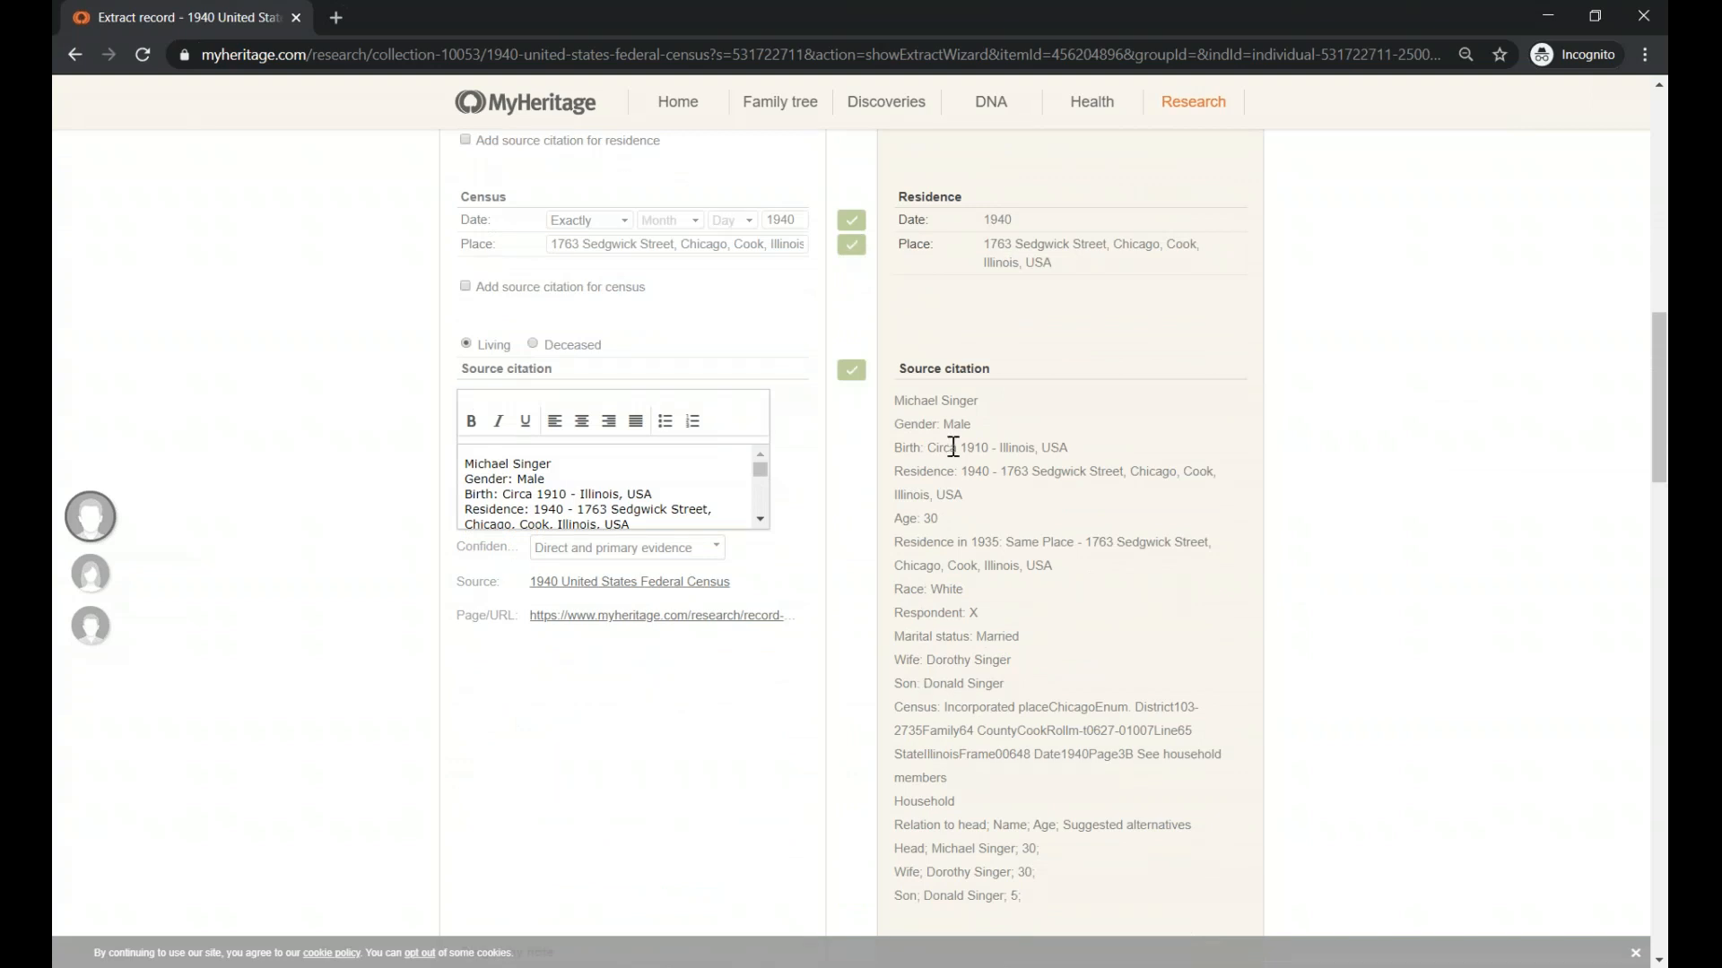
scroll(down, 3)
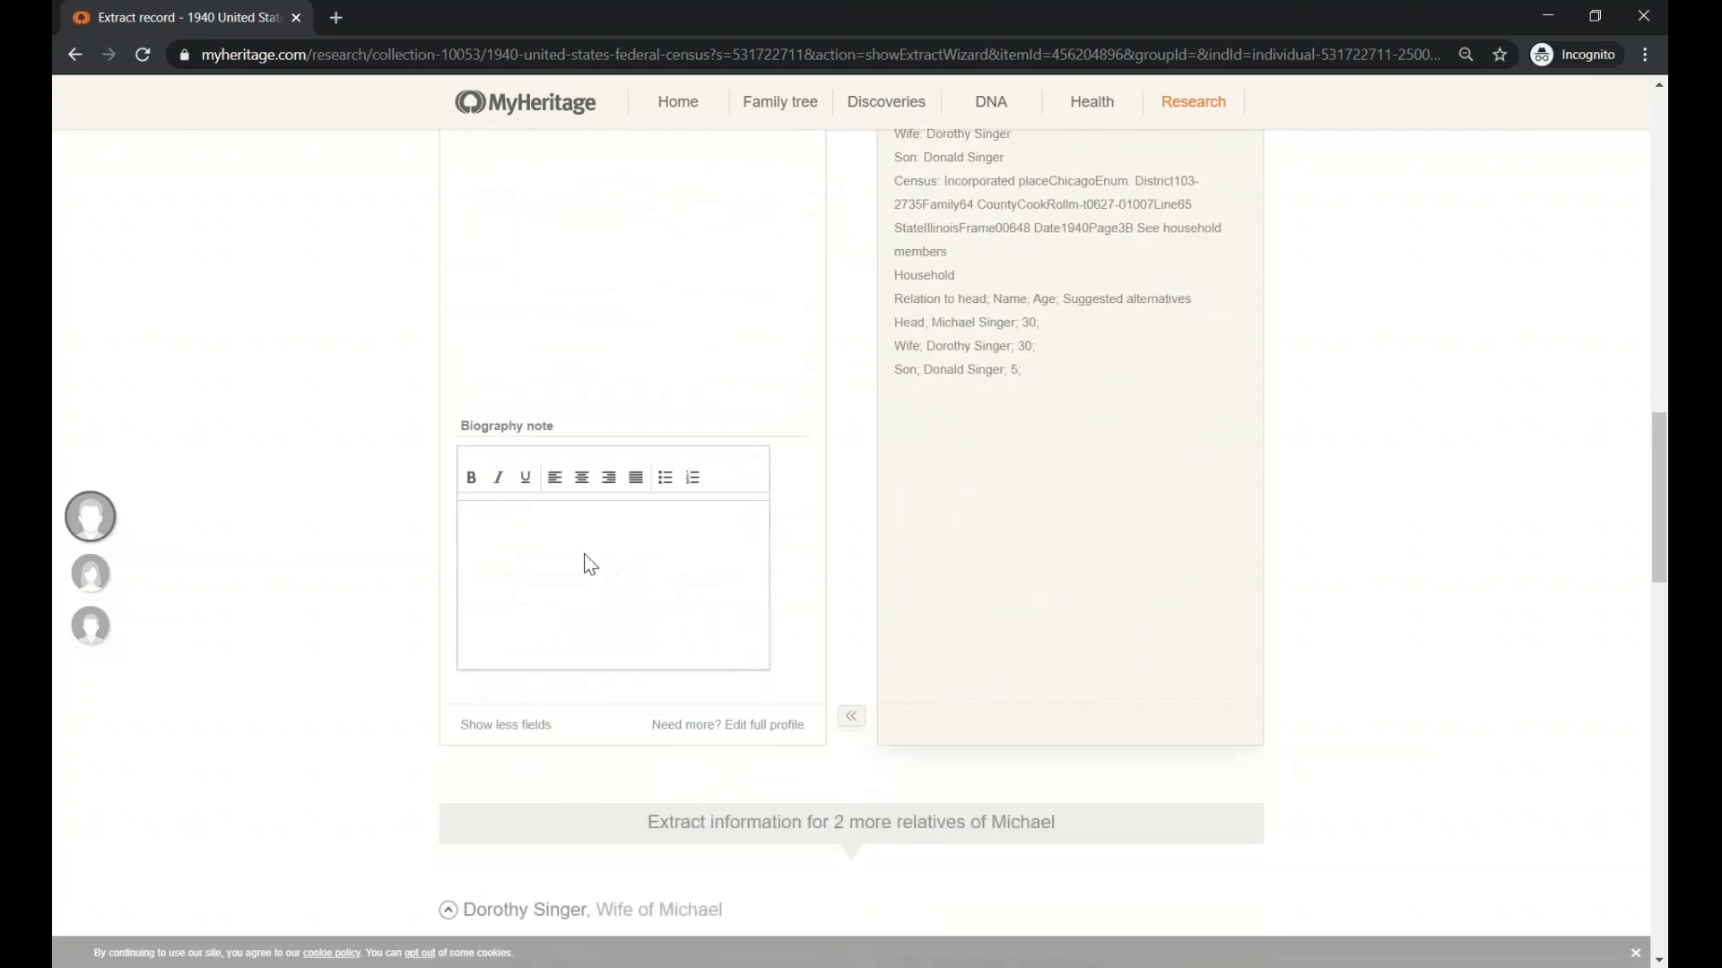
mouse_move(673, 560)
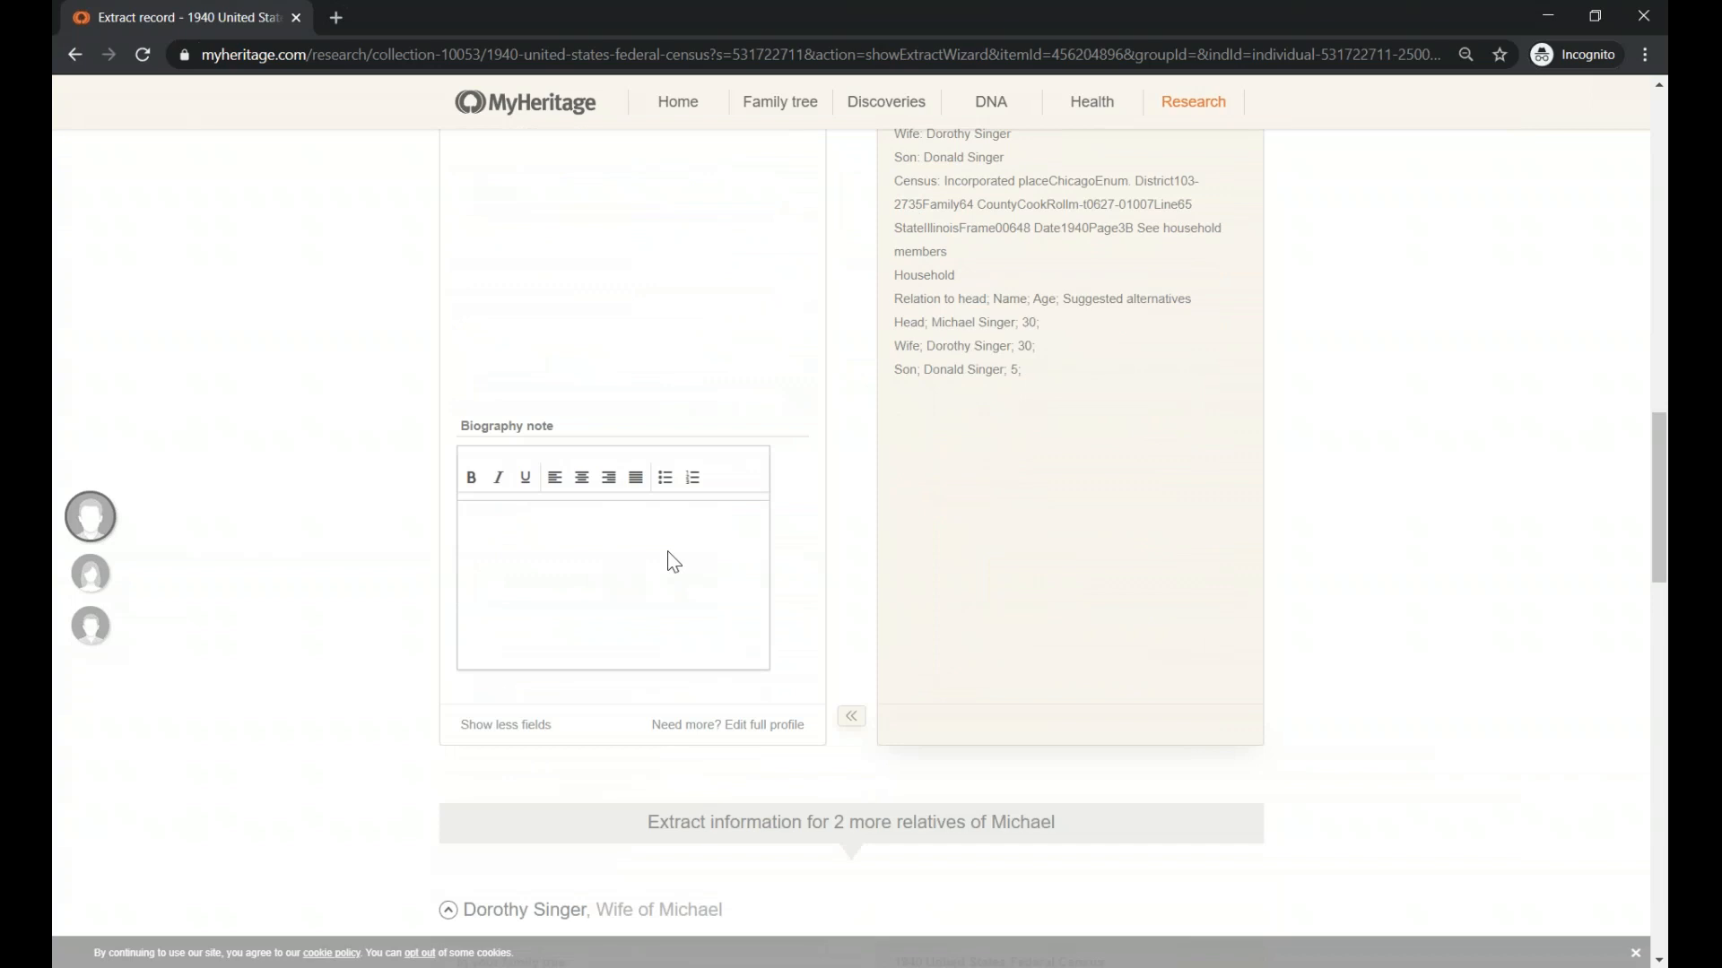
Scroll past the wife and son sections and cancel the extraction
scroll(down, 3)
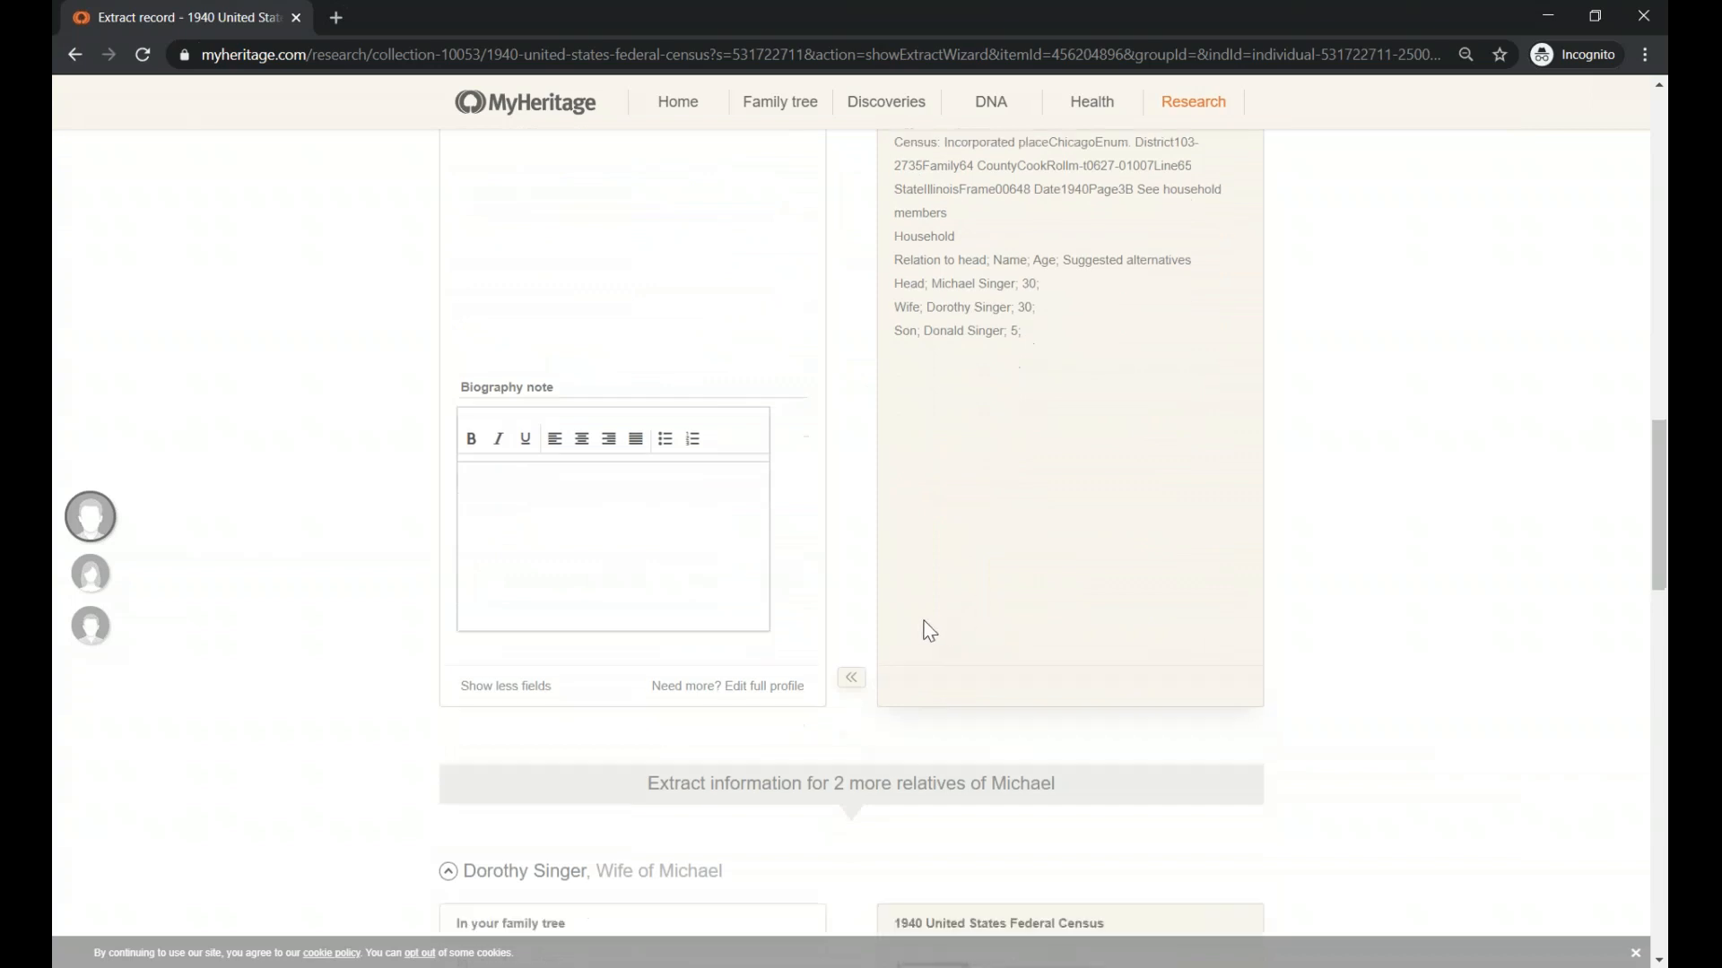
scroll(down, 3)
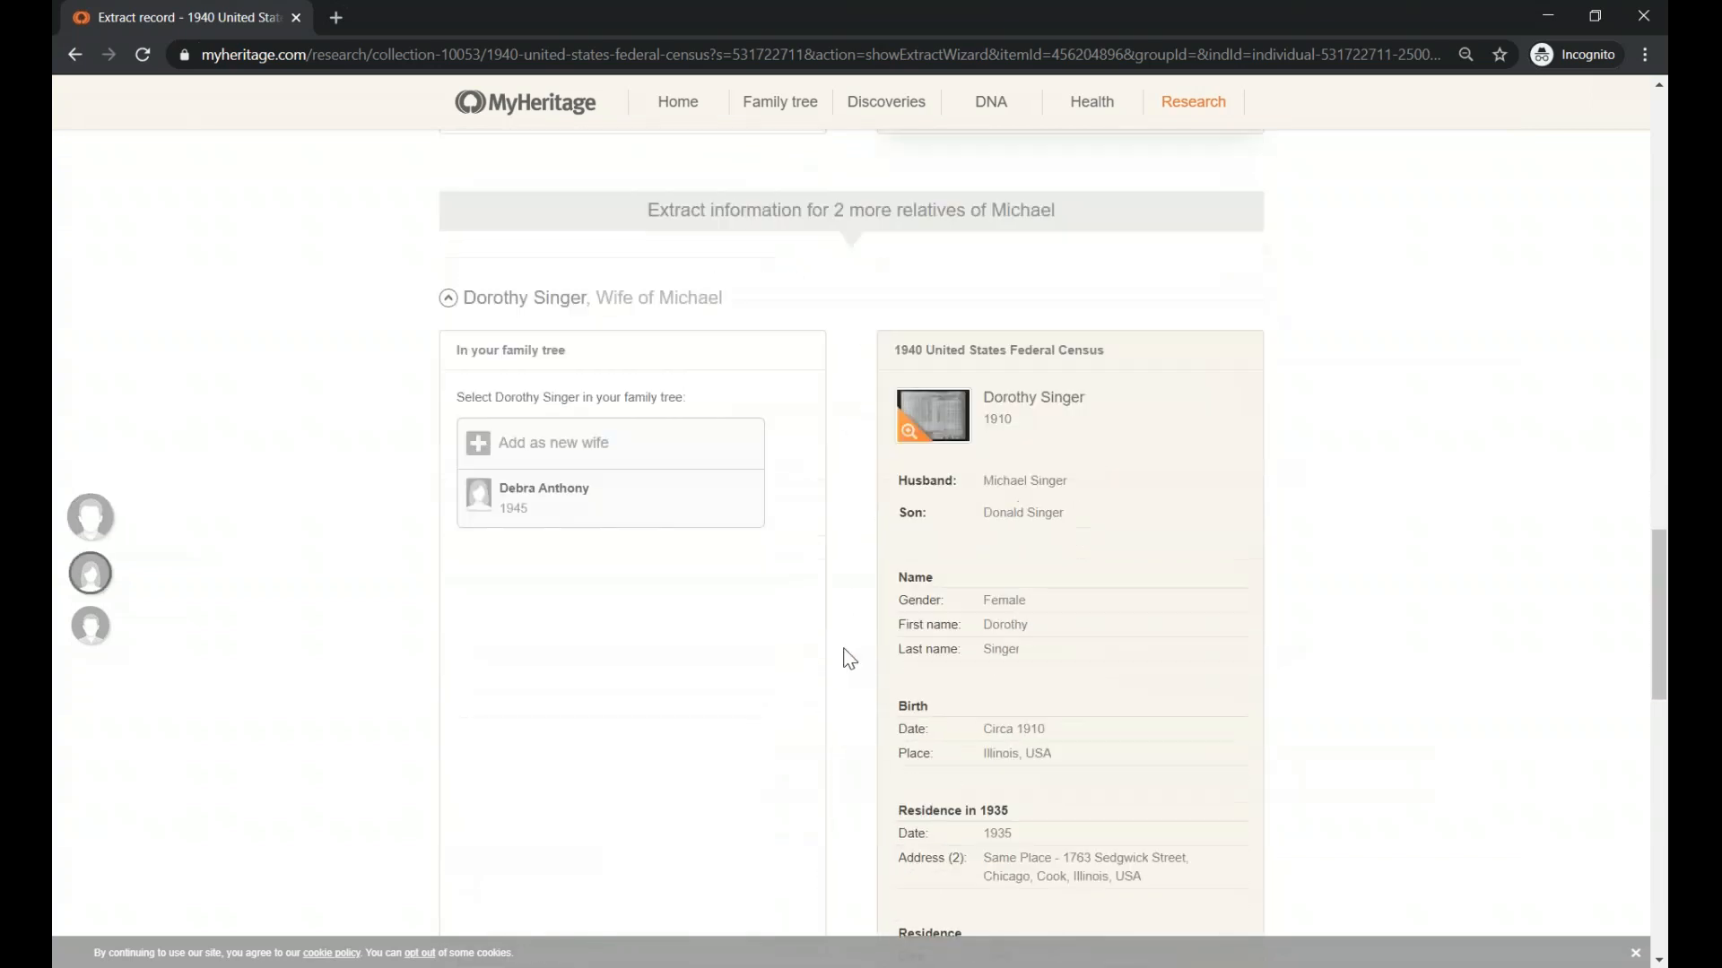
scroll(down, 3)
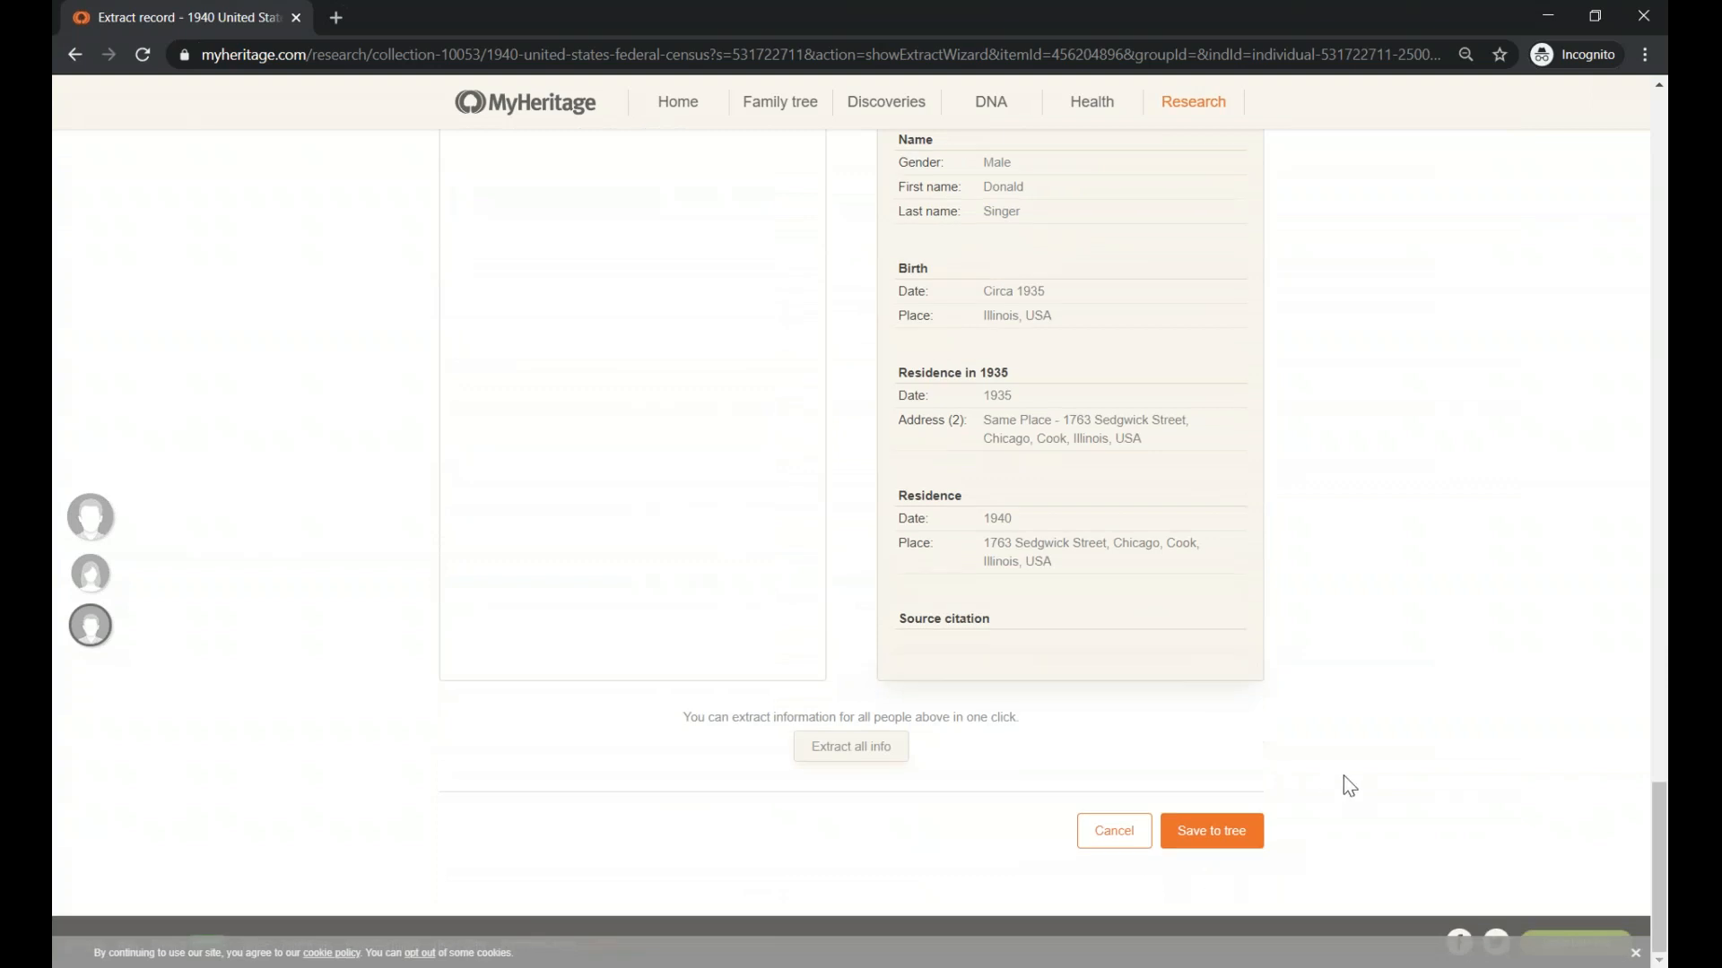
mouse_move(1329, 871)
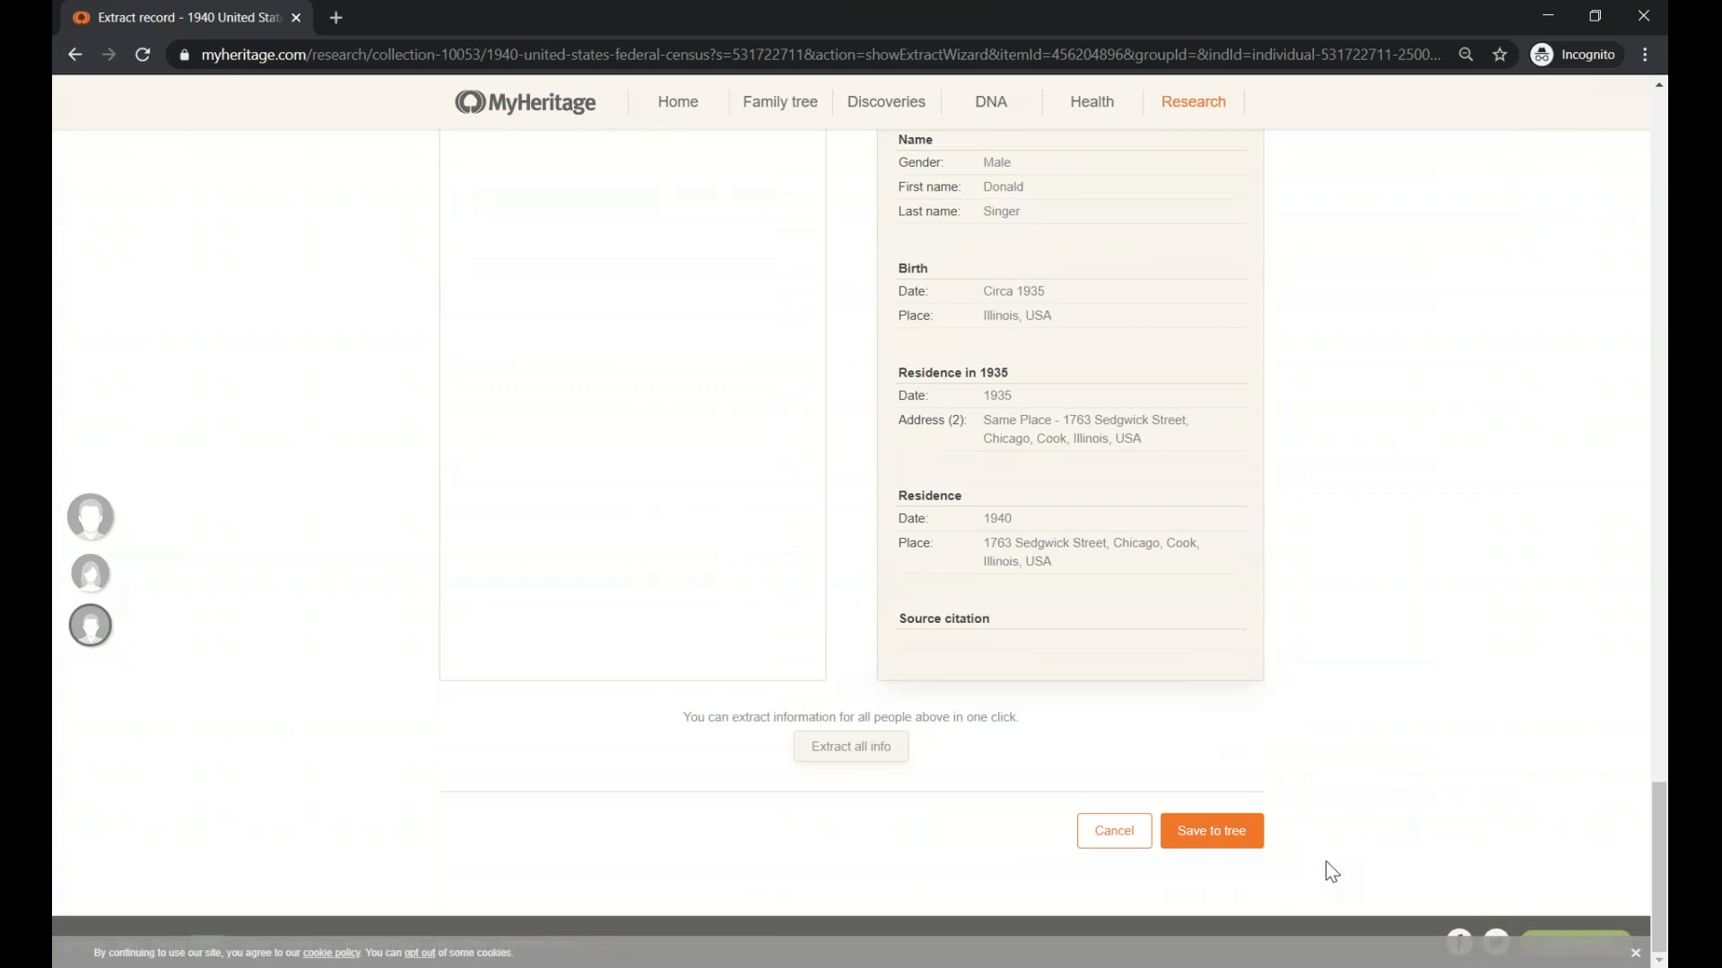
mouse_move(1157, 818)
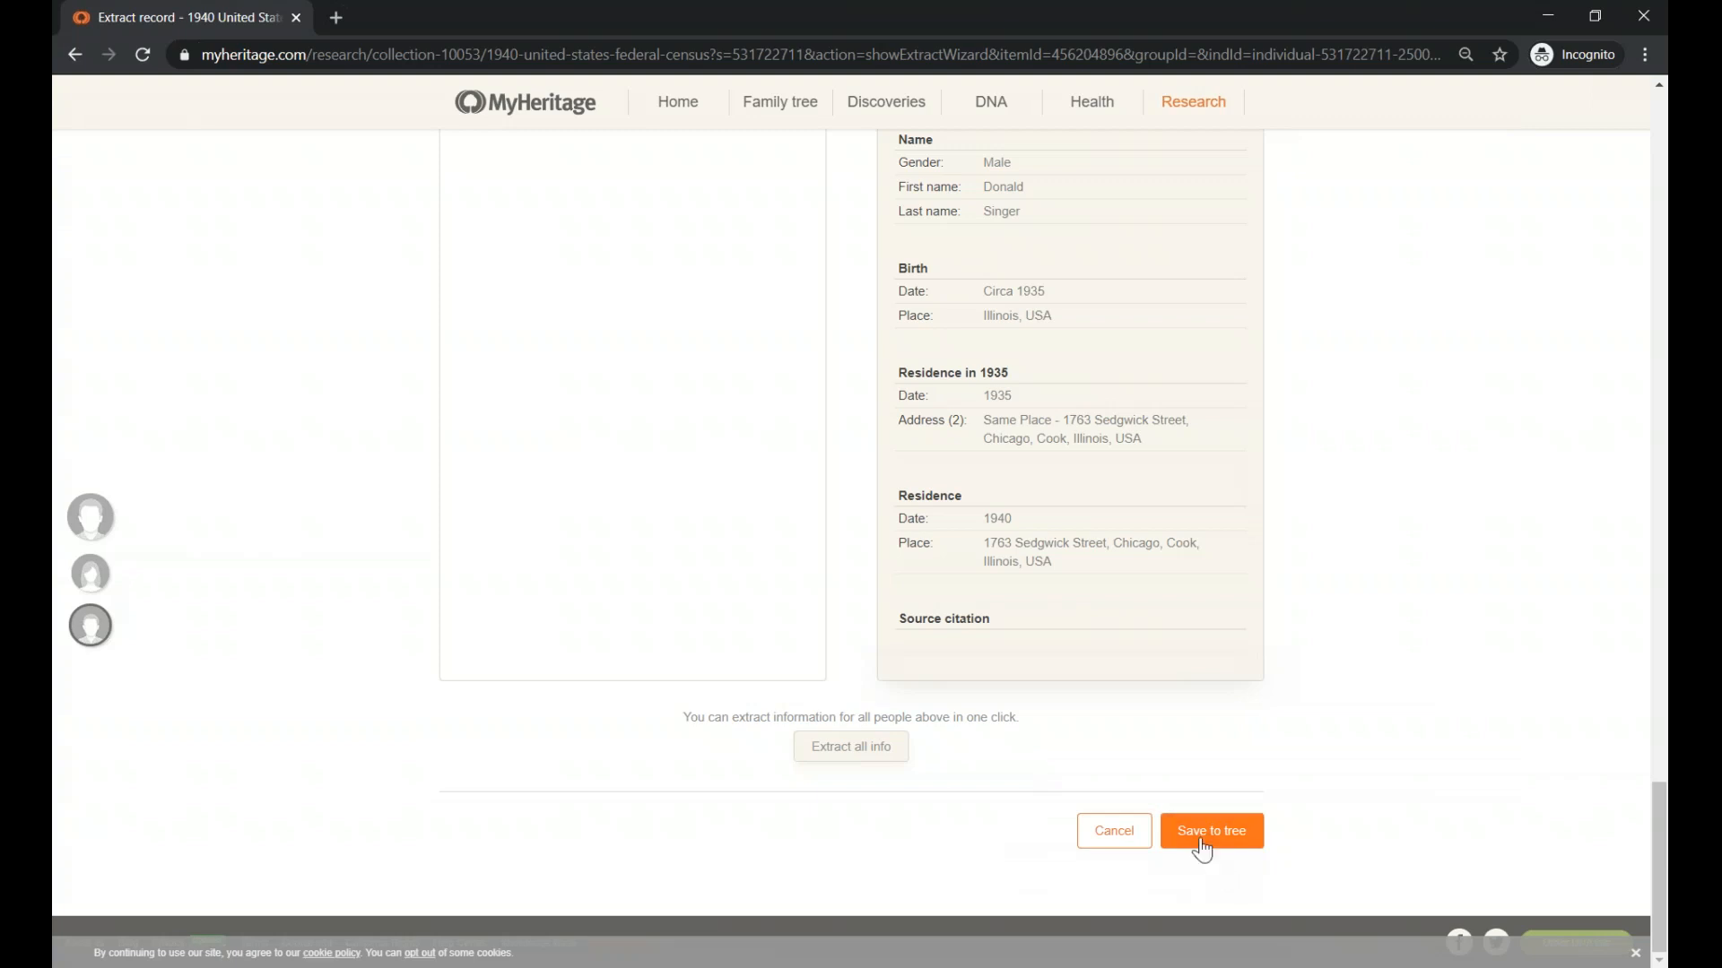
mouse_move(1114, 851)
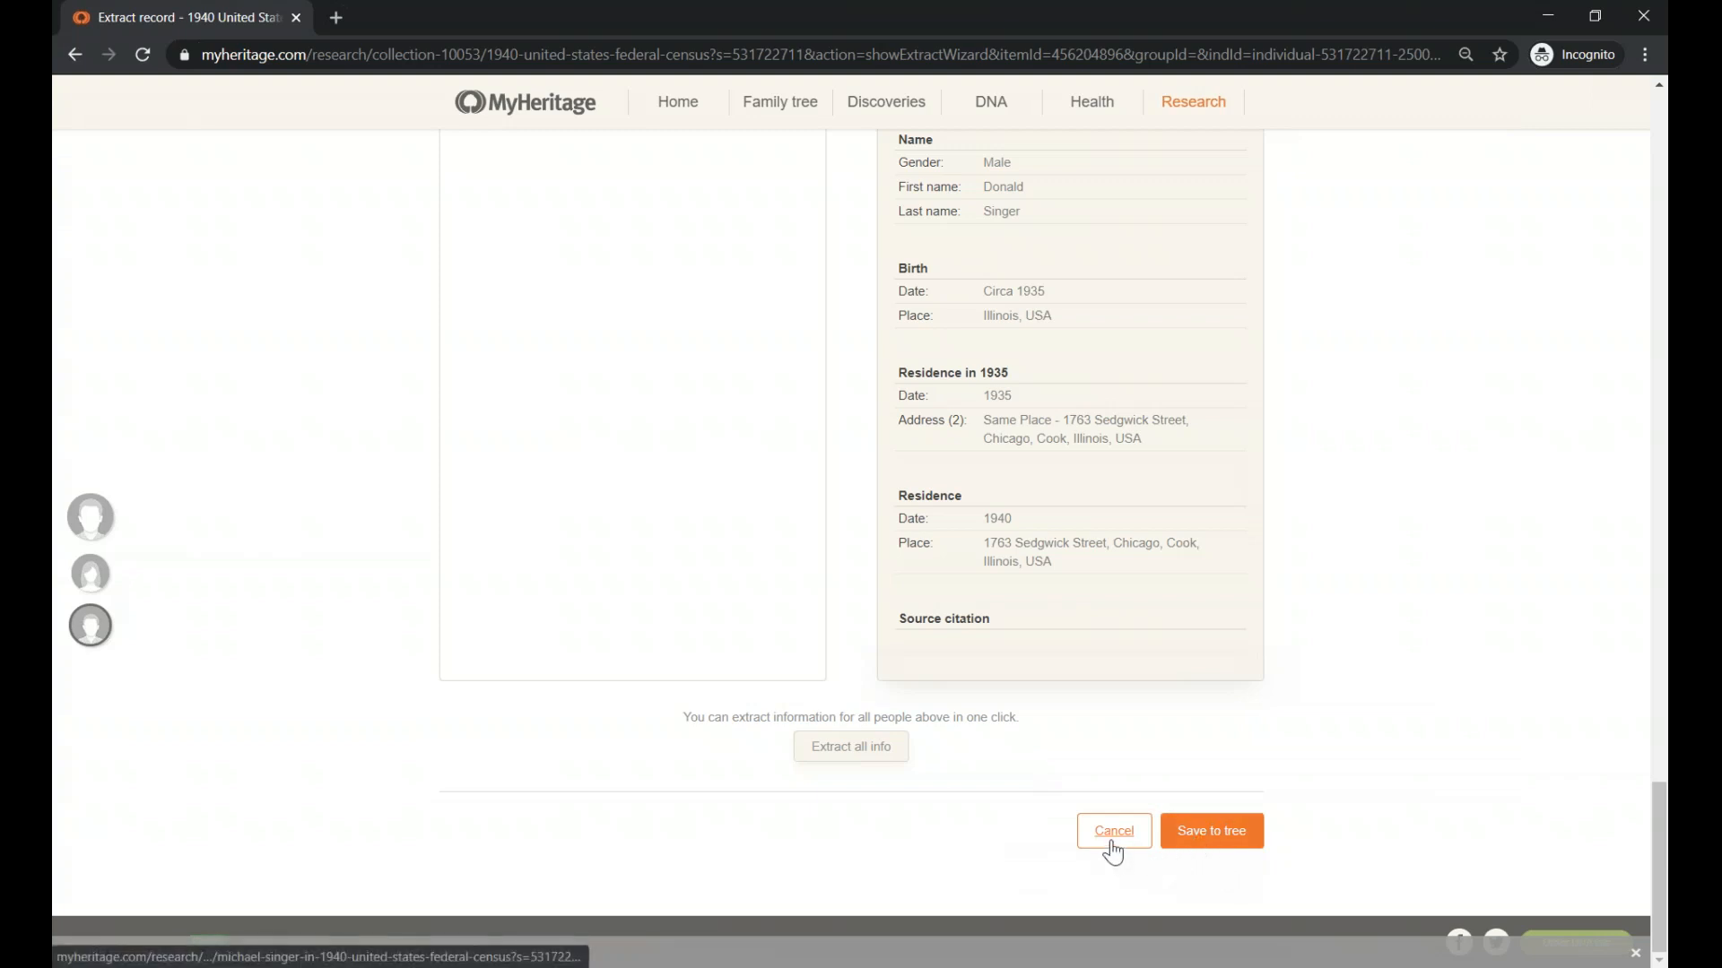
click(1114, 830)
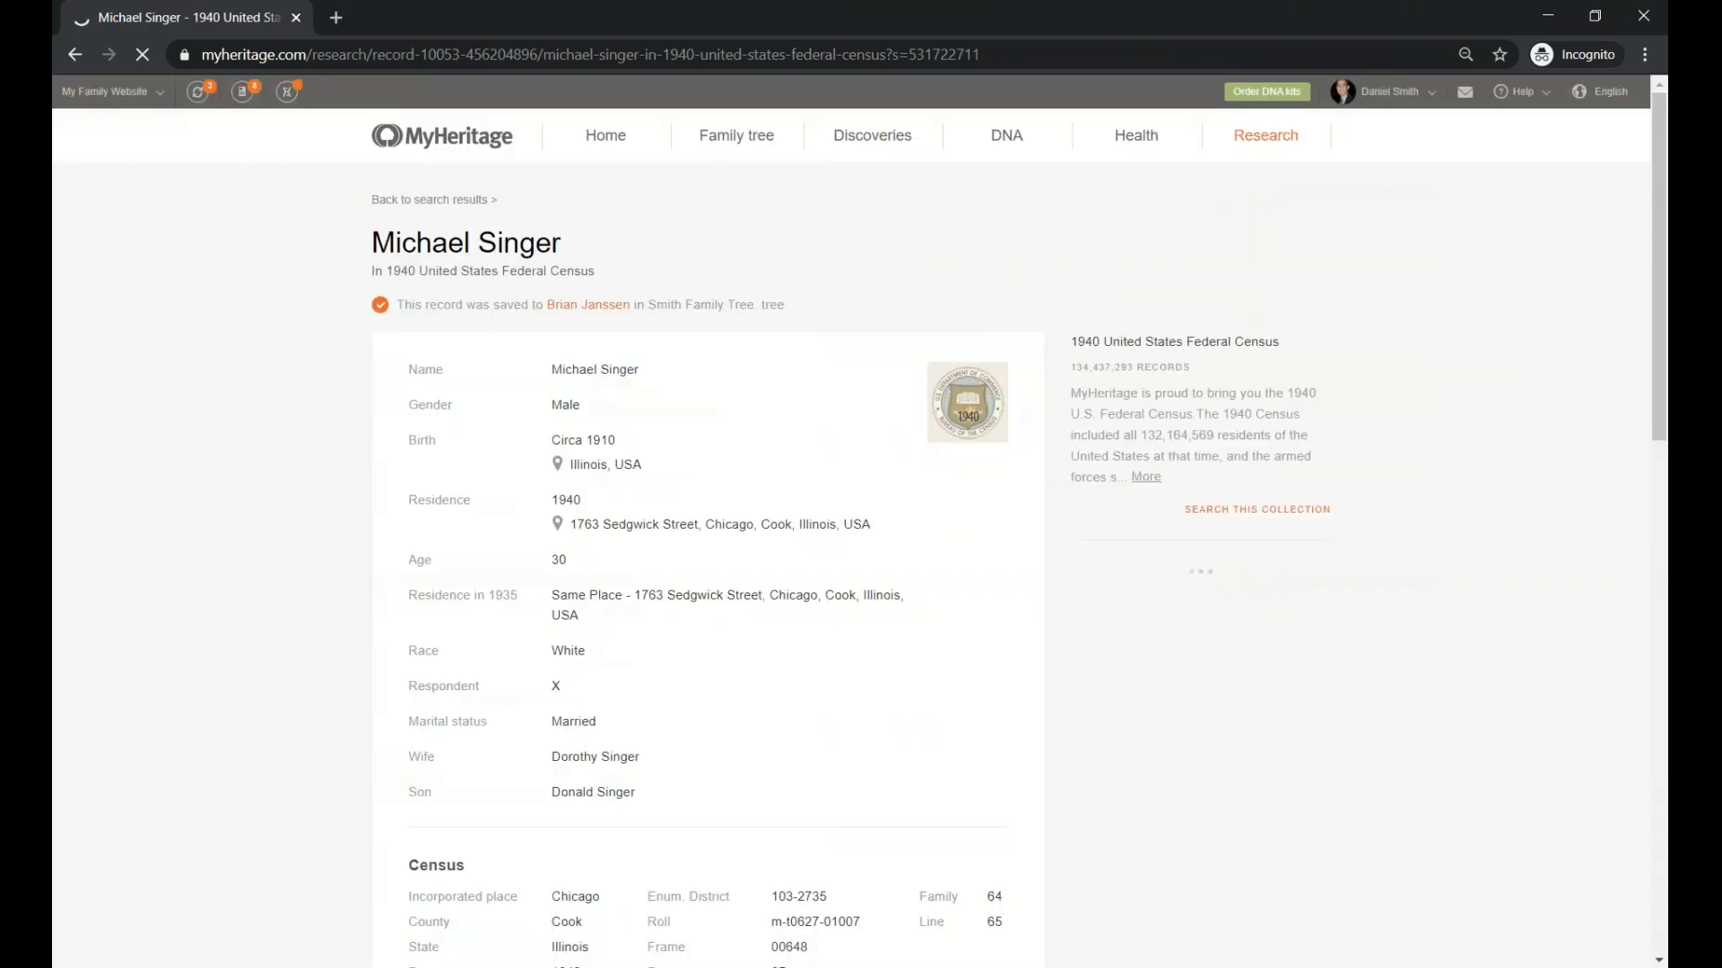
scroll(down, 3)
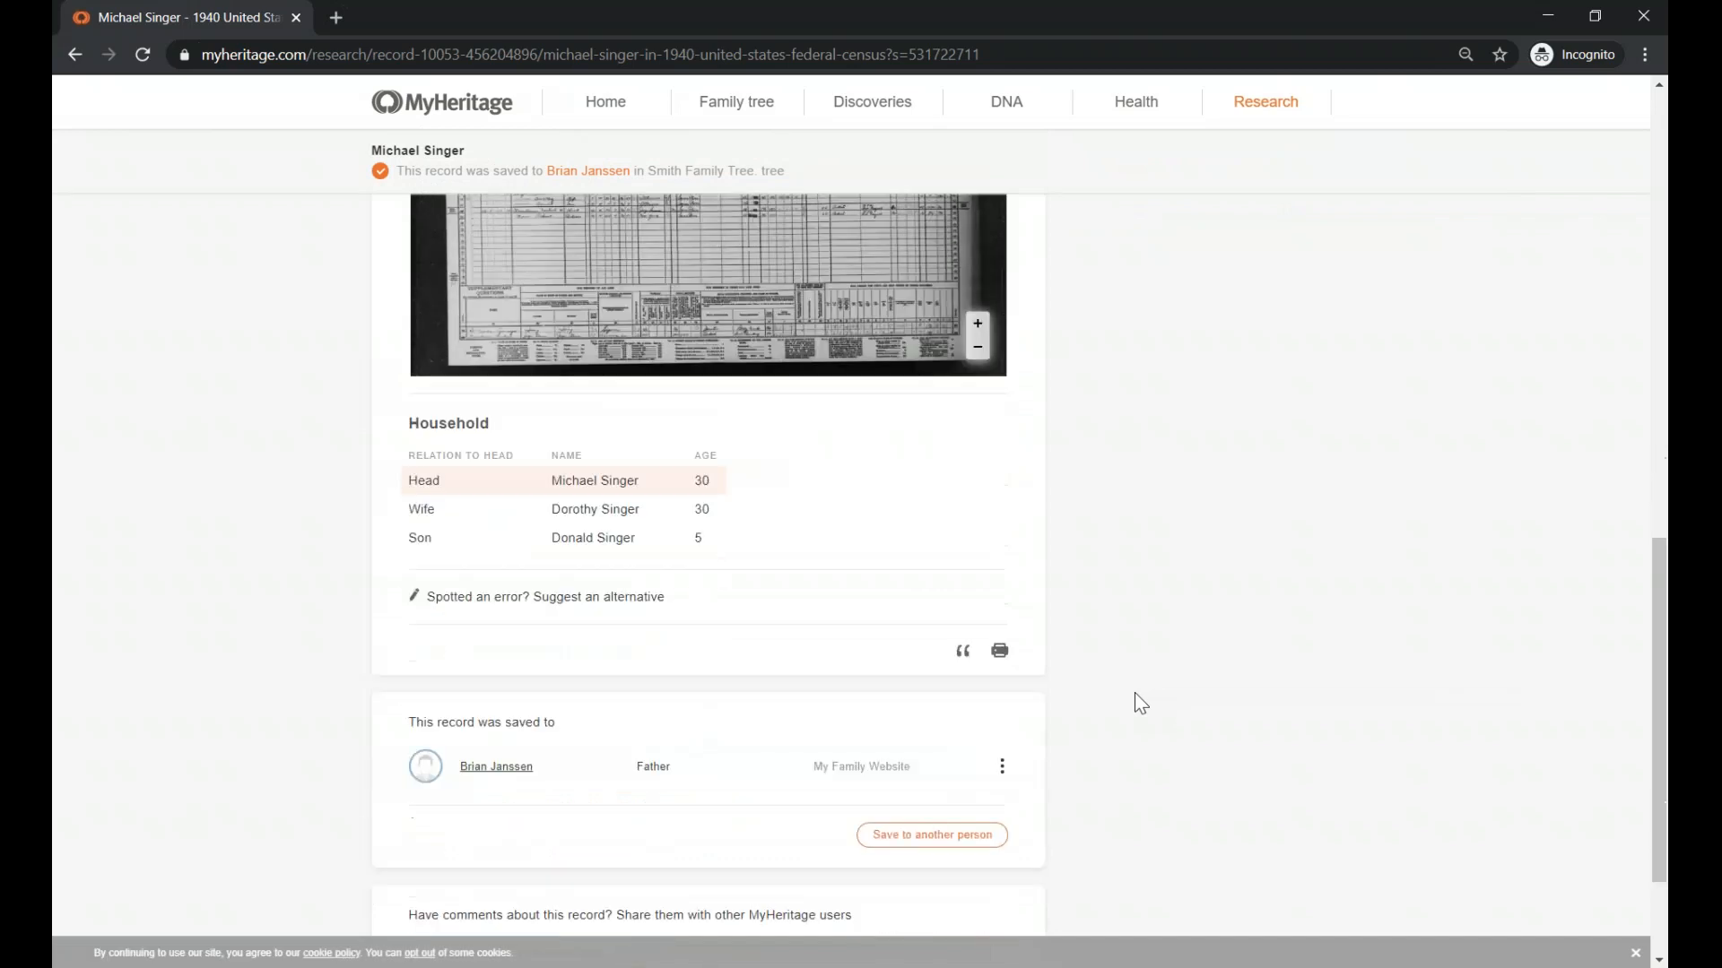
scroll(down, 3)
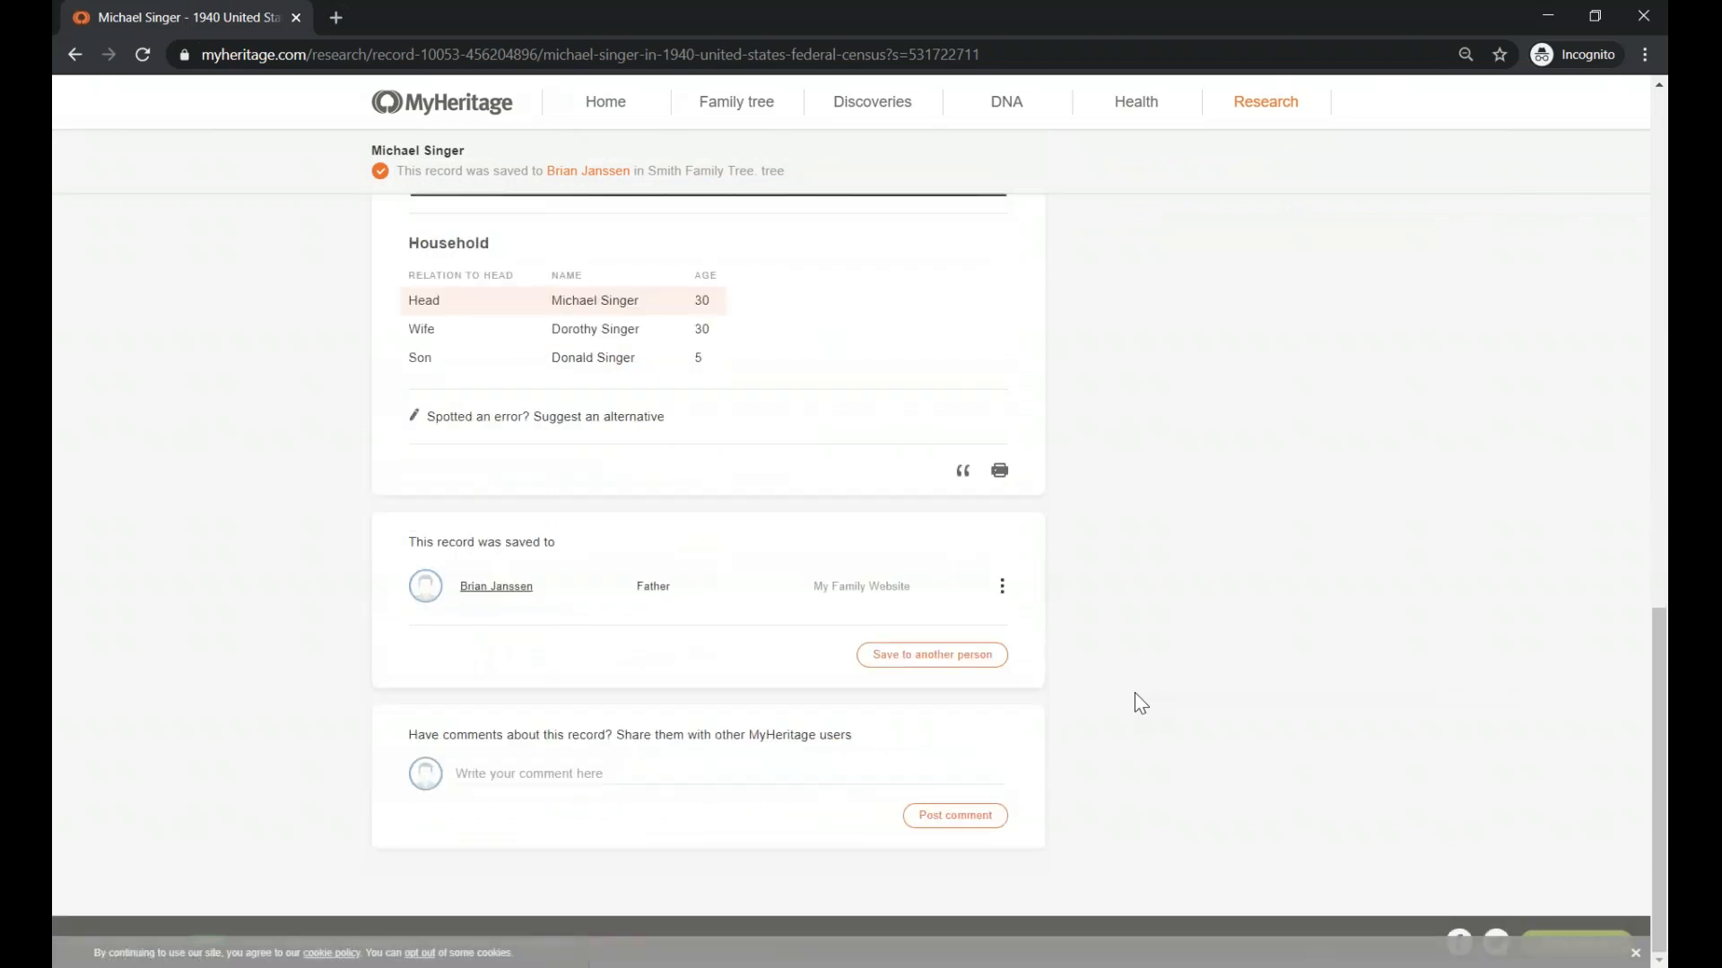
mouse_move(924, 695)
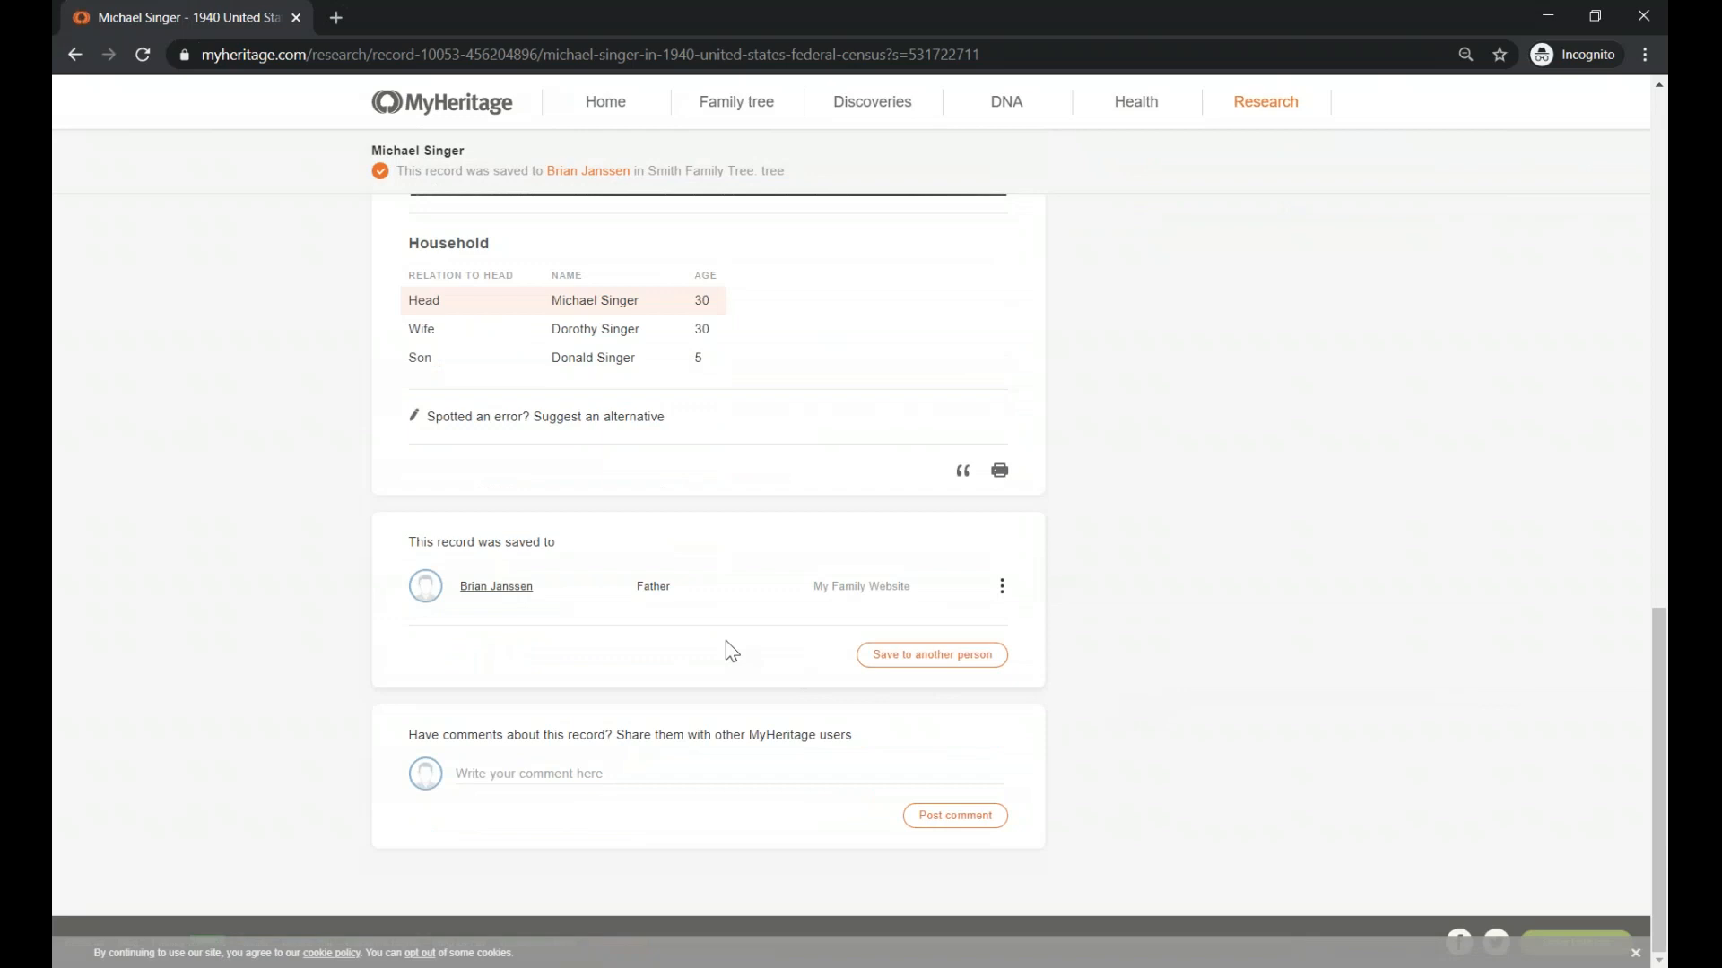
mouse_move(513, 533)
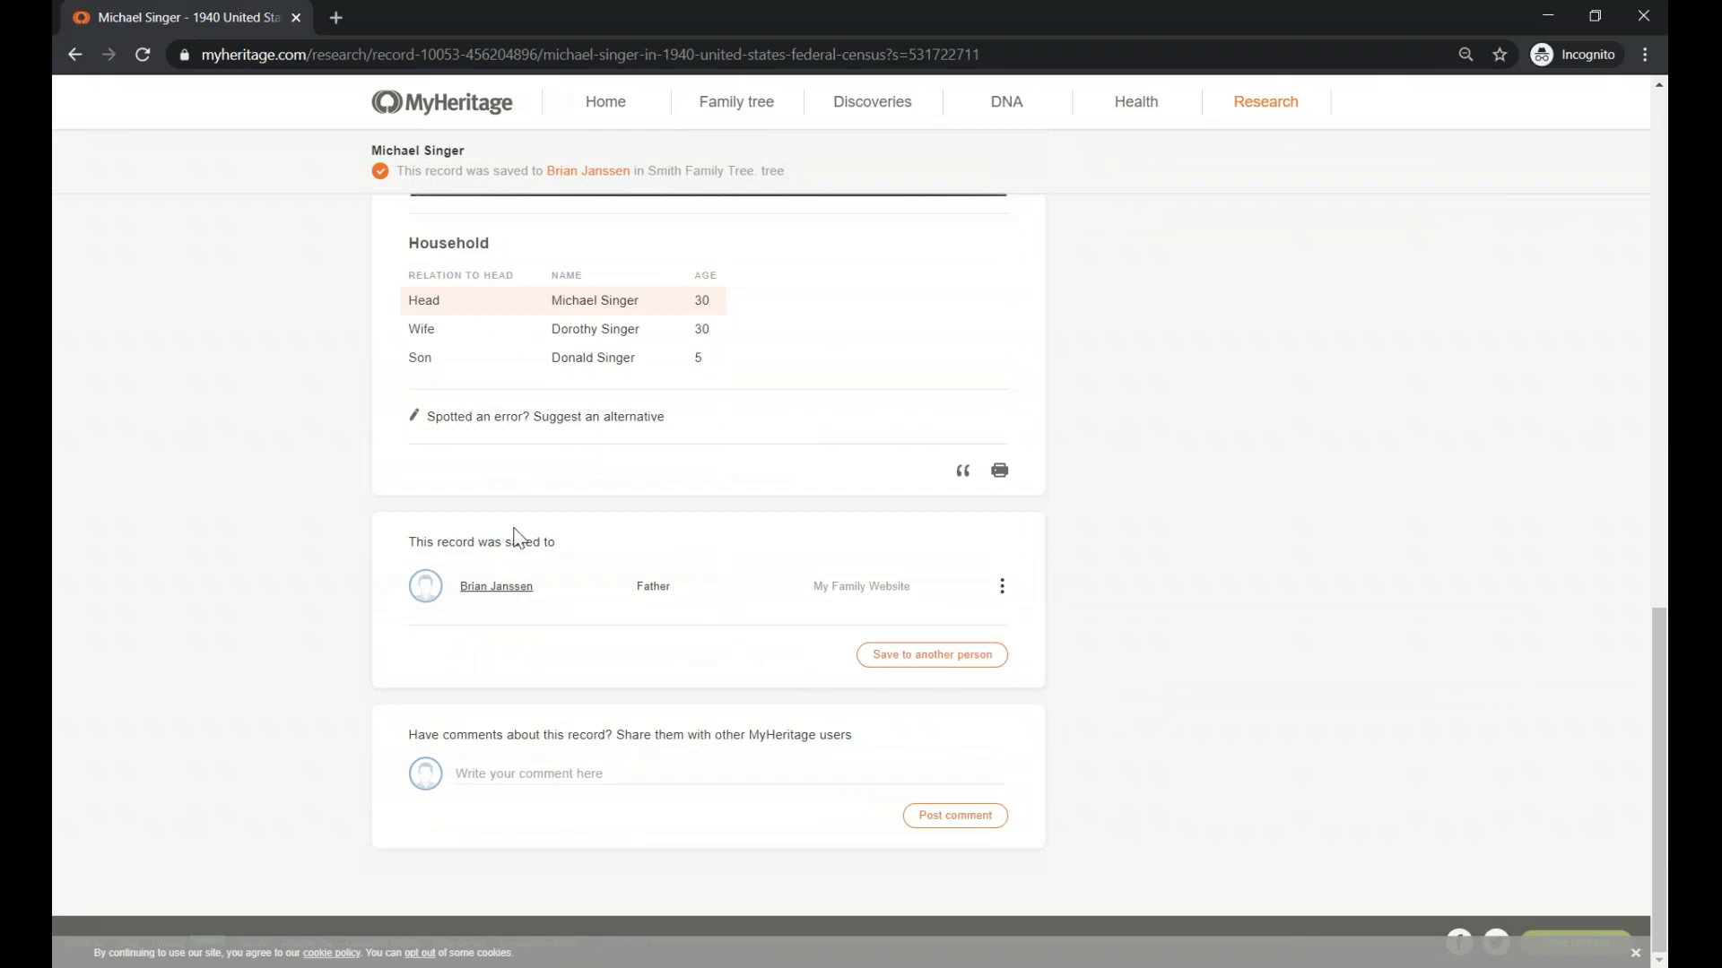
mouse_move(931, 628)
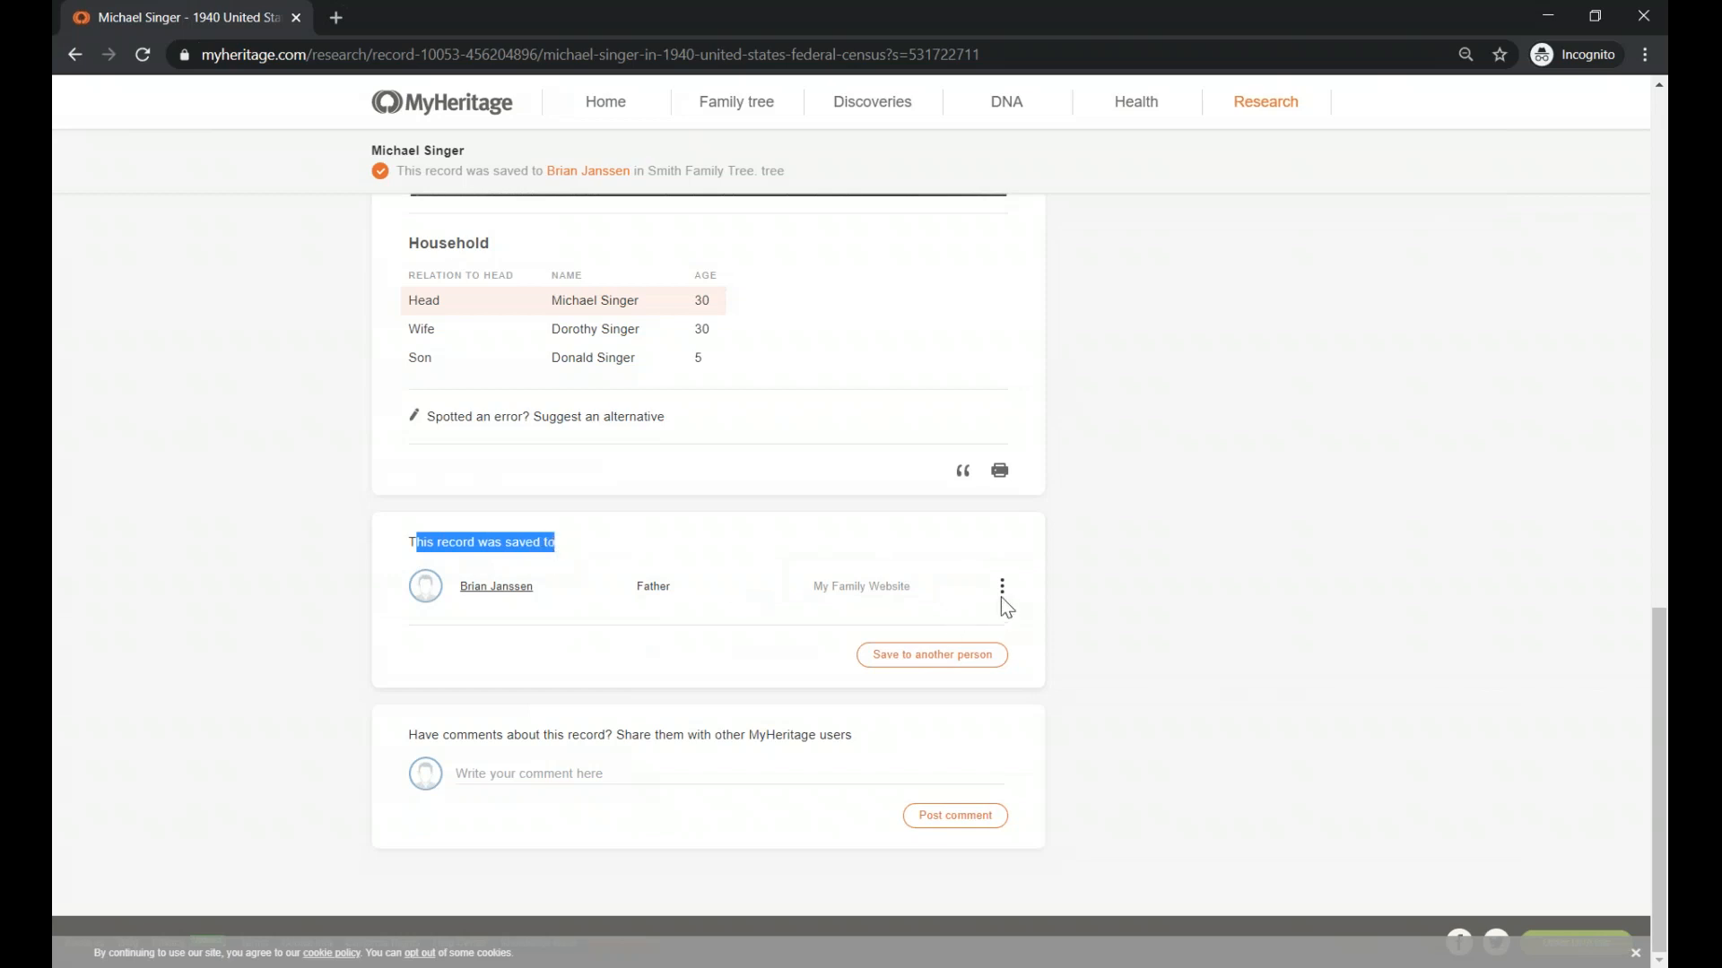
click(1001, 586)
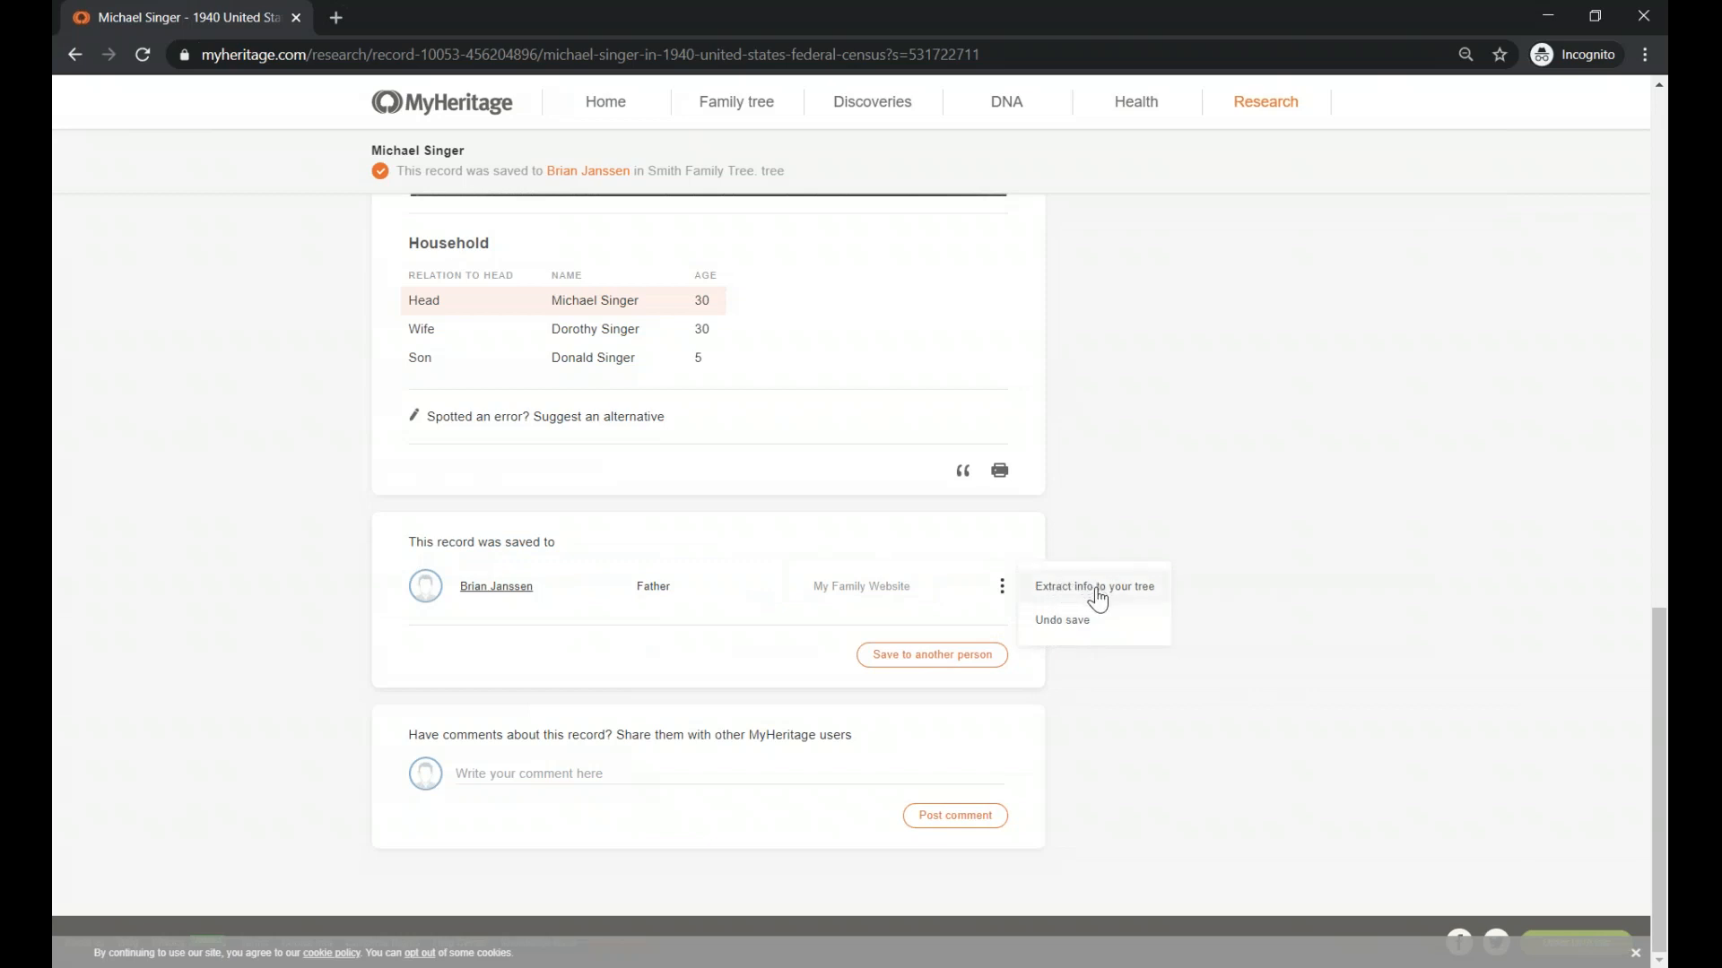
mouse_move(1067, 631)
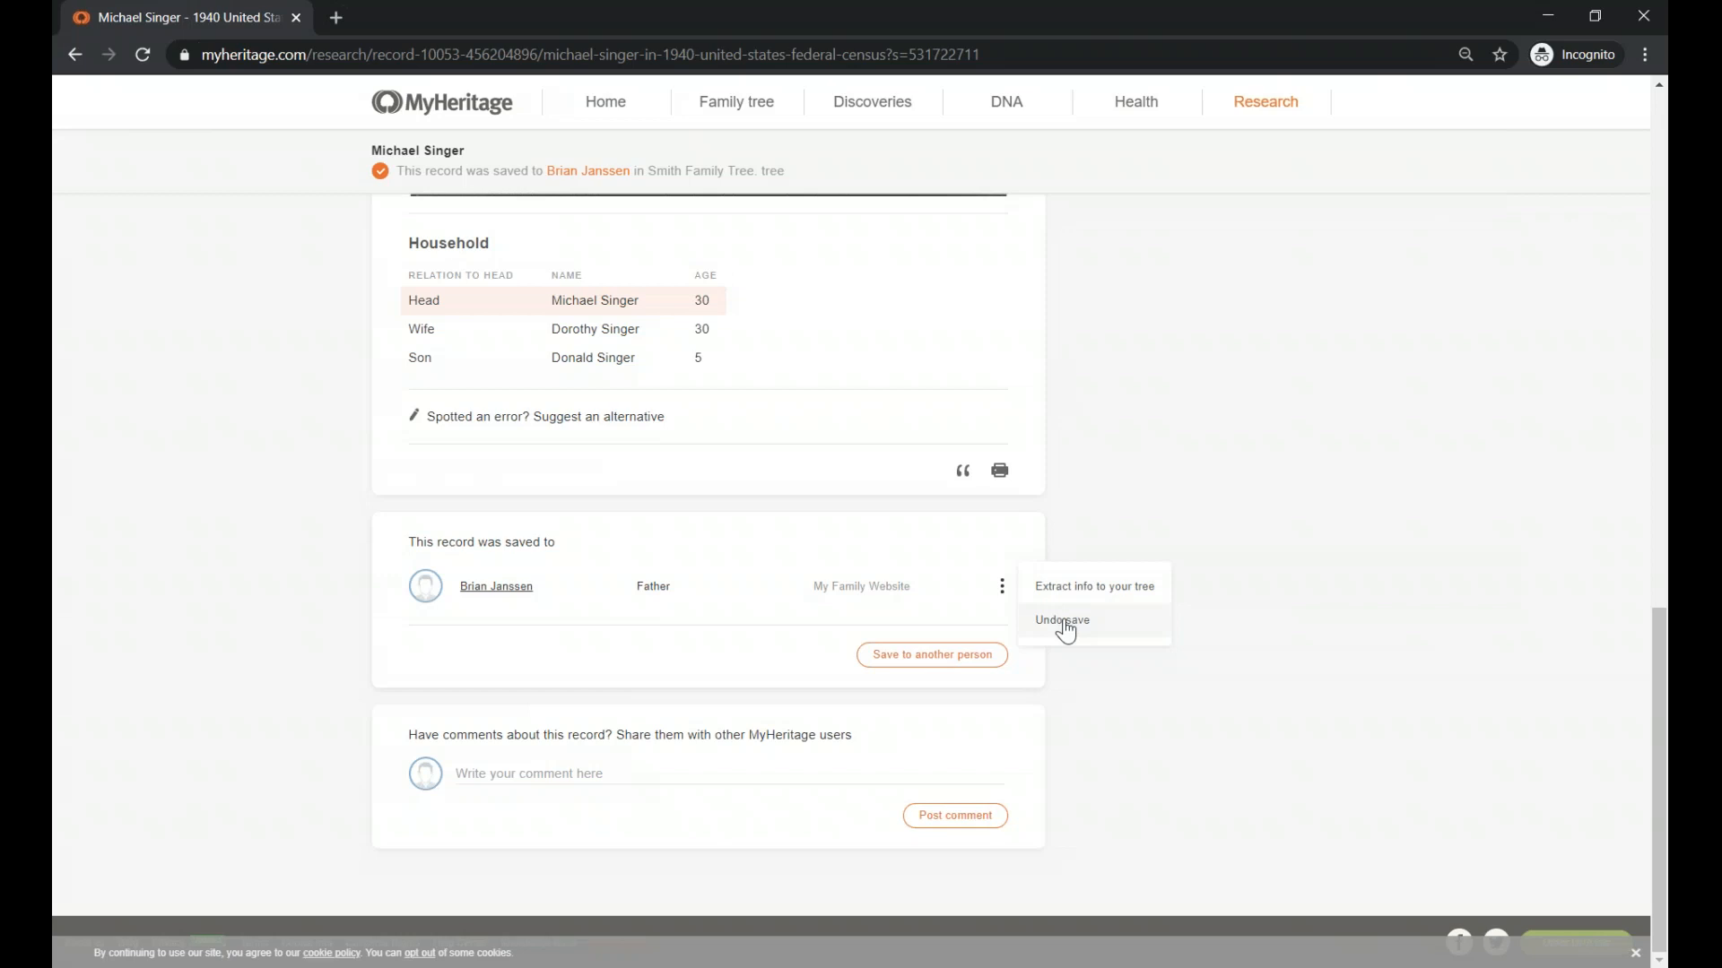
click(1063, 620)
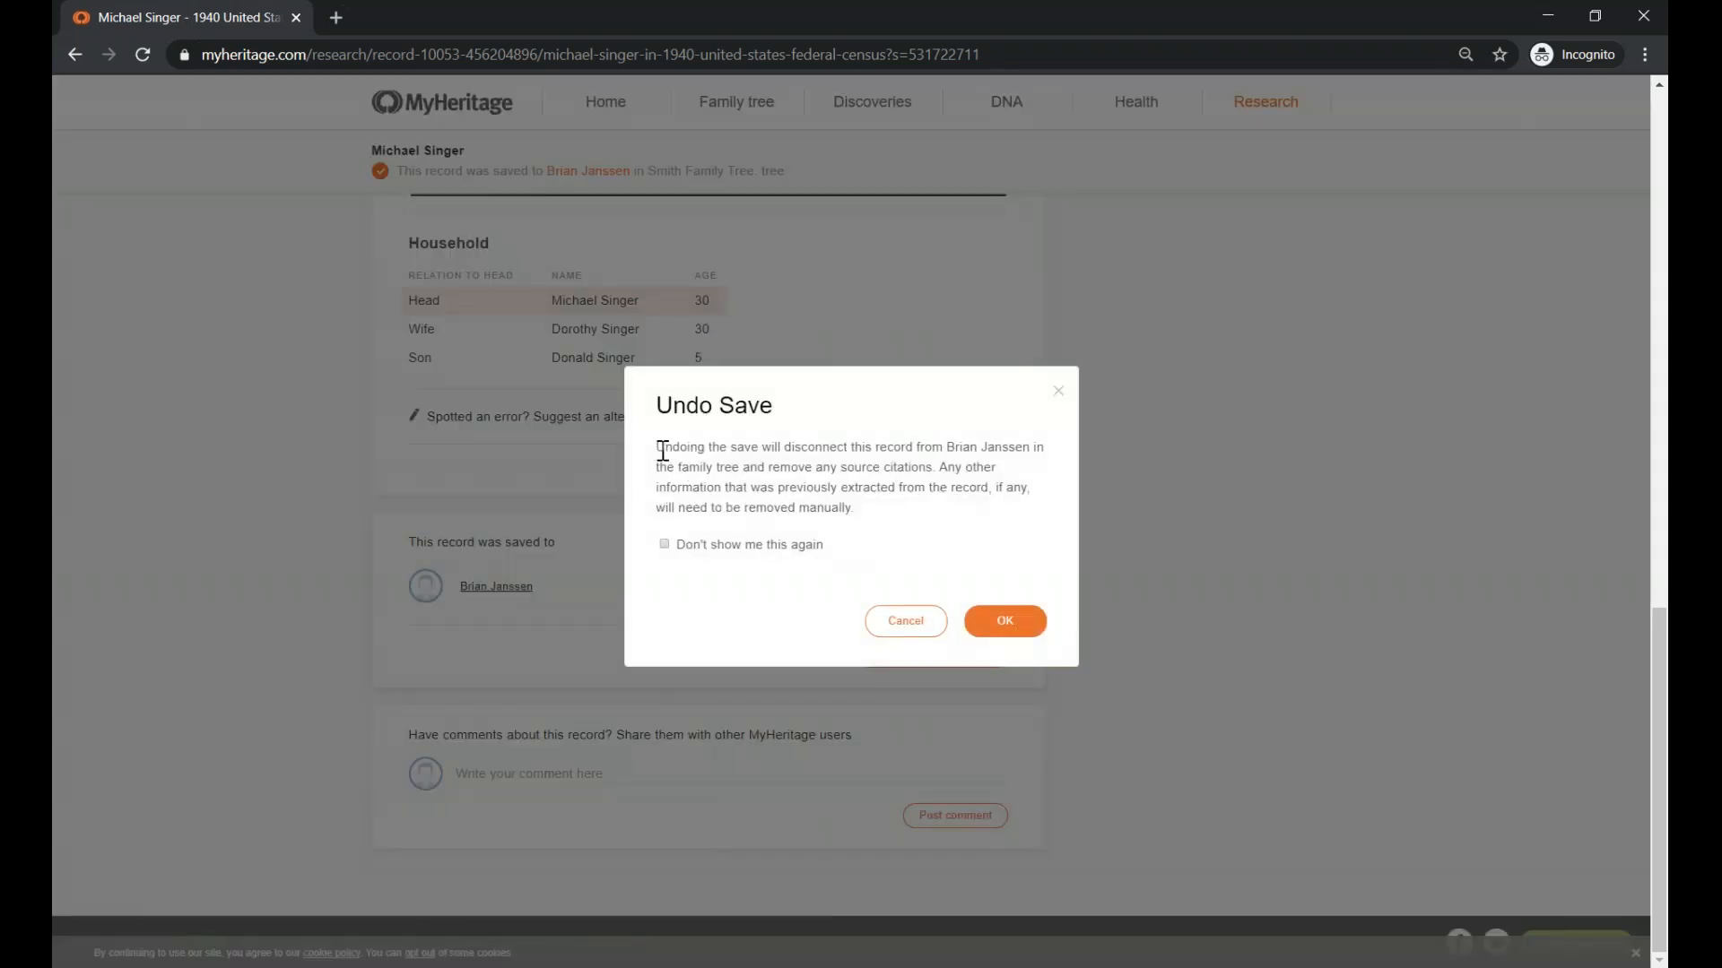
drag(657, 446, 851, 505)
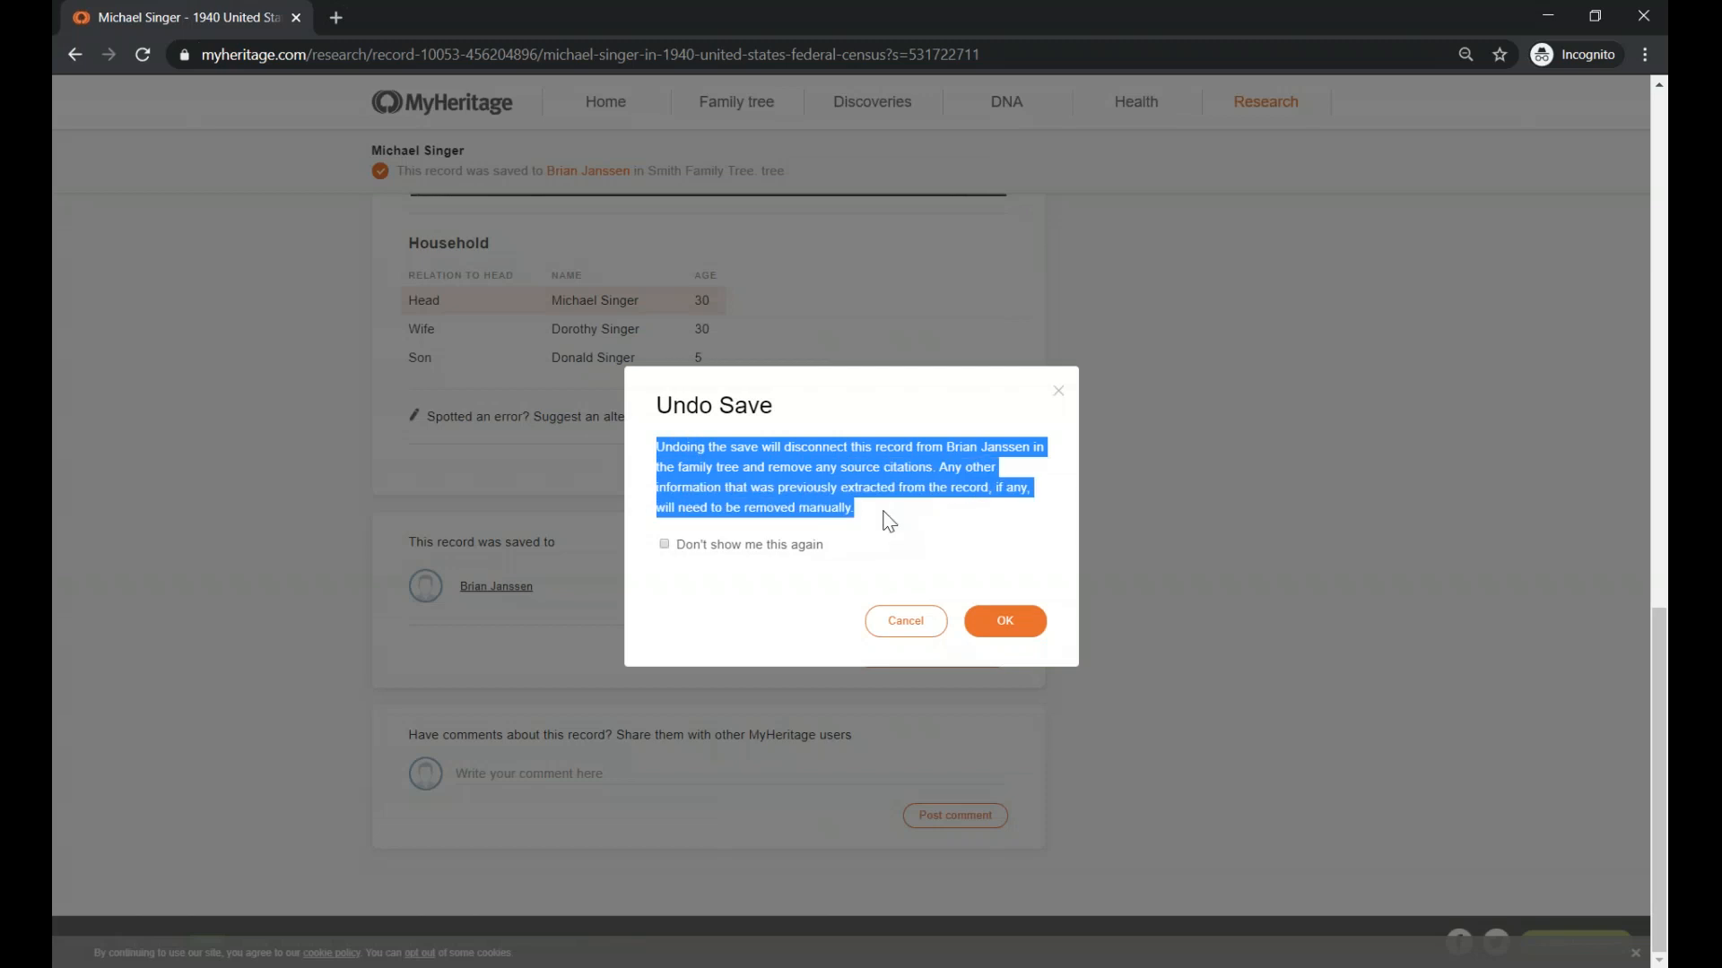
mouse_move(795, 618)
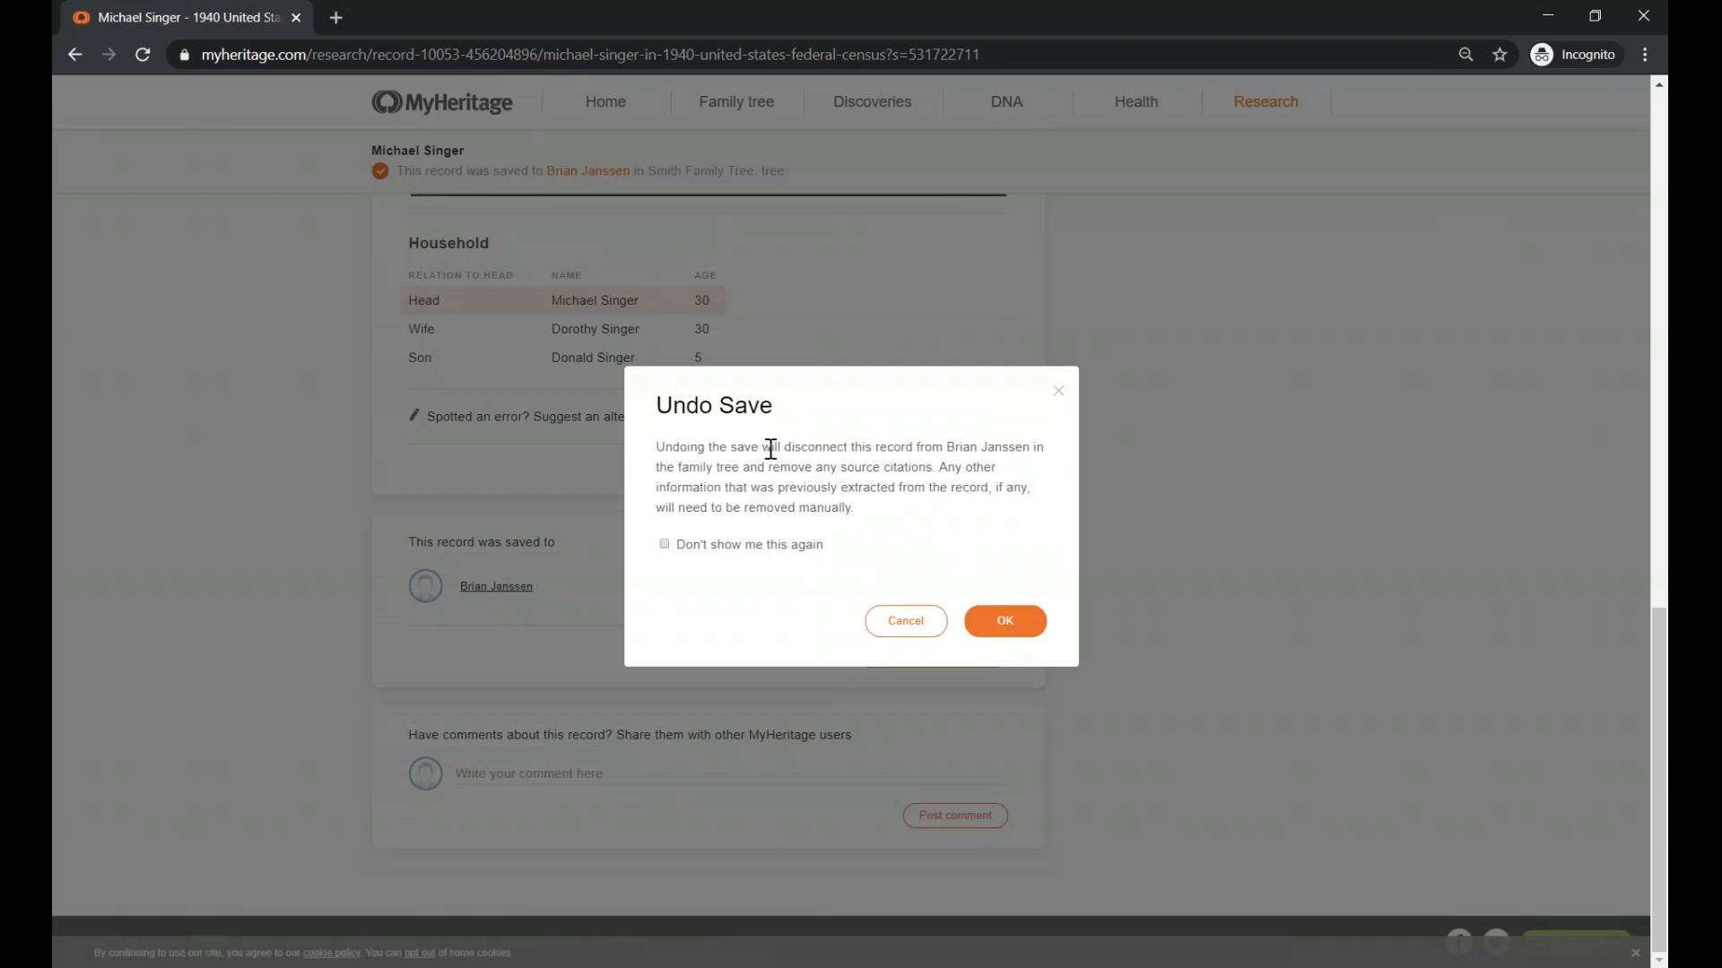
drag(757, 447, 980, 446)
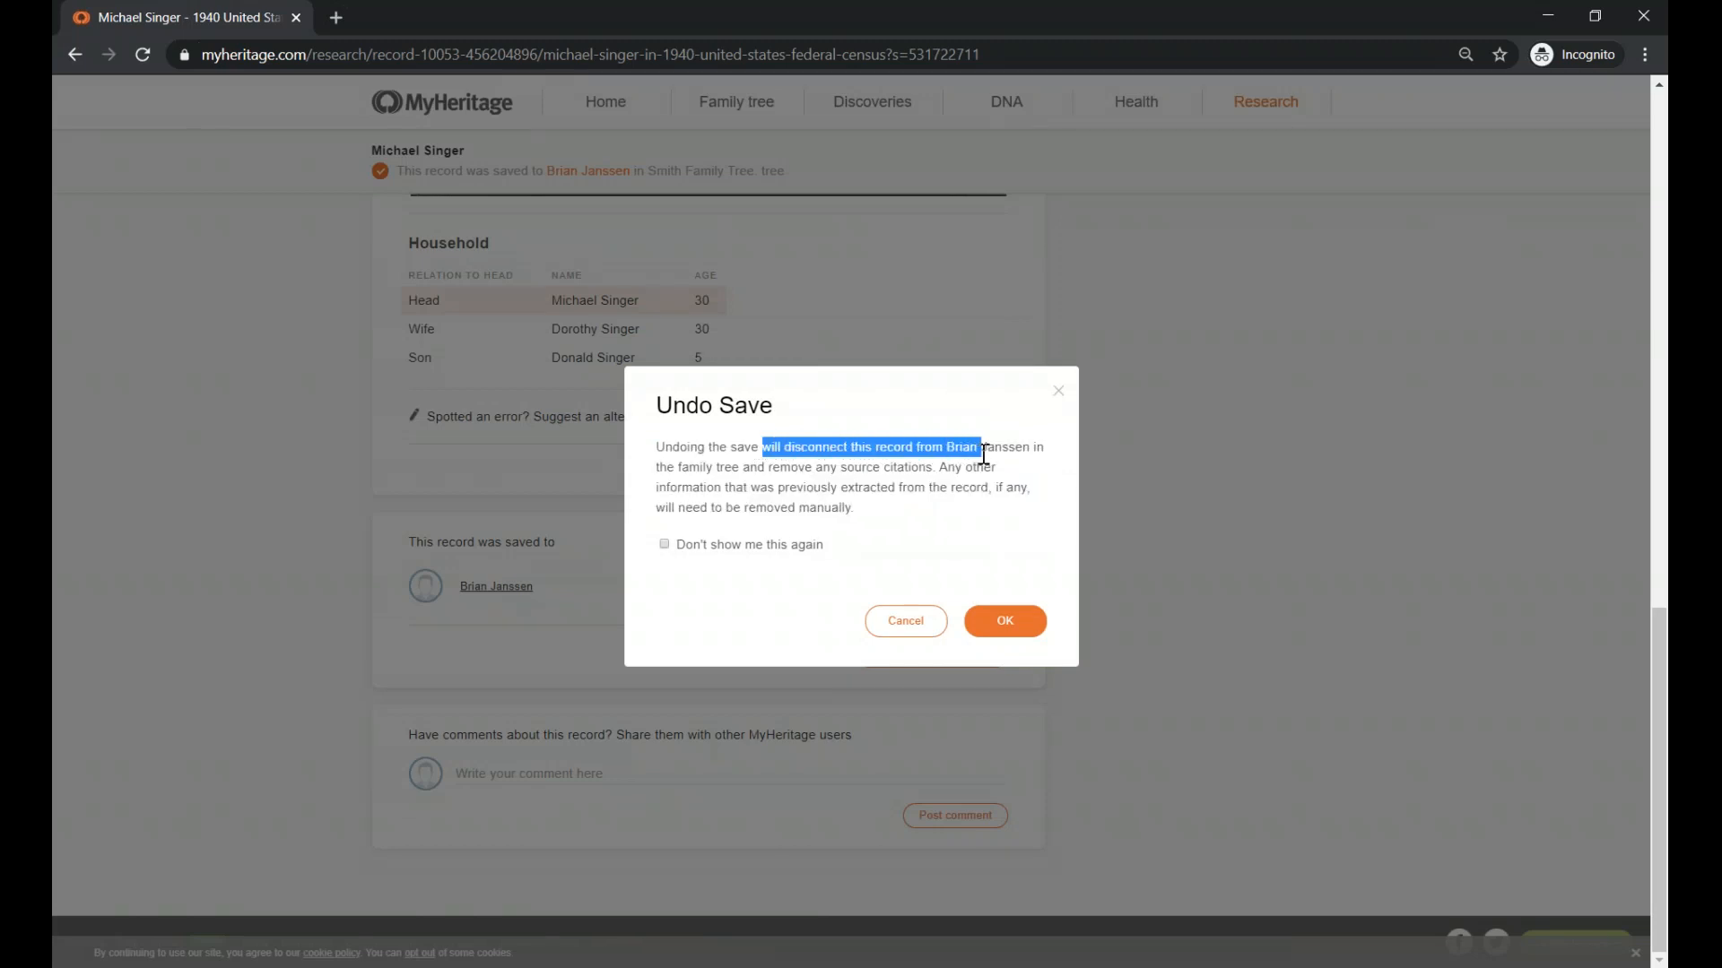
mouse_move(938, 522)
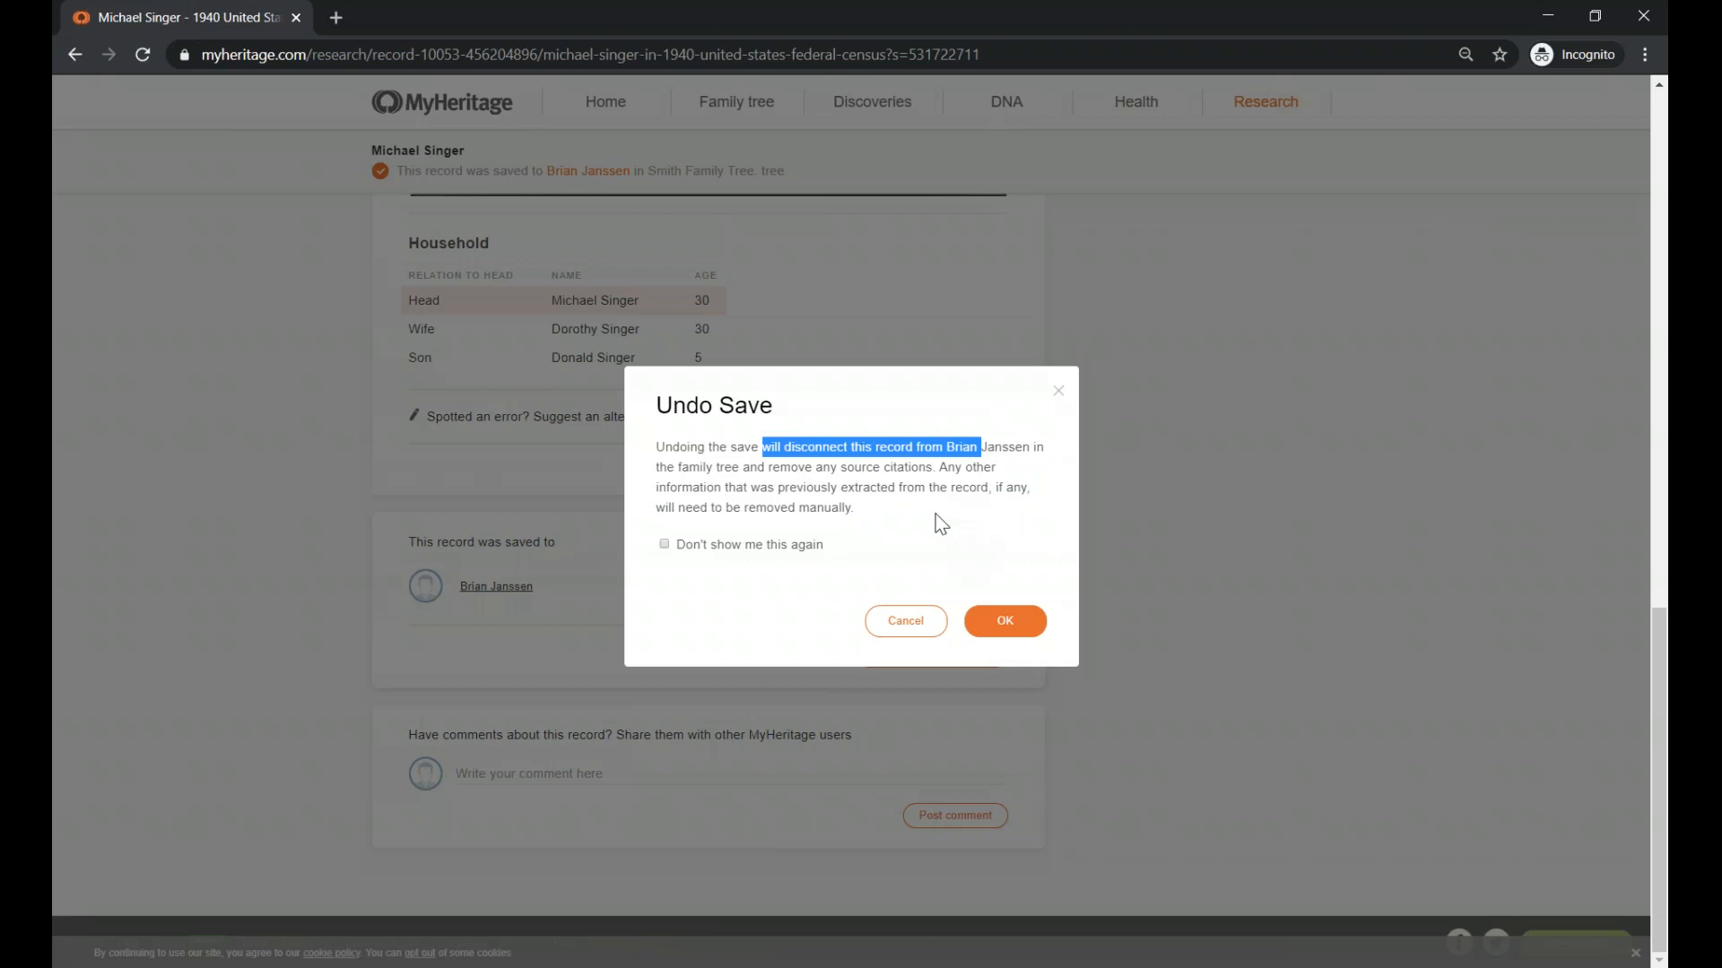
mouse_move(787, 487)
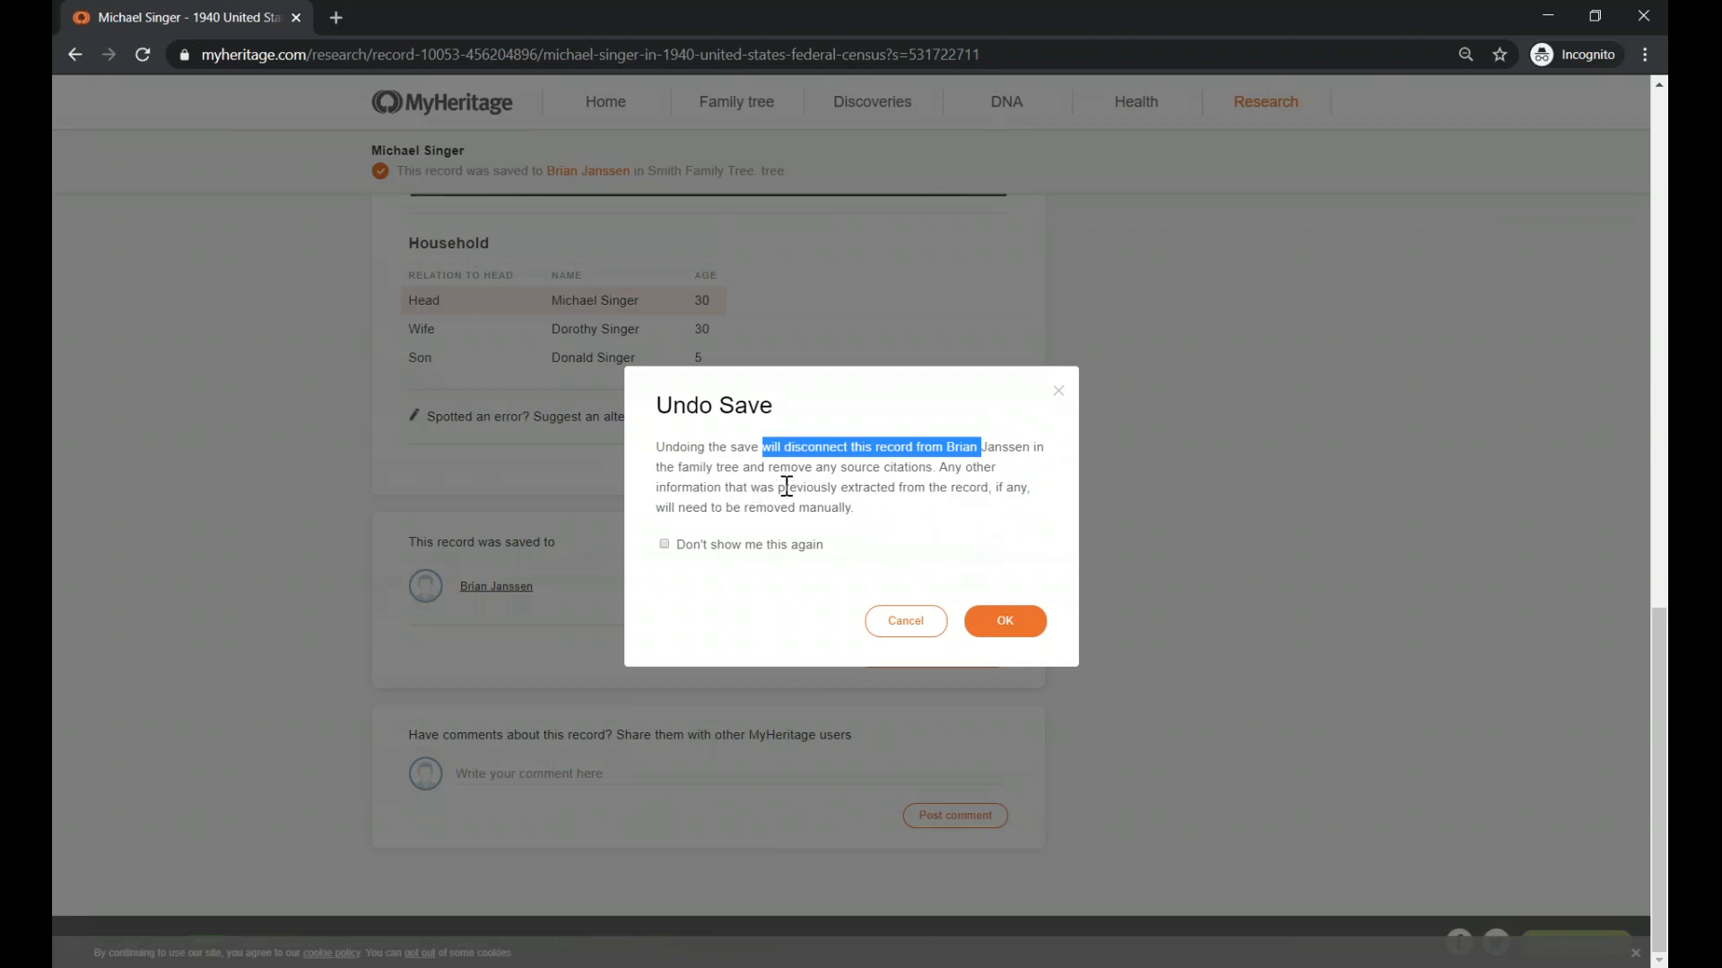
mouse_move(846, 491)
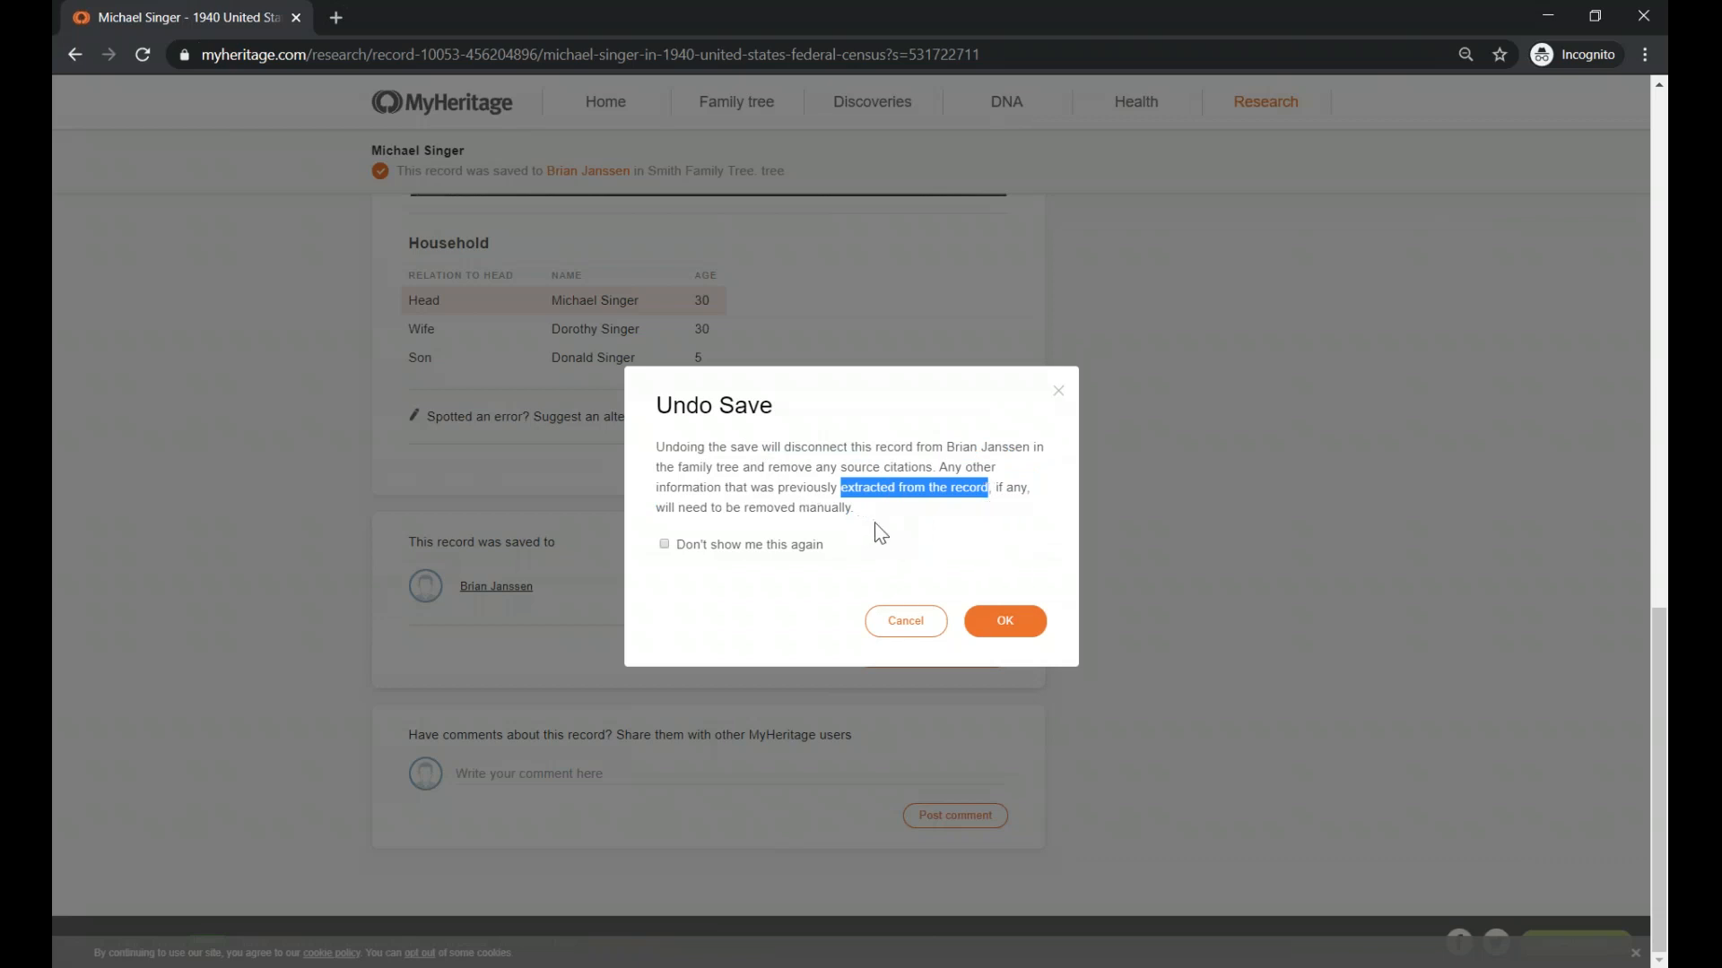
mouse_move(949, 599)
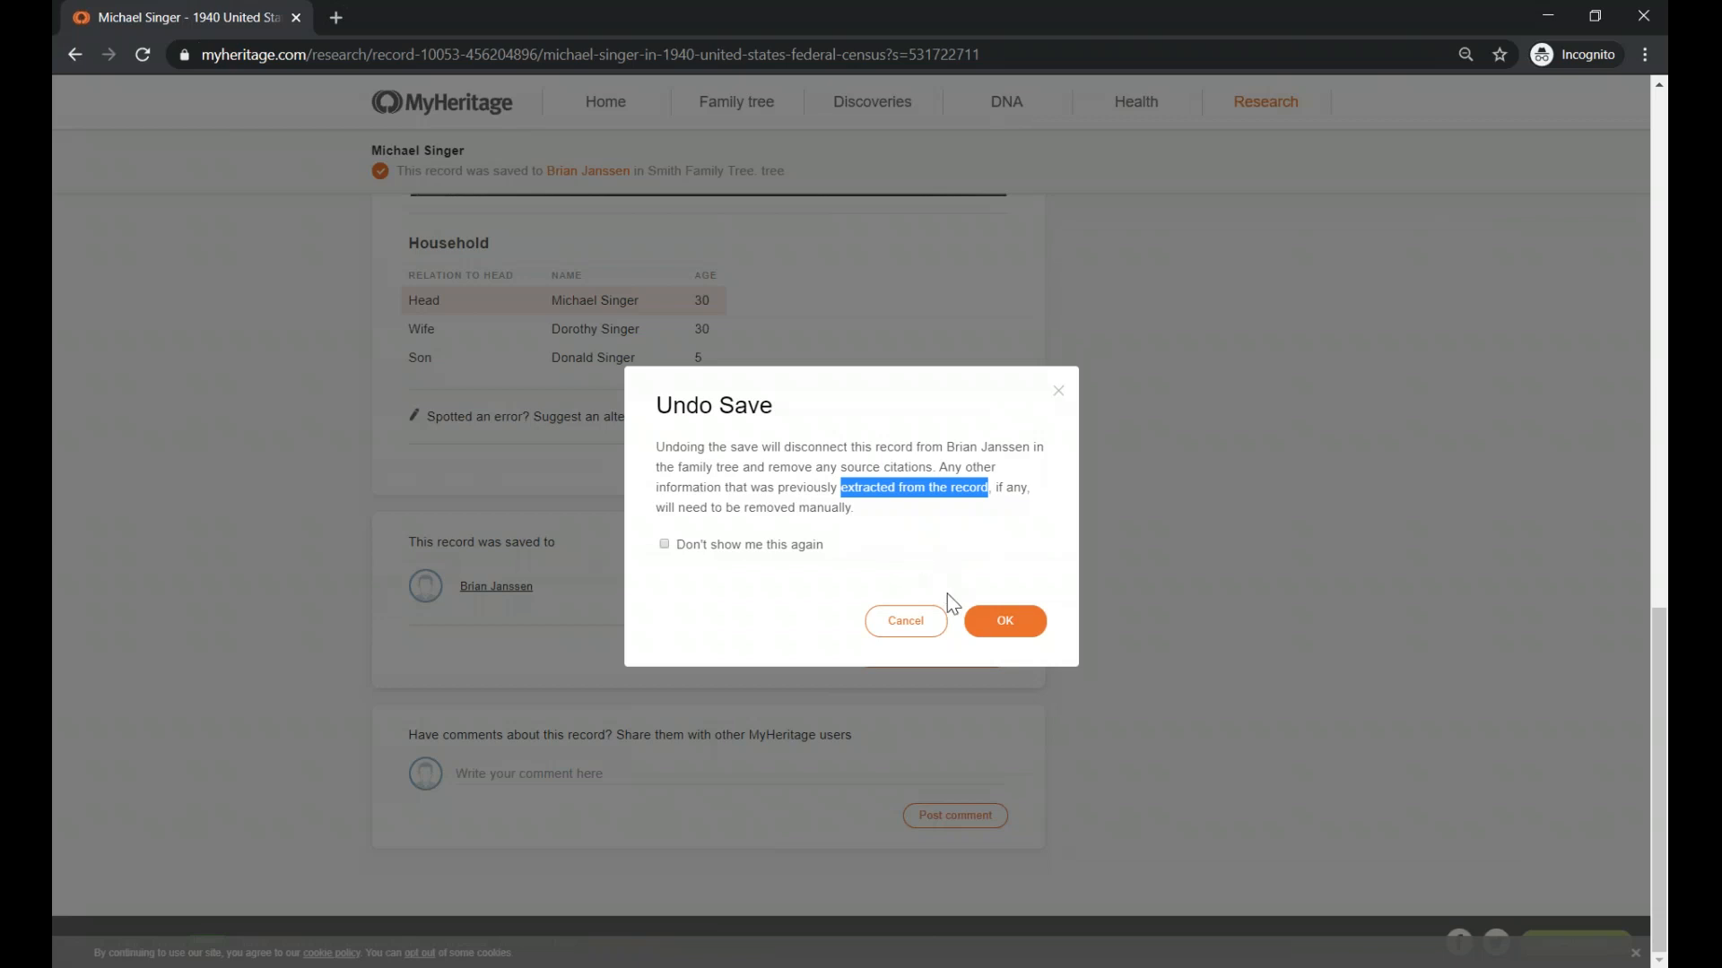
click(1005, 621)
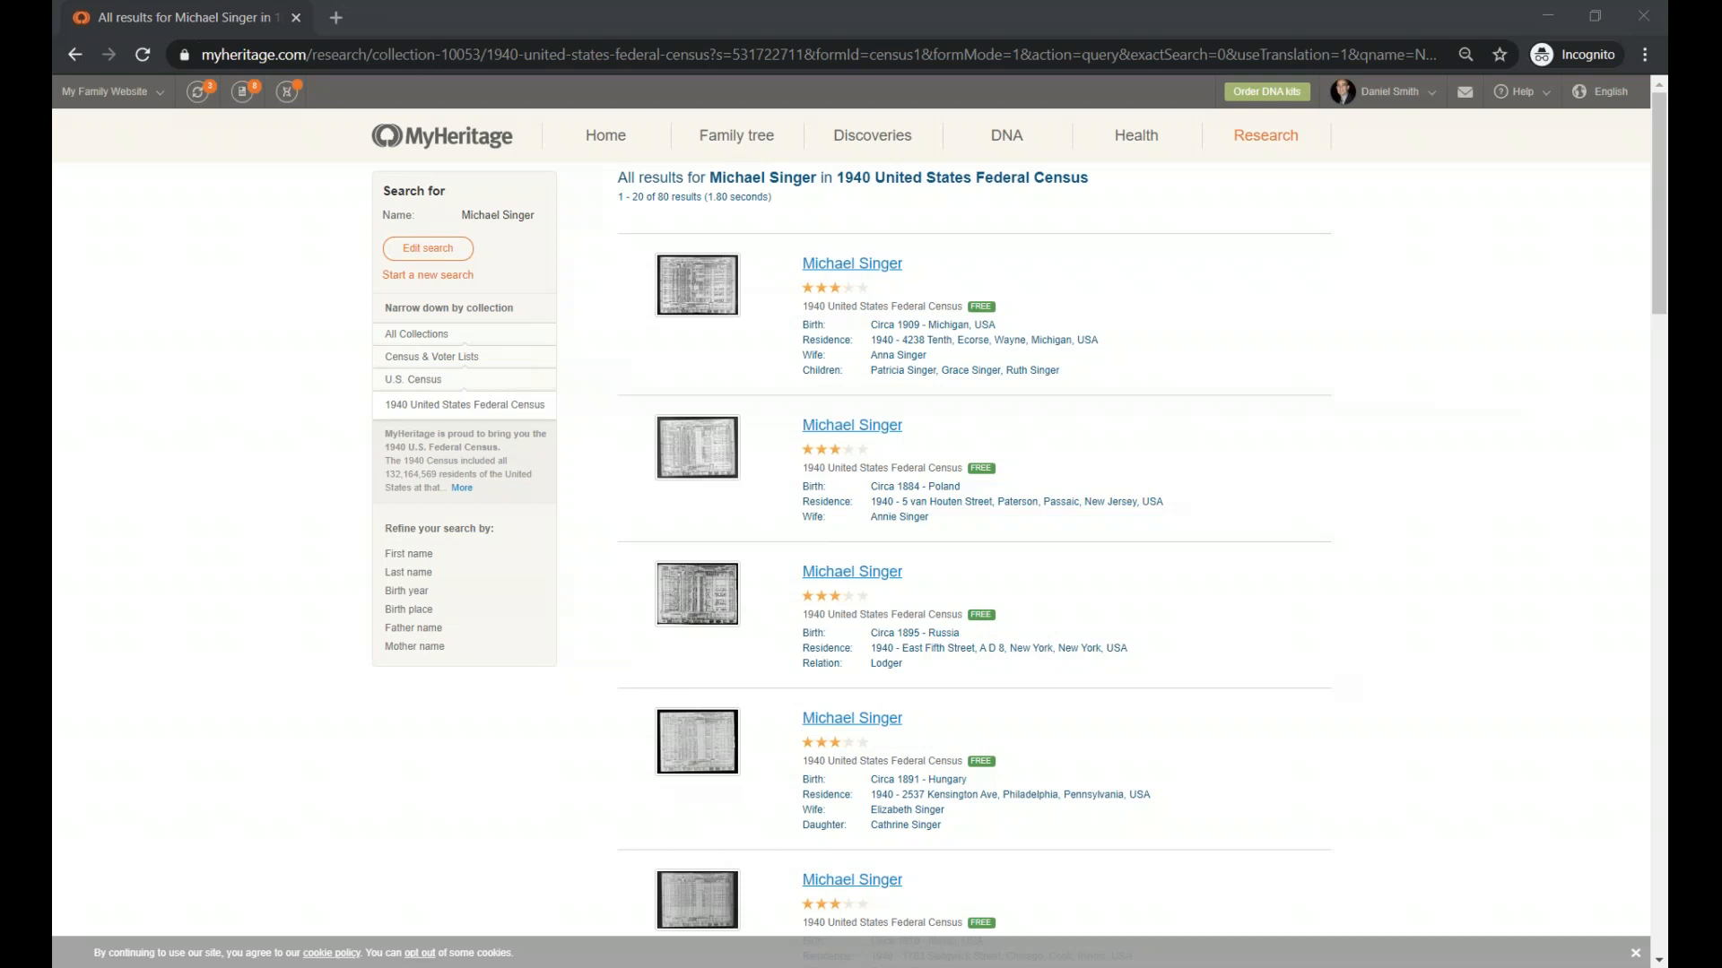
mouse_move(52, 366)
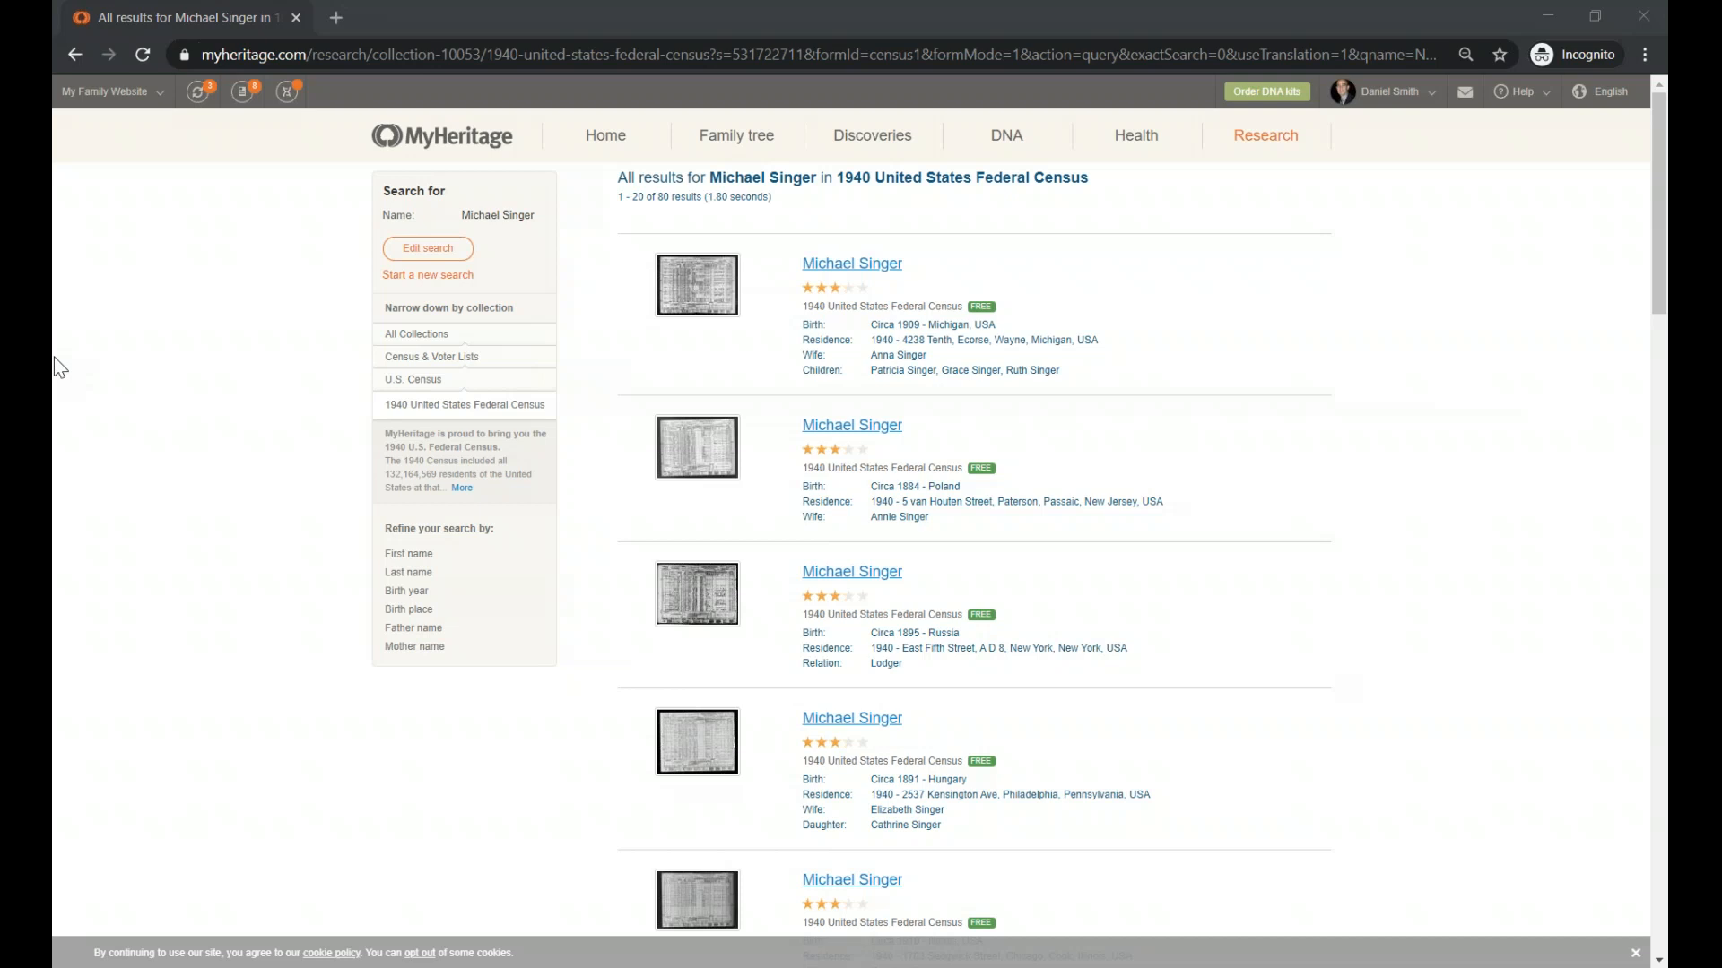
mouse_move(61, 401)
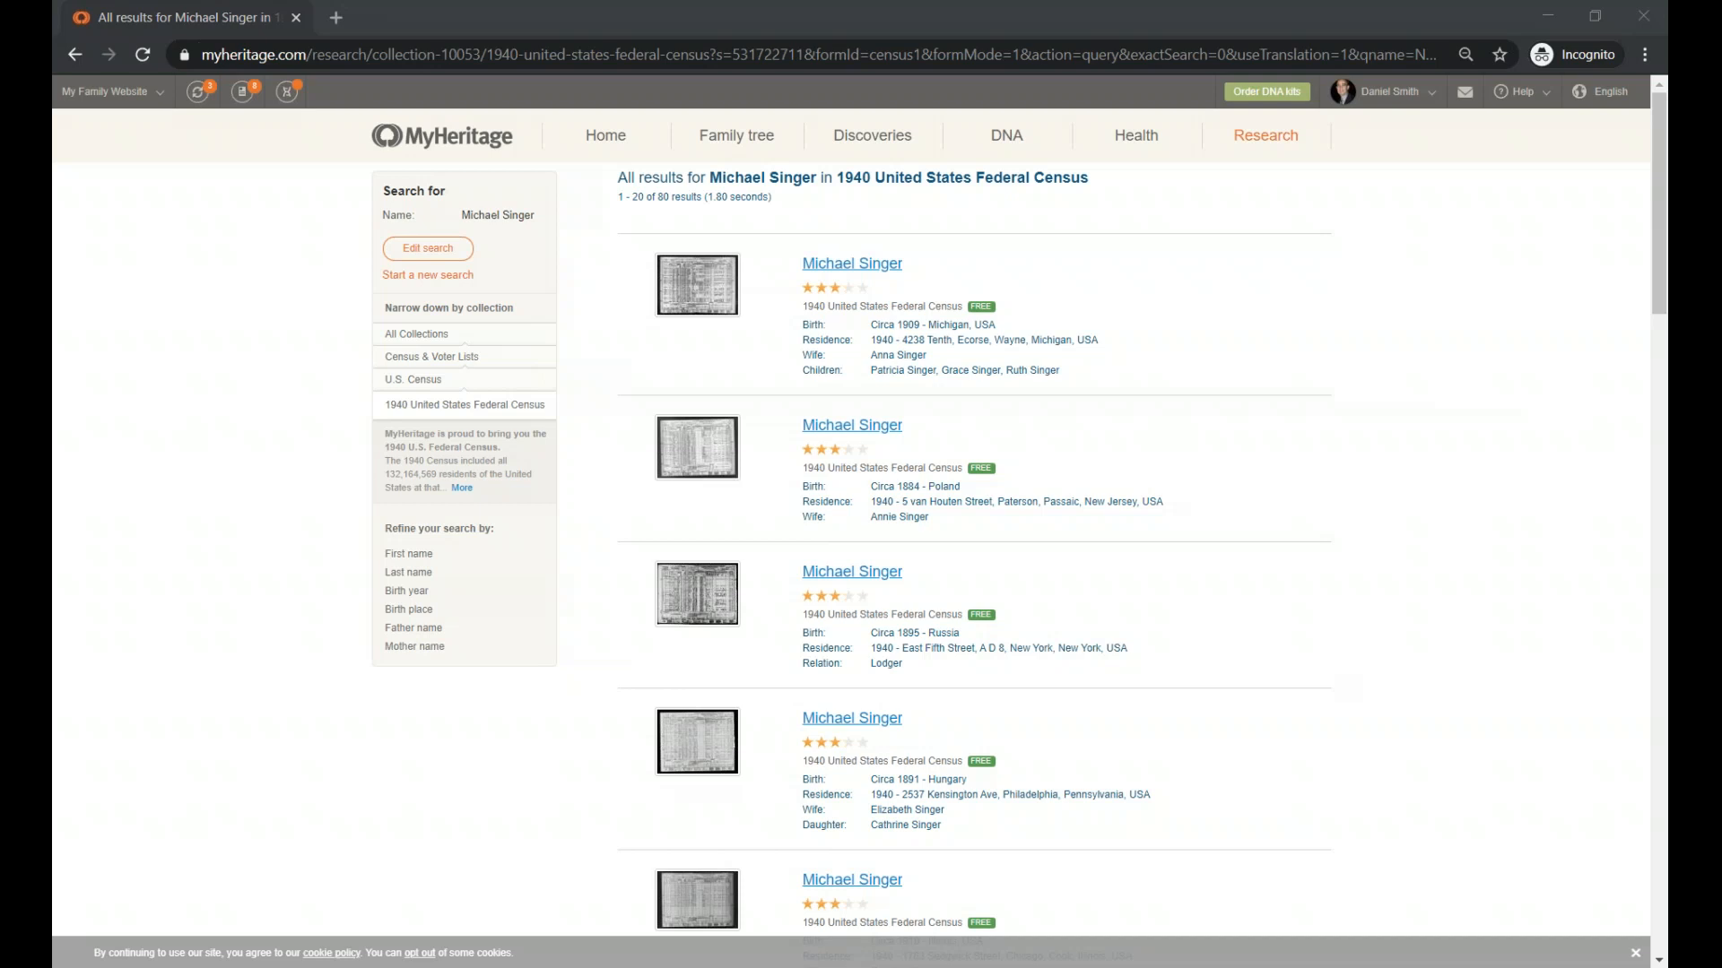
mouse_move(376, 322)
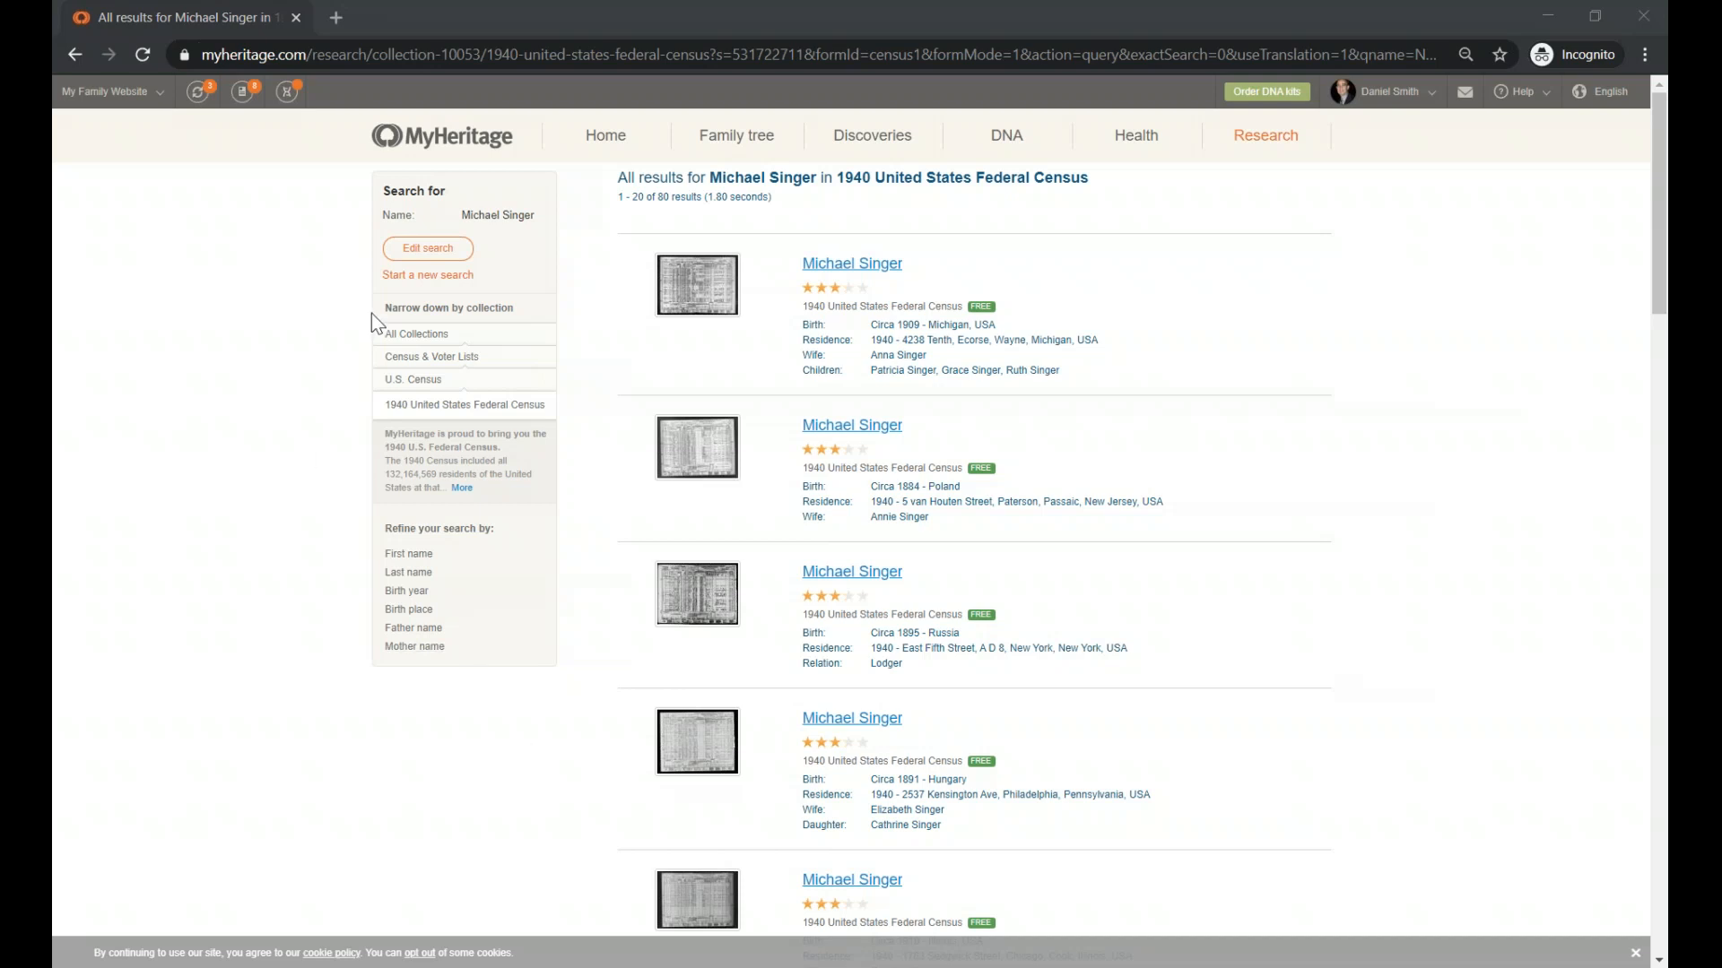
mouse_move(440, 362)
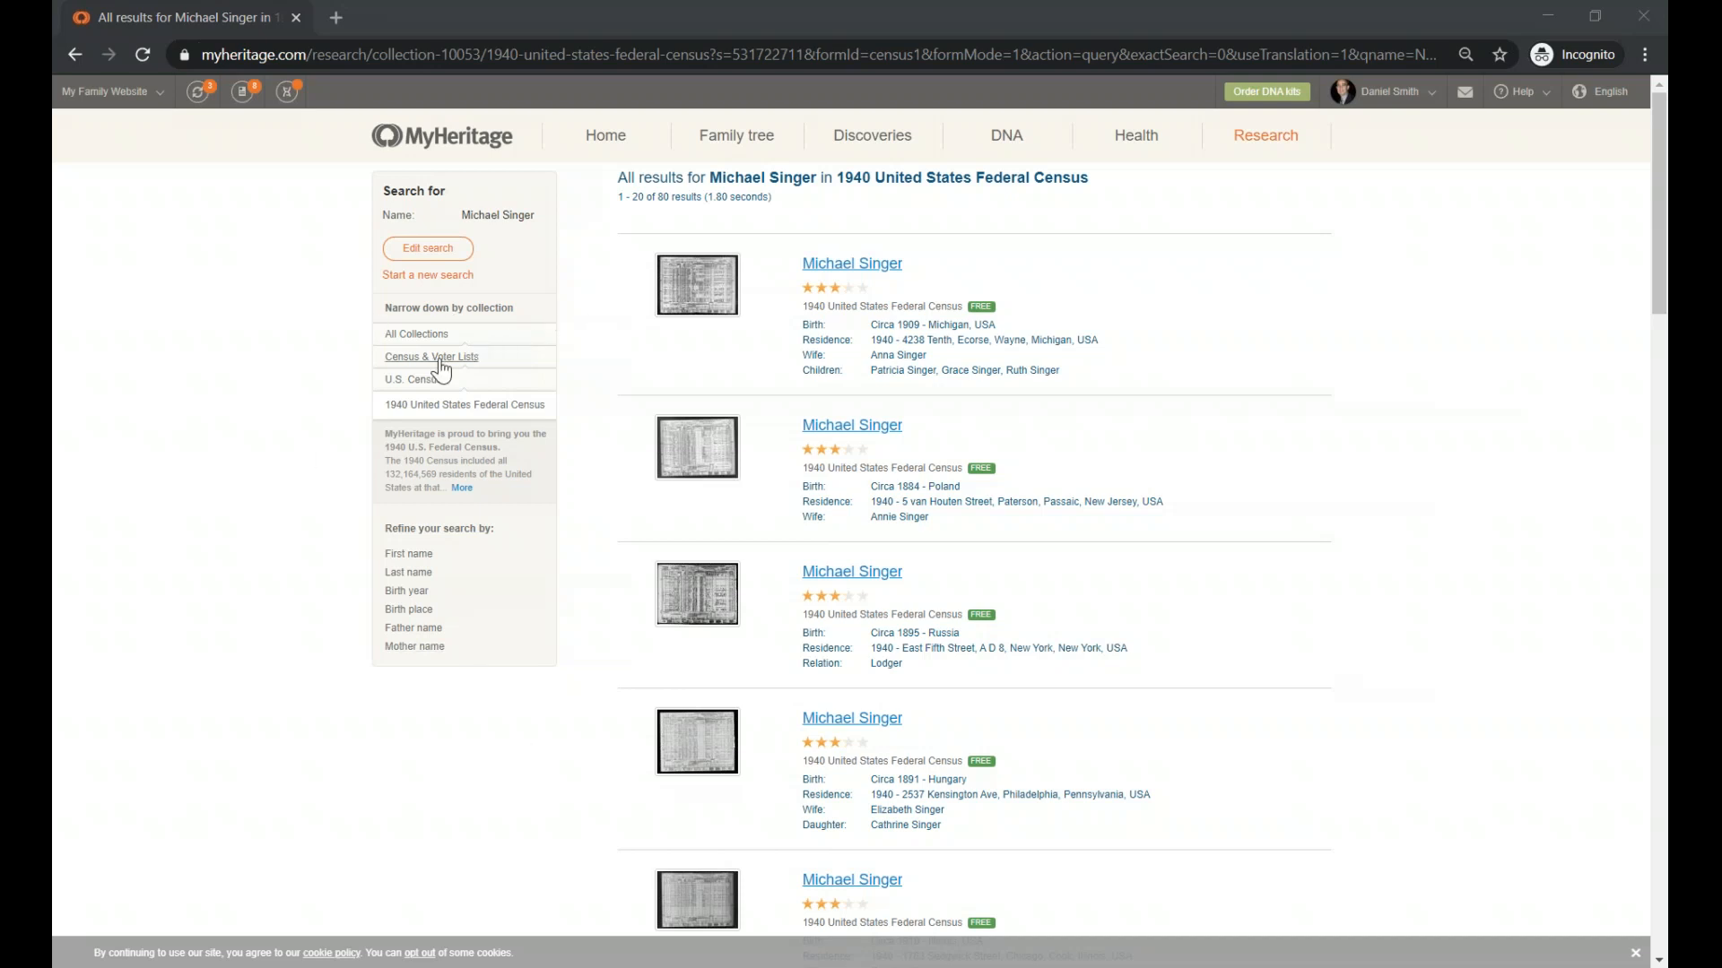
mouse_move(471, 194)
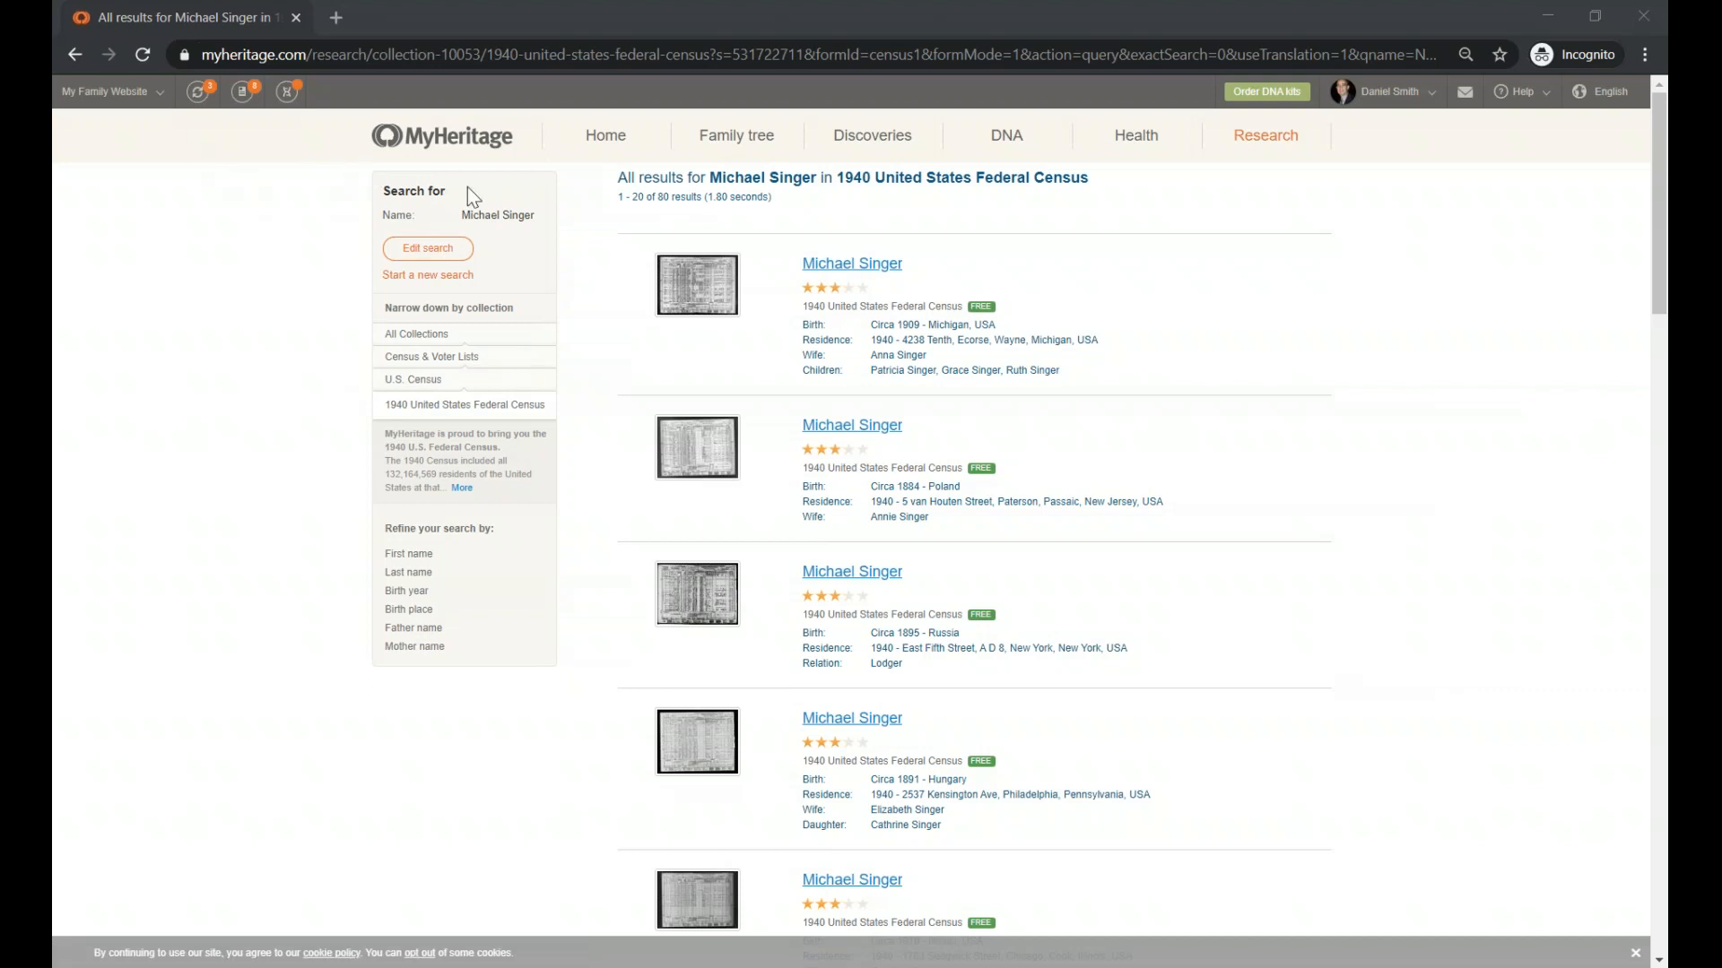
mouse_move(424, 281)
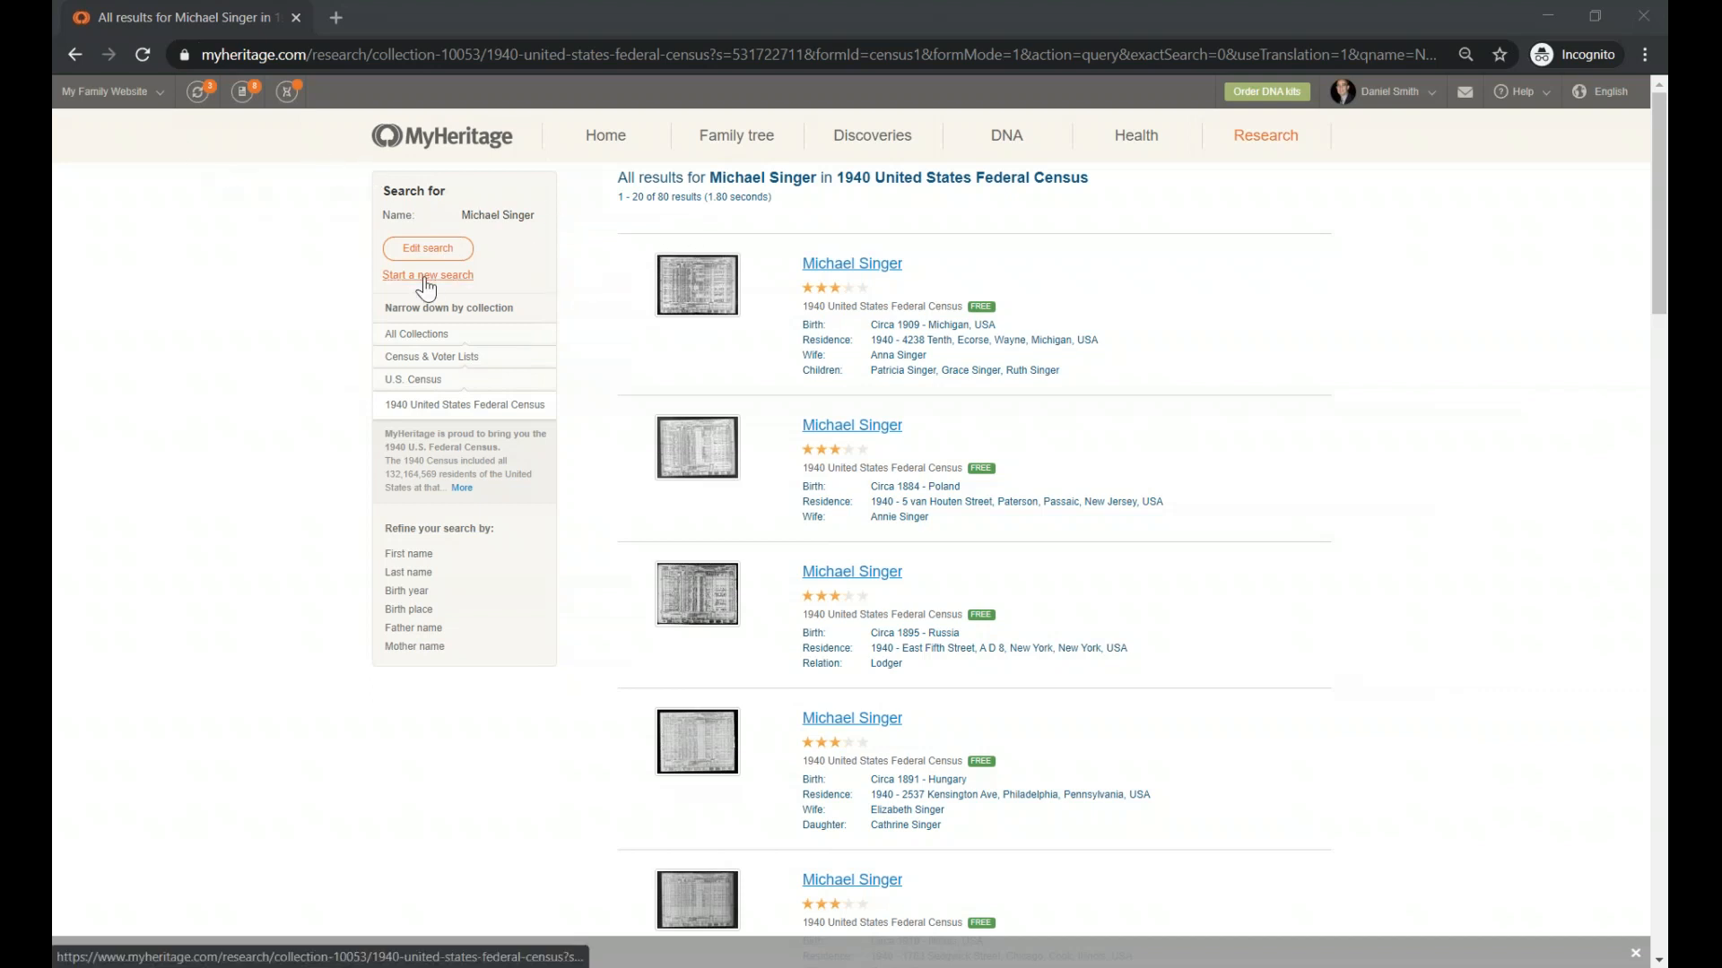
Open a blank 1940 U.S. Federal Census search form via Start a new search
click(426, 275)
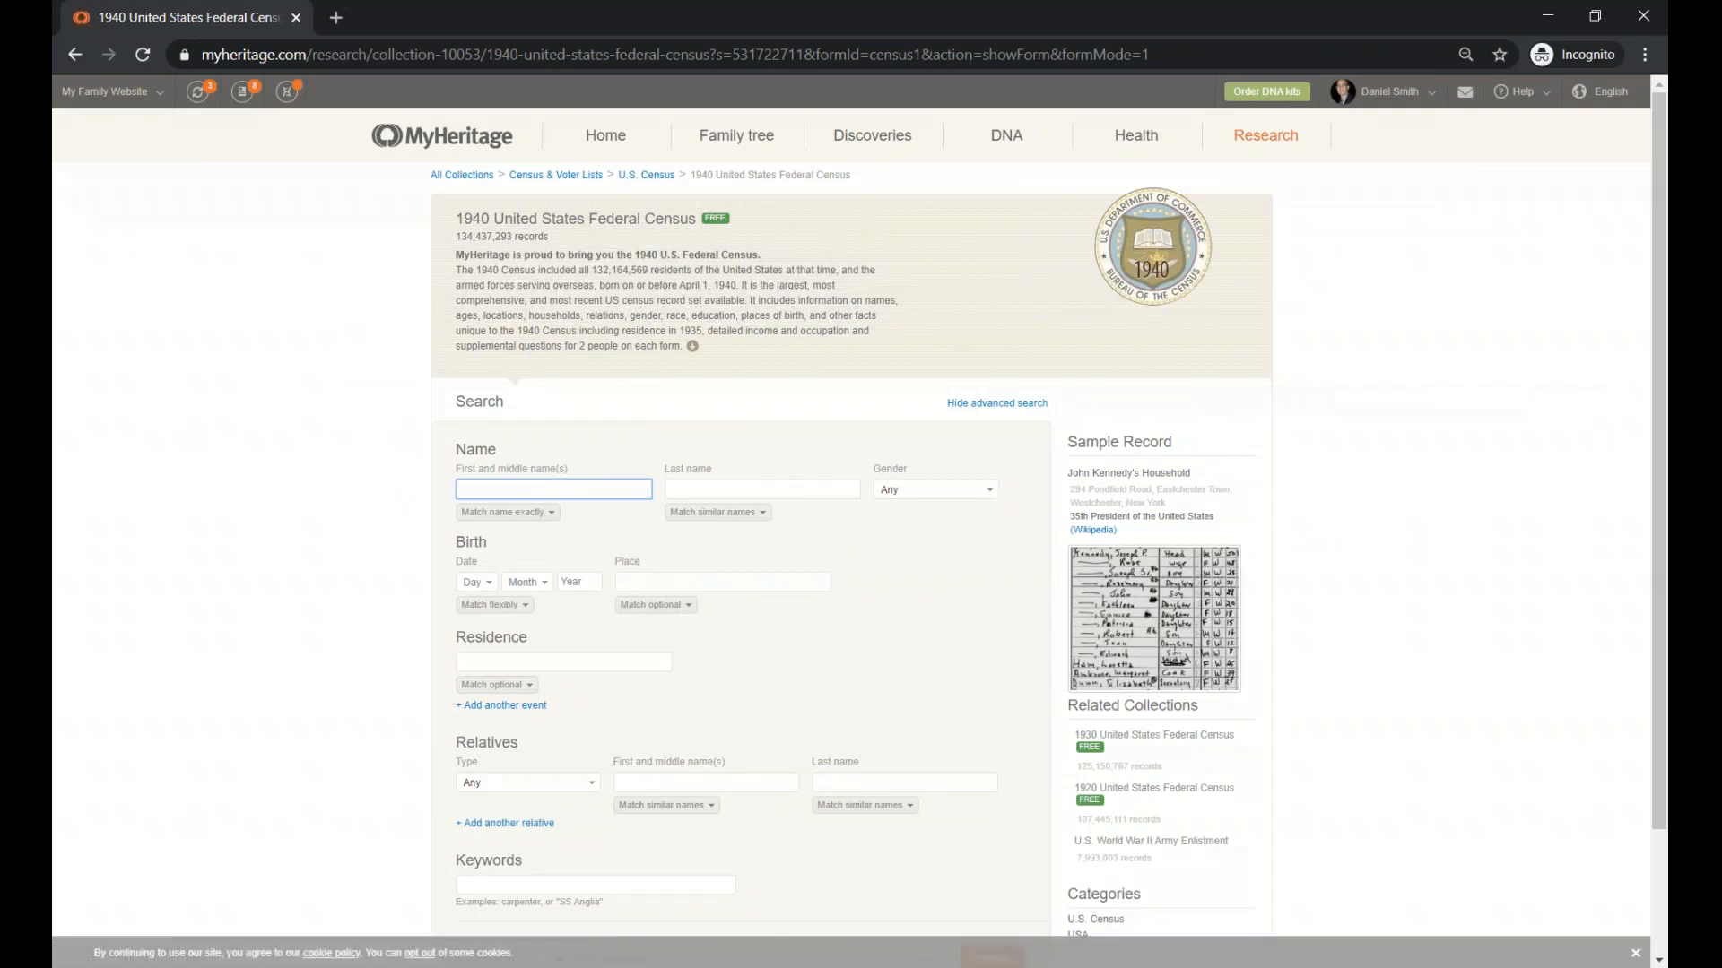
click(552, 489)
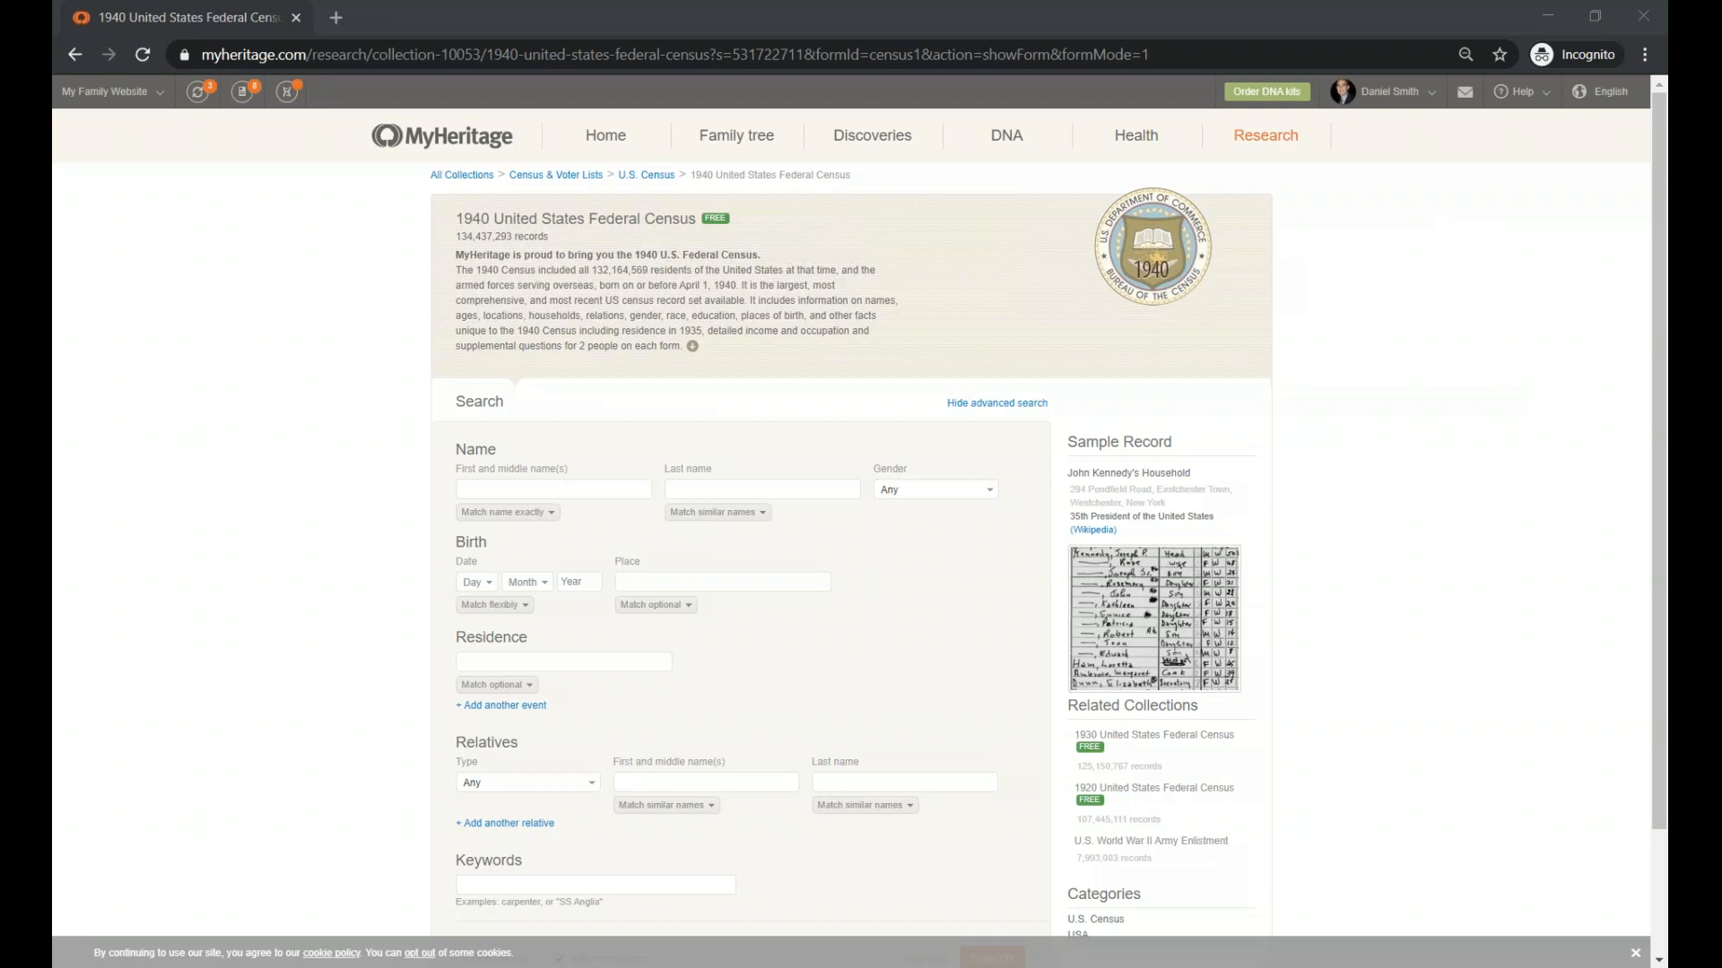
mouse_move(1400, 384)
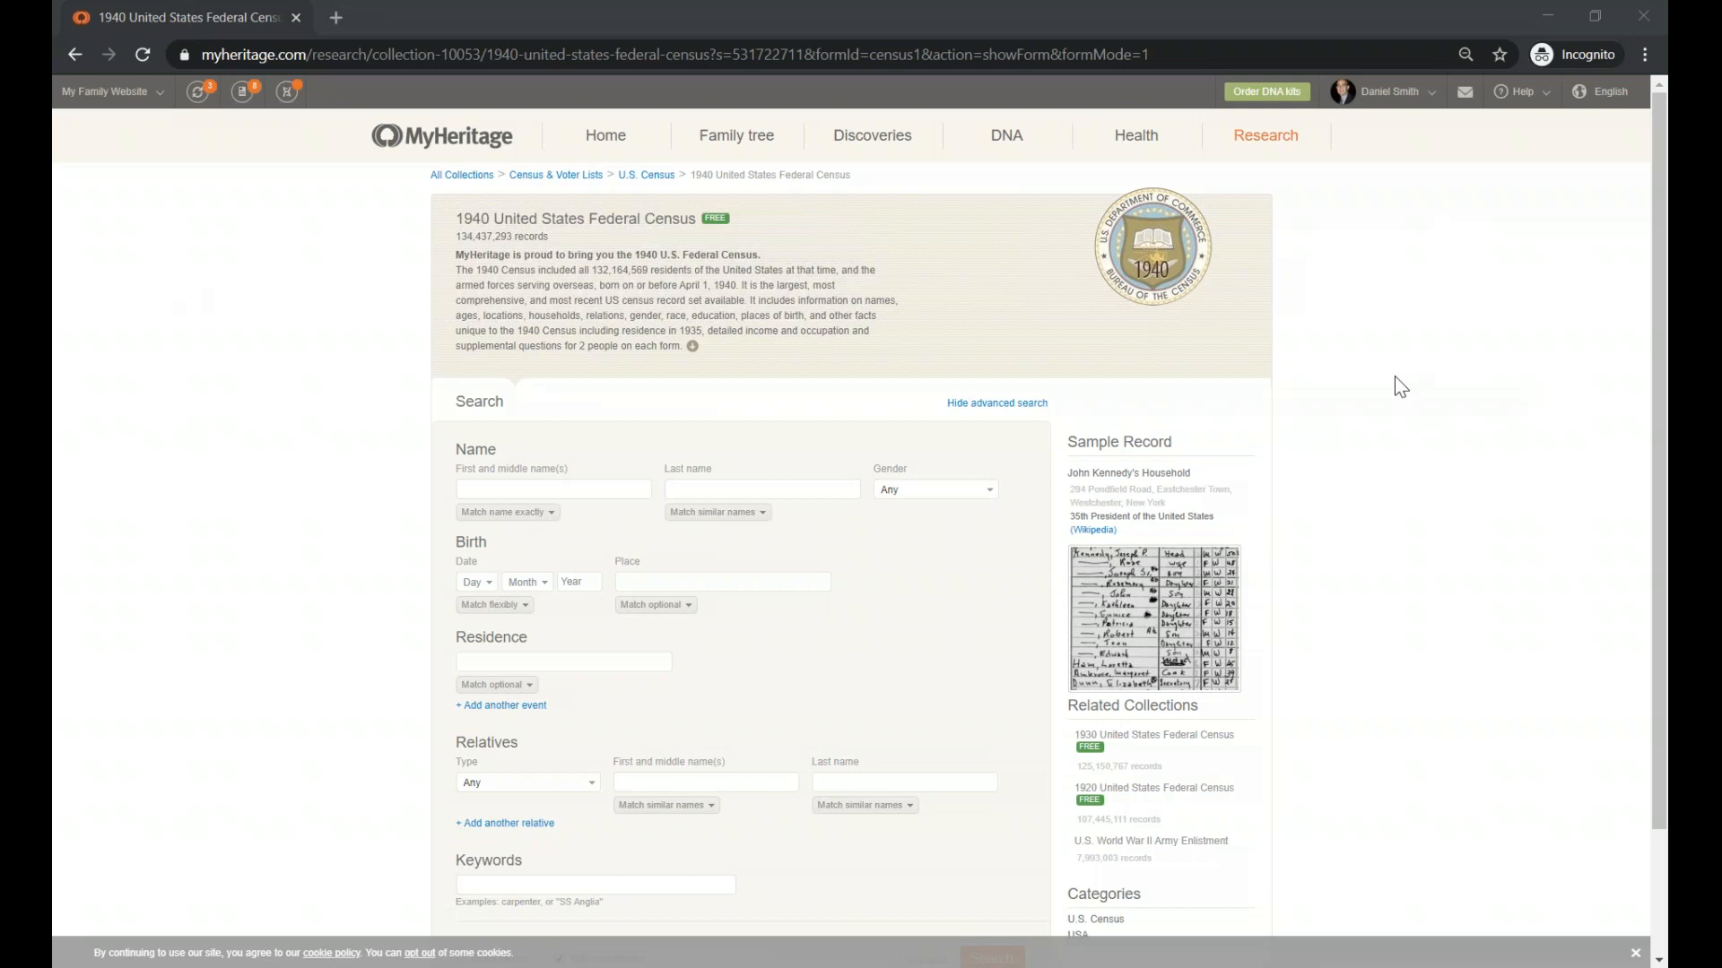
Choose Collection Catalog from the Research menu to list all 6,645 record collections
click(1266, 135)
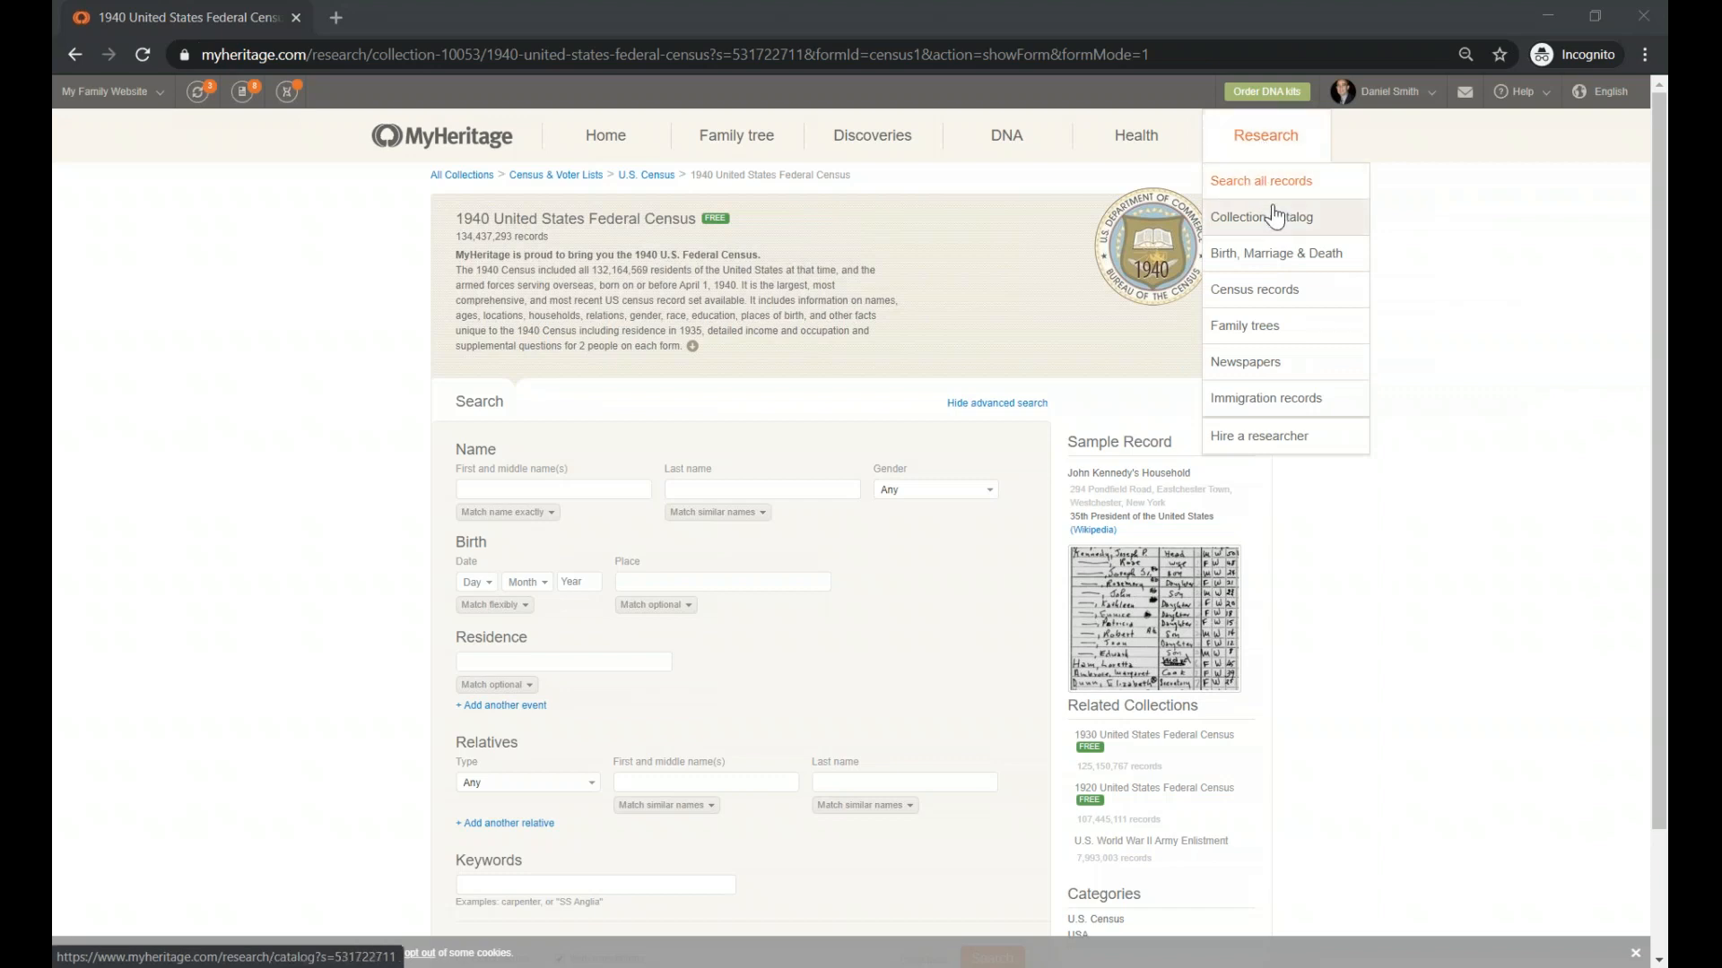
mouse_move(1288, 239)
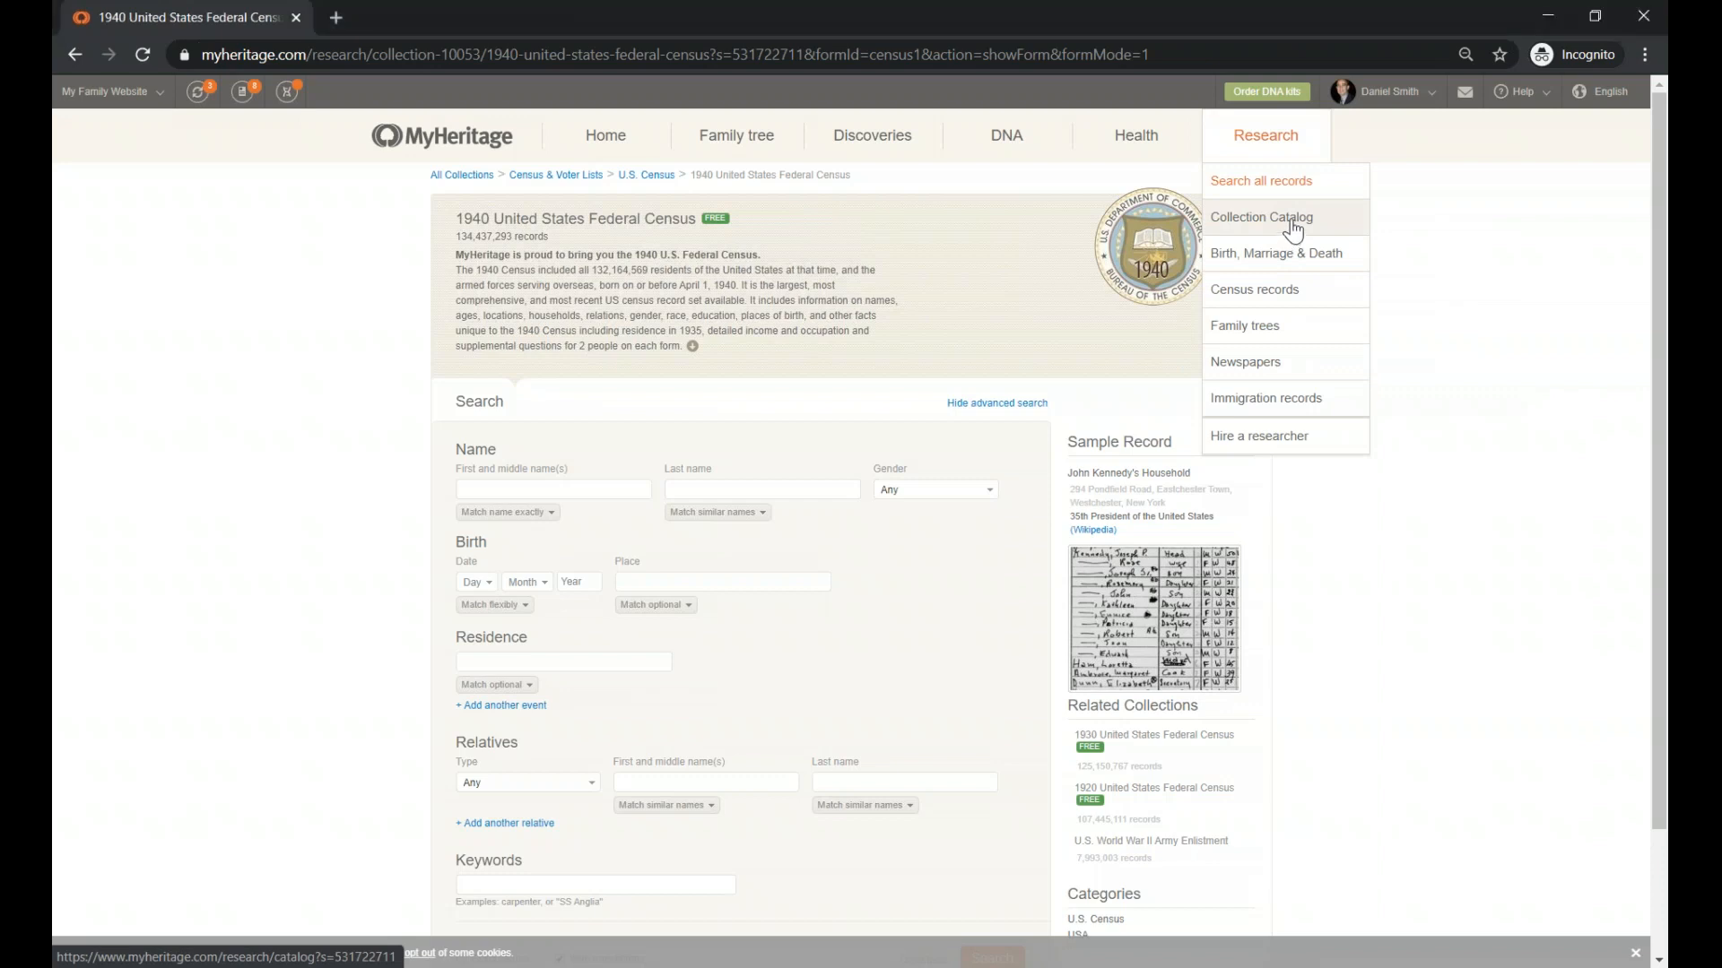
click(1261, 217)
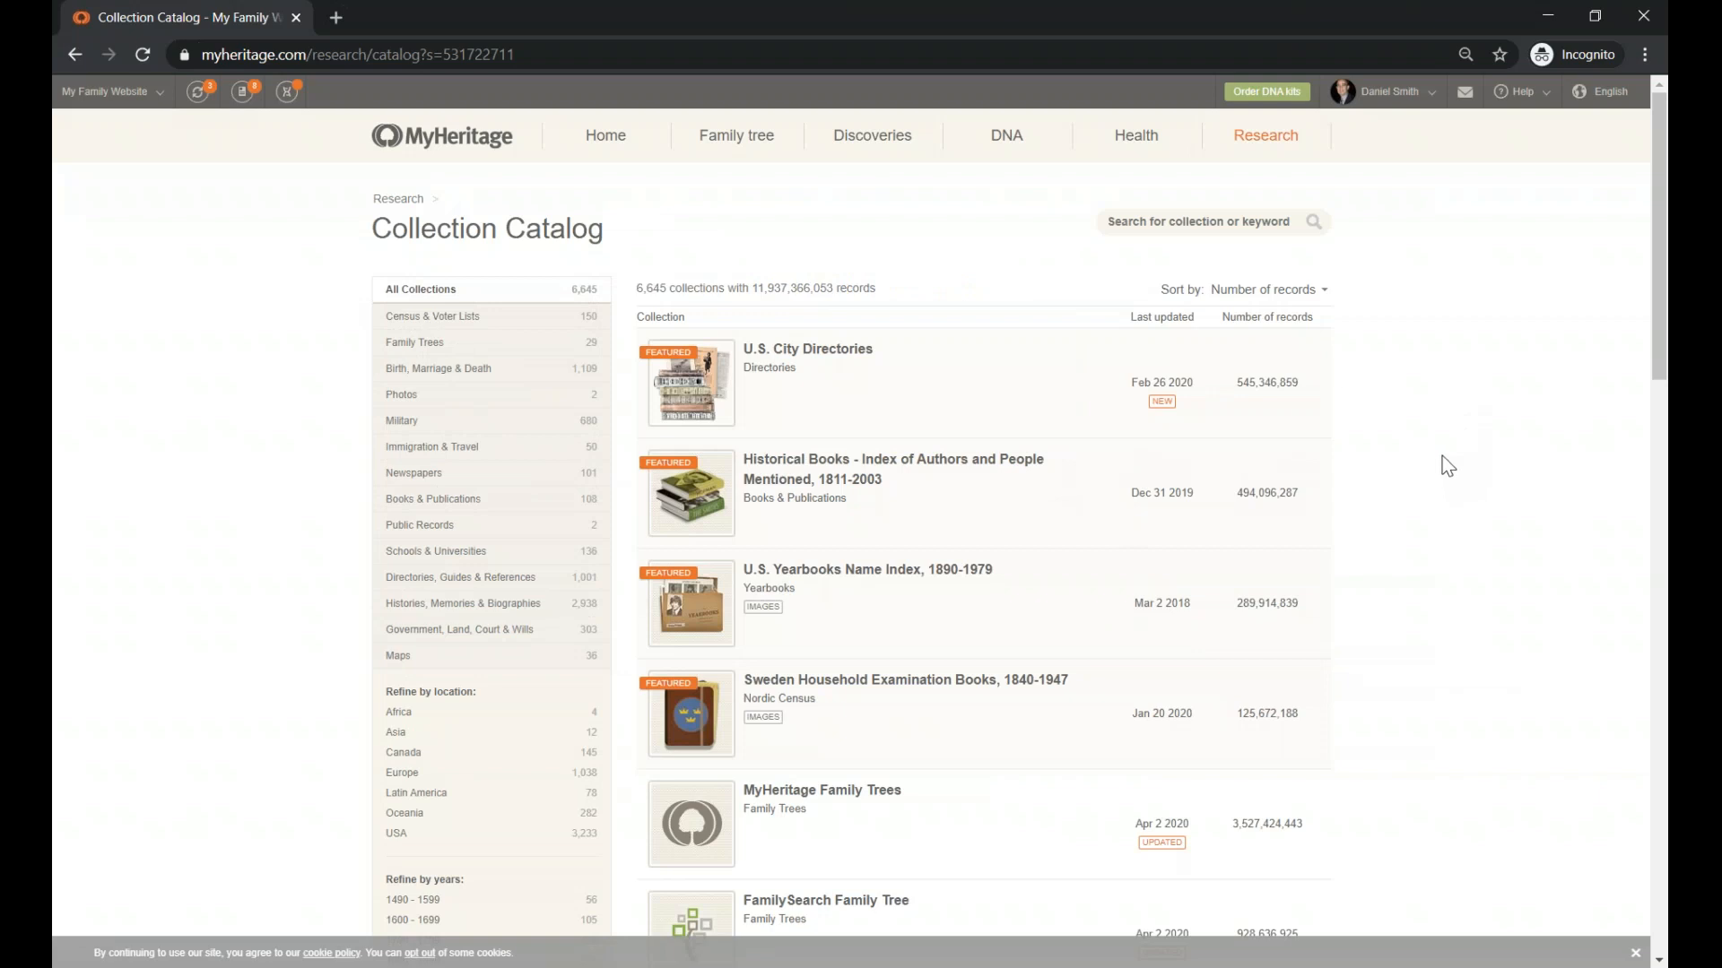
text(a)
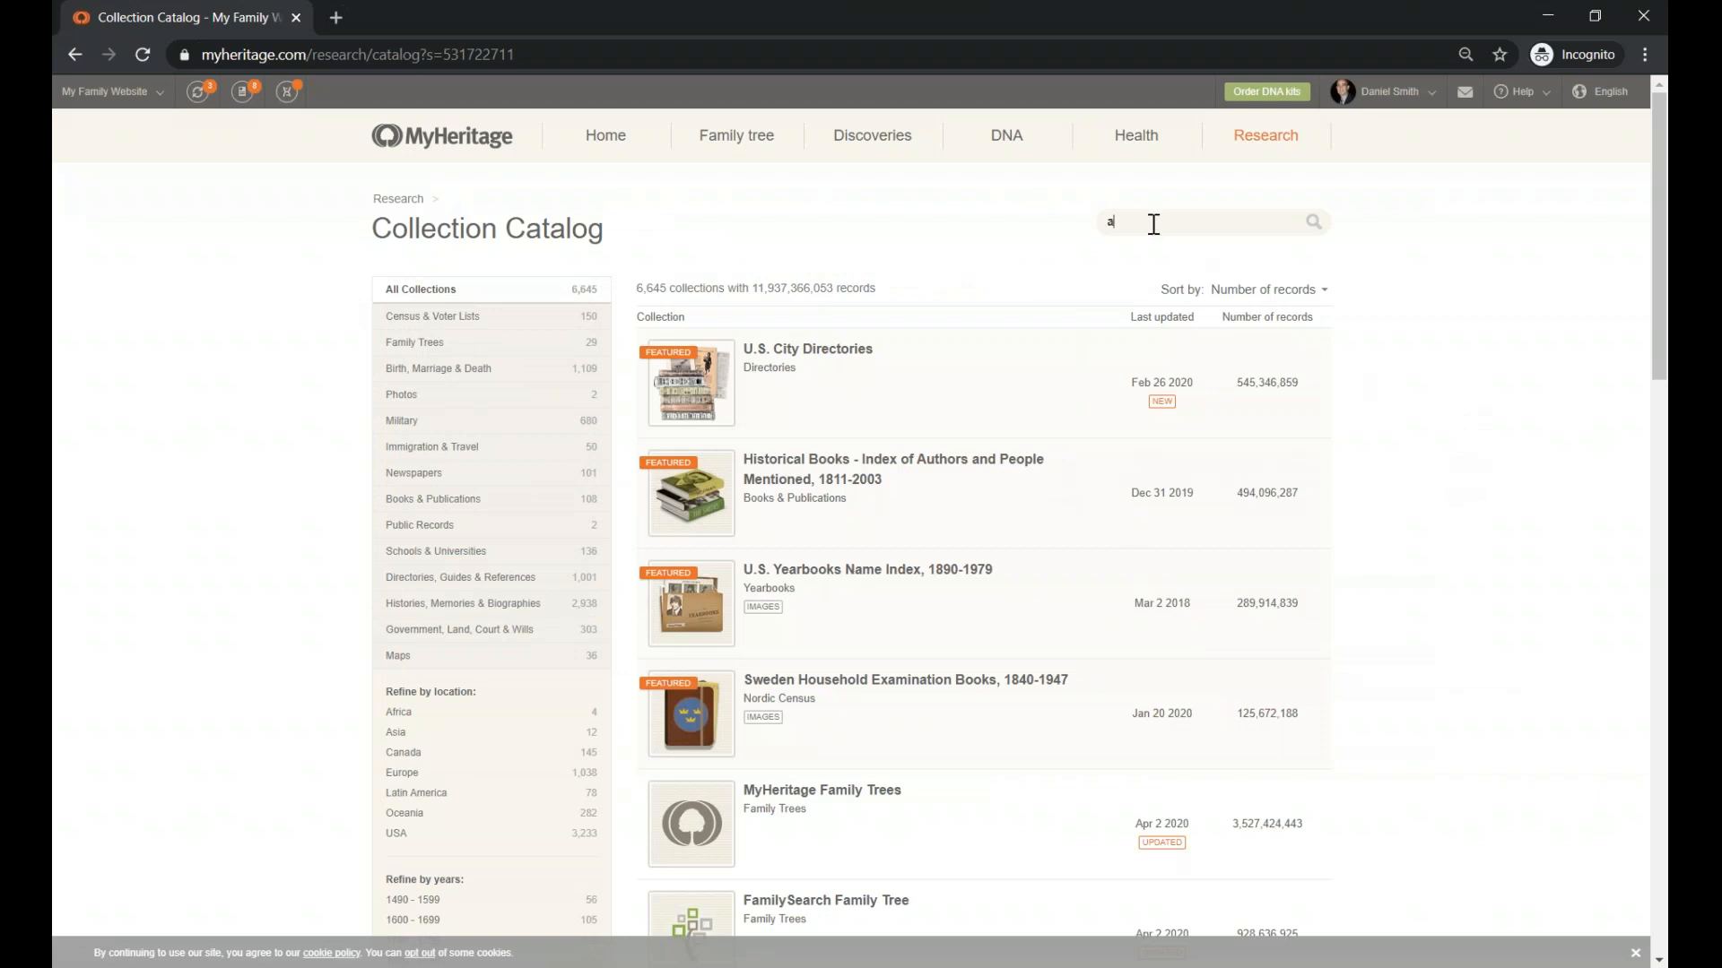
text(gric)
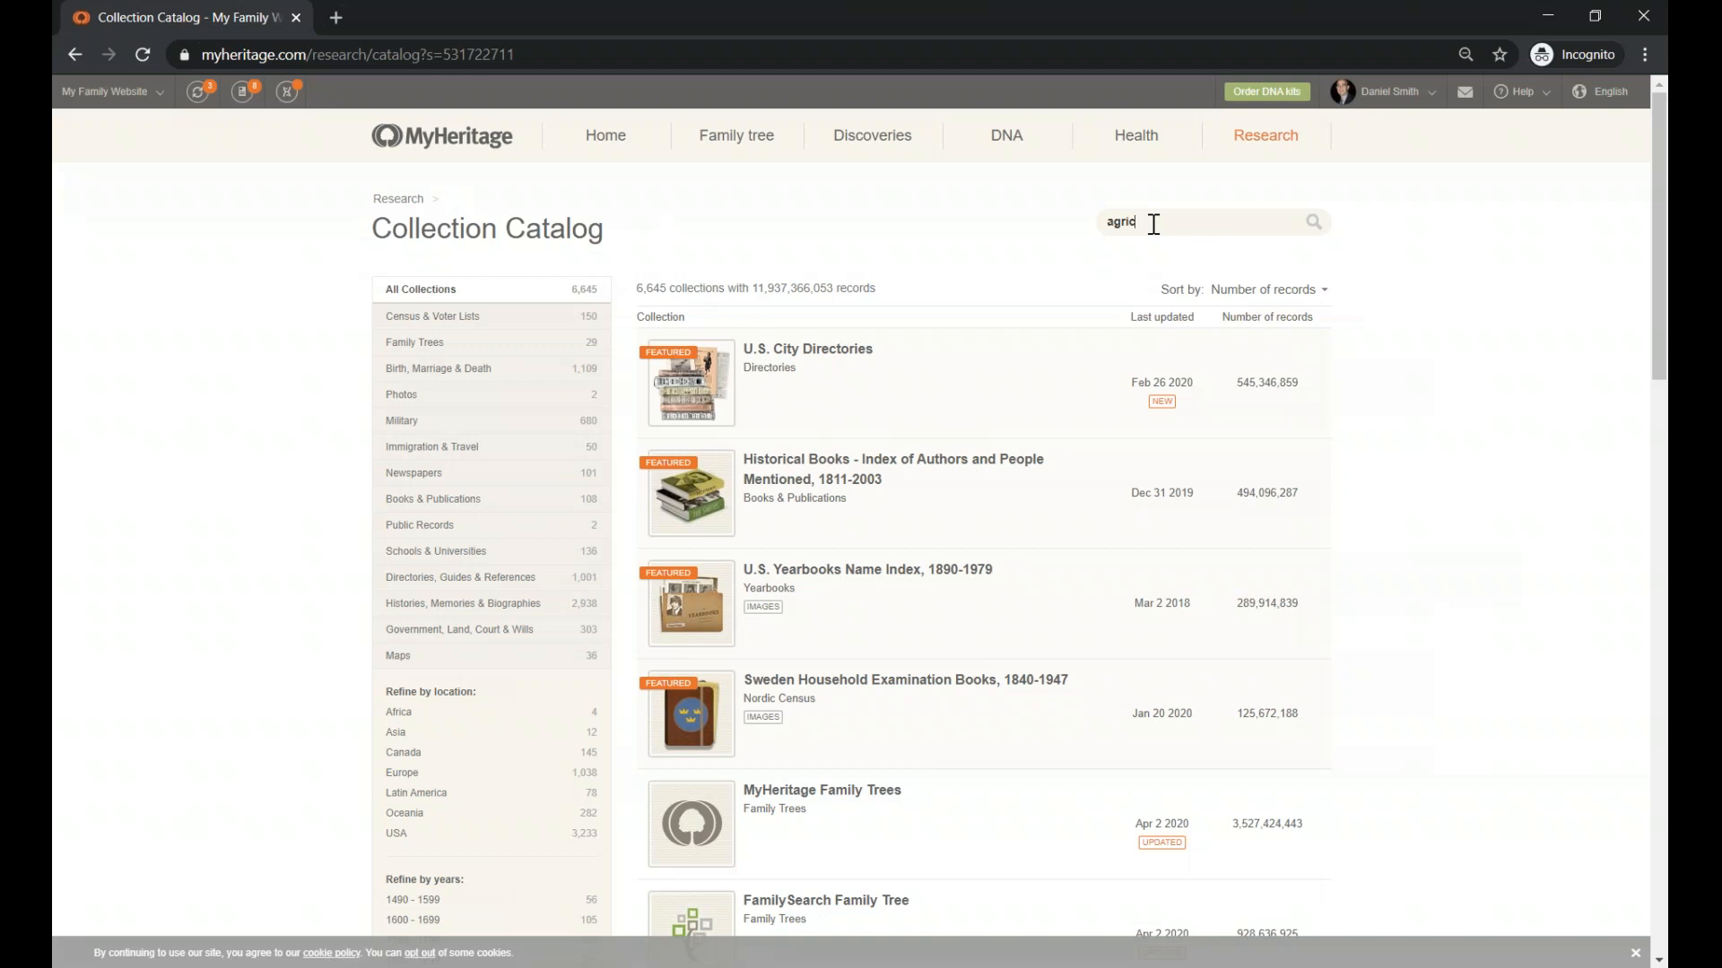
text(ultural)
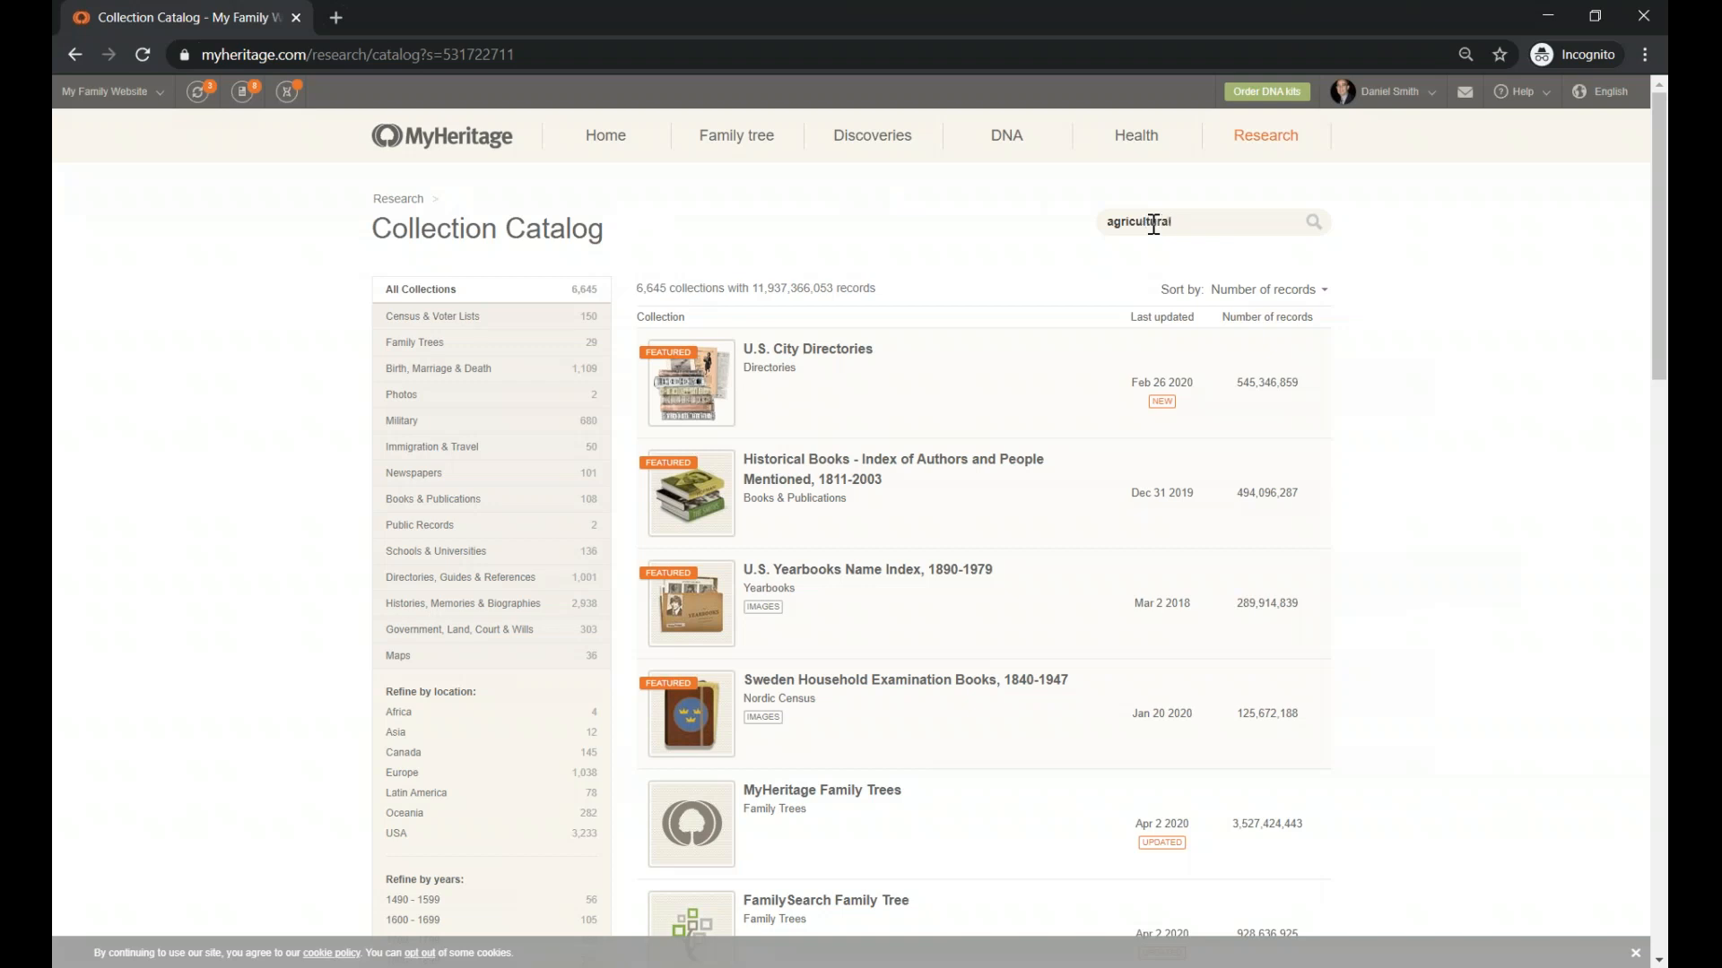
click(1312, 221)
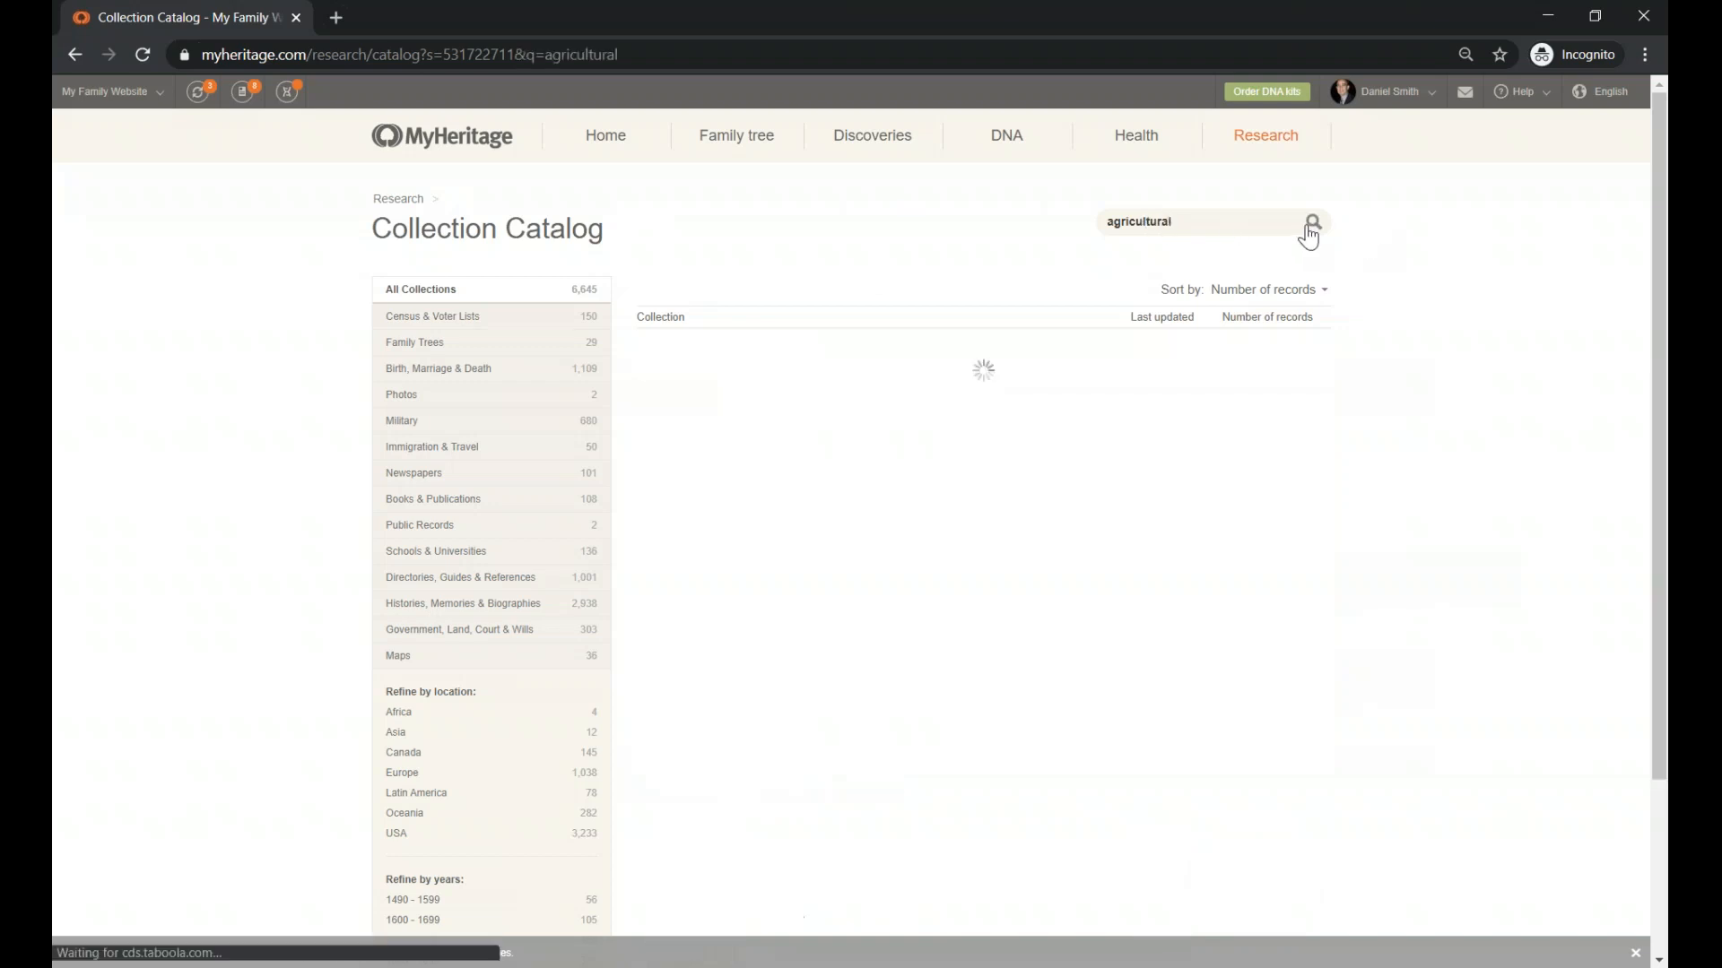
click(1312, 221)
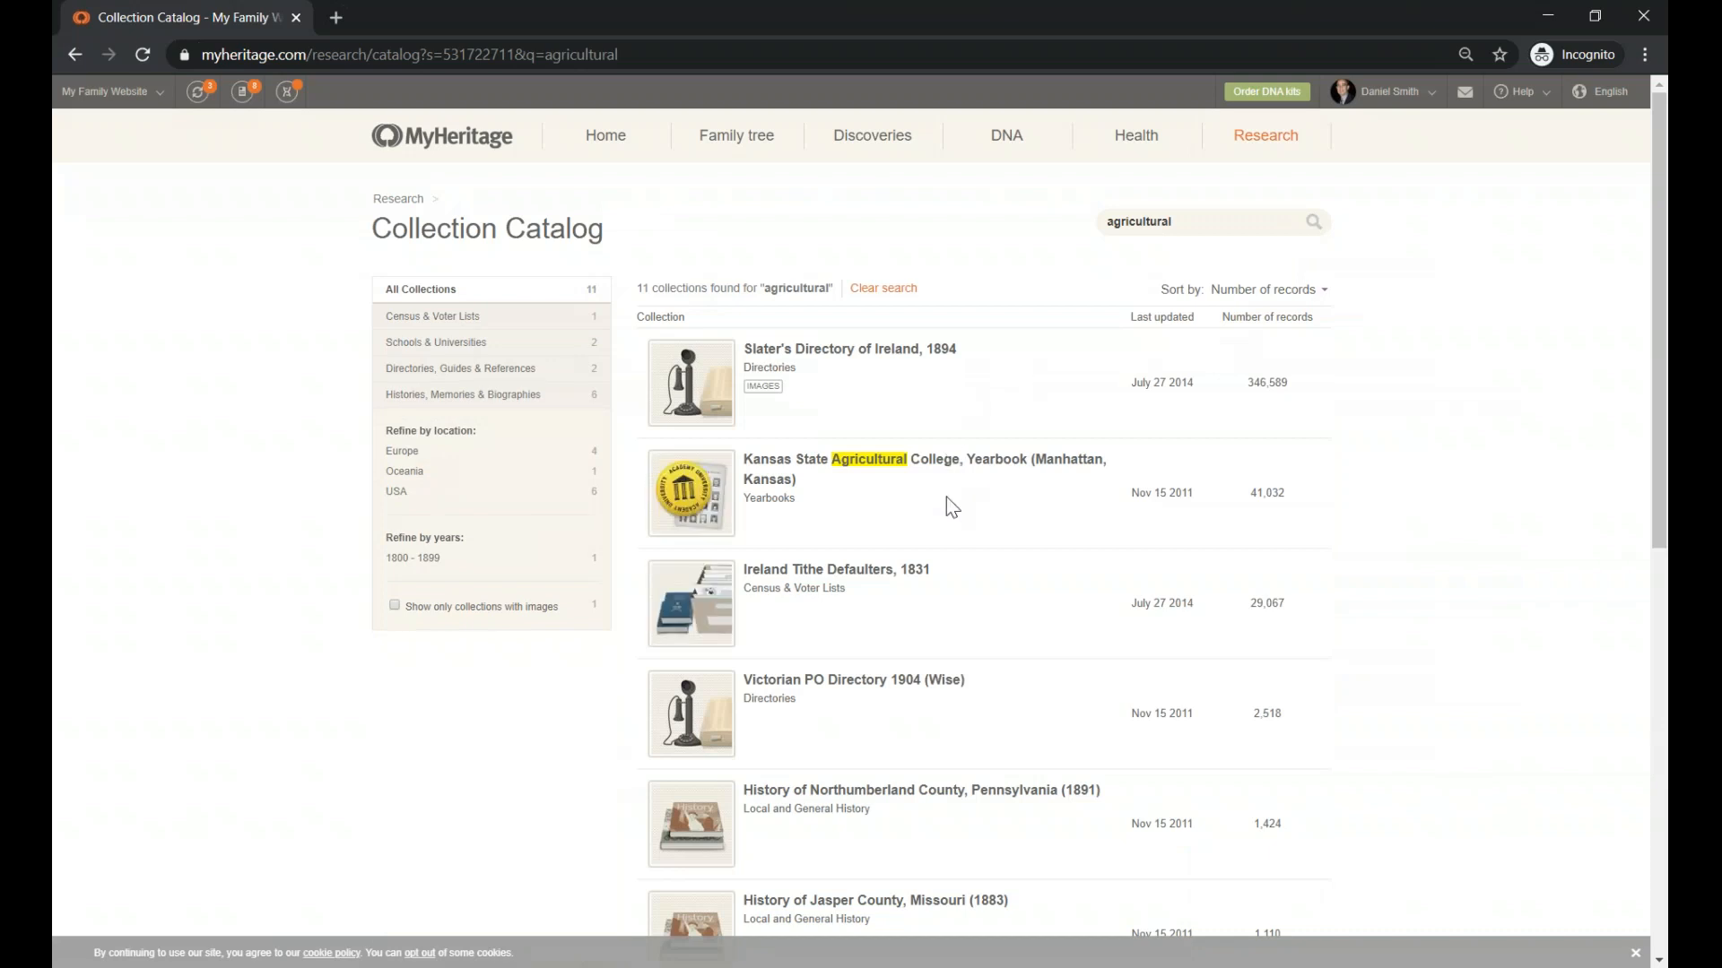
scroll(down, 3)
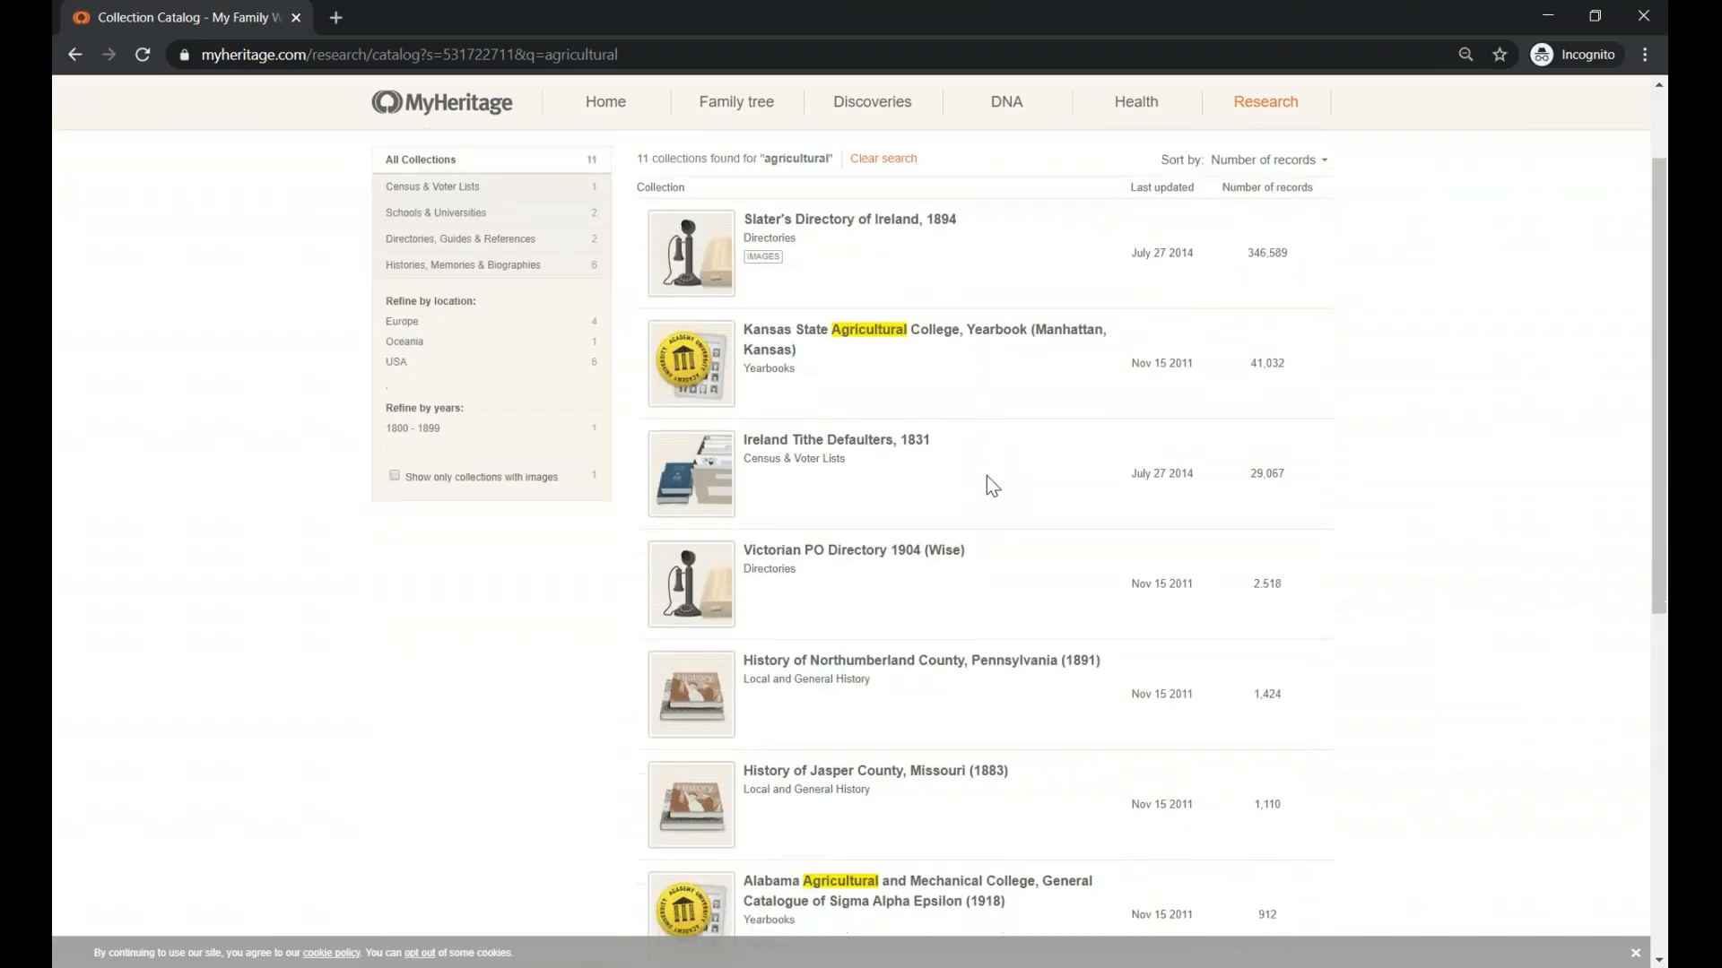
scroll(down, 3)
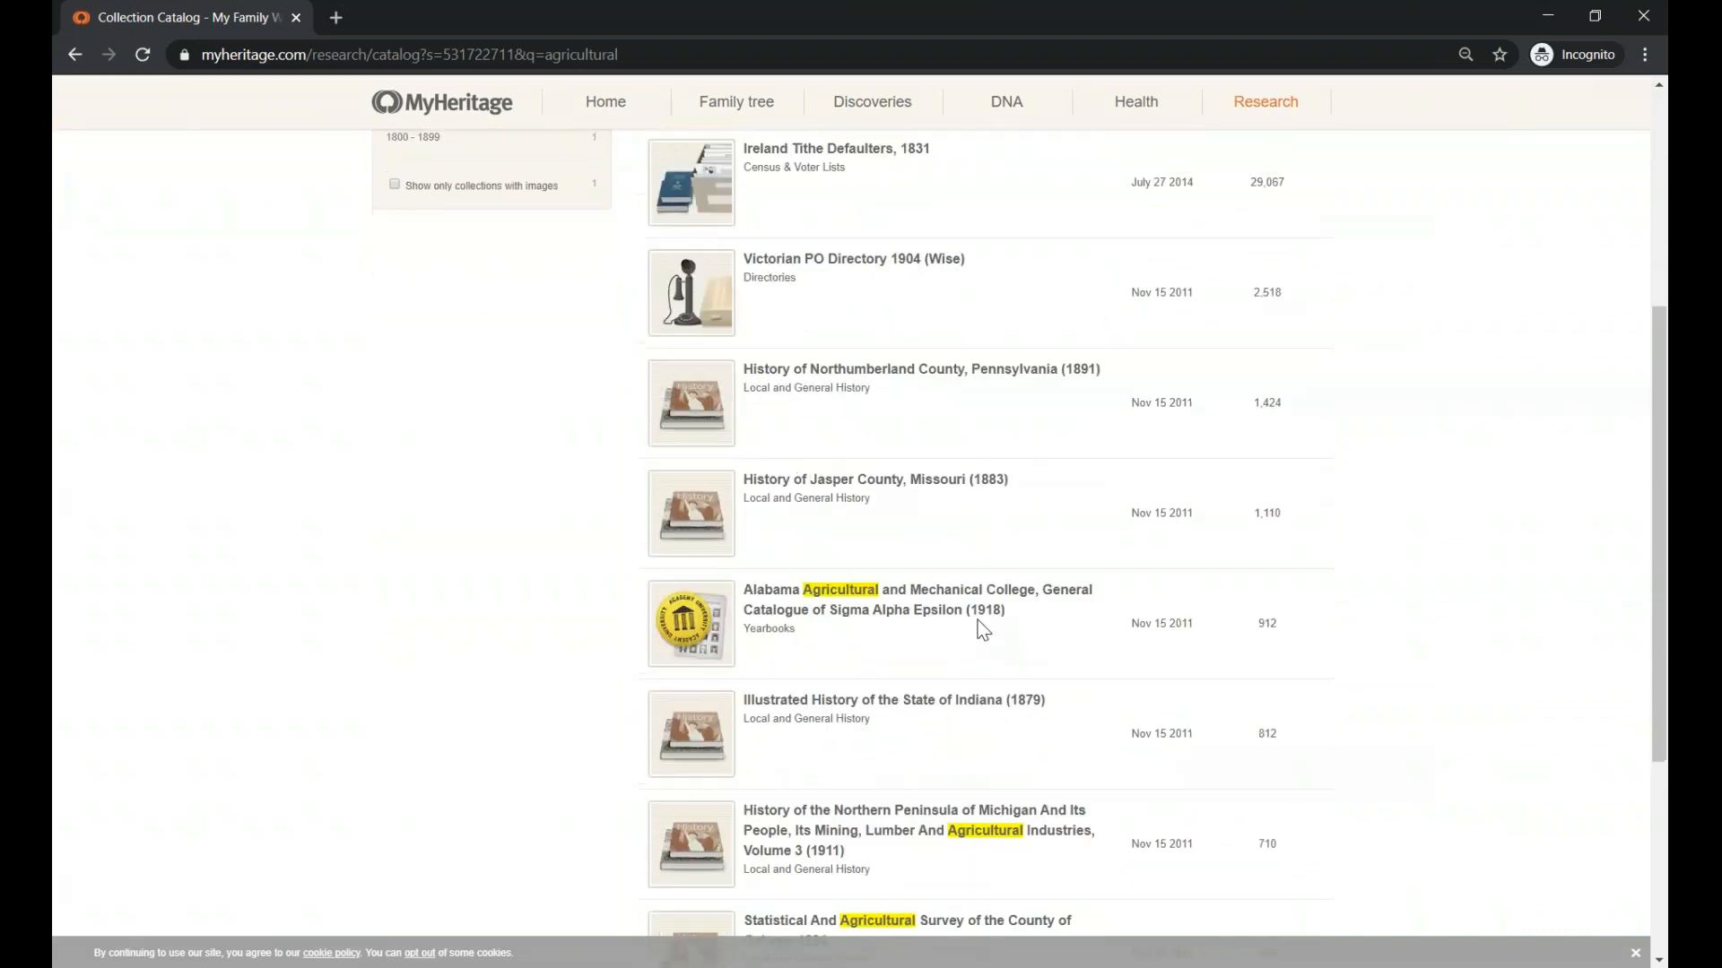
scroll(down, 3)
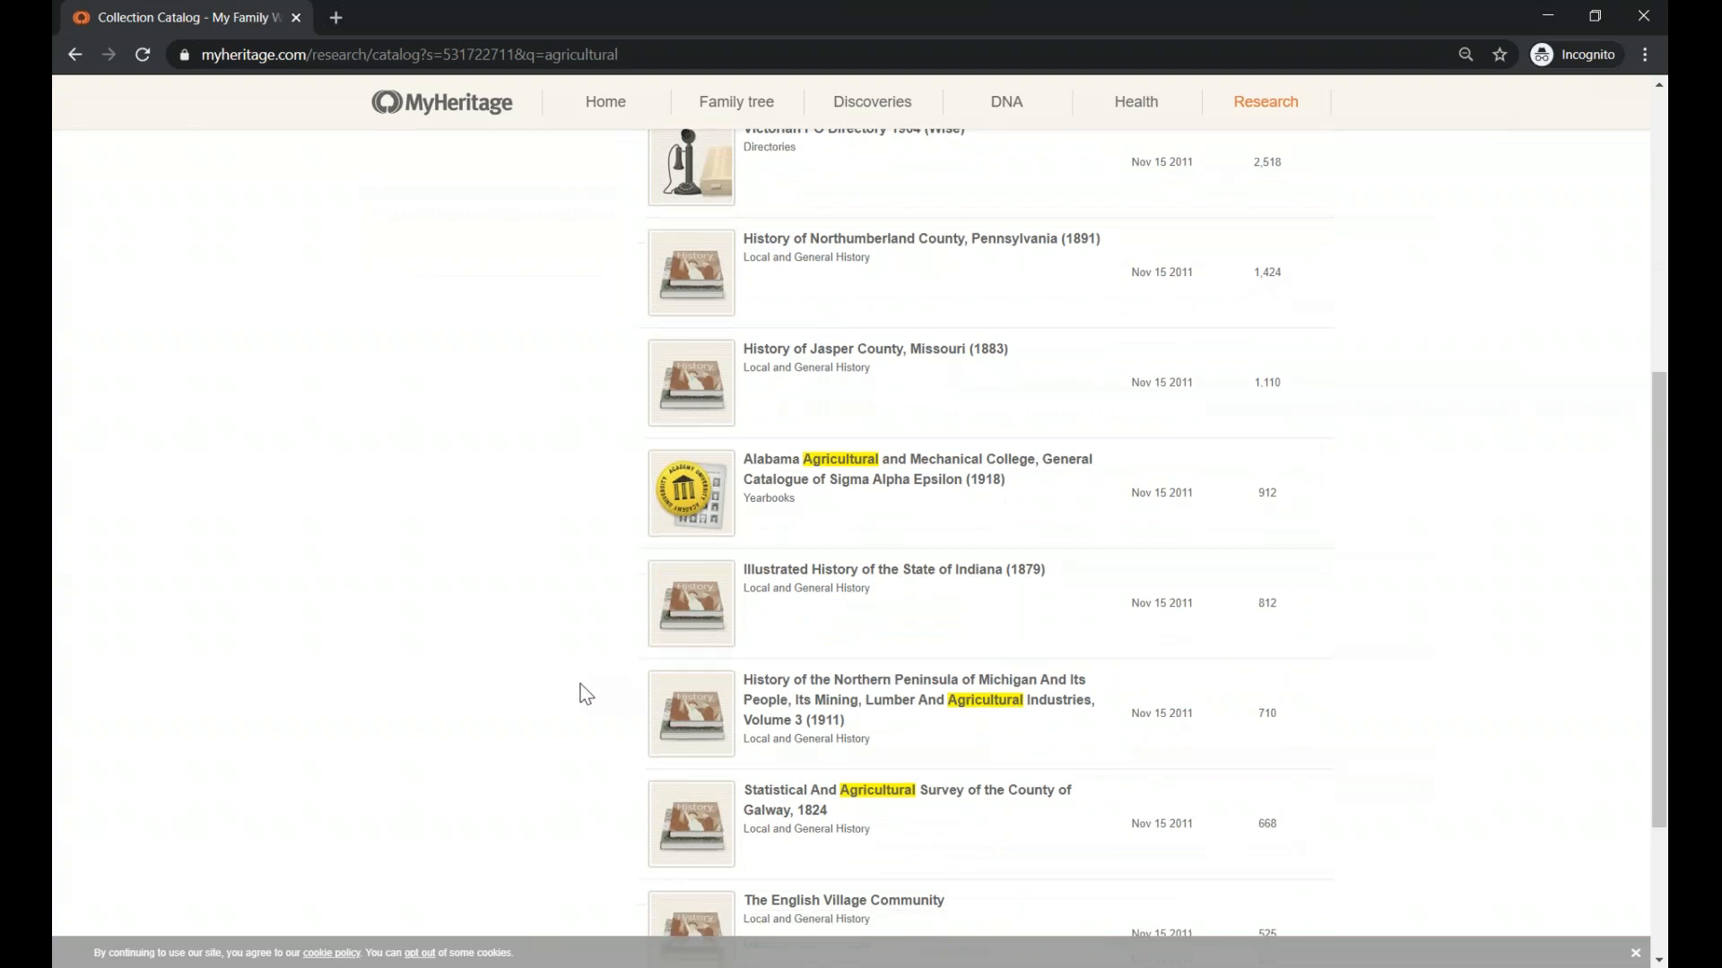
scroll(down, 3)
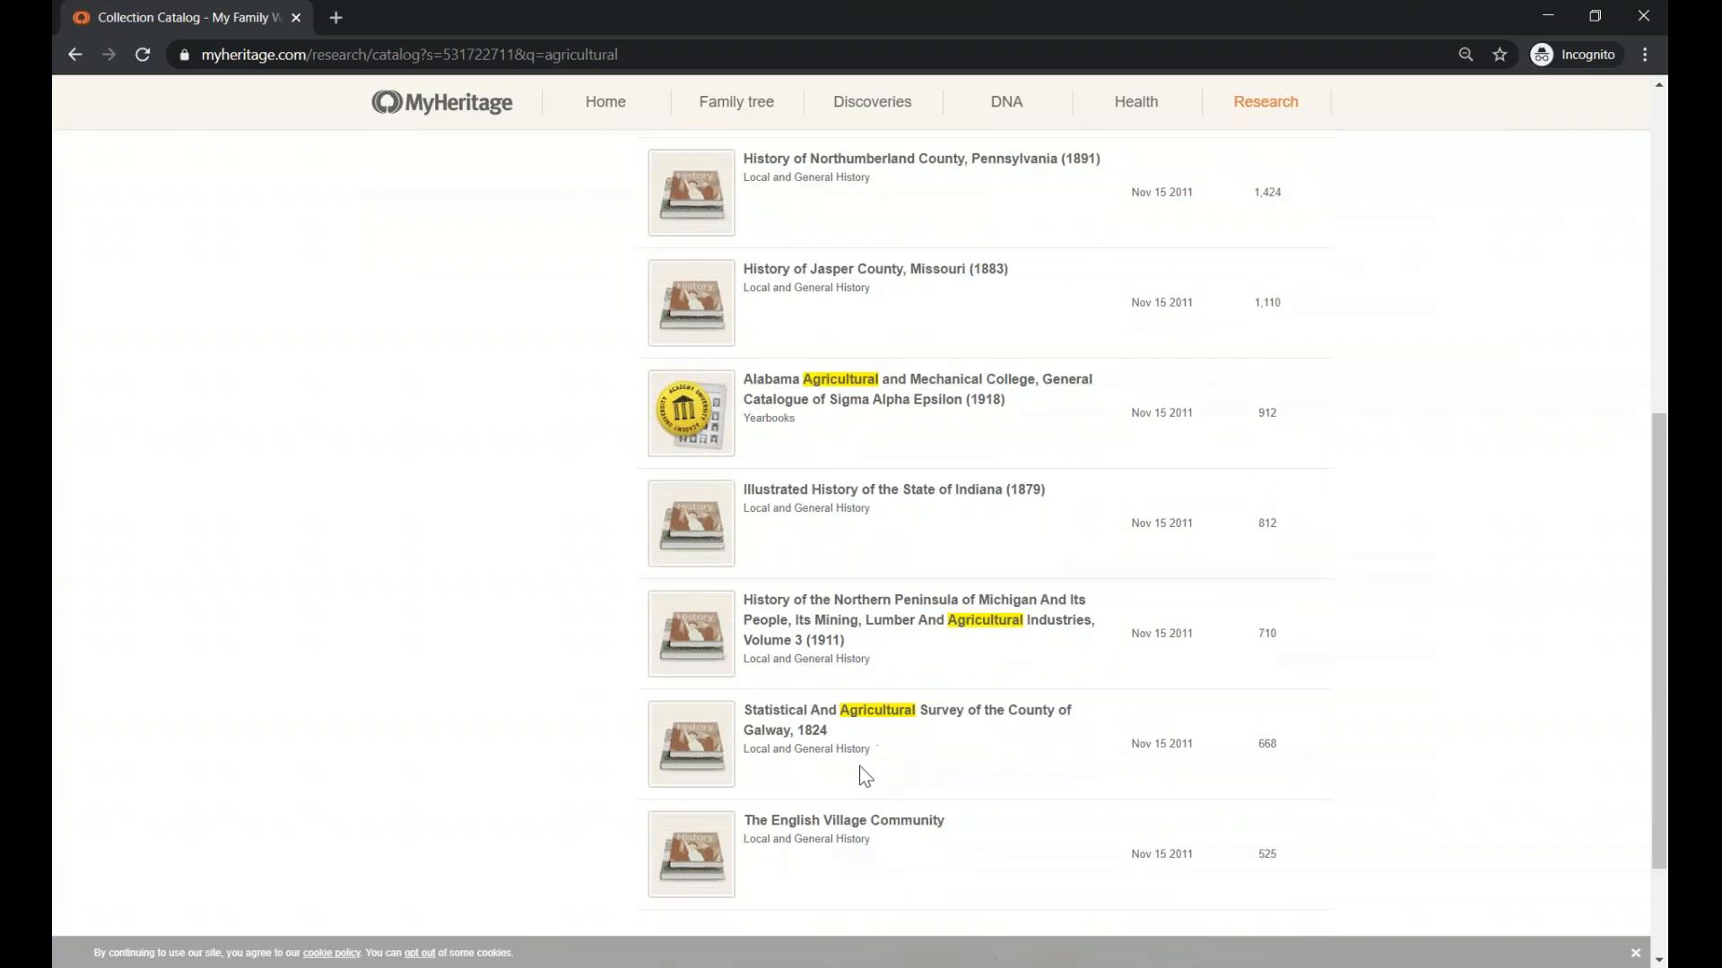
mouse_move(910, 788)
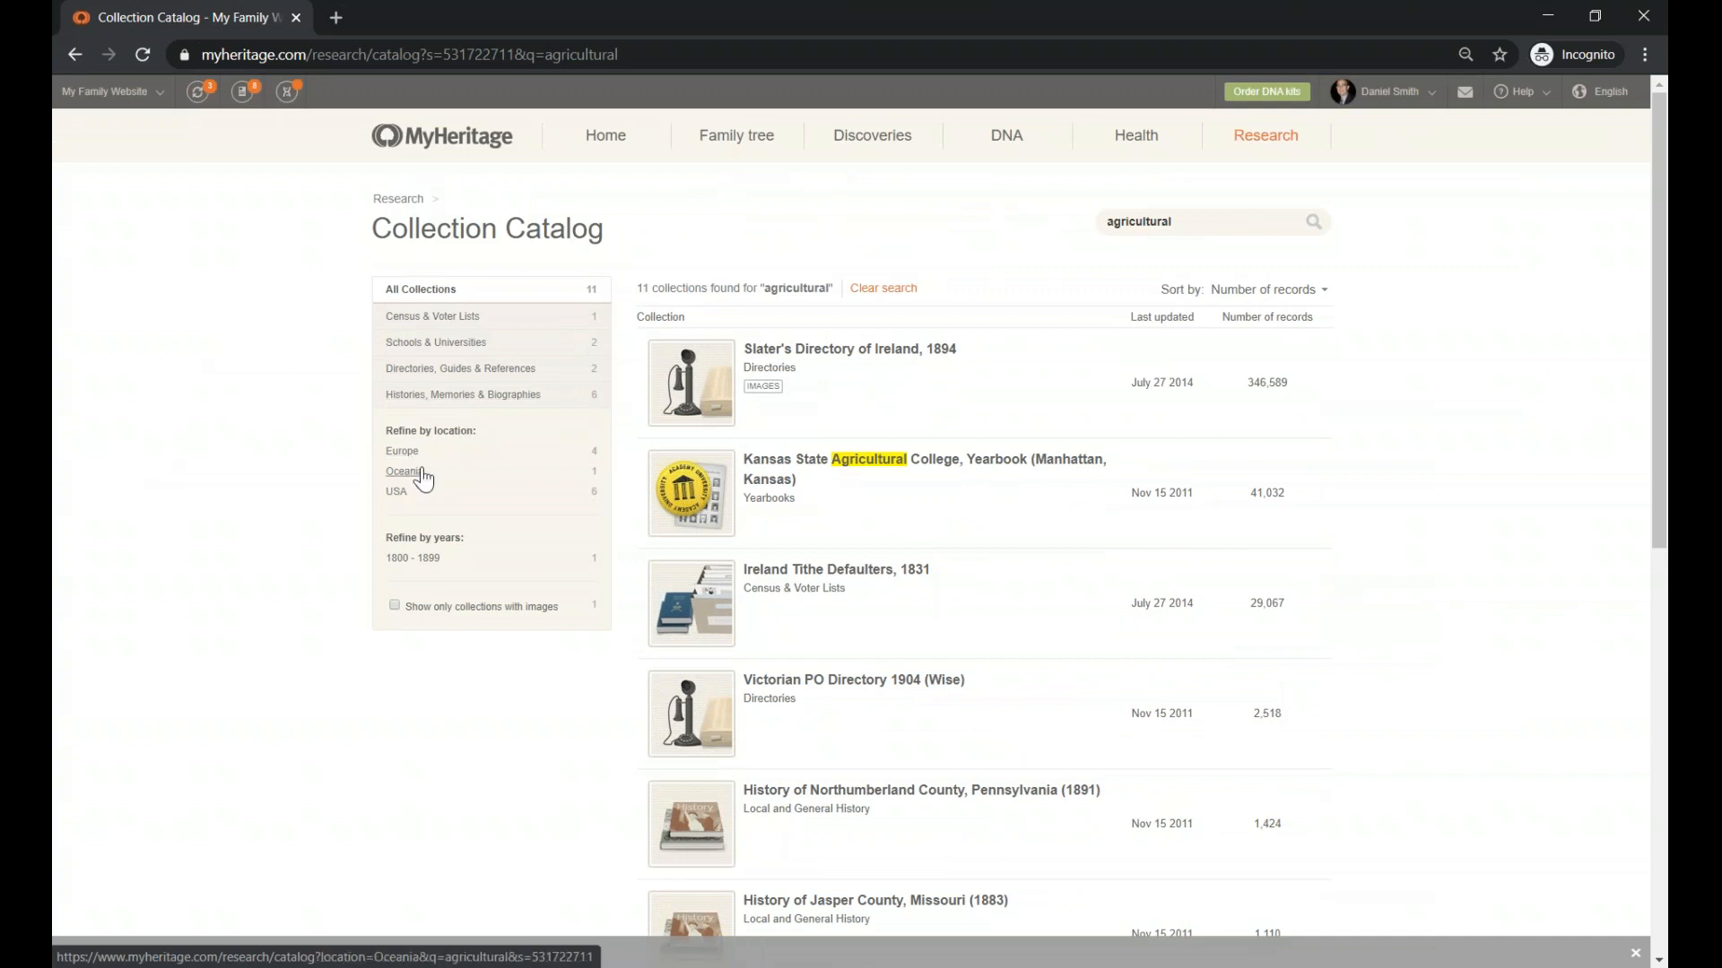
mouse_move(410, 475)
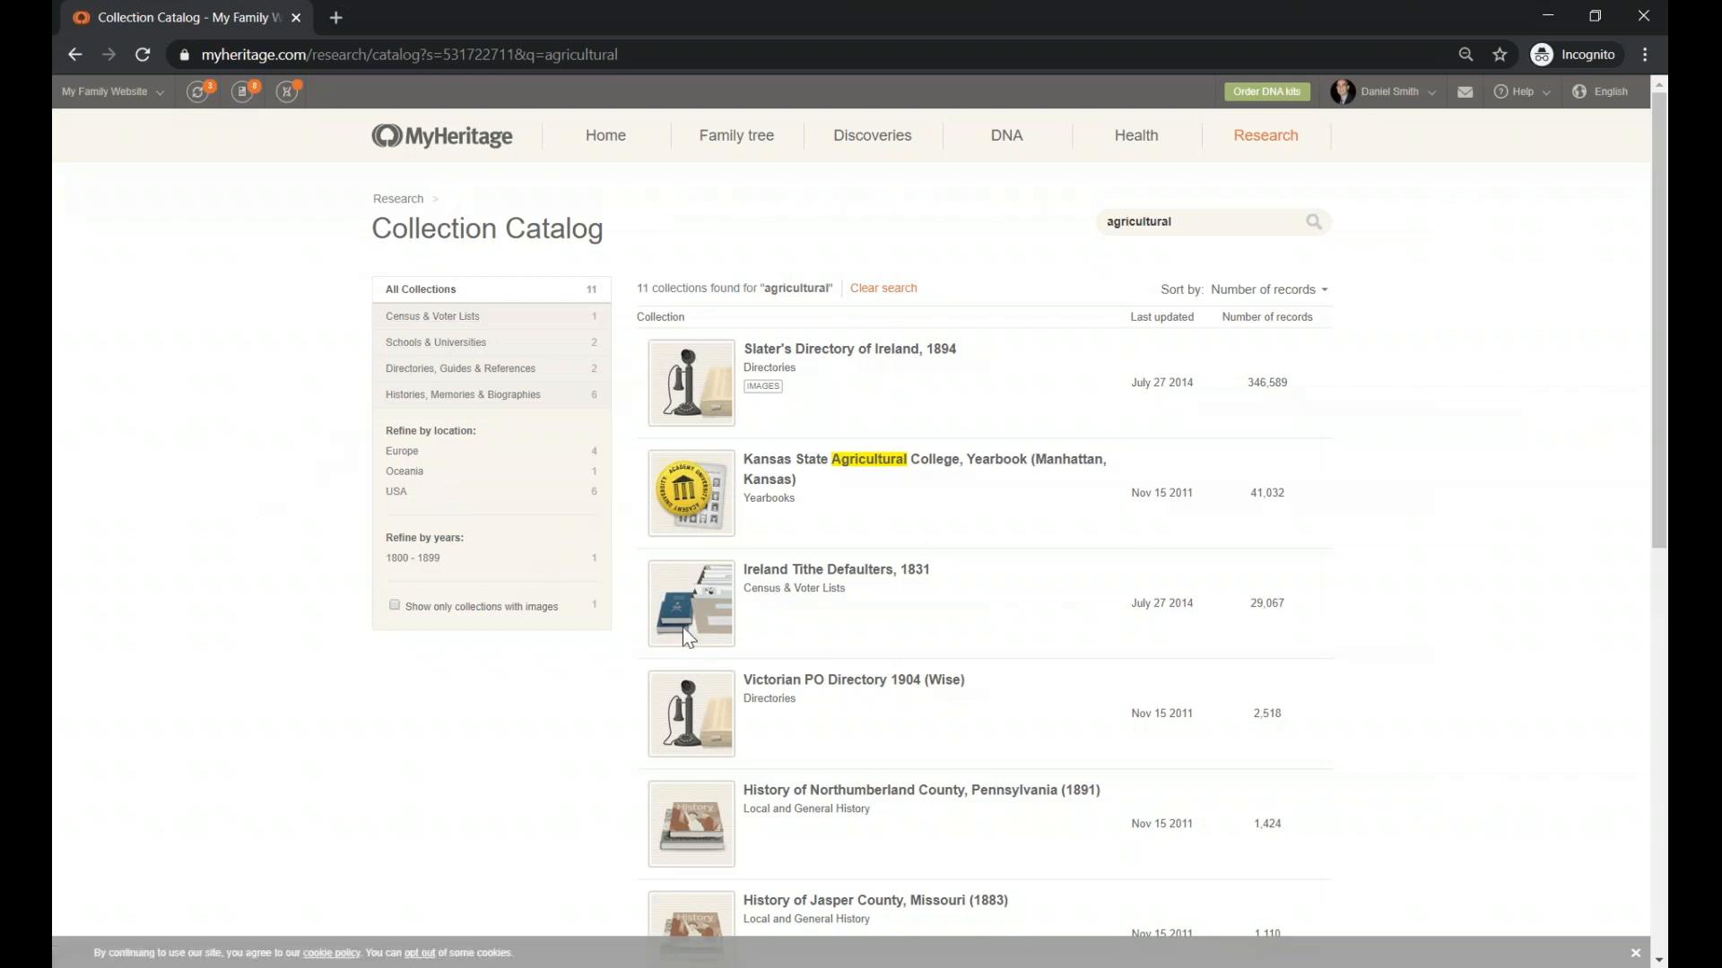
mouse_move(128, 456)
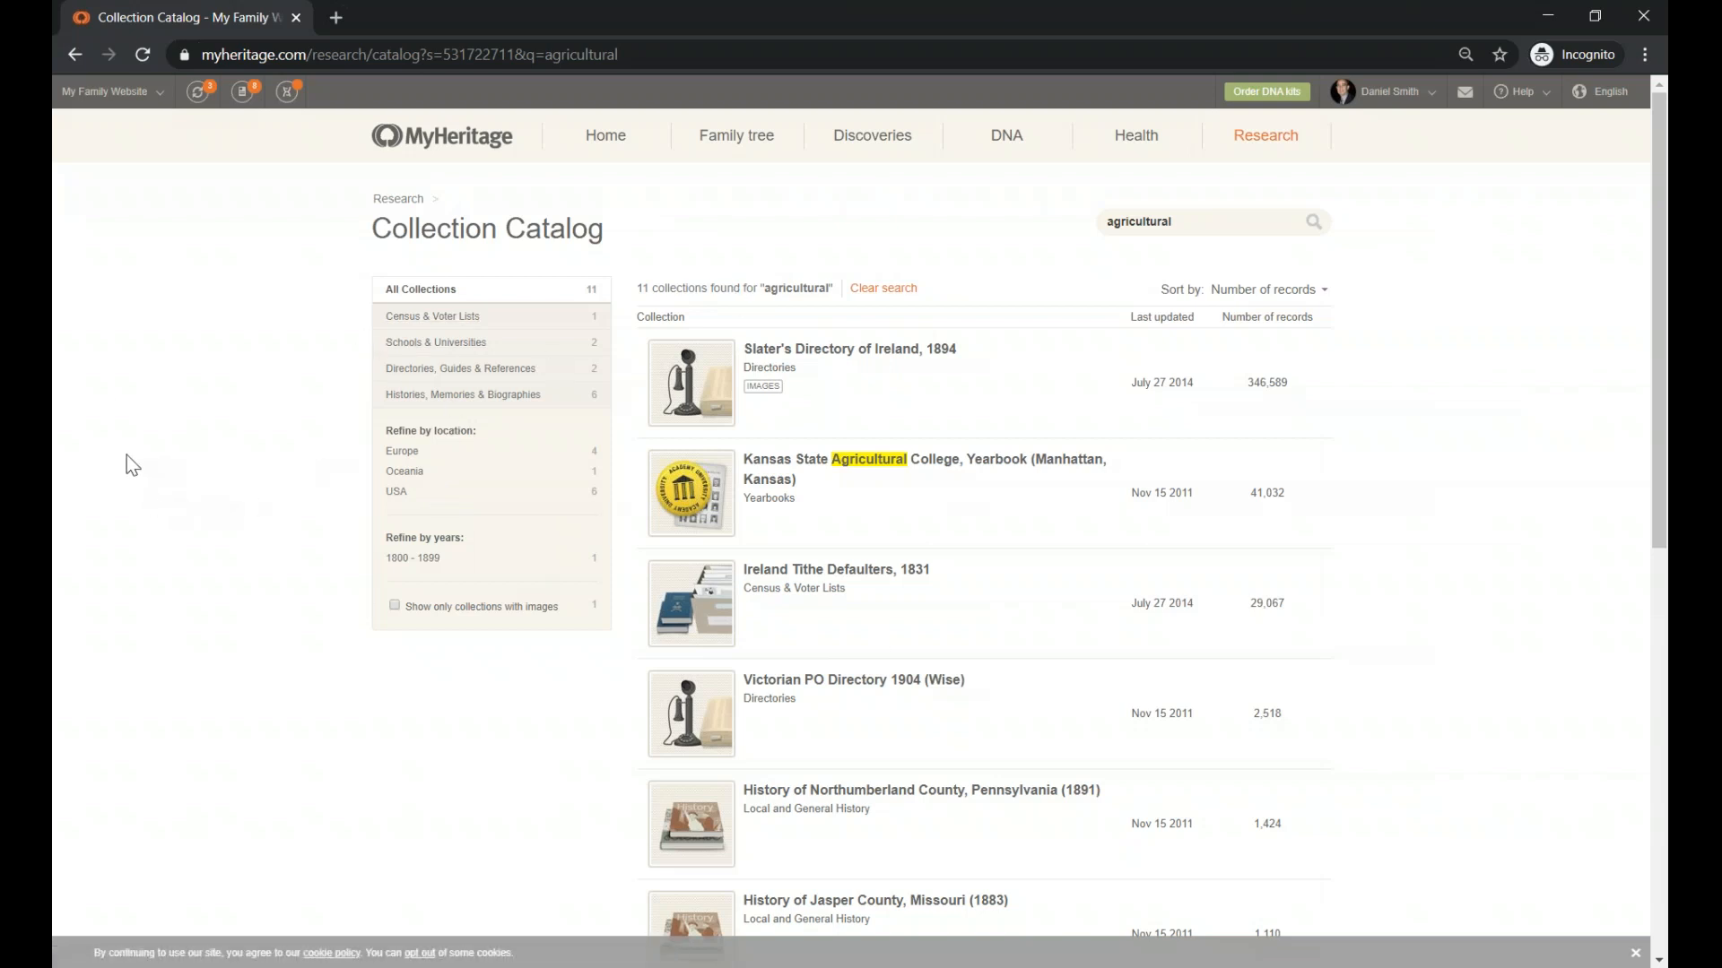
mouse_move(78, 55)
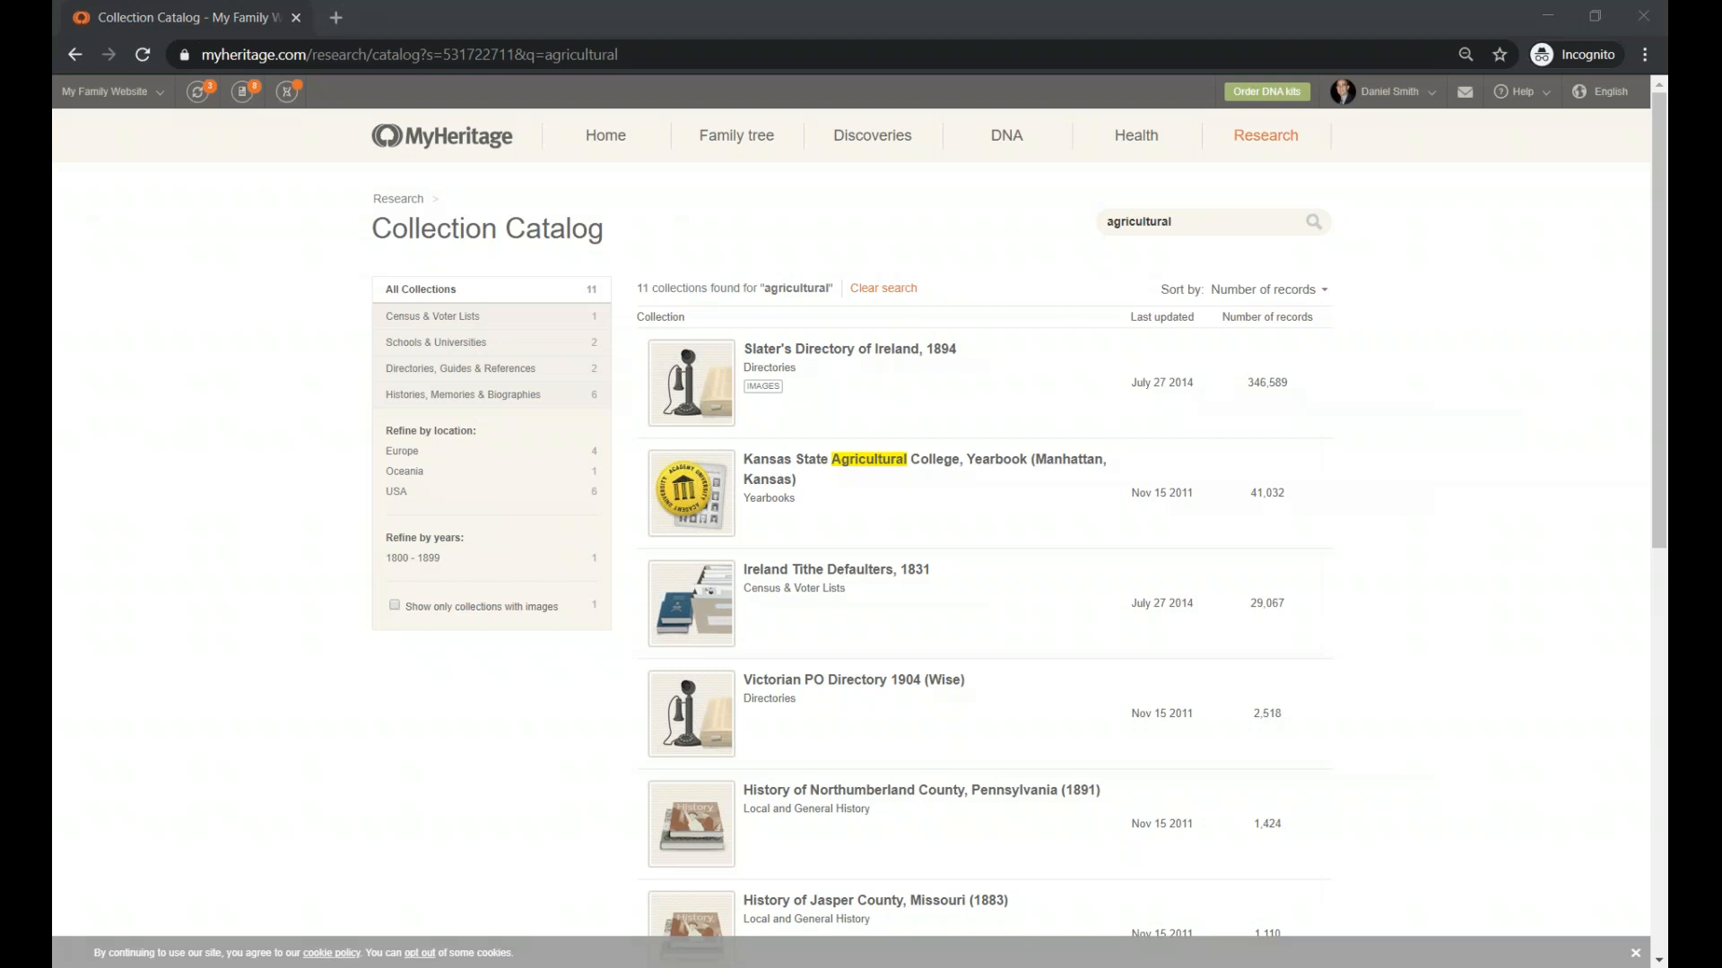
mouse_move(513, 252)
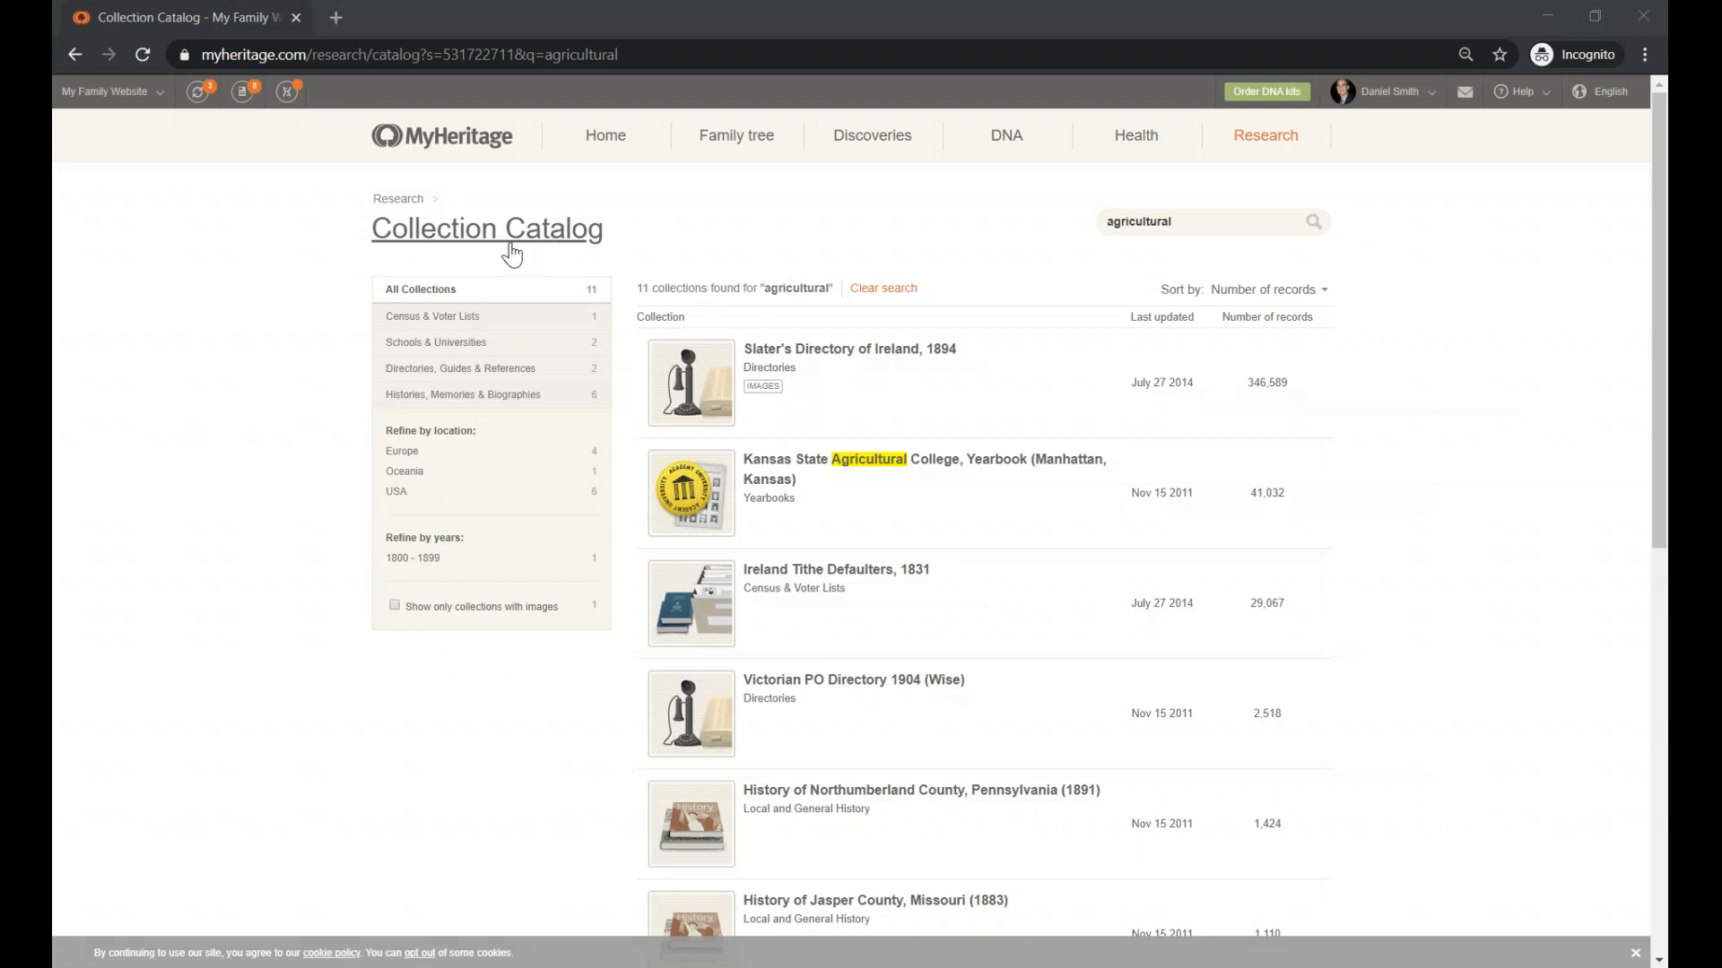
Go to Census records under Research, showing the empty Census & Voter Lists form
click(1265, 136)
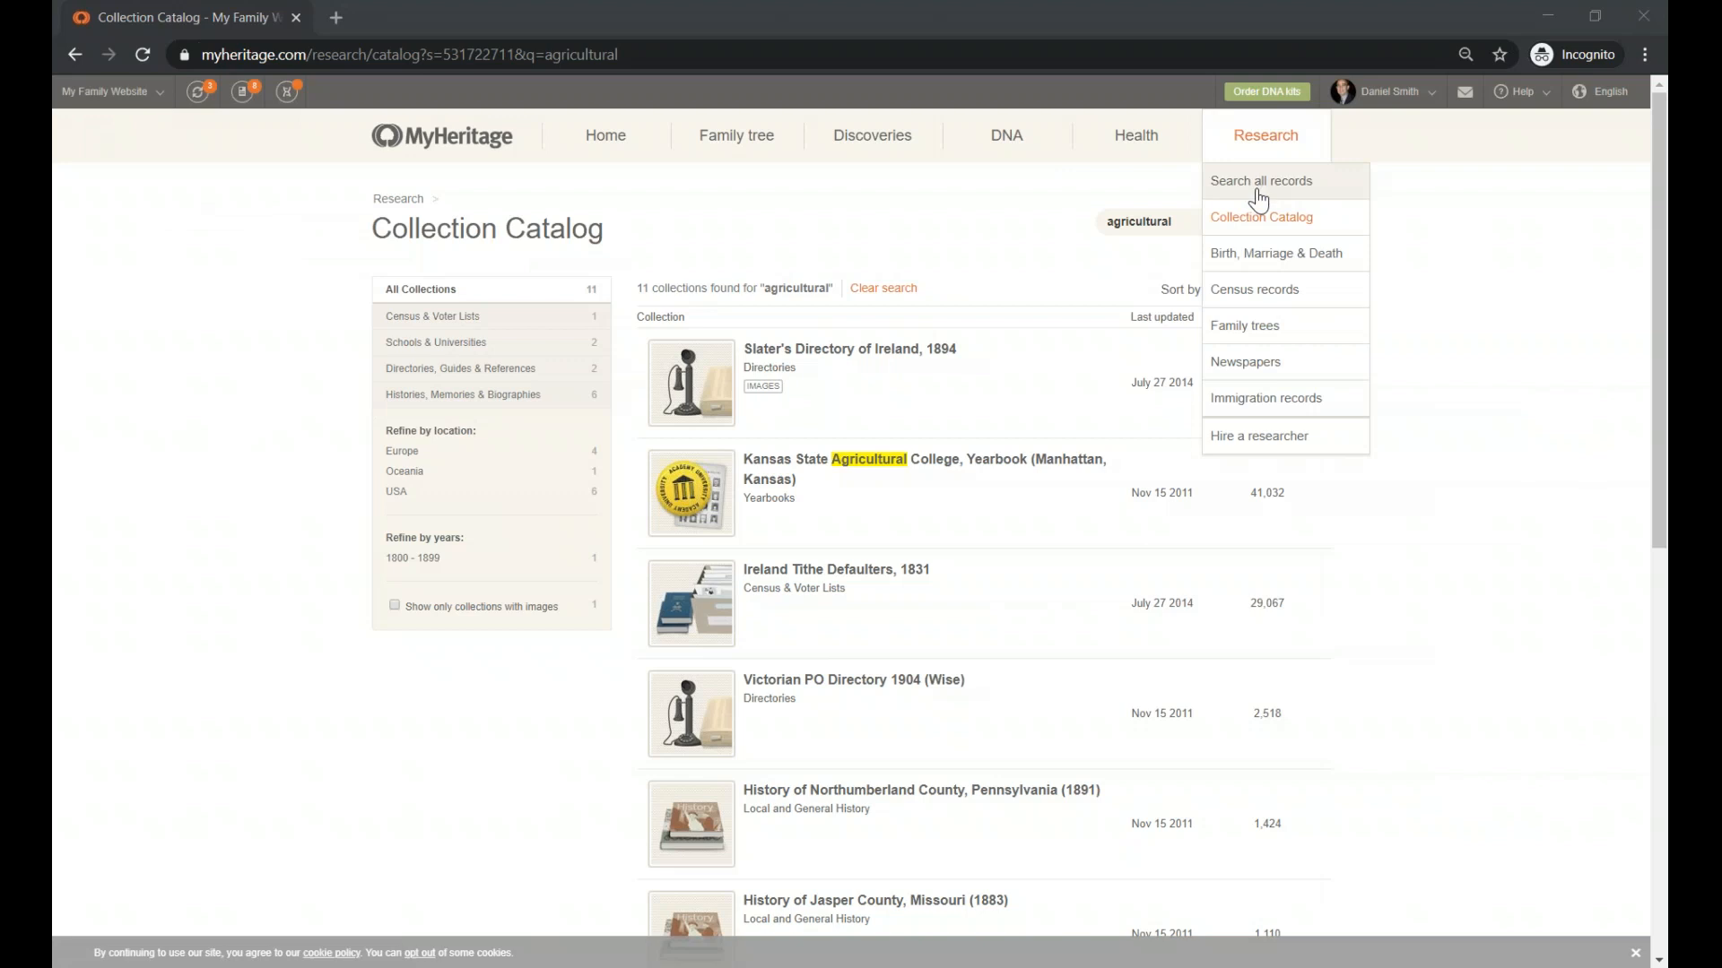
mouse_move(1262, 269)
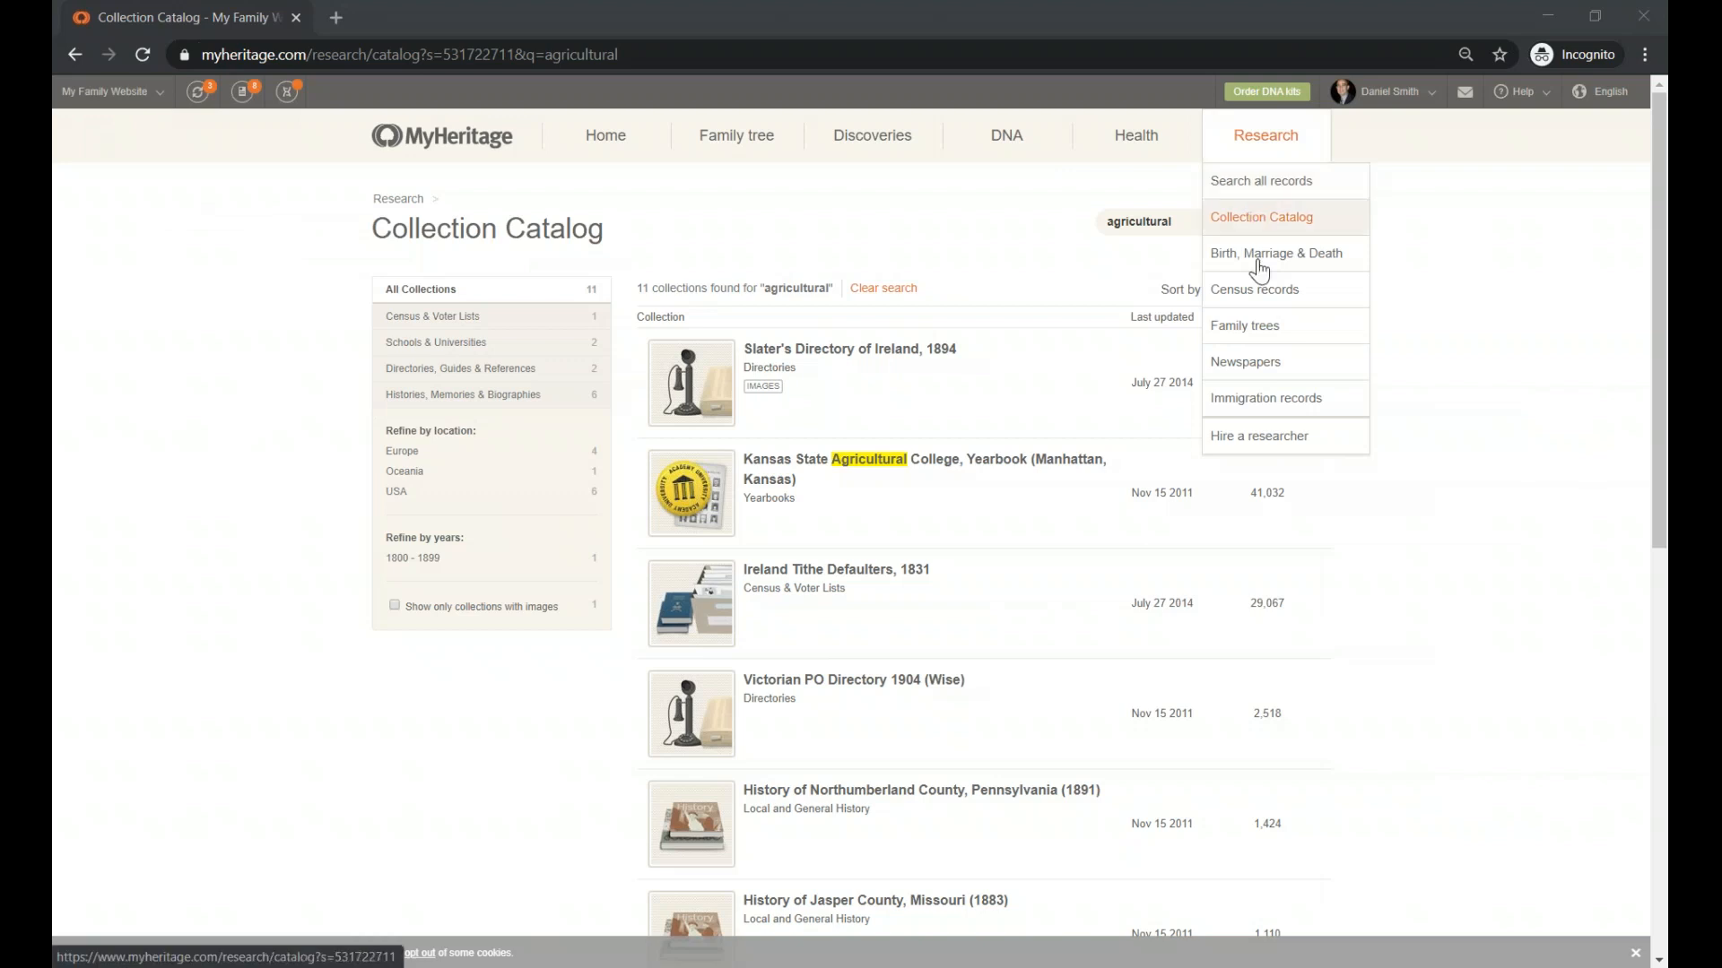
click(1254, 289)
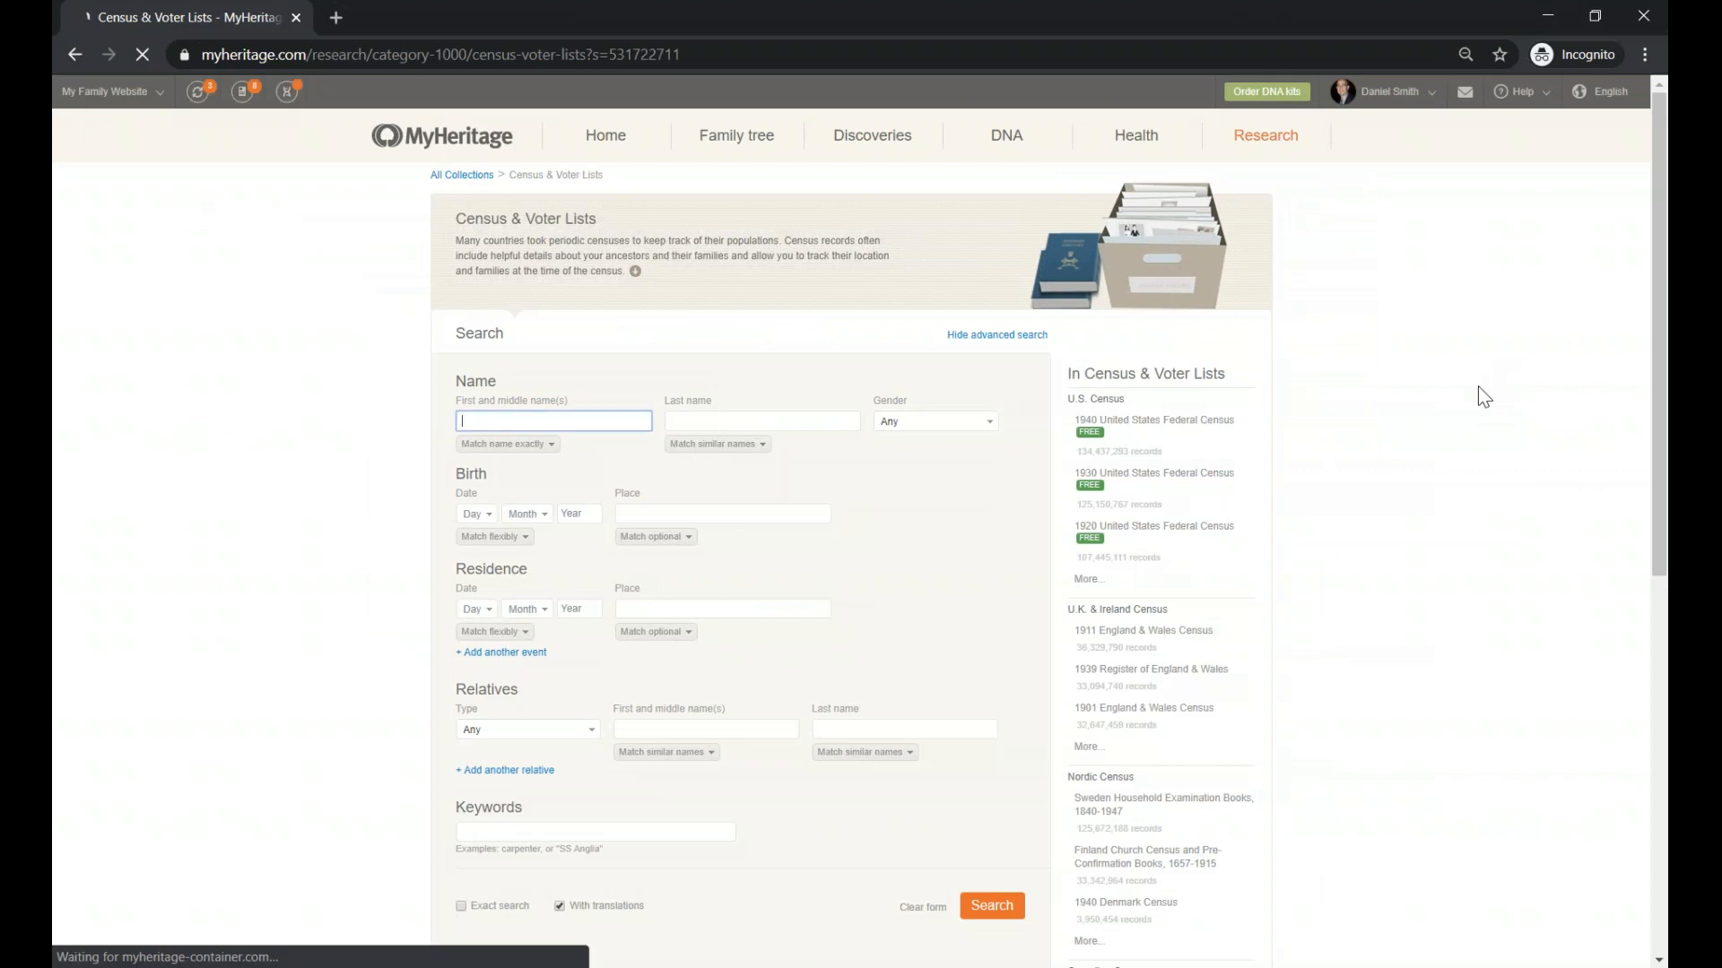
mouse_move(1477, 404)
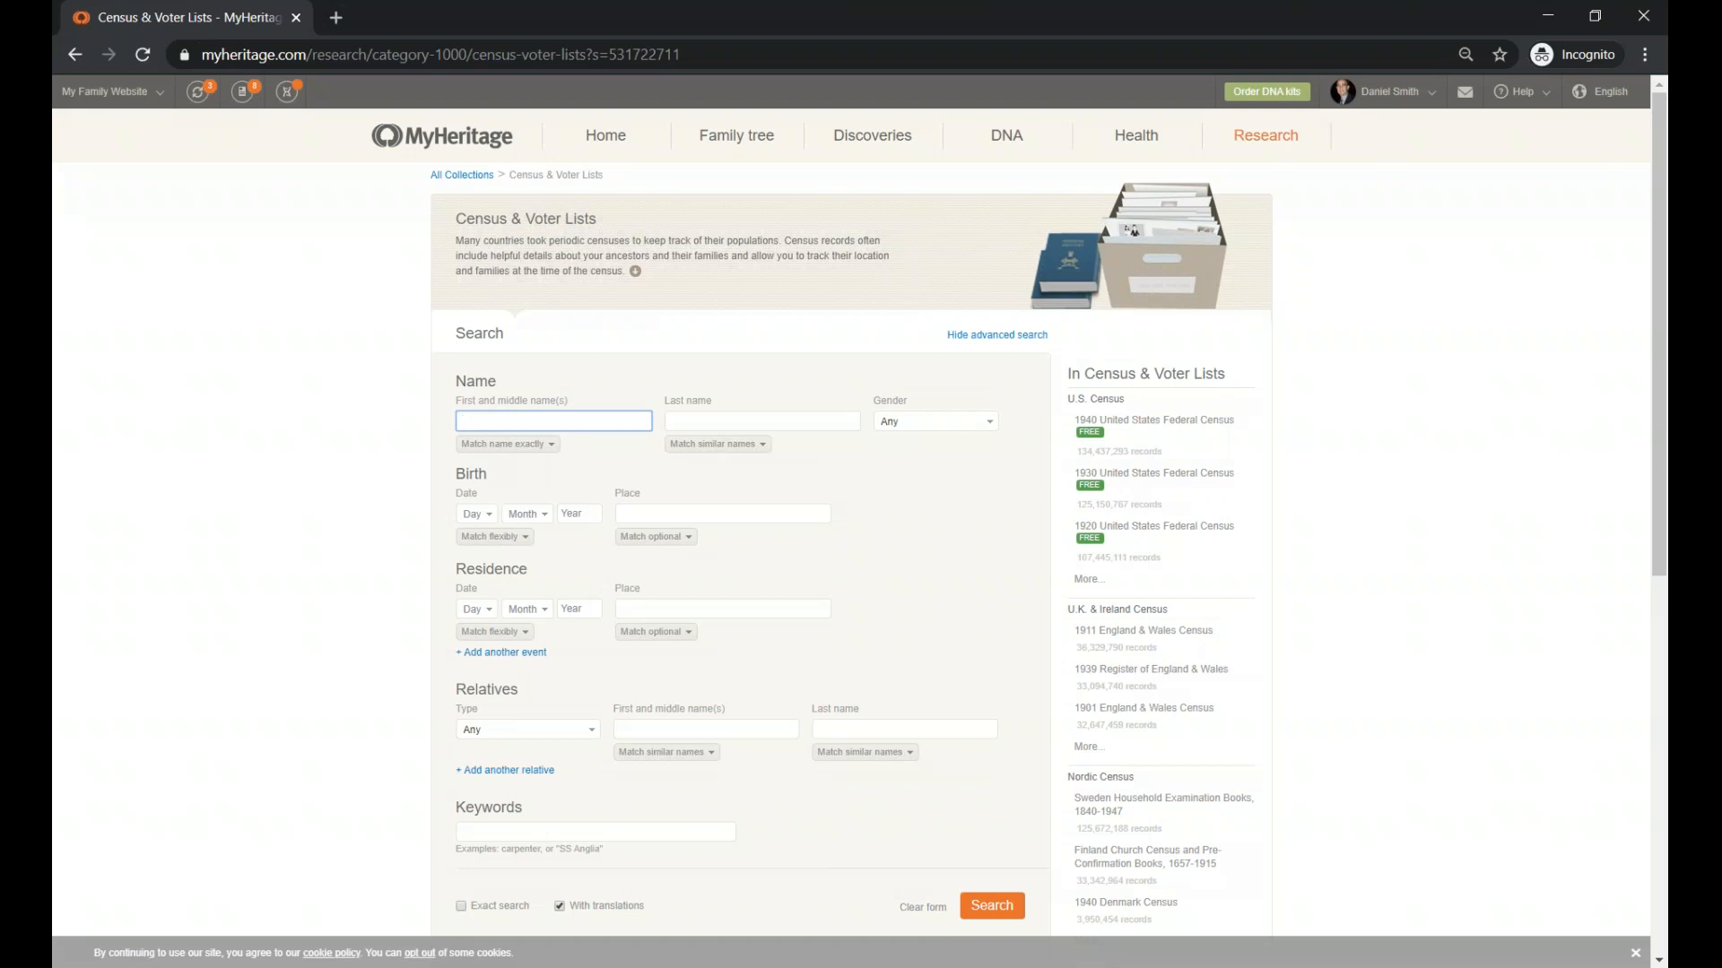
click(553, 421)
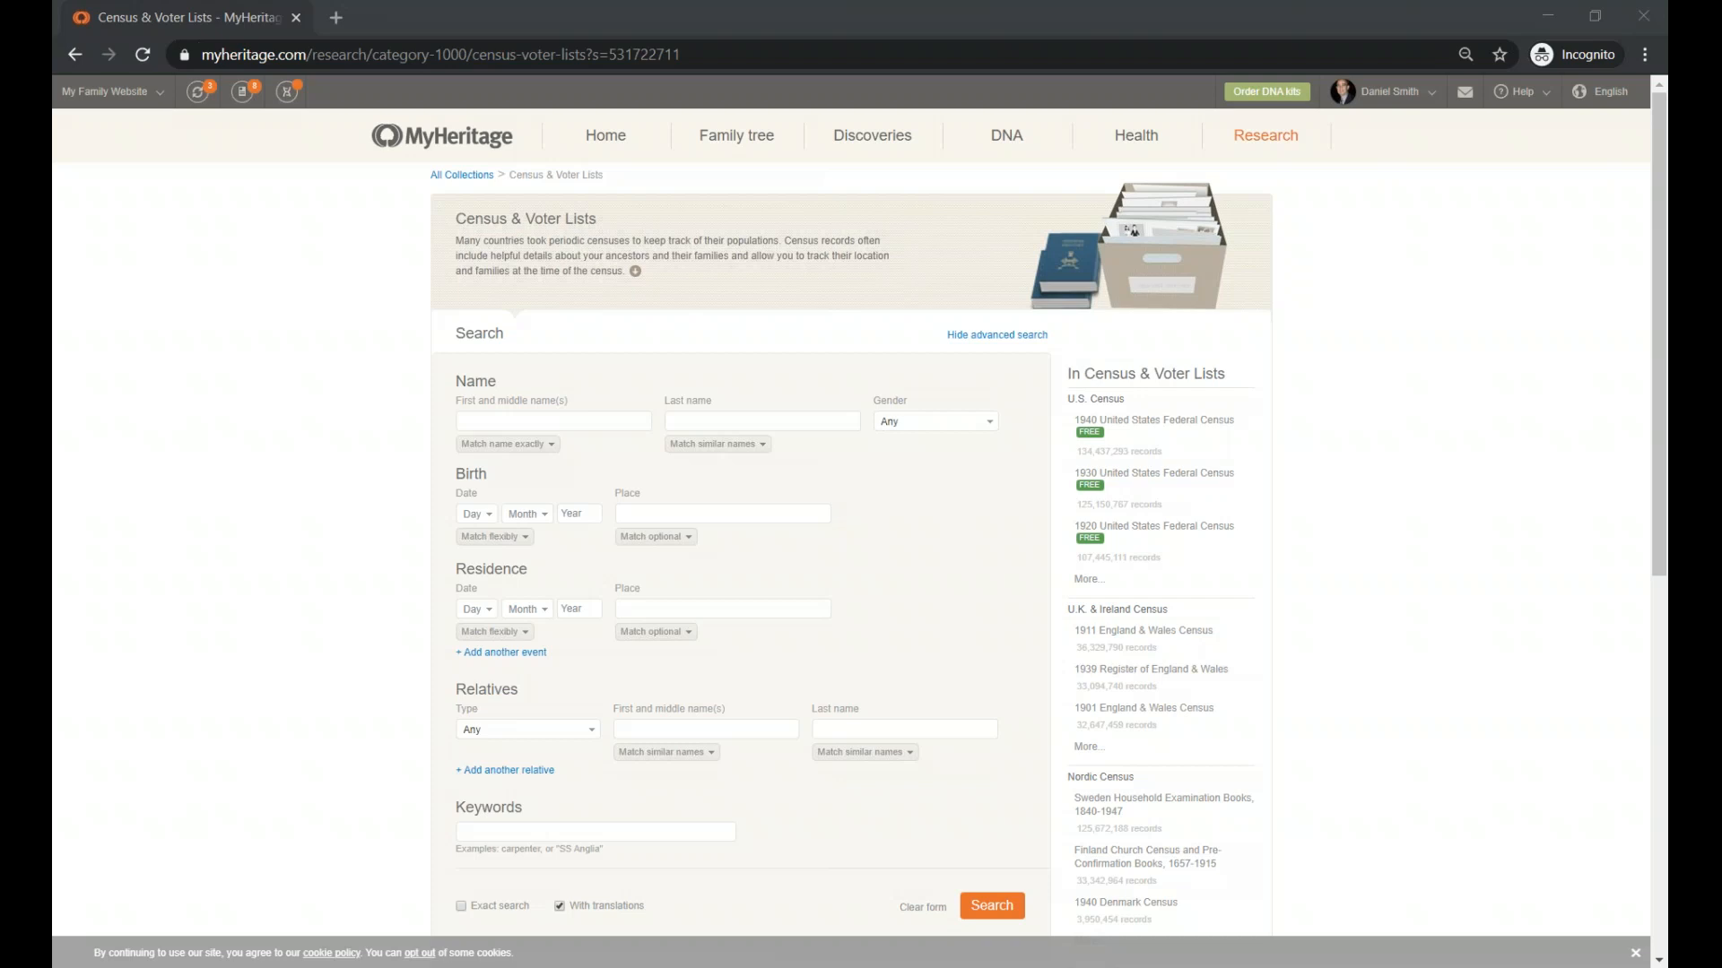
mouse_move(150, 430)
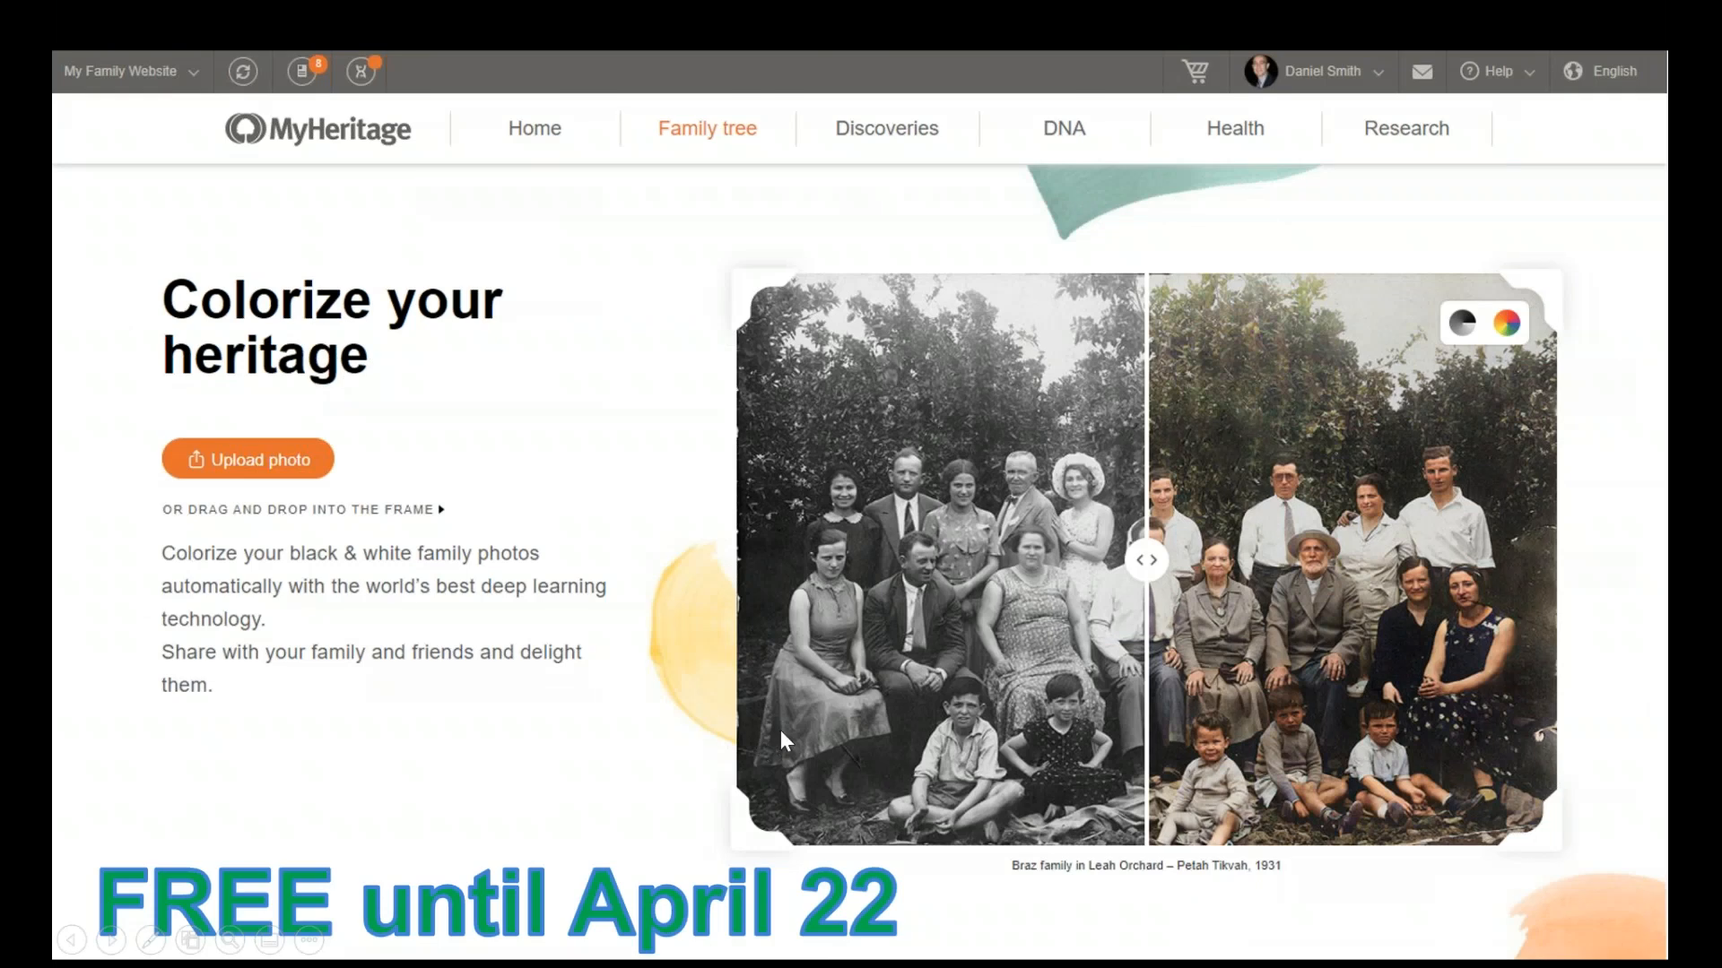
mouse_move(688, 782)
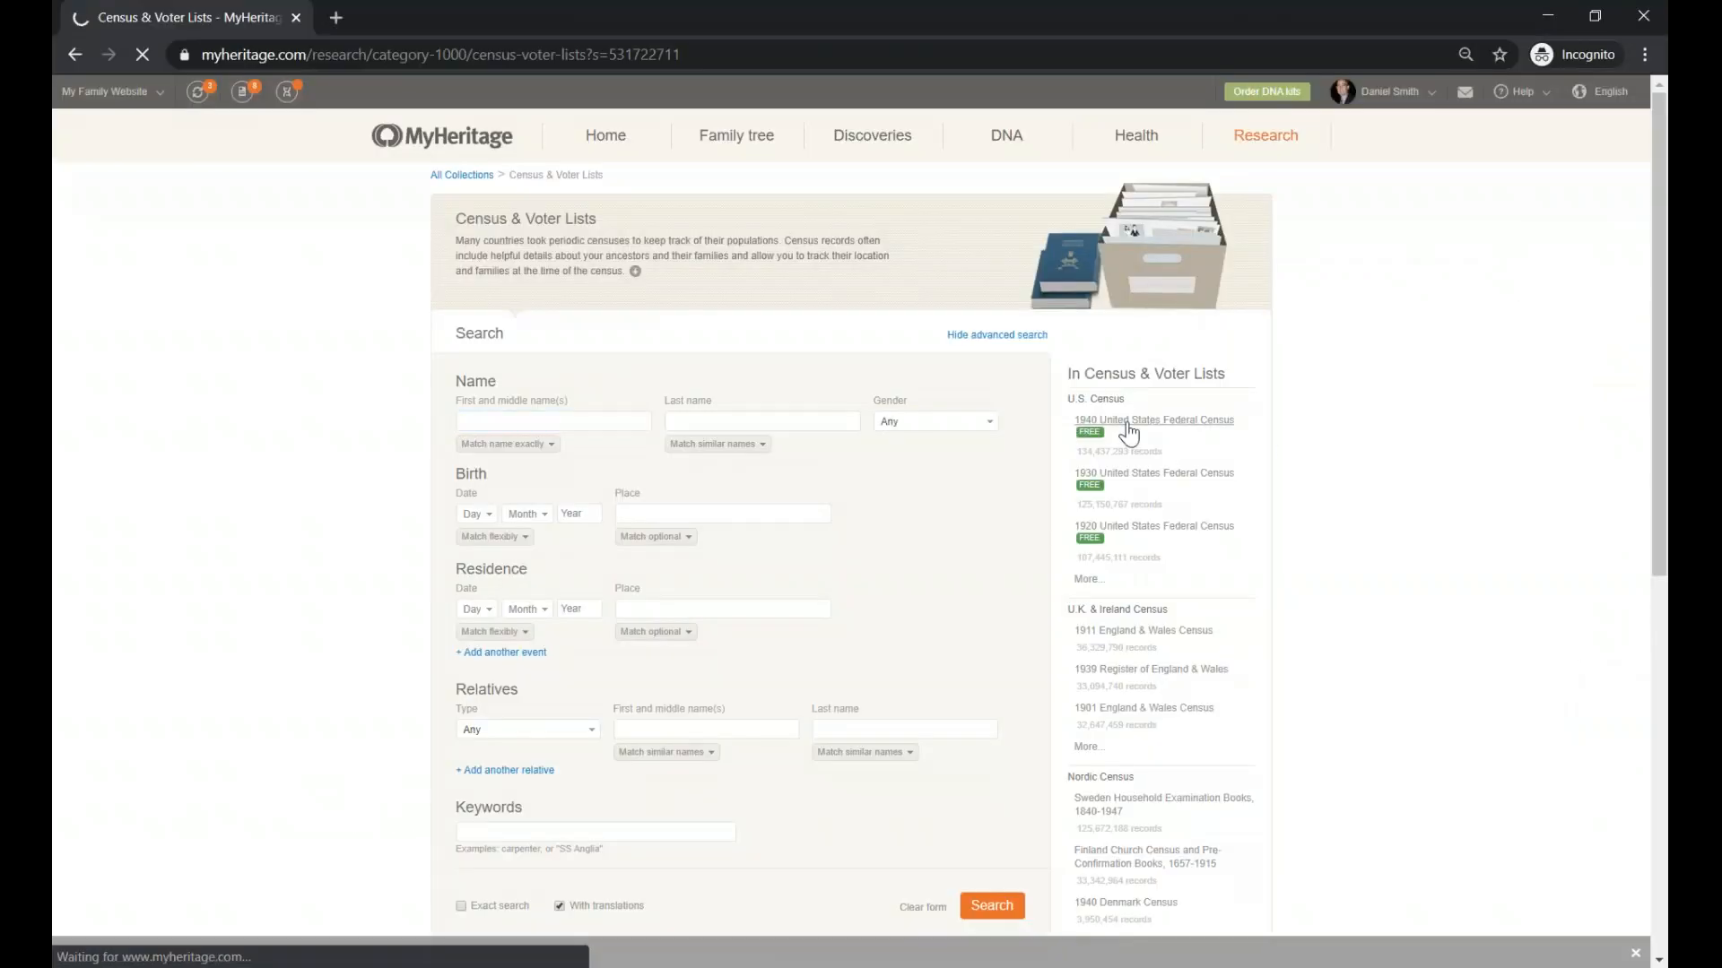
Open the 1940 United States Federal Census collection from the U.S. Census sidebar list
click(1154, 420)
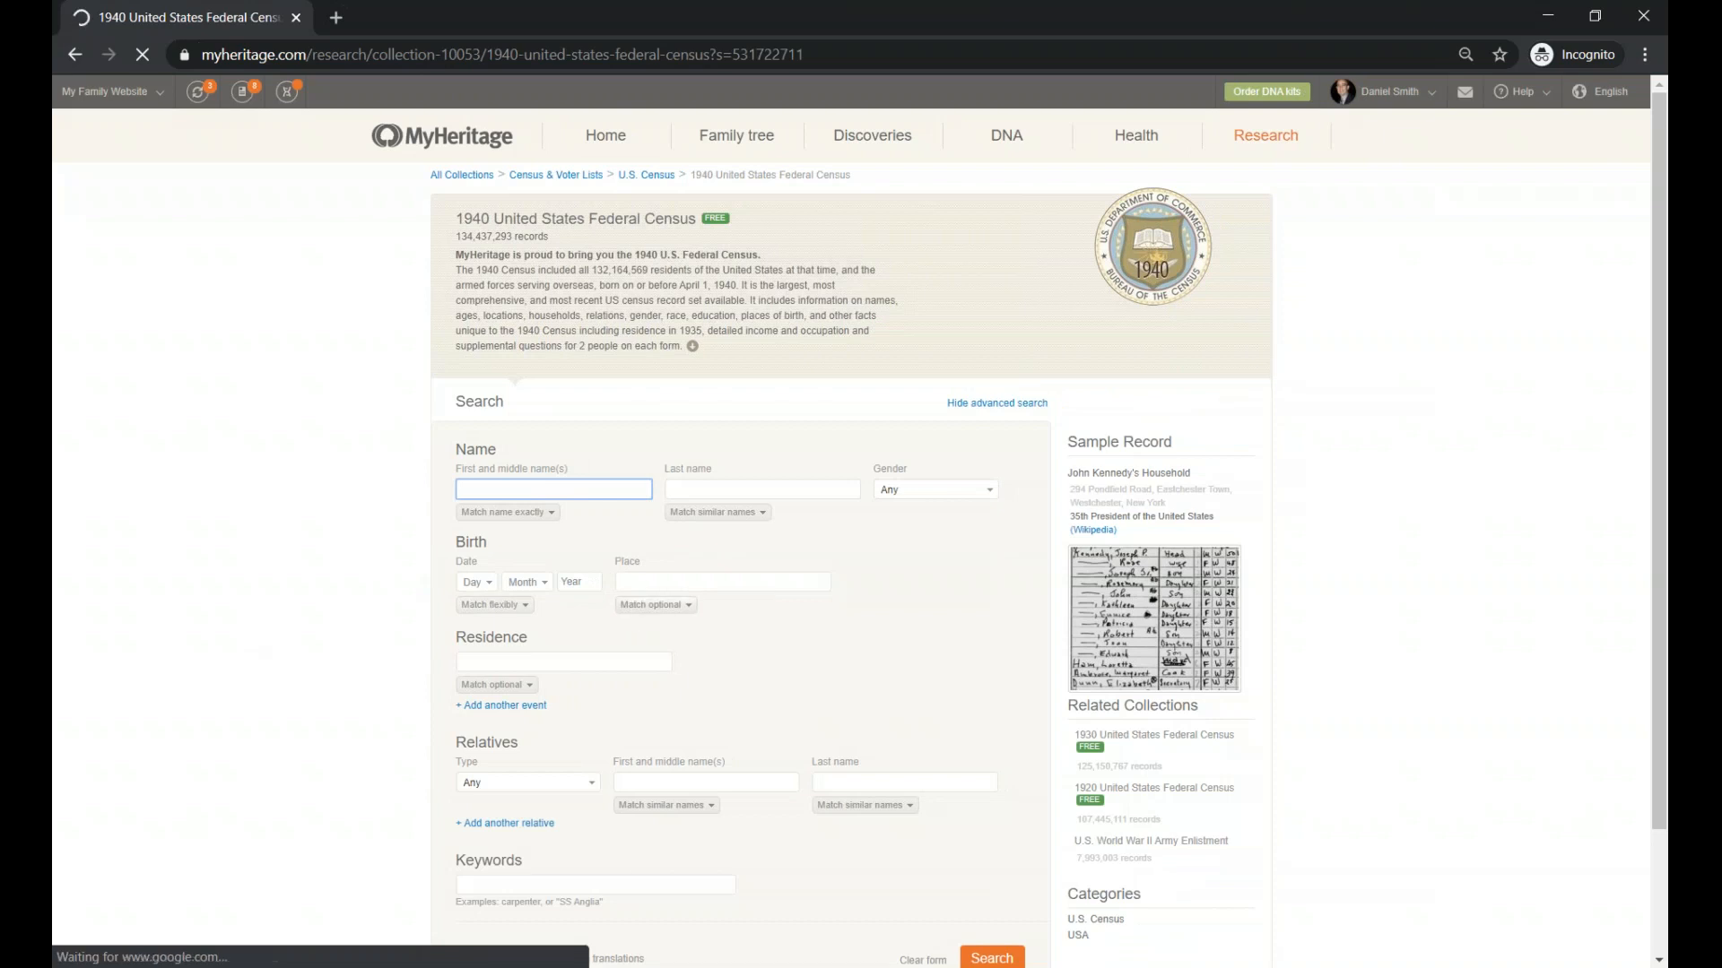
Search the 1940 census with residence 'Brooklyn, New York', returning 508,923 results
click(563, 662)
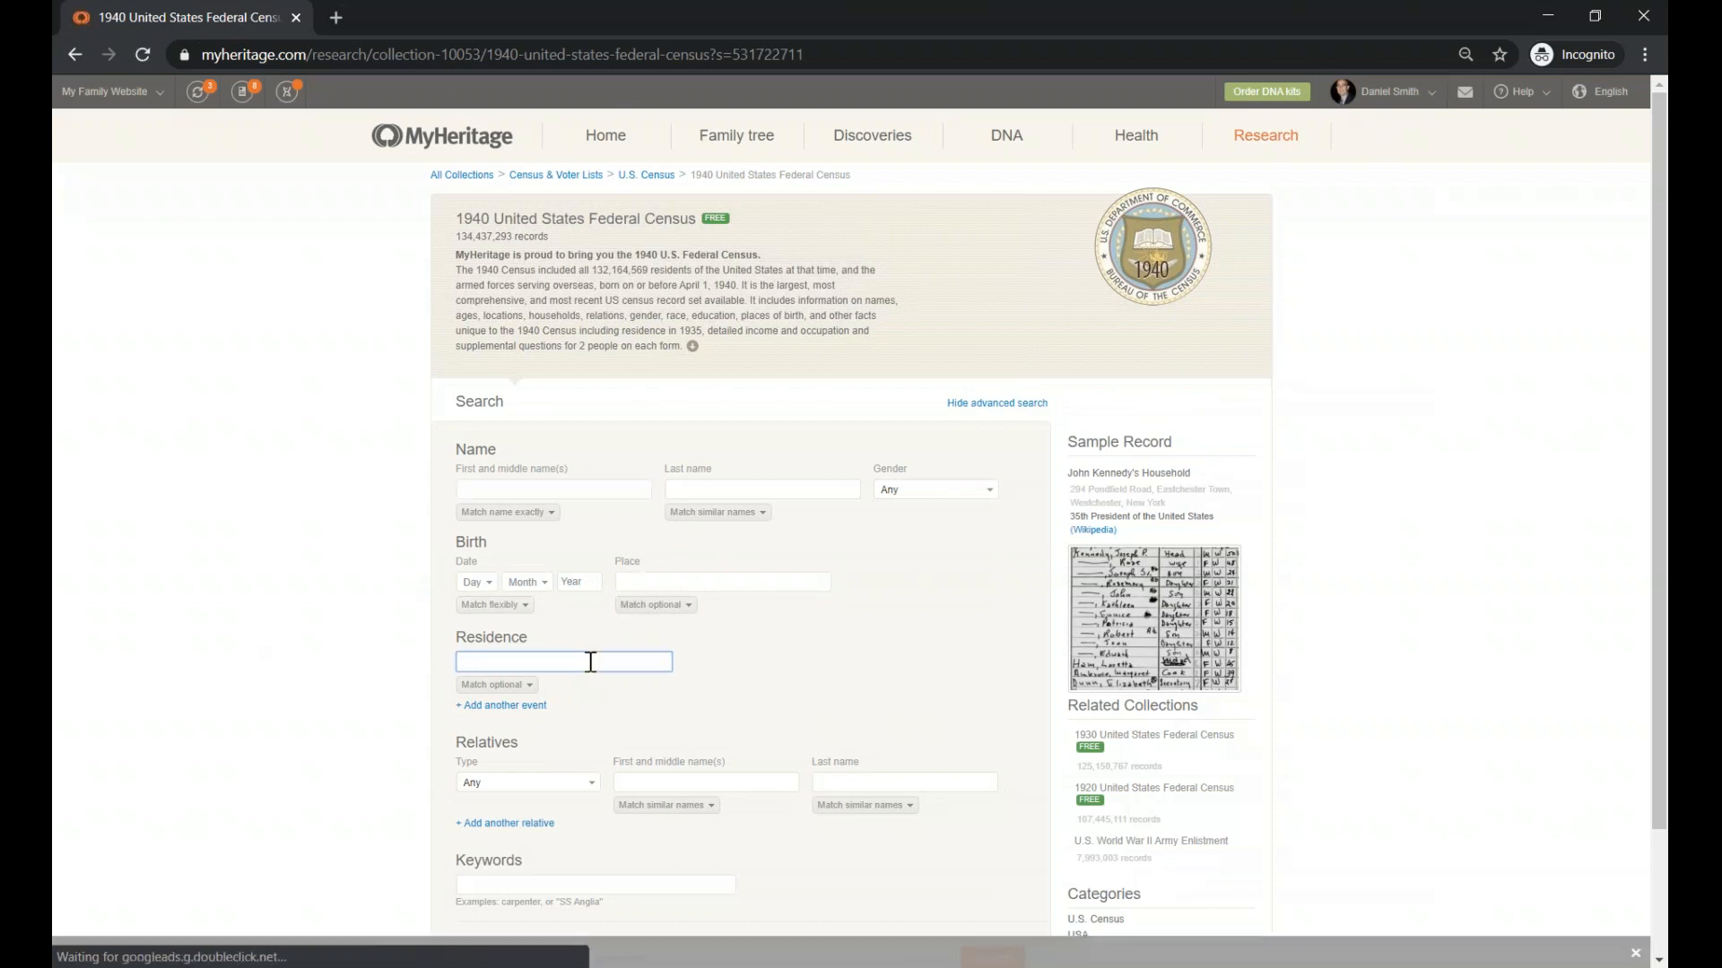
text(B)
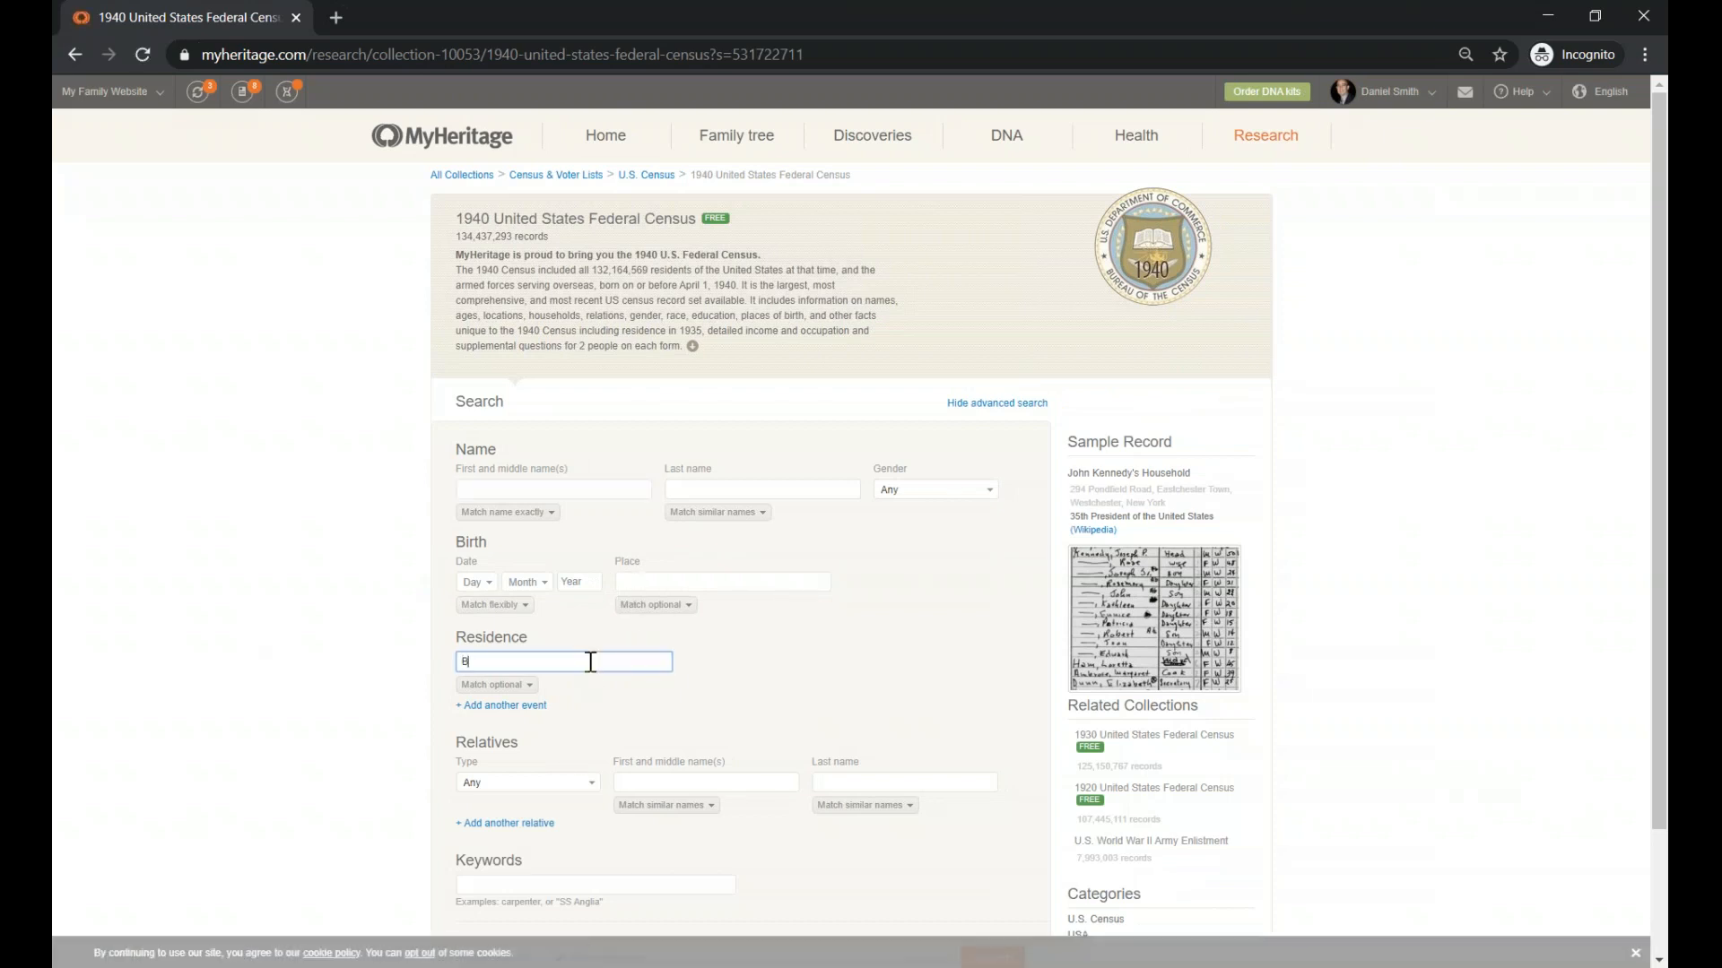
text(rooklin)
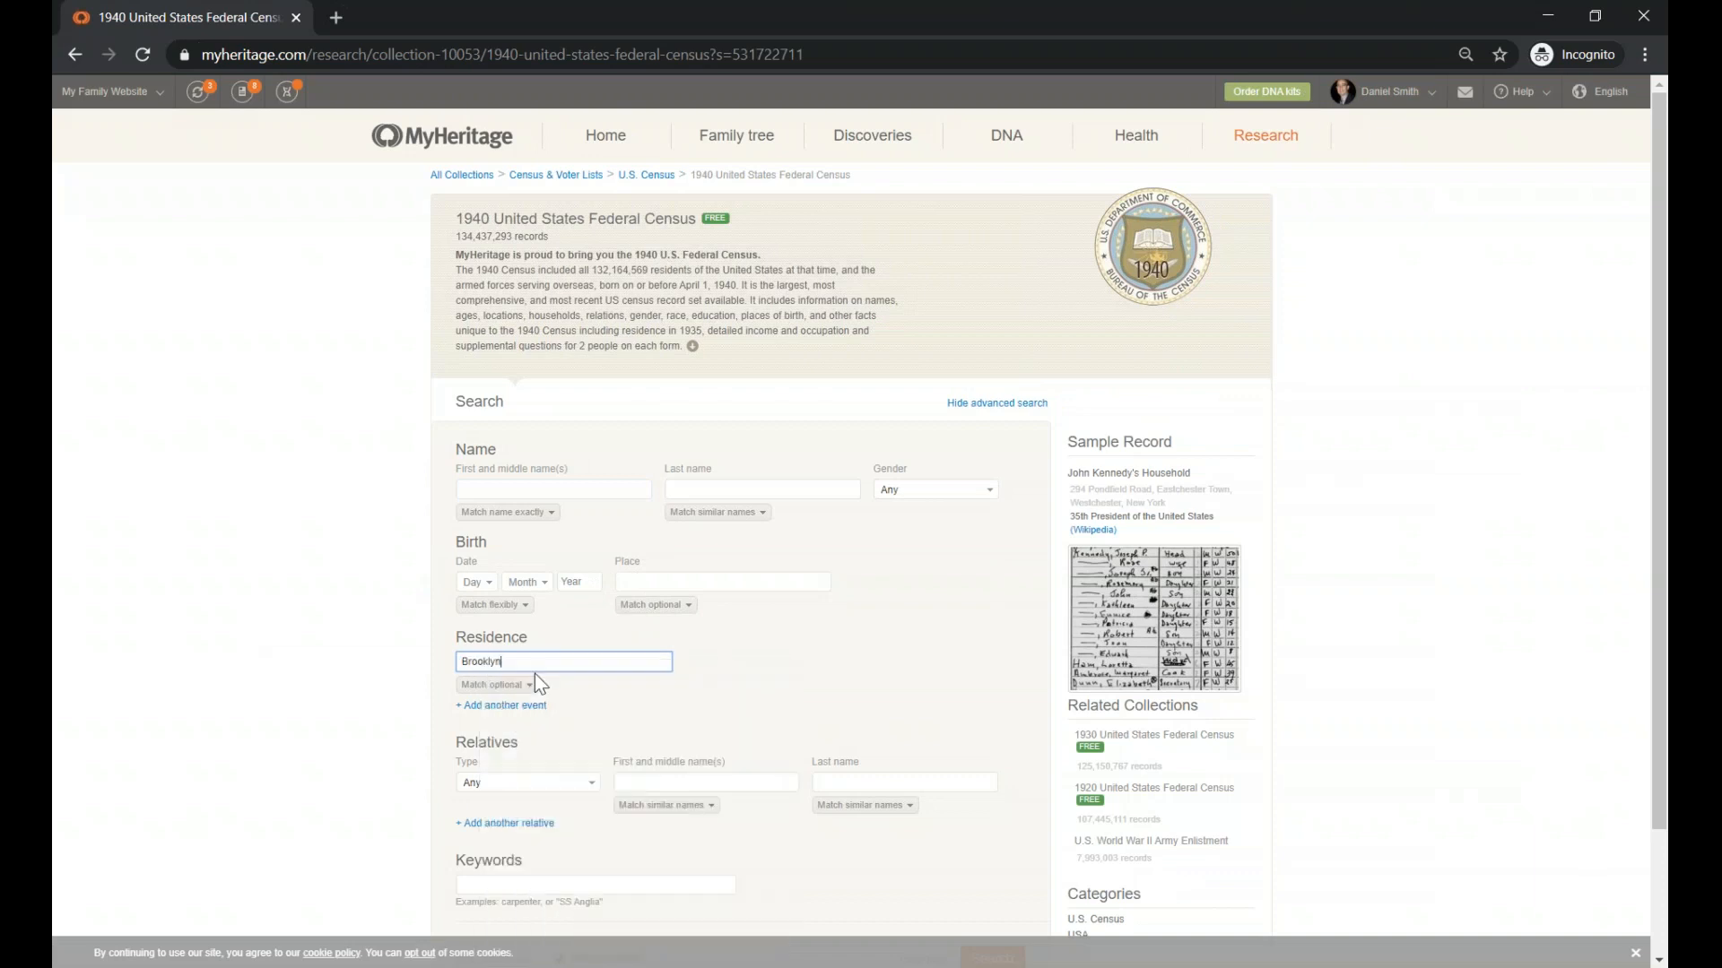
text(, New York)
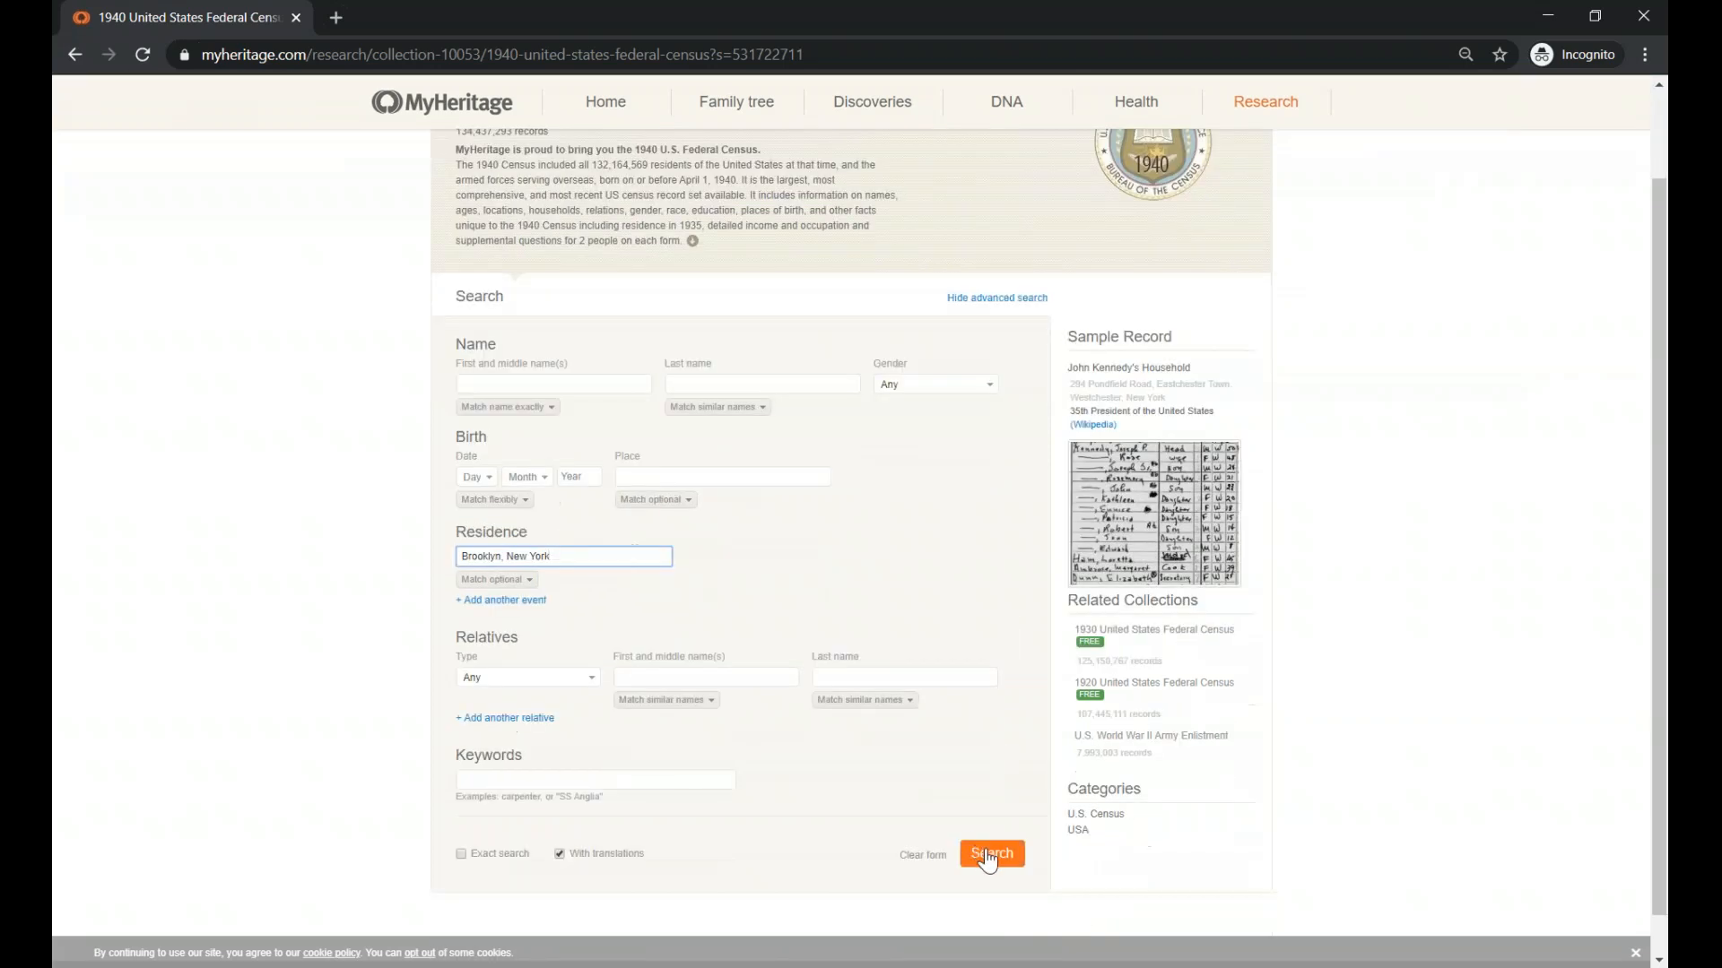
click(991, 854)
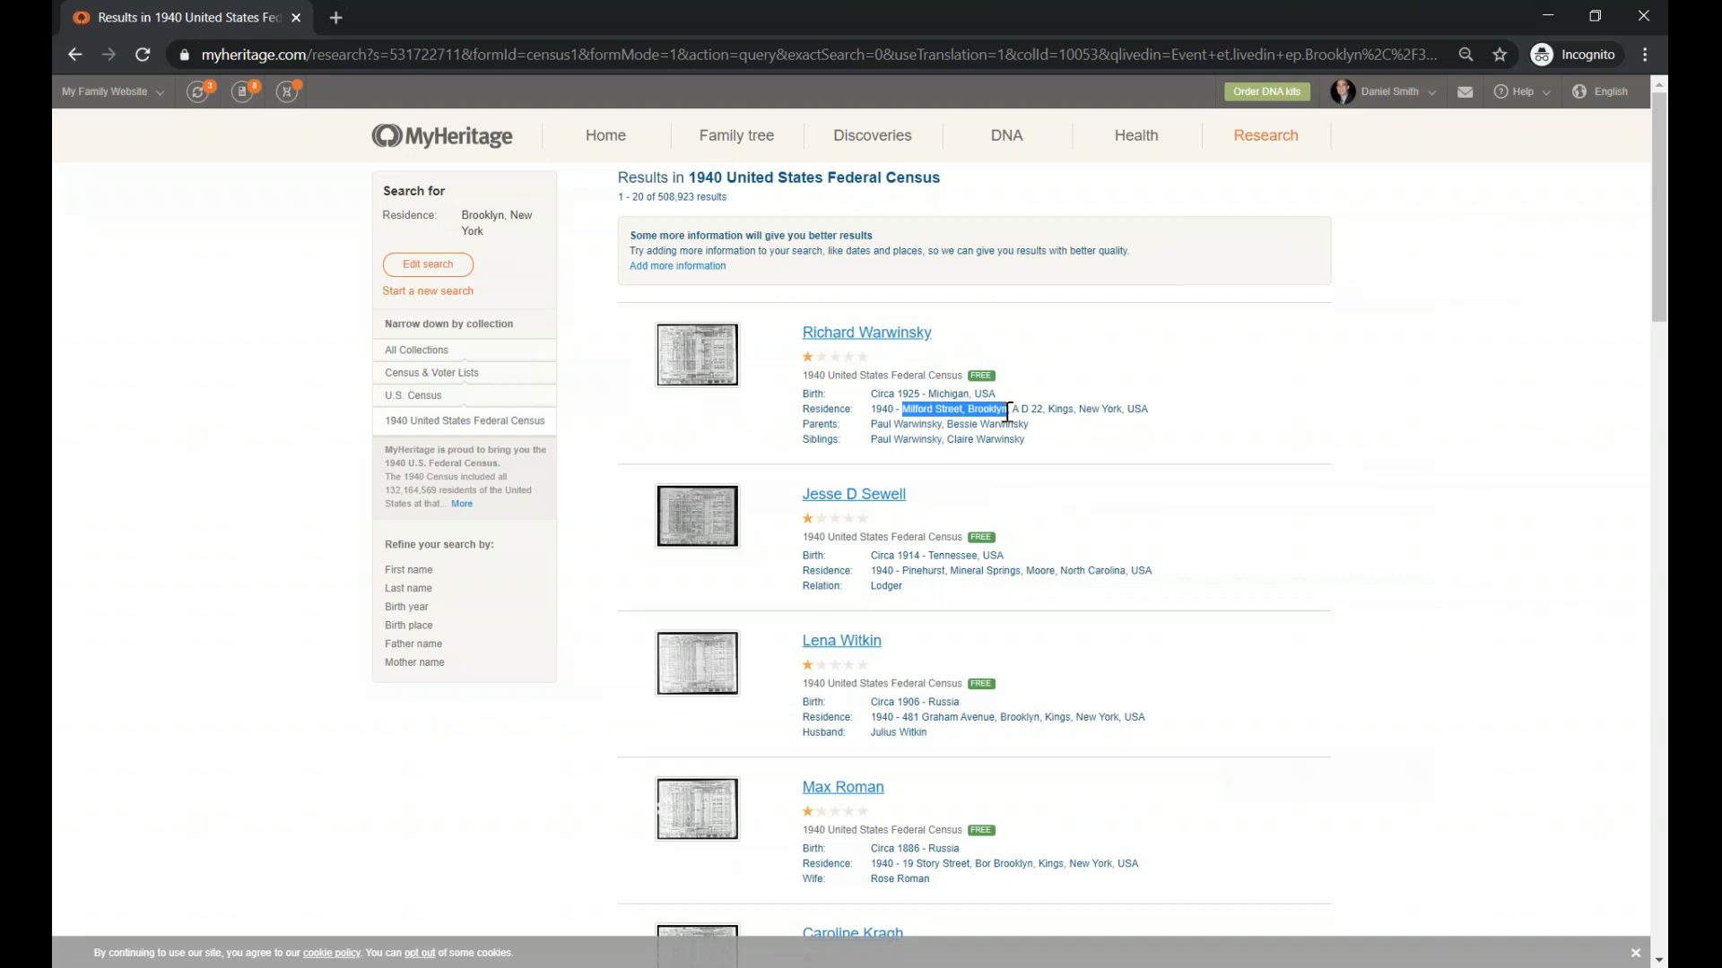
Edit the search to residence 'Milford Street, Brooklyn' and rerun it, giving 261 results
click(427, 264)
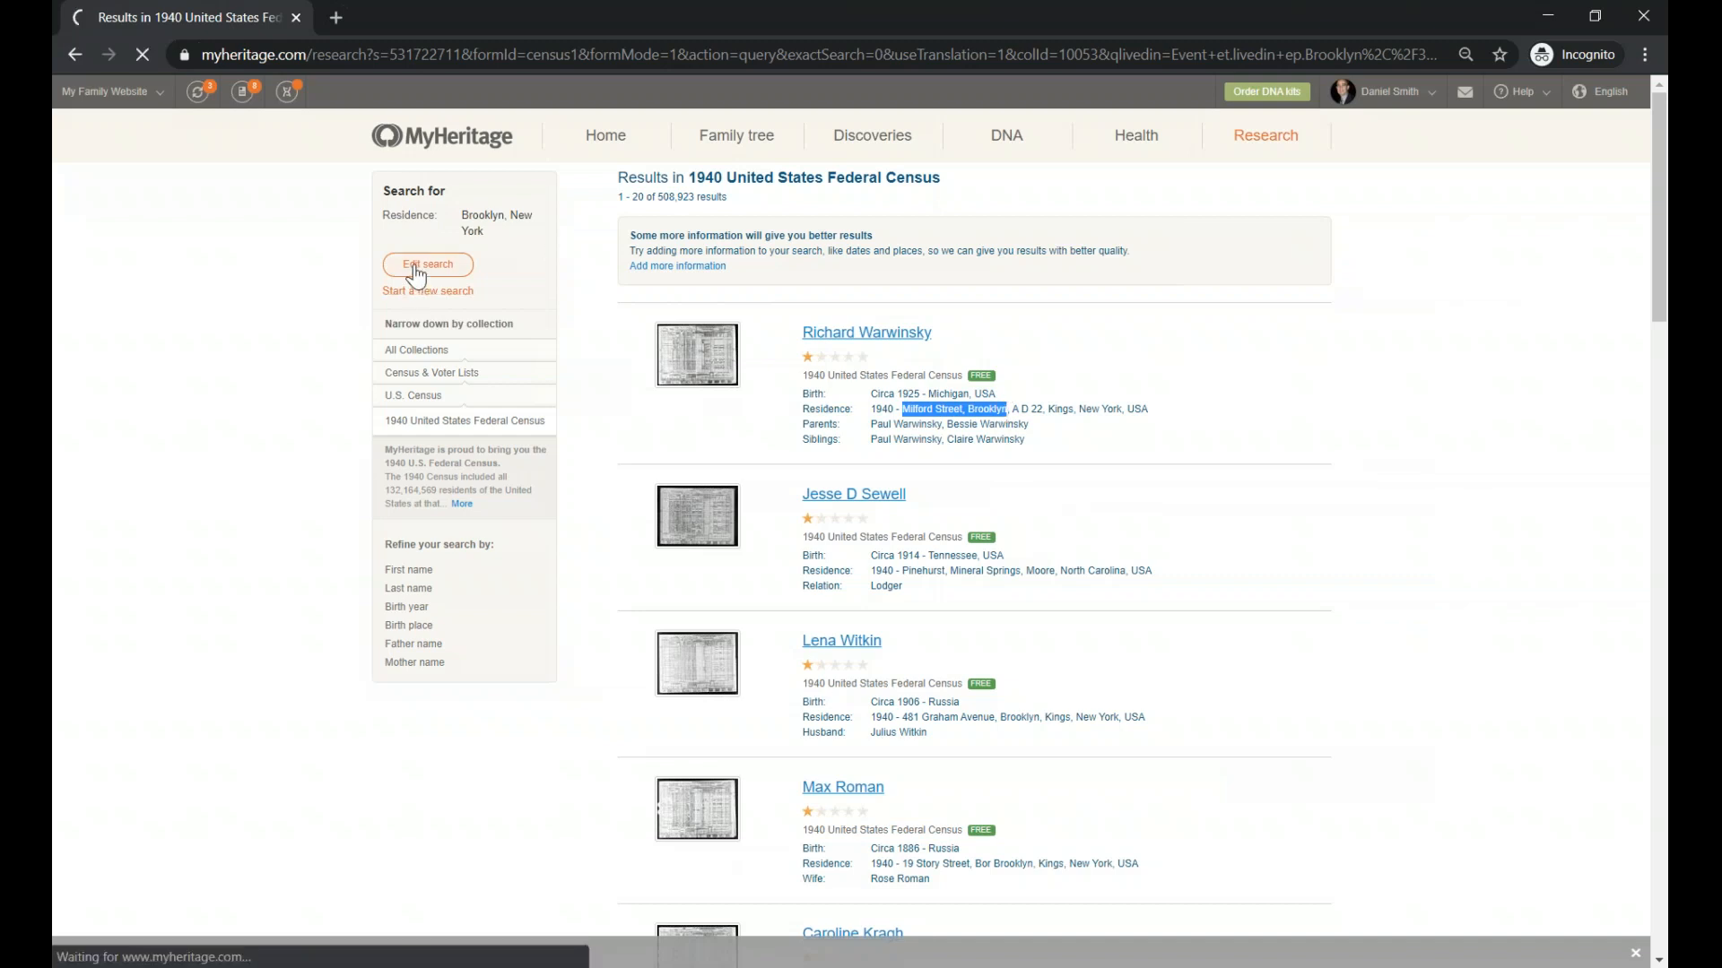
click(426, 263)
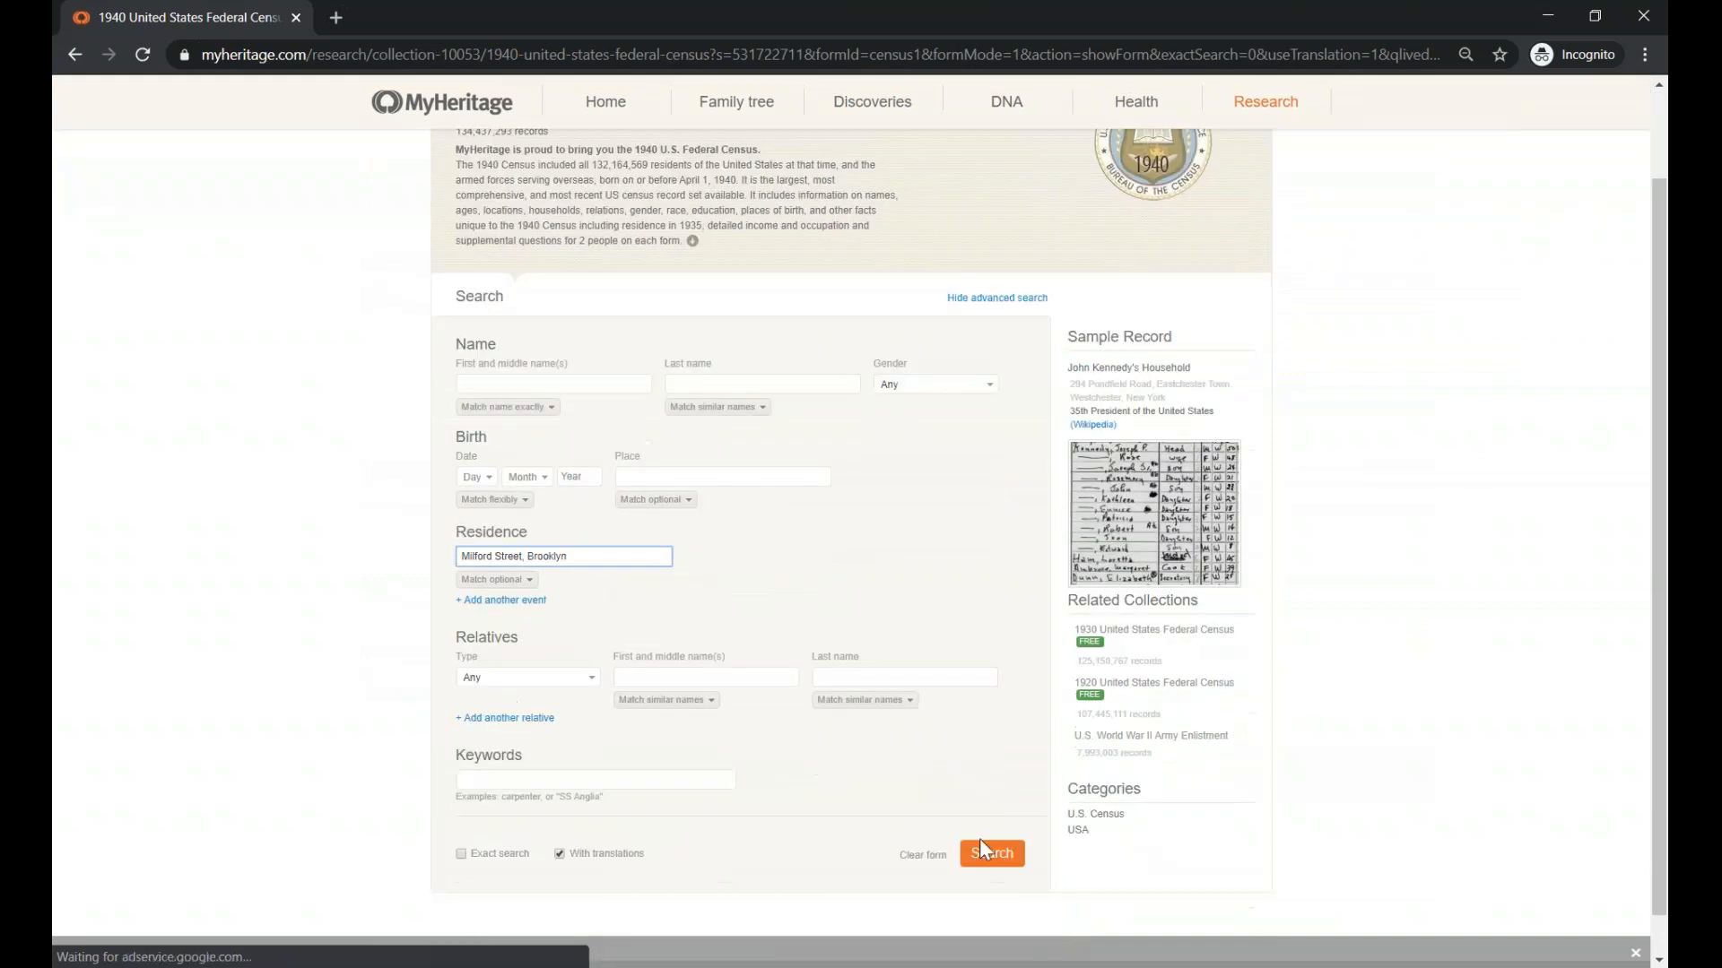
click(991, 853)
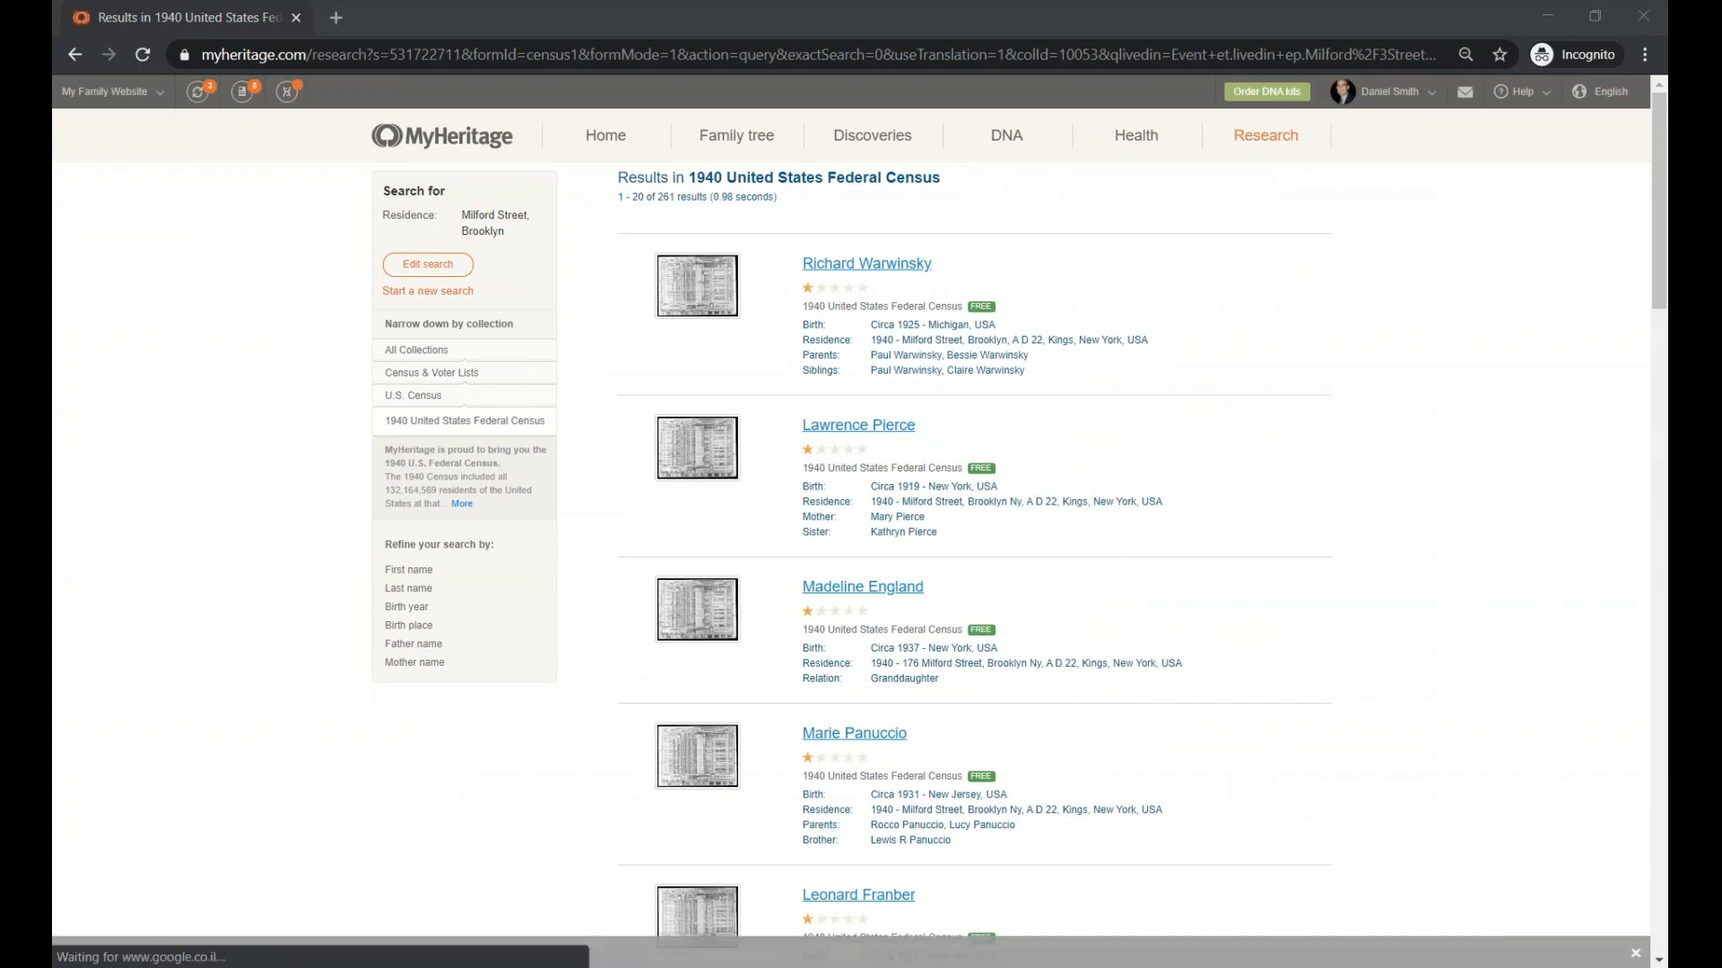
mouse_move(1383, 425)
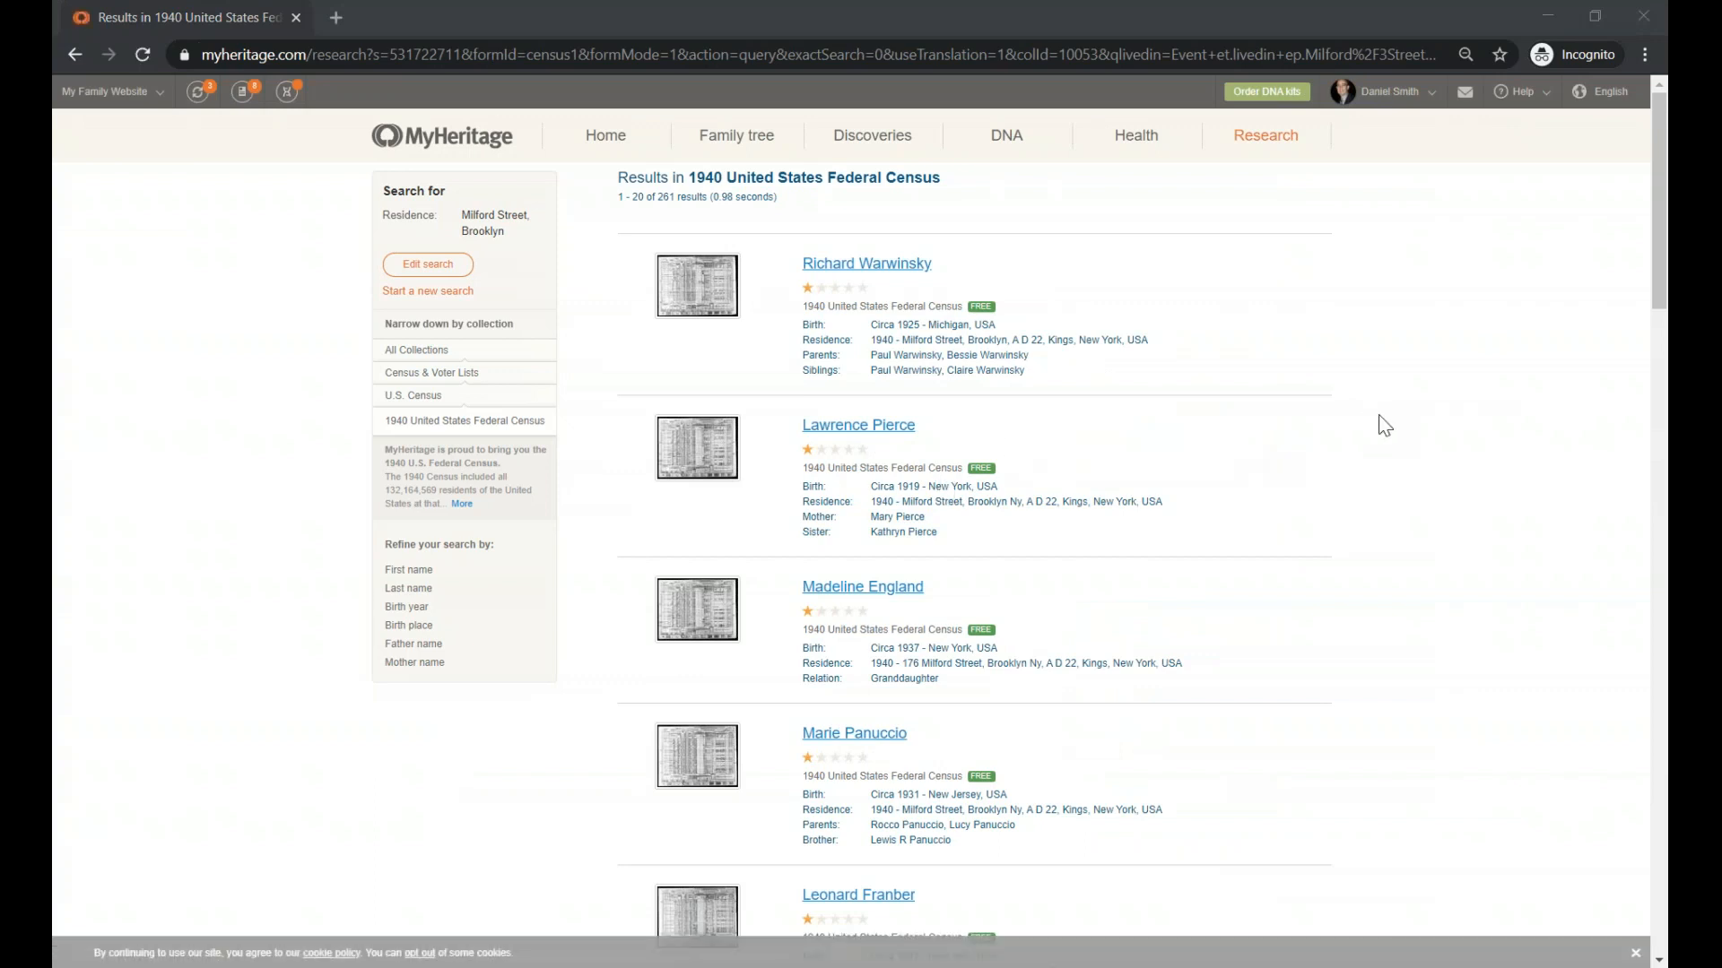
mouse_move(578, 266)
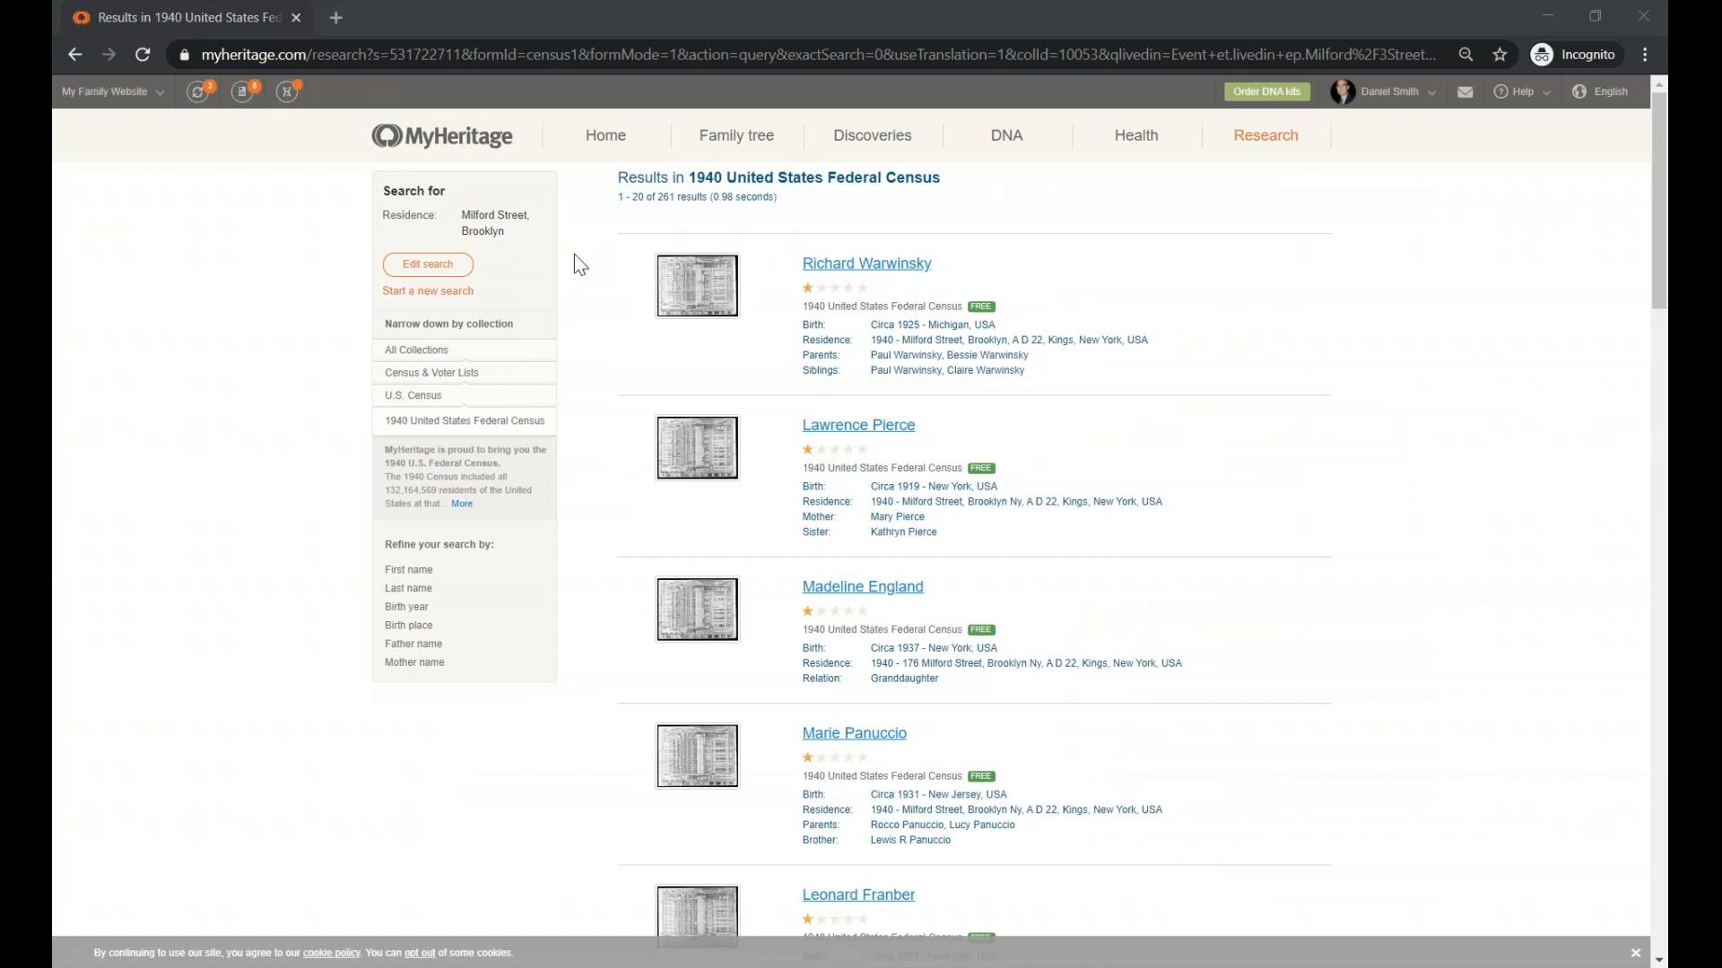
mouse_move(669, 215)
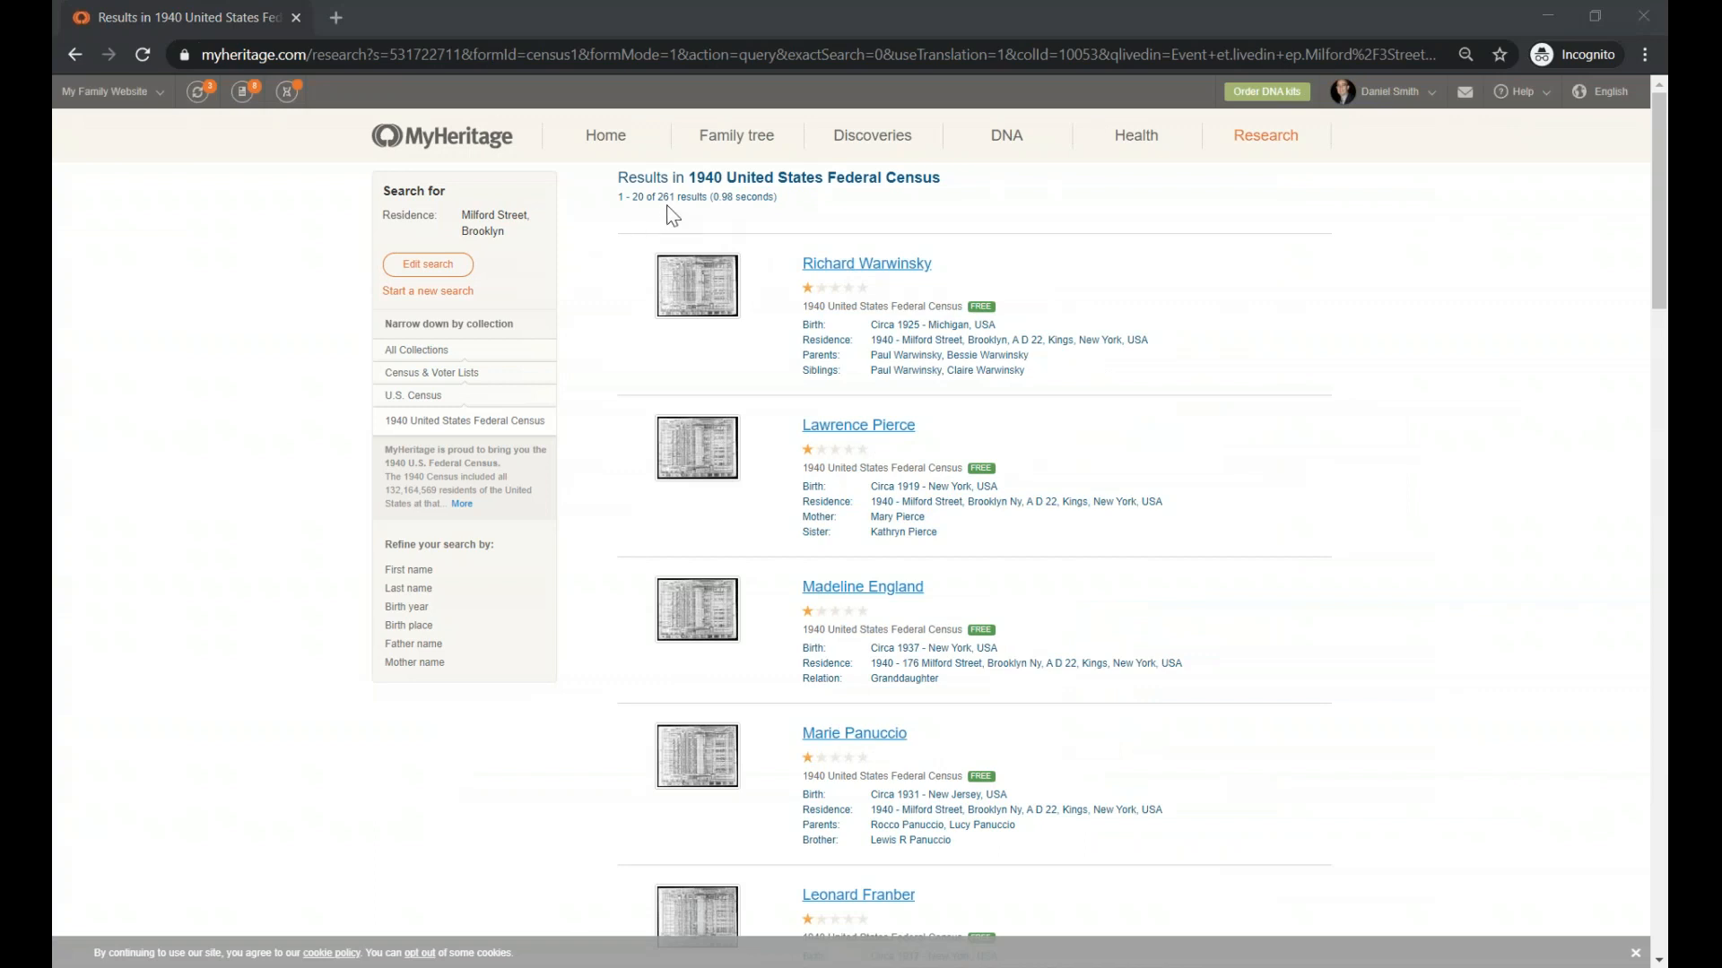
mouse_move(847, 380)
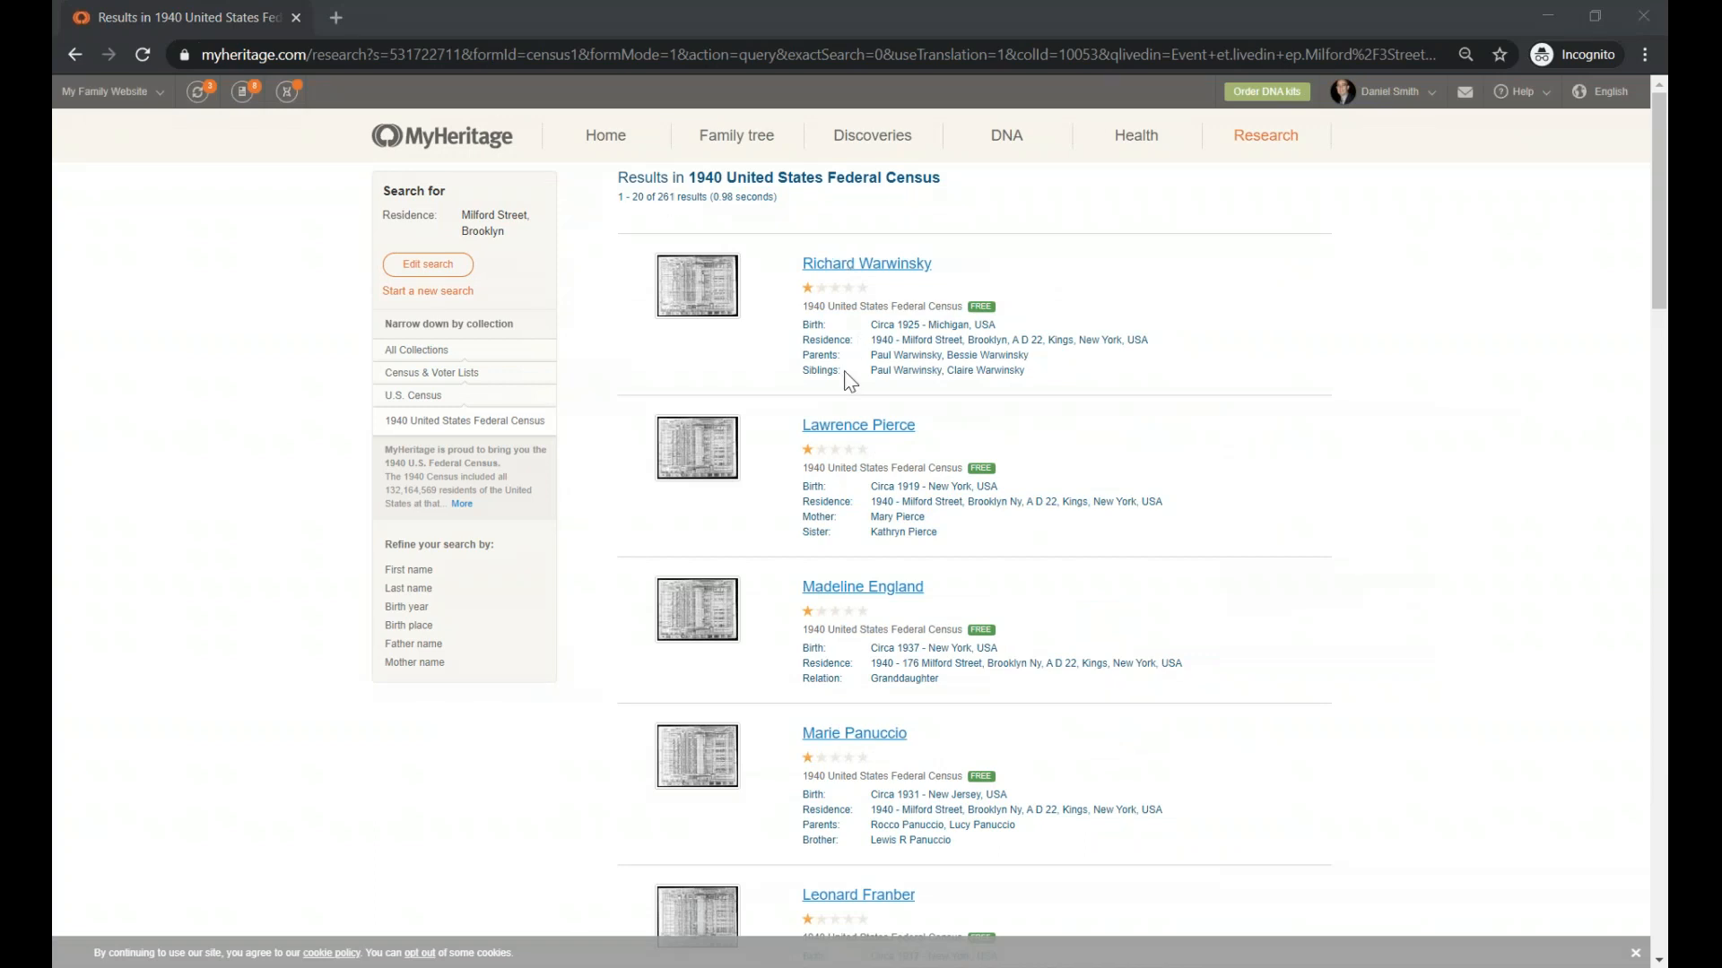
mouse_move(768, 367)
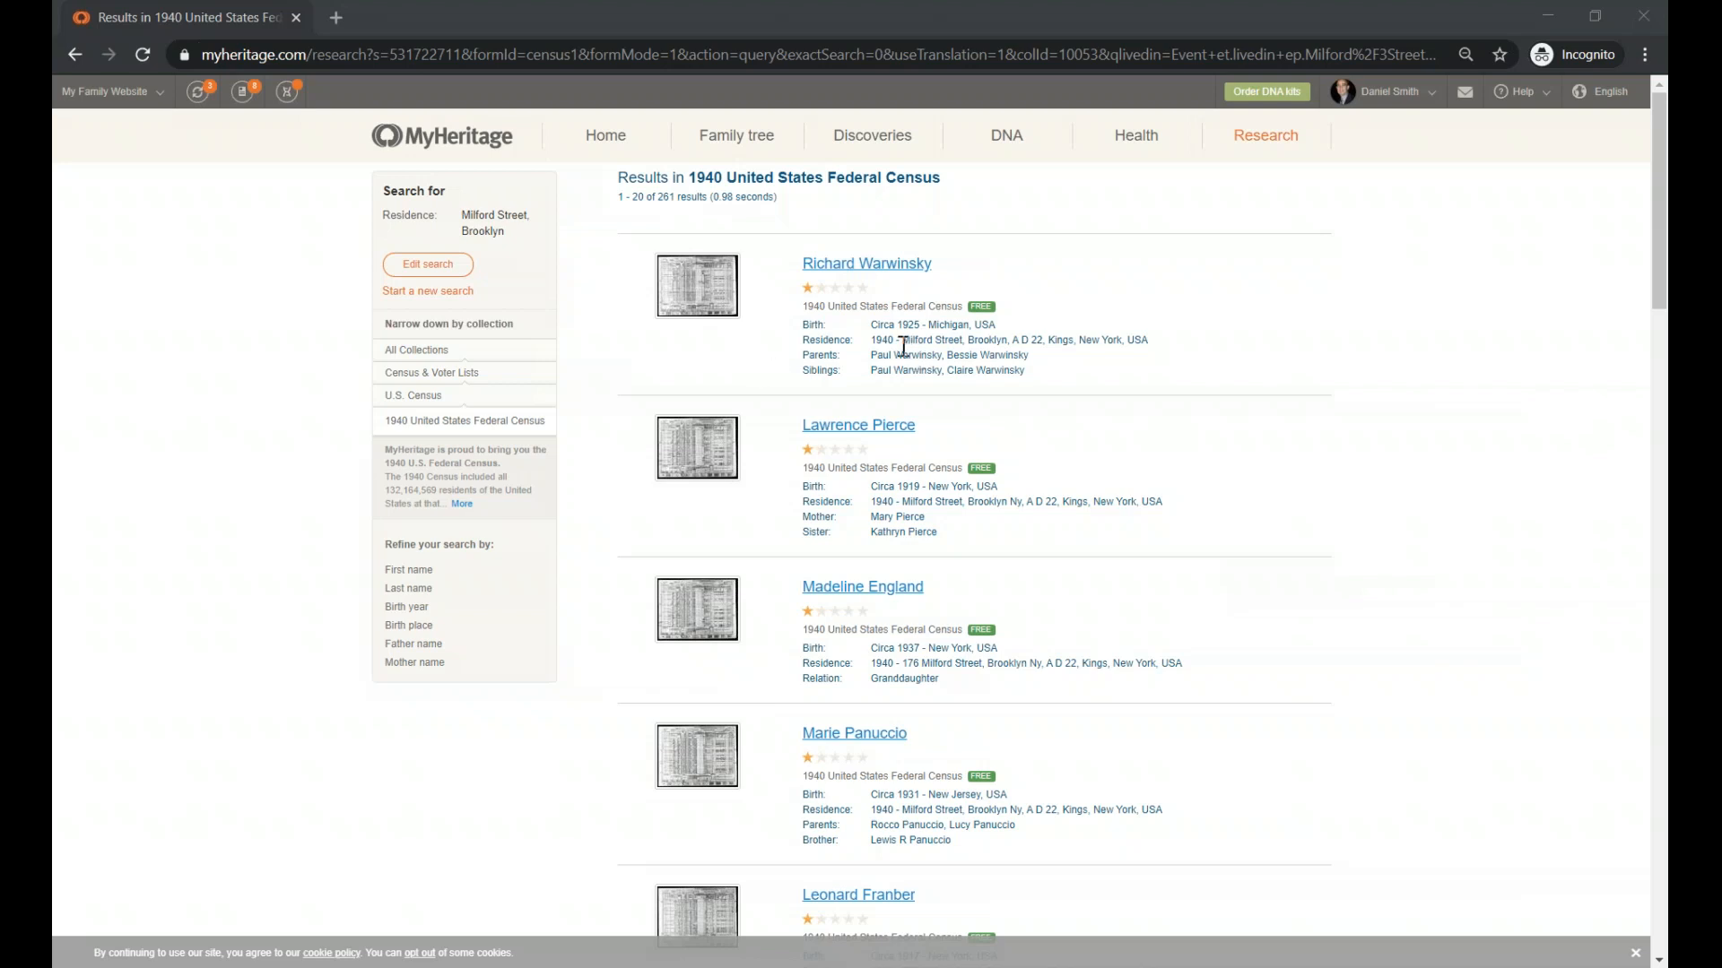
mouse_move(1002, 340)
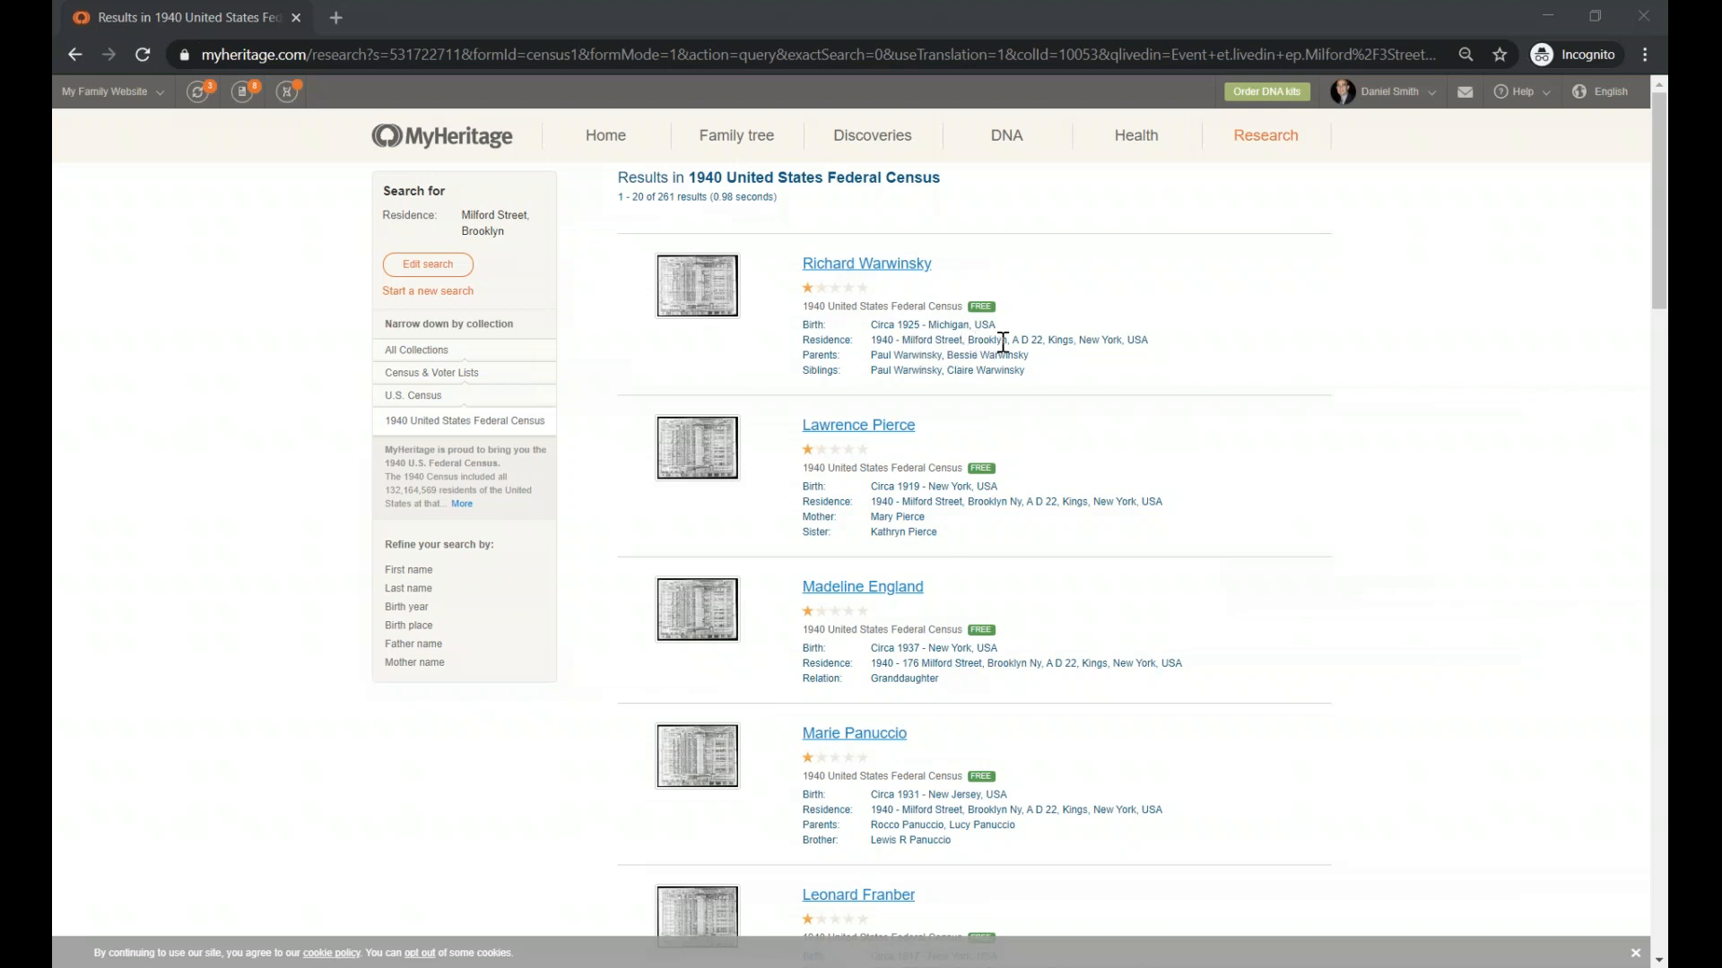
mouse_move(1013, 339)
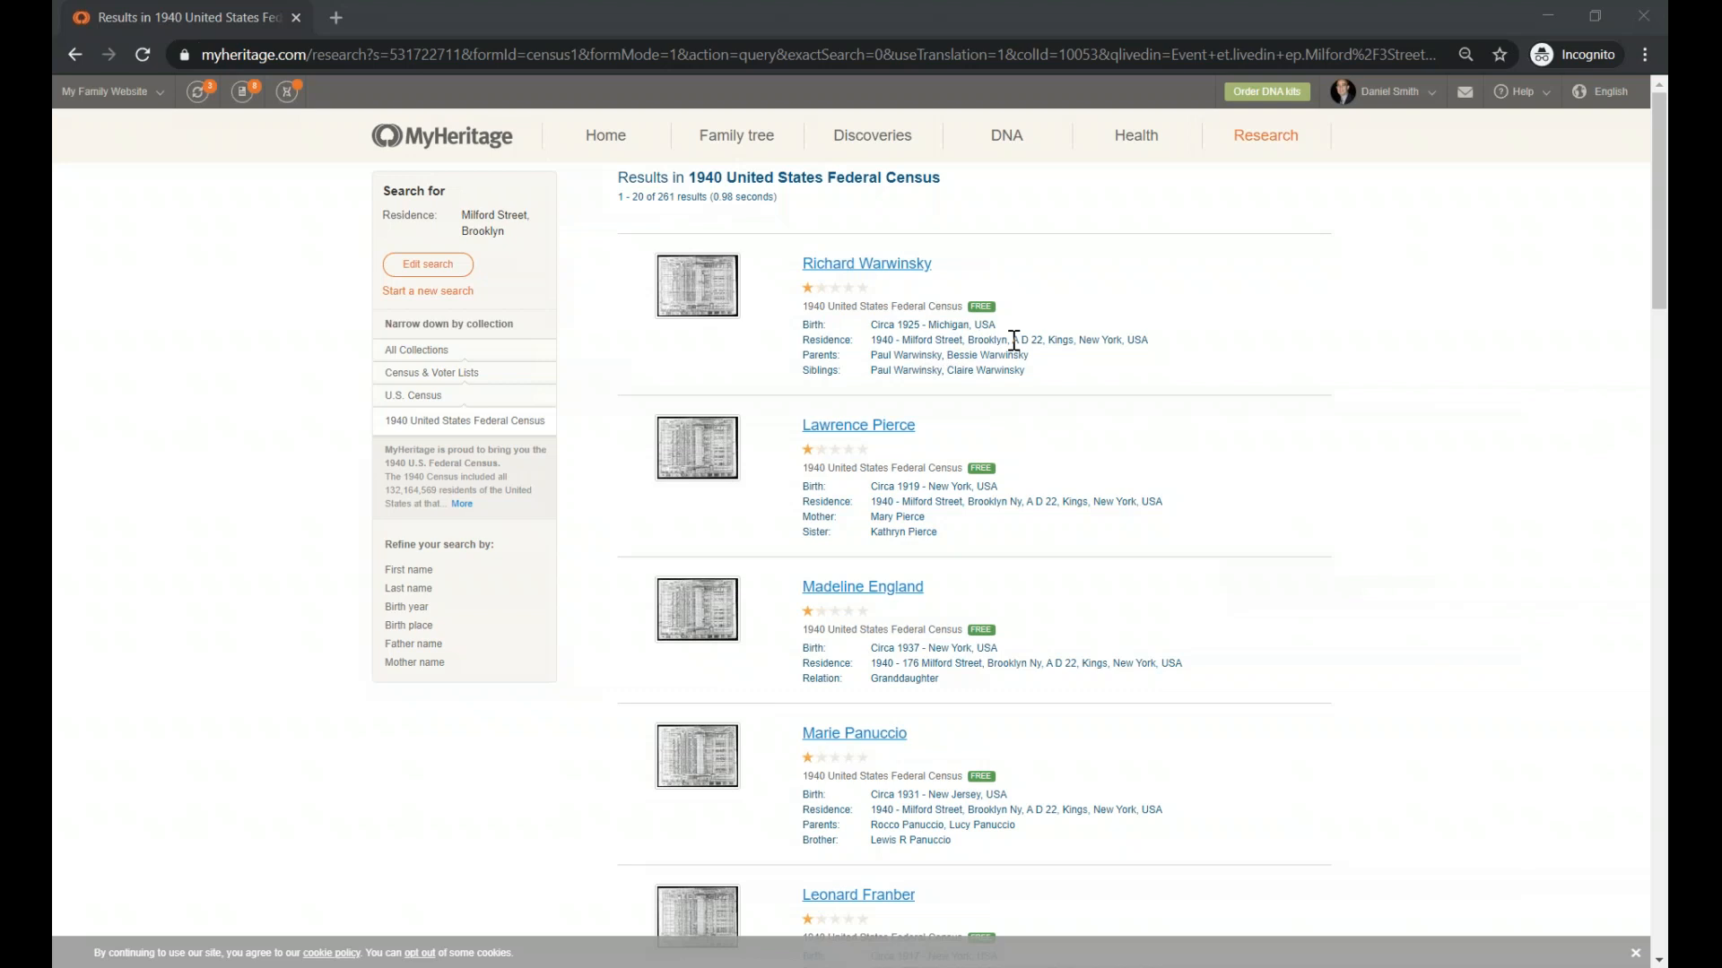
double_click(1026, 340)
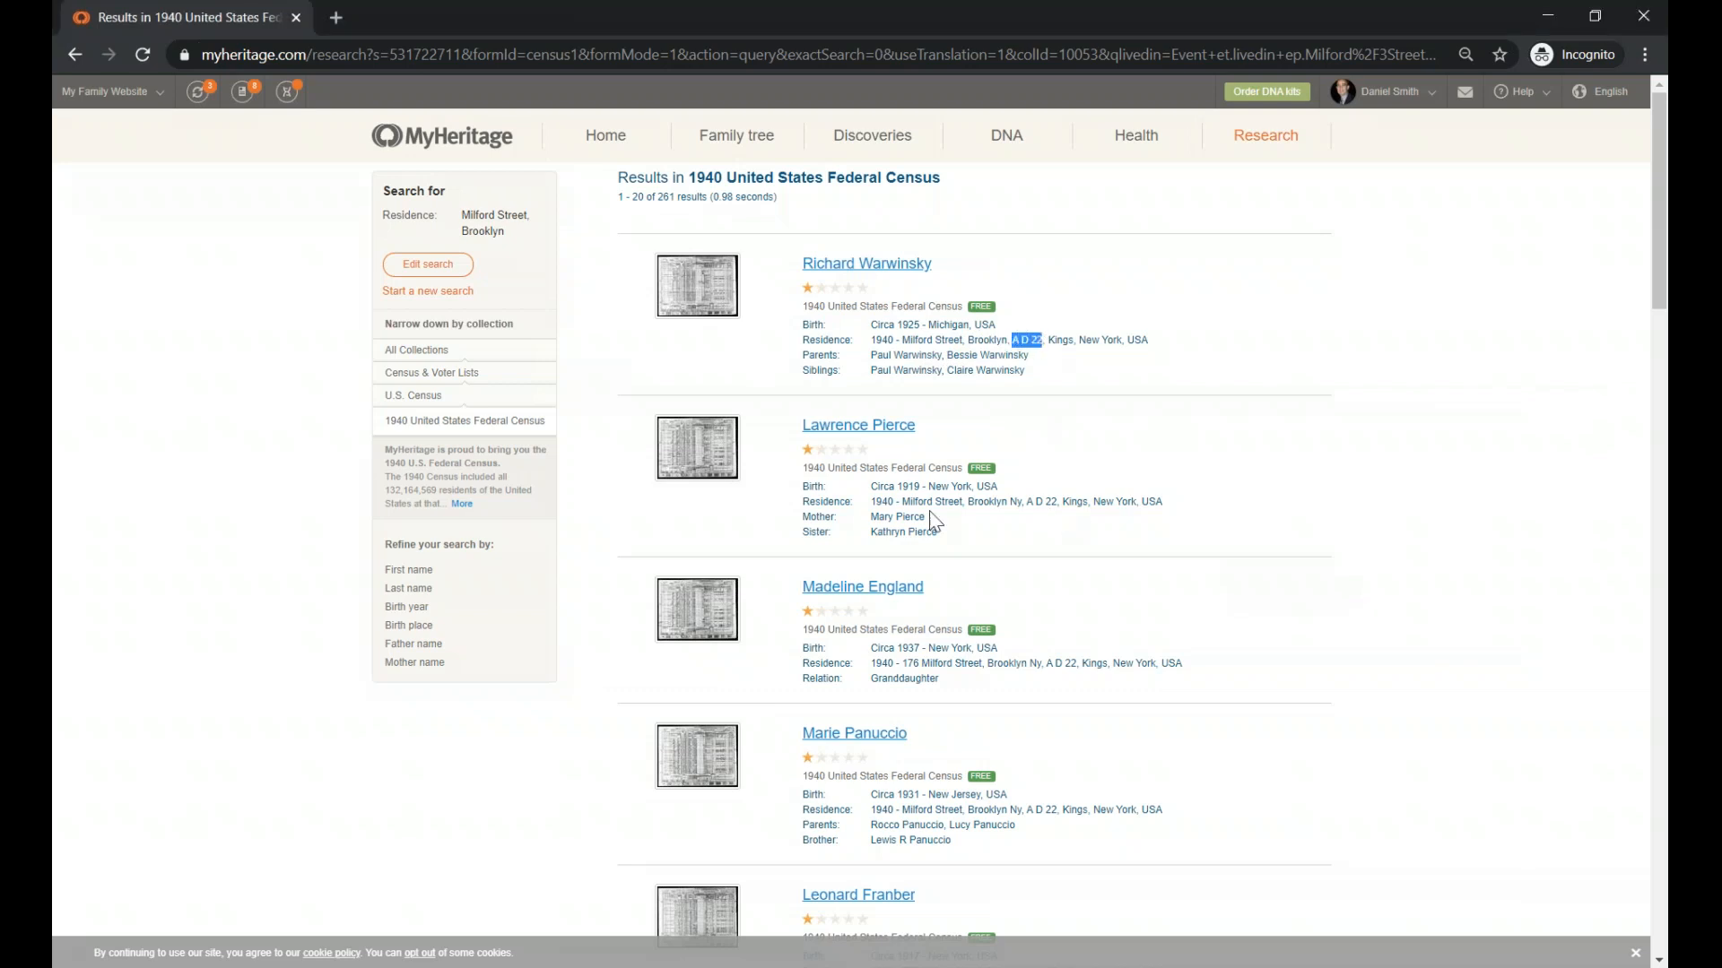
mouse_move(267, 613)
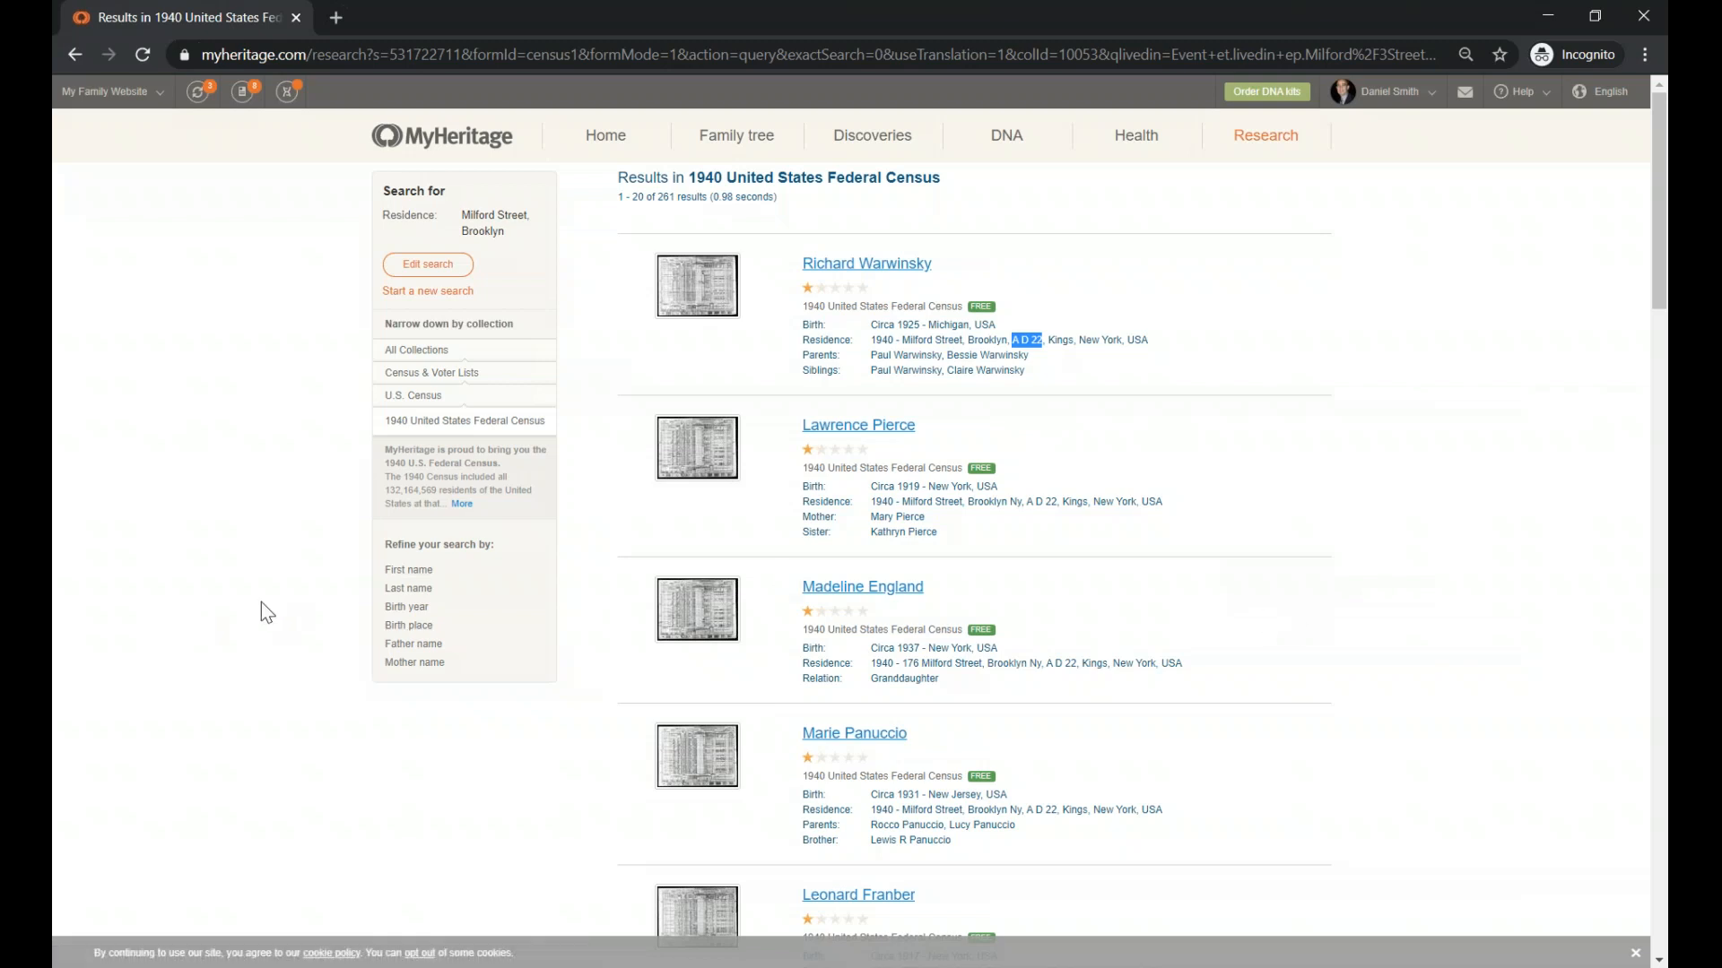
mouse_move(132, 585)
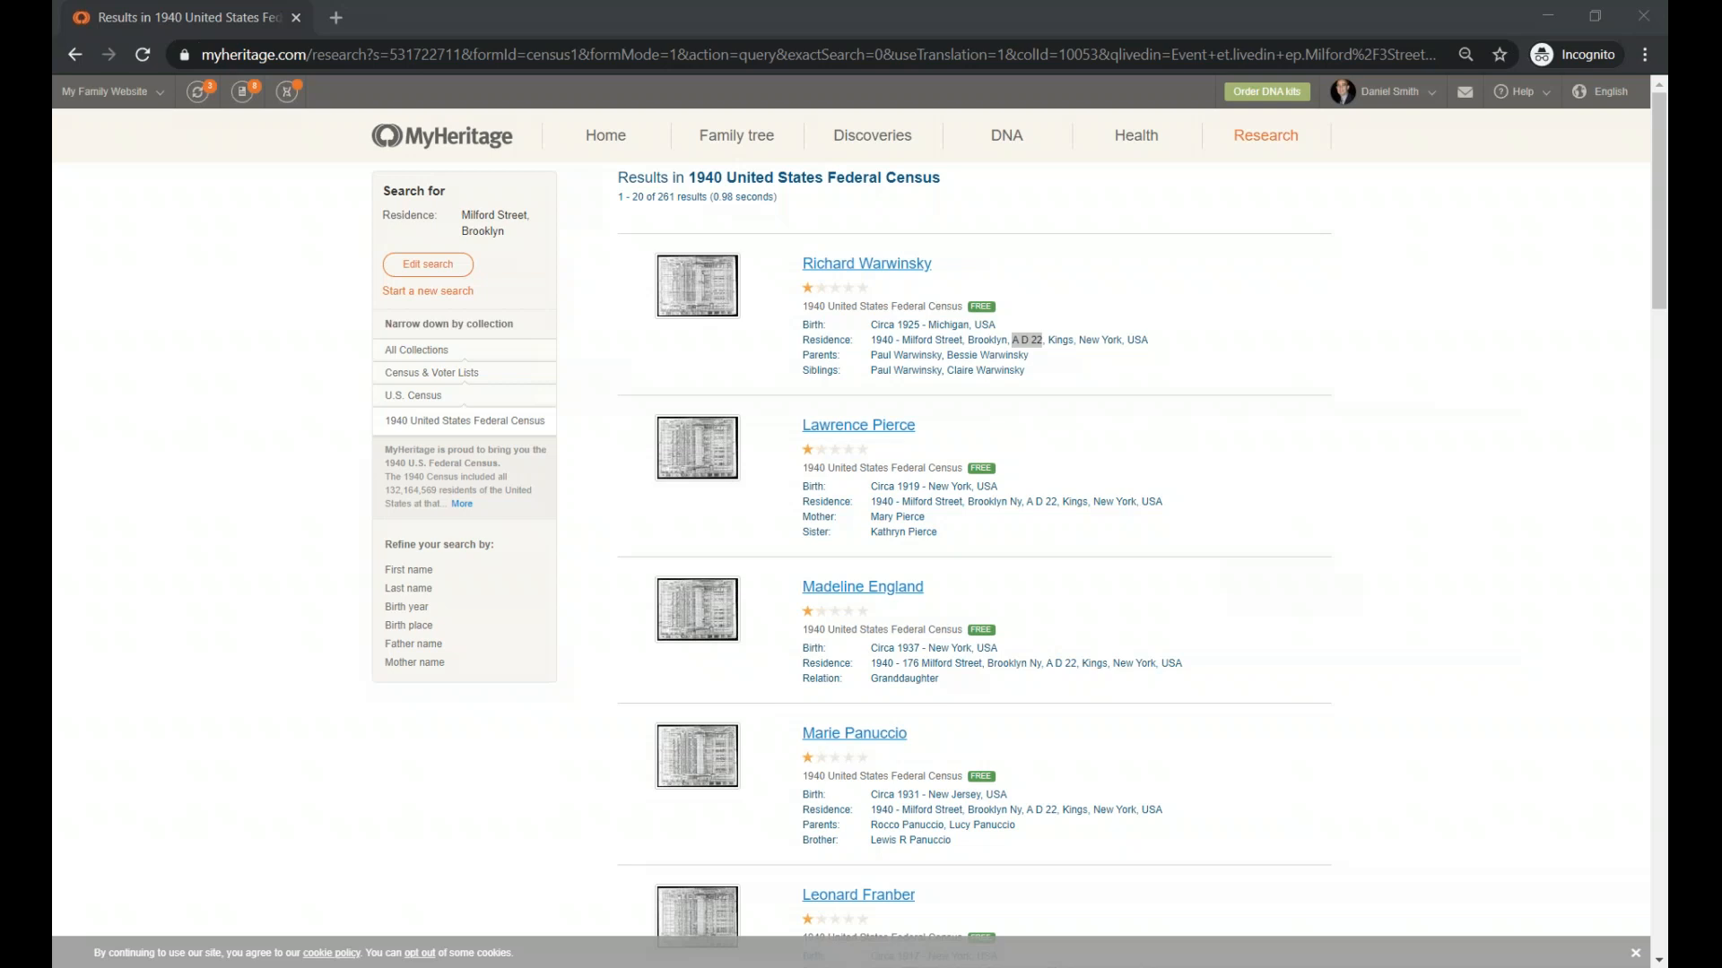
mouse_move(65, 393)
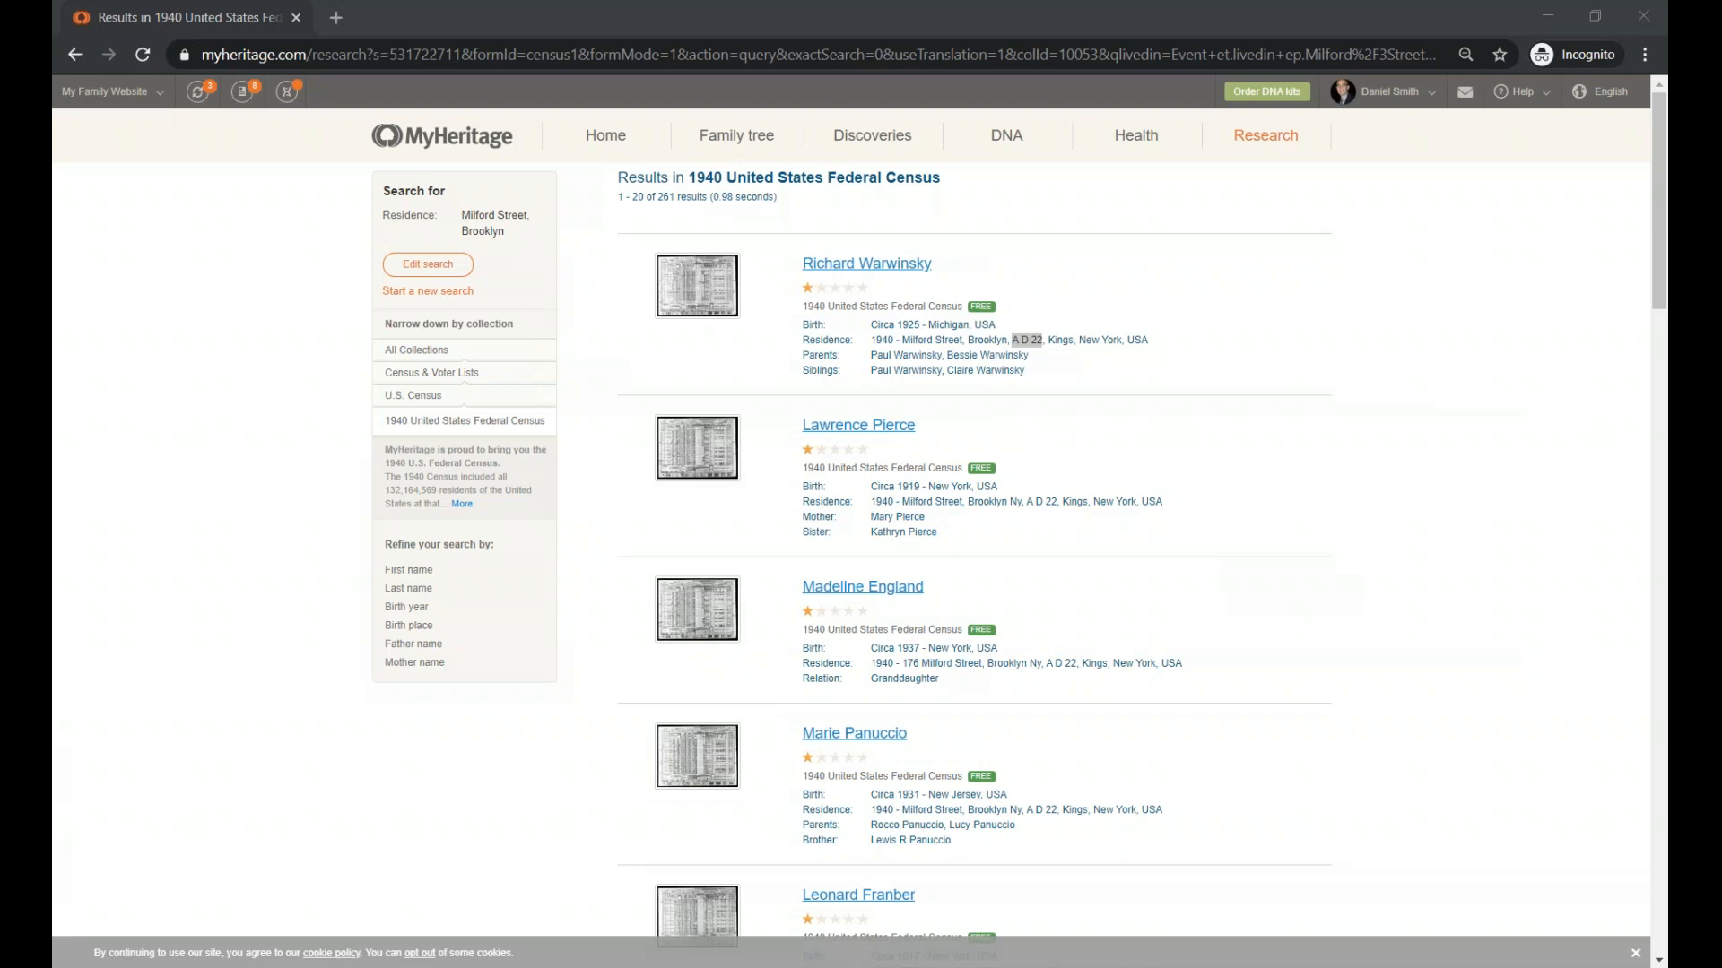
mouse_move(970, 295)
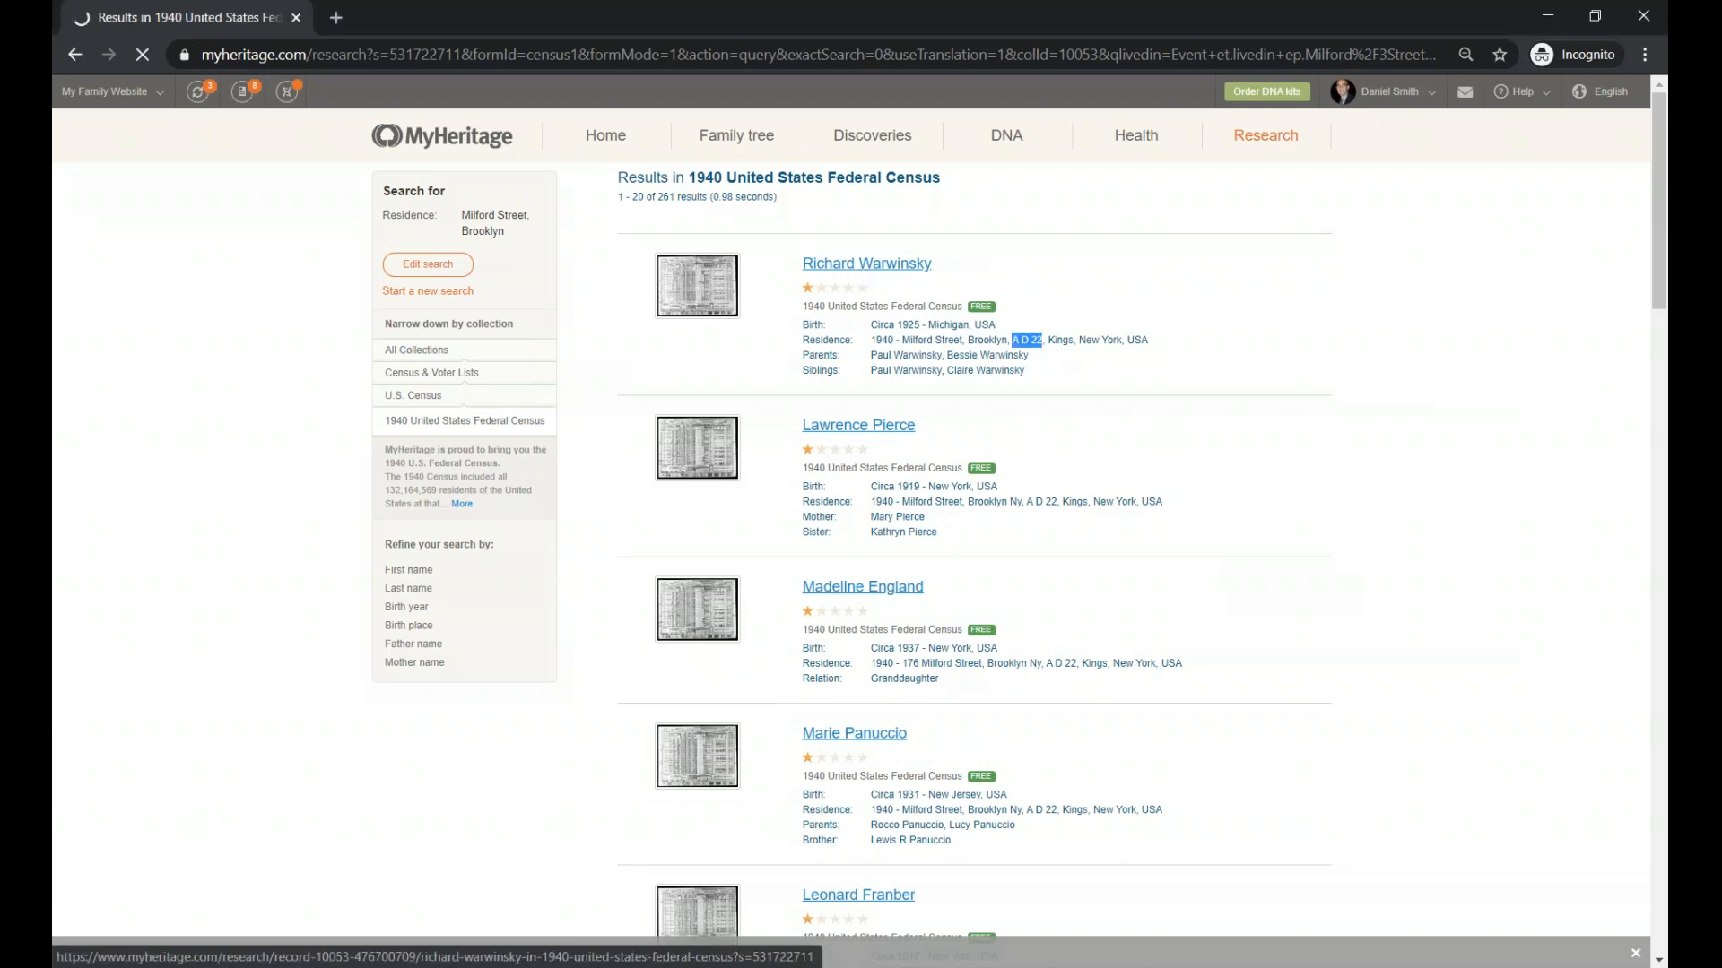
click(866, 264)
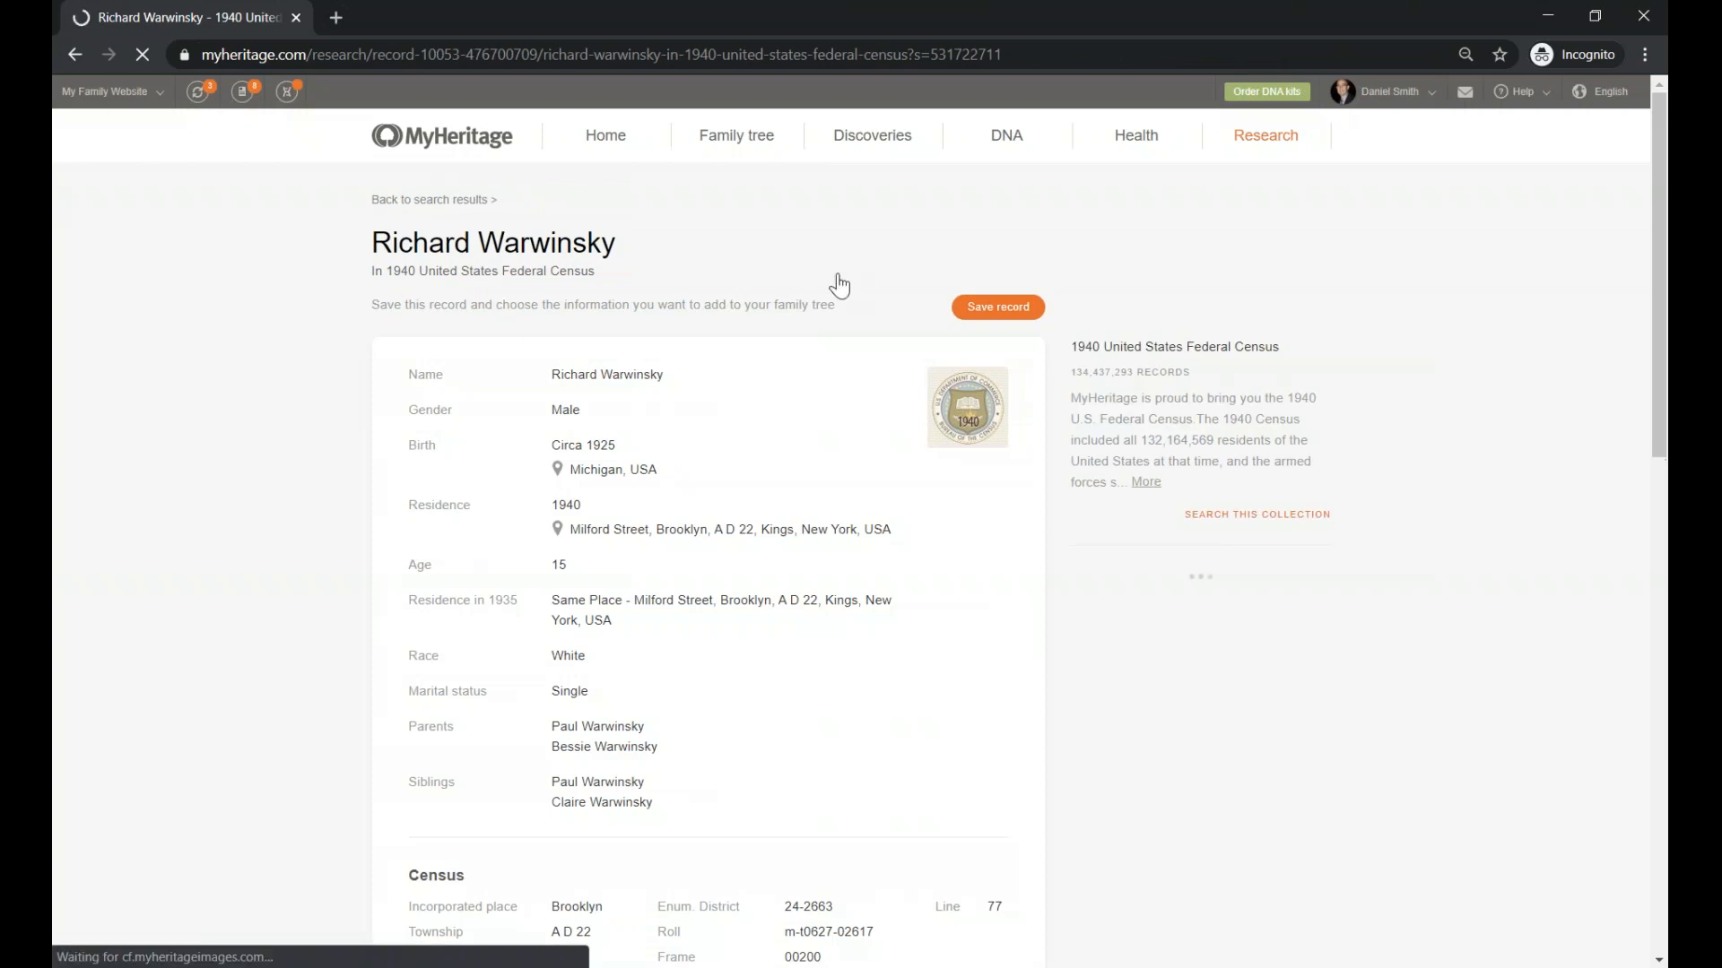
scroll(down, 3)
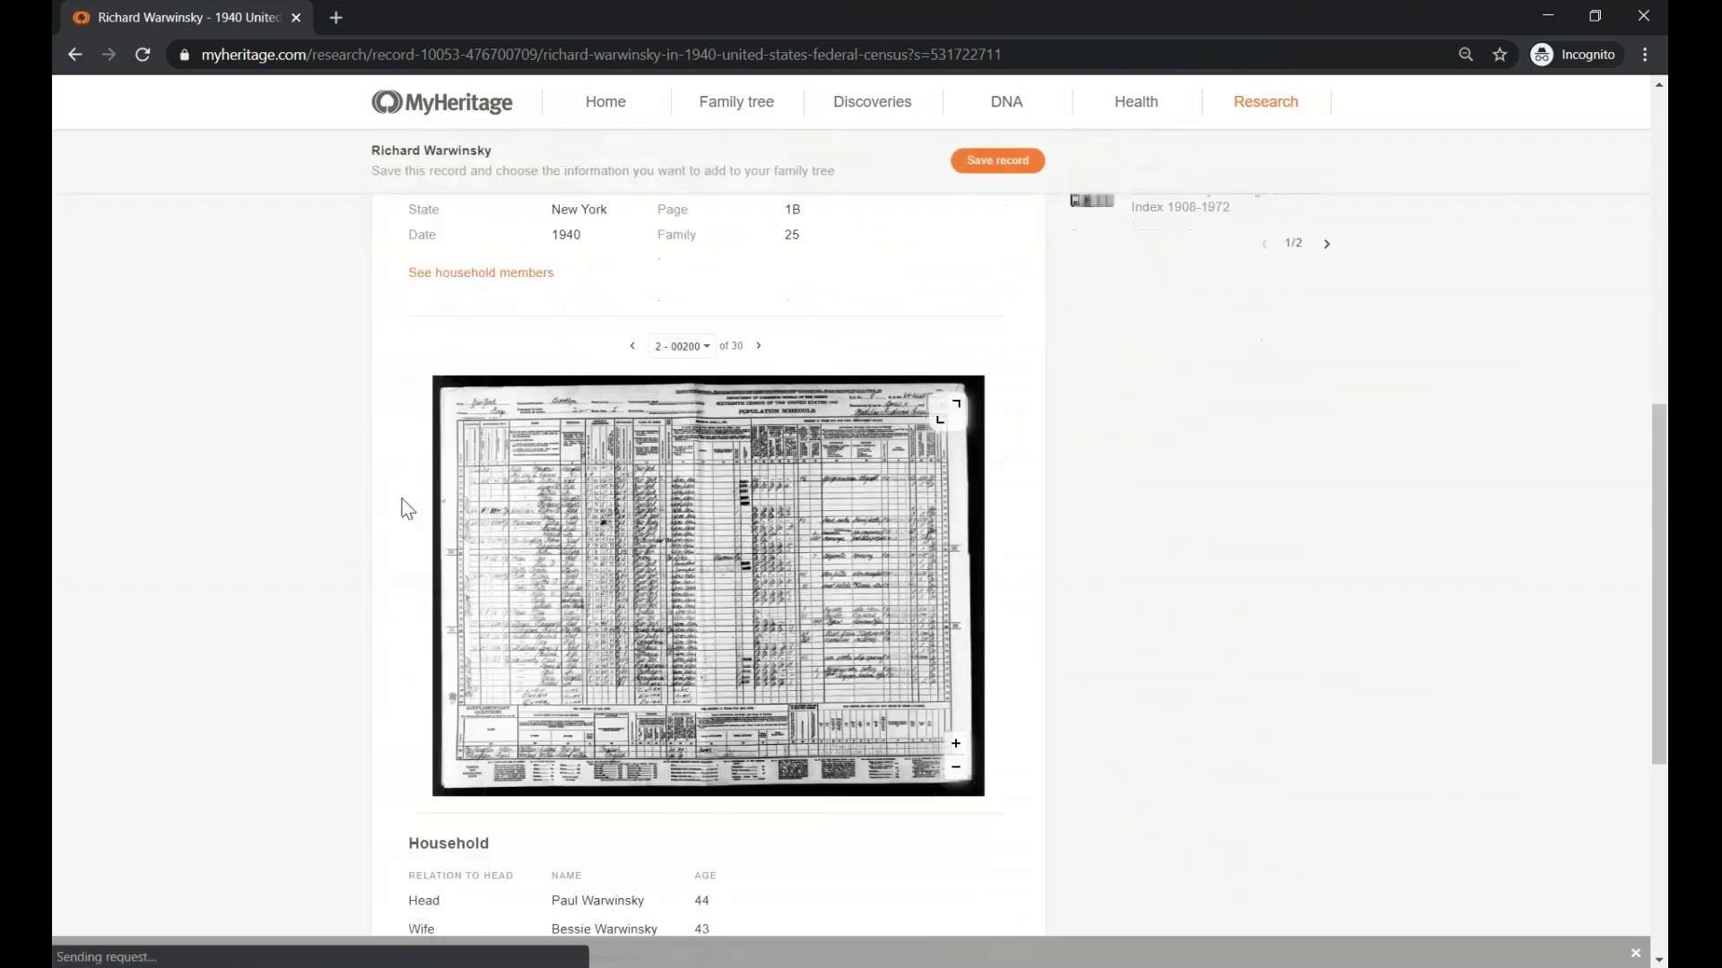
click(680, 345)
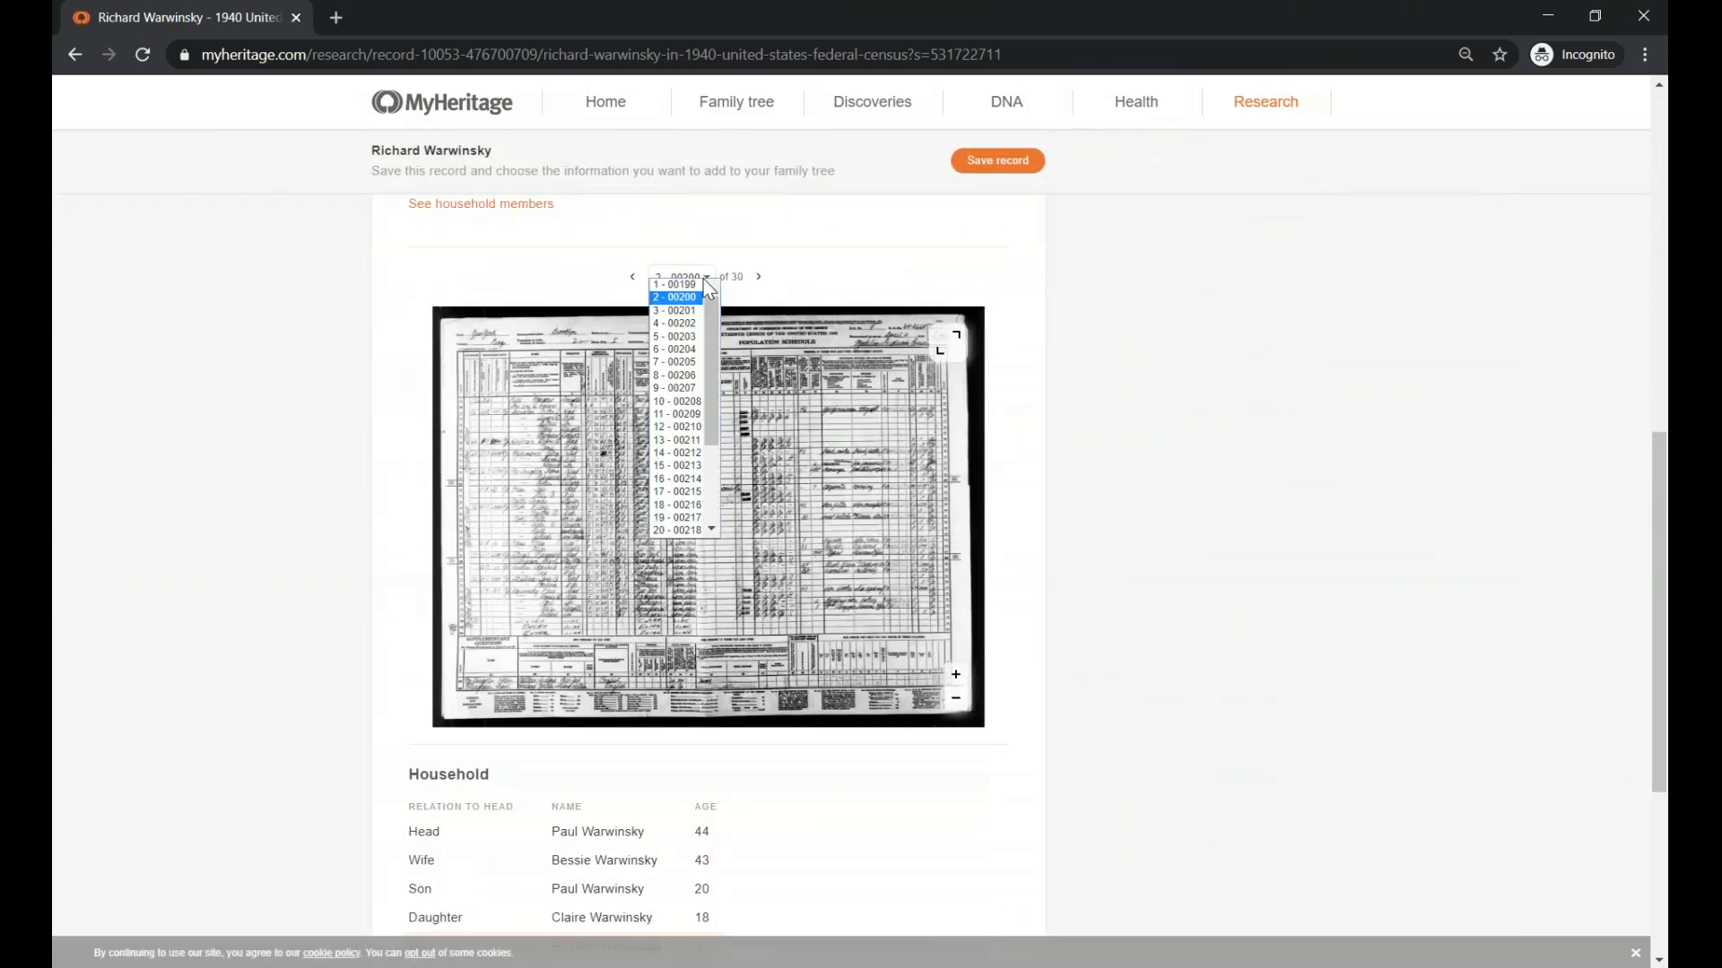
mouse_move(717, 301)
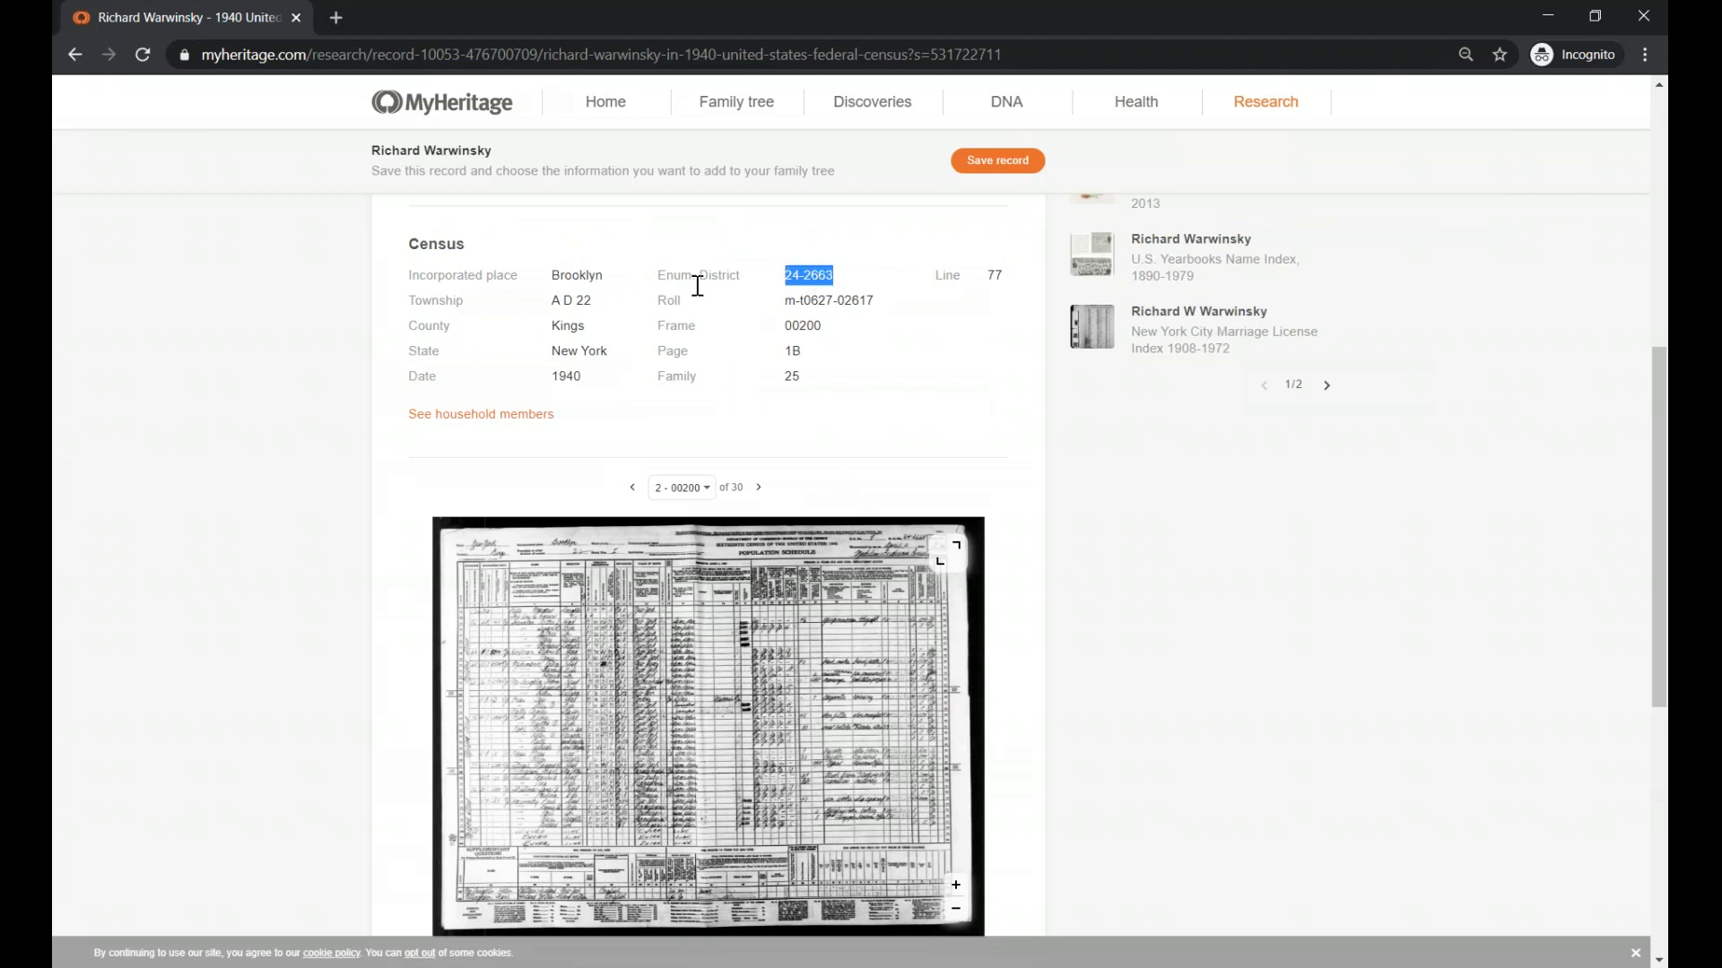
mouse_move(824, 361)
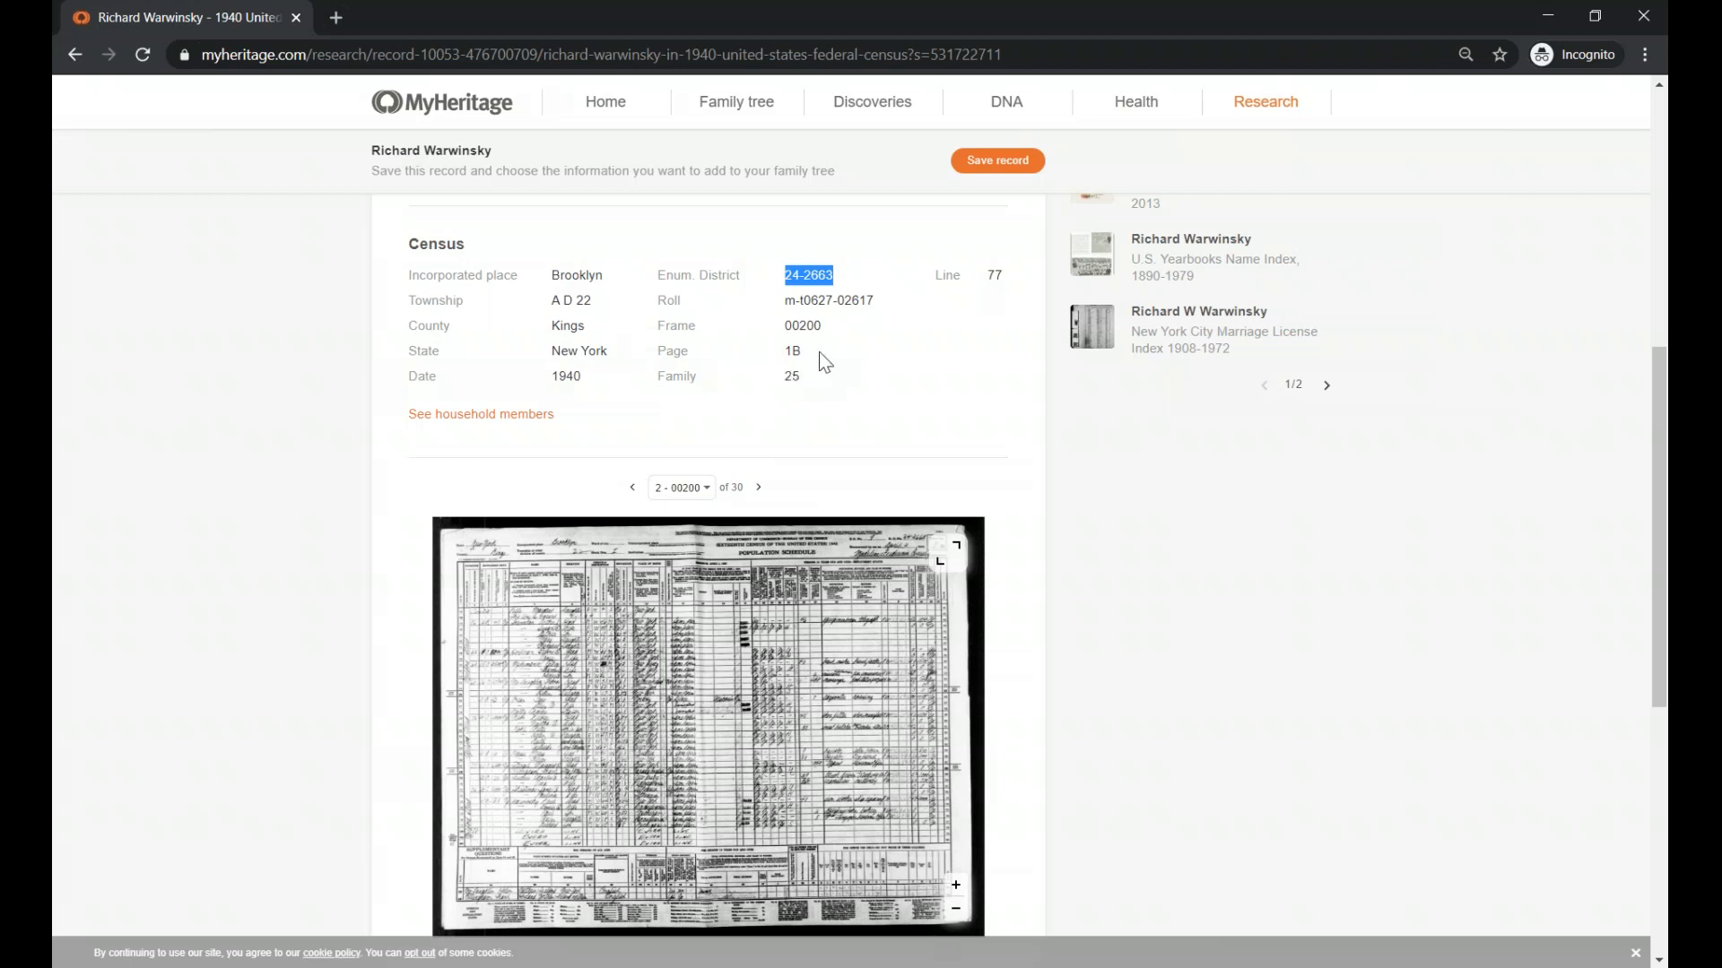
mouse_move(1084, 464)
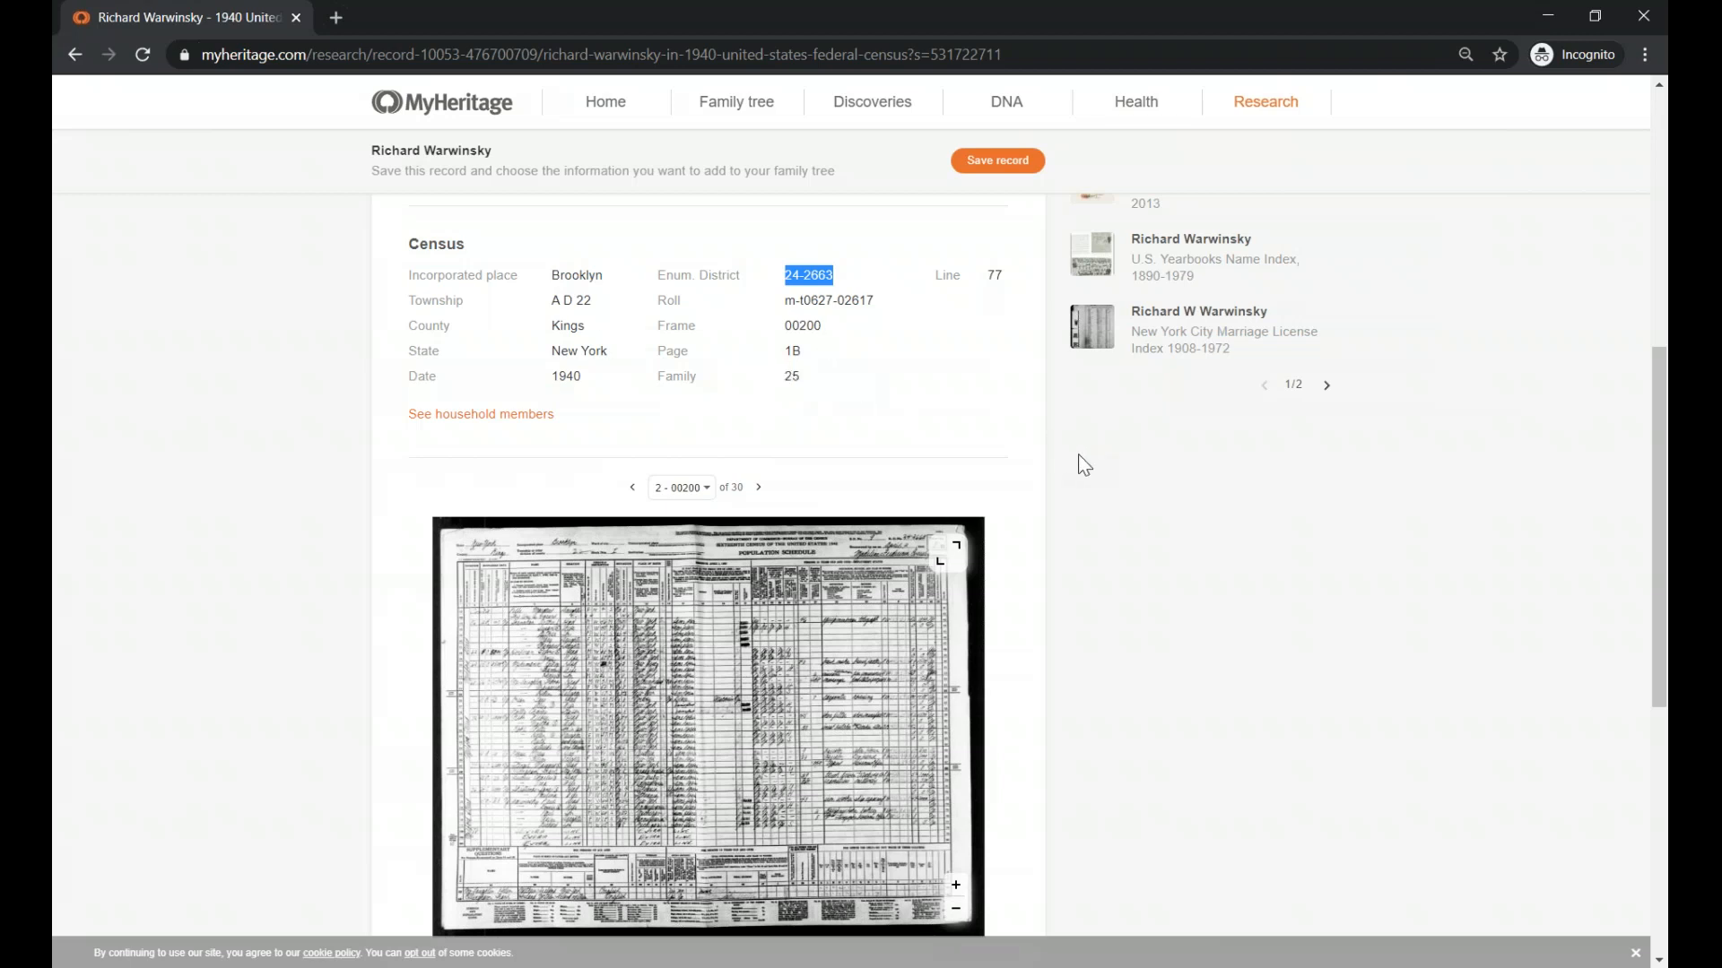
mouse_move(210, 386)
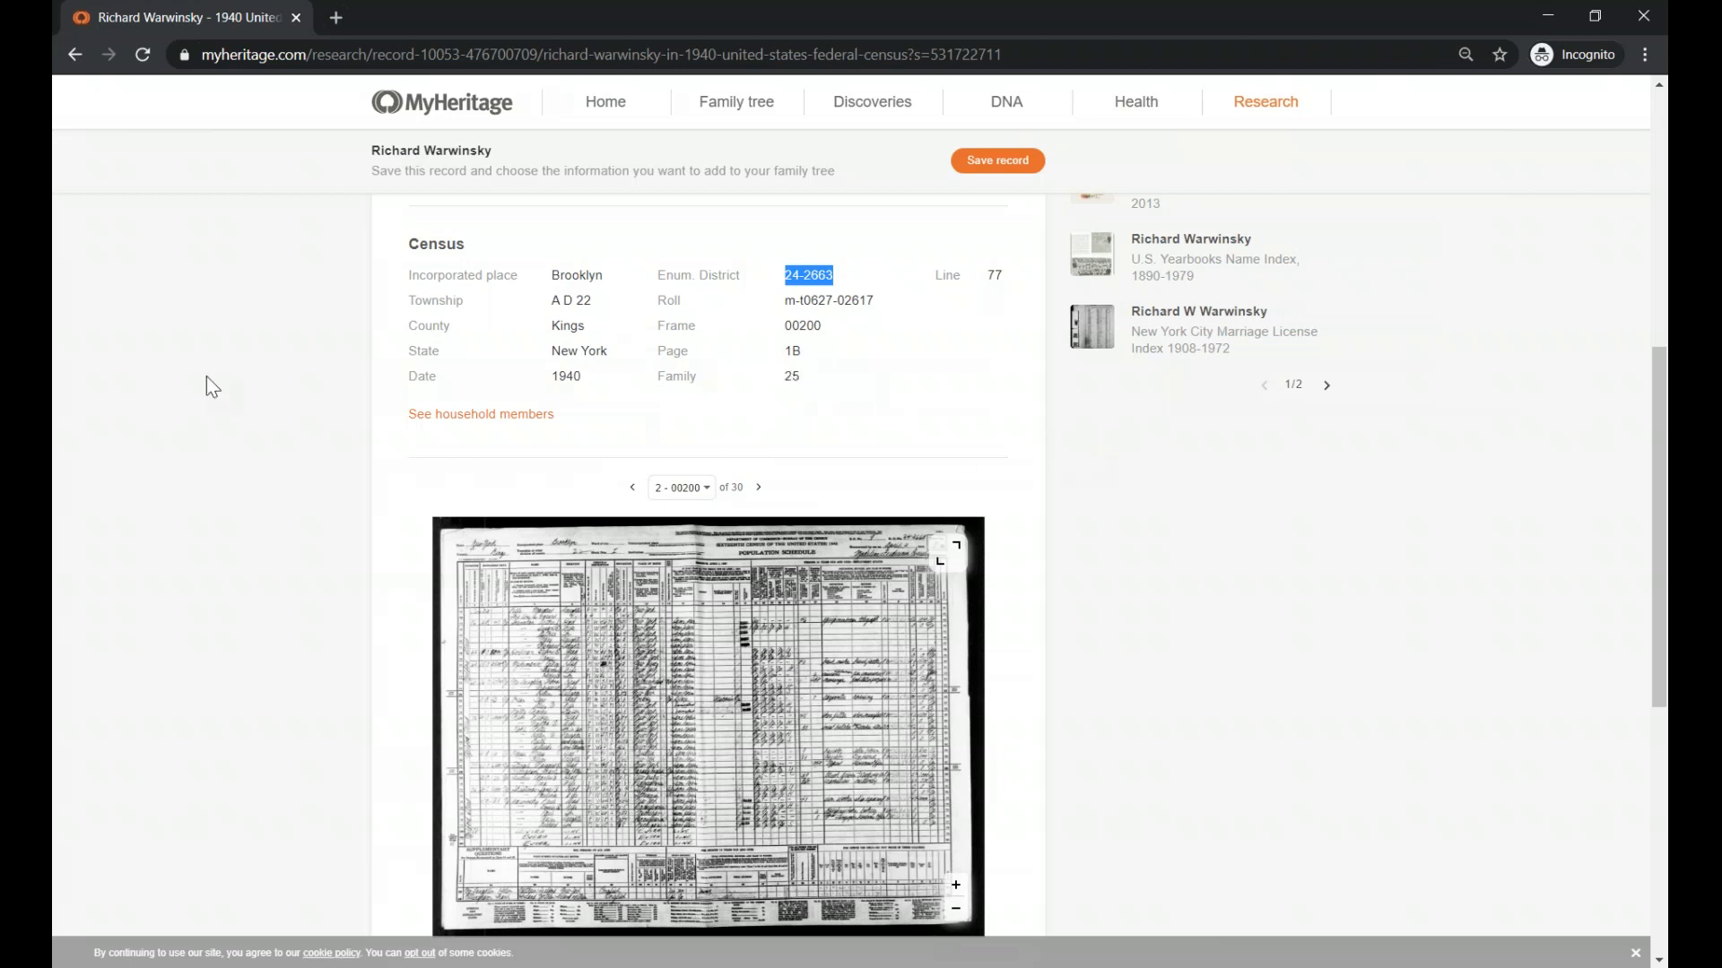
mouse_move(604, 297)
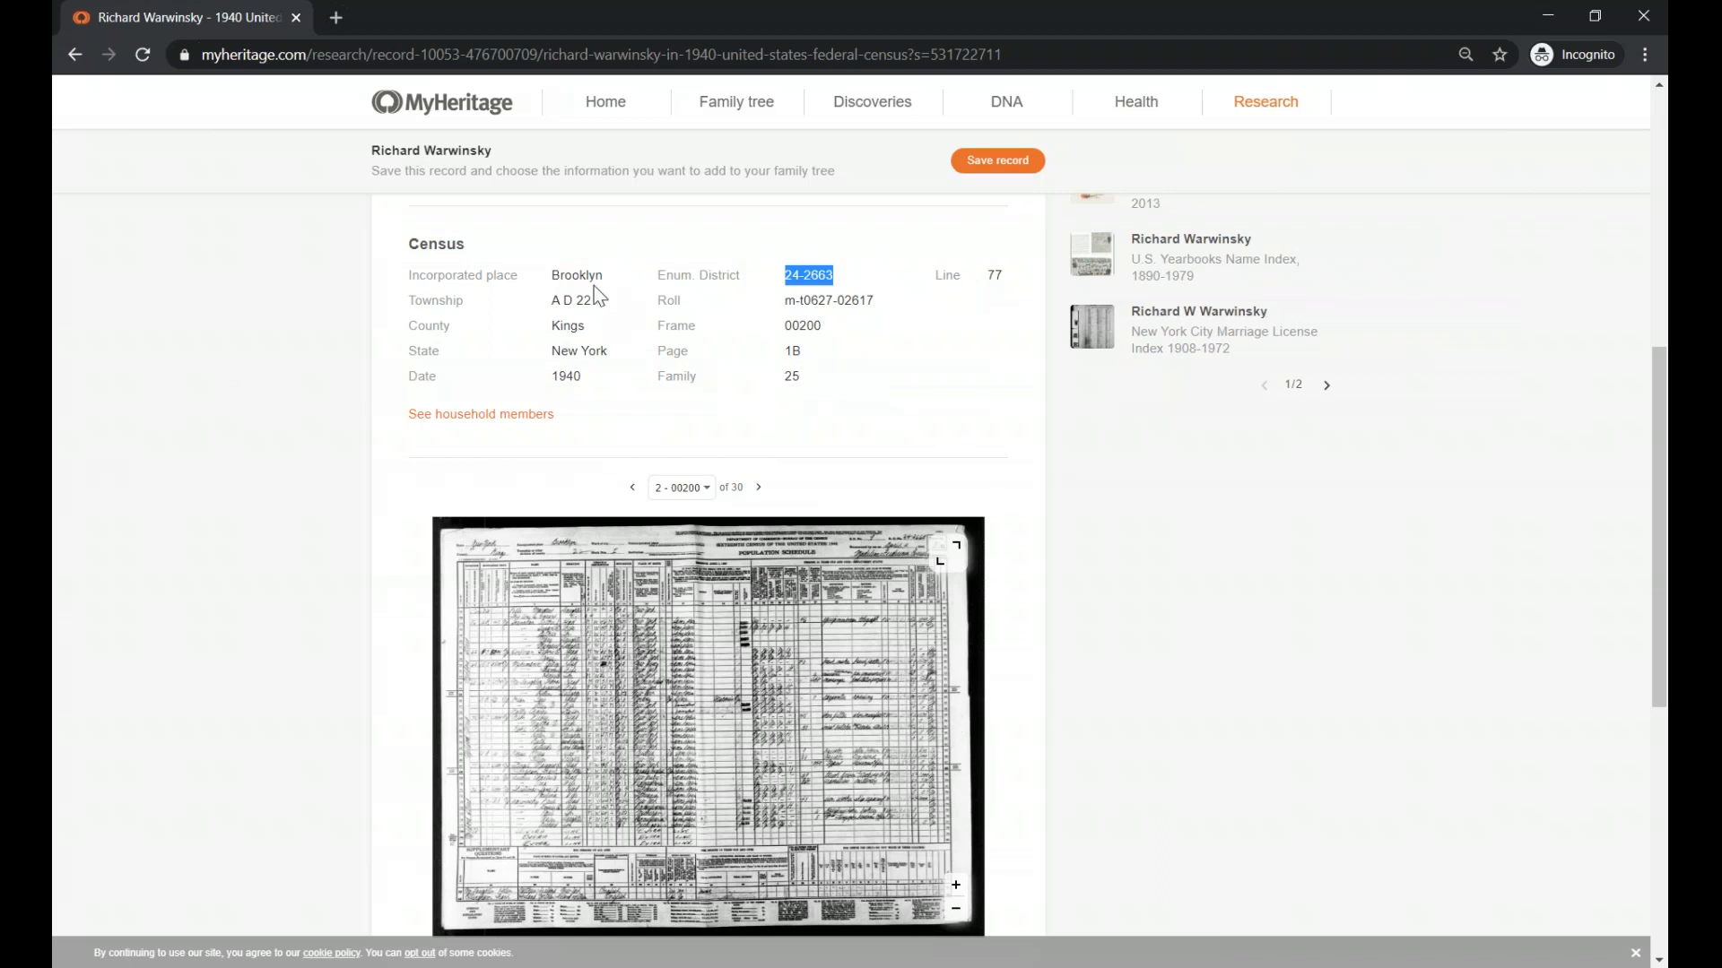
mouse_move(554, 299)
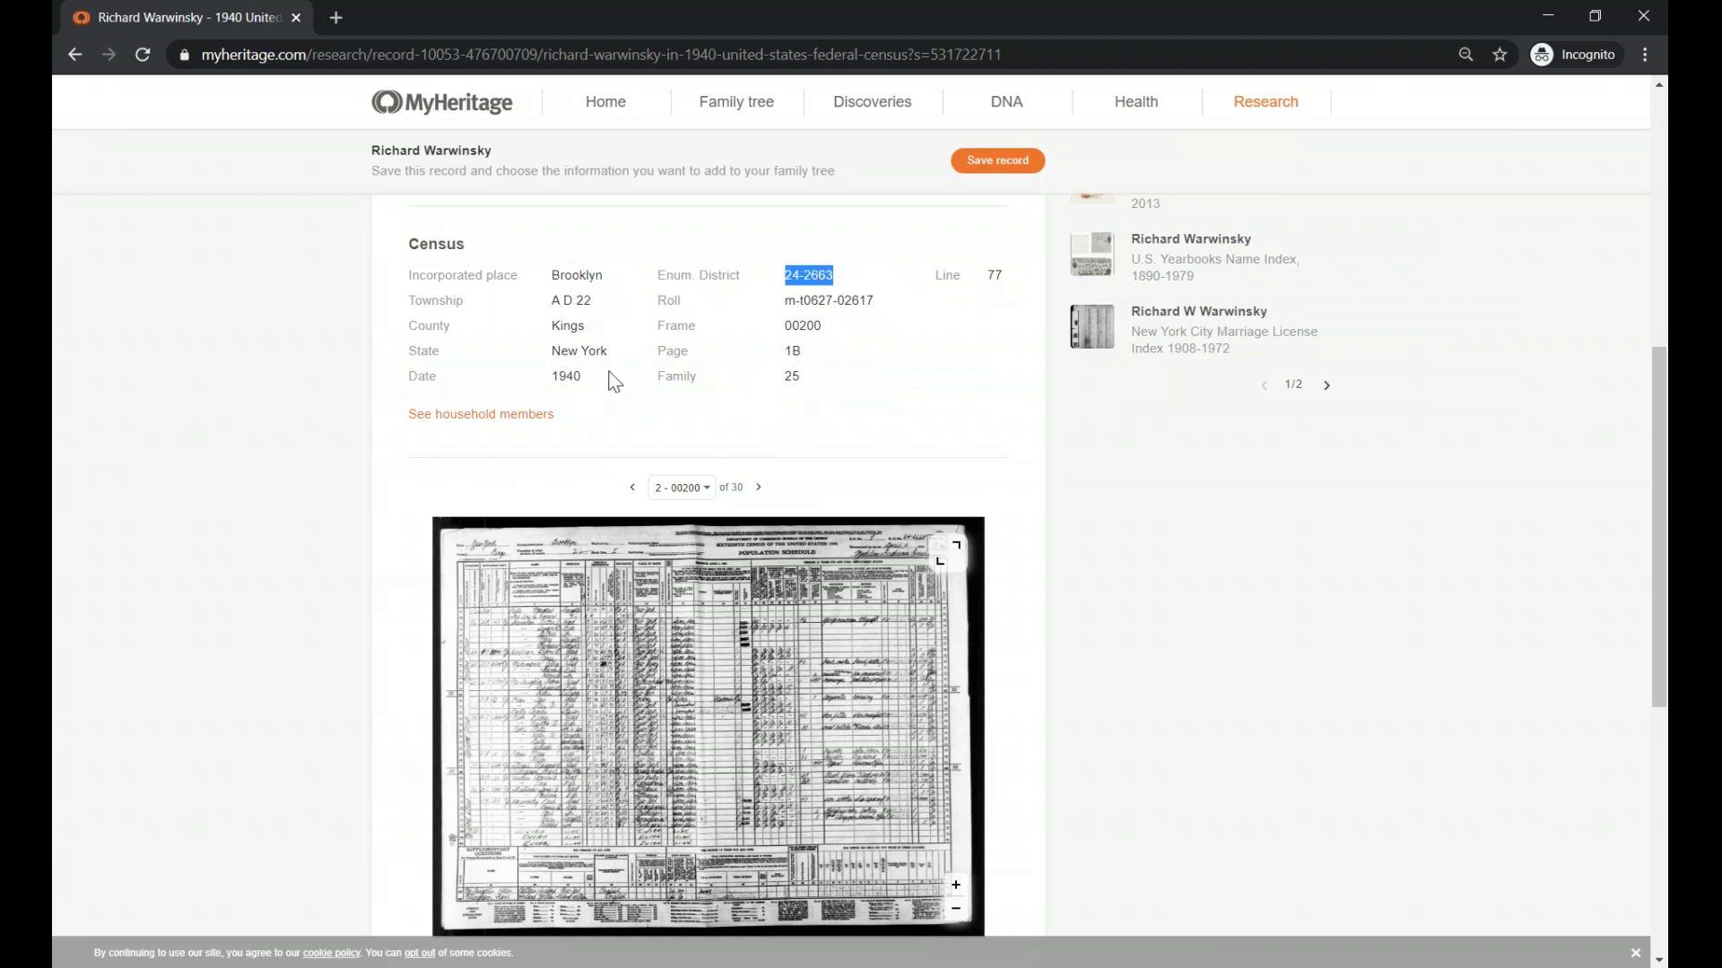
mouse_move(64, 403)
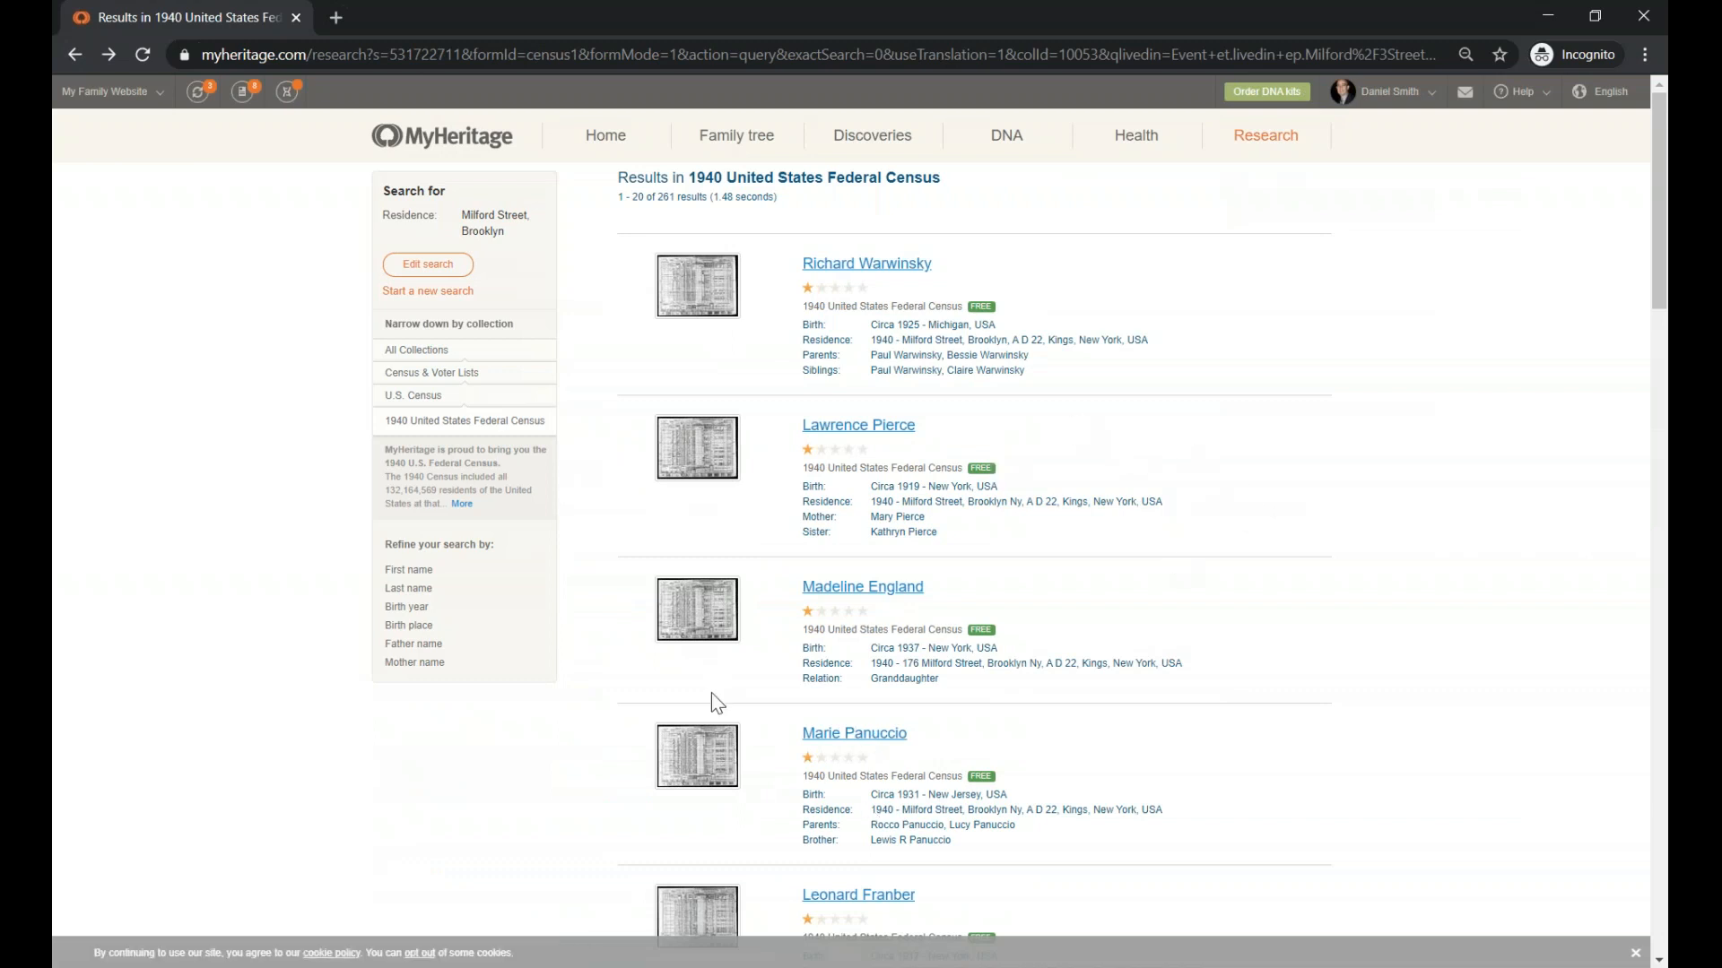
mouse_move(599, 471)
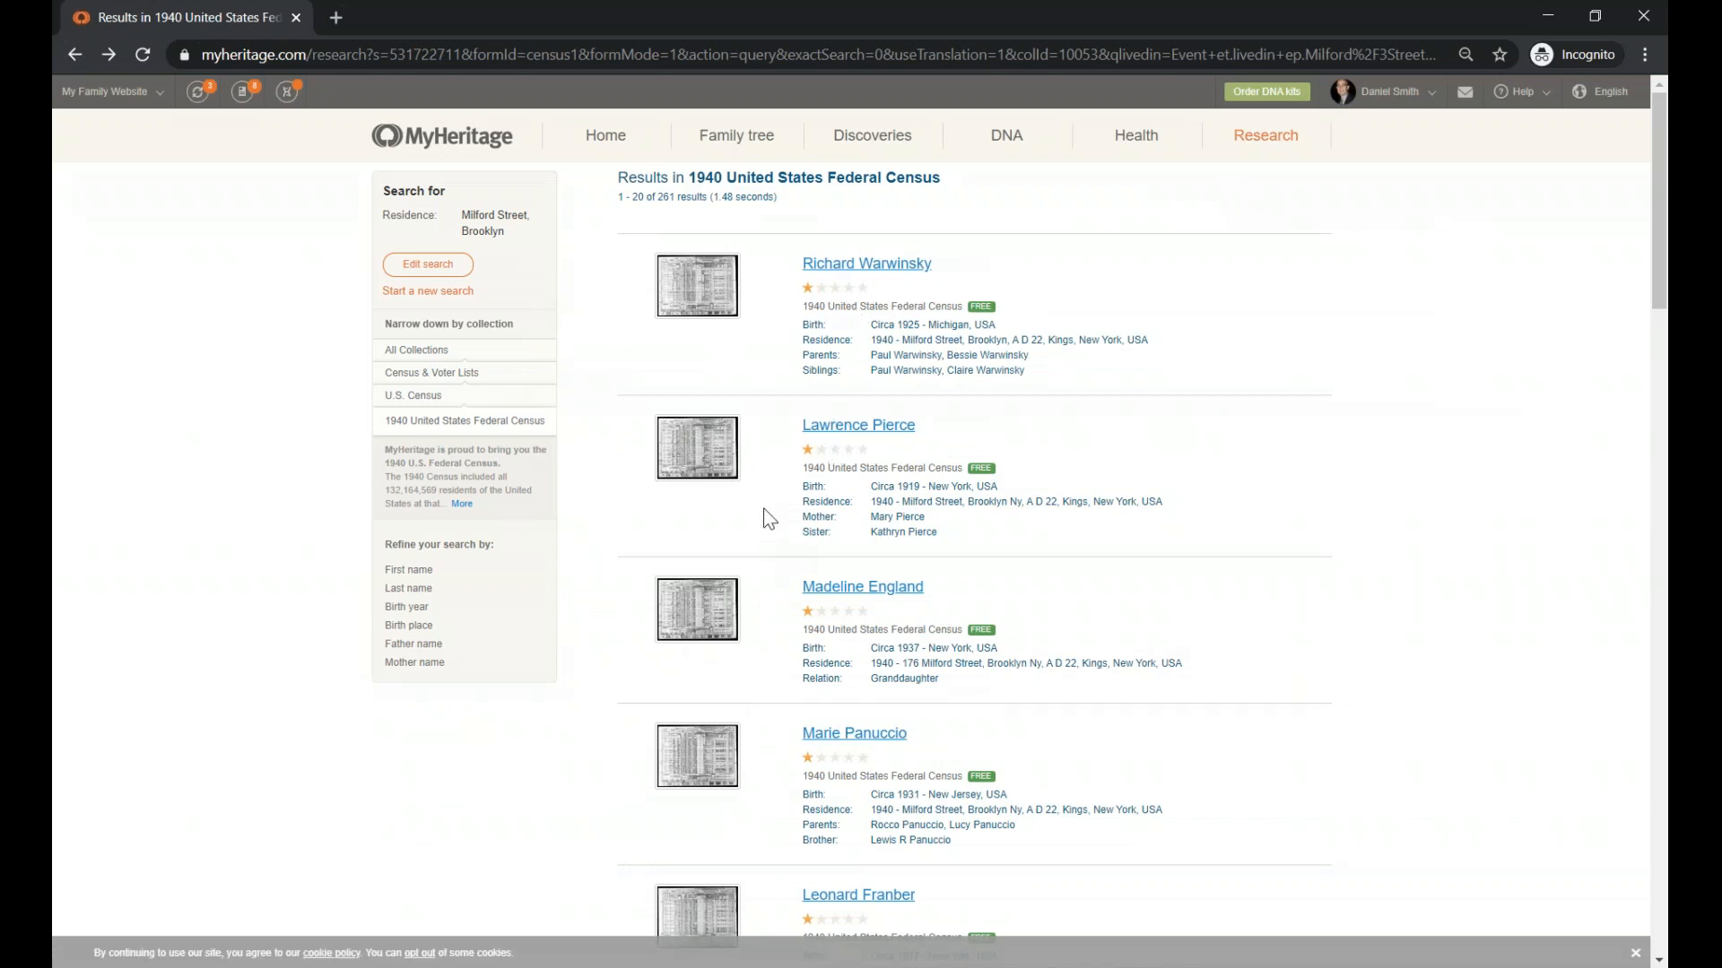
mouse_move(778, 530)
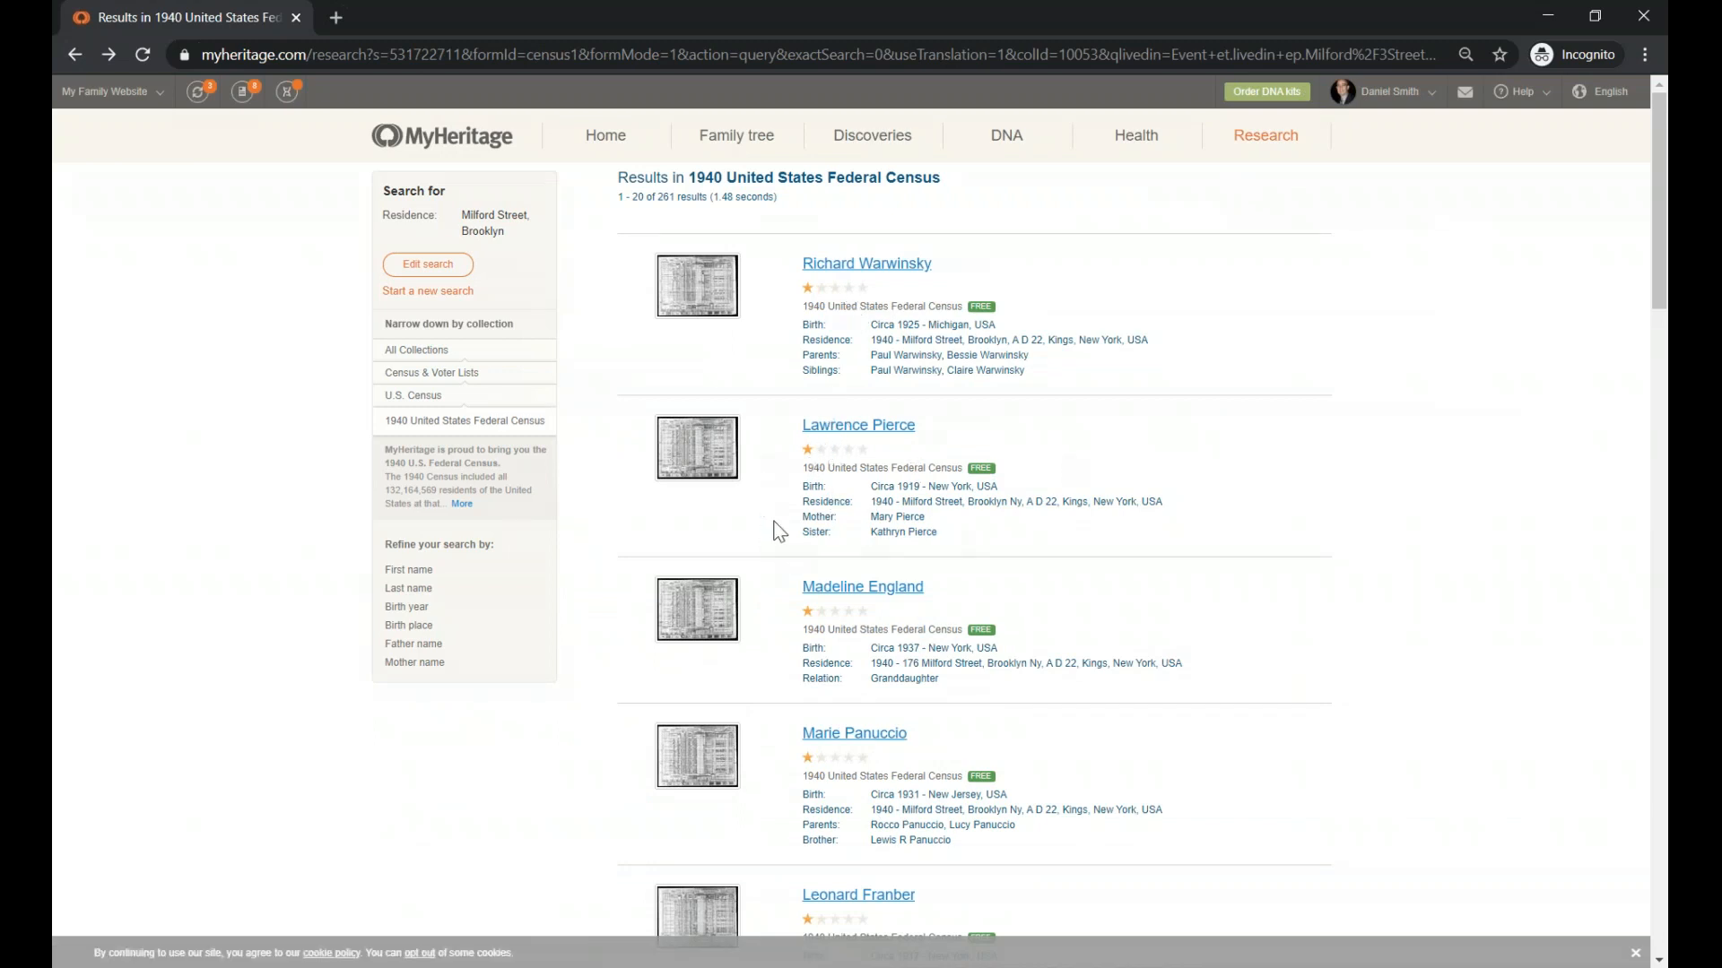
mouse_move(712, 524)
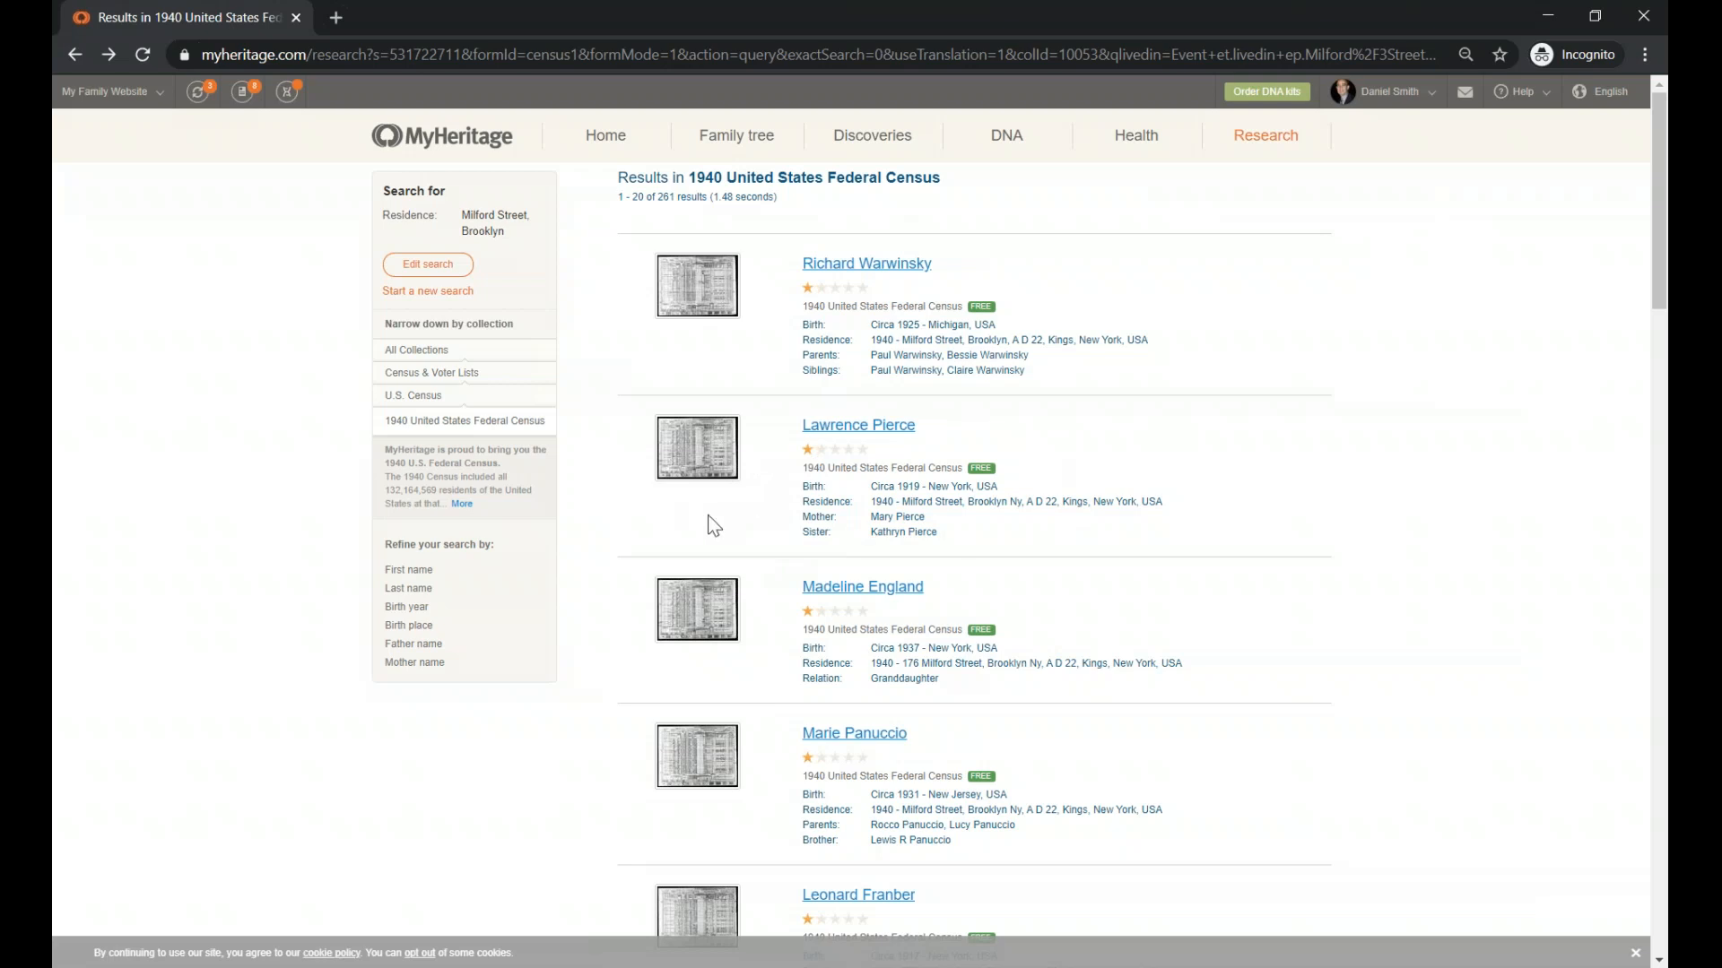
mouse_move(602, 540)
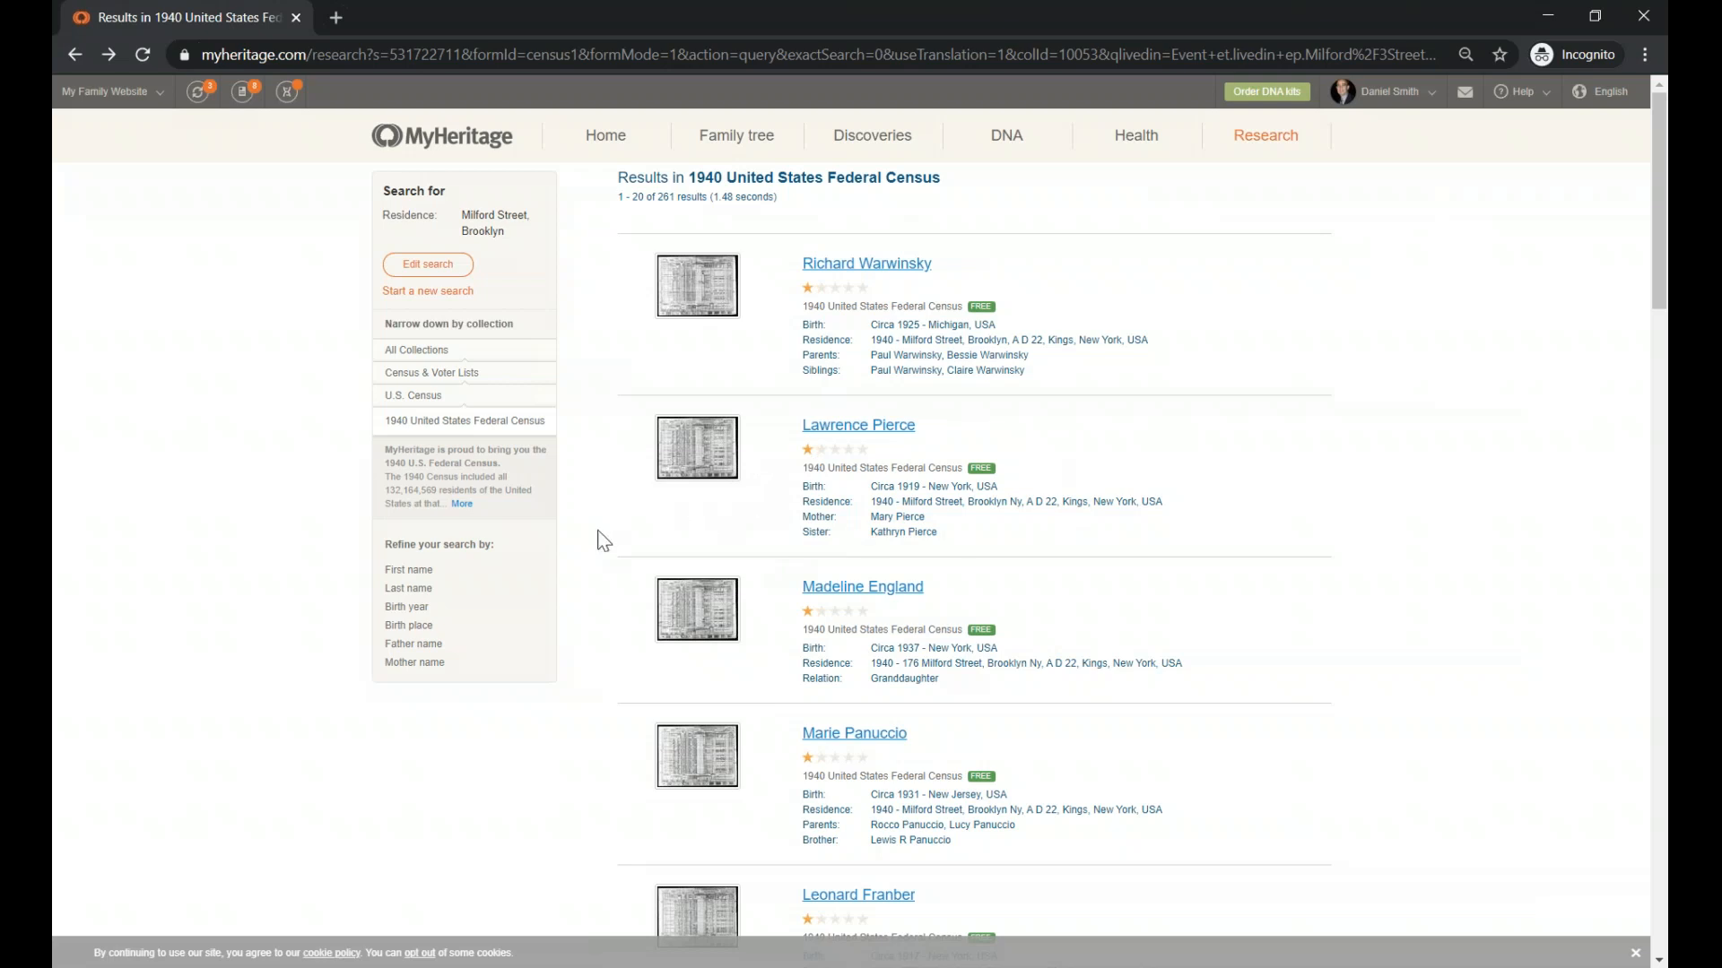
mouse_move(342, 538)
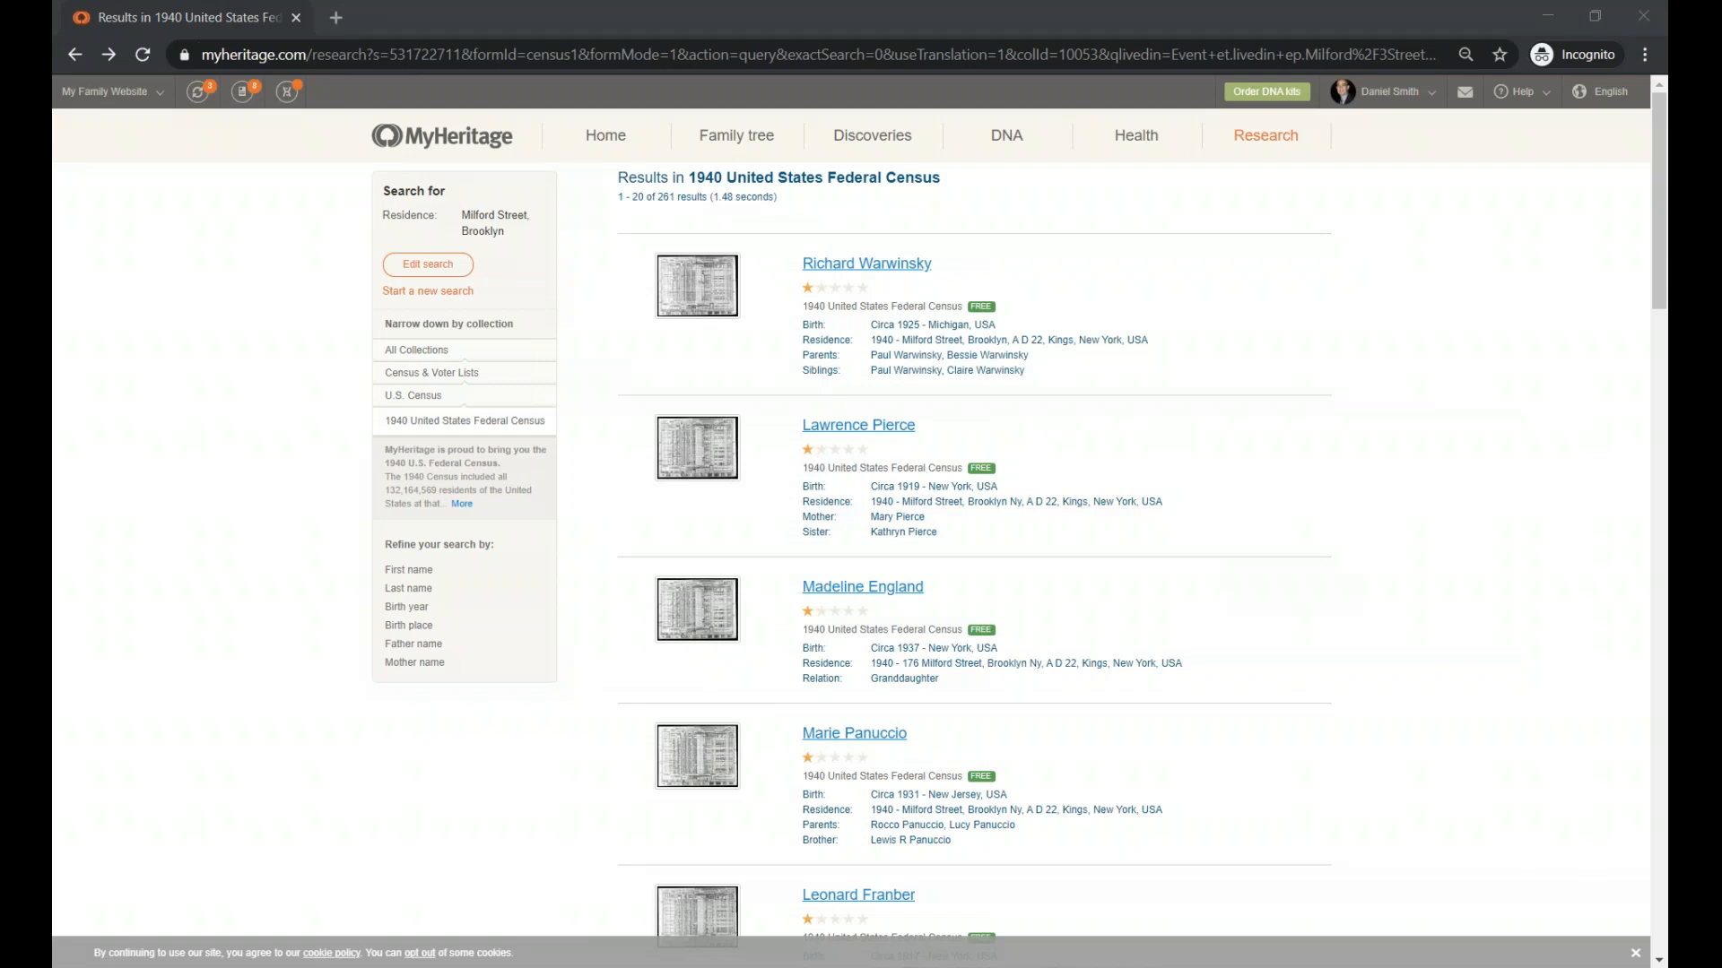
mouse_move(77, 45)
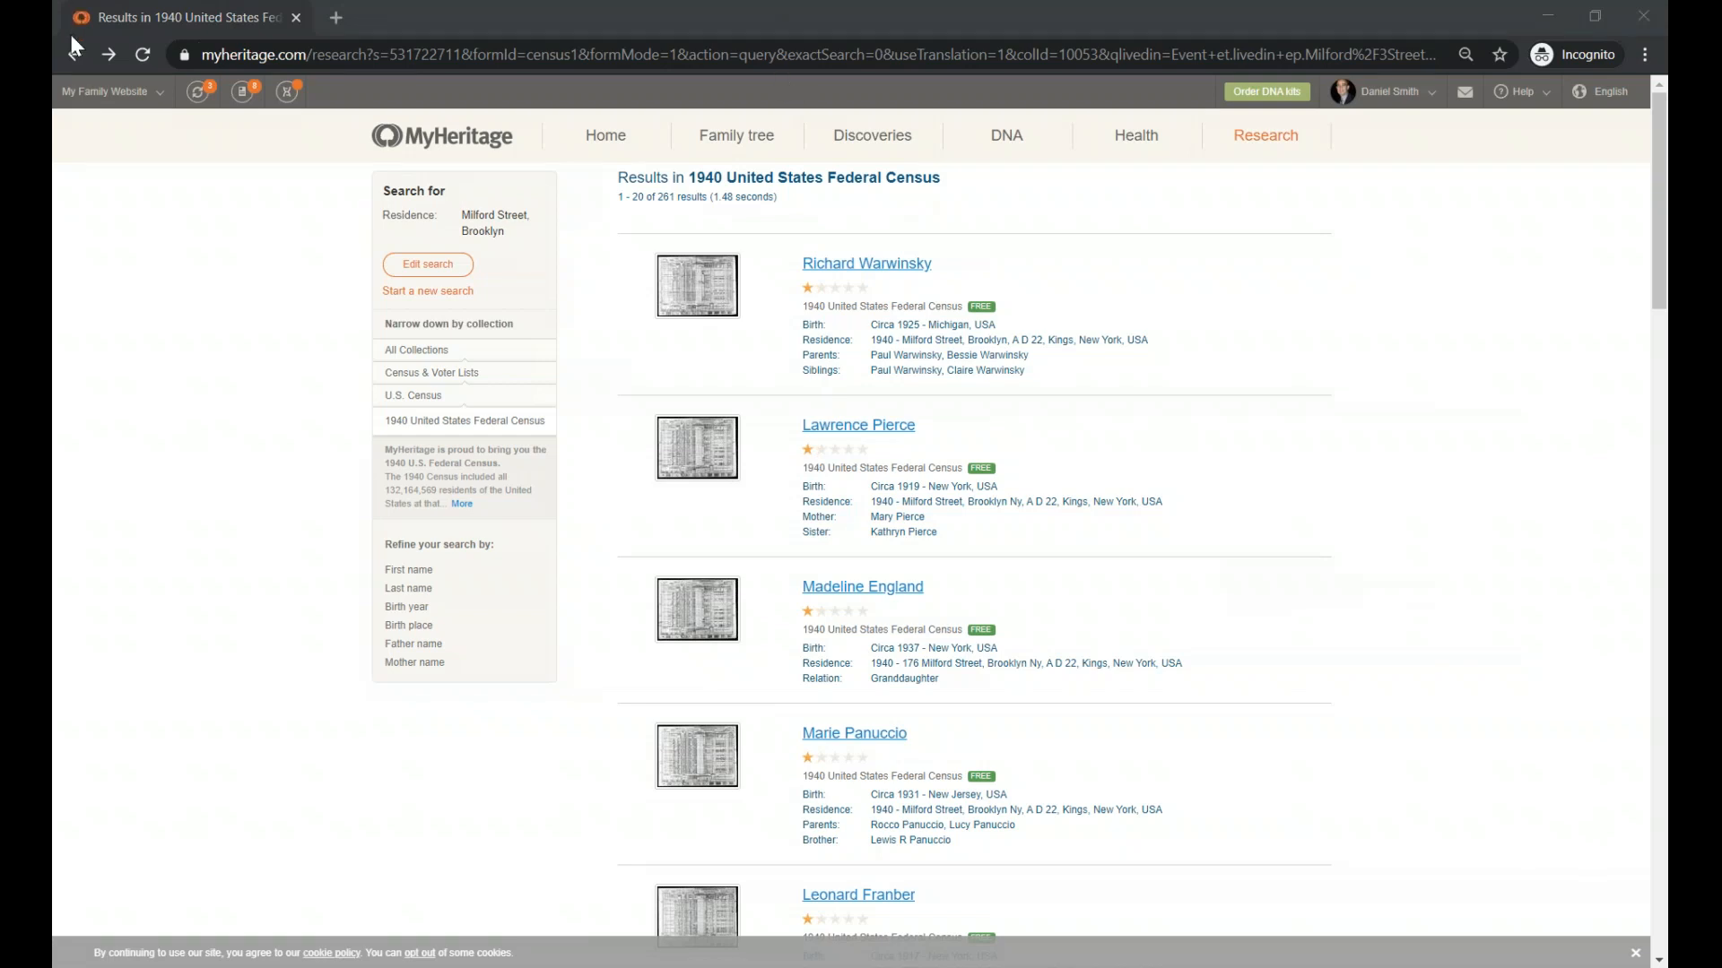